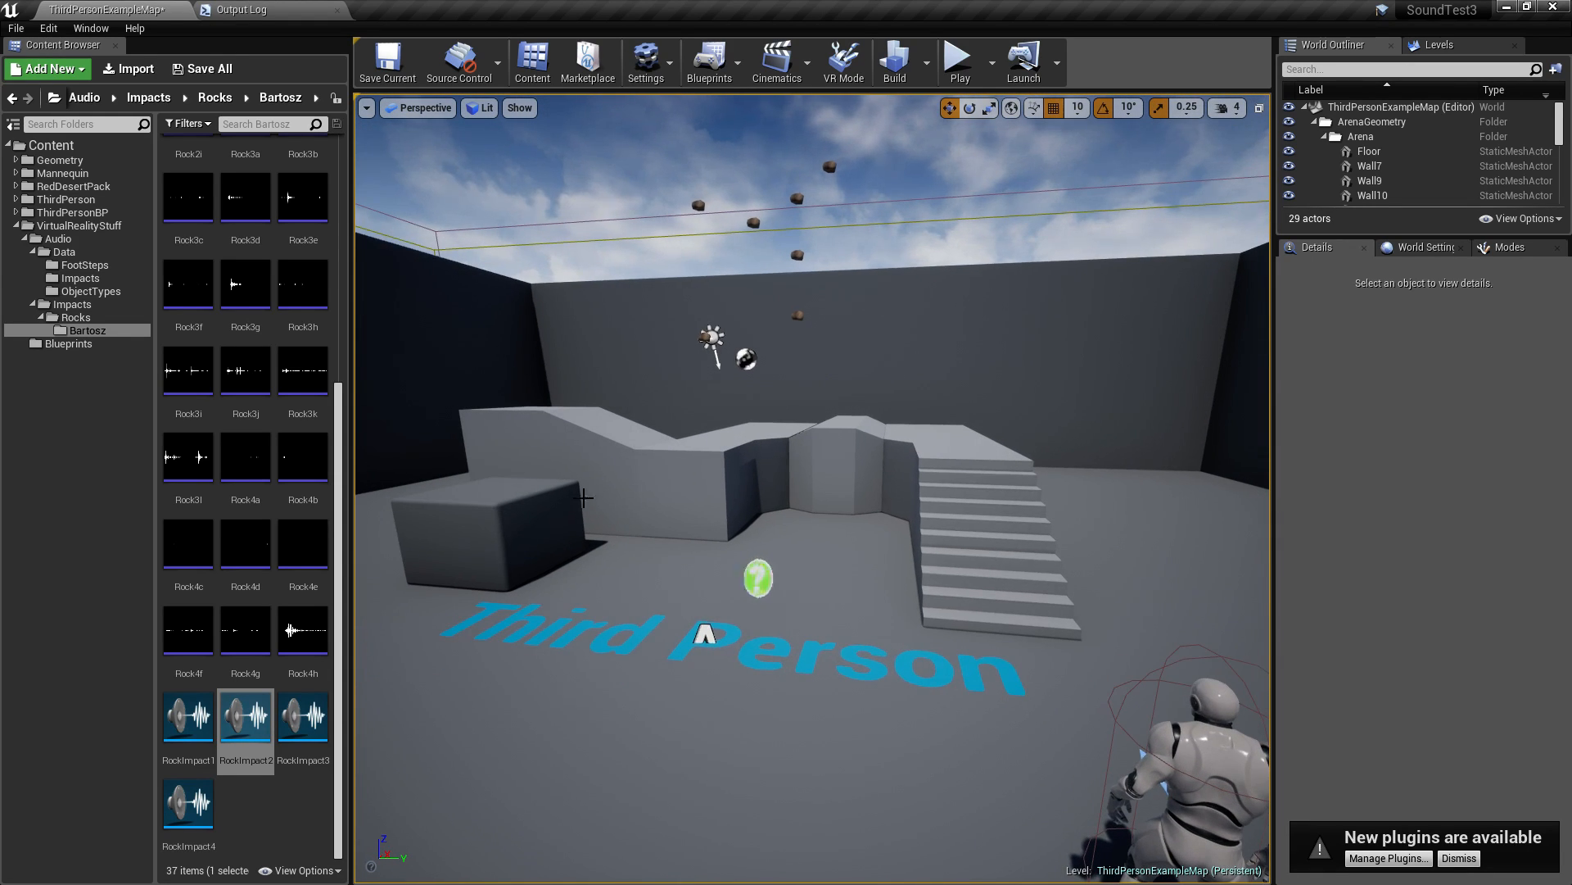
Run two quick test plays of the arena level and stop each one.
click(957, 56)
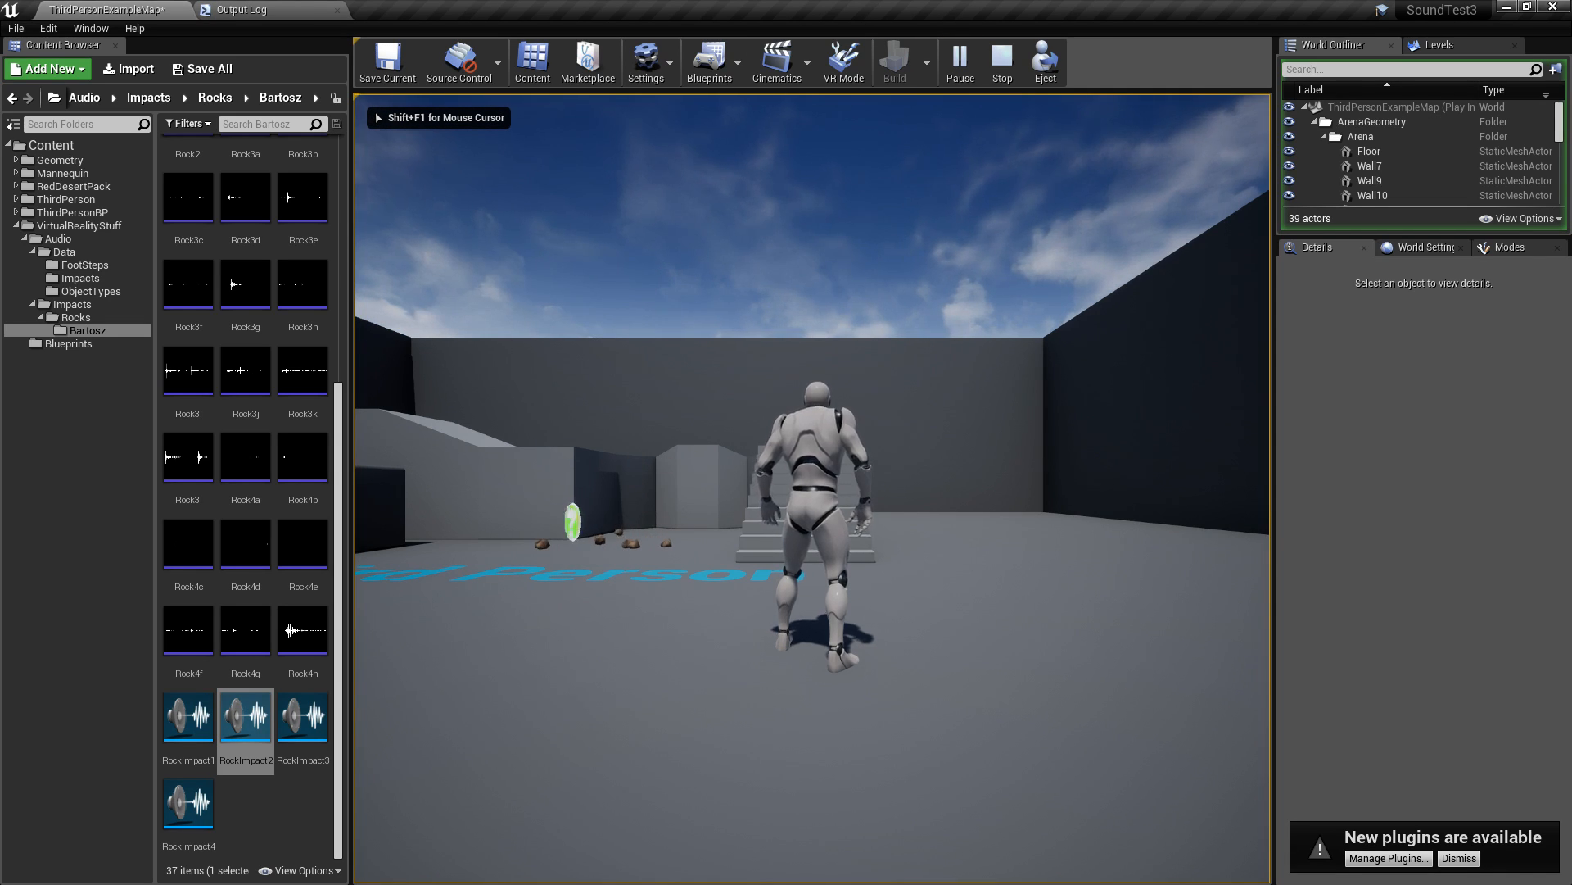
click(999, 60)
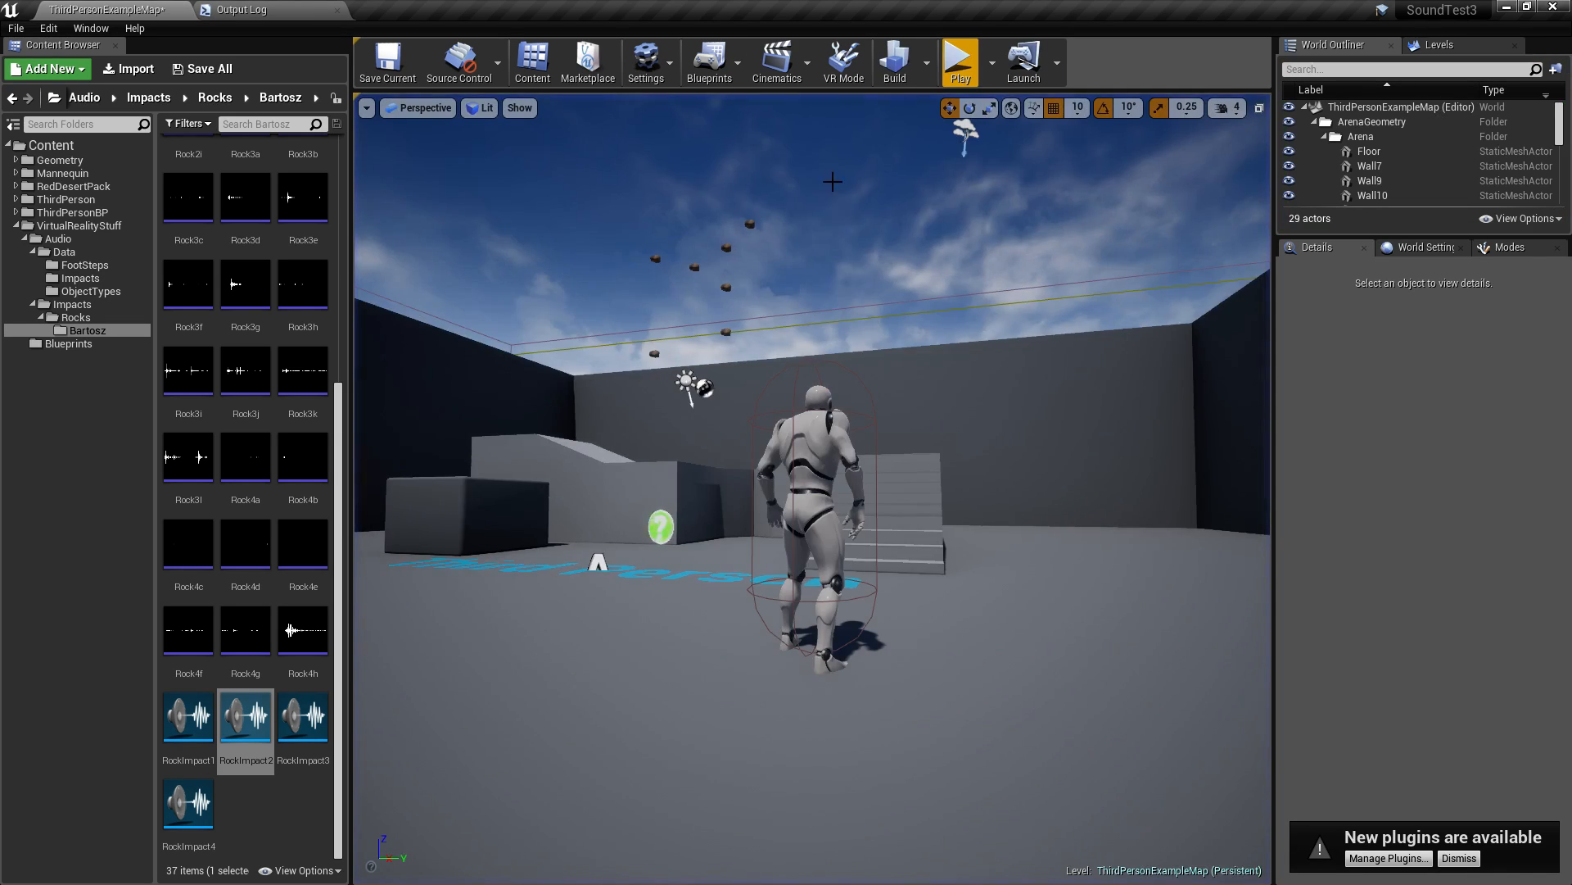
mouse_move(958, 62)
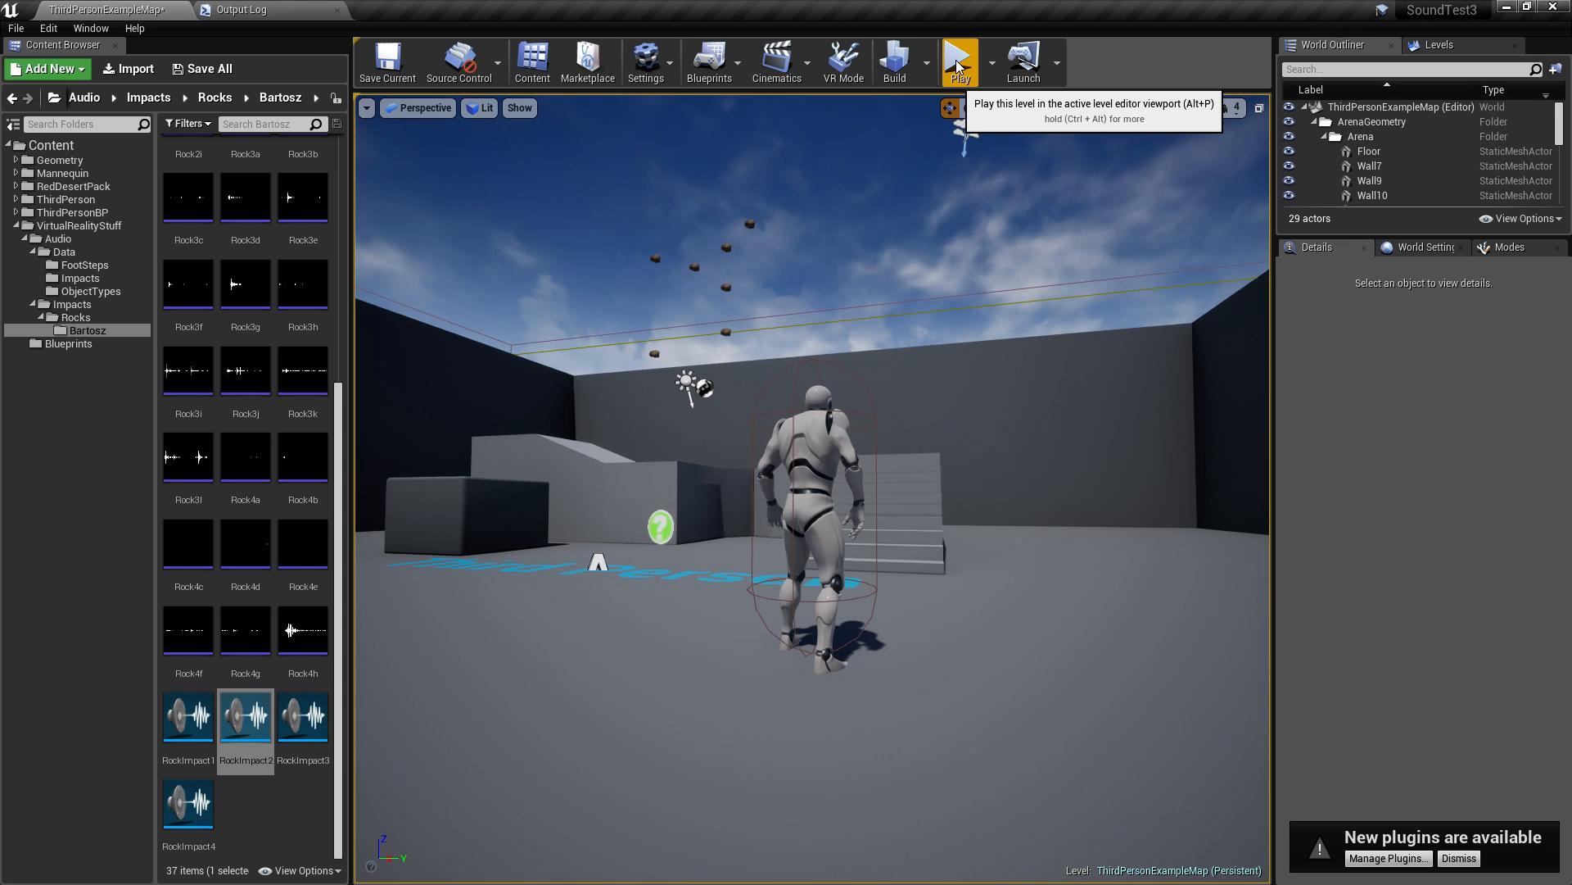
click(958, 59)
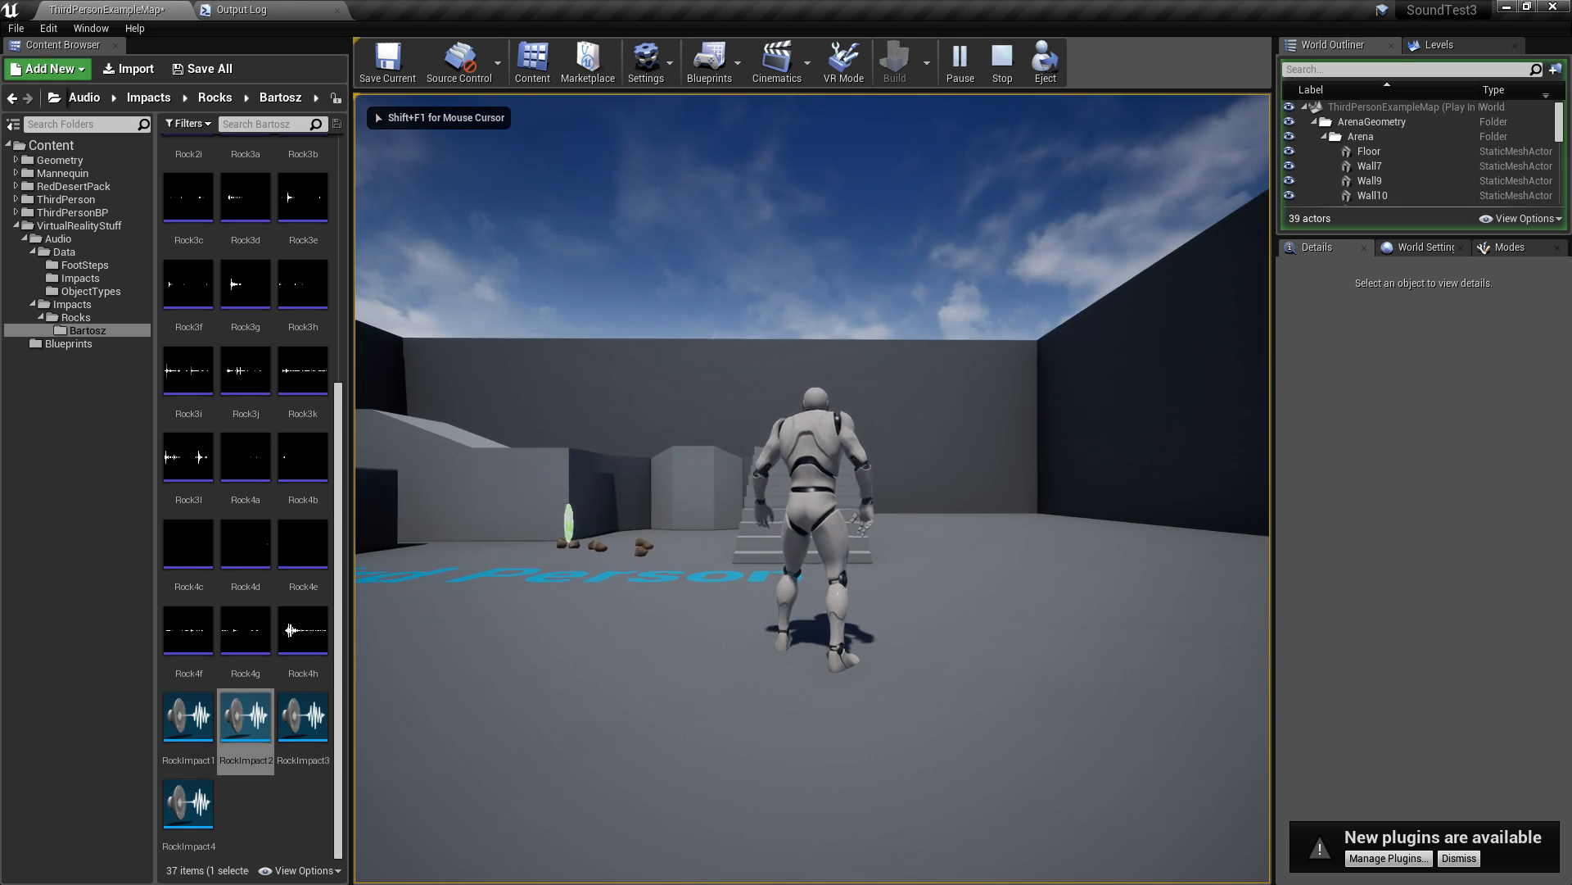
click(999, 61)
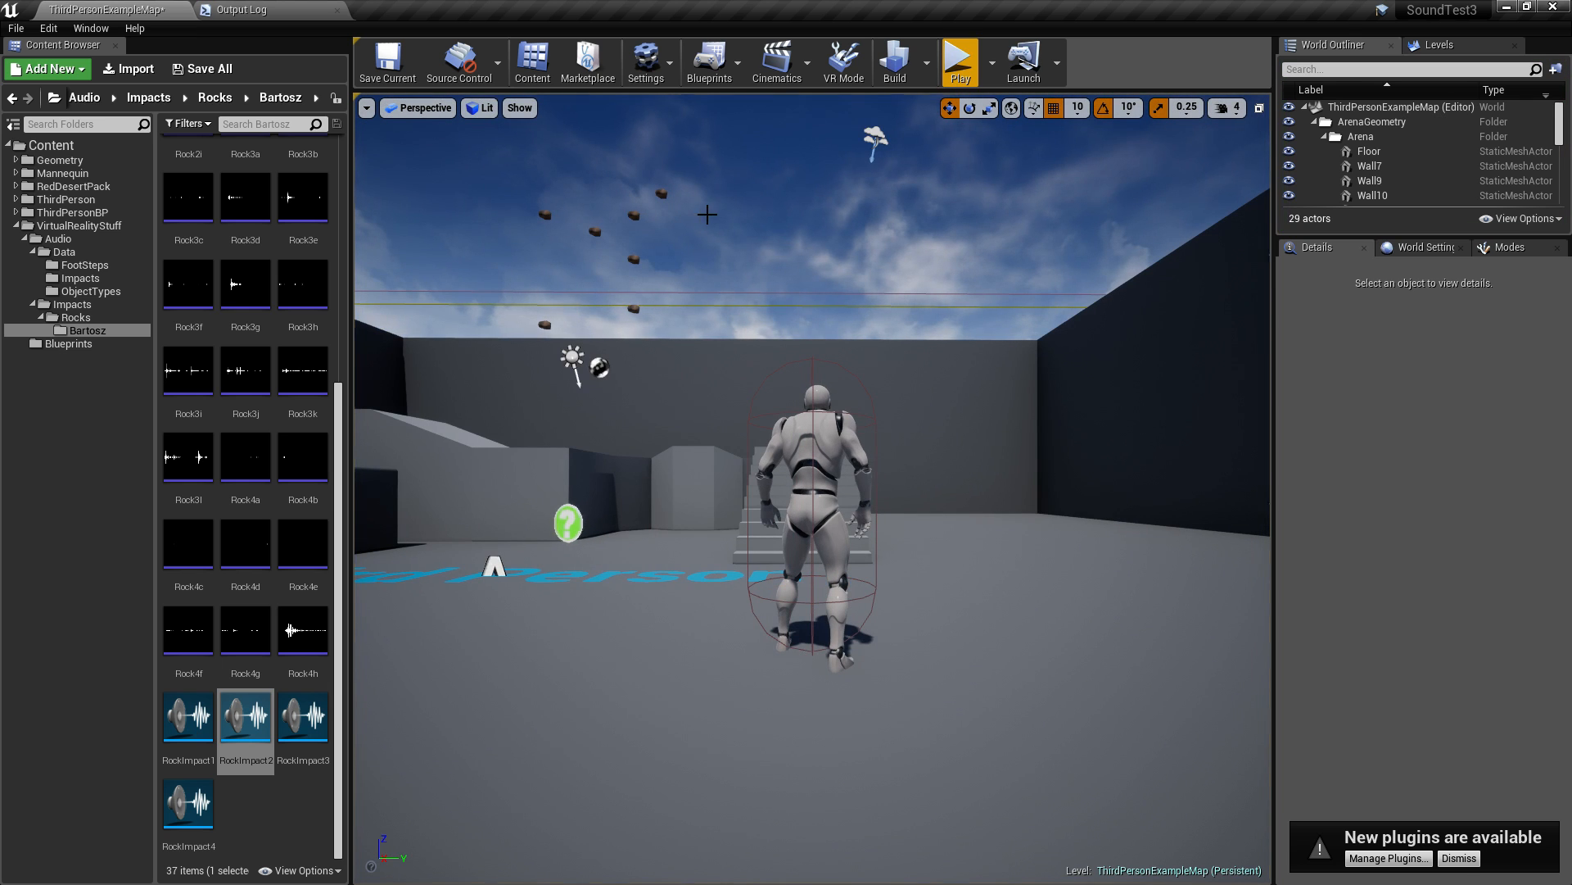
mouse_move(521, 378)
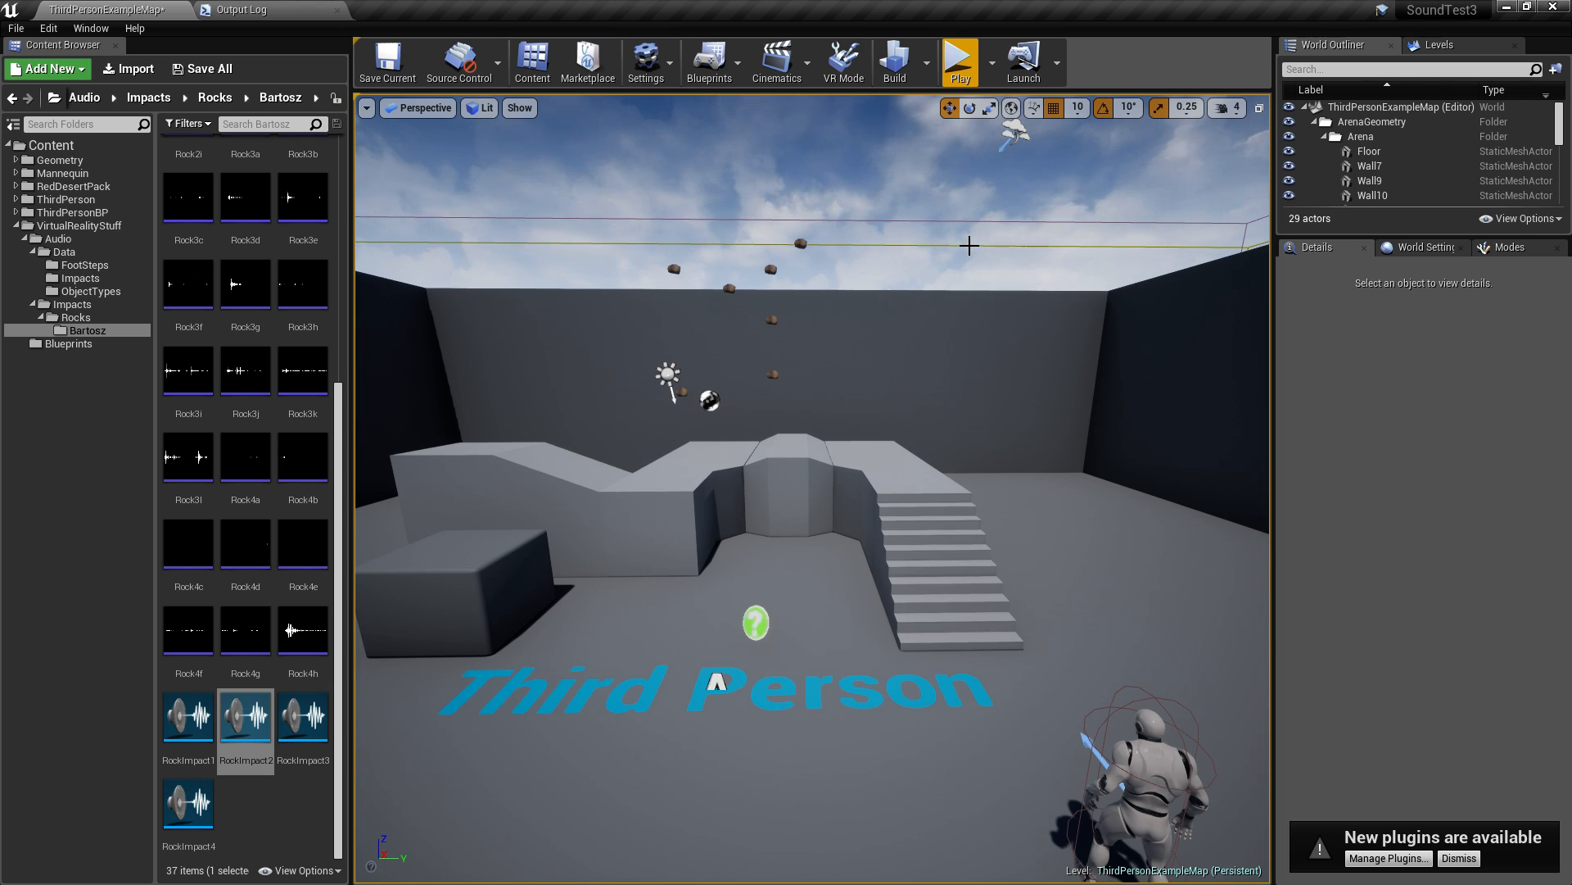
mouse_move(863, 293)
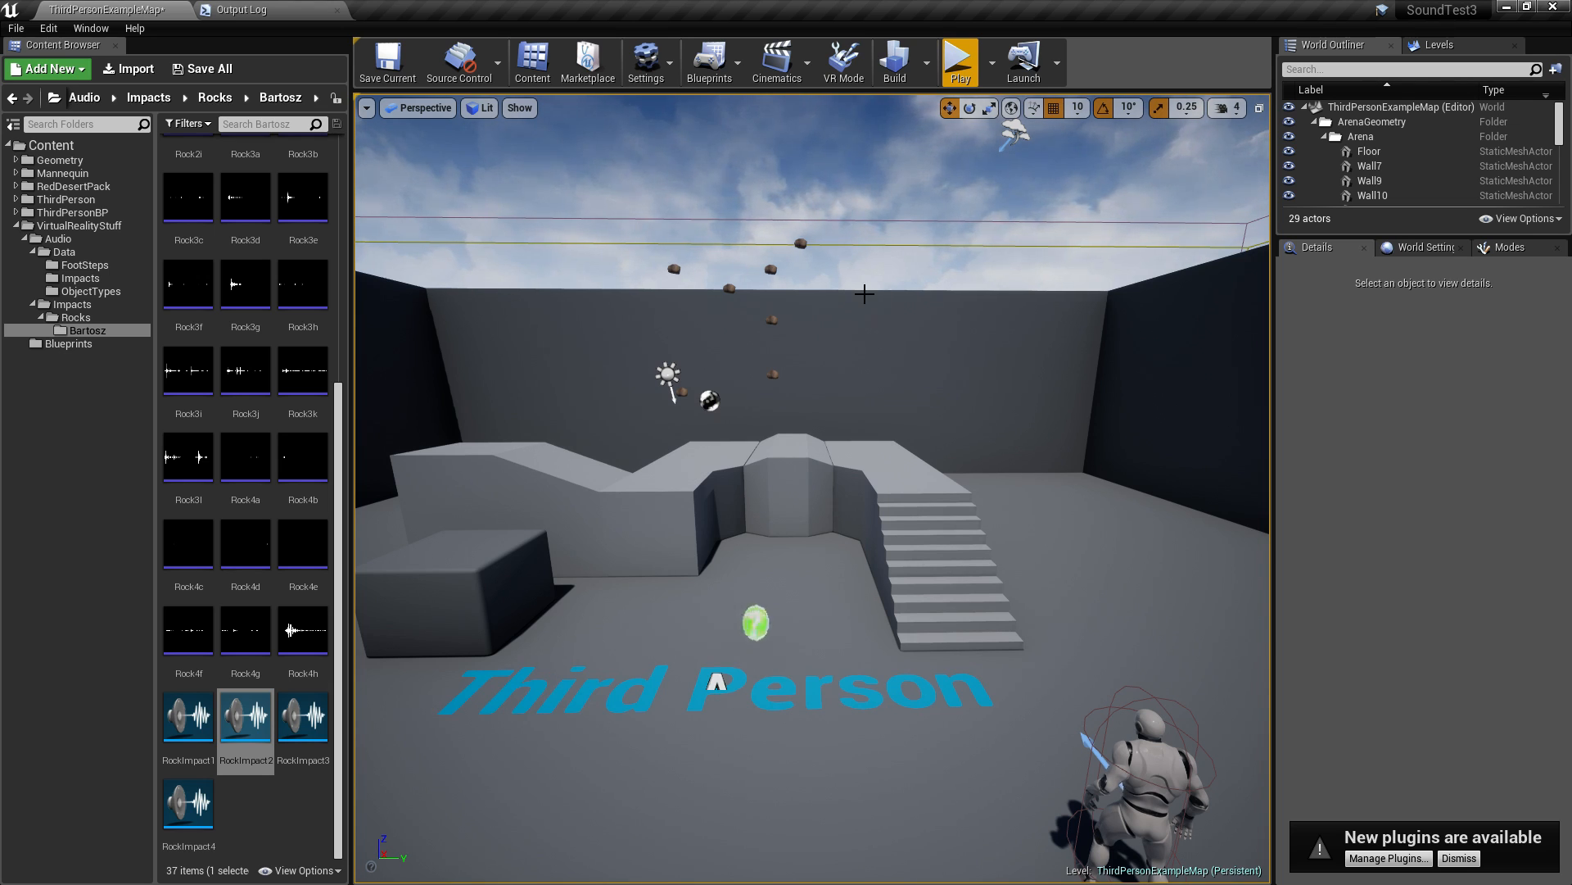
mouse_move(619, 317)
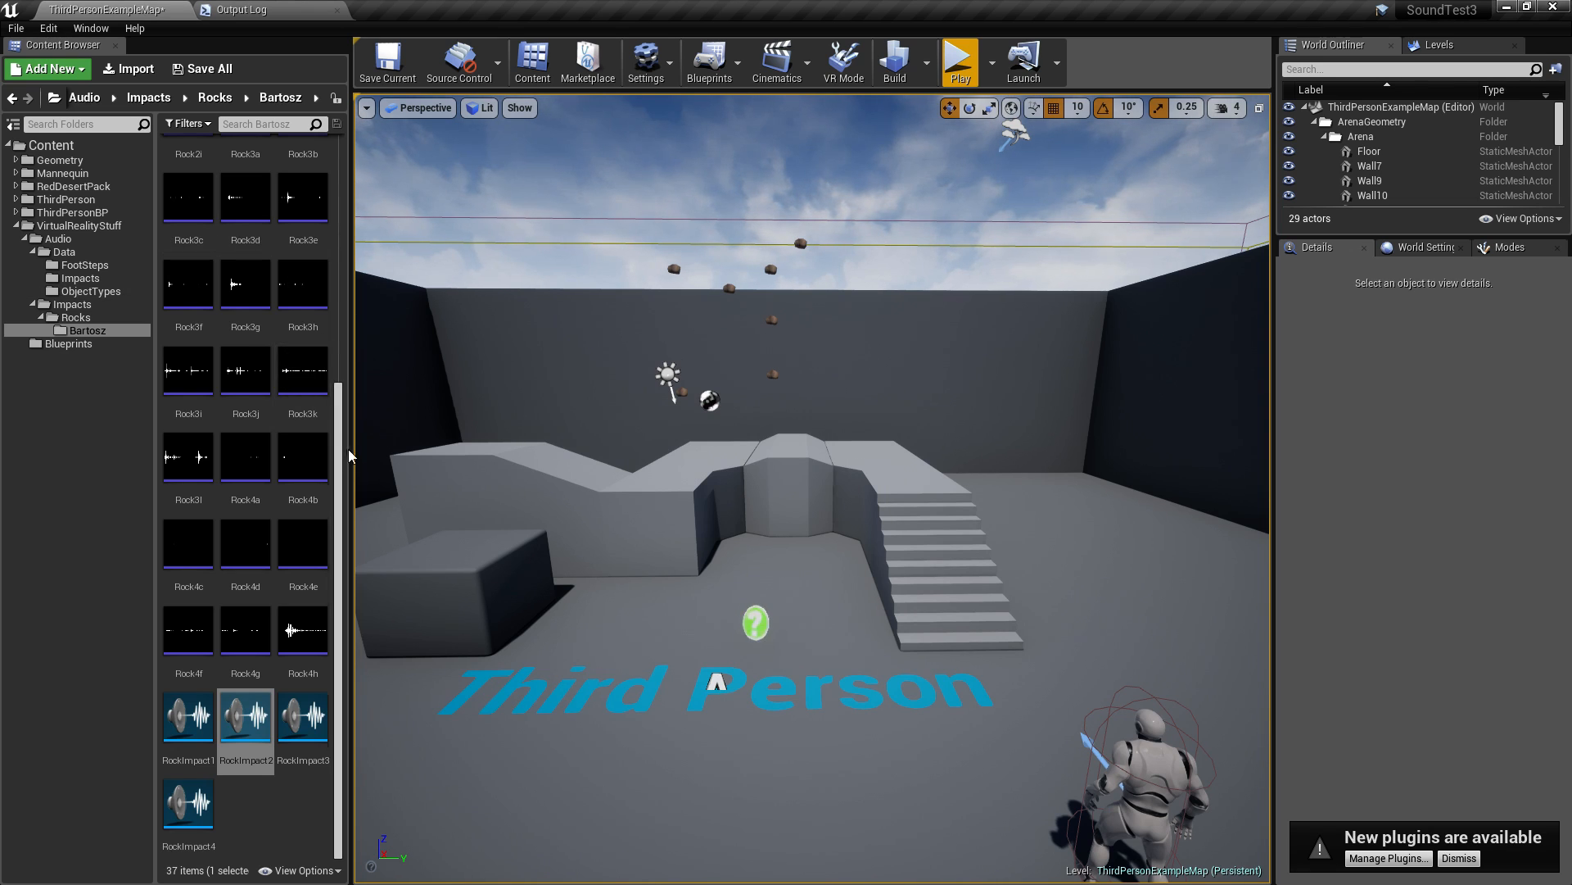
Scroll through the rock impact sound assets in the Bartosz folder.
scroll(up, 3)
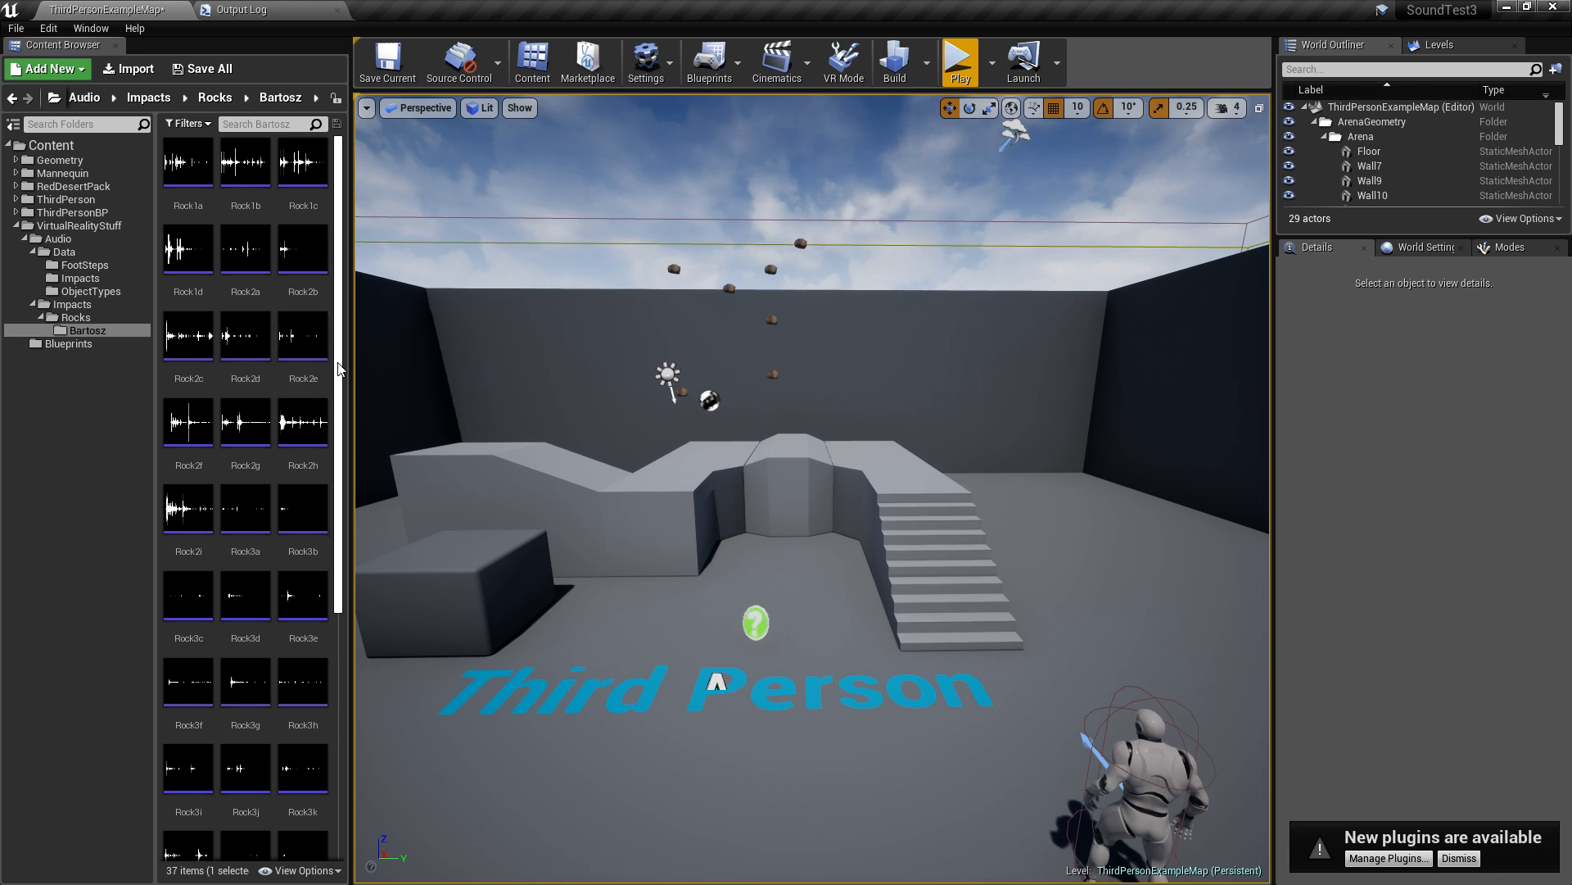
scroll(down, 3)
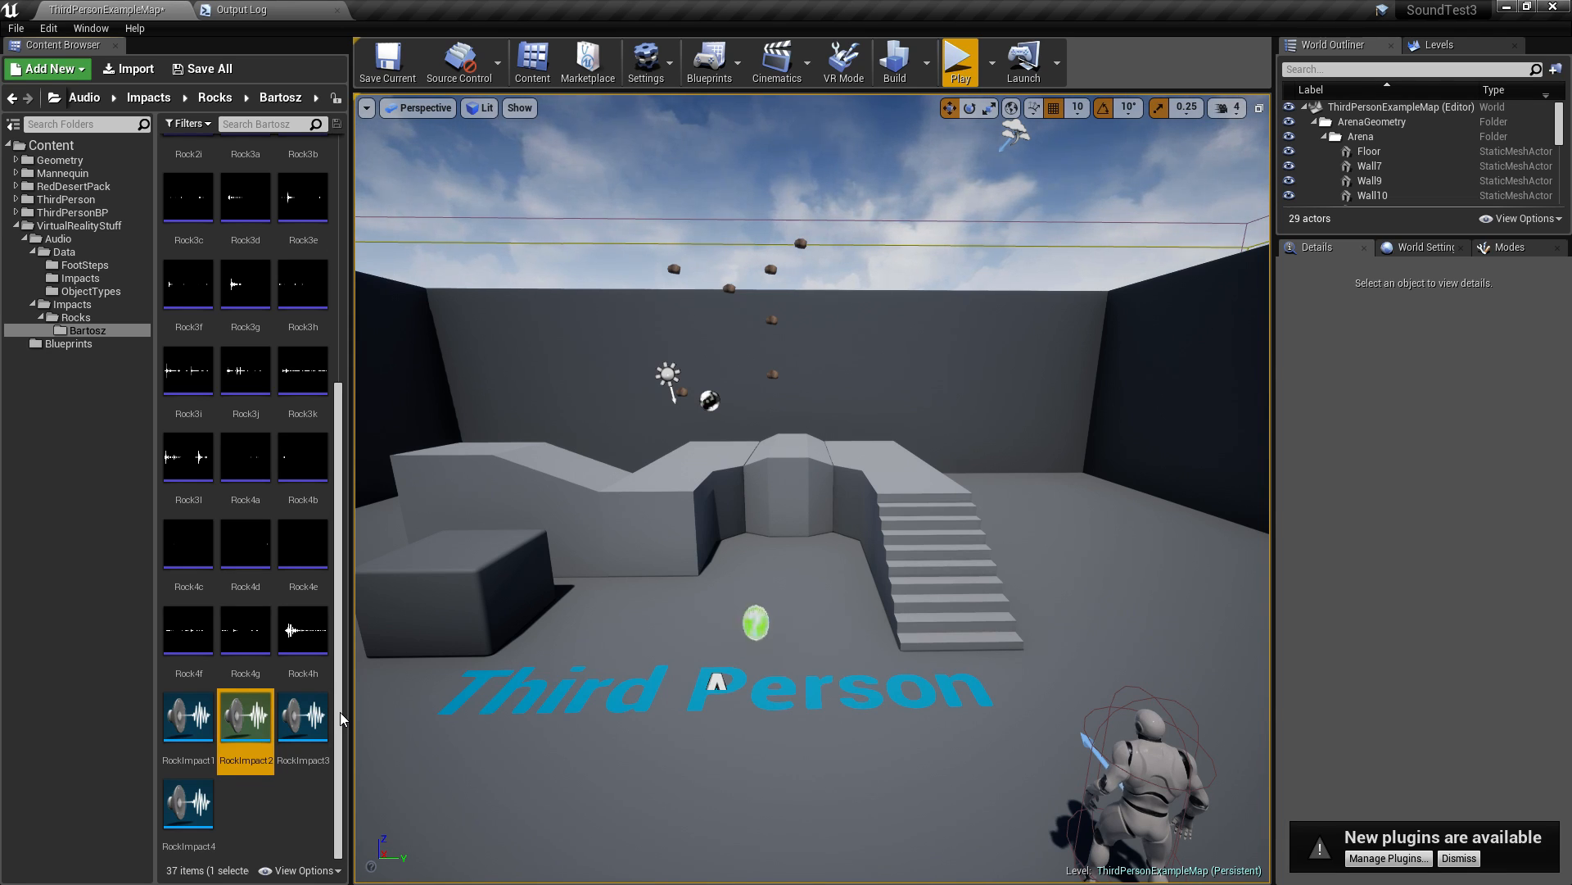
mouse_move(72, 316)
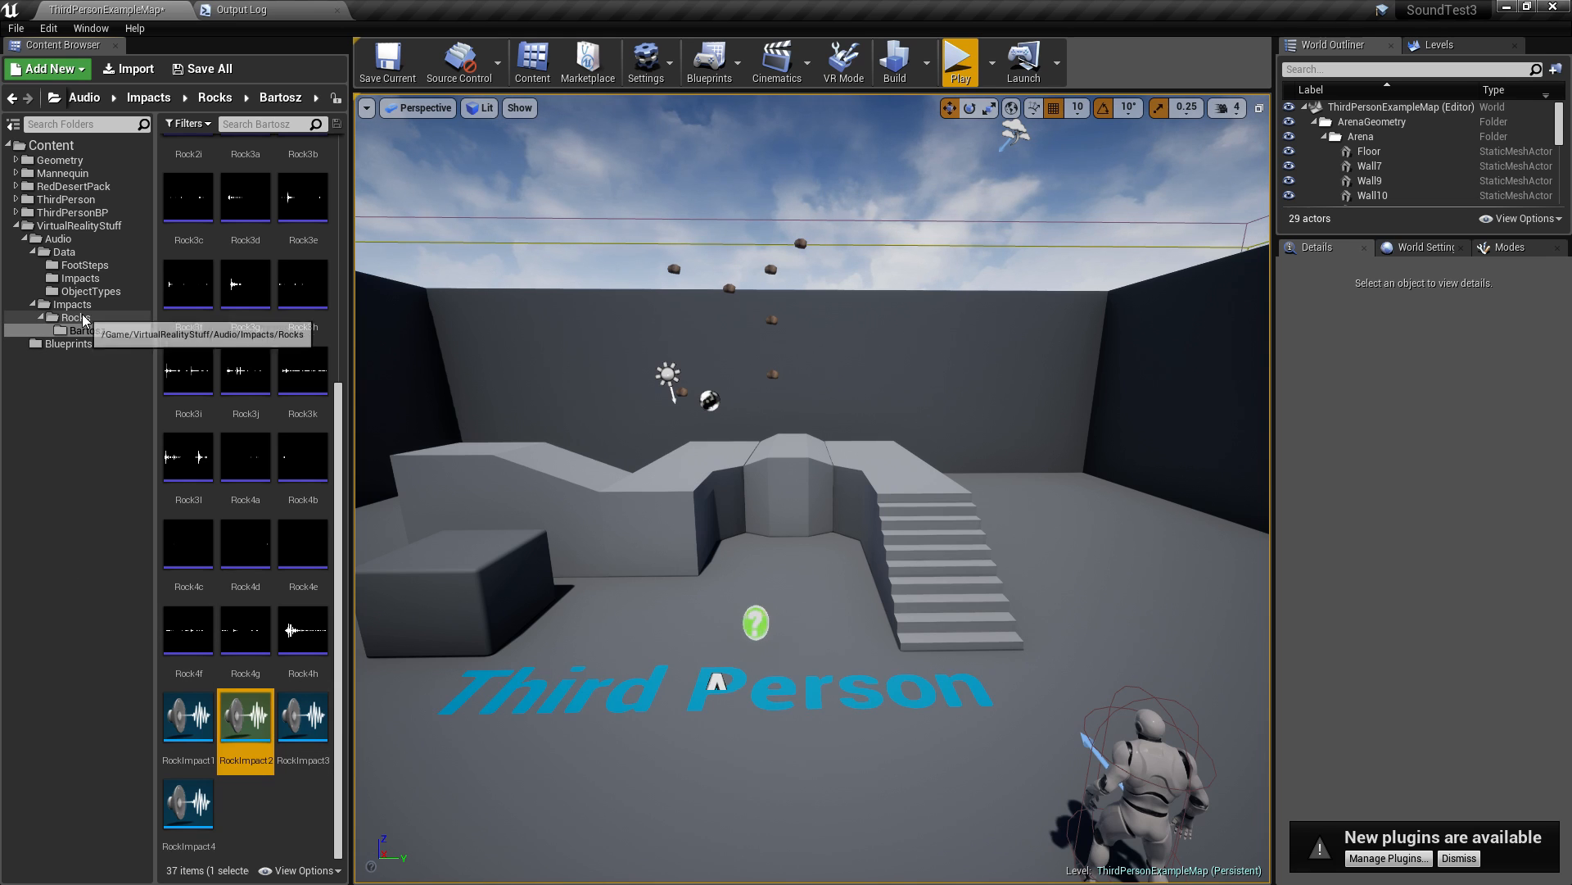
mouse_move(113, 377)
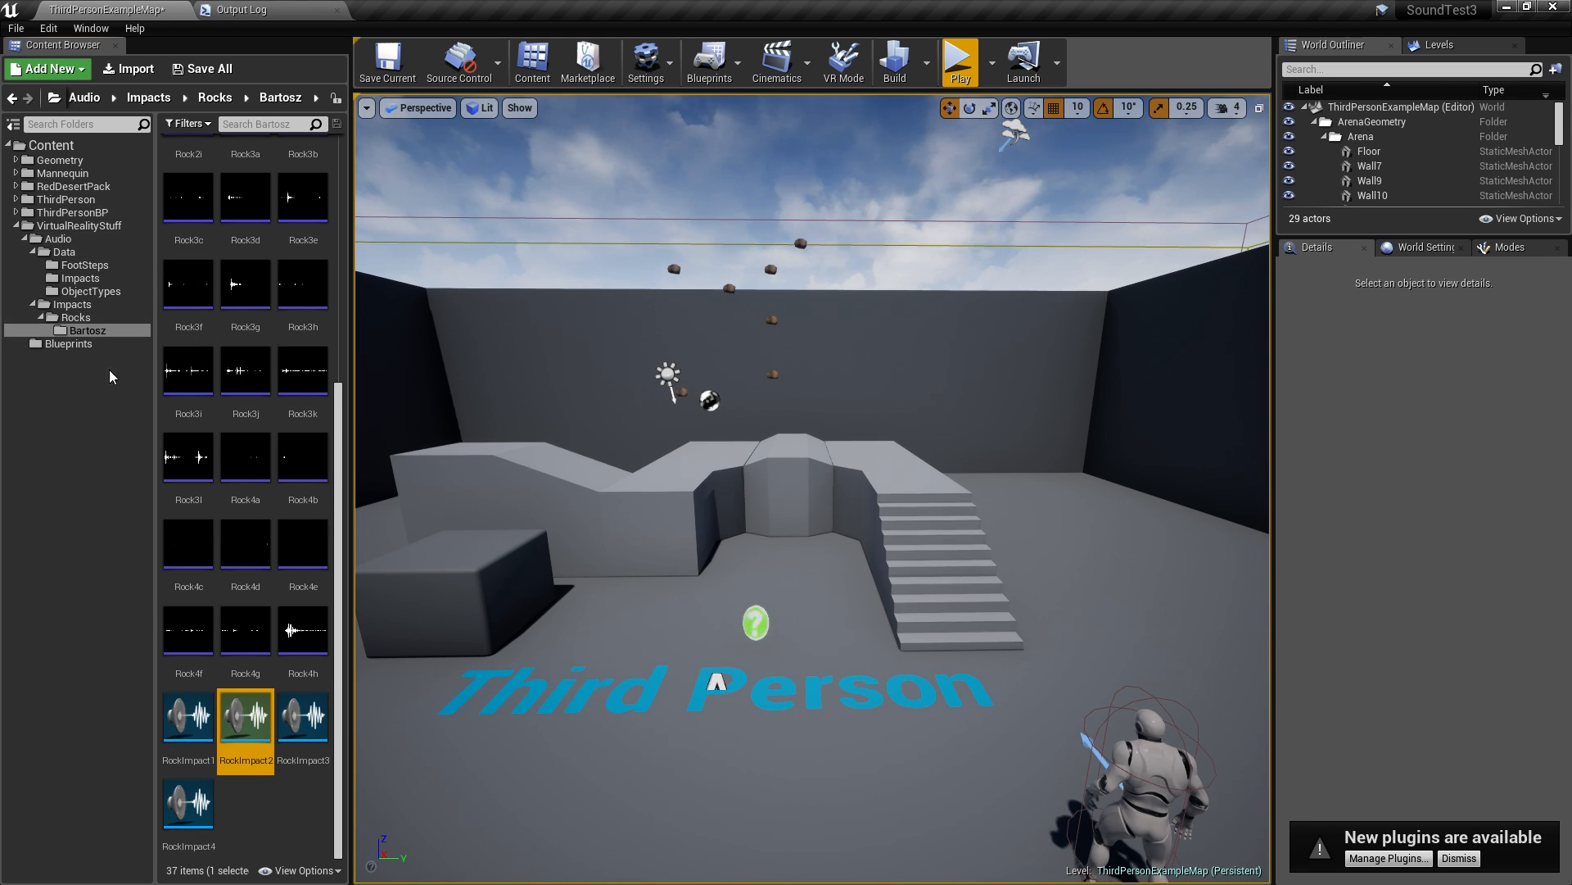
mouse_move(168, 249)
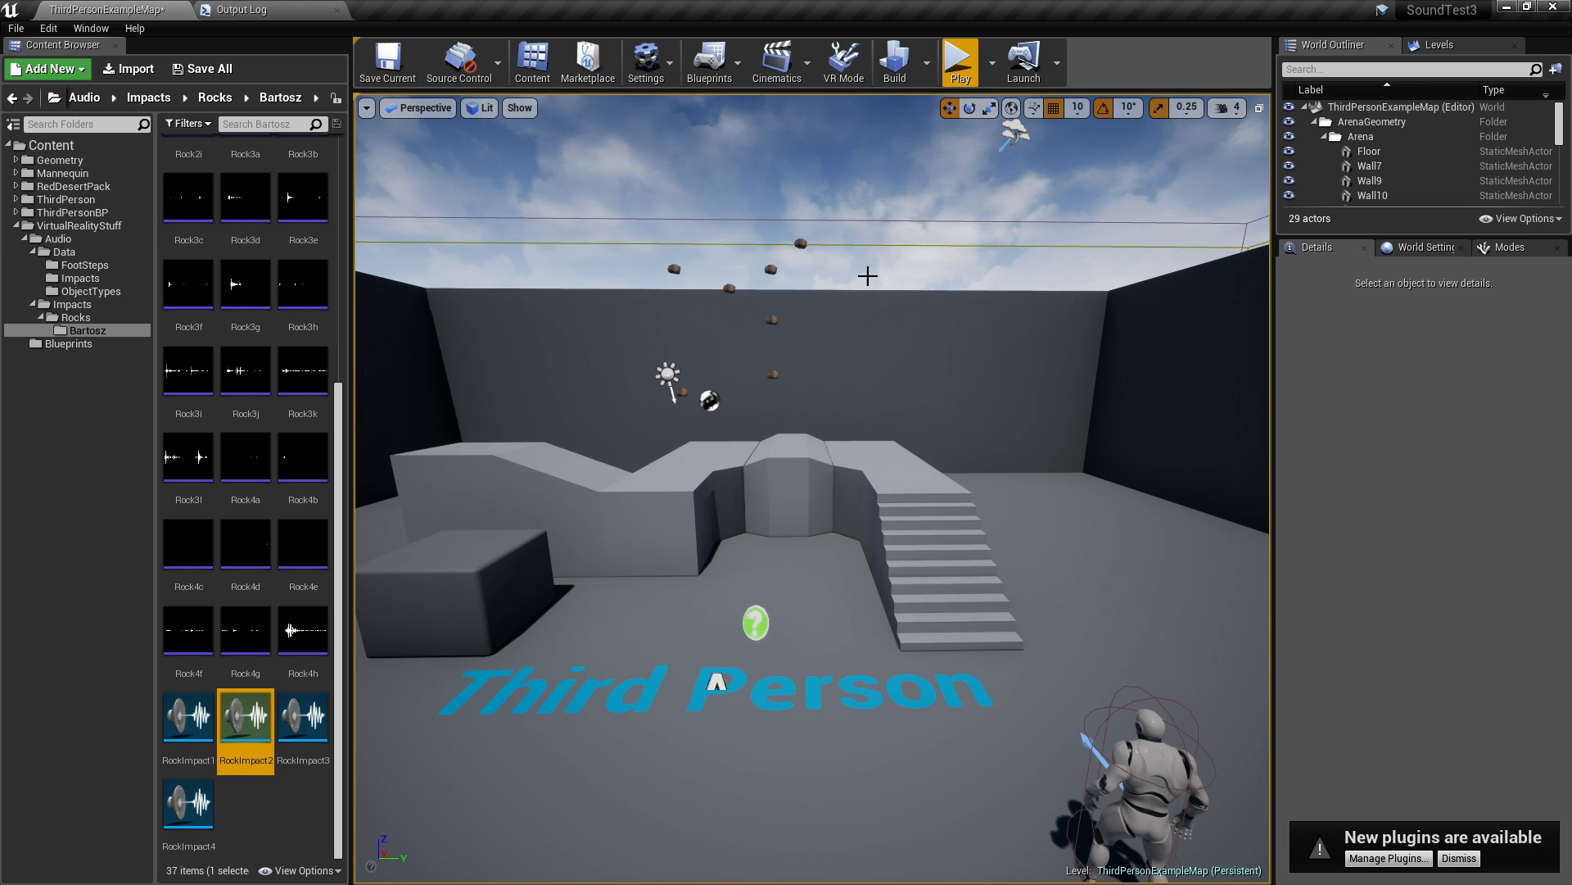
mouse_move(244, 283)
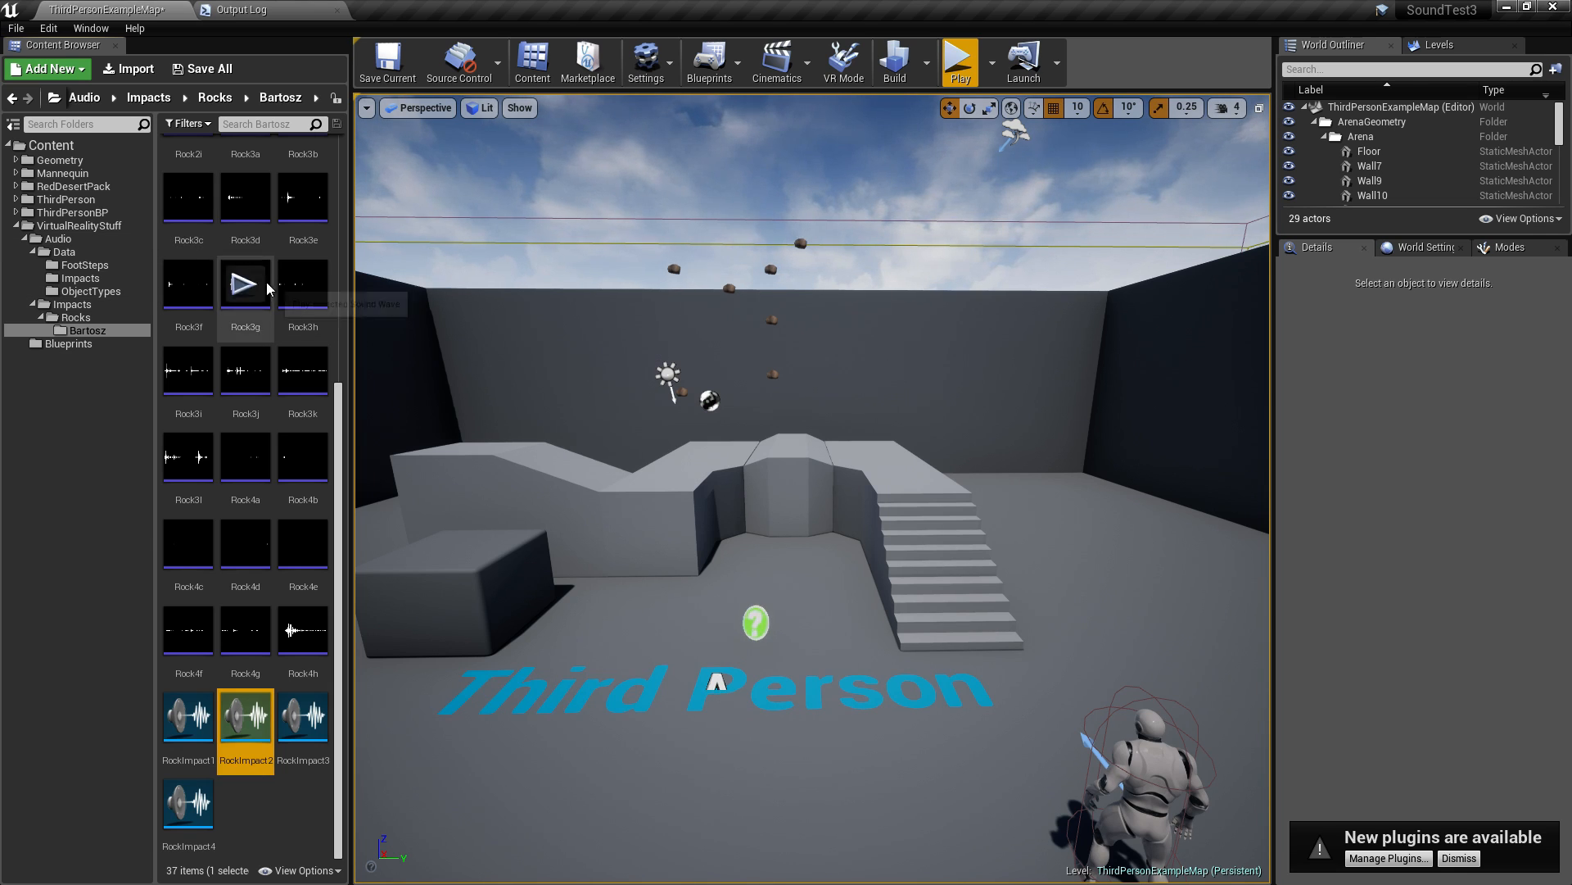
mouse_move(674, 501)
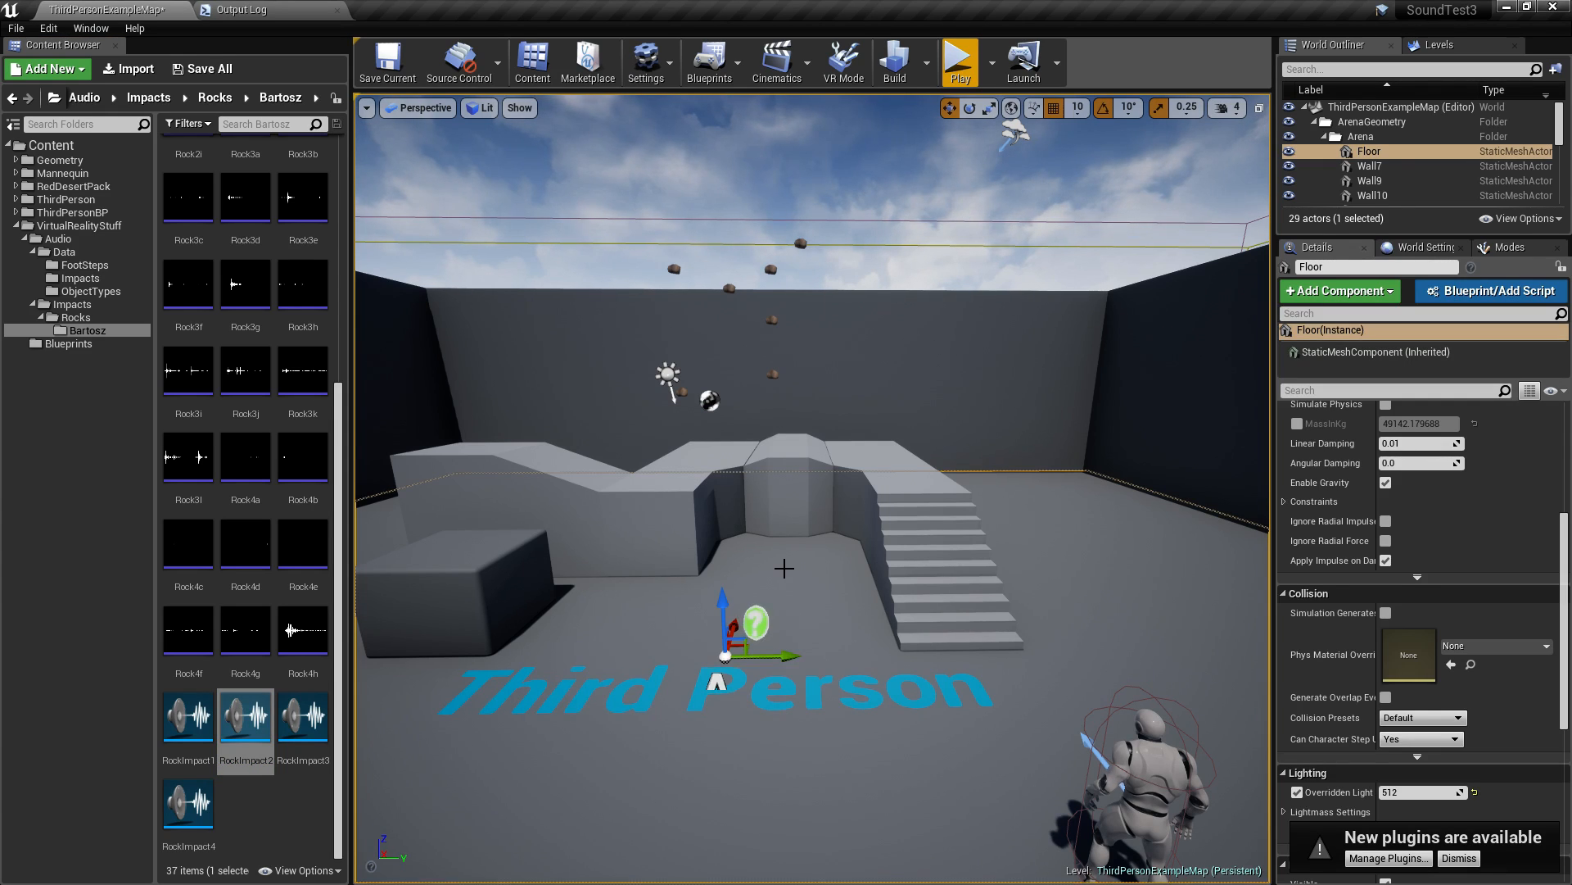
mouse_move(482, 521)
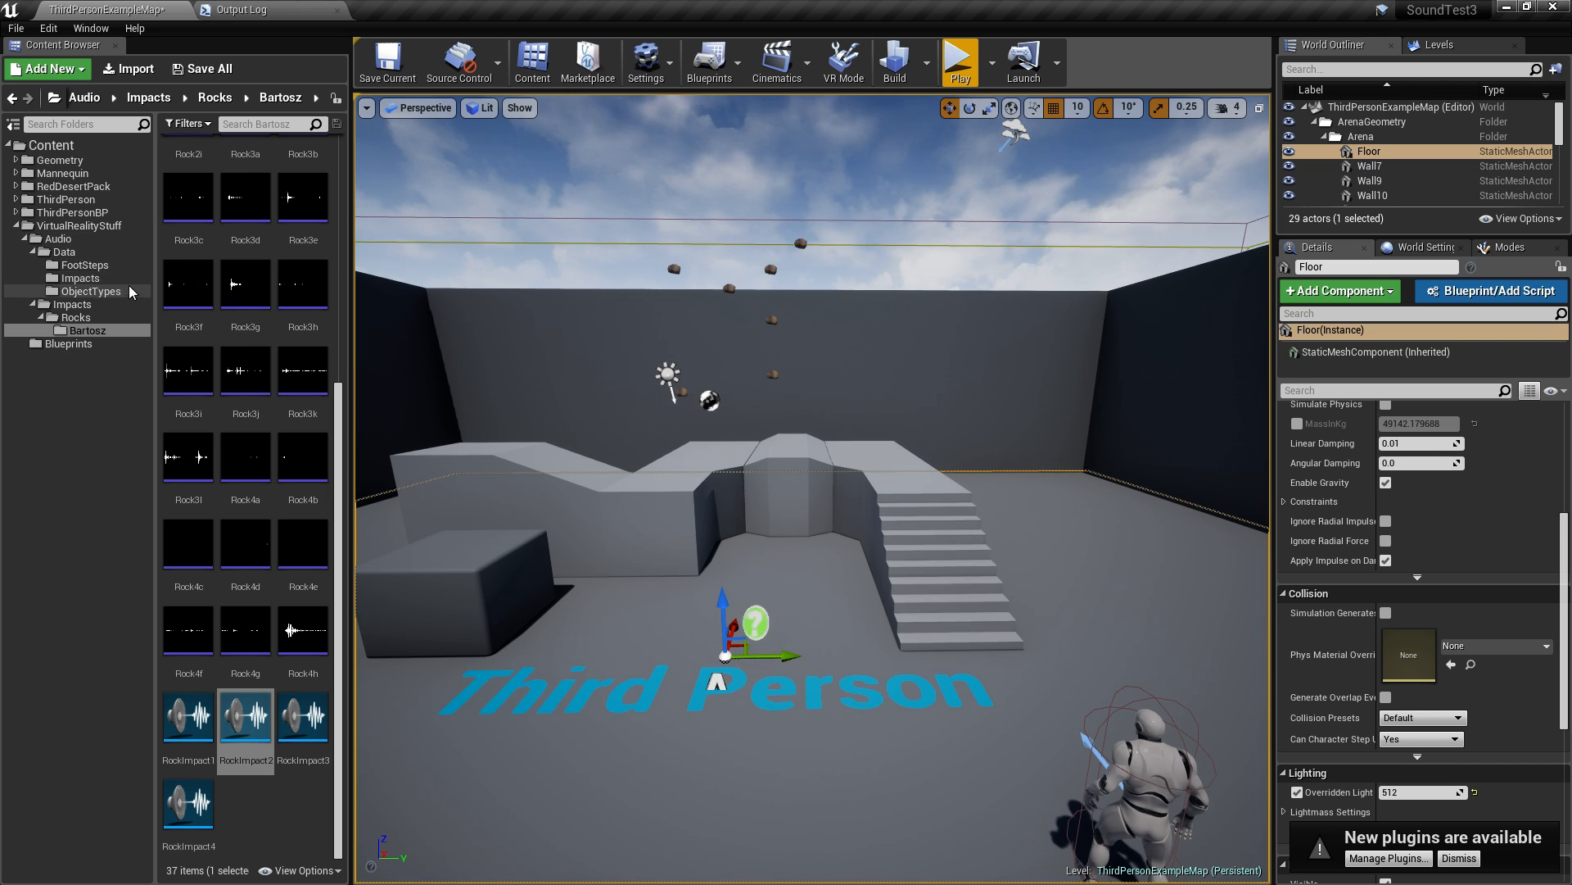
Open ImpactMaterialLookupData from the ObjectTypes folder, showing SmallRock, Rifle and Grenade rows.
click(91, 291)
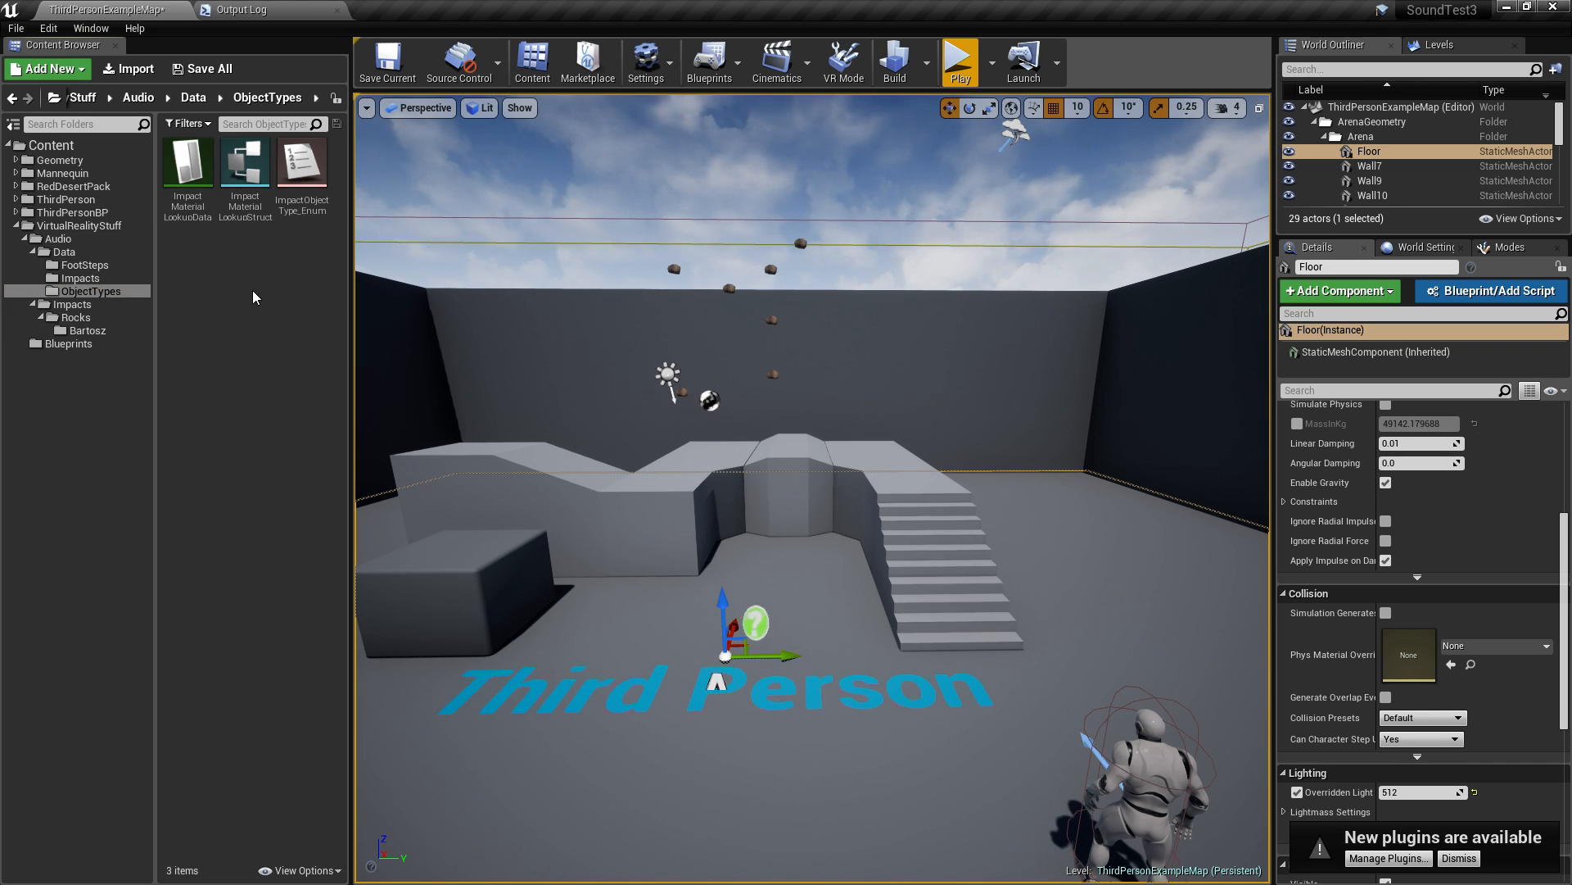
mouse_move(212, 236)
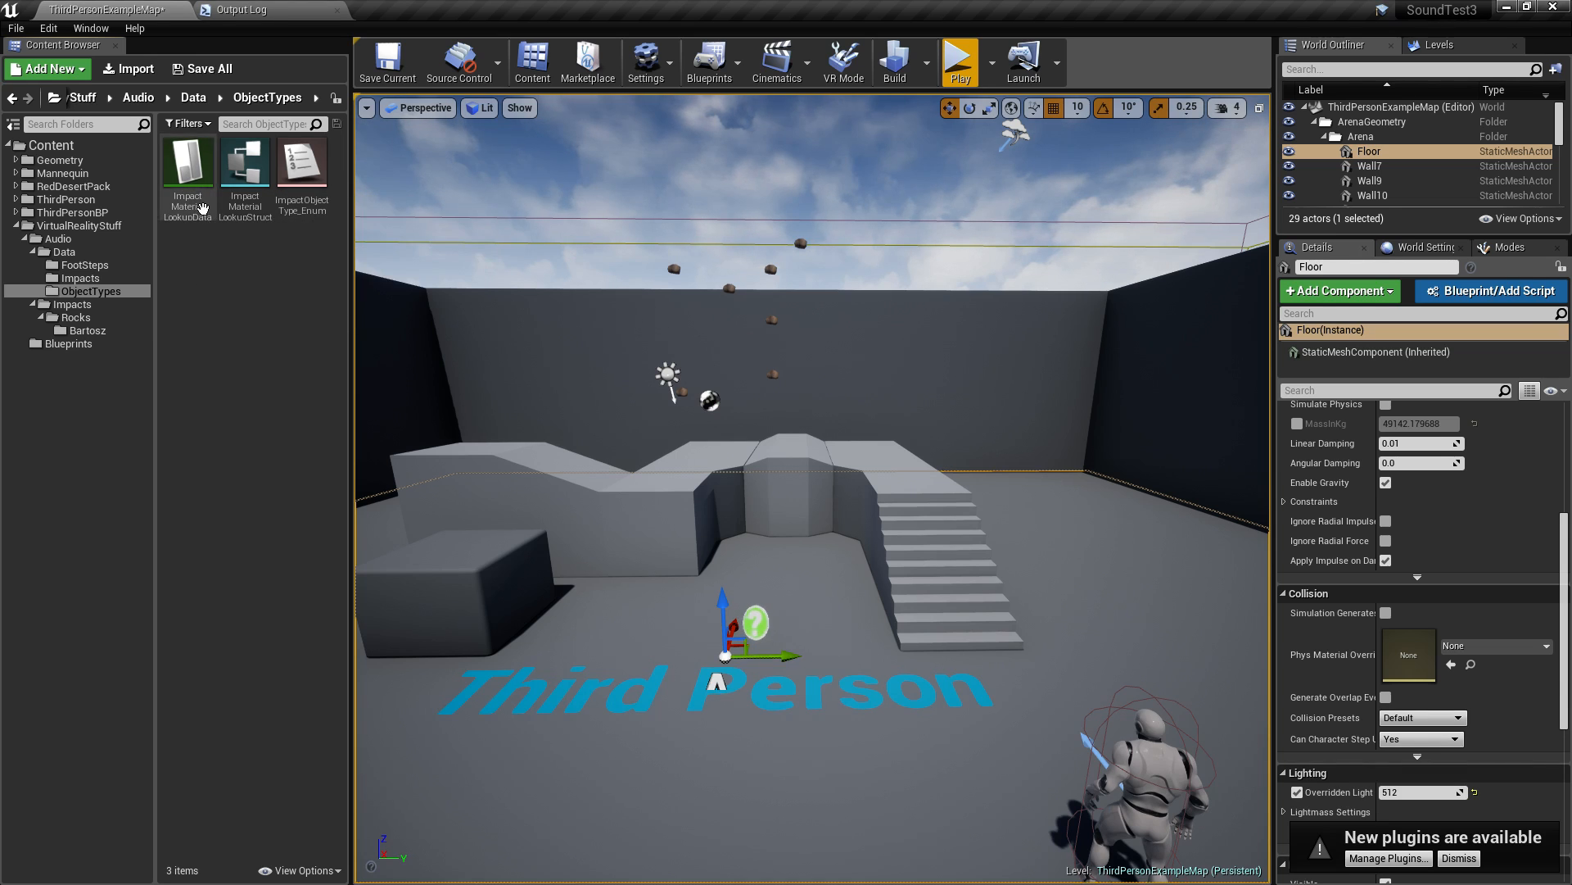
double_click(187, 166)
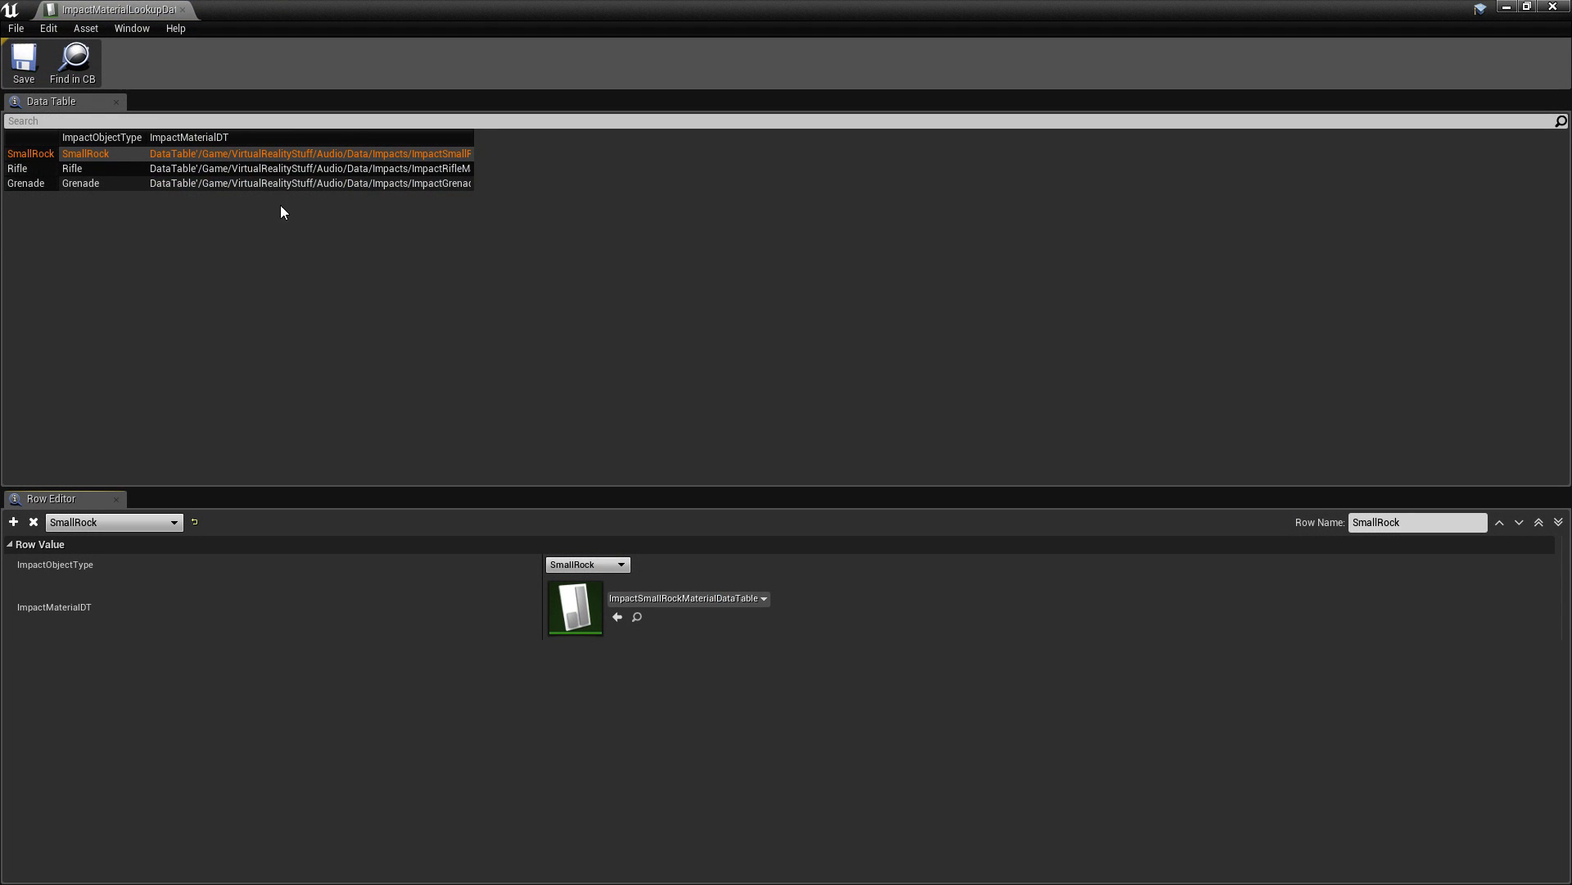
mouse_move(18, 167)
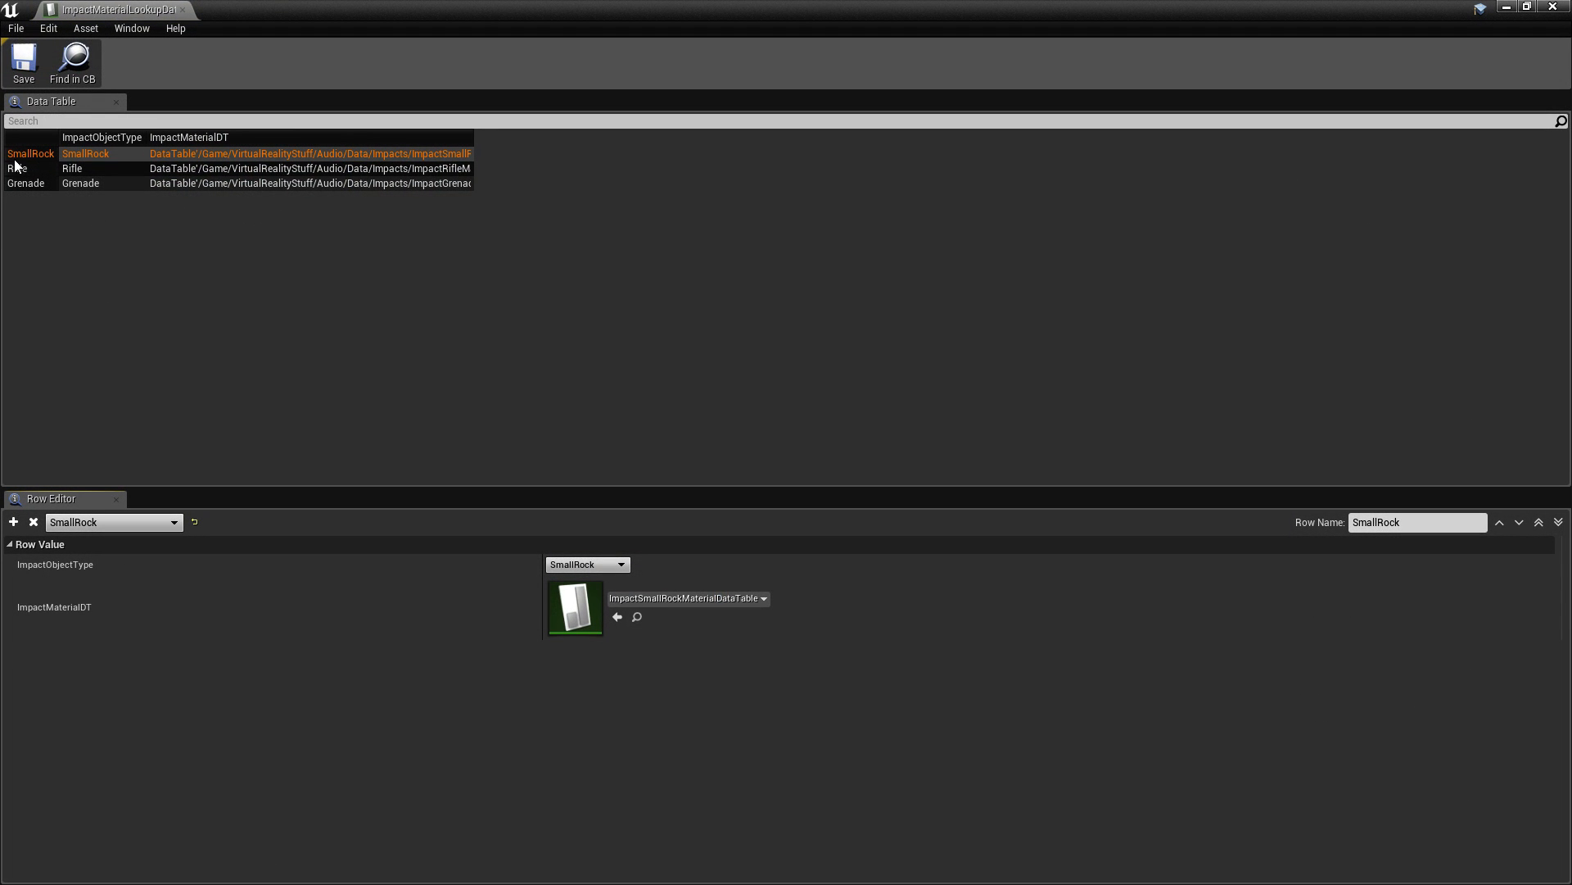
mouse_move(43, 162)
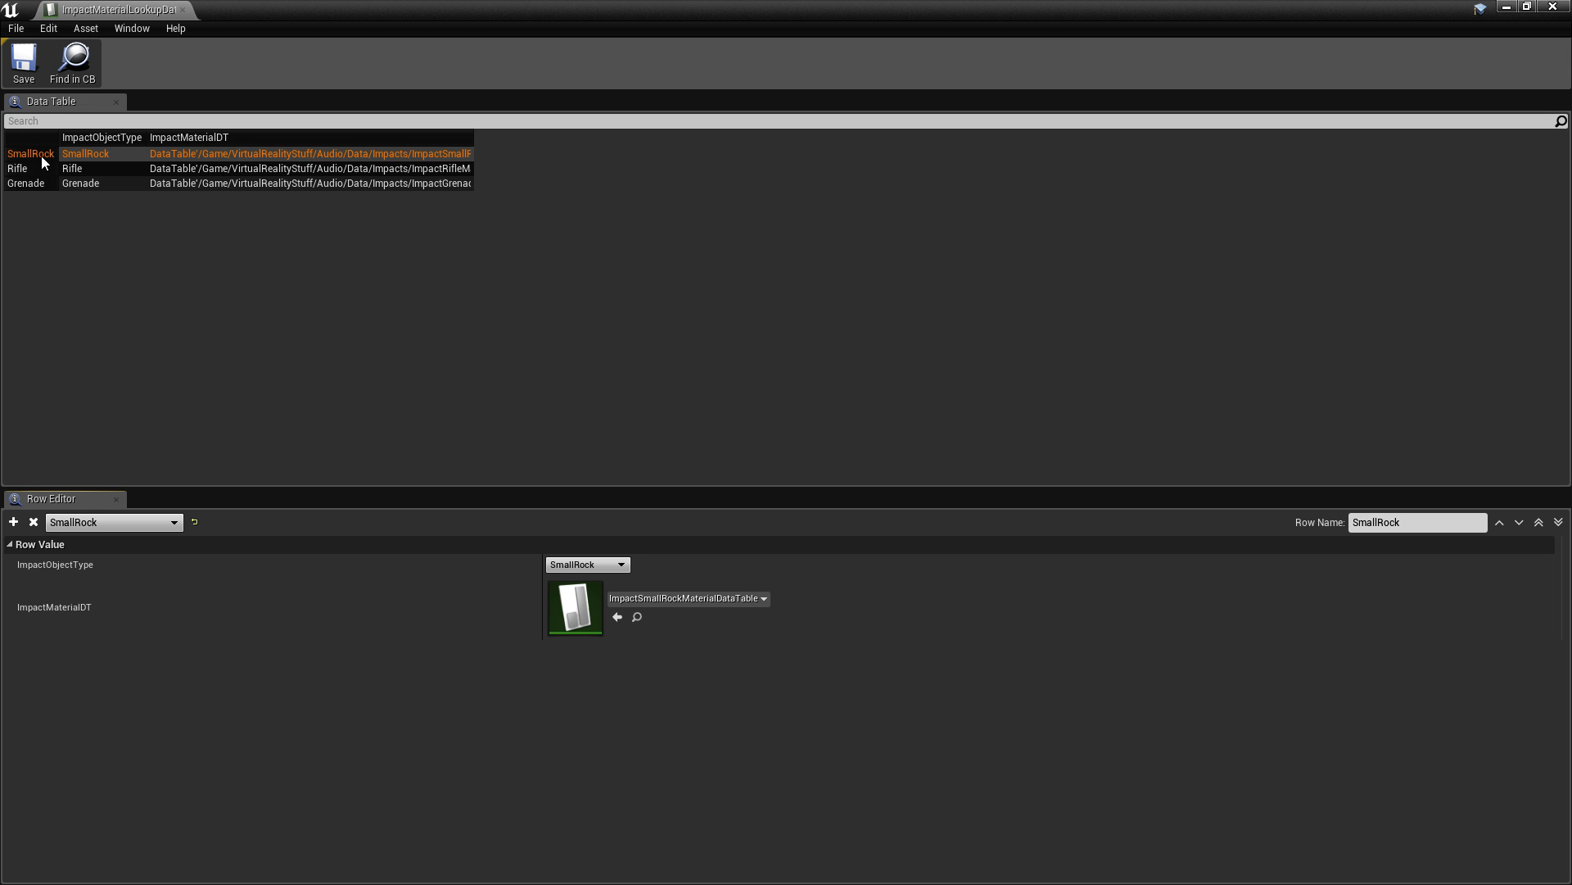
mouse_move(33, 198)
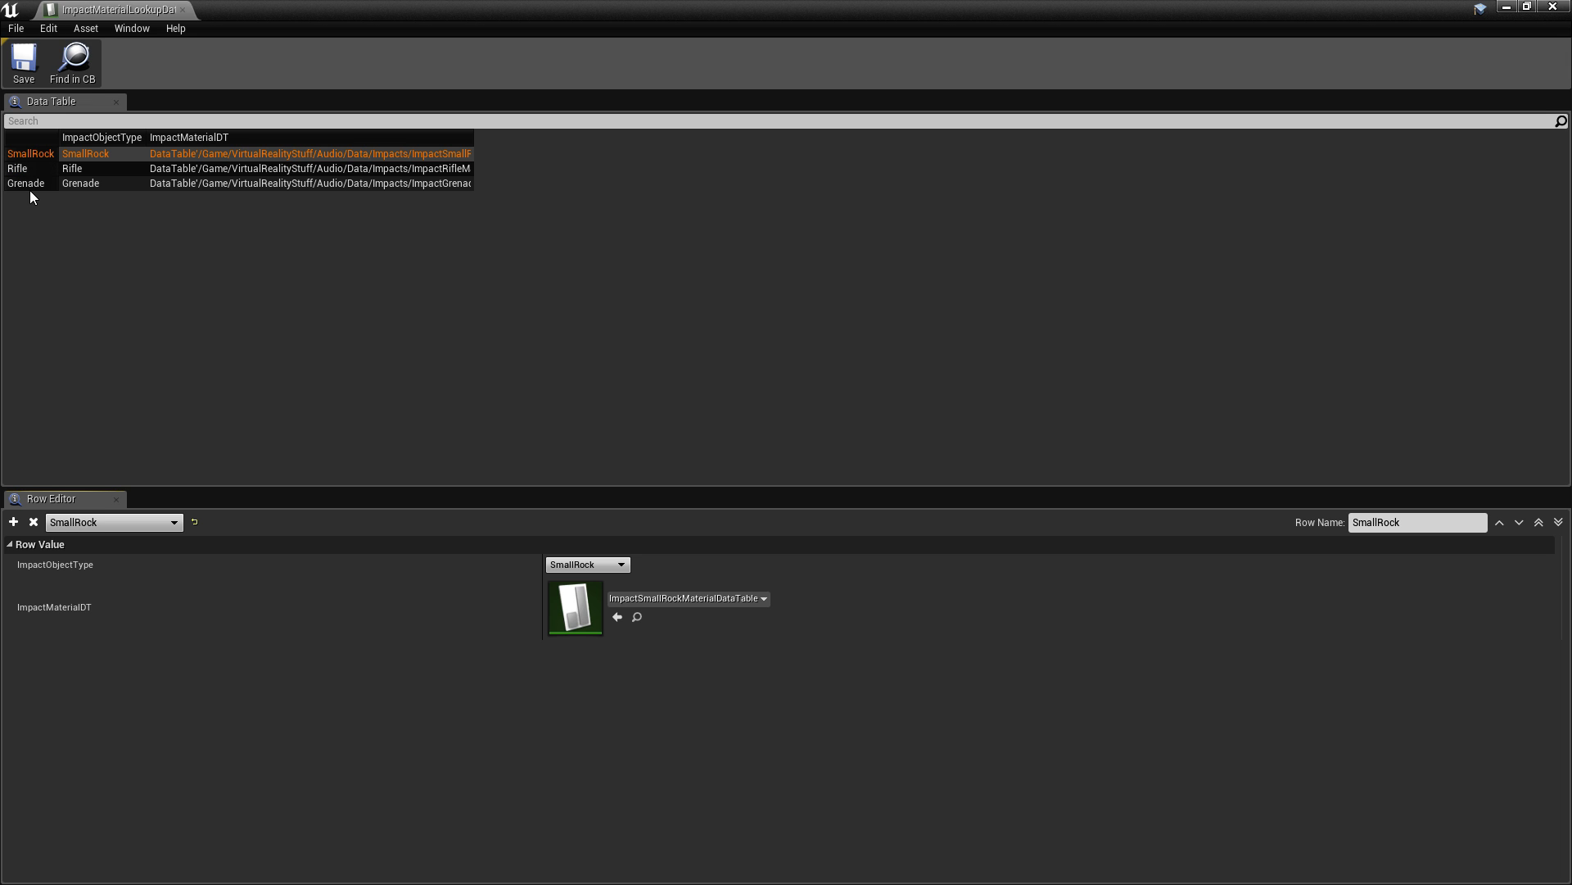
mouse_move(86, 157)
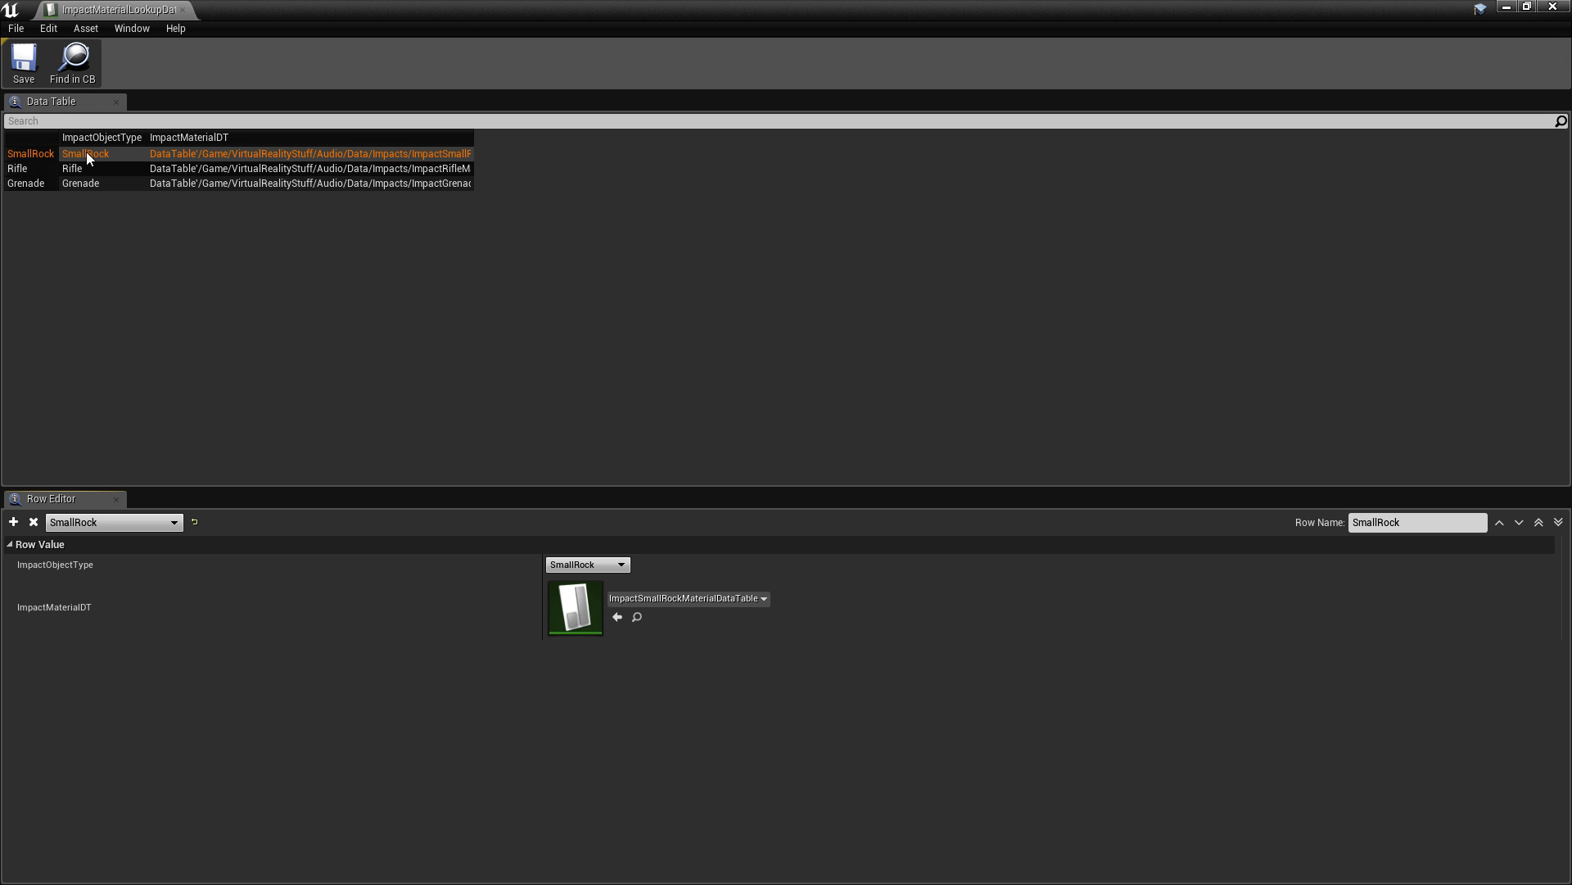
mouse_move(91, 285)
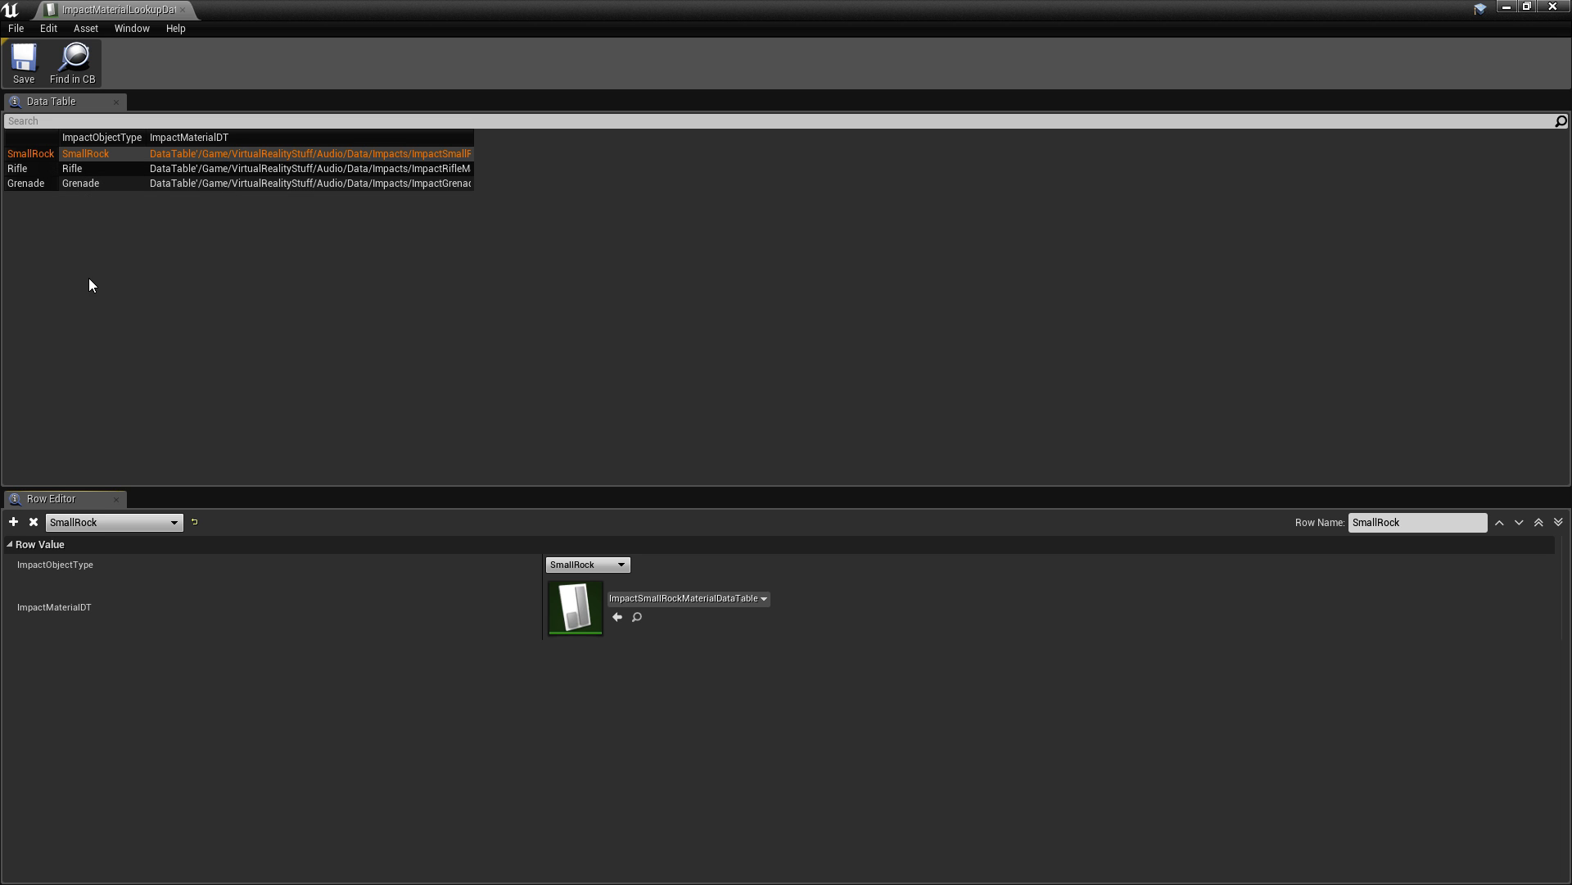
mouse_move(105, 280)
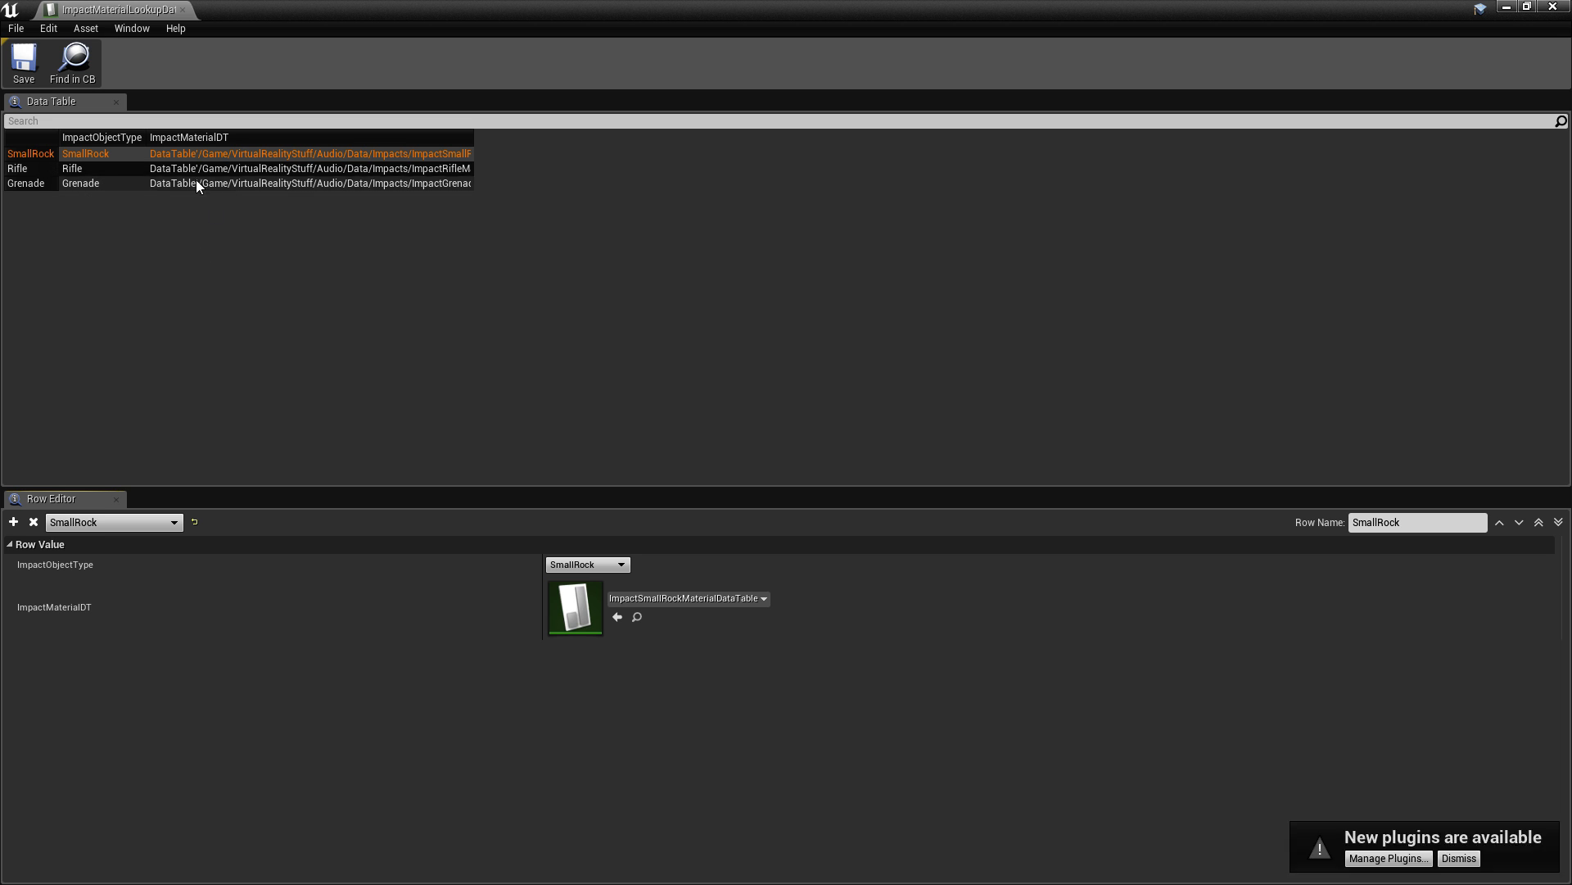
mouse_move(471, 138)
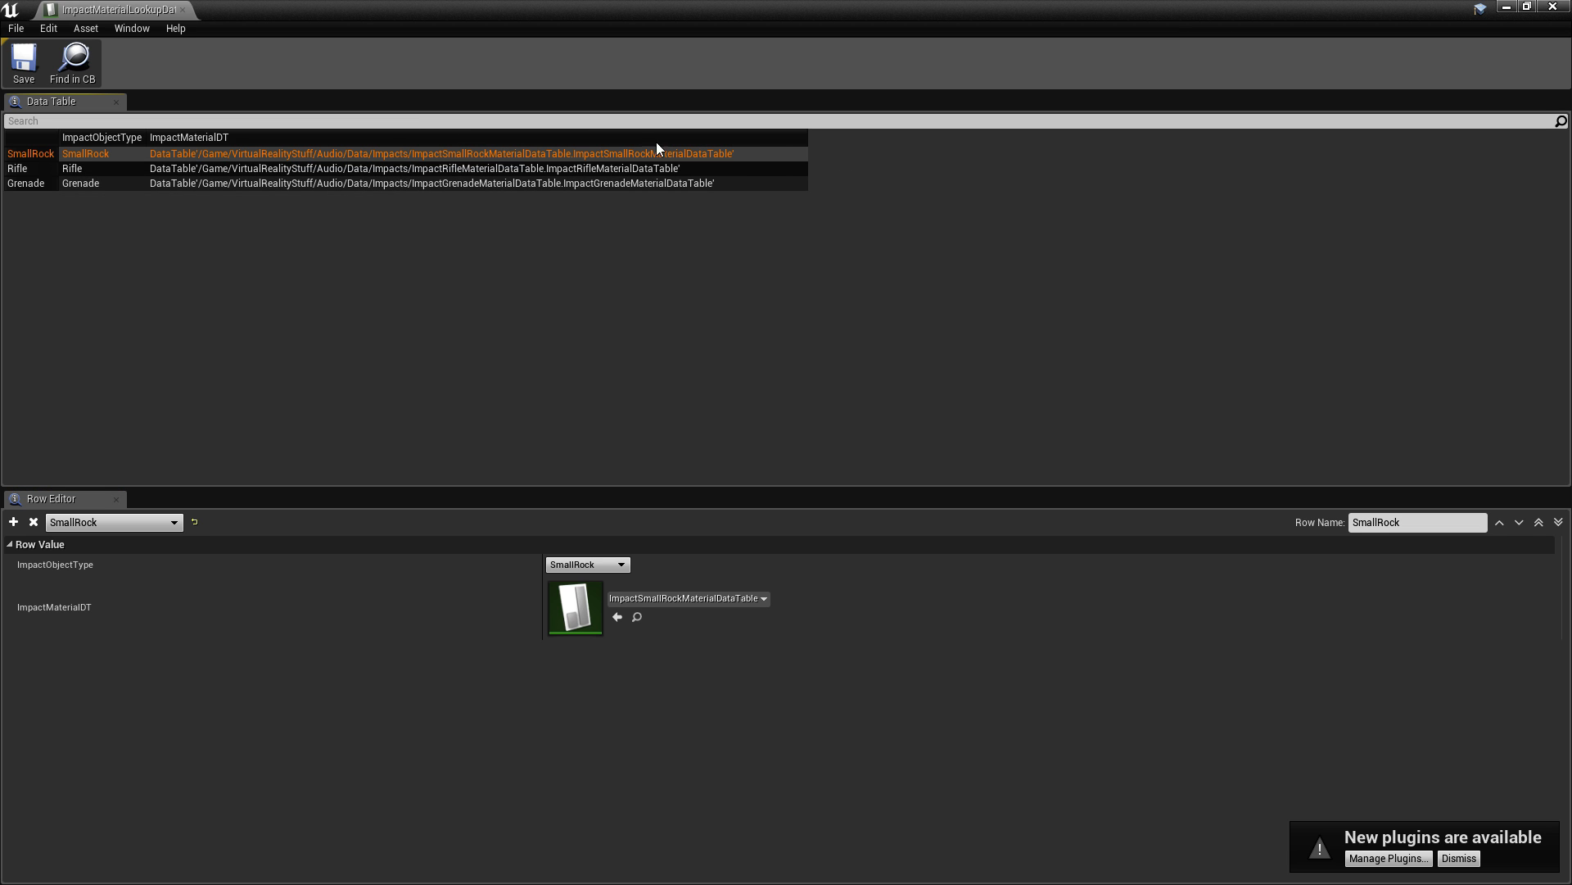
mouse_move(766, 170)
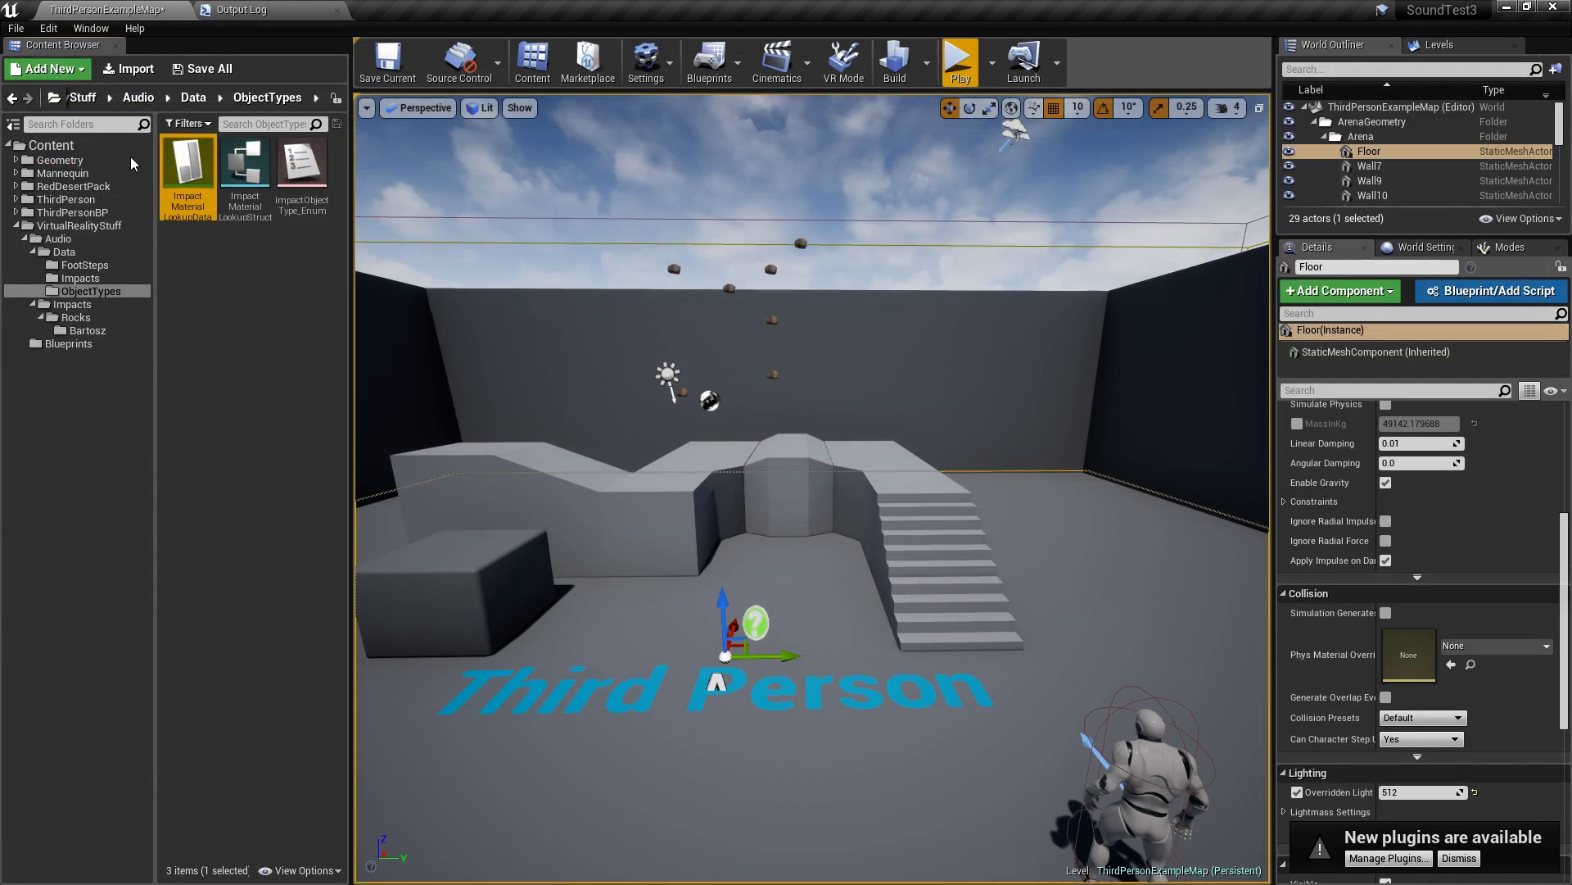
Open ImpactGrenadeMaterialDataTable from the Impacts folder, listing surface rows with rock sound cues.
click(79, 279)
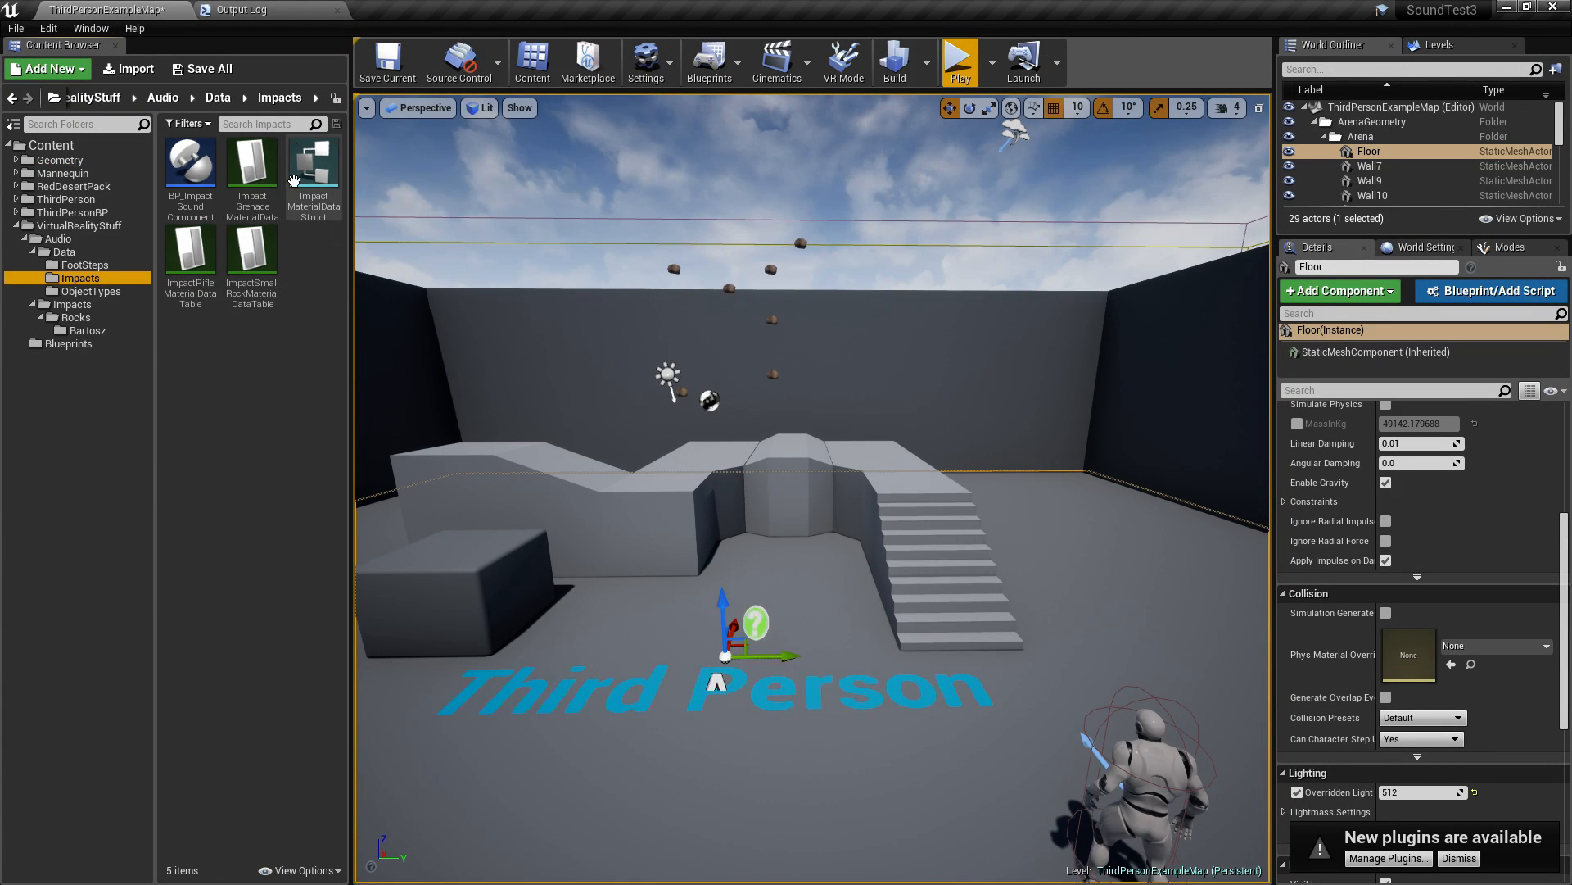
mouse_move(252, 165)
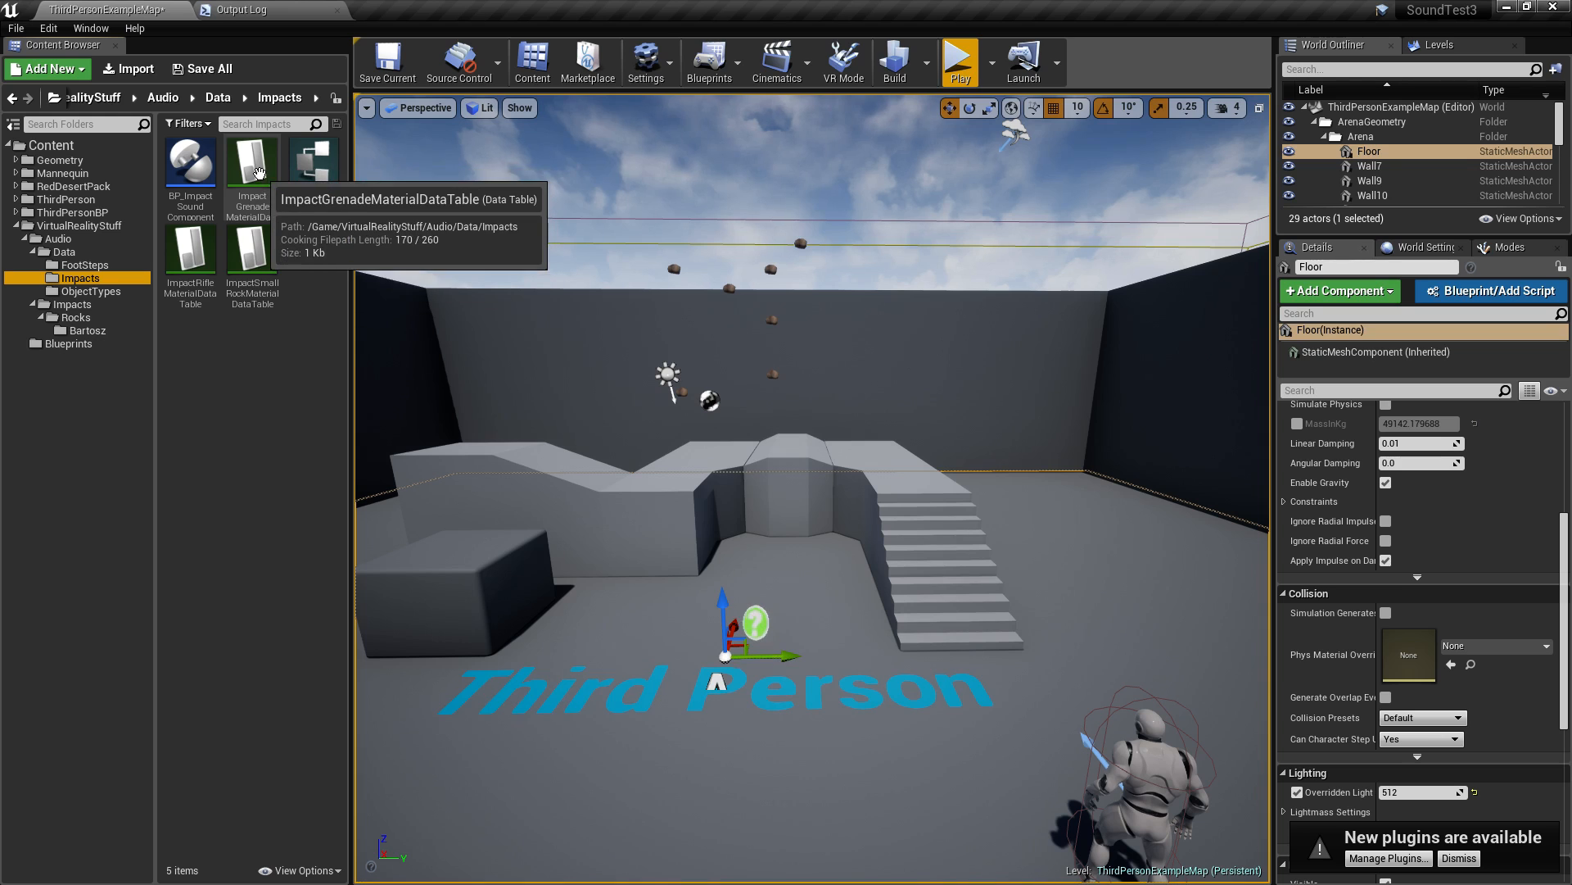
double_click(247, 165)
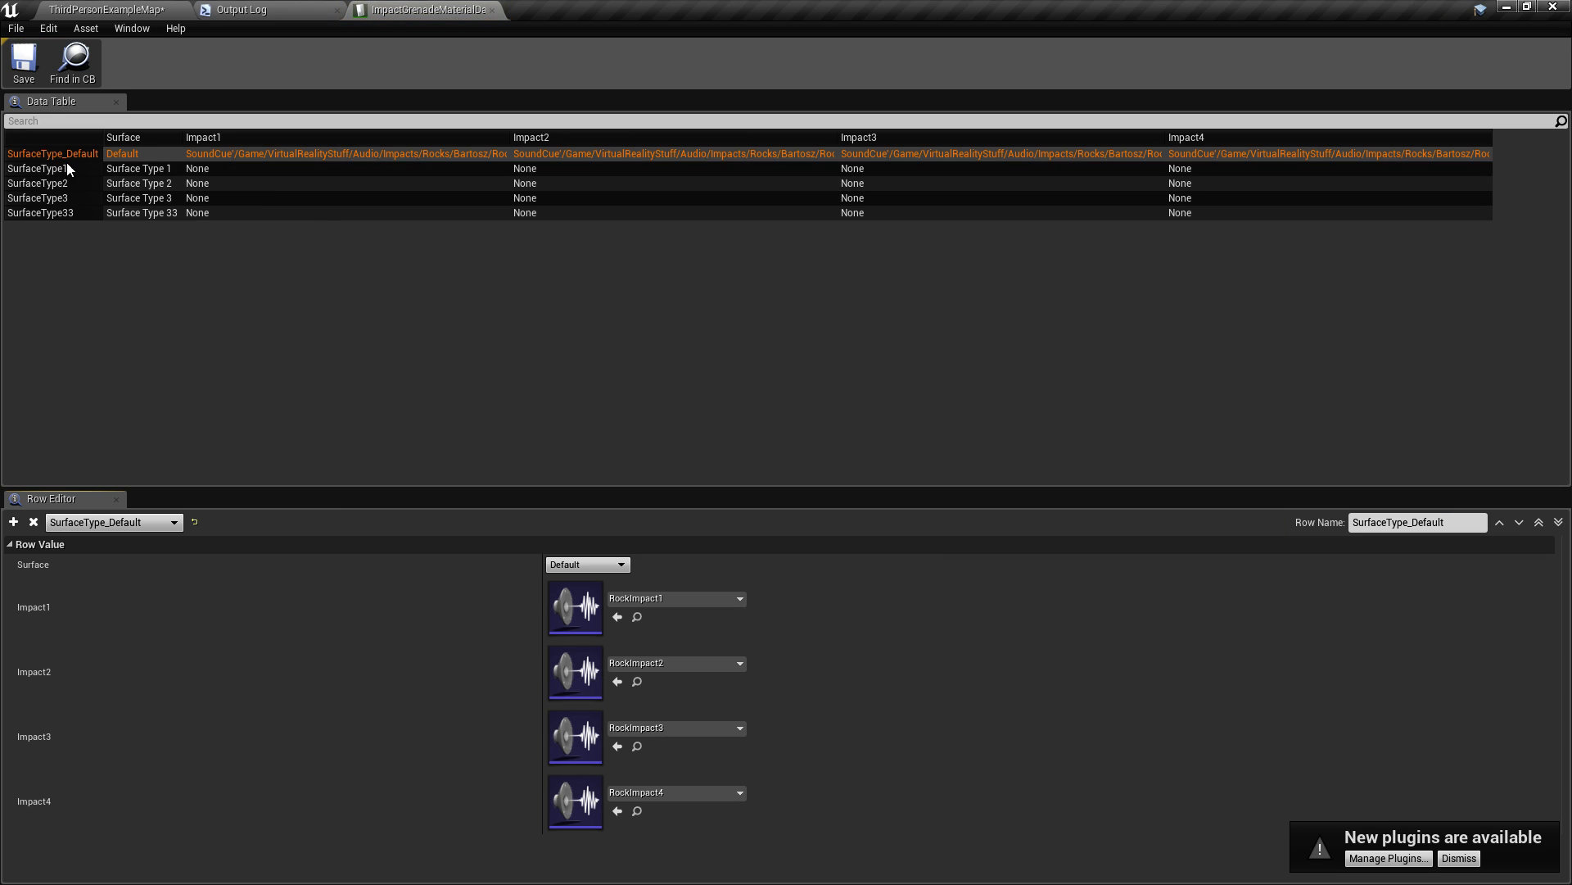
mouse_move(506, 144)
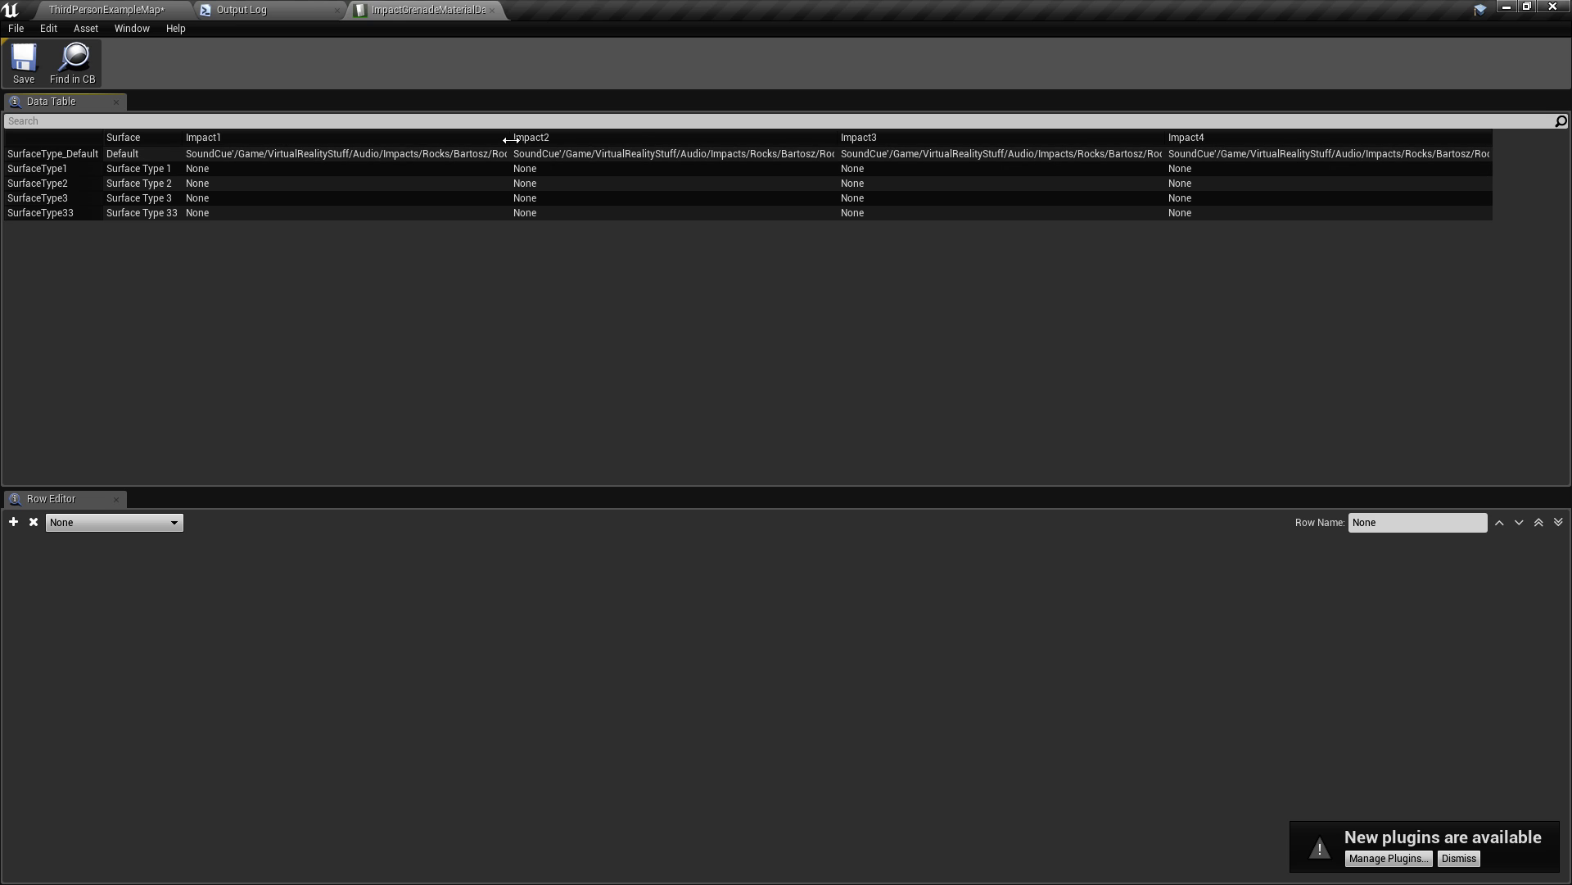
mouse_move(642, 292)
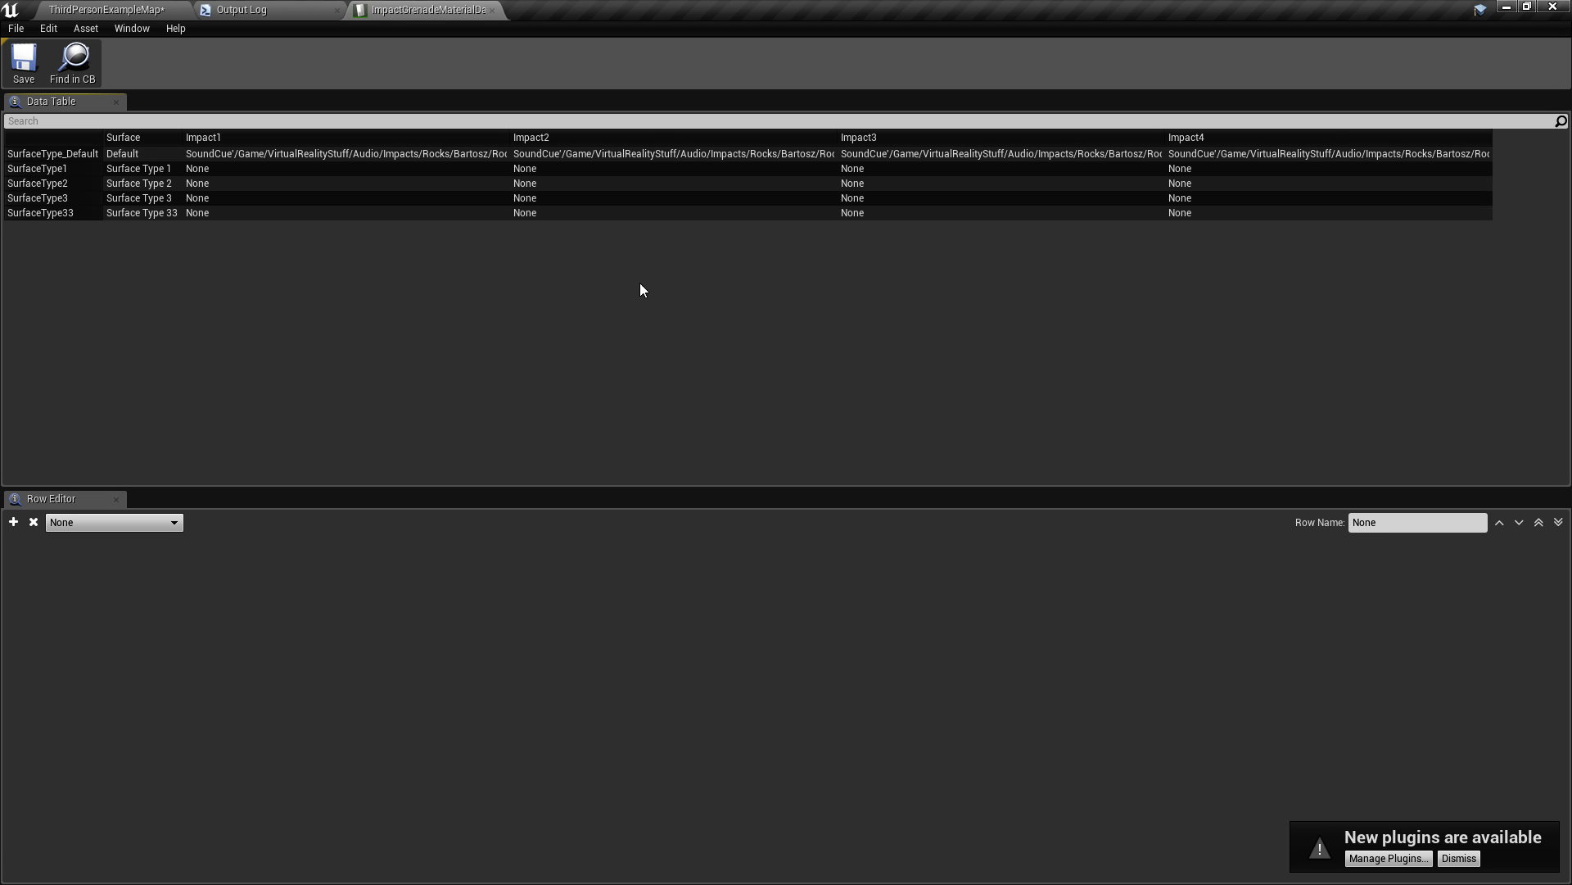
mouse_move(151, 275)
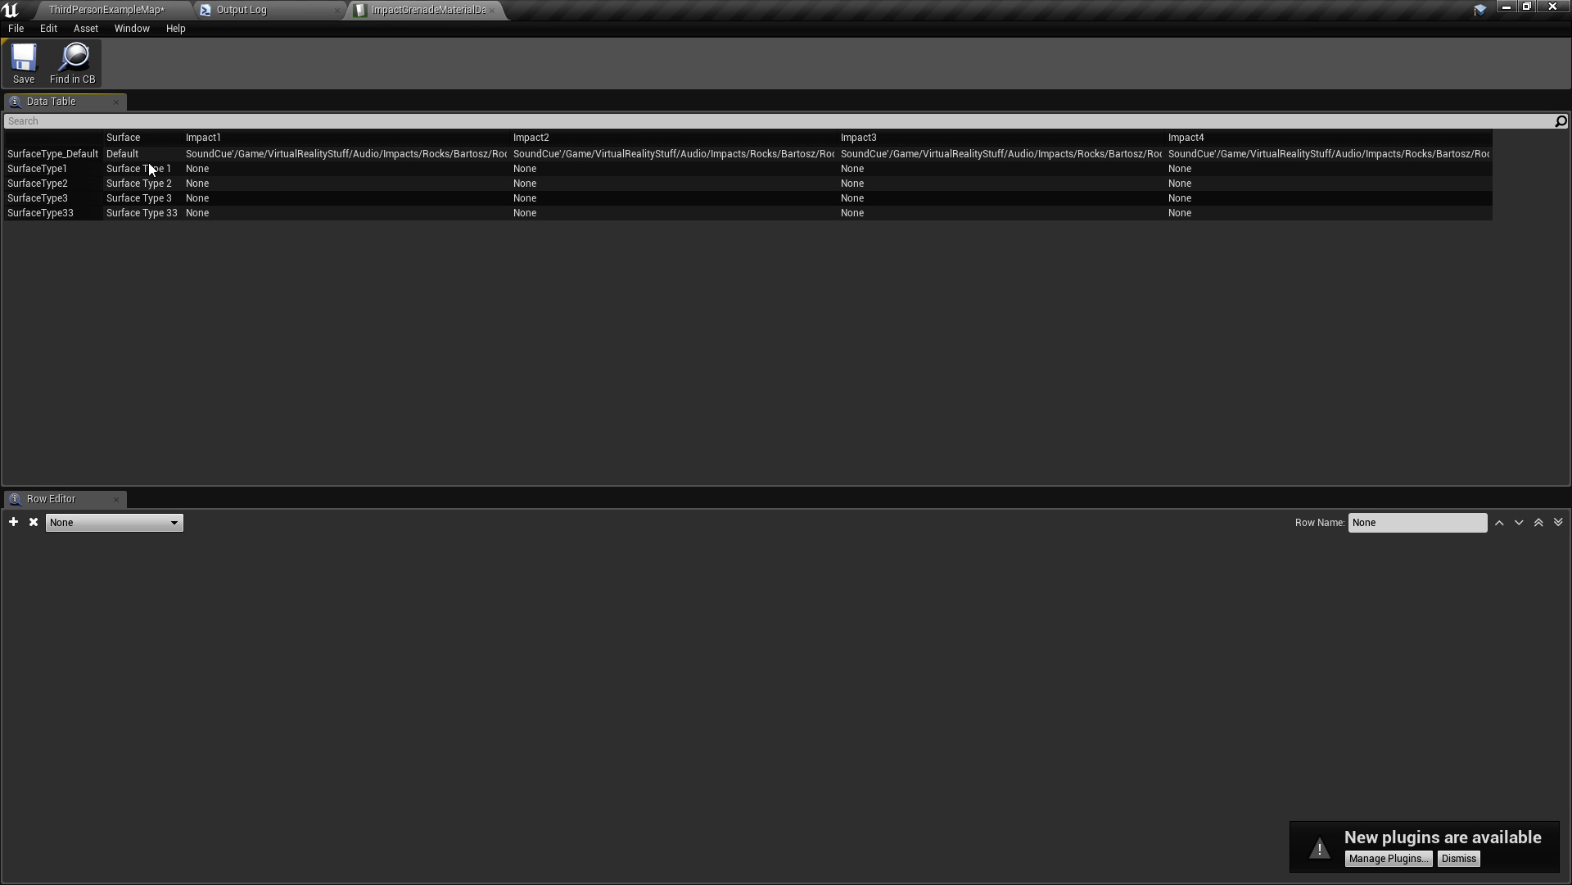
mouse_move(157, 184)
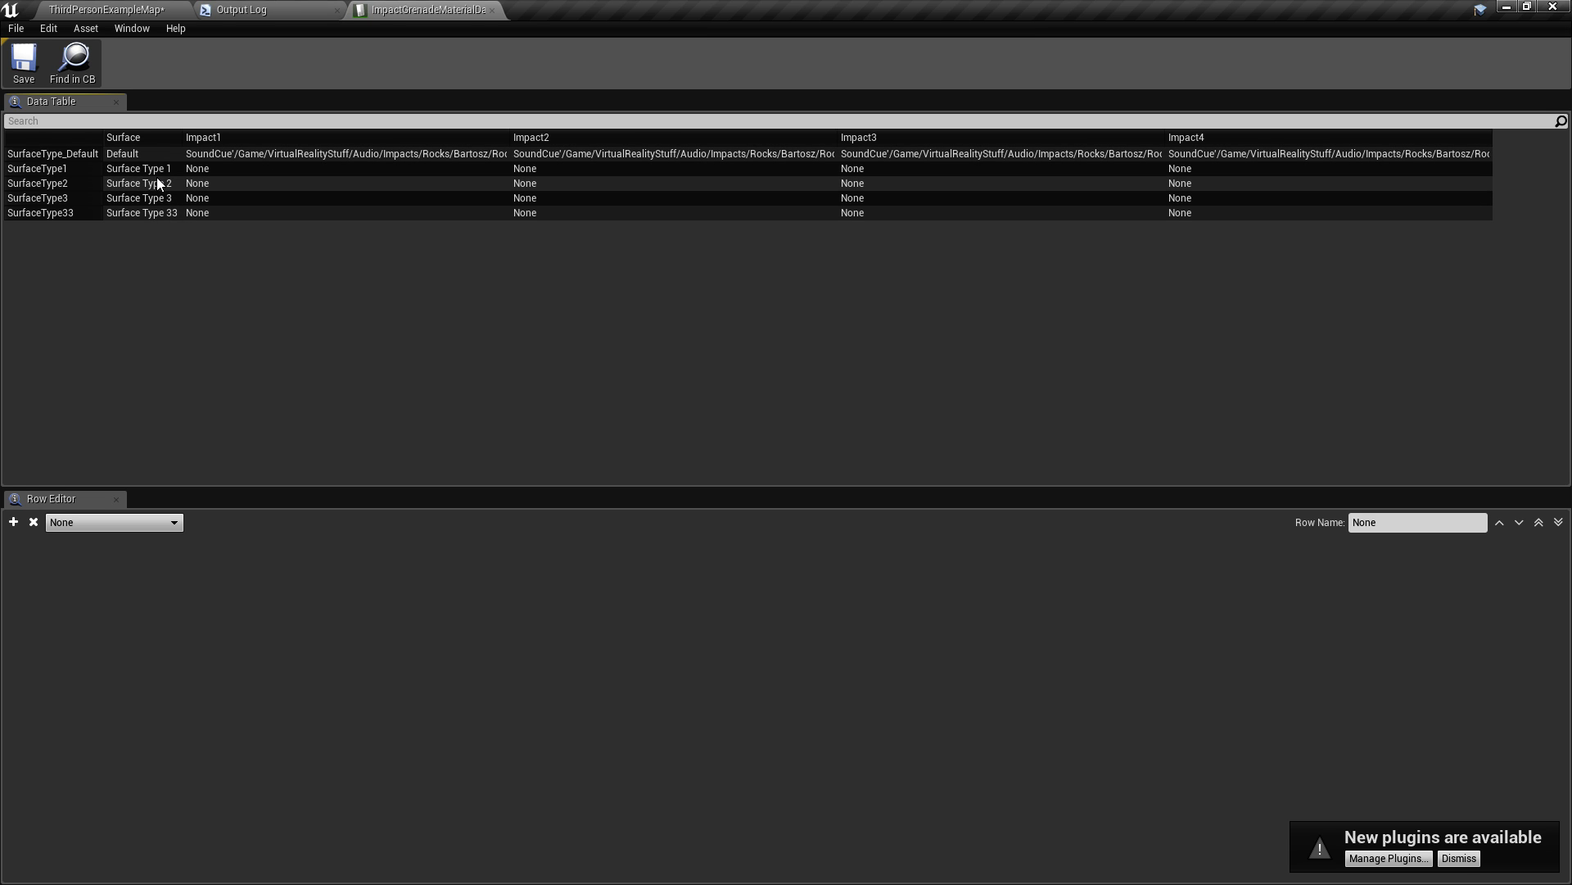
mouse_move(98, 239)
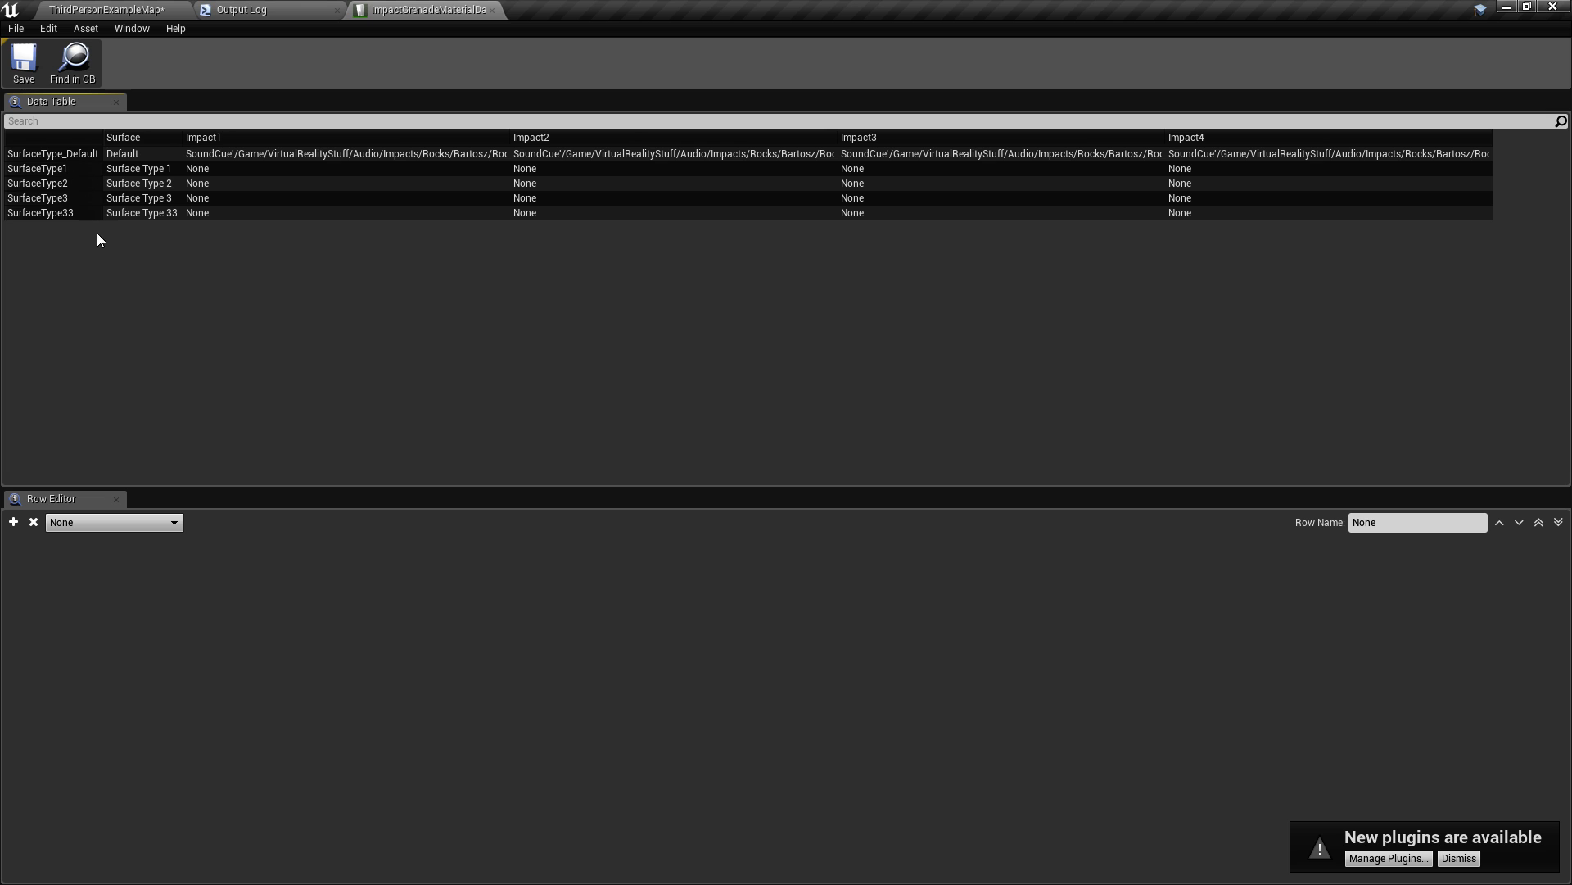
mouse_move(77, 225)
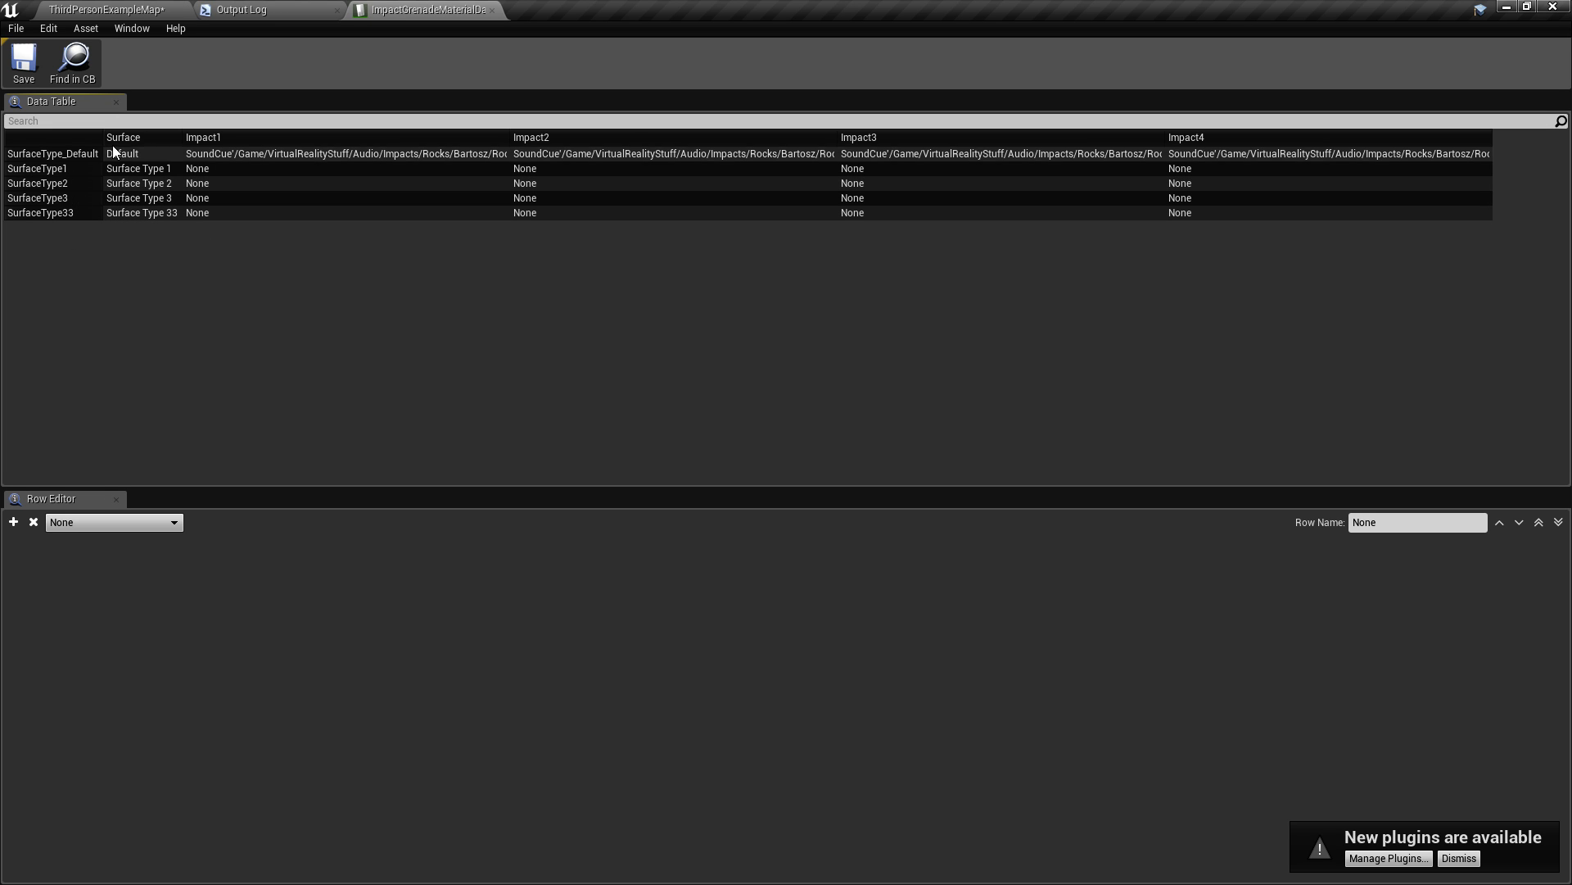
mouse_move(100, 10)
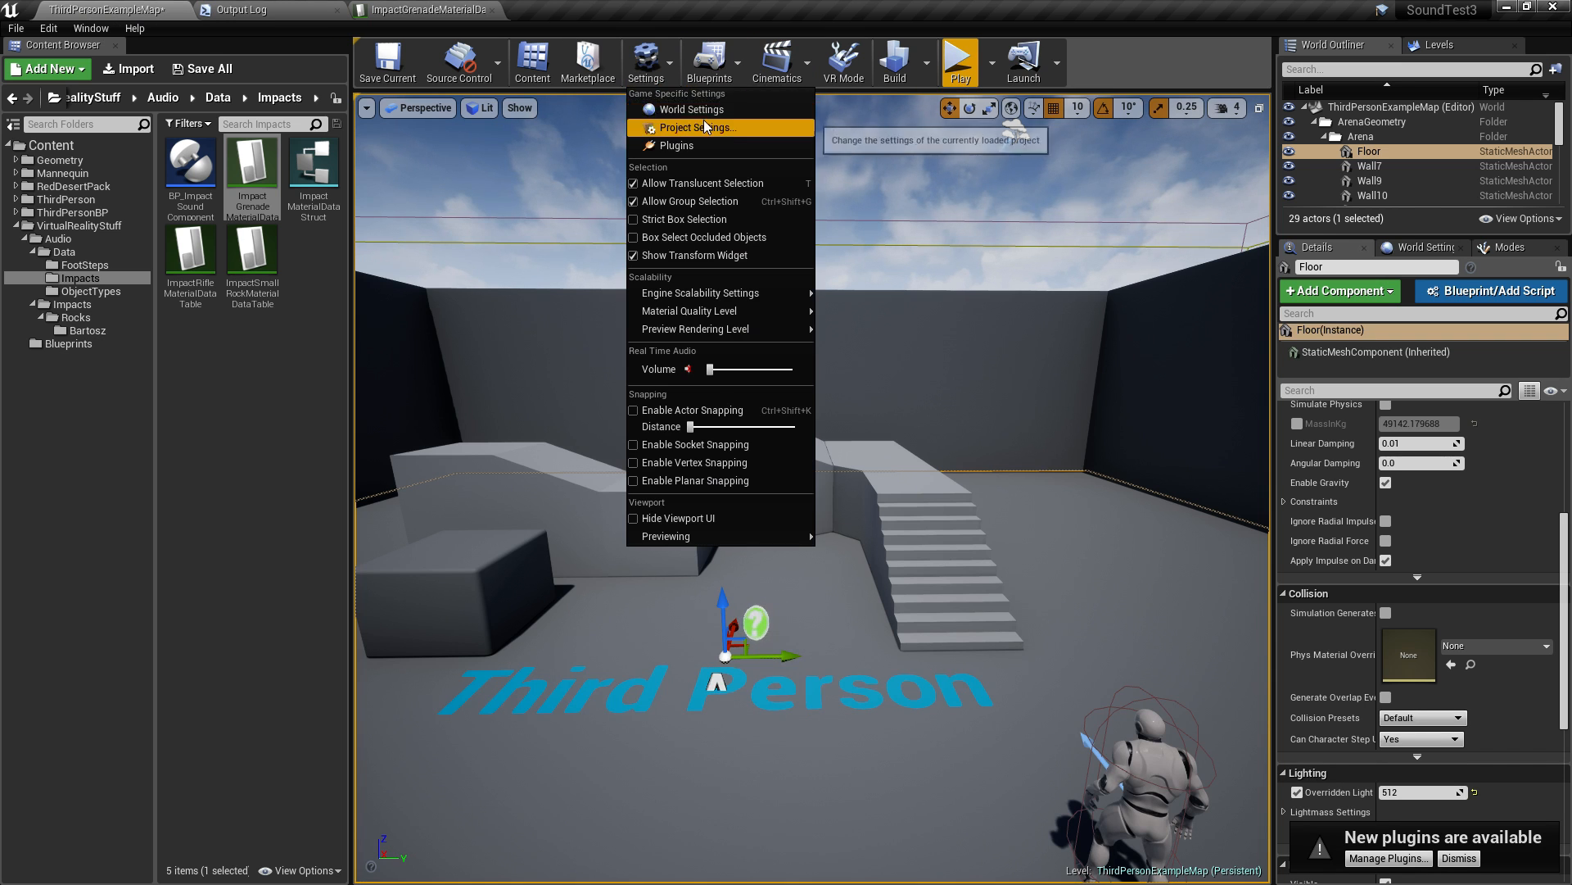
In Project Settings > Physics, name surface types 1–4 Concrete, Grass, Sand and Snow.
click(696, 128)
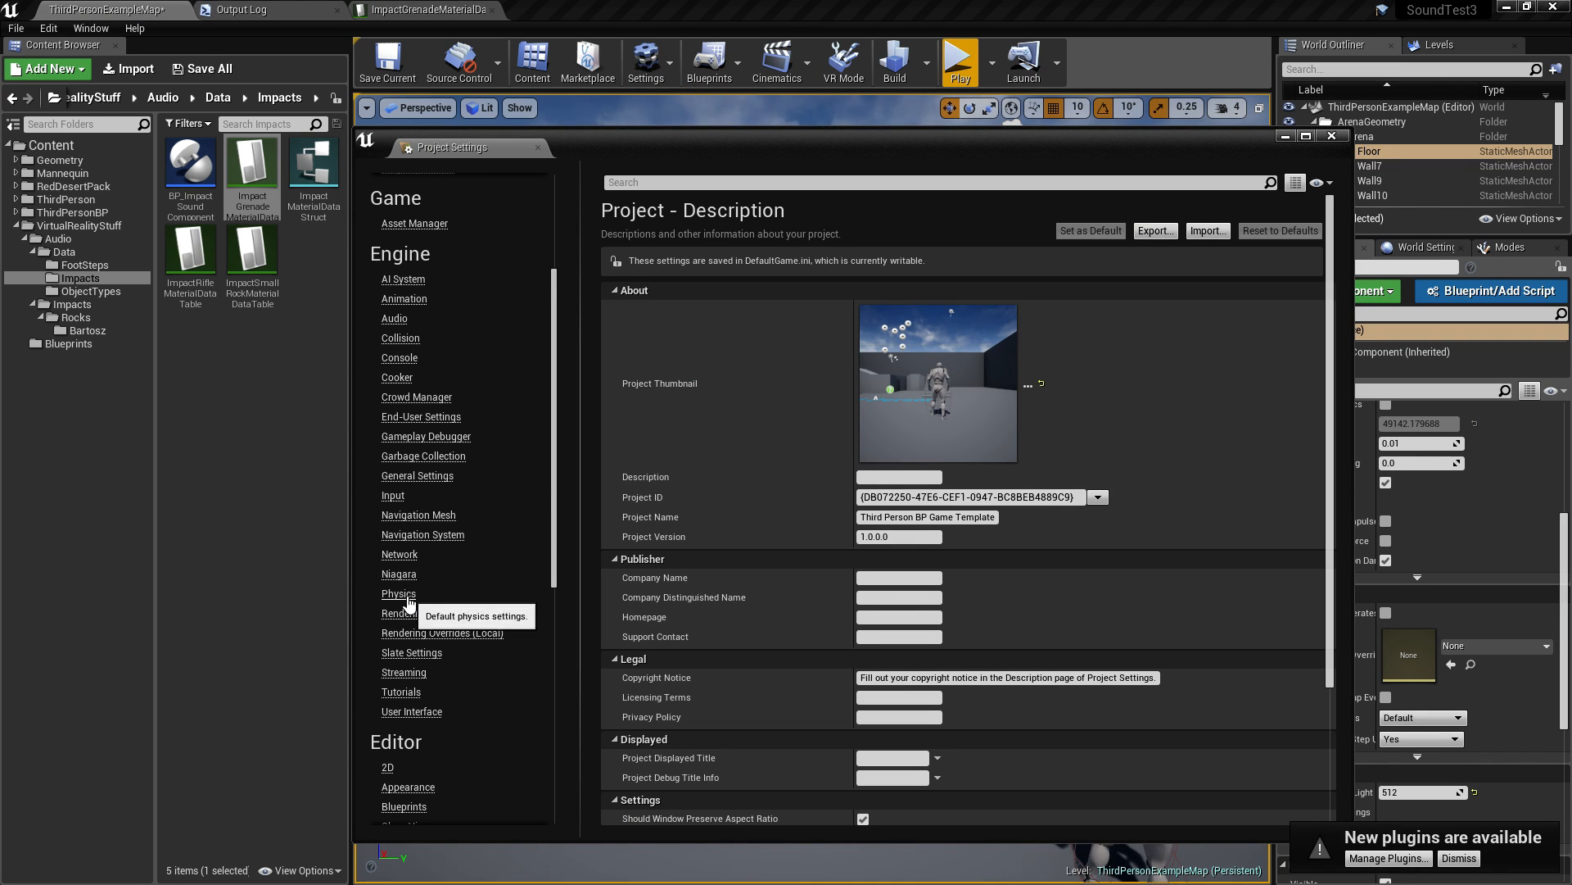
click(398, 593)
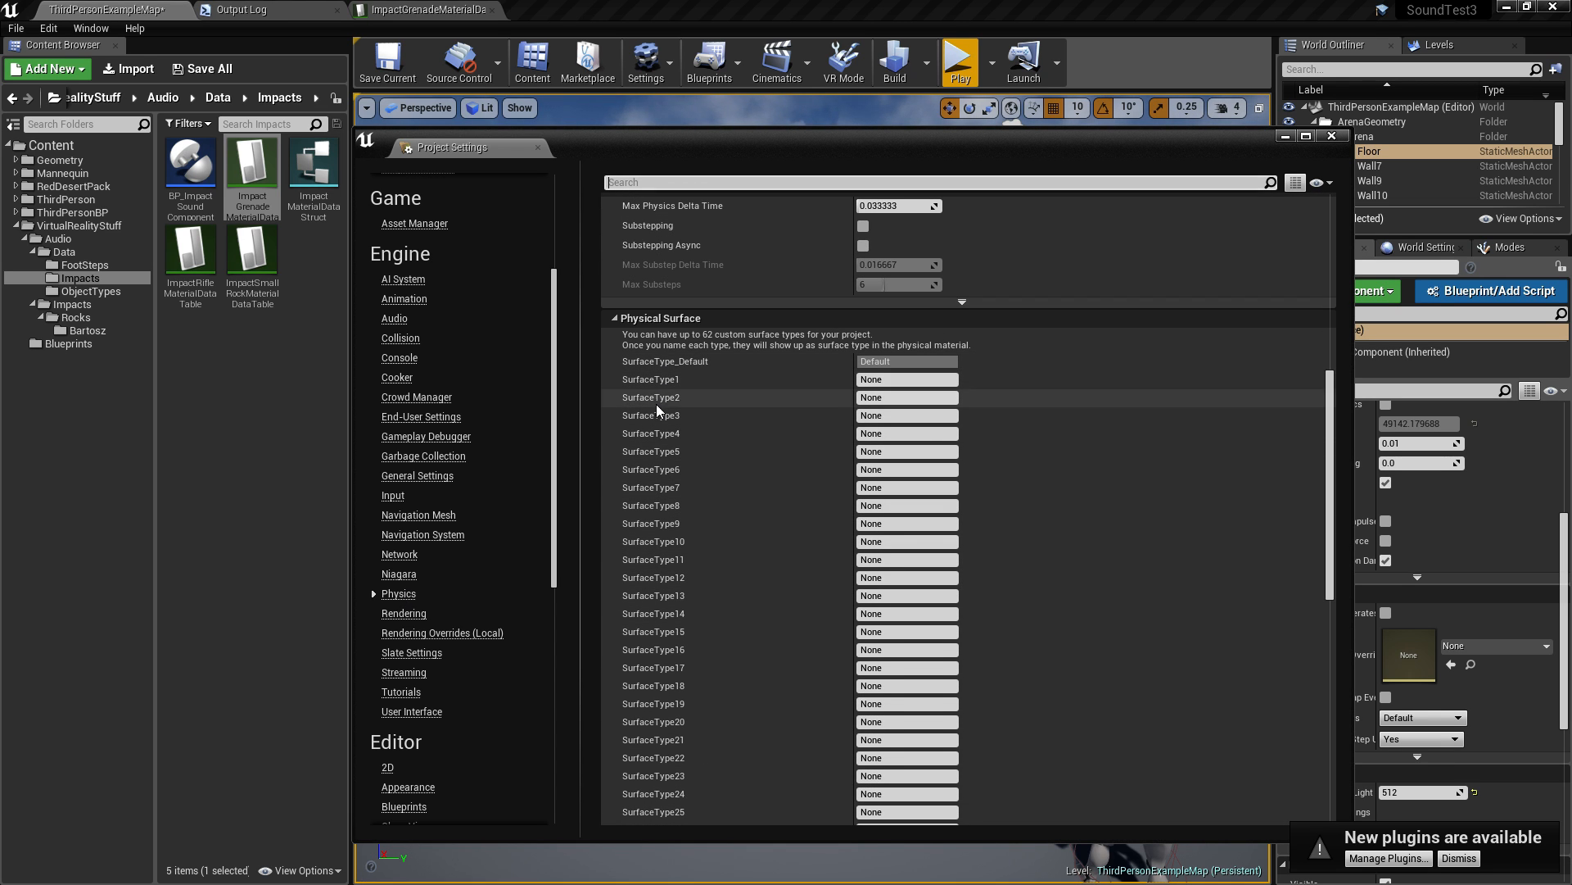
click(905, 378)
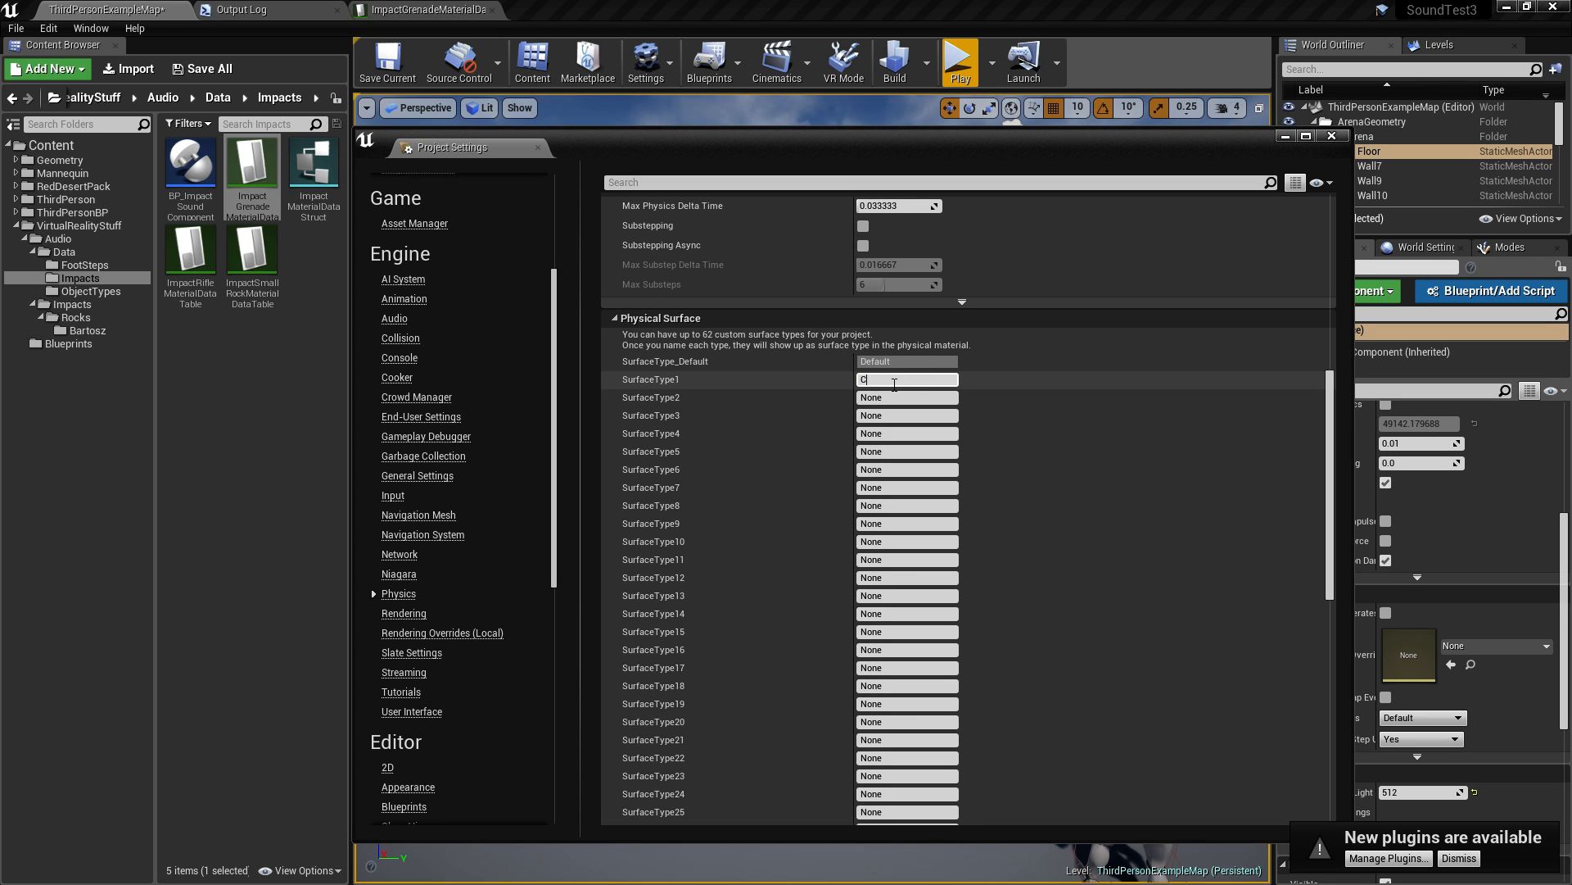
text(Concrete)
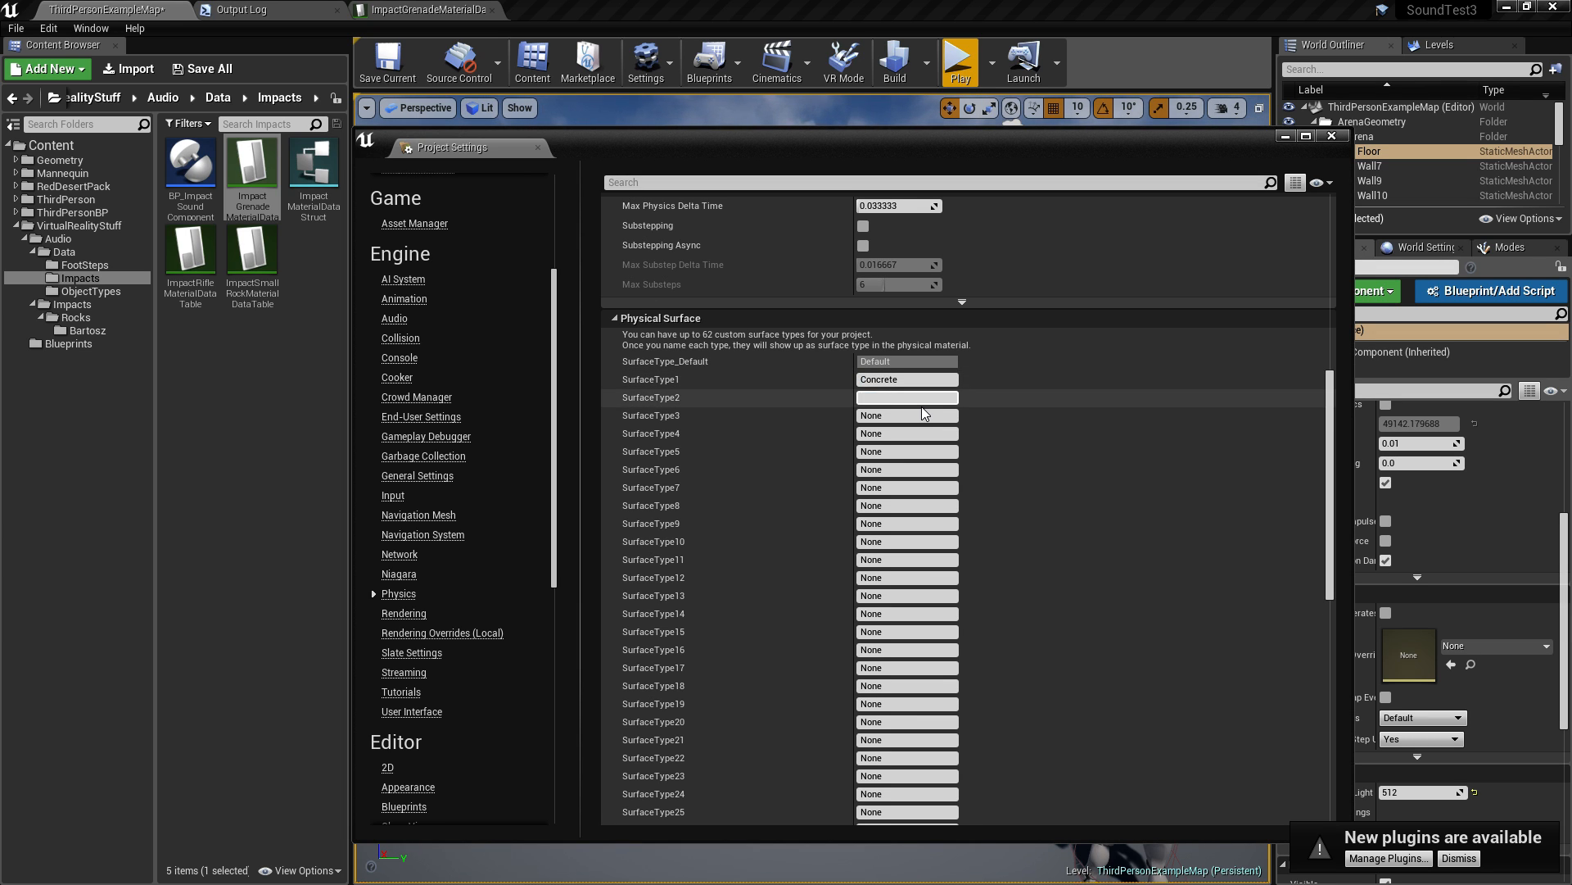
text(Grass)
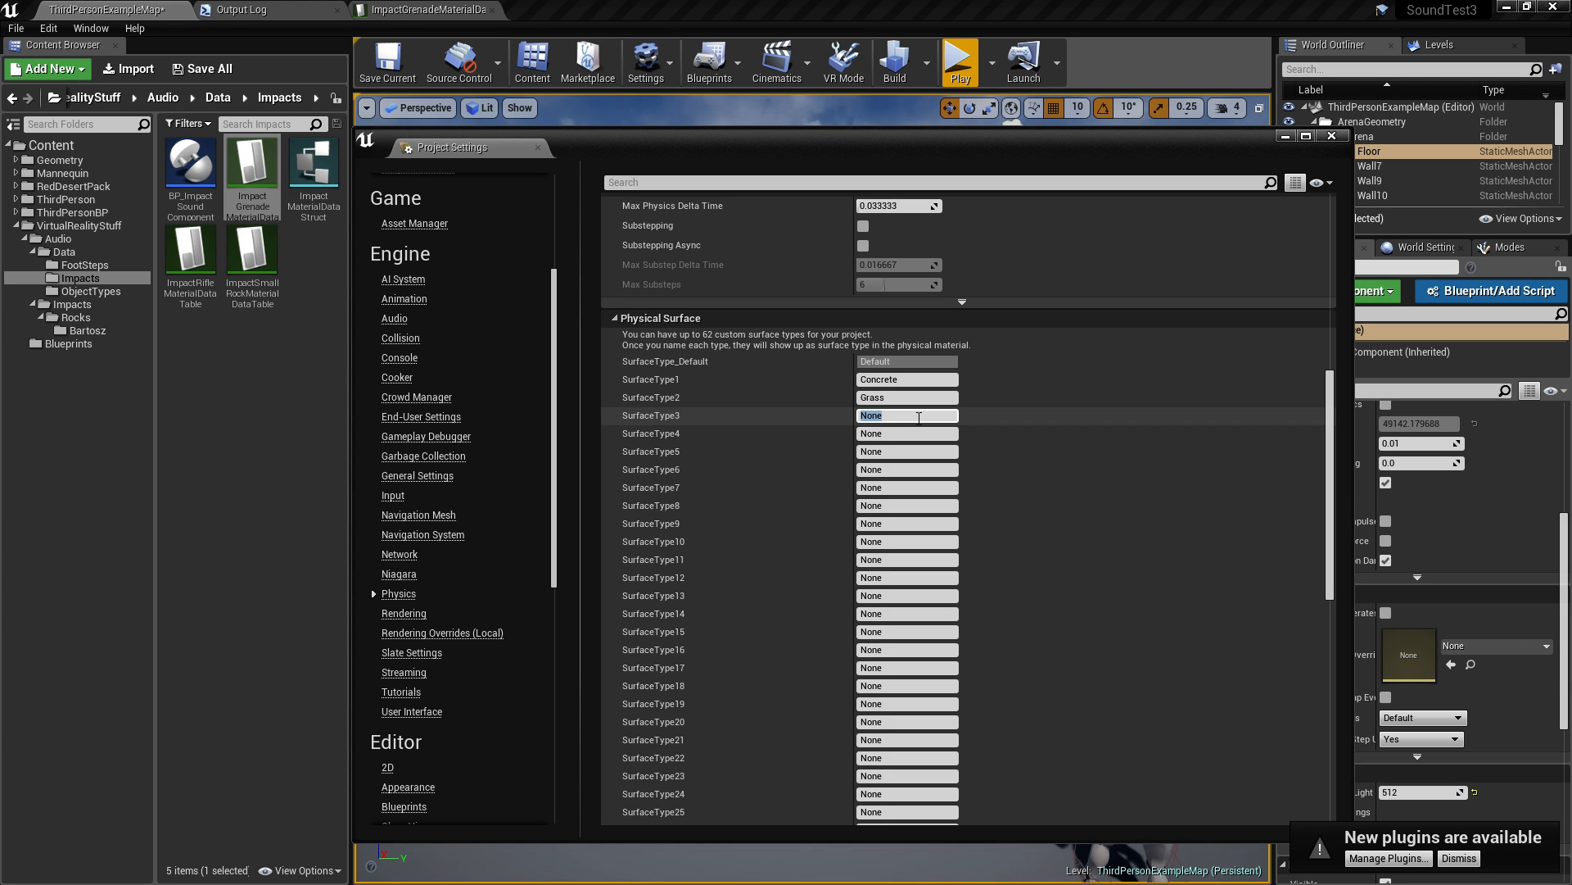
text(Sand)
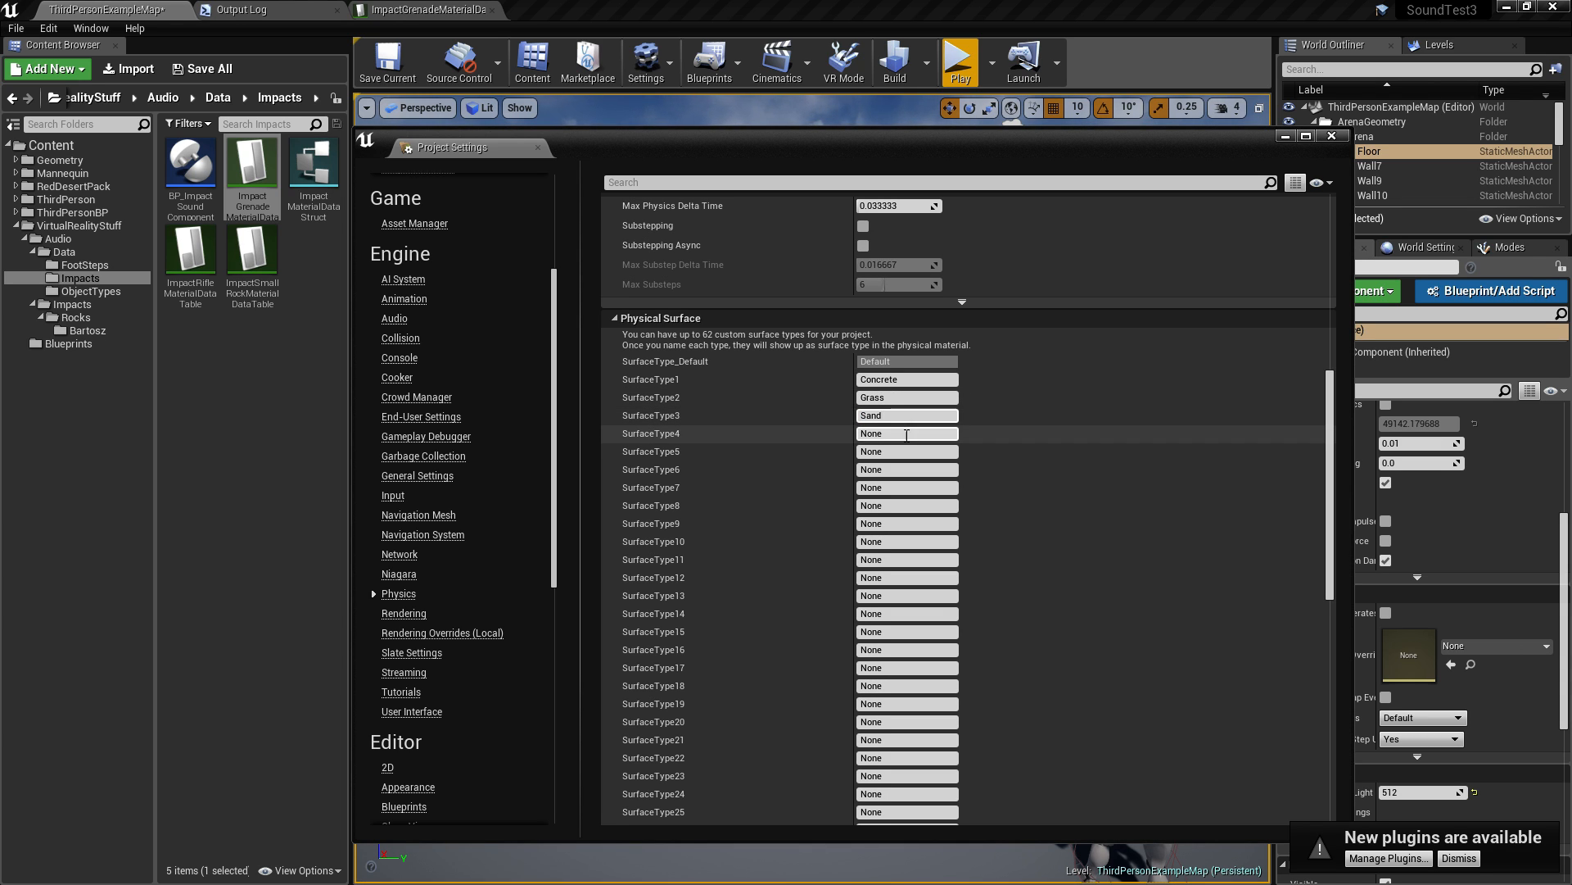
text(Snow)
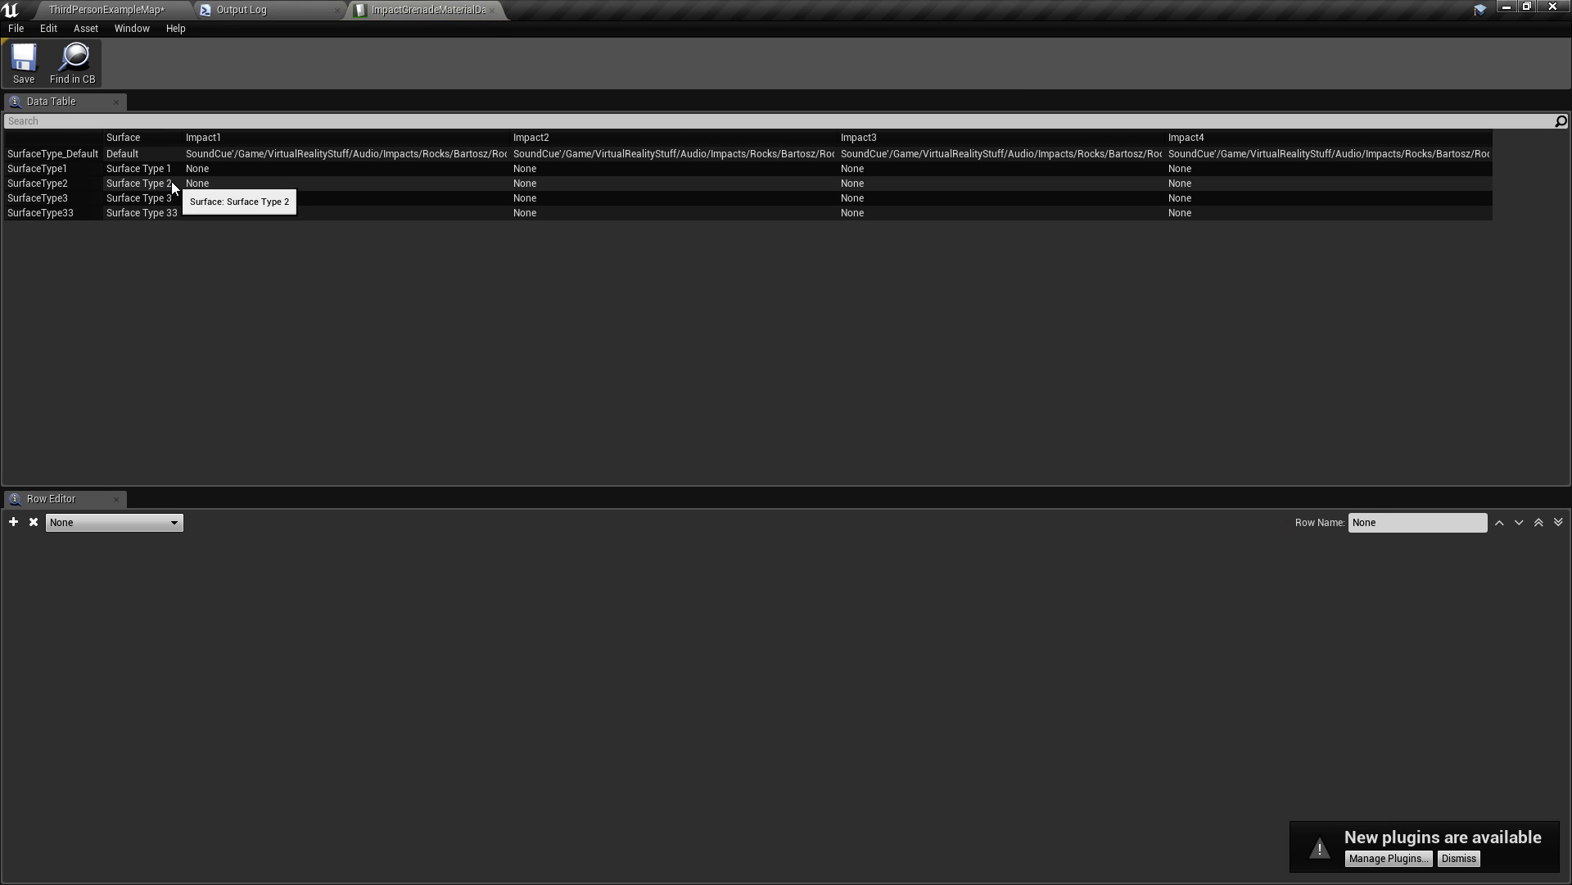
mouse_move(169, 179)
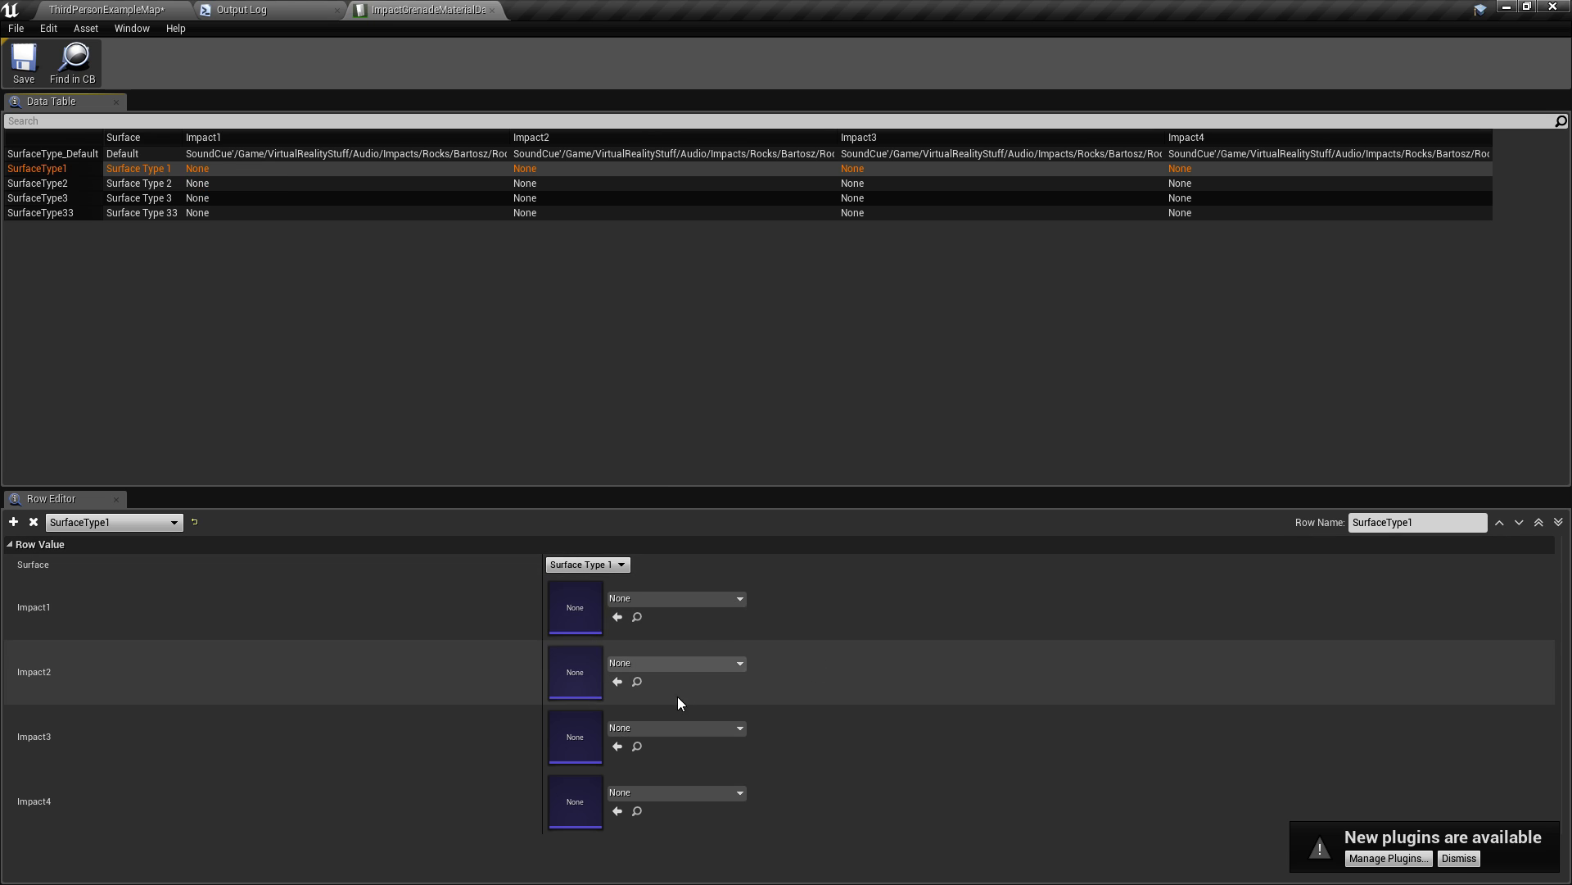
mouse_move(737, 598)
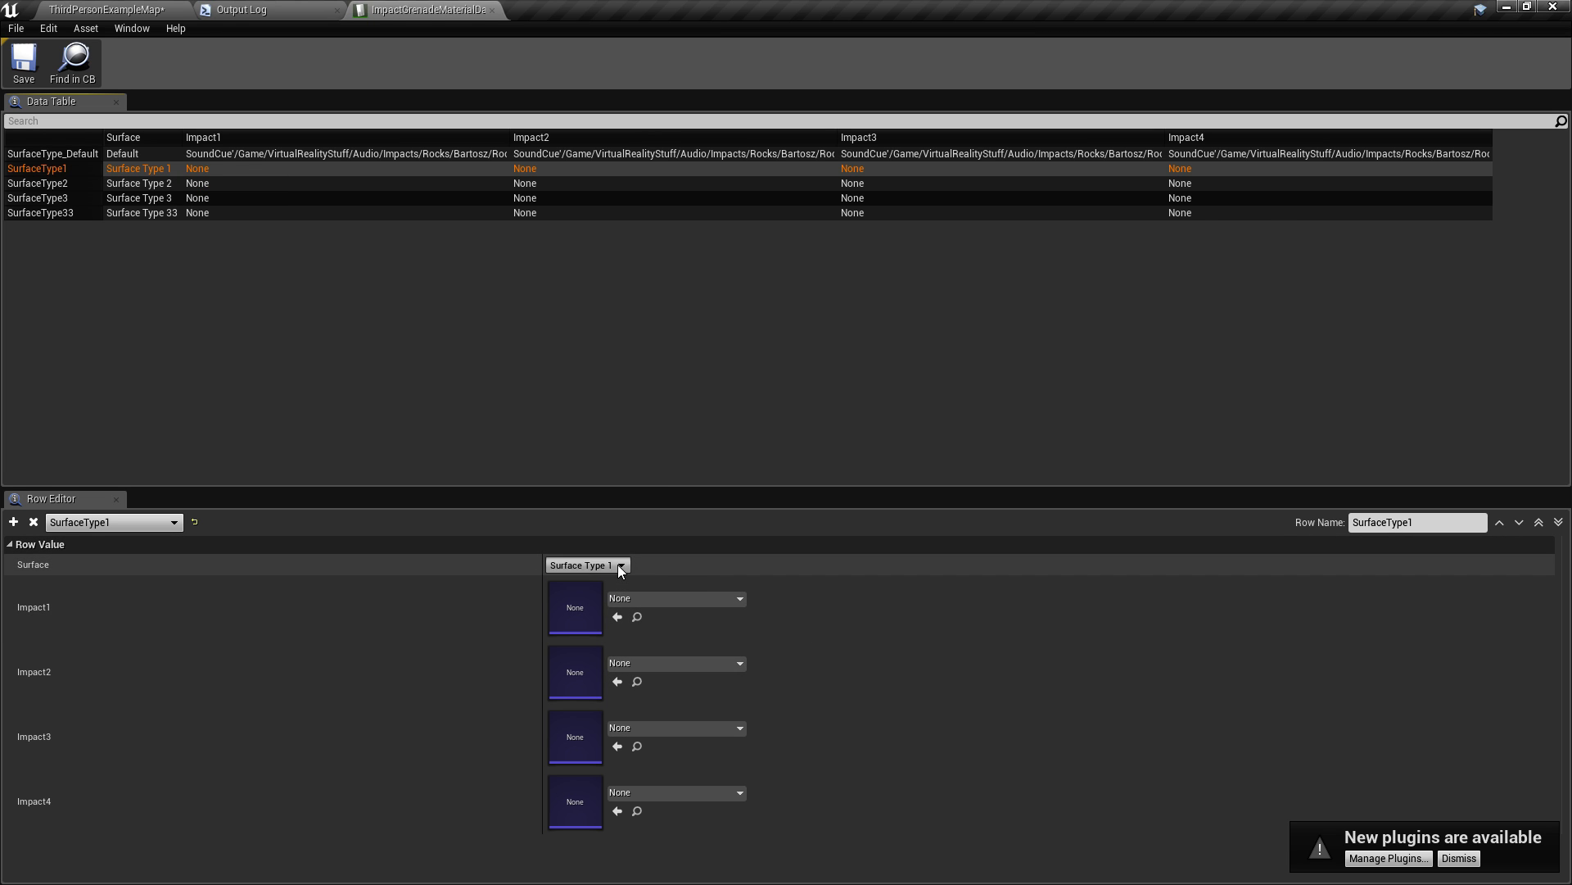
Return from the data table to the level map, briefly reopening and closing Project Settings.
click(241, 9)
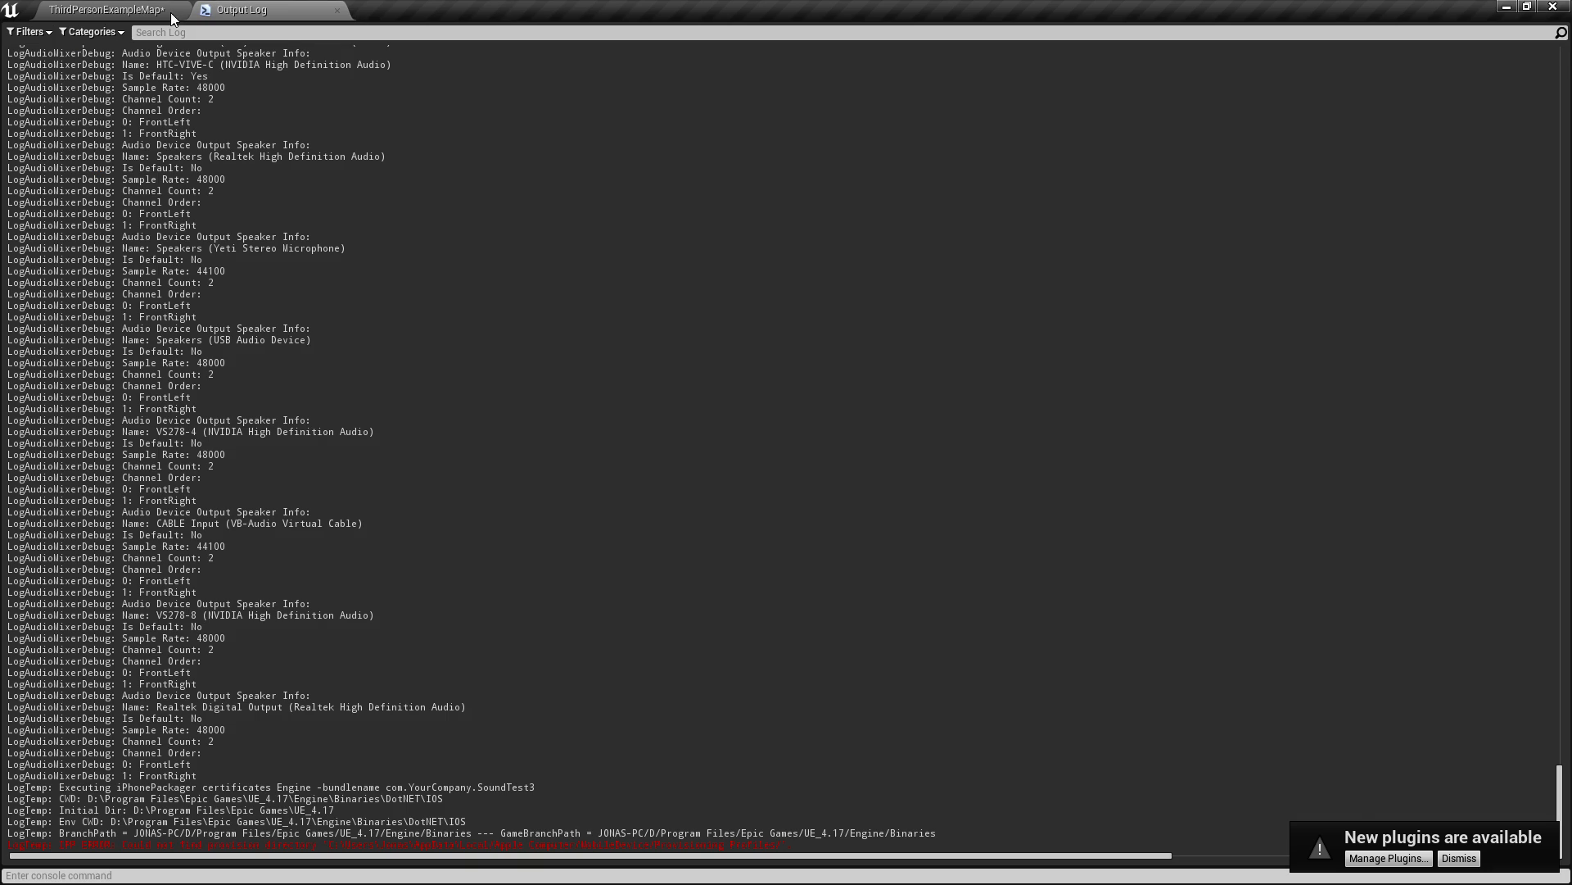
click(100, 9)
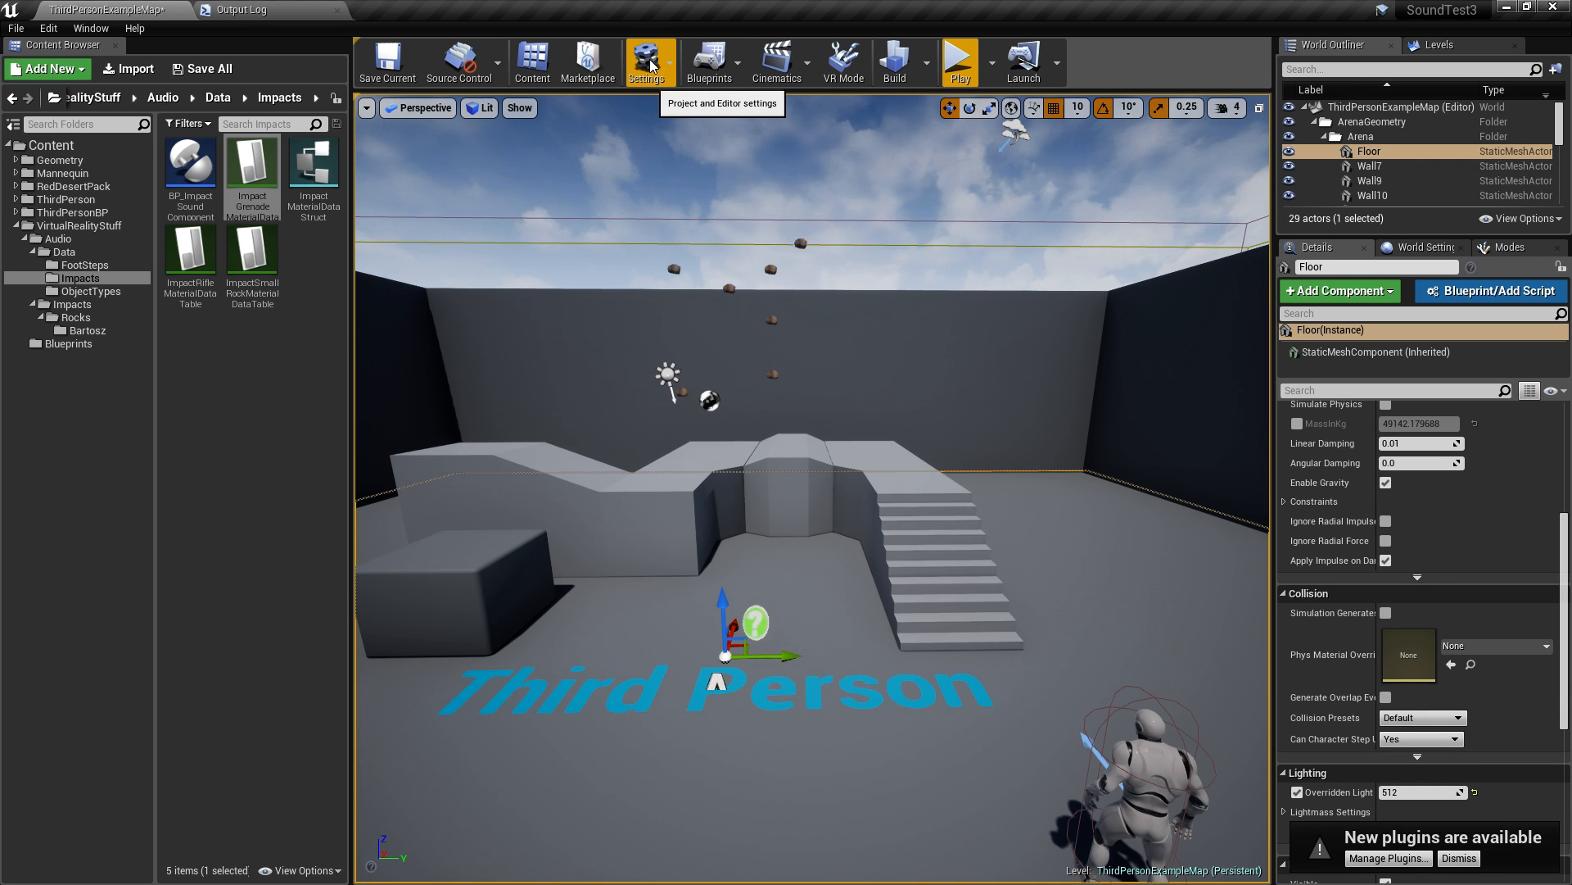
mouse_move(241, 321)
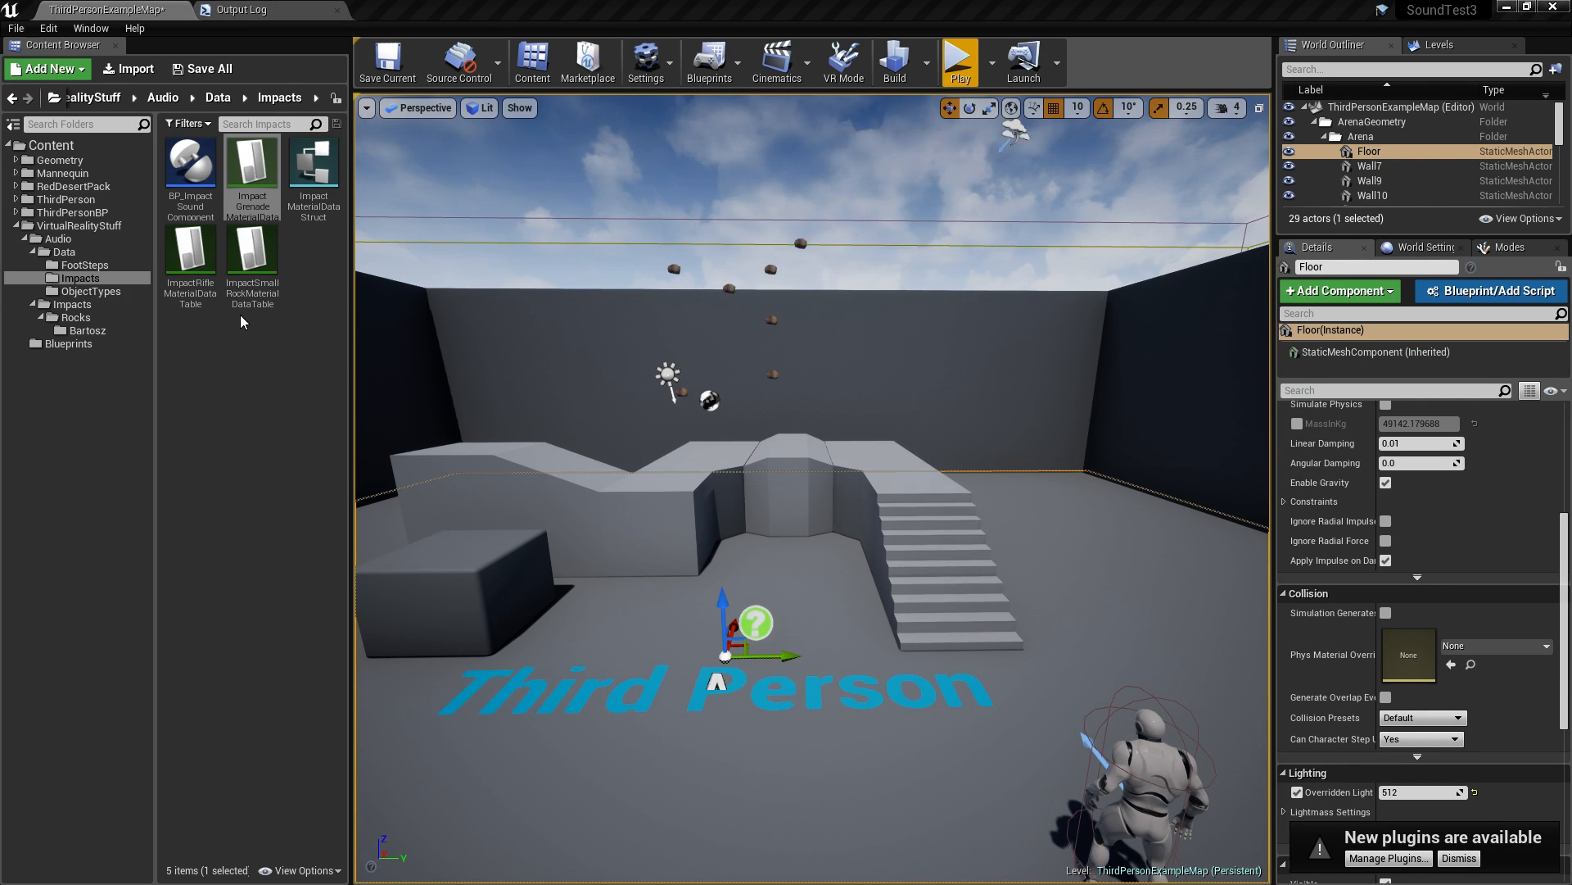
click(645, 61)
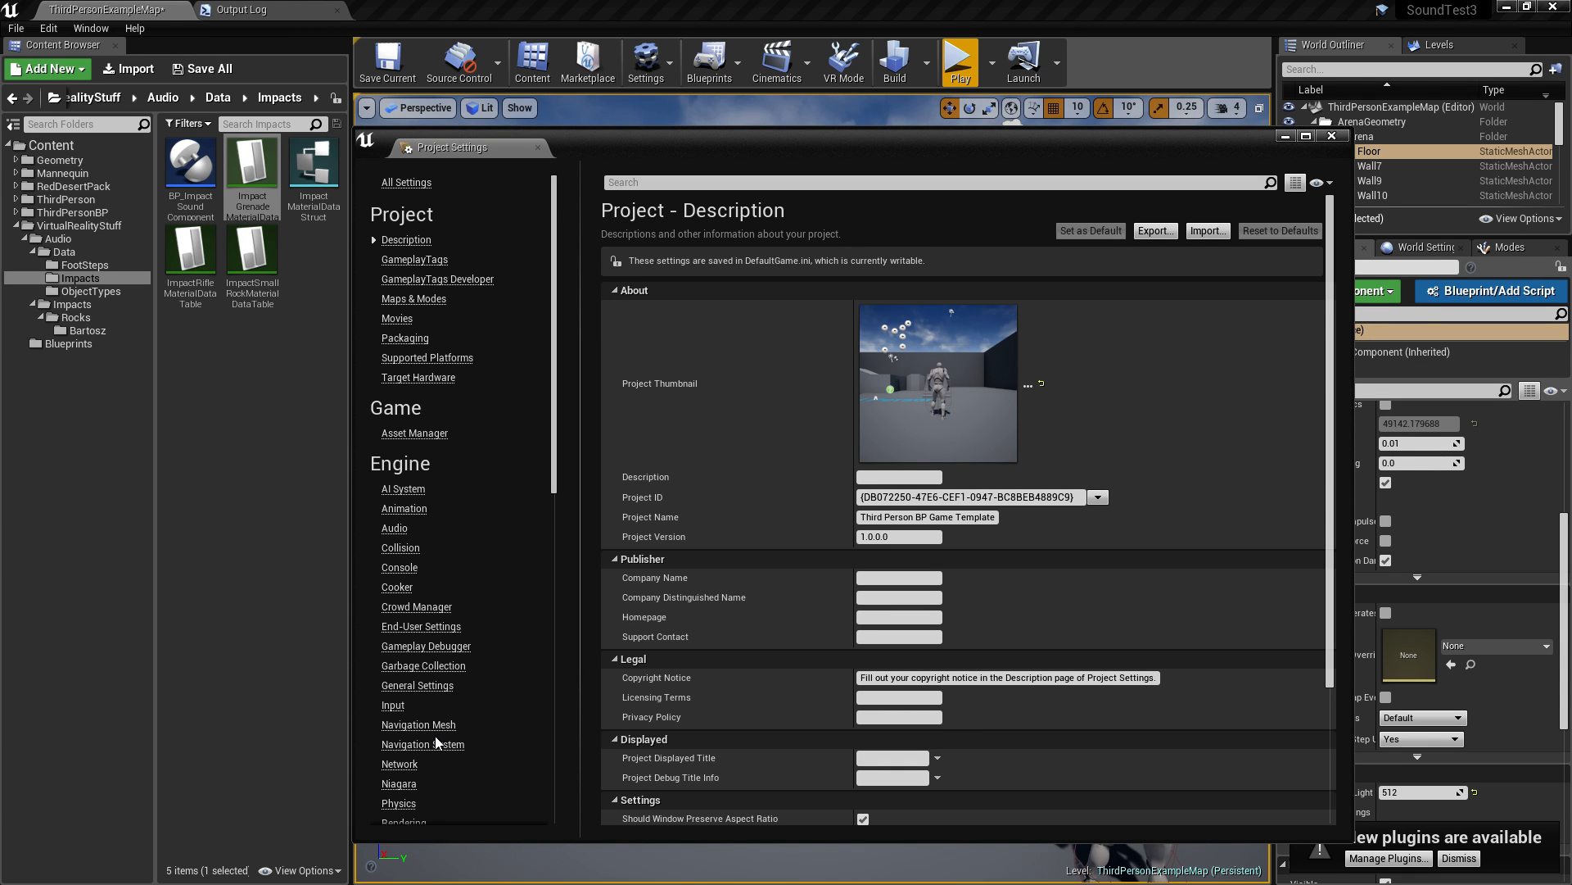
click(398, 802)
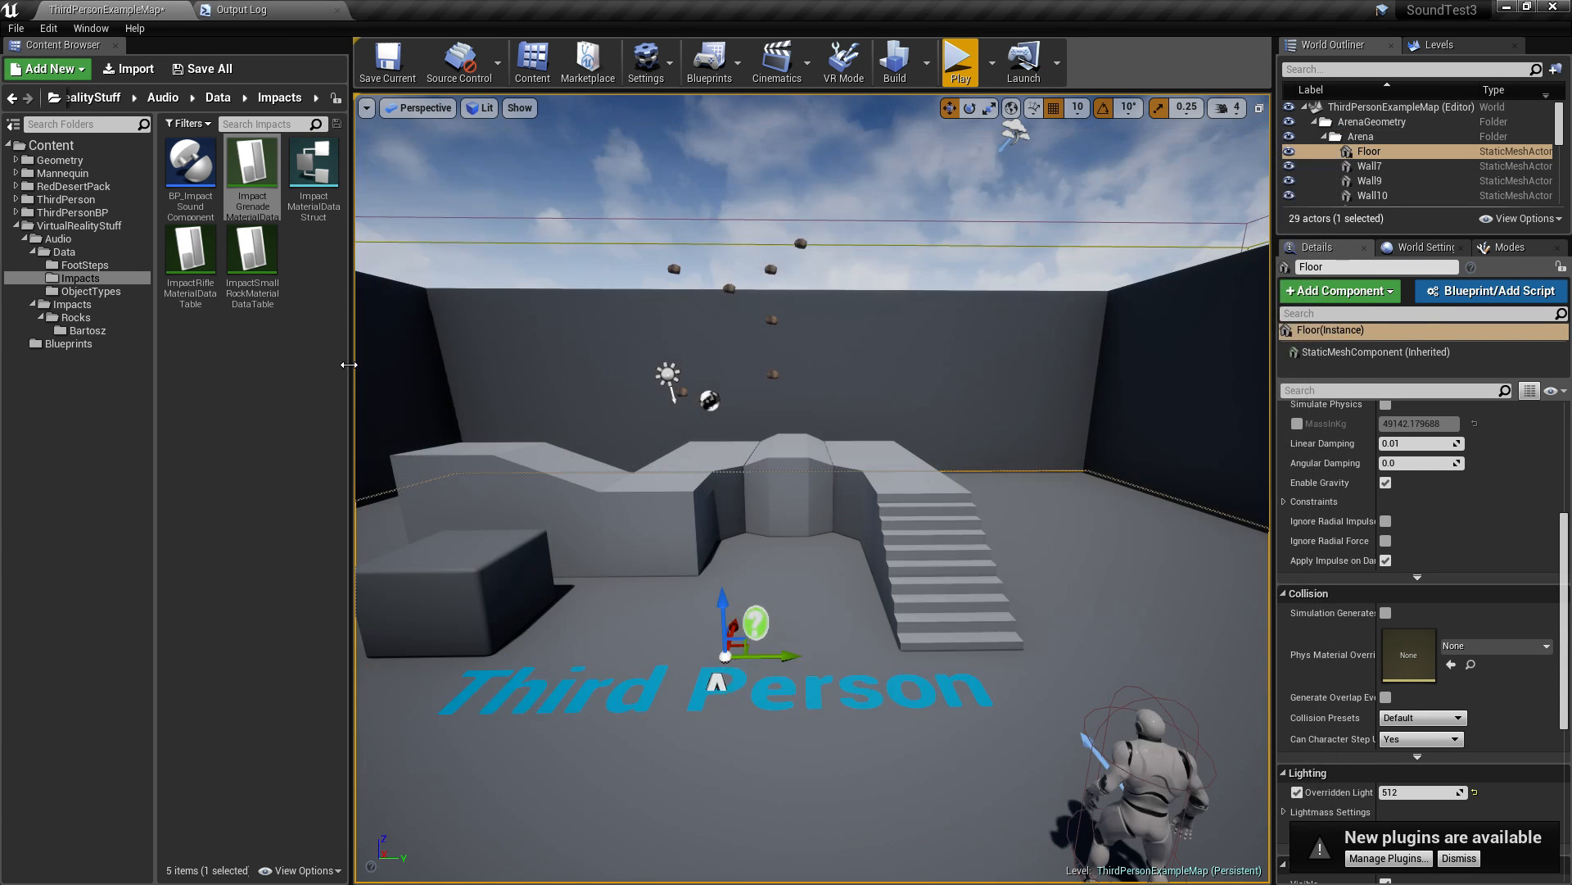
Reopen ImpactGrenadeMaterialDataTable to confirm Concrete, Grass and Sand rows, then return to the level.
double_click(252, 160)
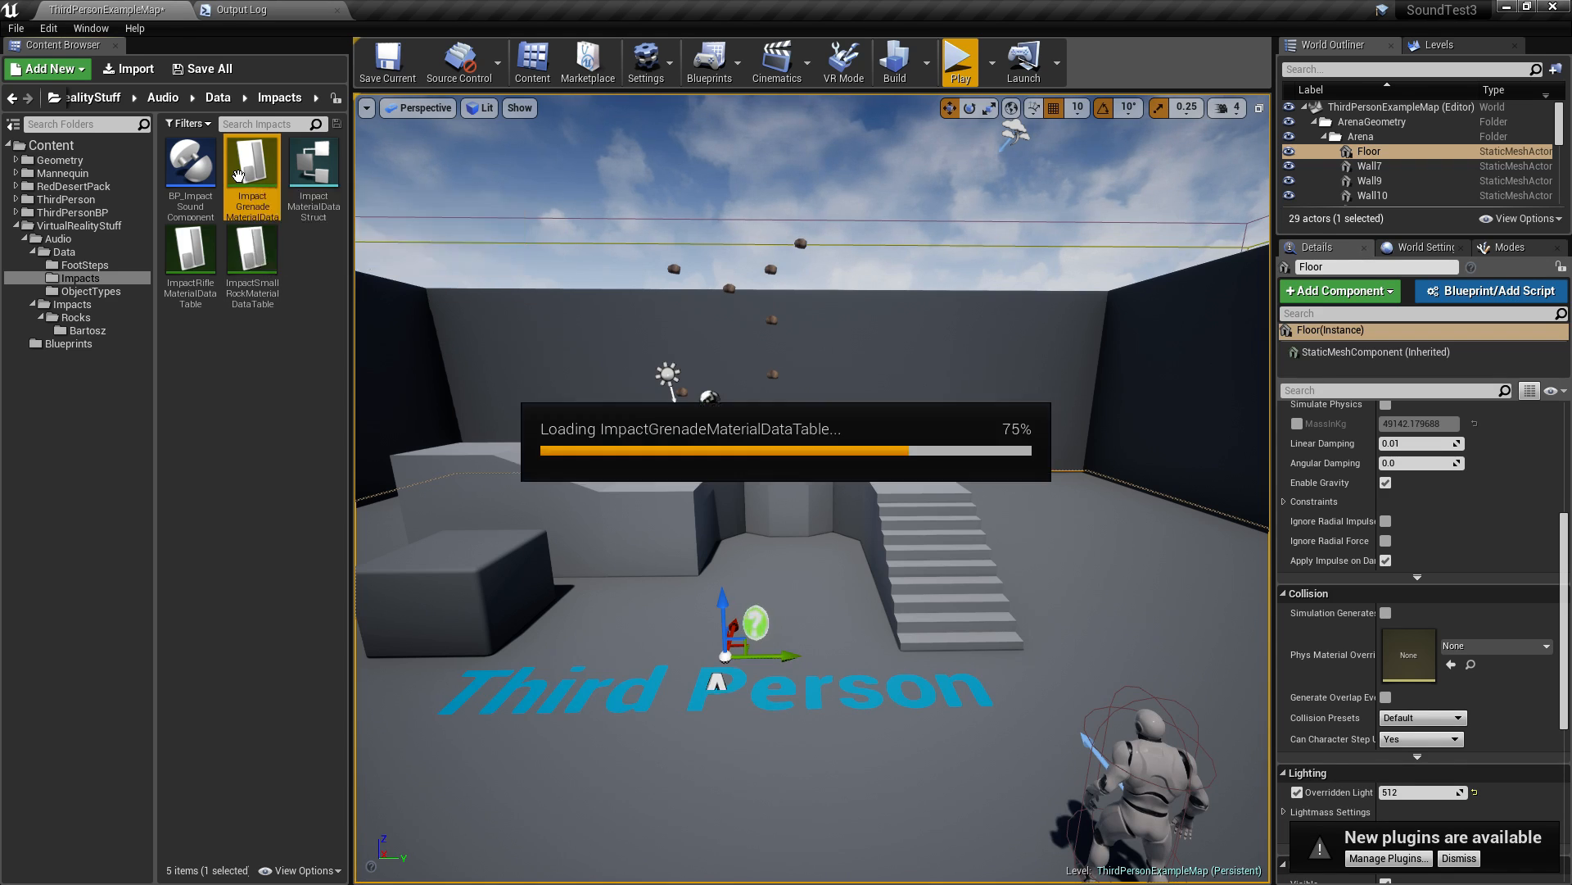
double_click(252, 161)
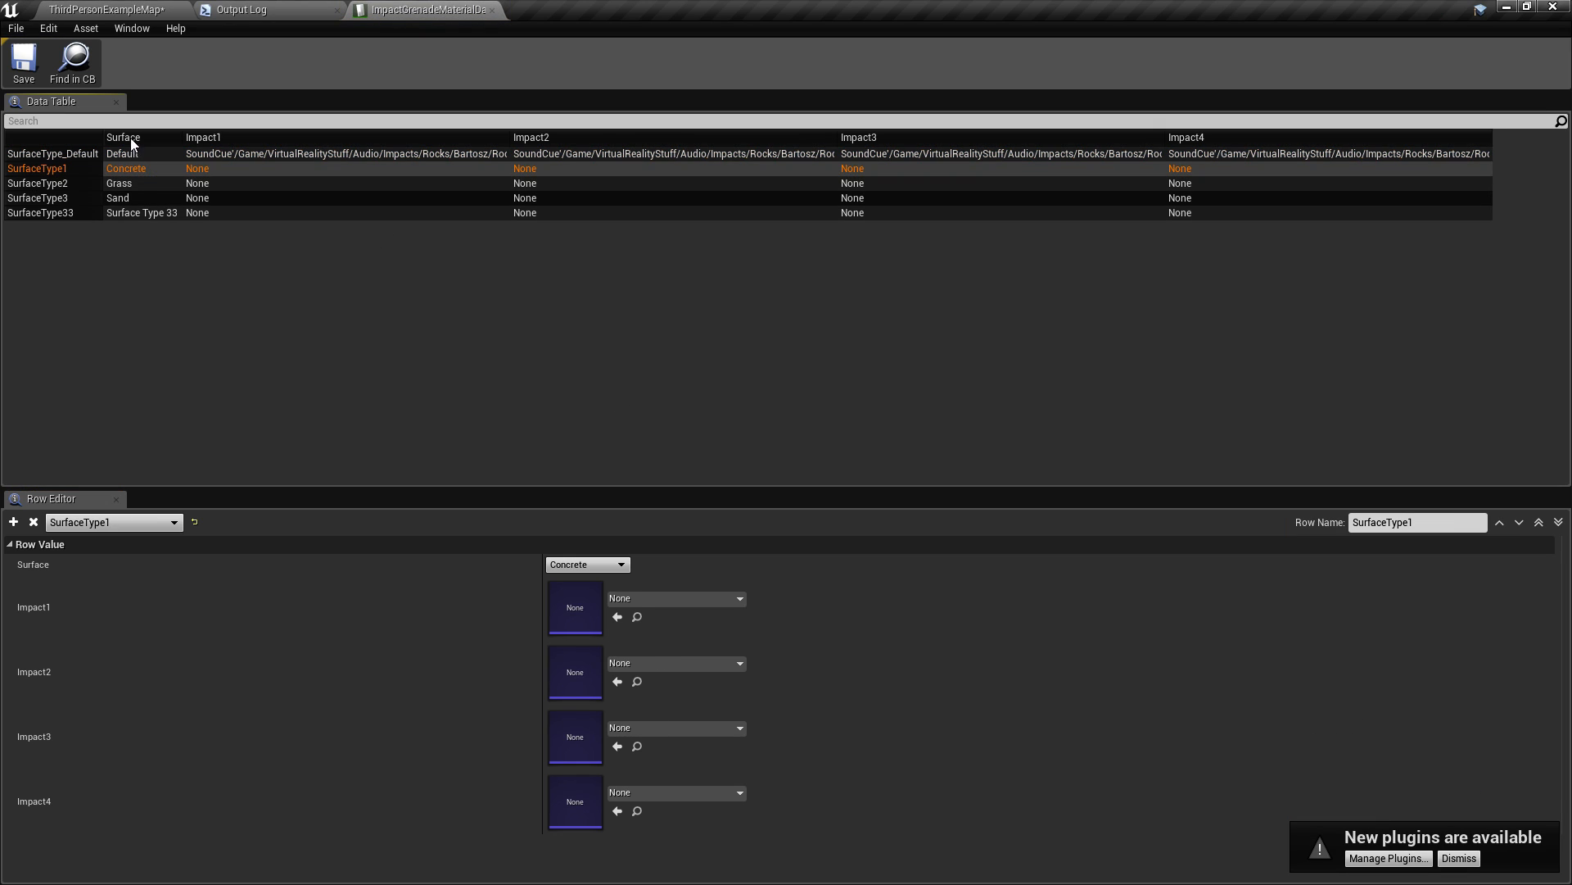
mouse_move(131, 175)
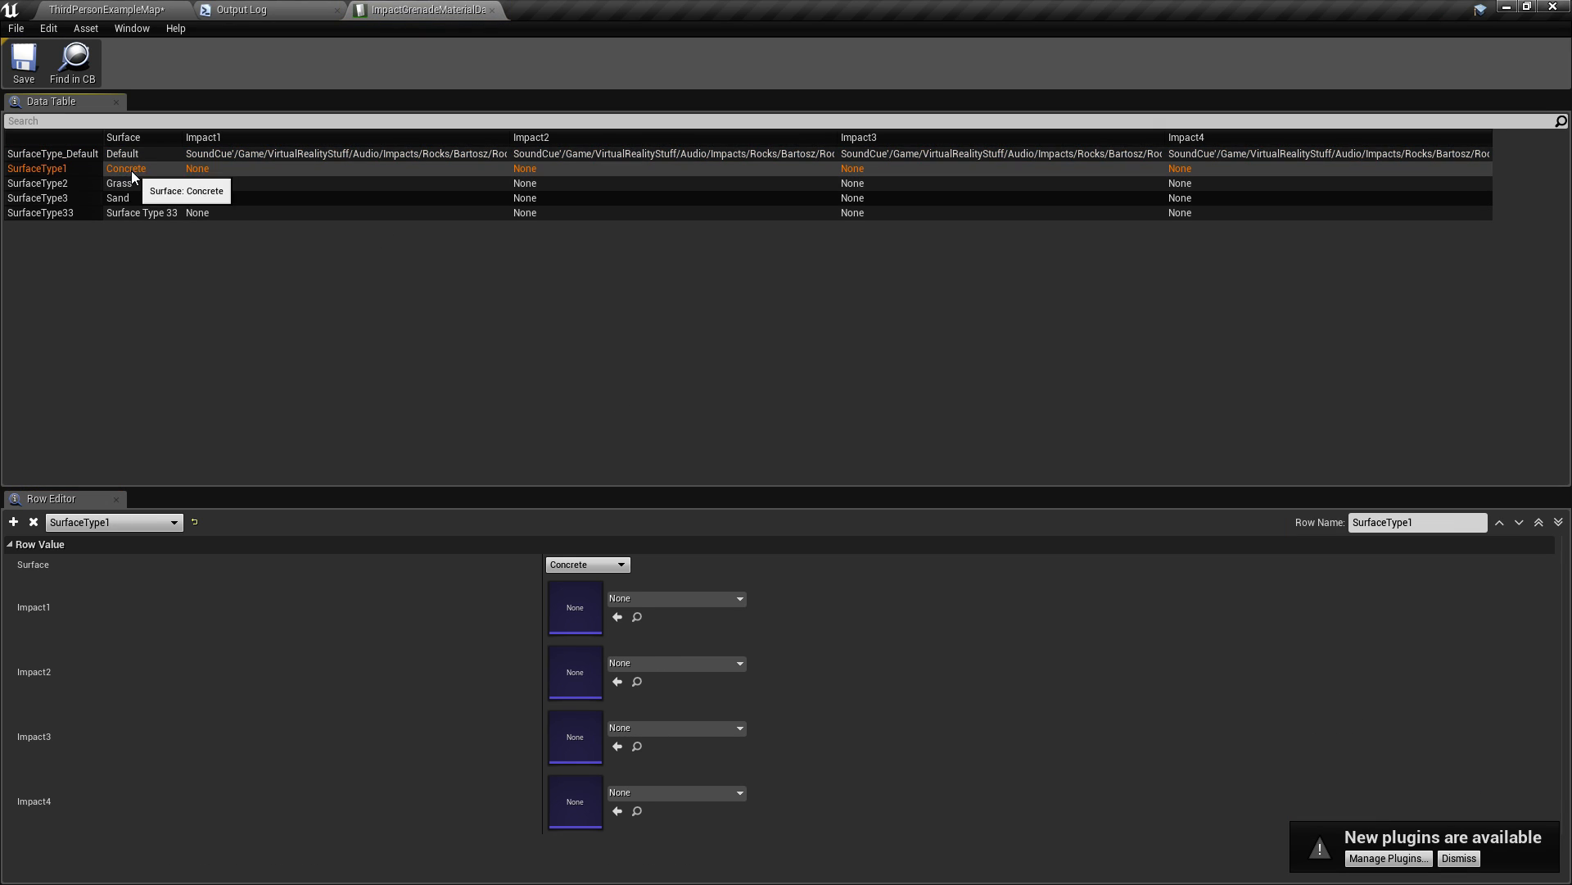
mouse_move(114, 167)
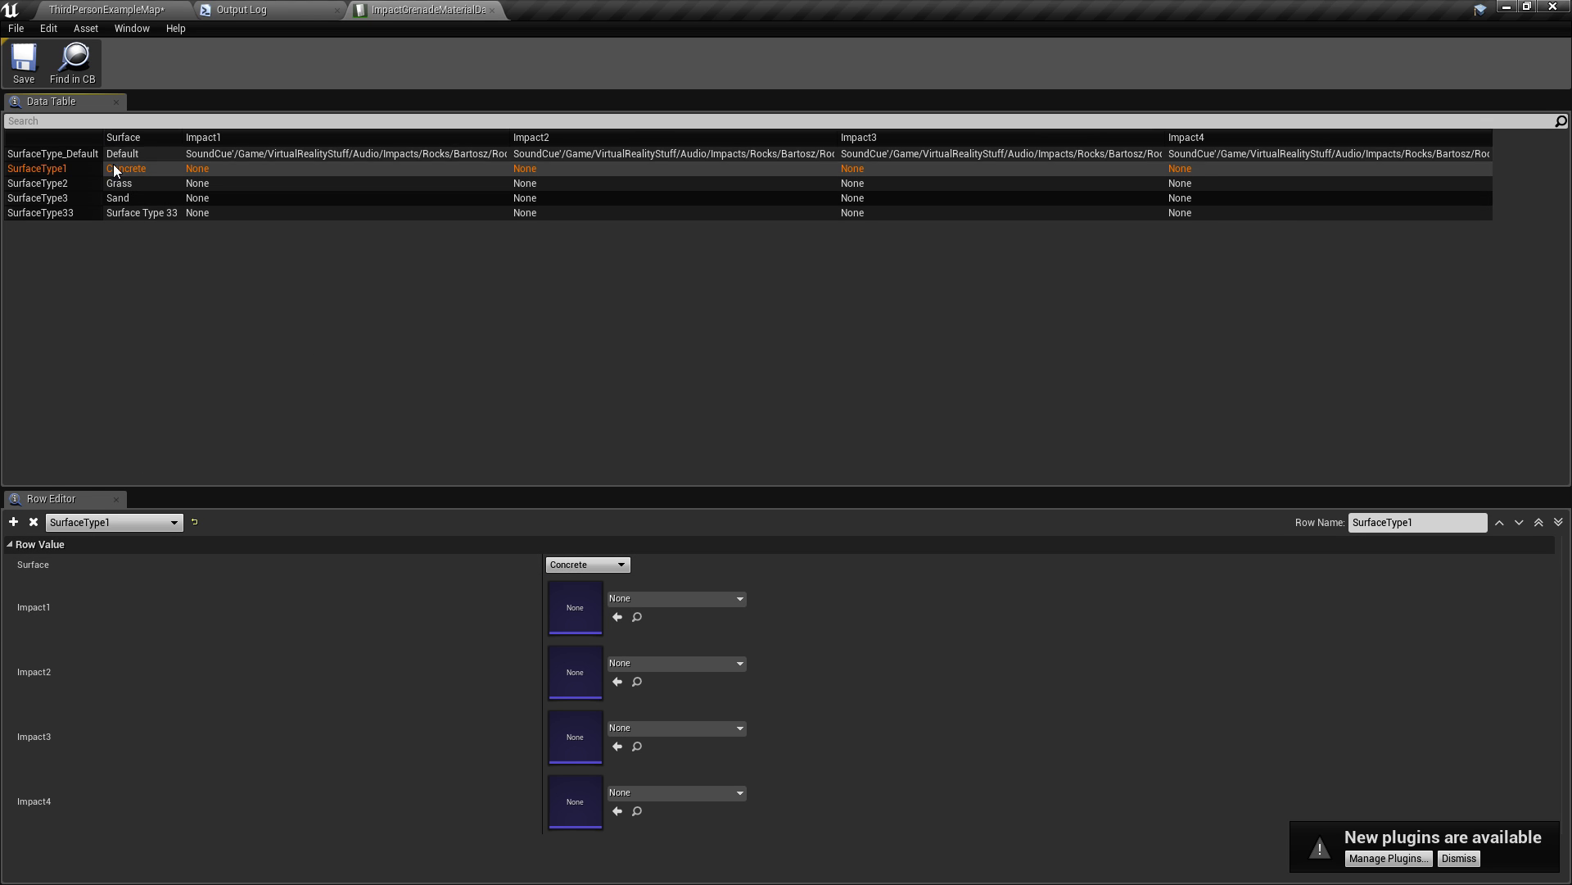
mouse_move(121, 166)
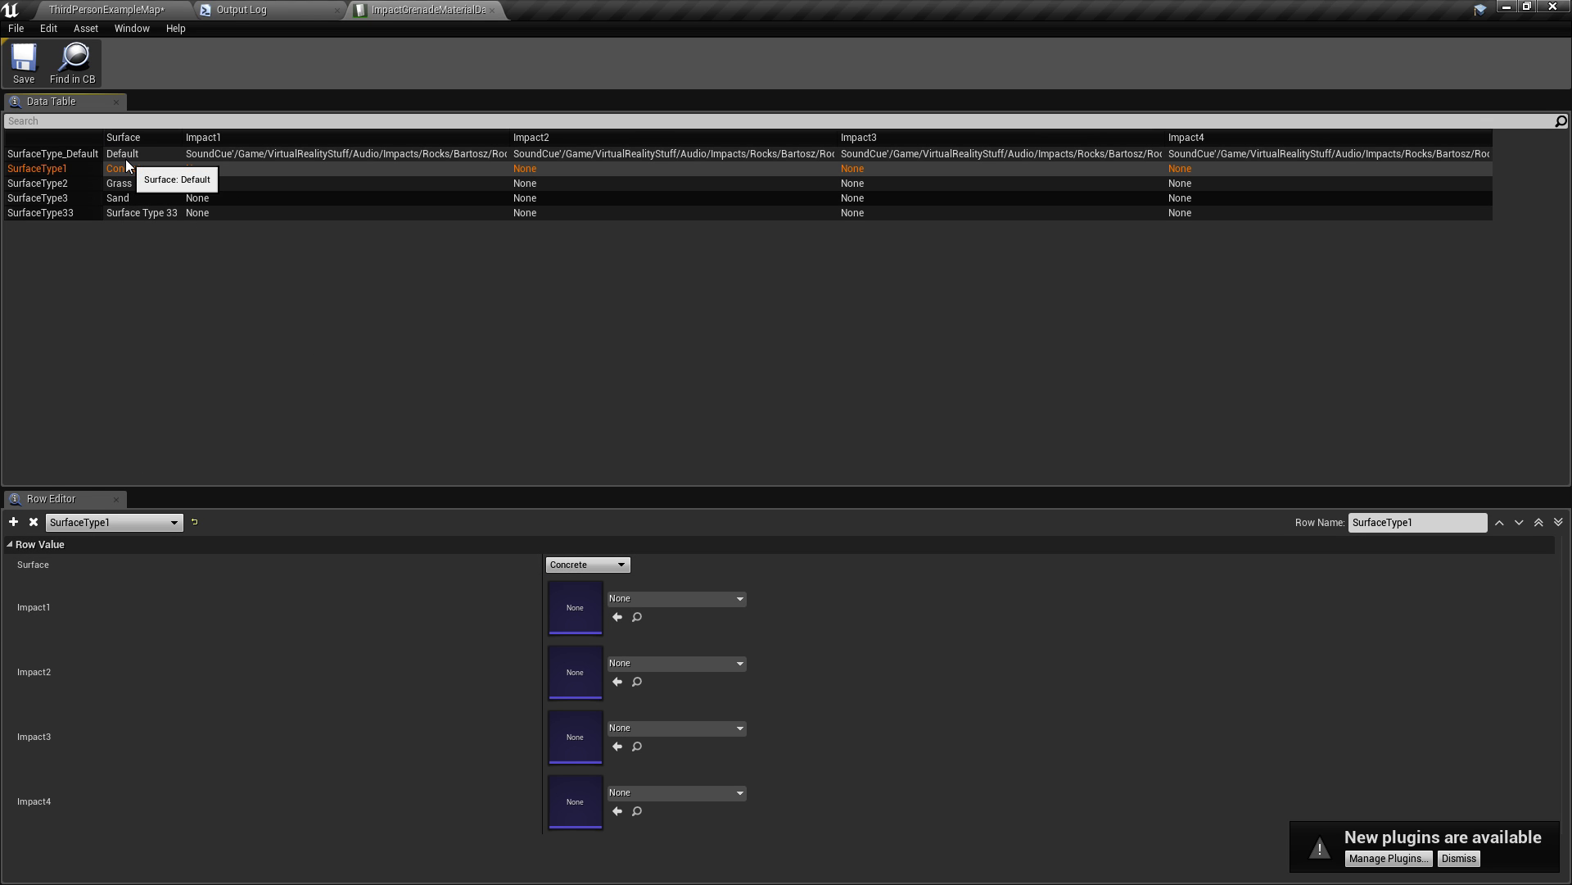
mouse_move(97, 166)
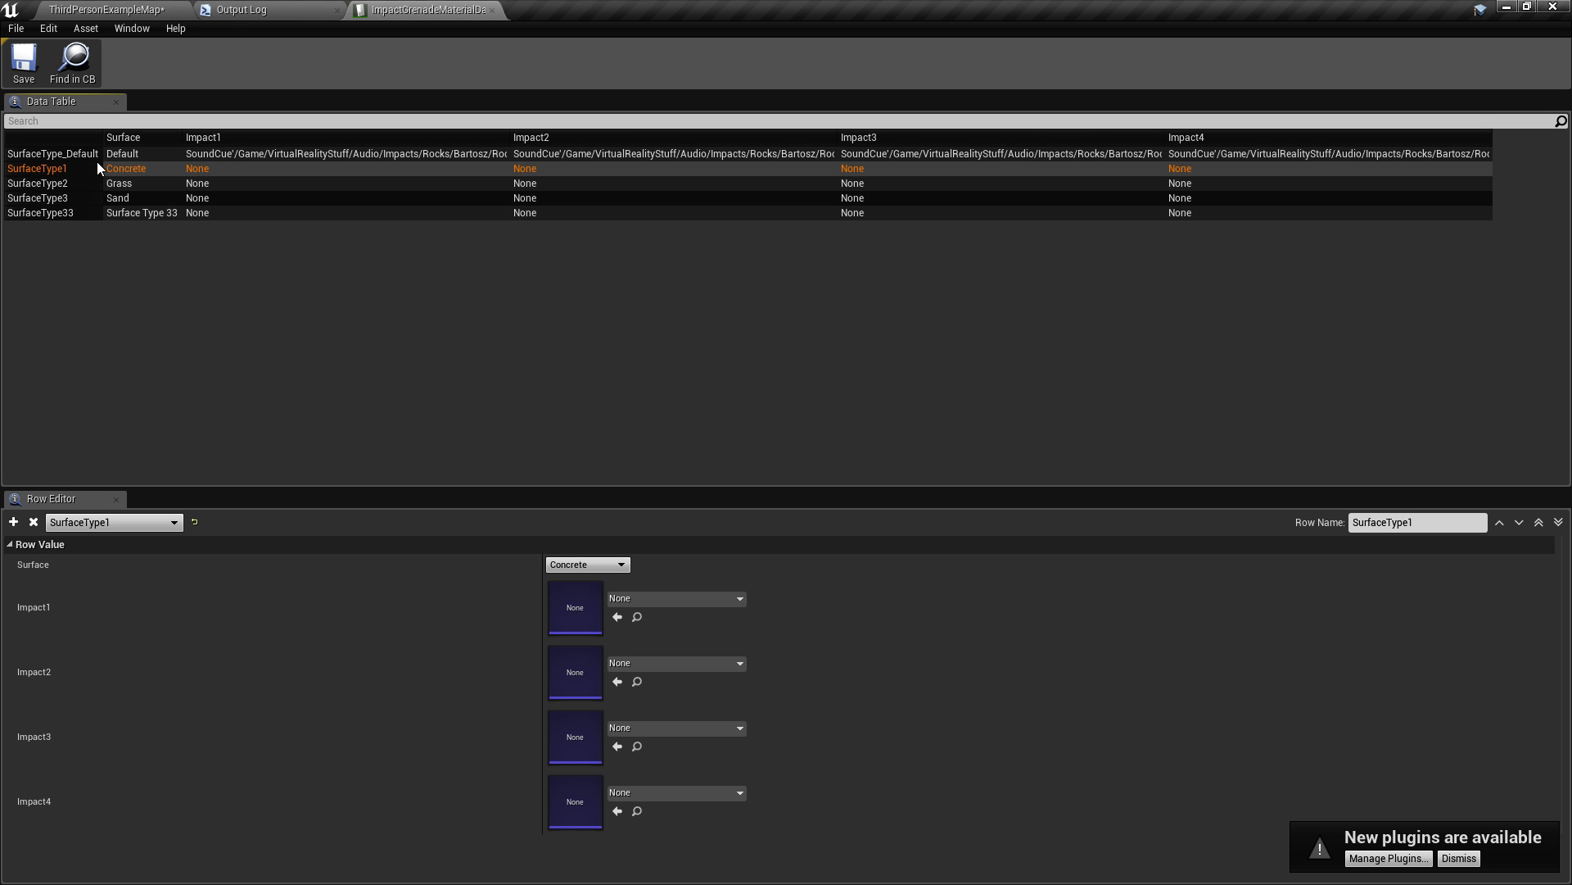
mouse_move(187, 184)
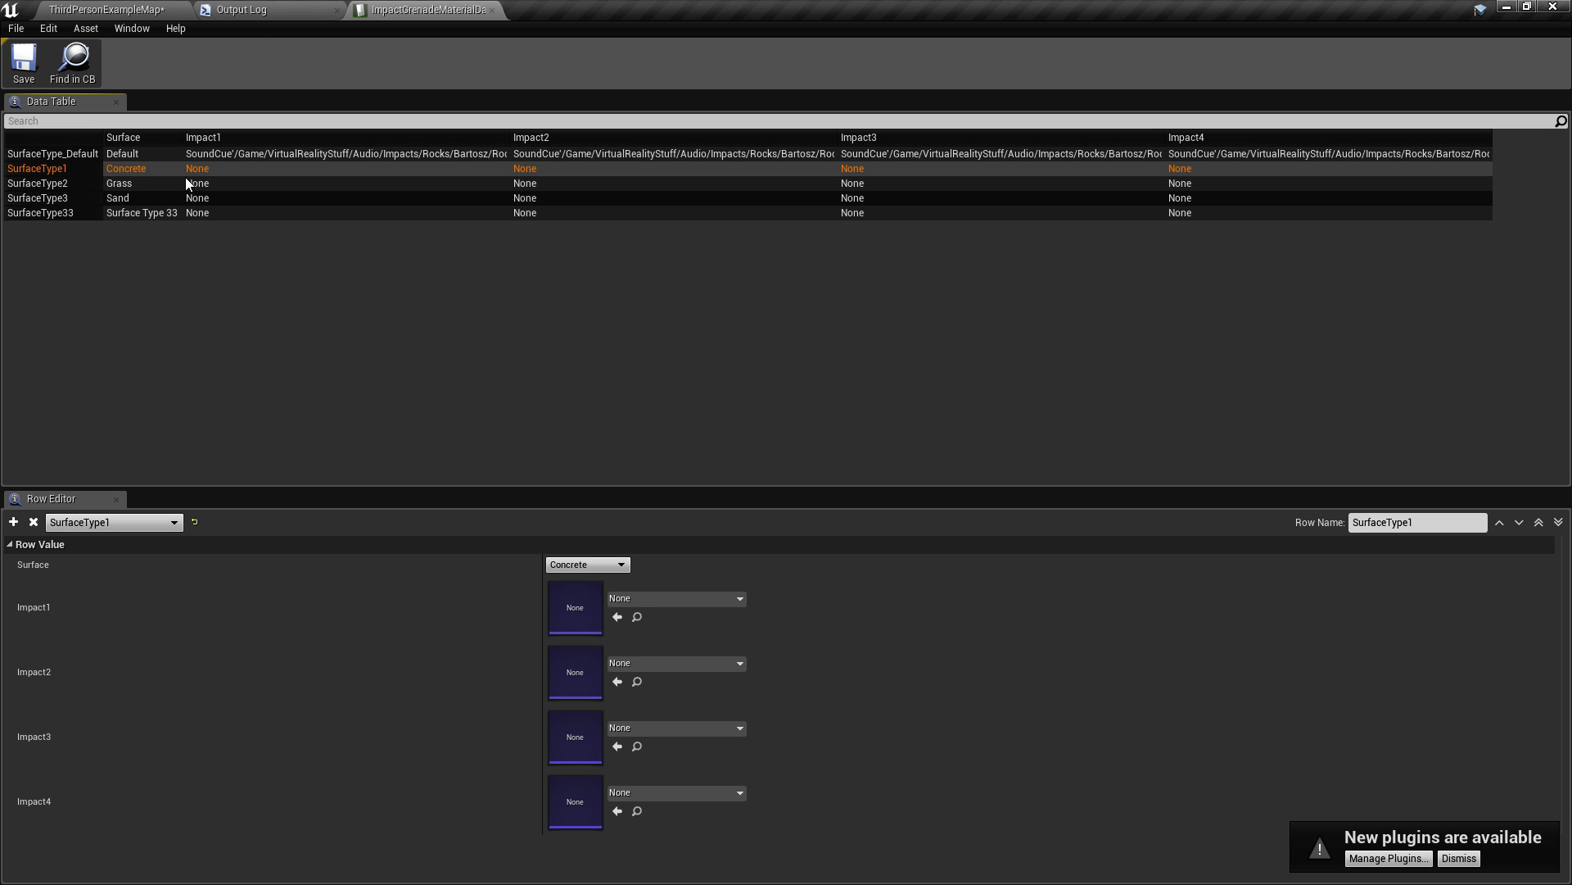
mouse_move(177, 182)
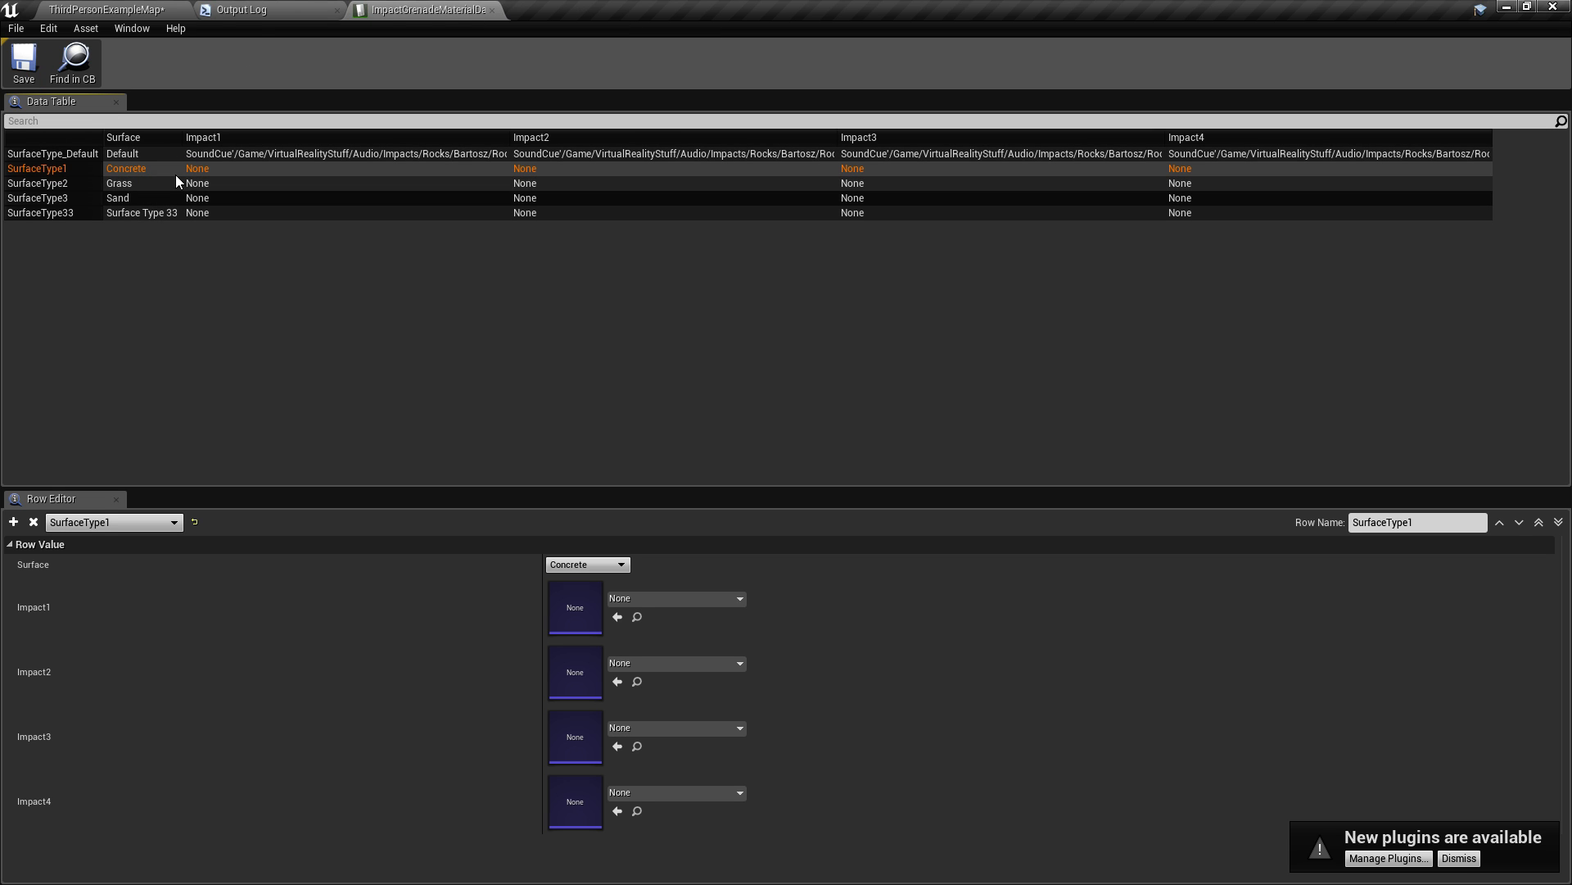
mouse_move(359, 150)
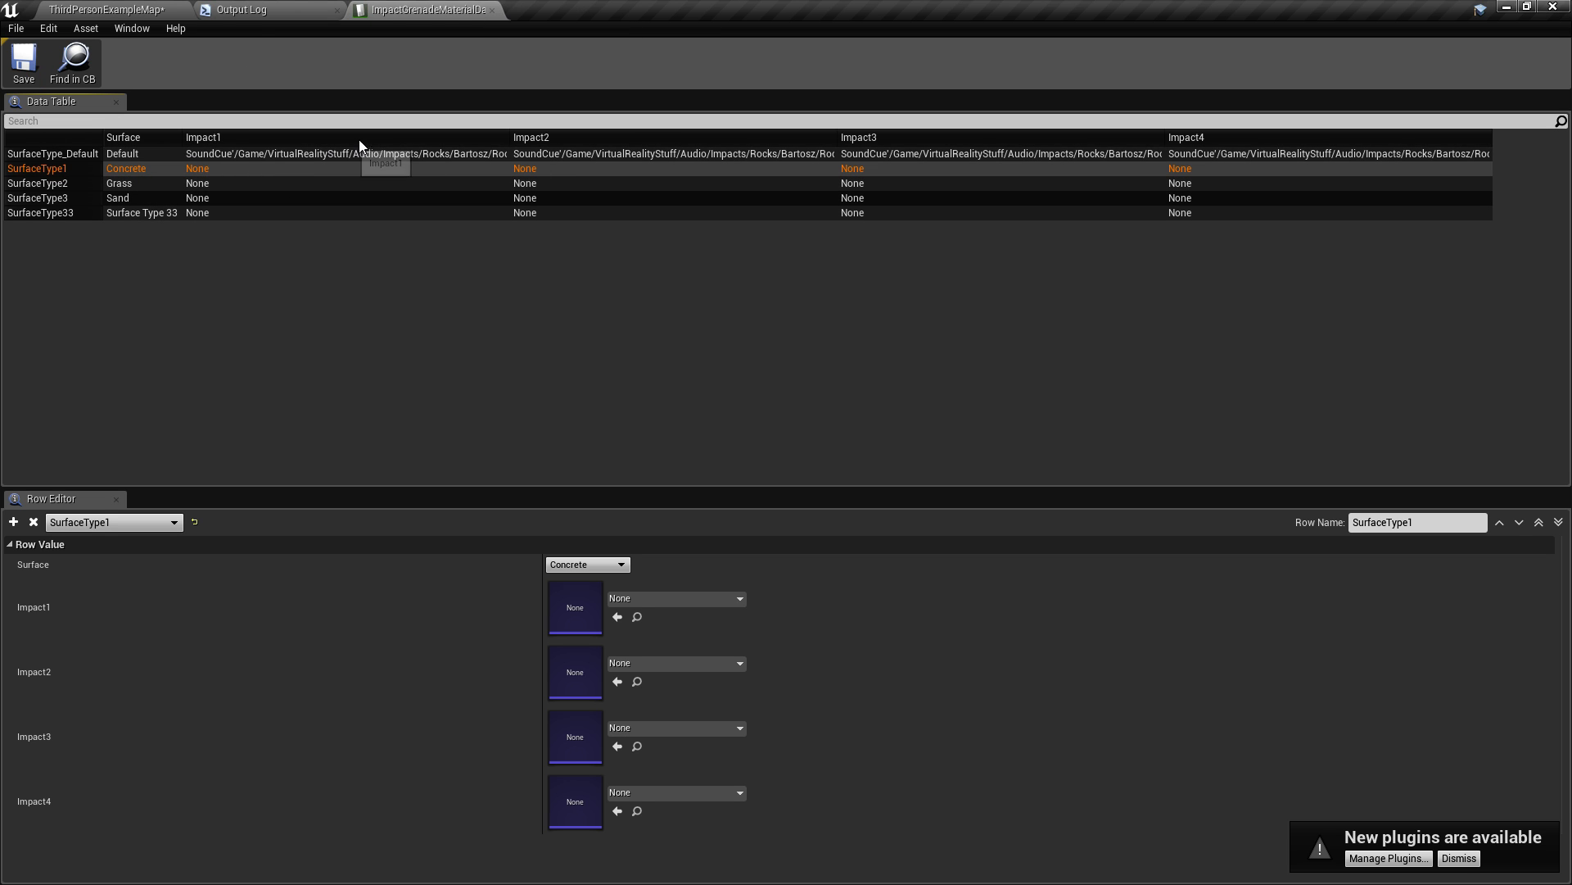
mouse_move(1386, 170)
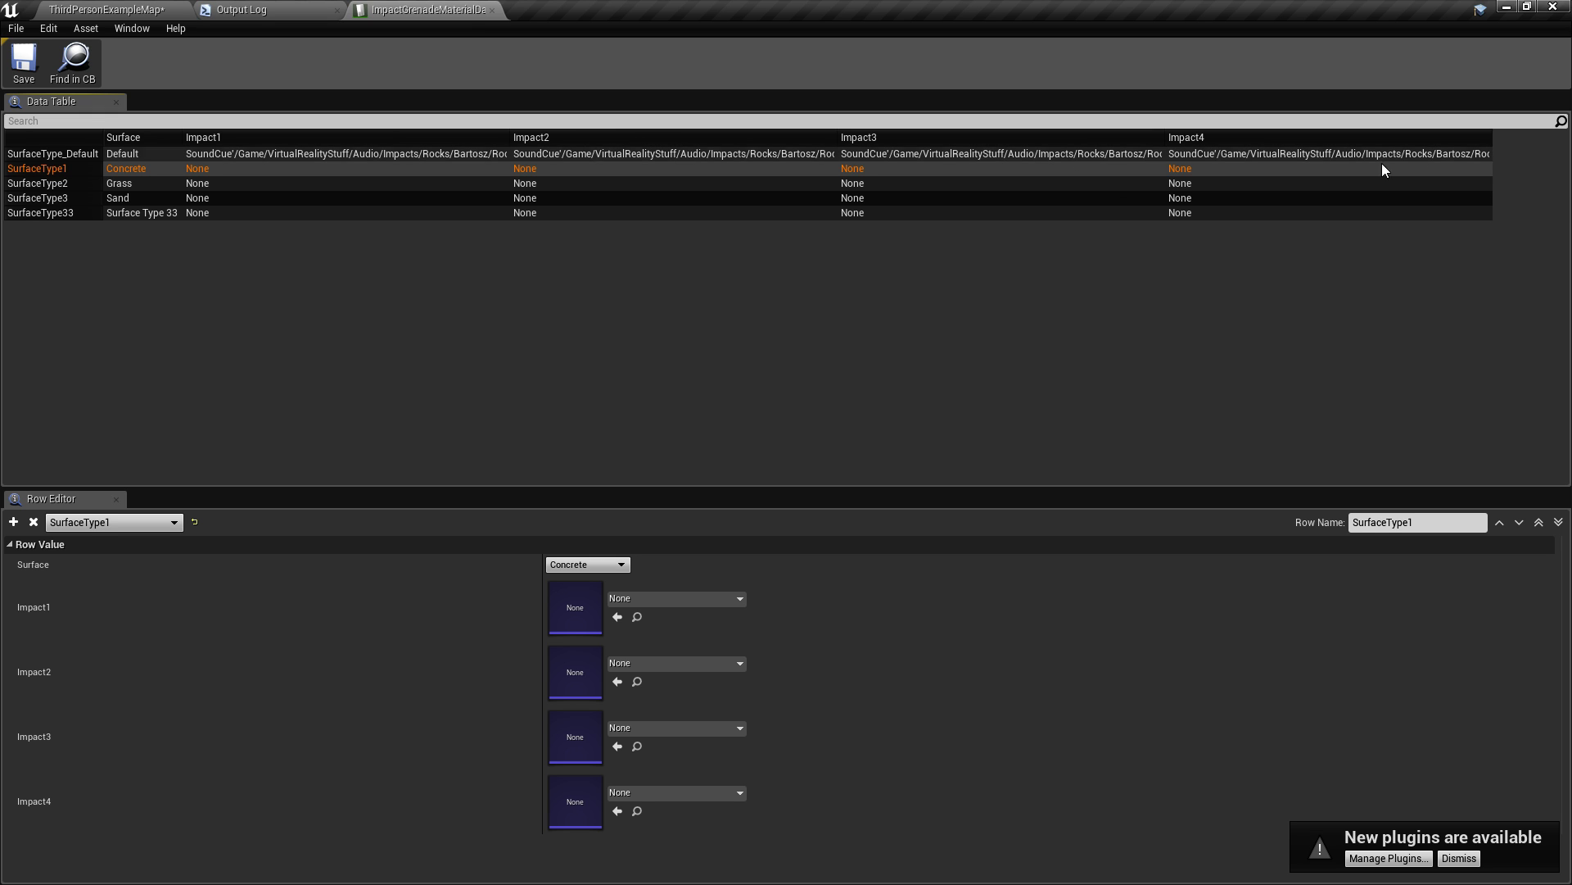
click(100, 10)
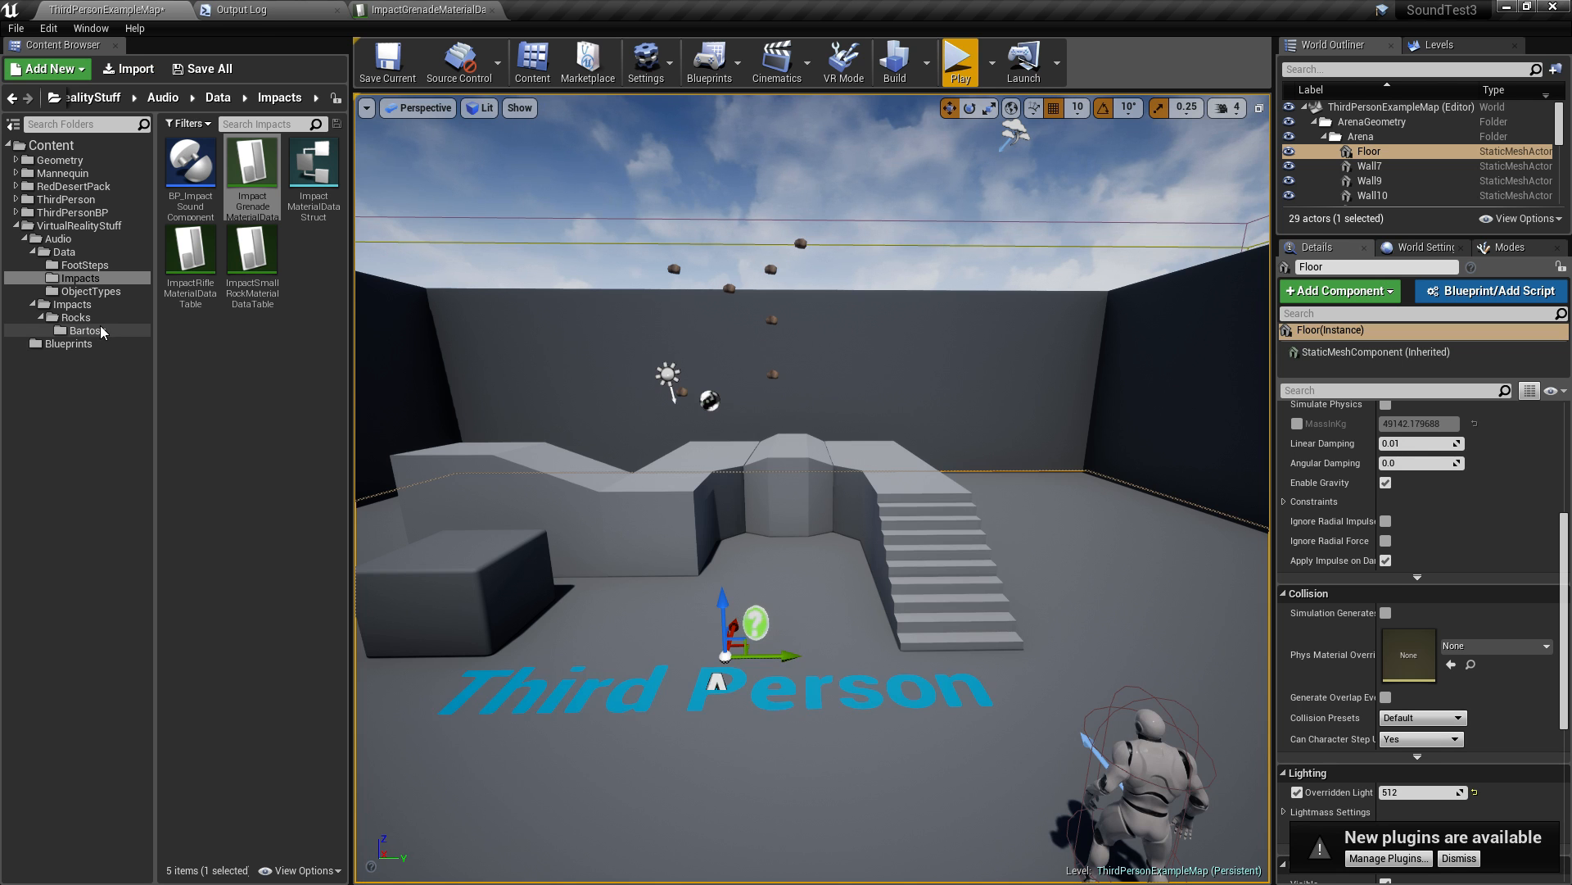
Preview the RockImpact1 cue and open RockImpact2 and RockImpact3 from the Bartosz folder, then close them.
click(73, 331)
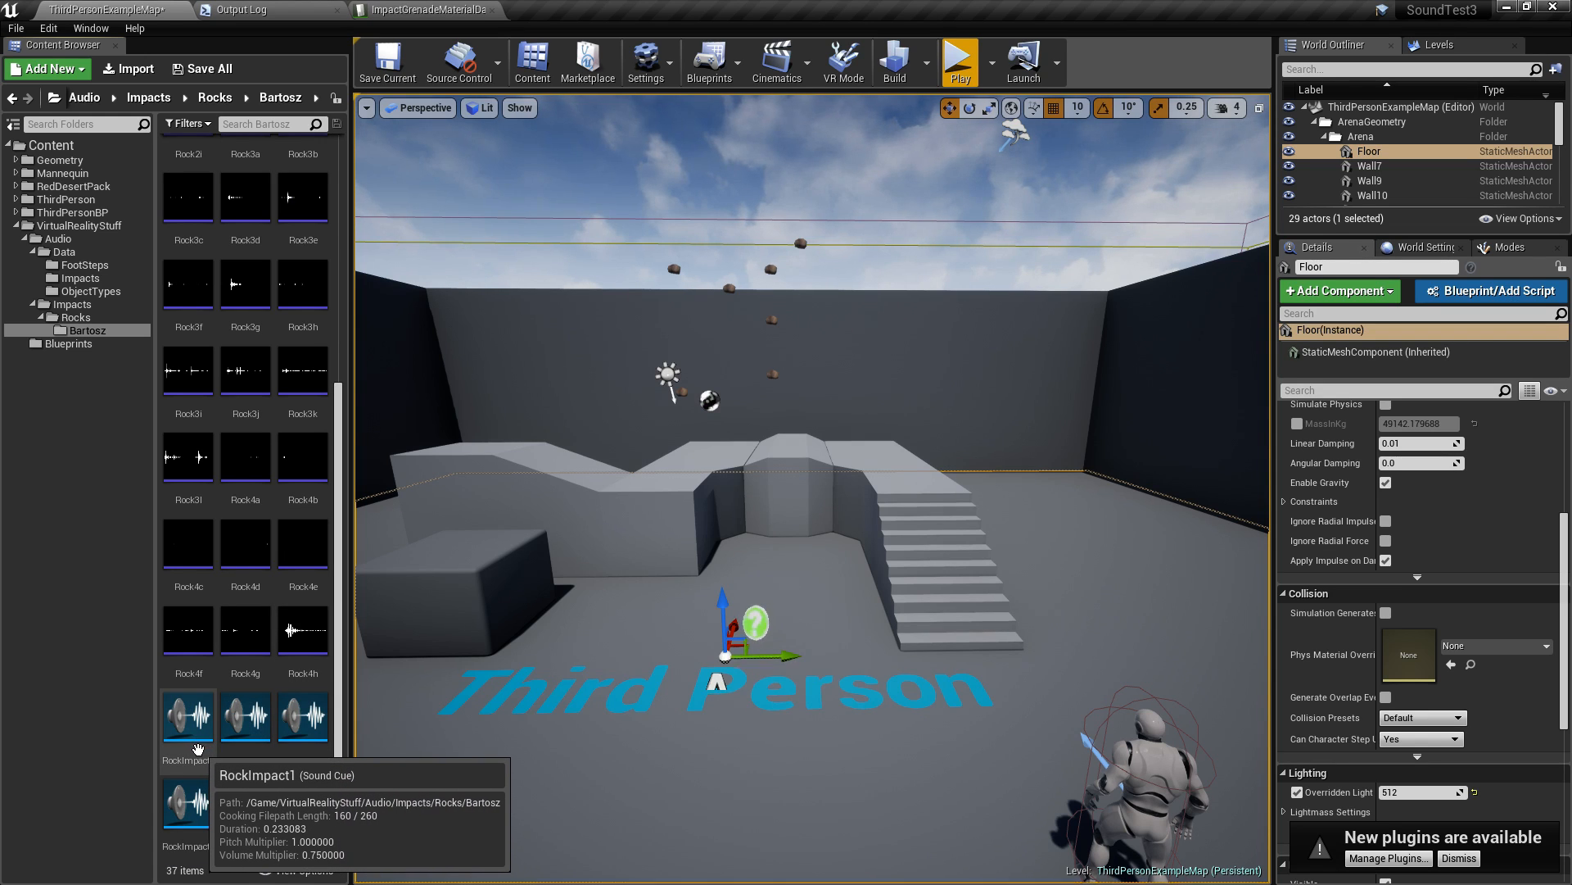
double_click(187, 714)
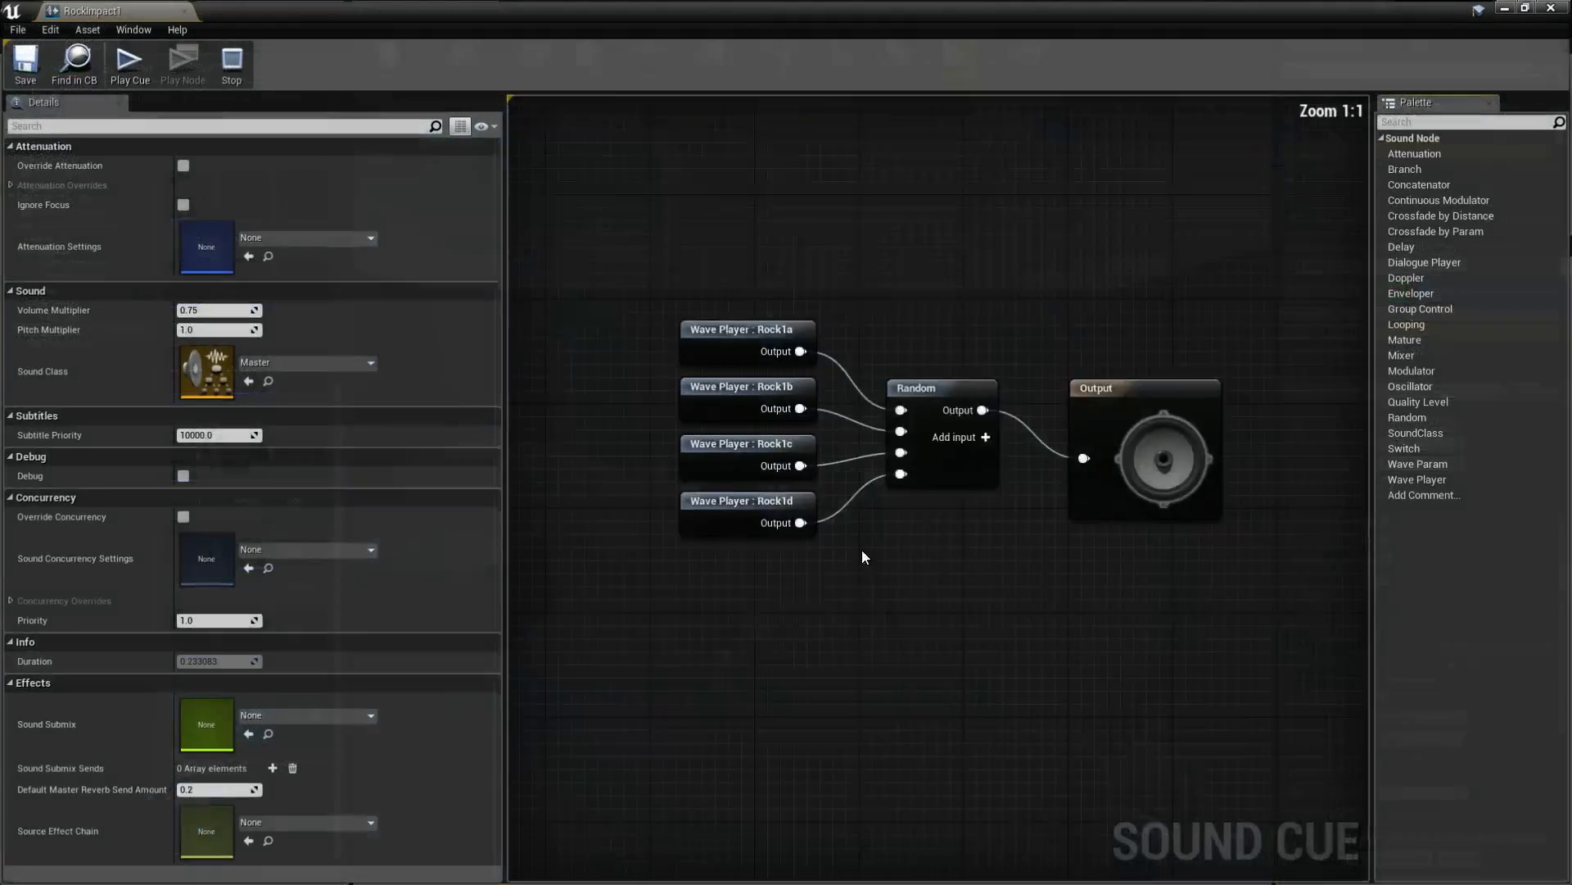
mouse_move(128, 62)
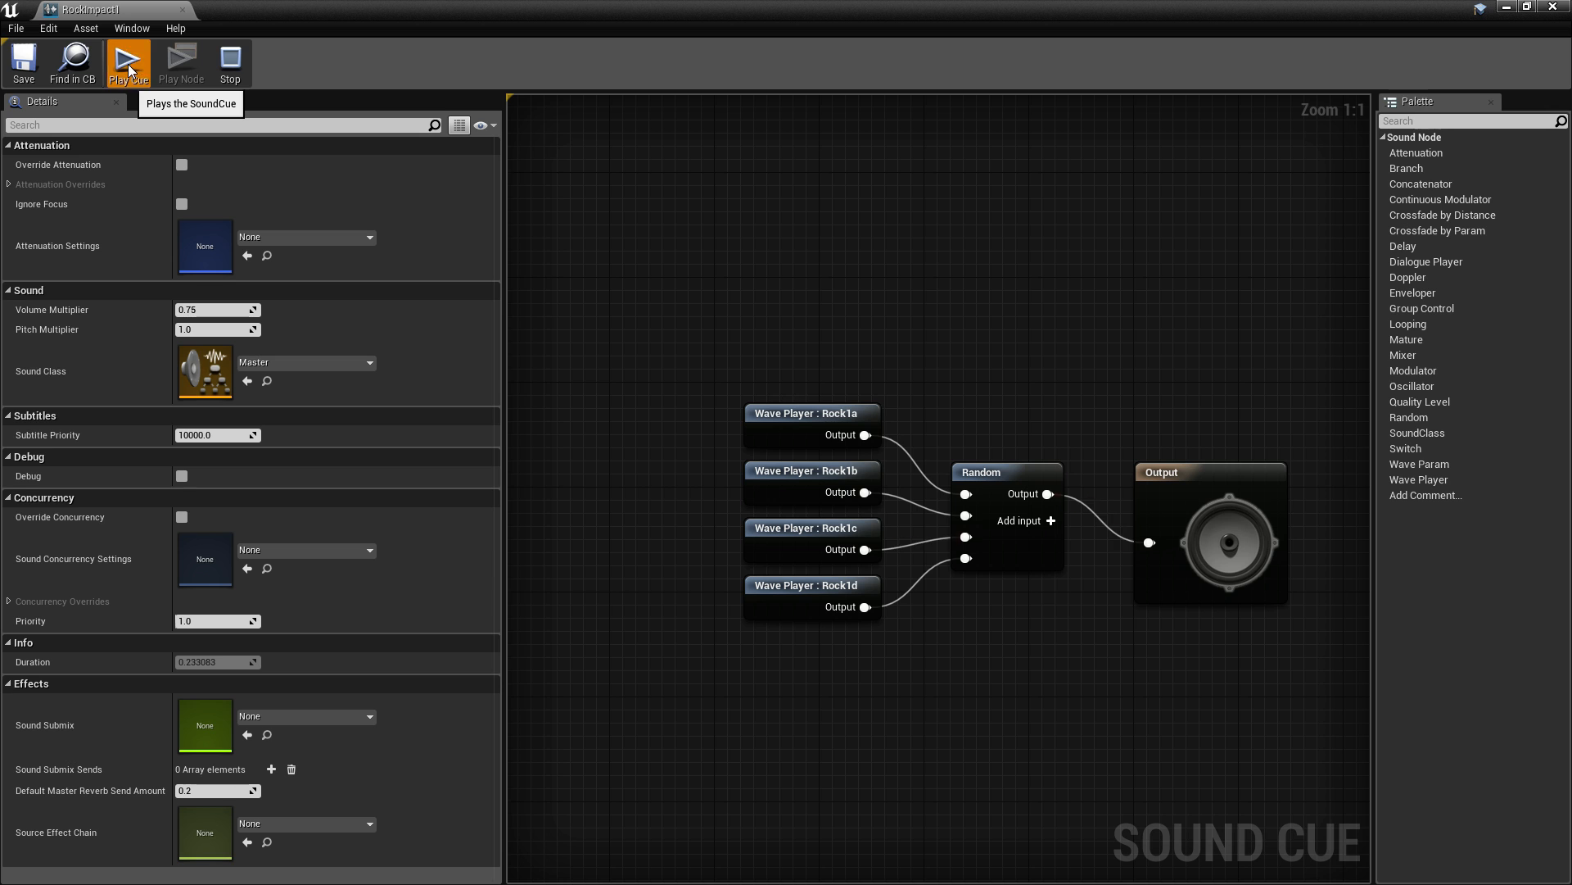
click(128, 62)
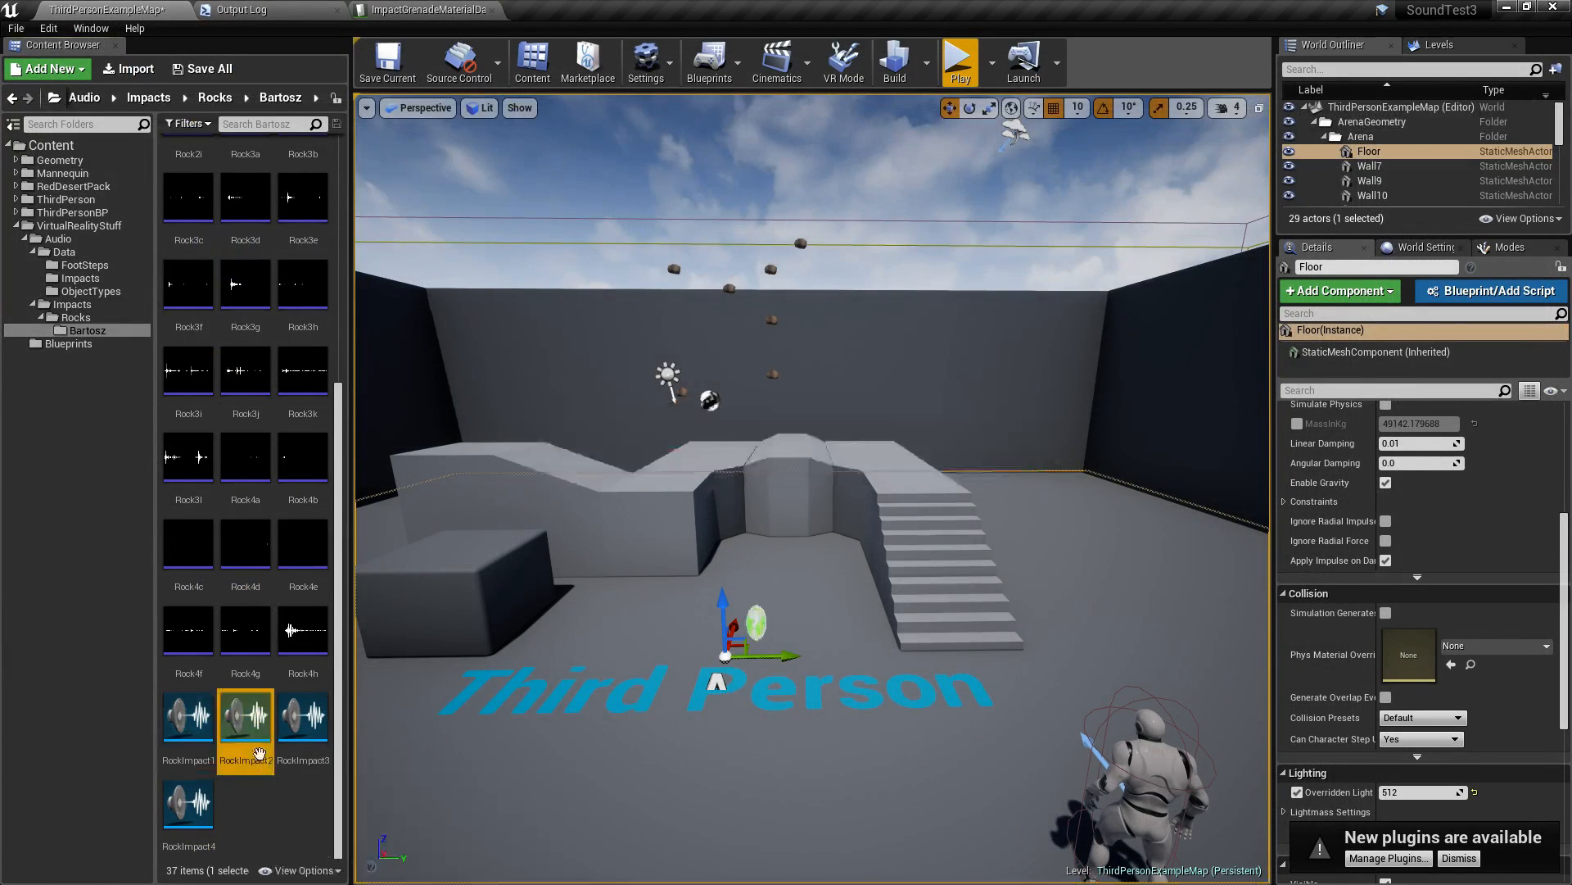
double_click(245, 716)
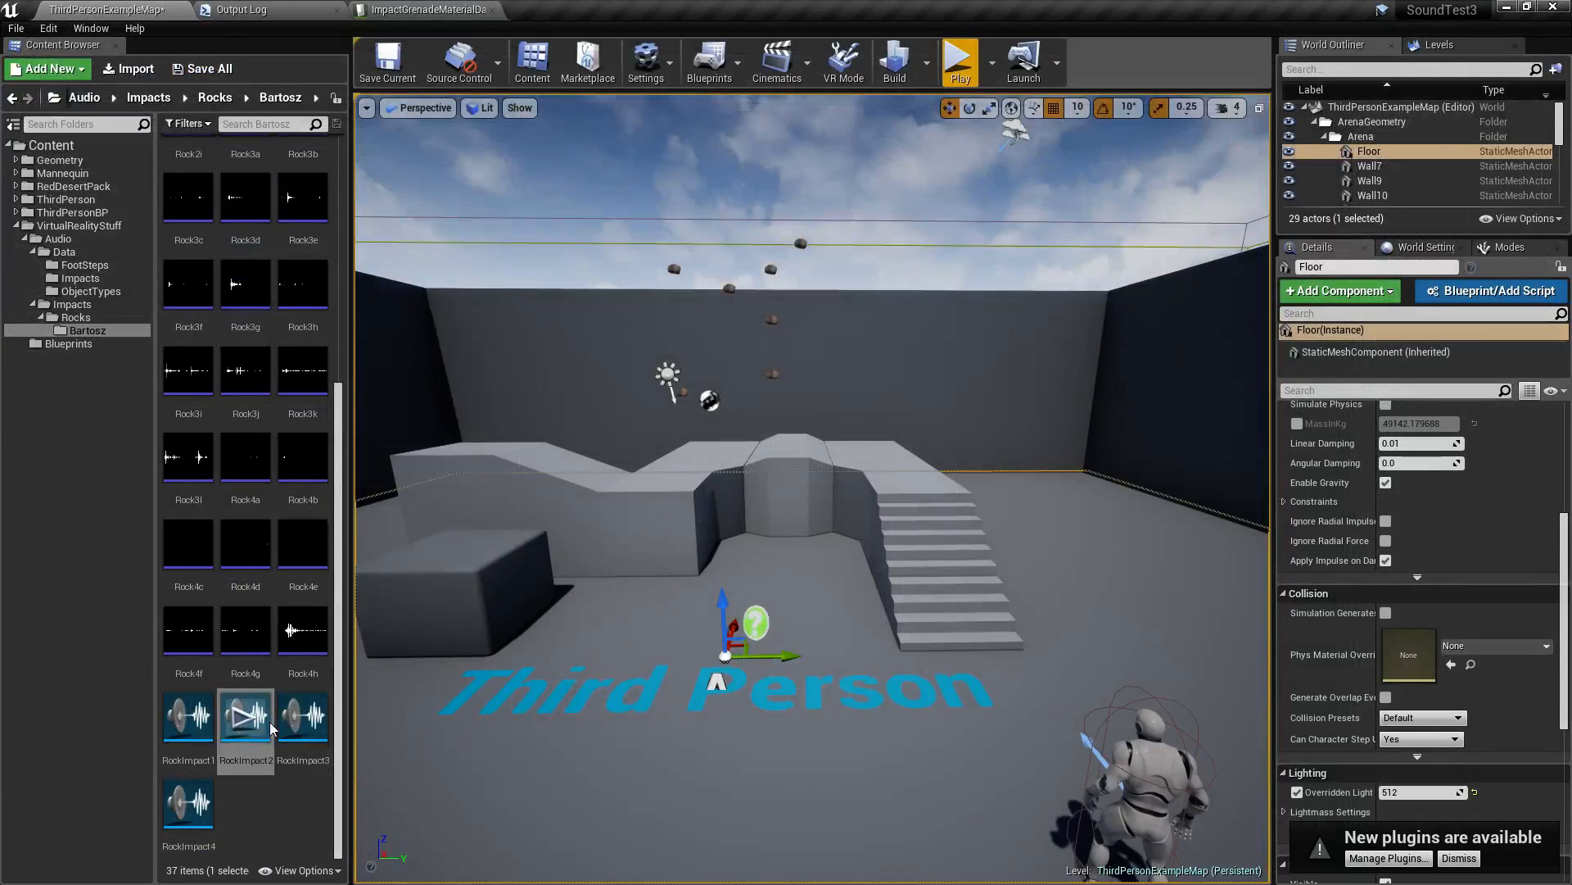
double_click(246, 716)
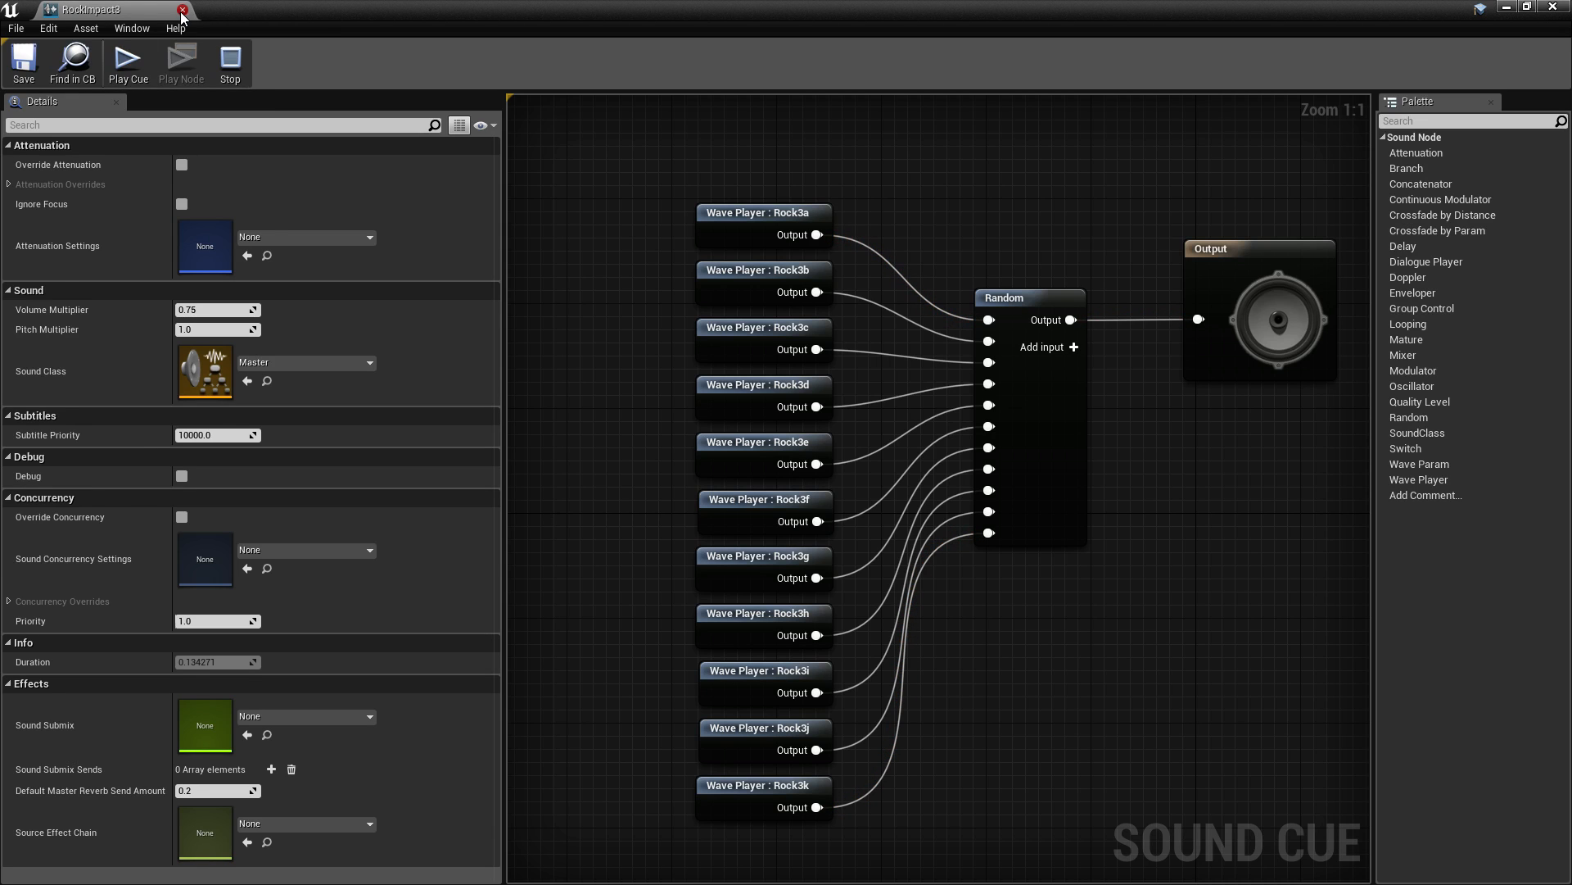
click(183, 10)
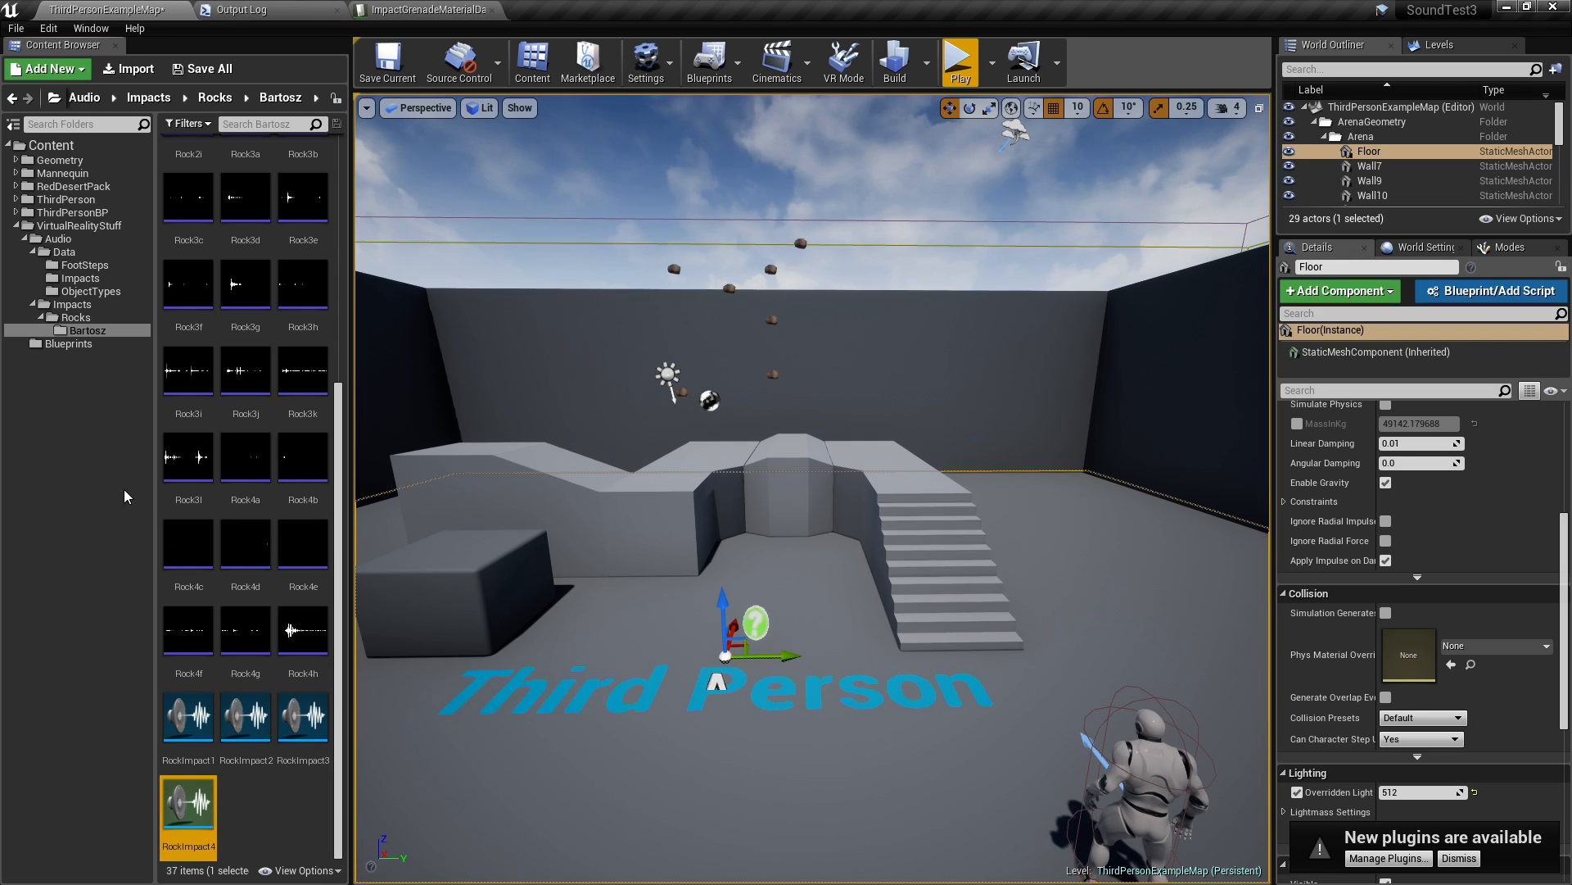
mouse_move(90, 291)
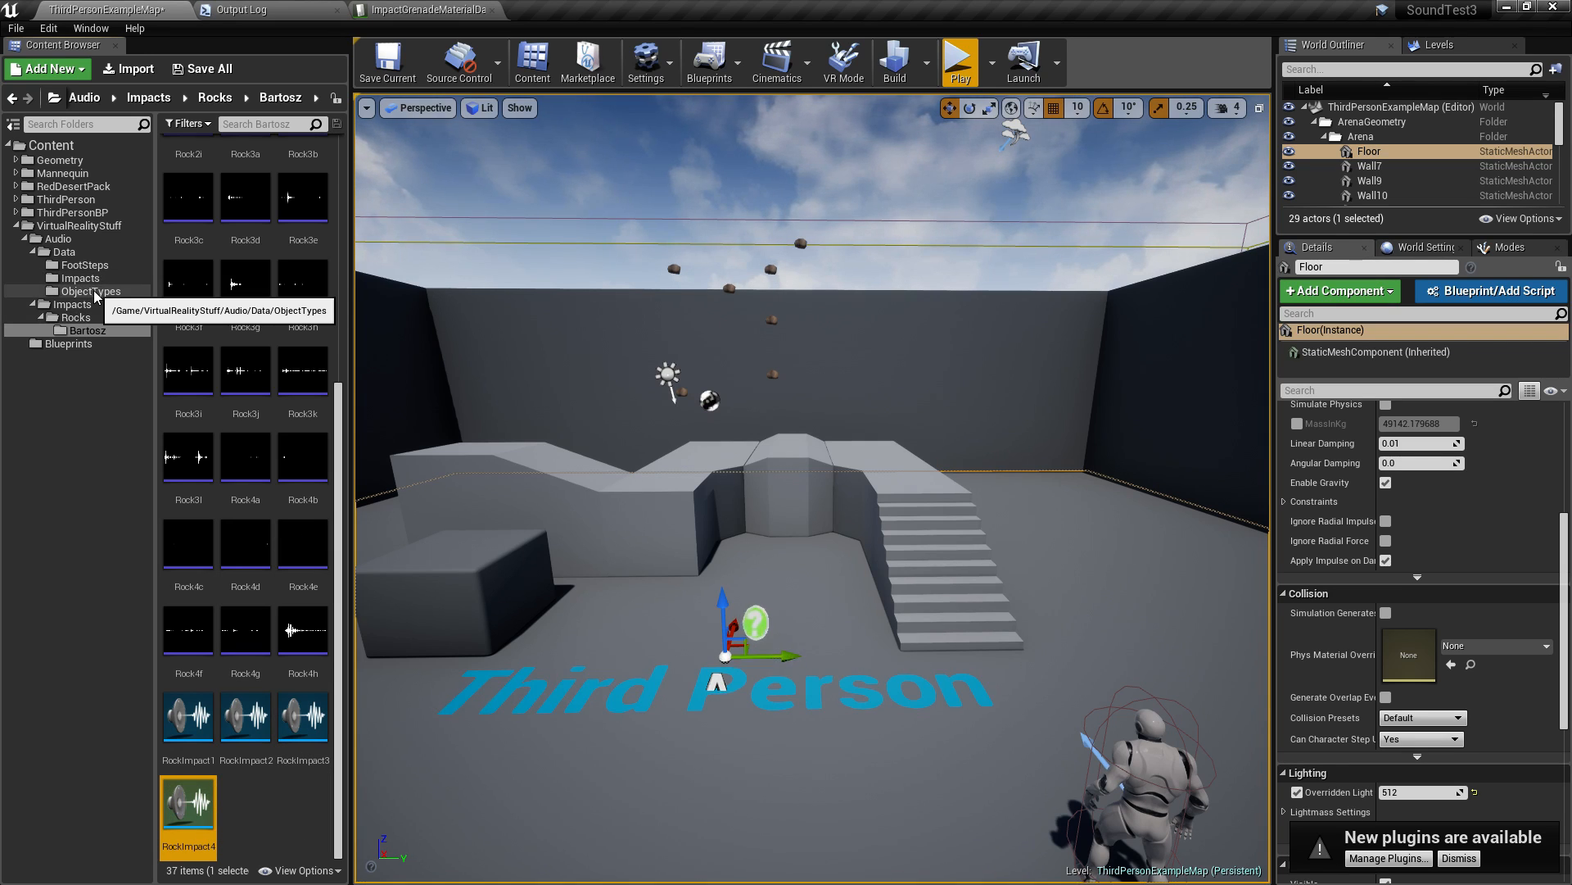
Delete BP_ImpactSoundComponent from BP_Rock and play-test the level without it.
click(79, 279)
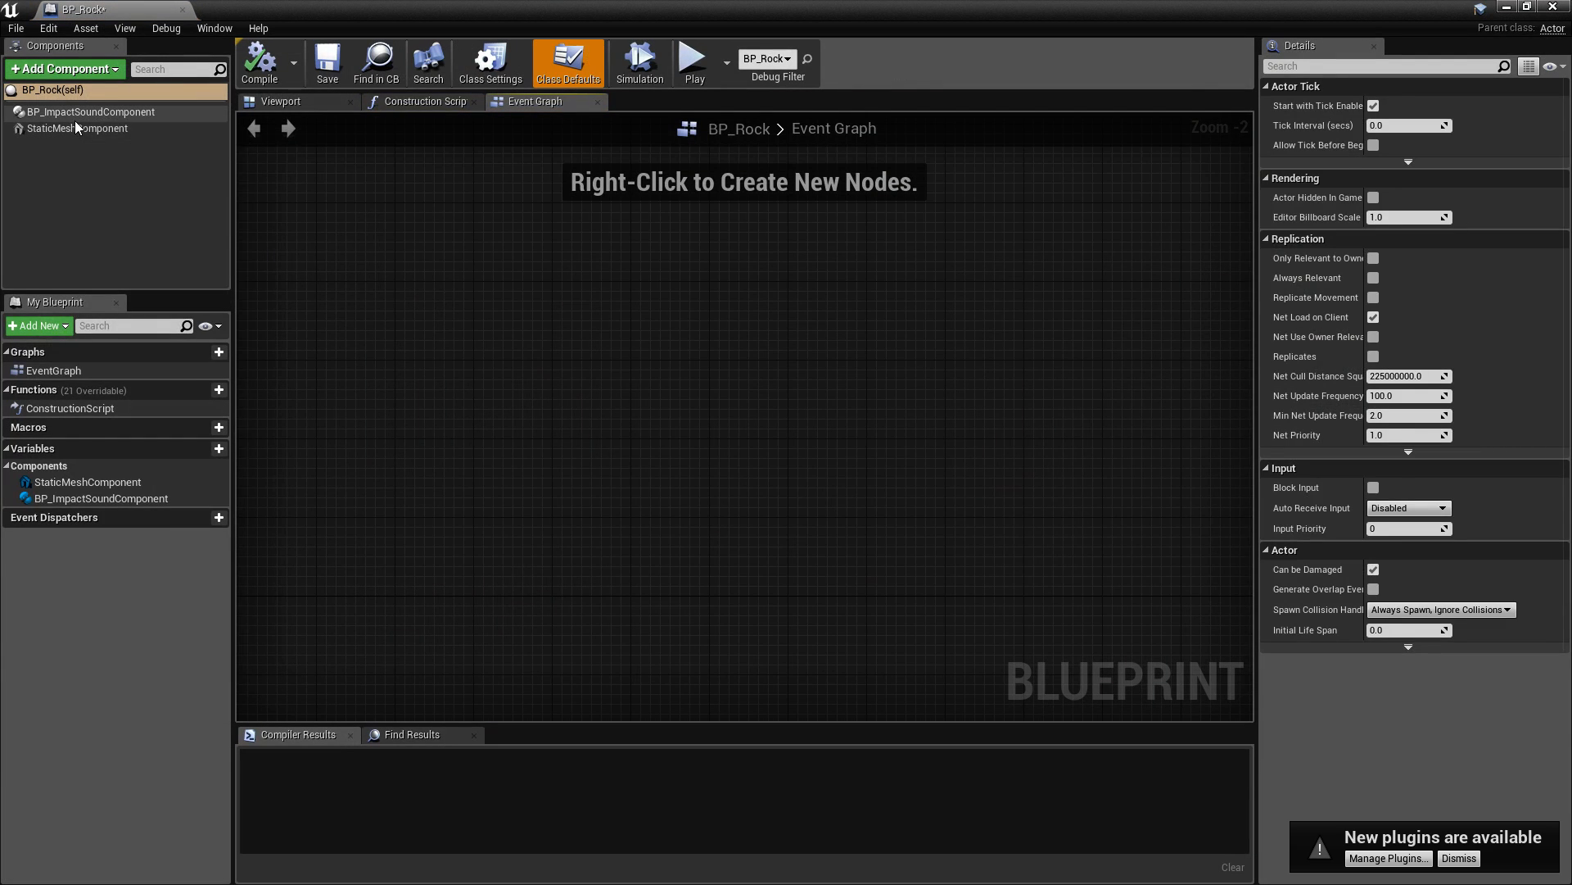
click(79, 128)
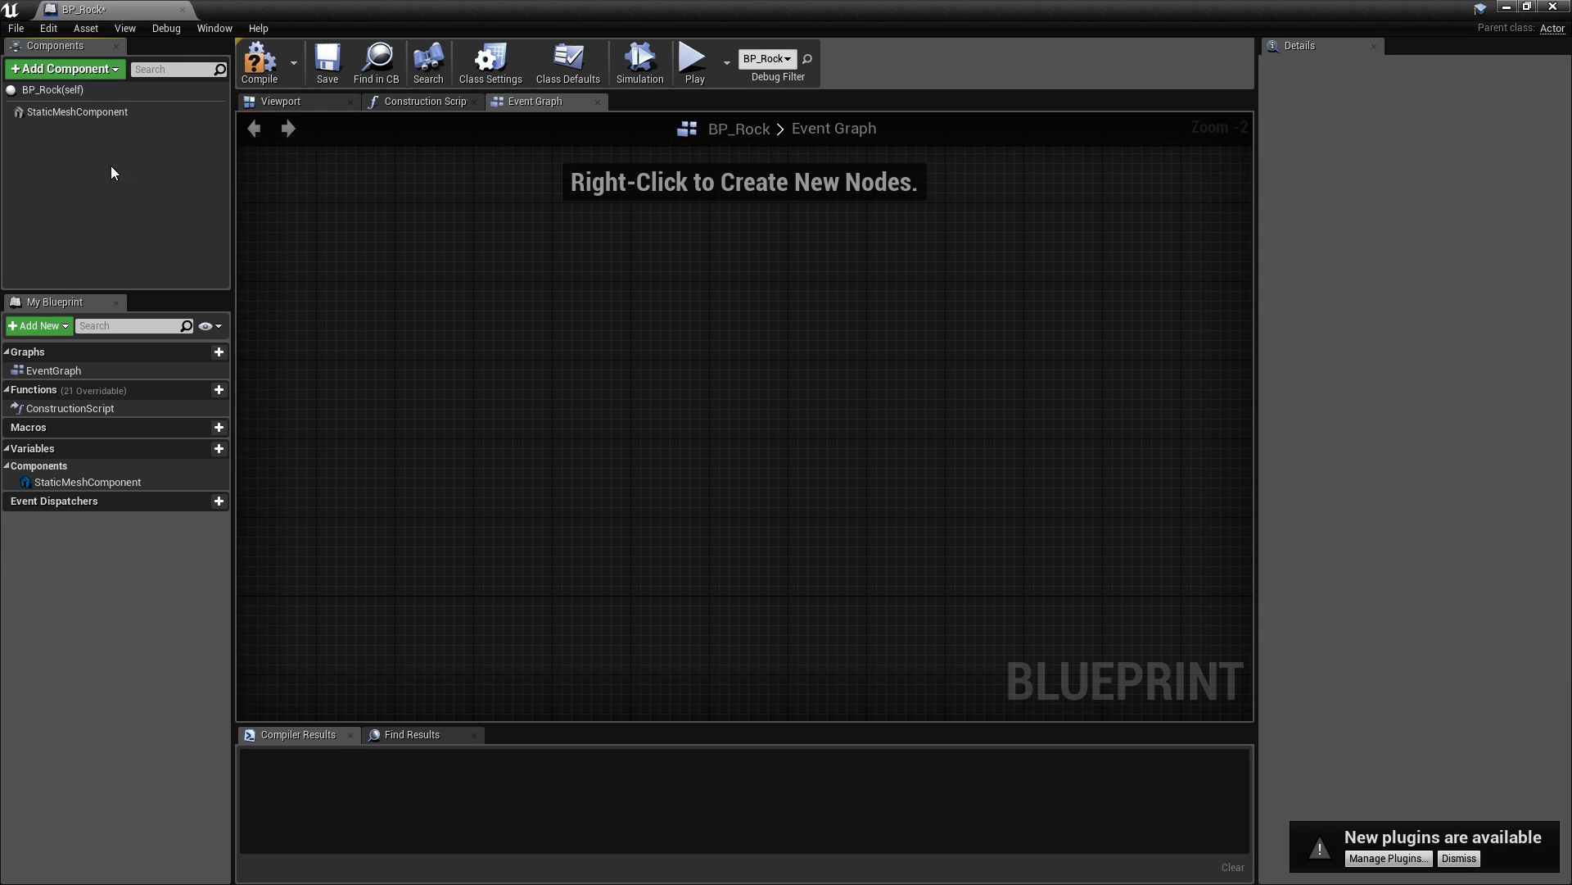
mouse_move(695, 61)
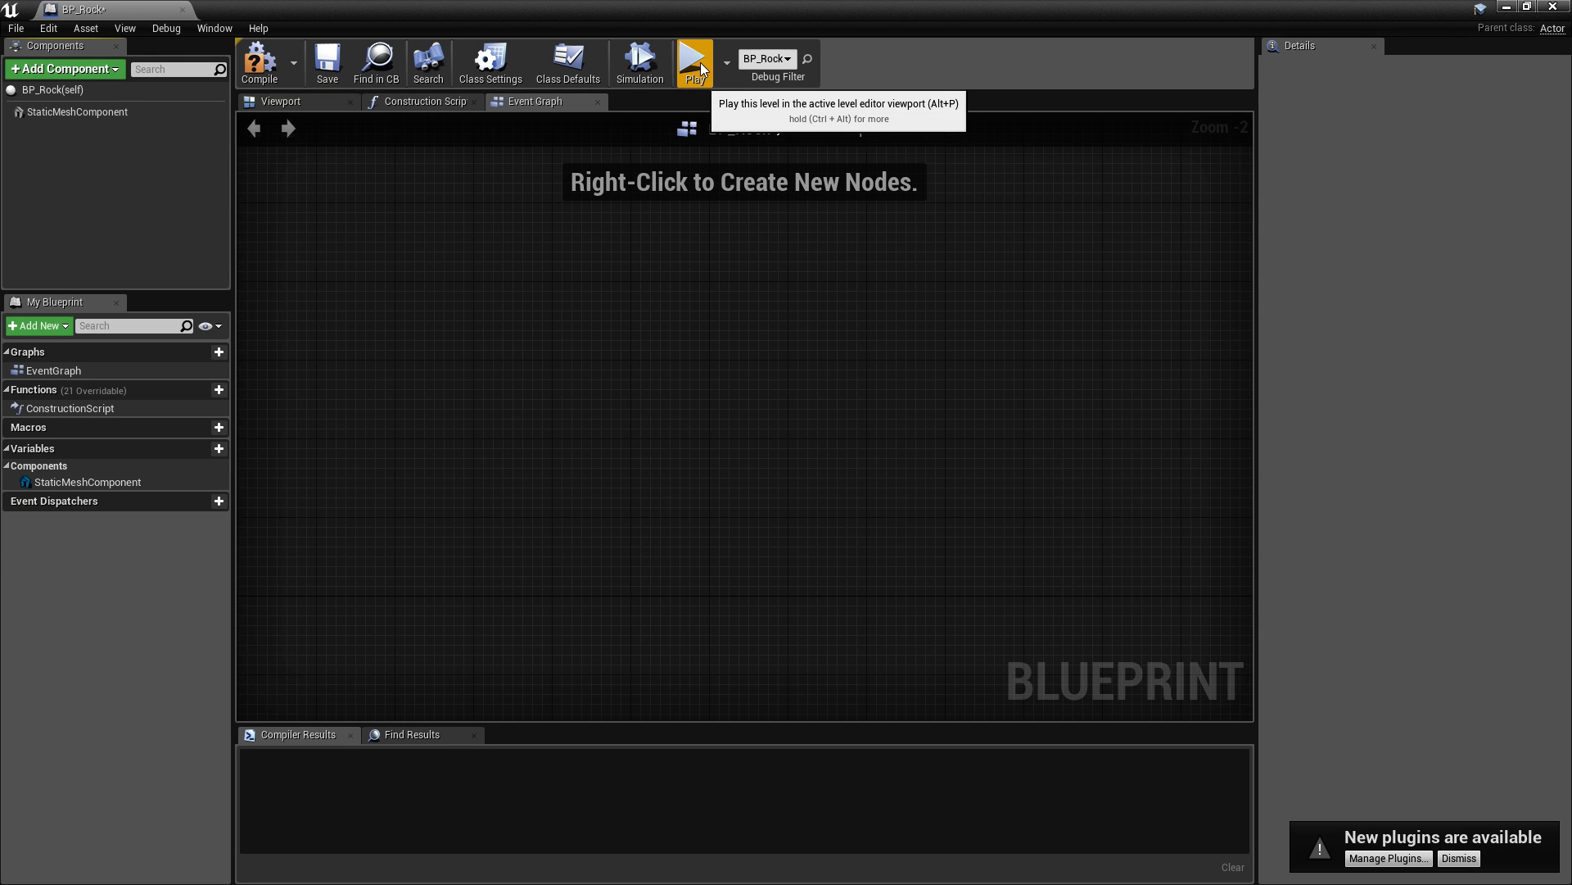
click(694, 60)
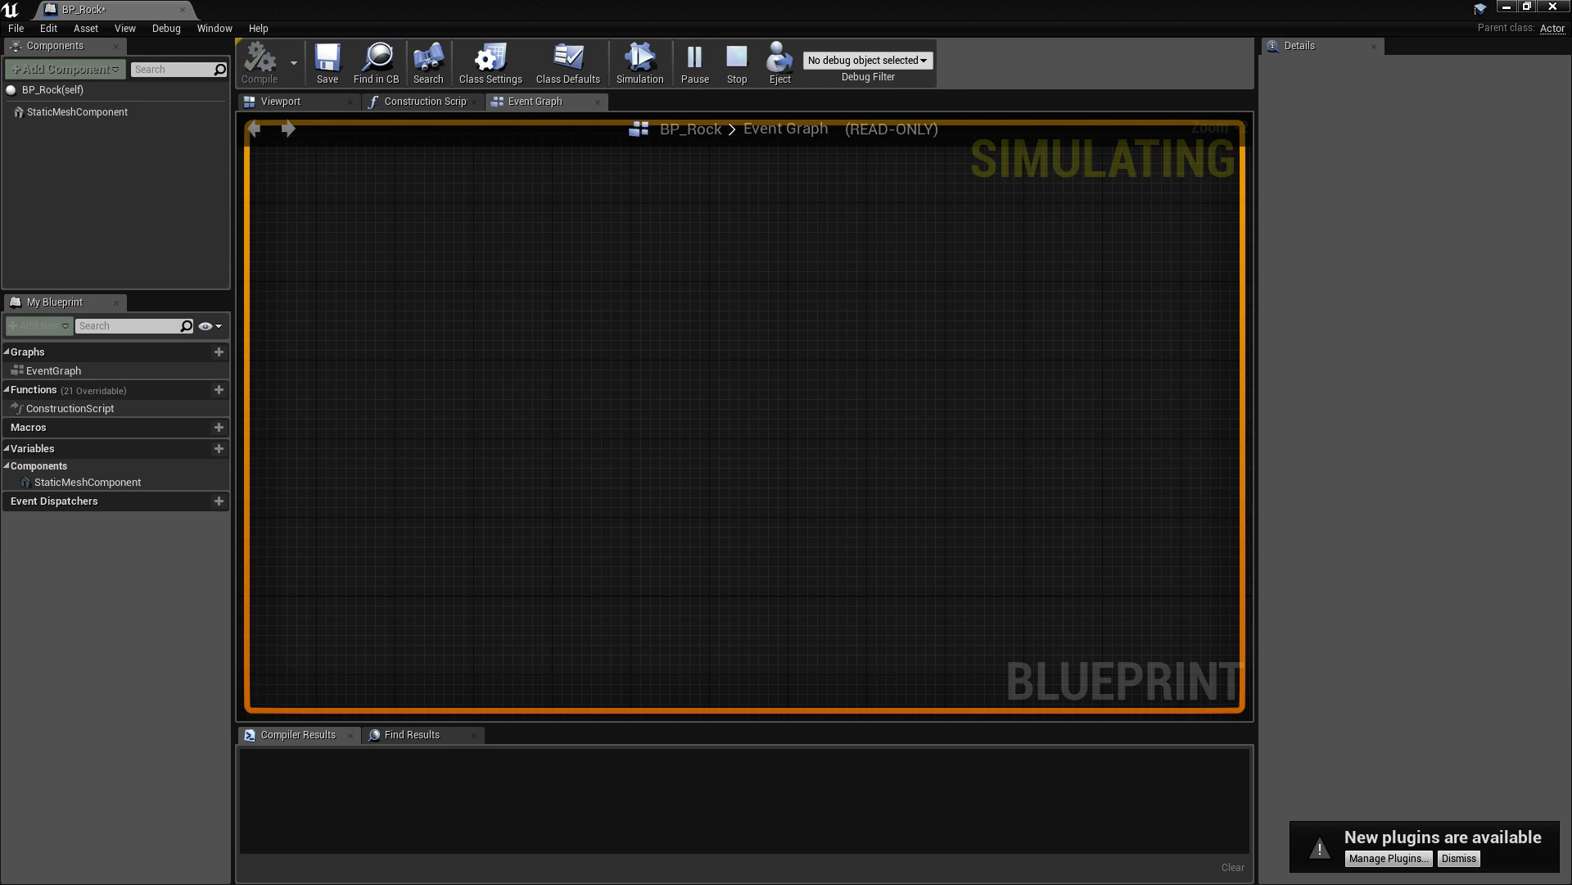
click(736, 62)
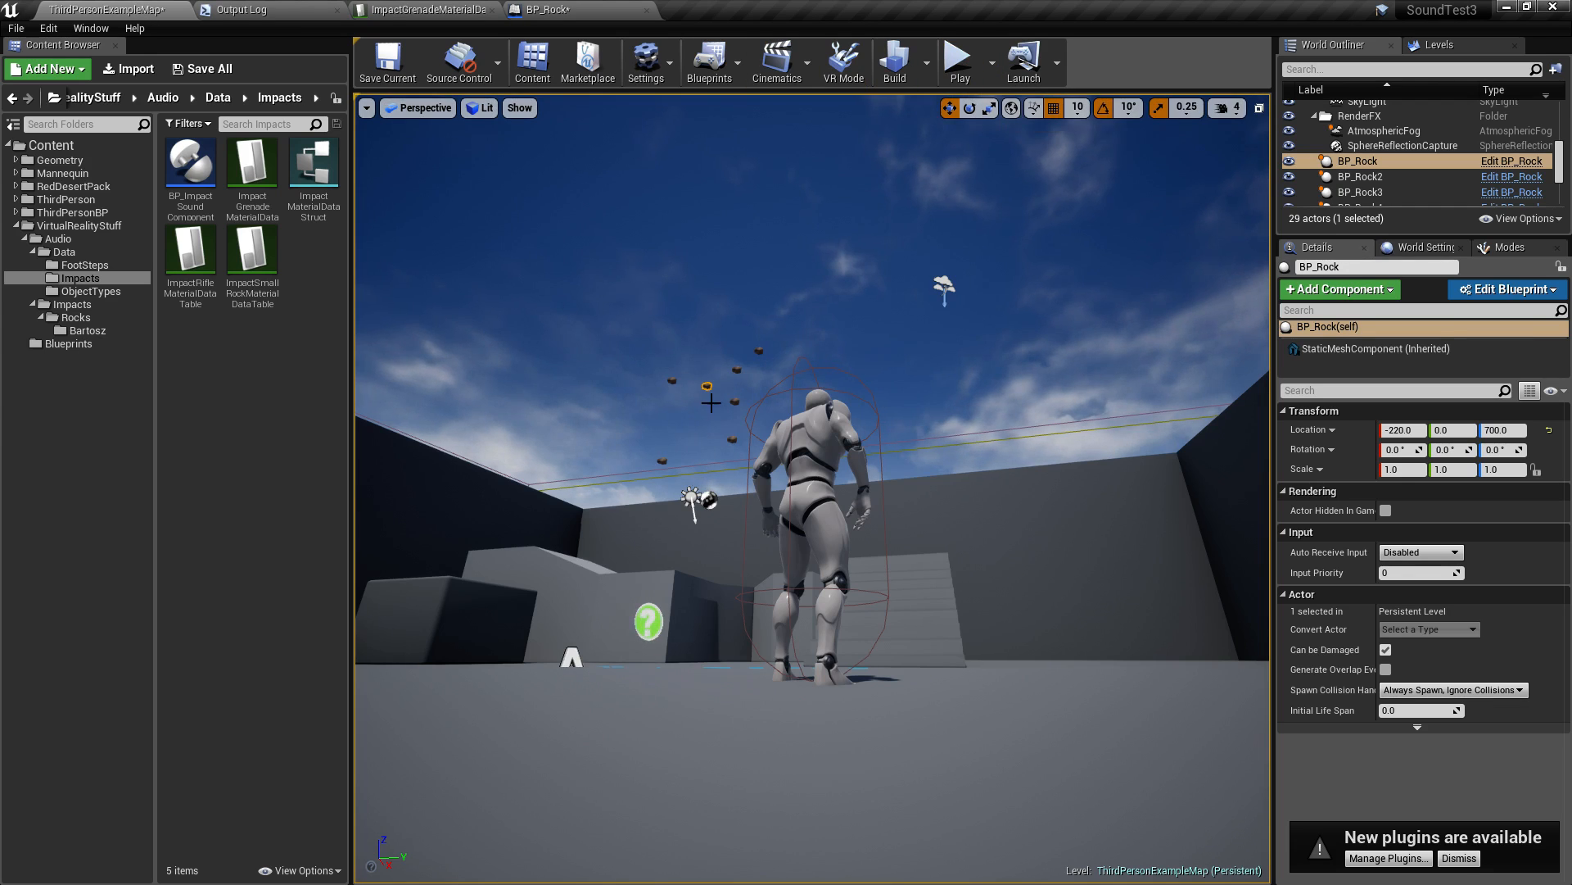
click(957, 56)
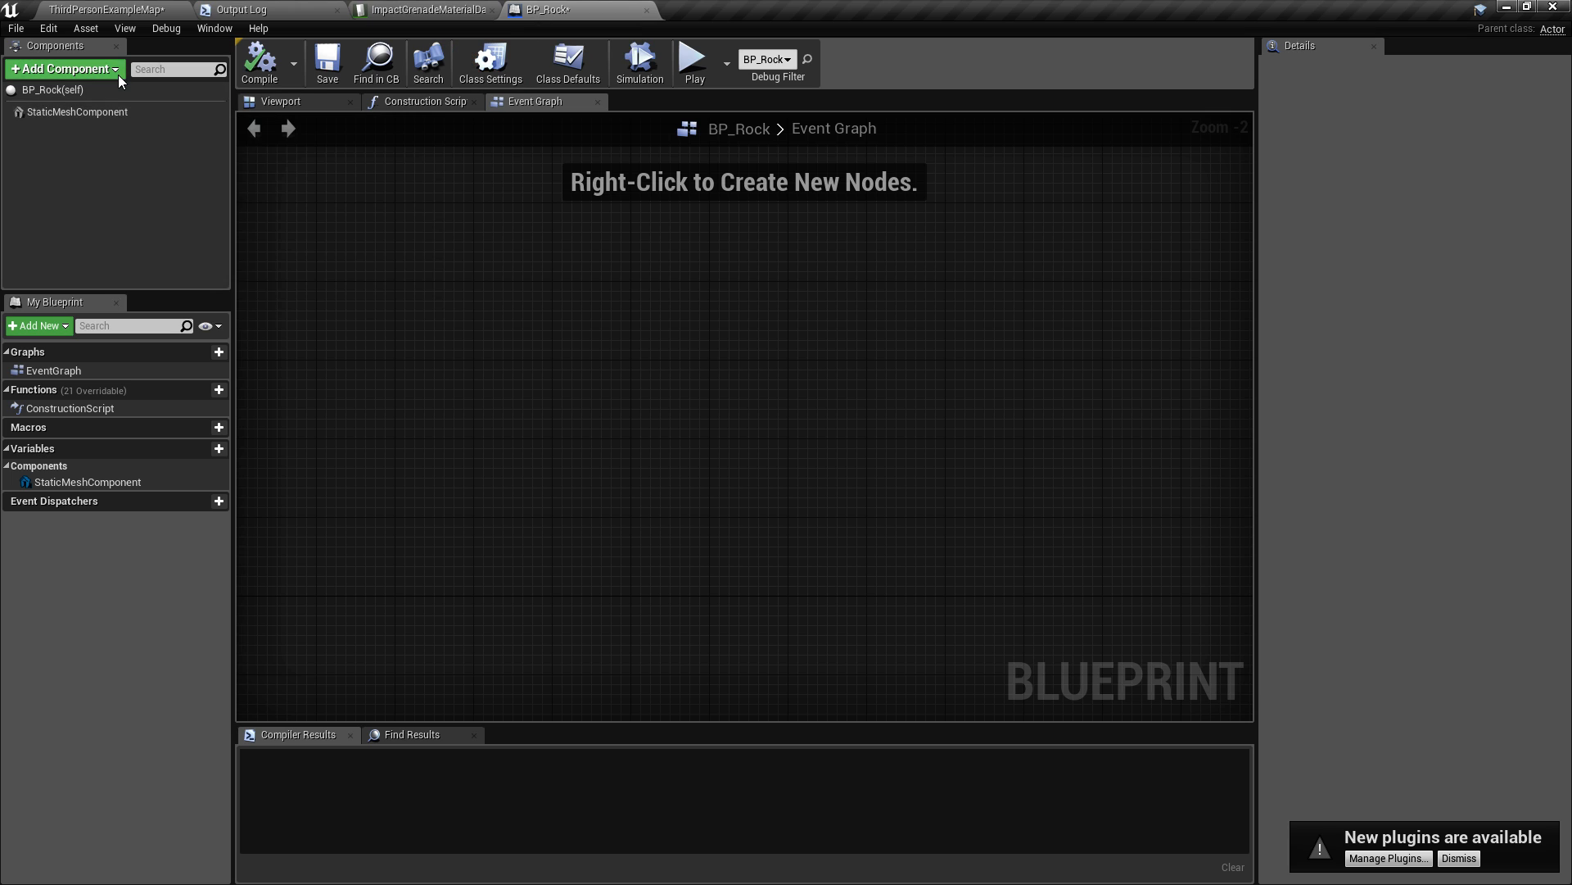
Add BP Impact Sound Component to BP_Rock, keep SmallRock as impact object type, and play-test.
click(62, 69)
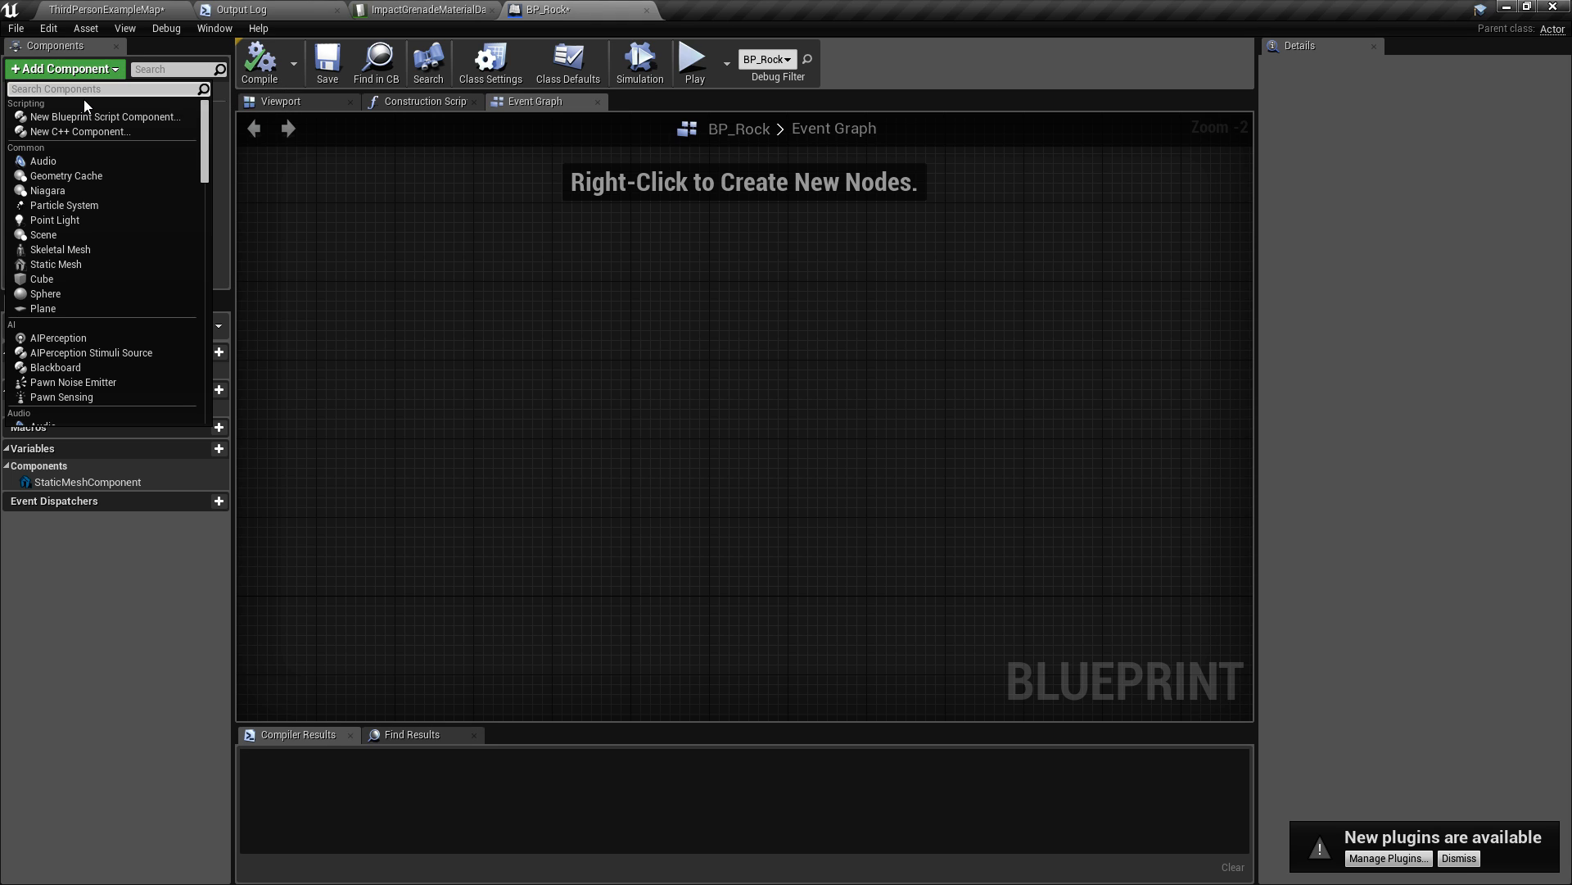
text(bp)
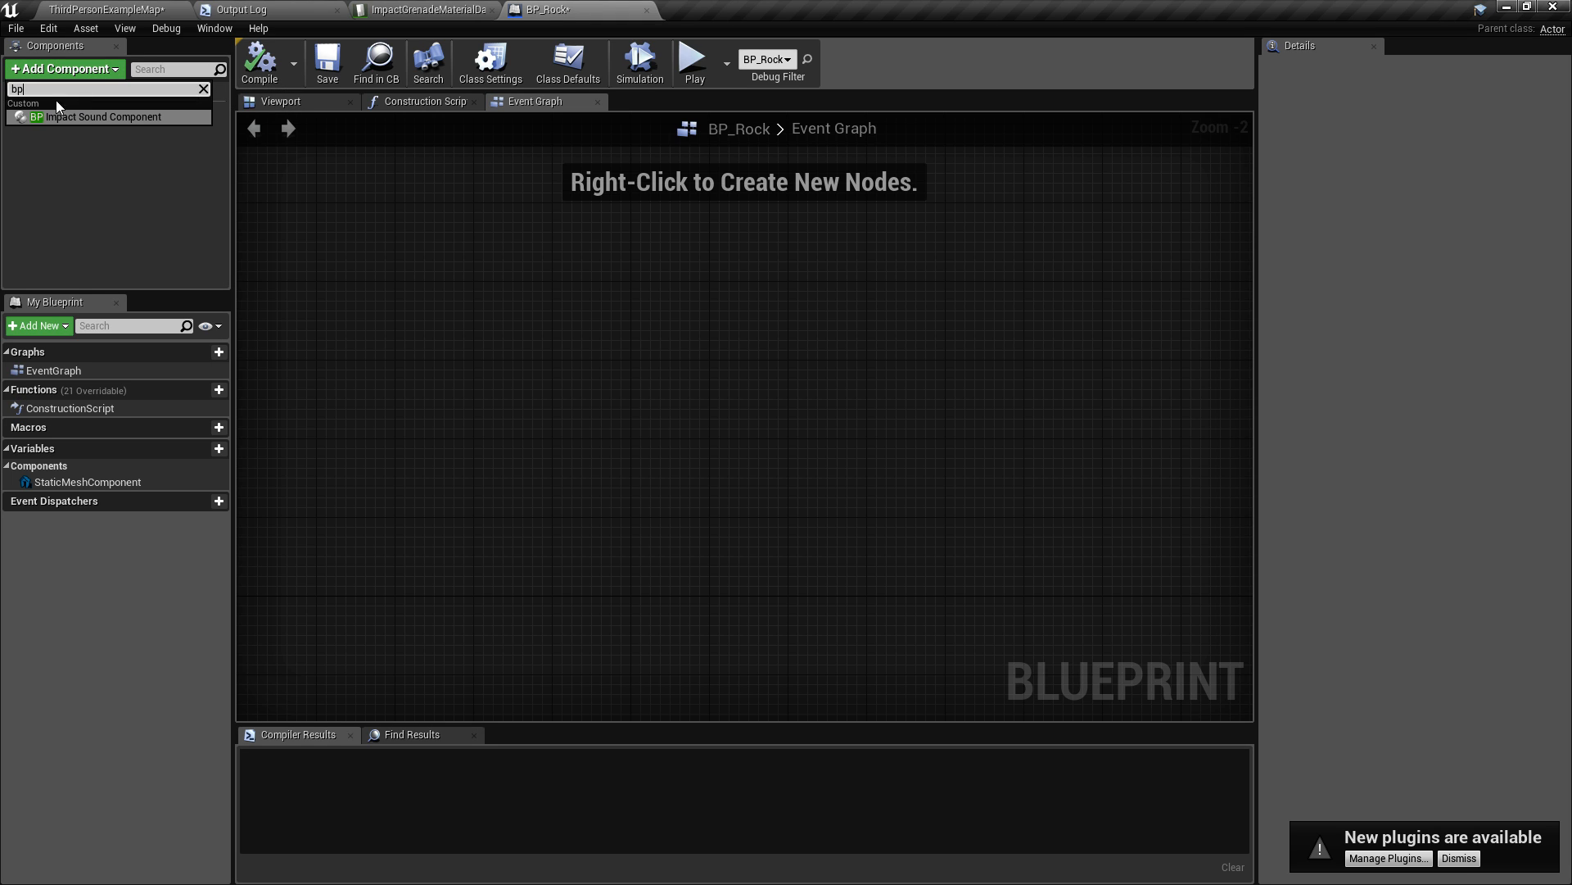
click(105, 116)
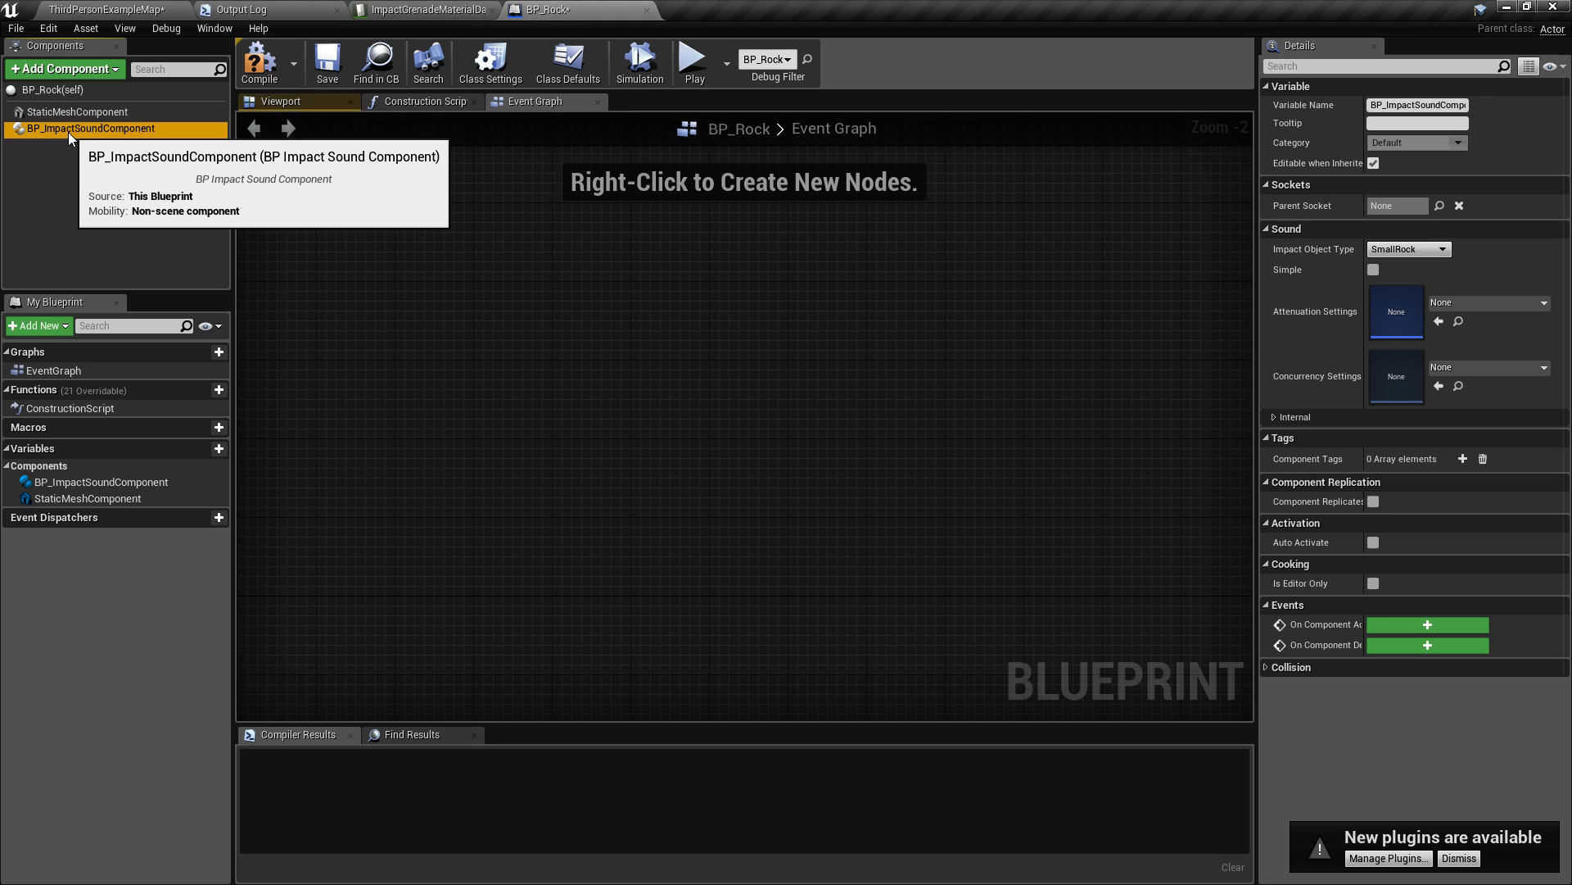
mouse_move(1491, 271)
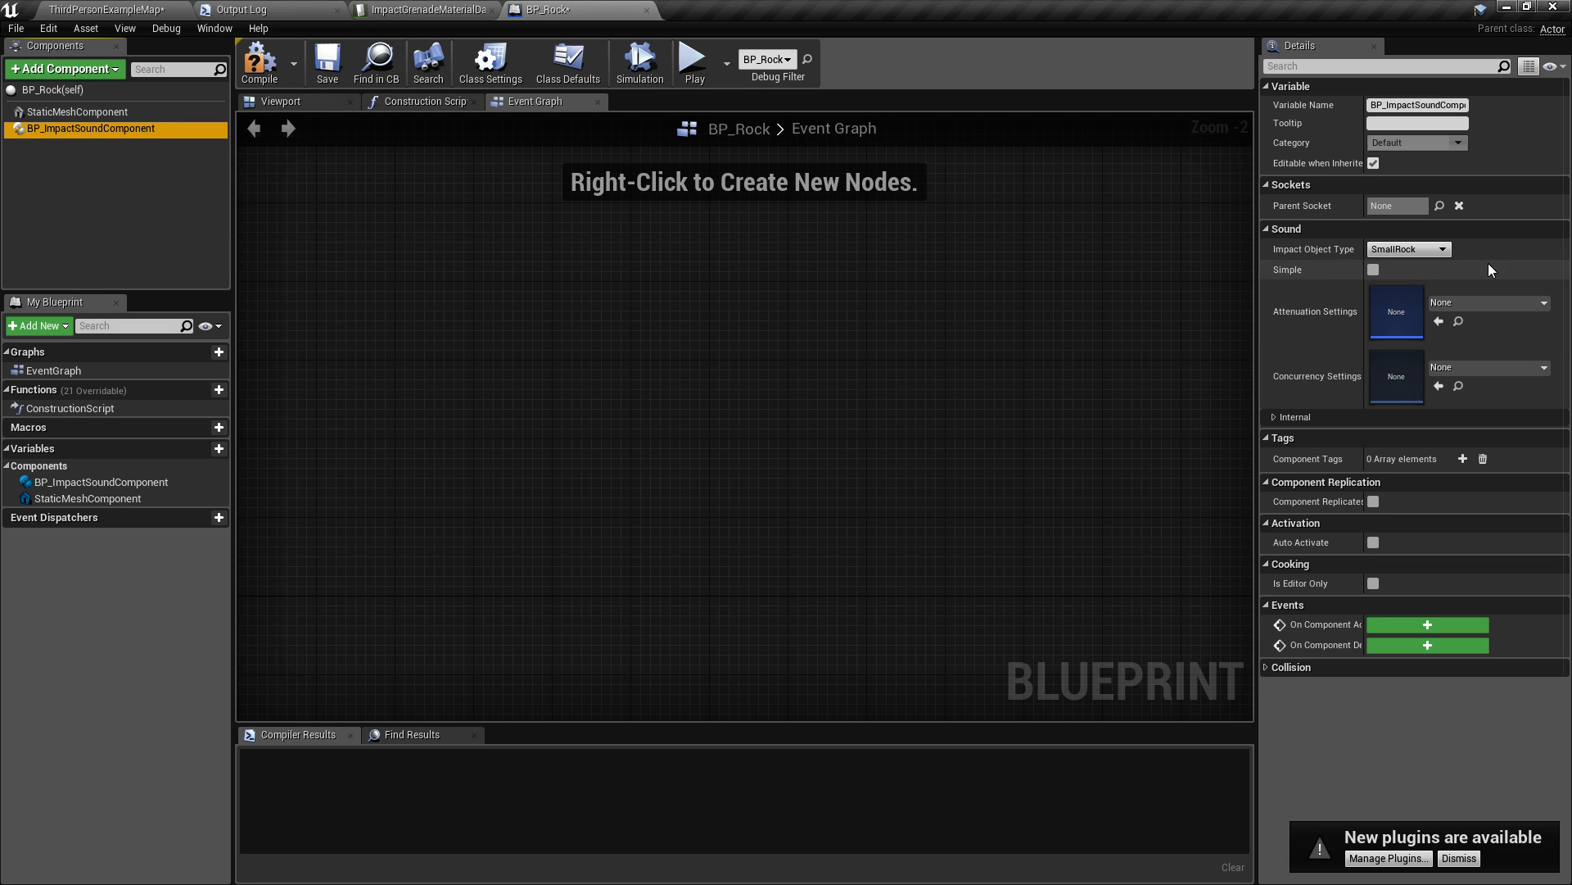
mouse_move(1417, 249)
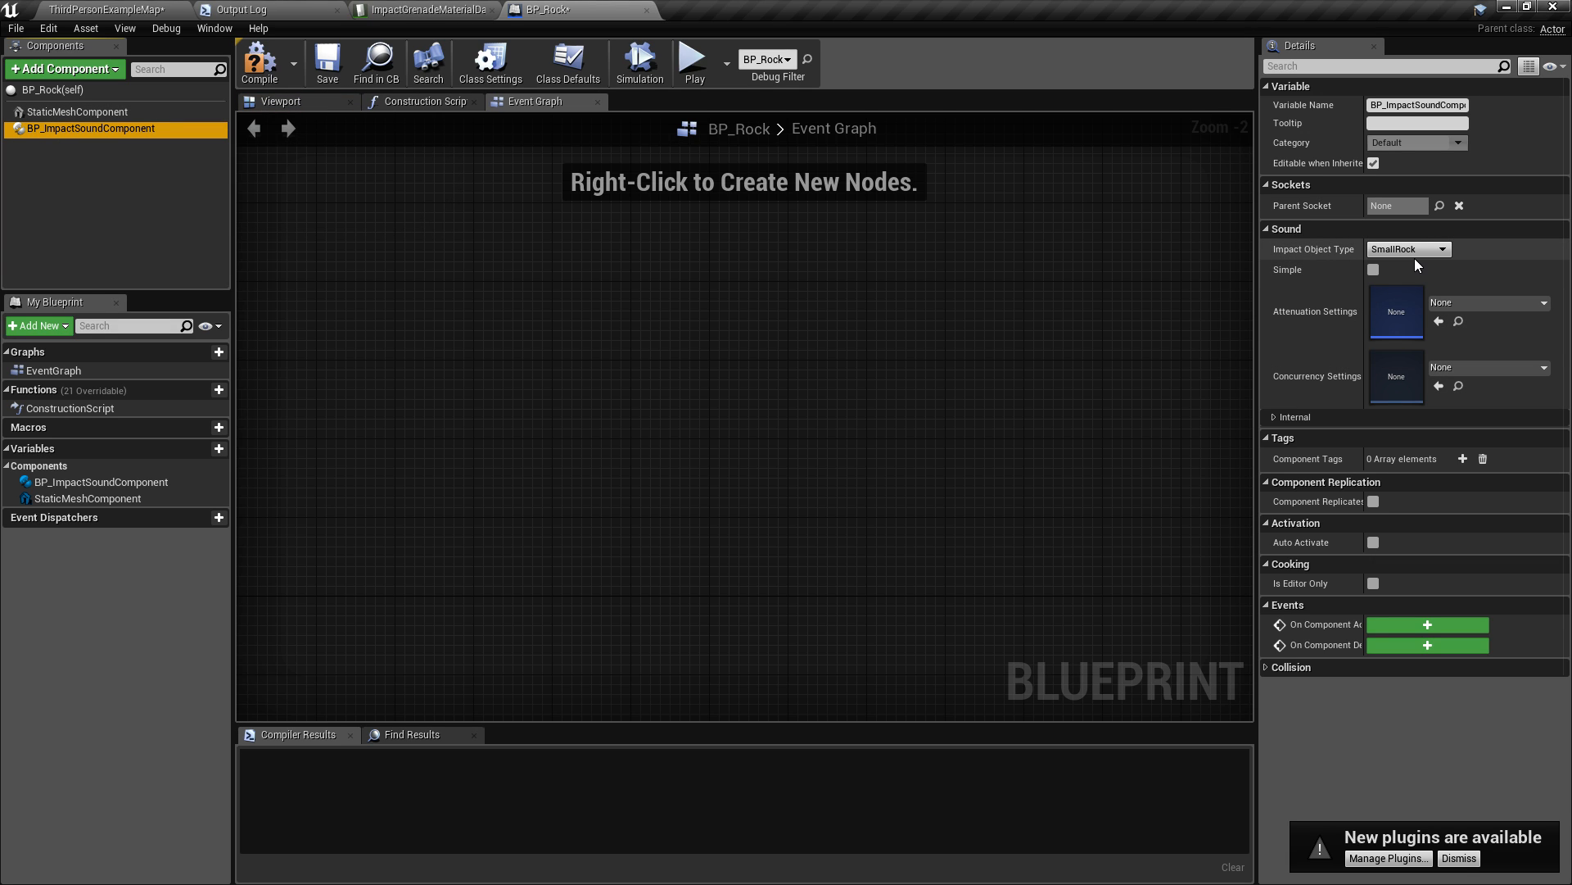
mouse_move(1409, 249)
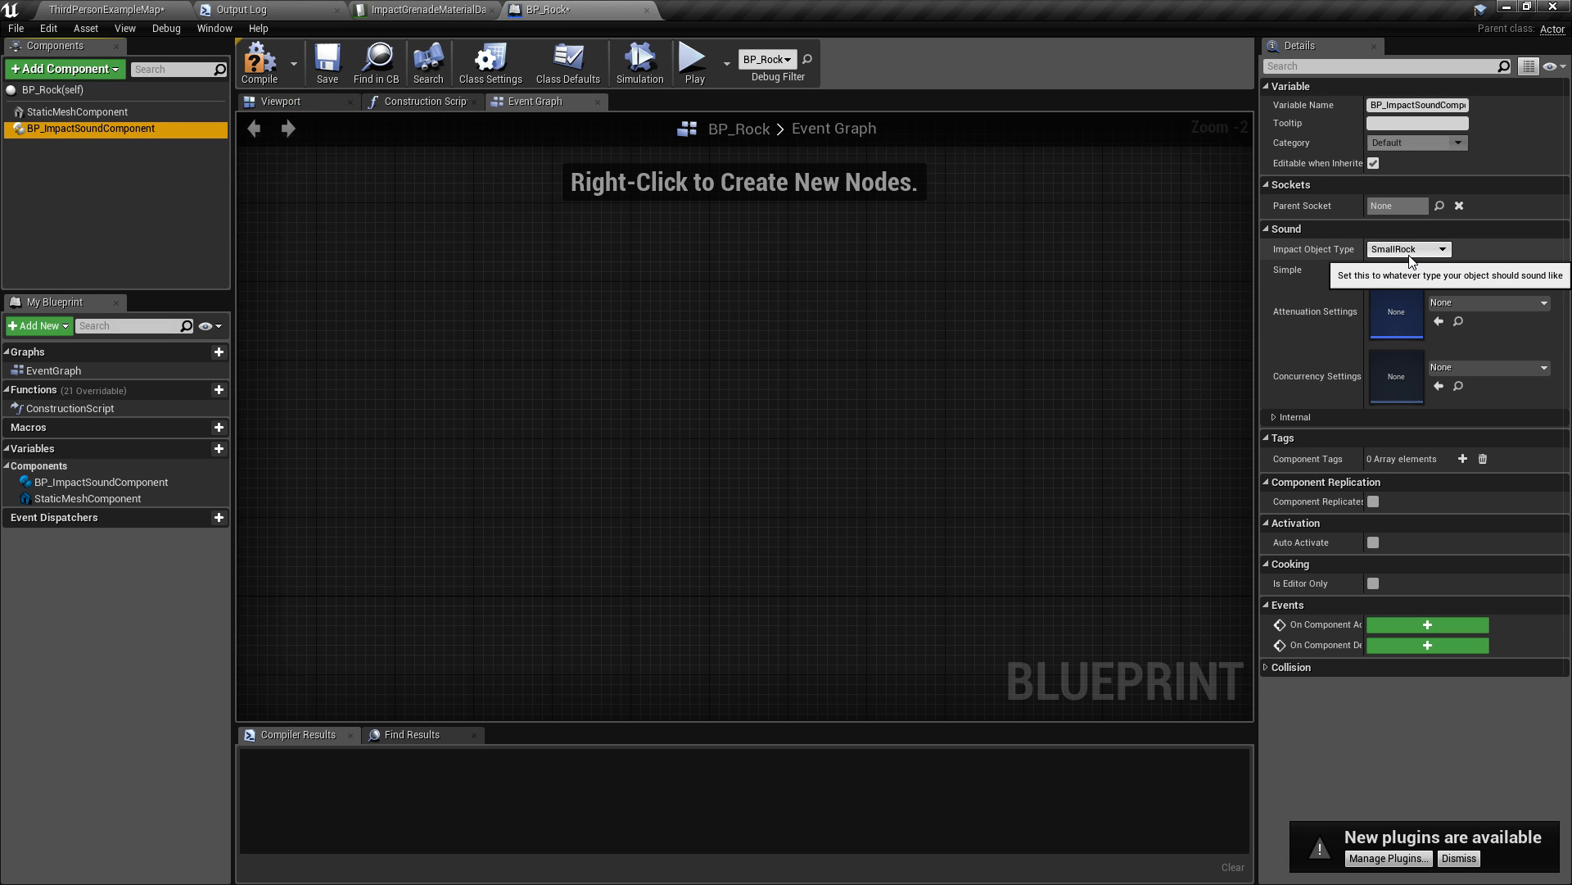
mouse_move(1409, 249)
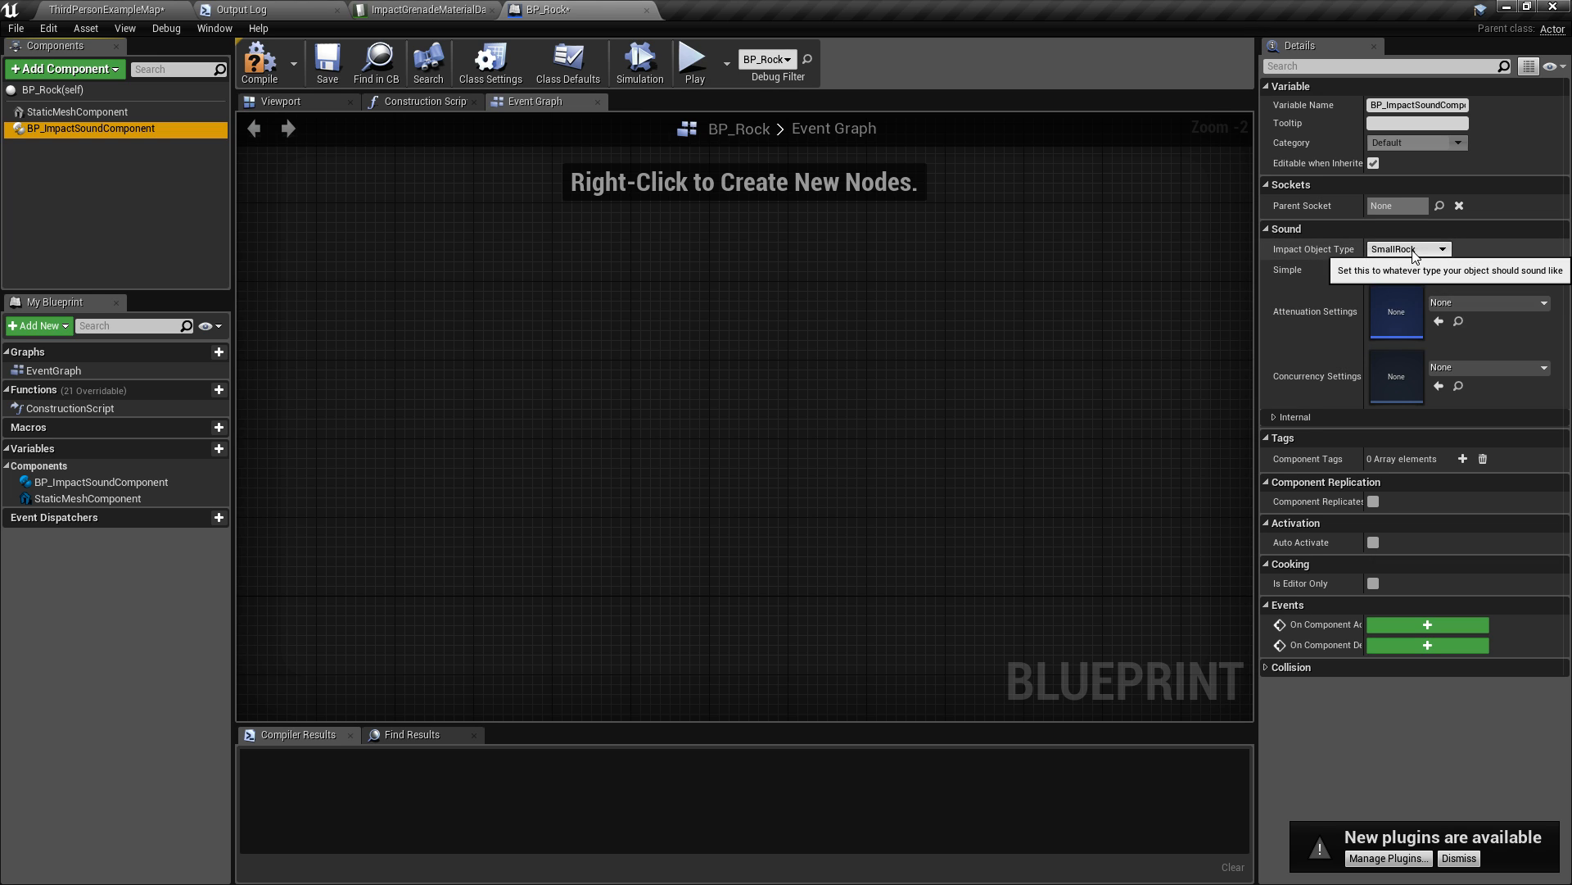
click(1407, 249)
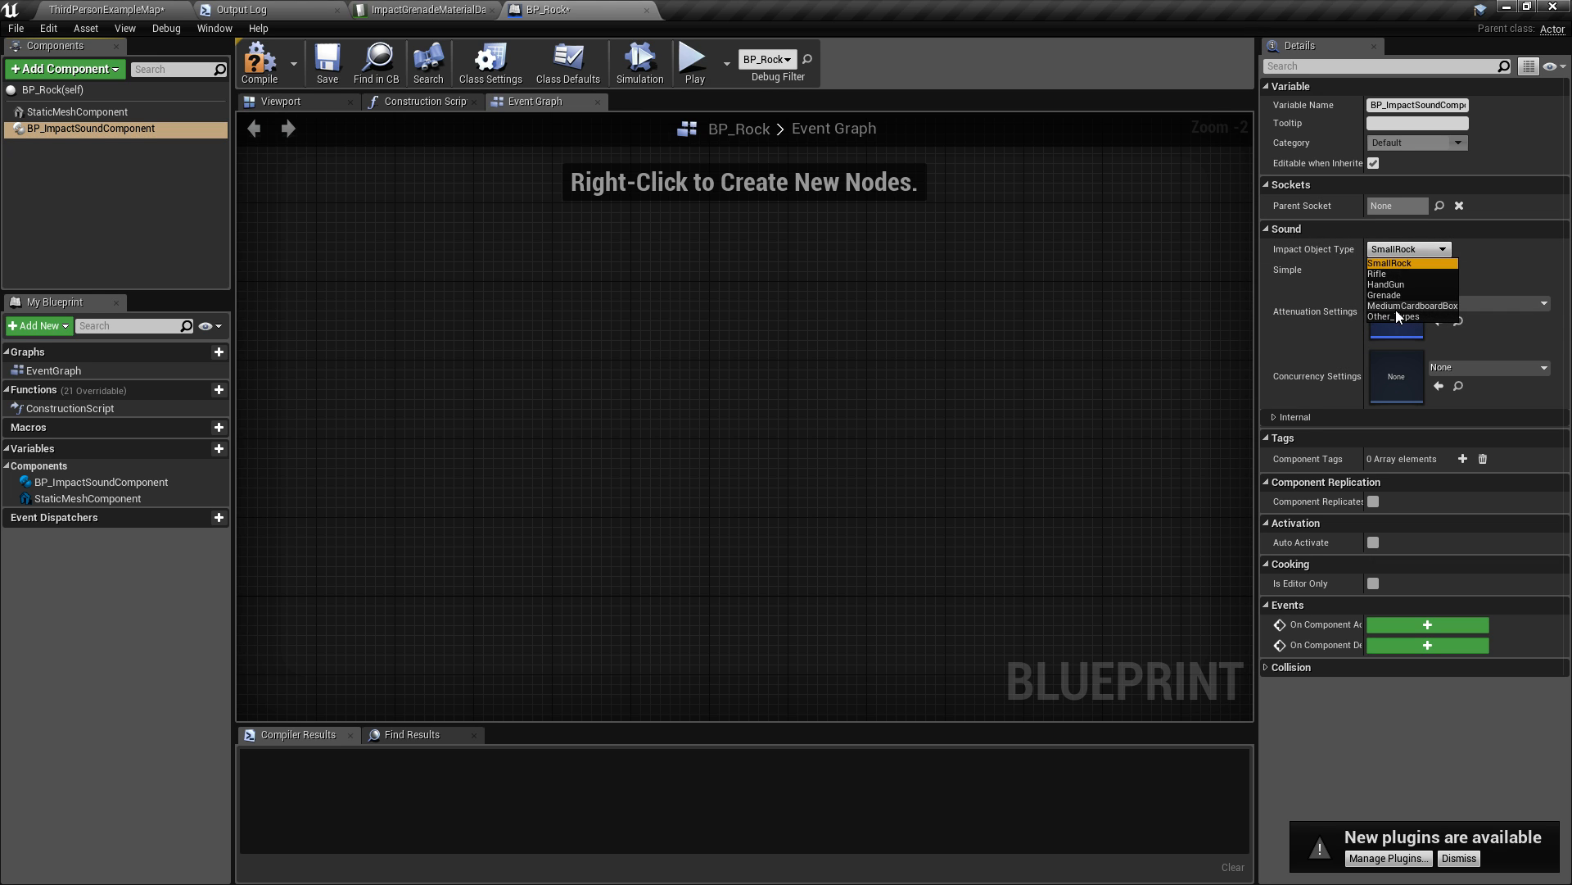
click(1391, 262)
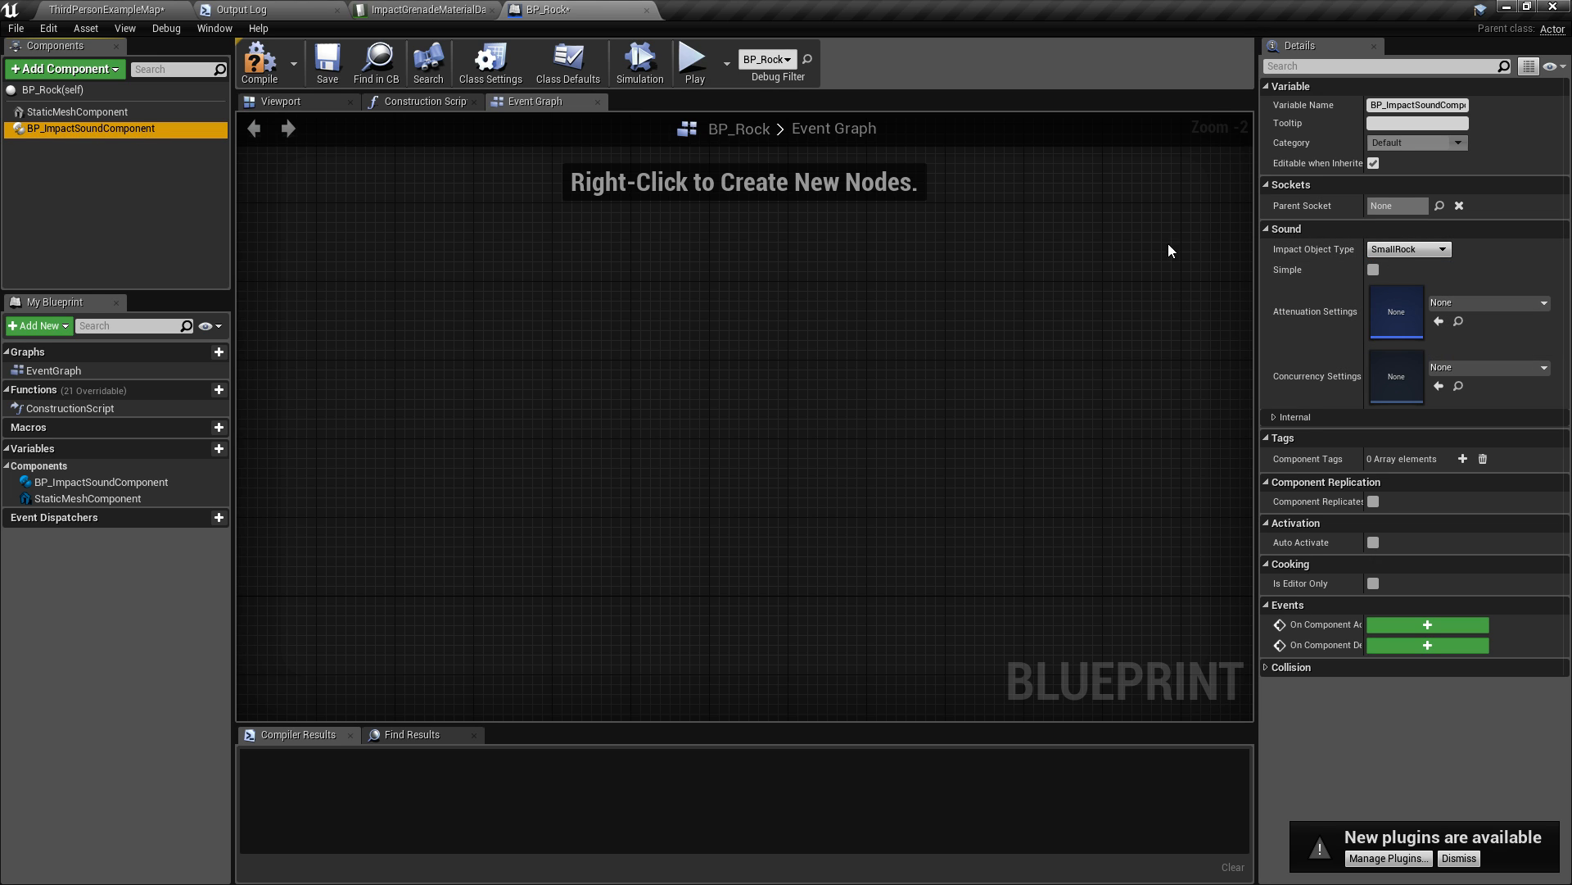
mouse_move(693, 62)
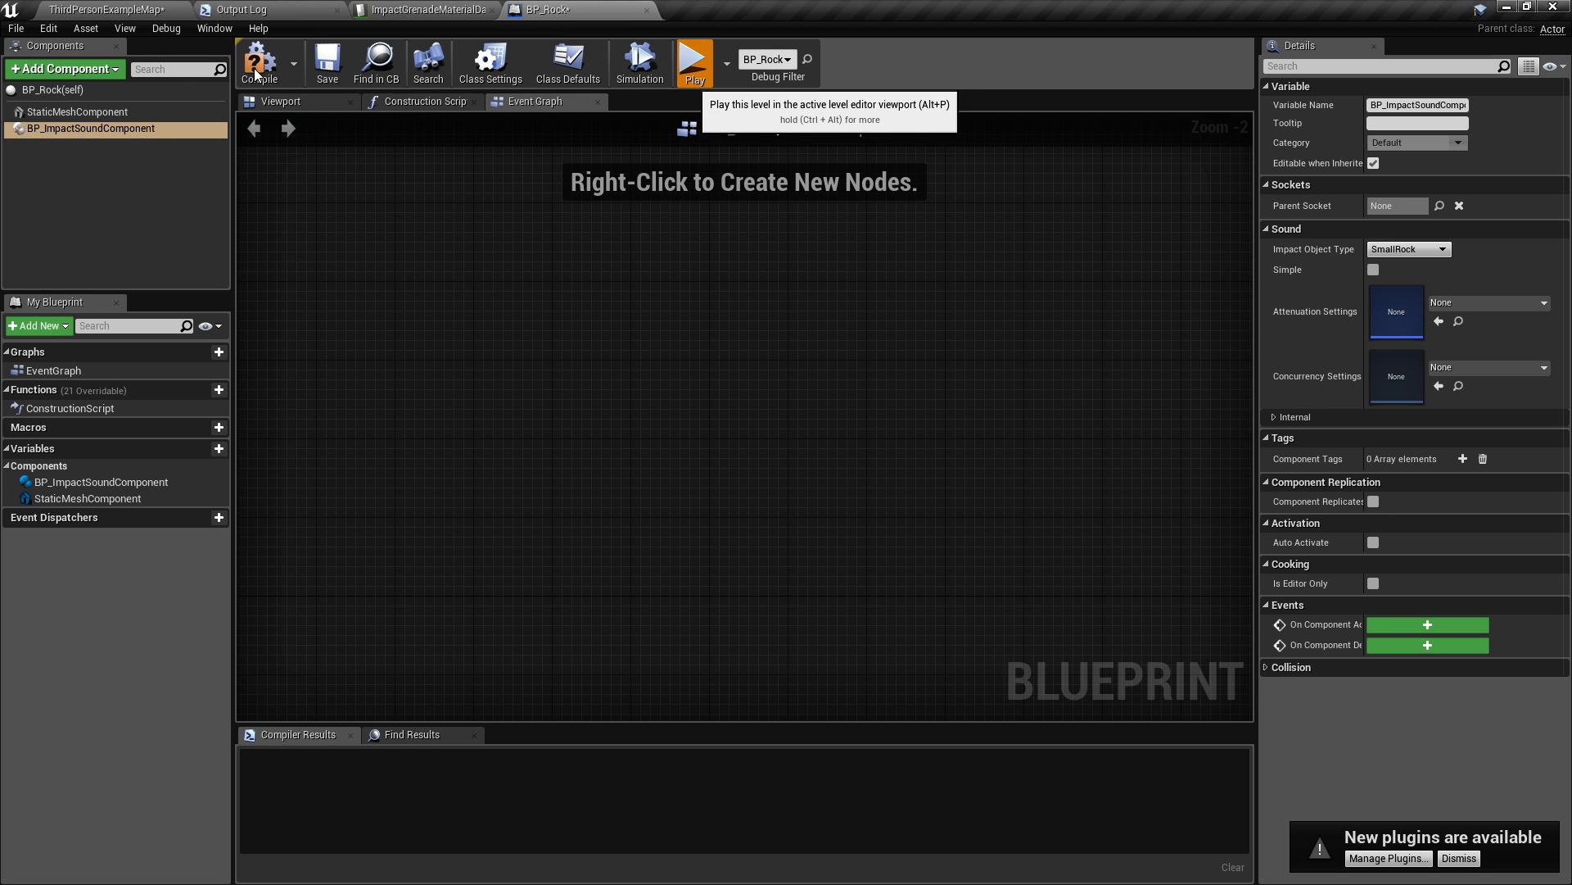
click(693, 59)
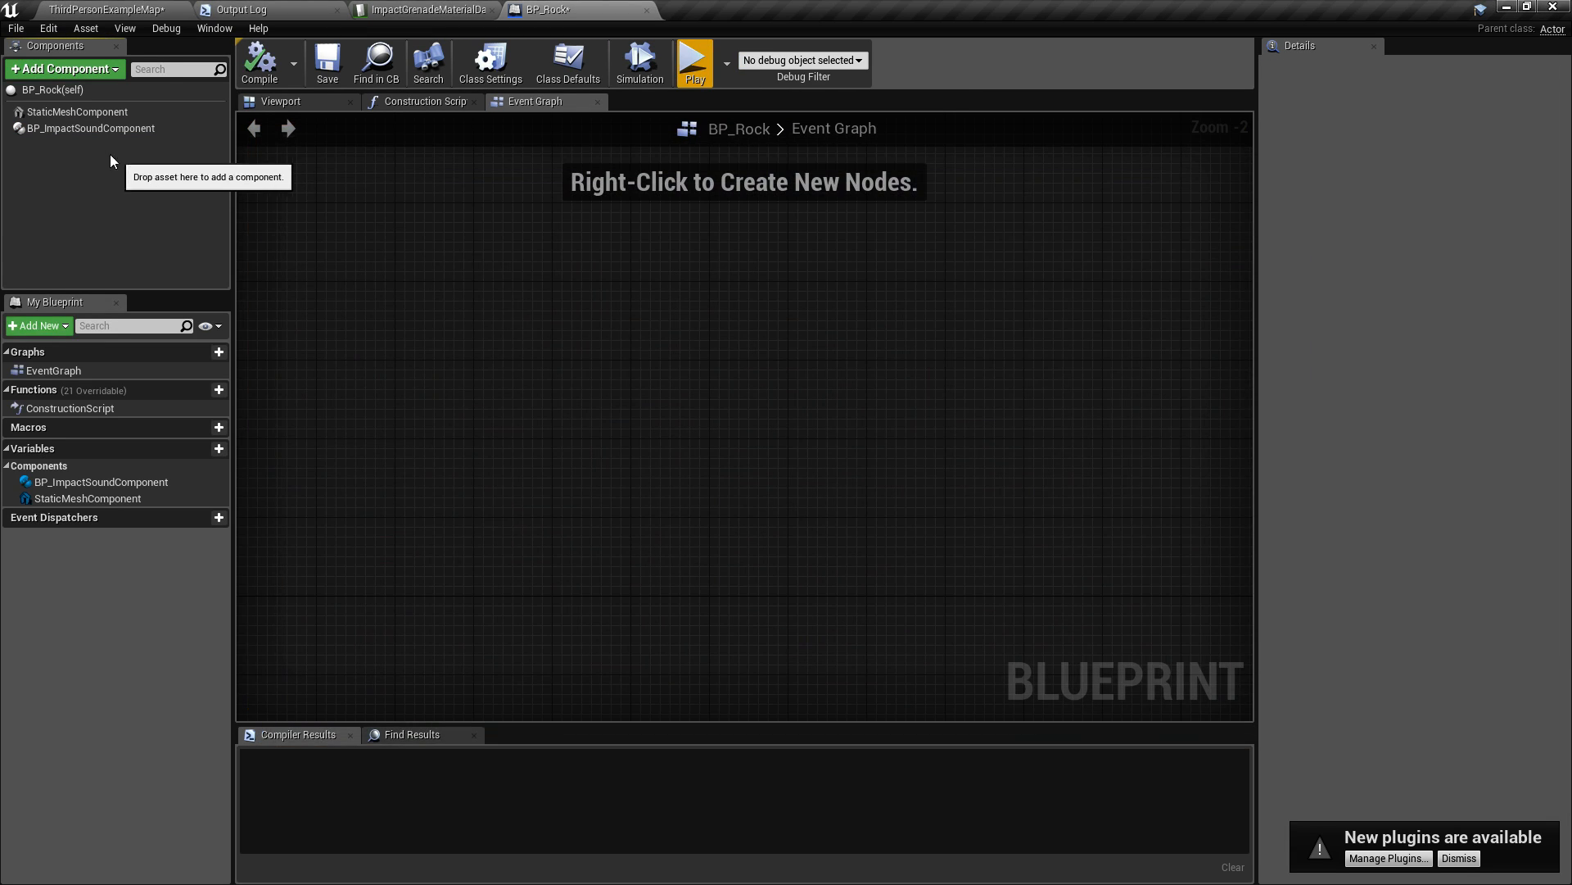
mouse_move(62, 131)
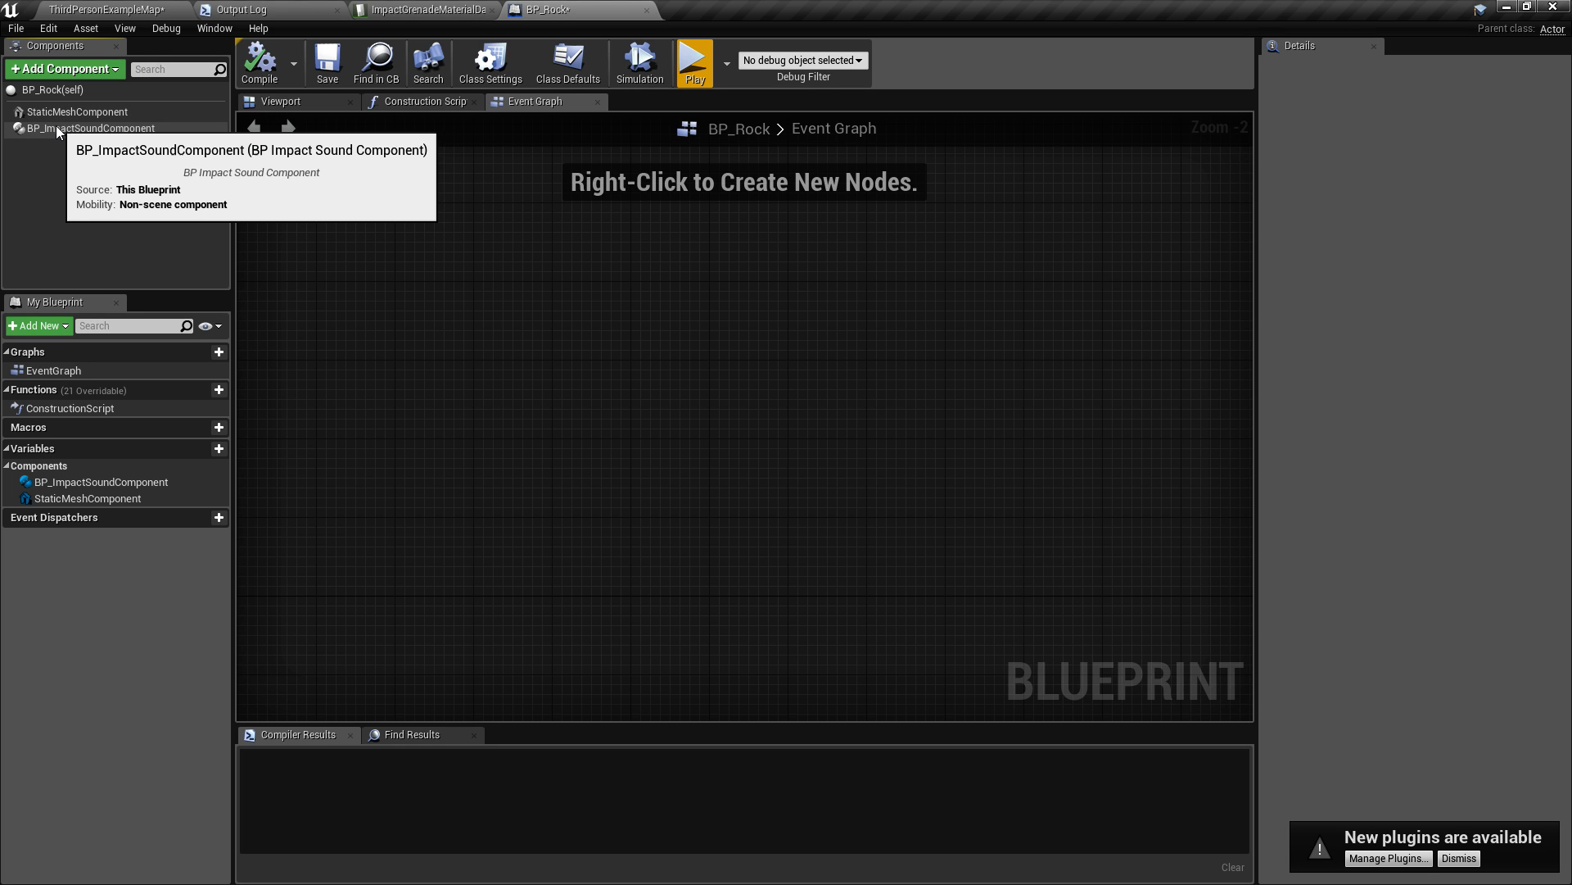
mouse_move(60, 131)
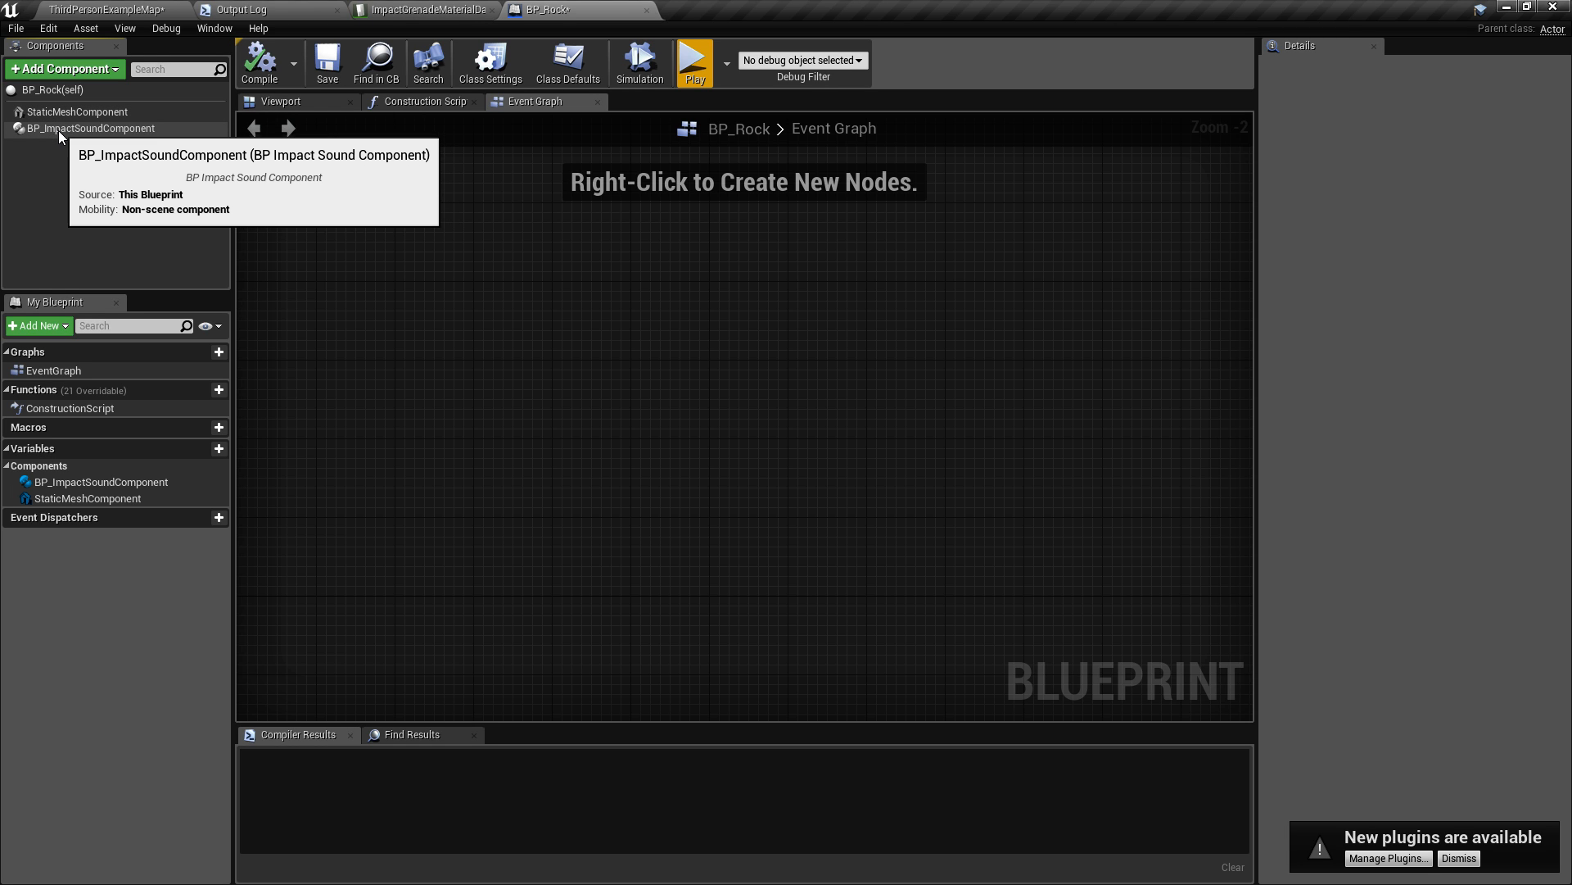
mouse_move(164, 213)
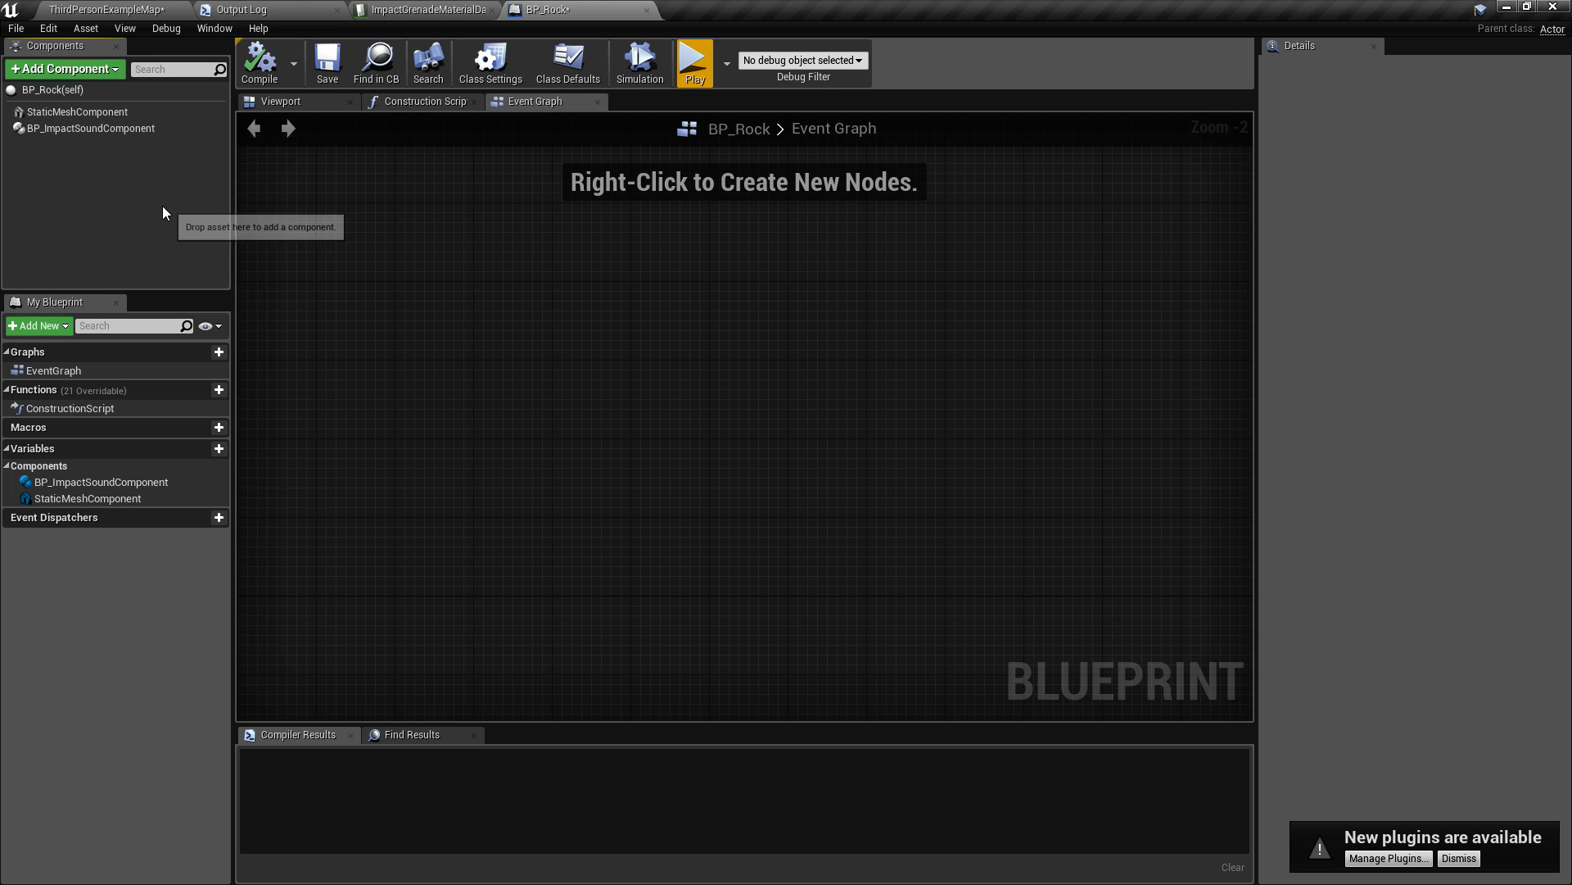
mouse_move(430, 15)
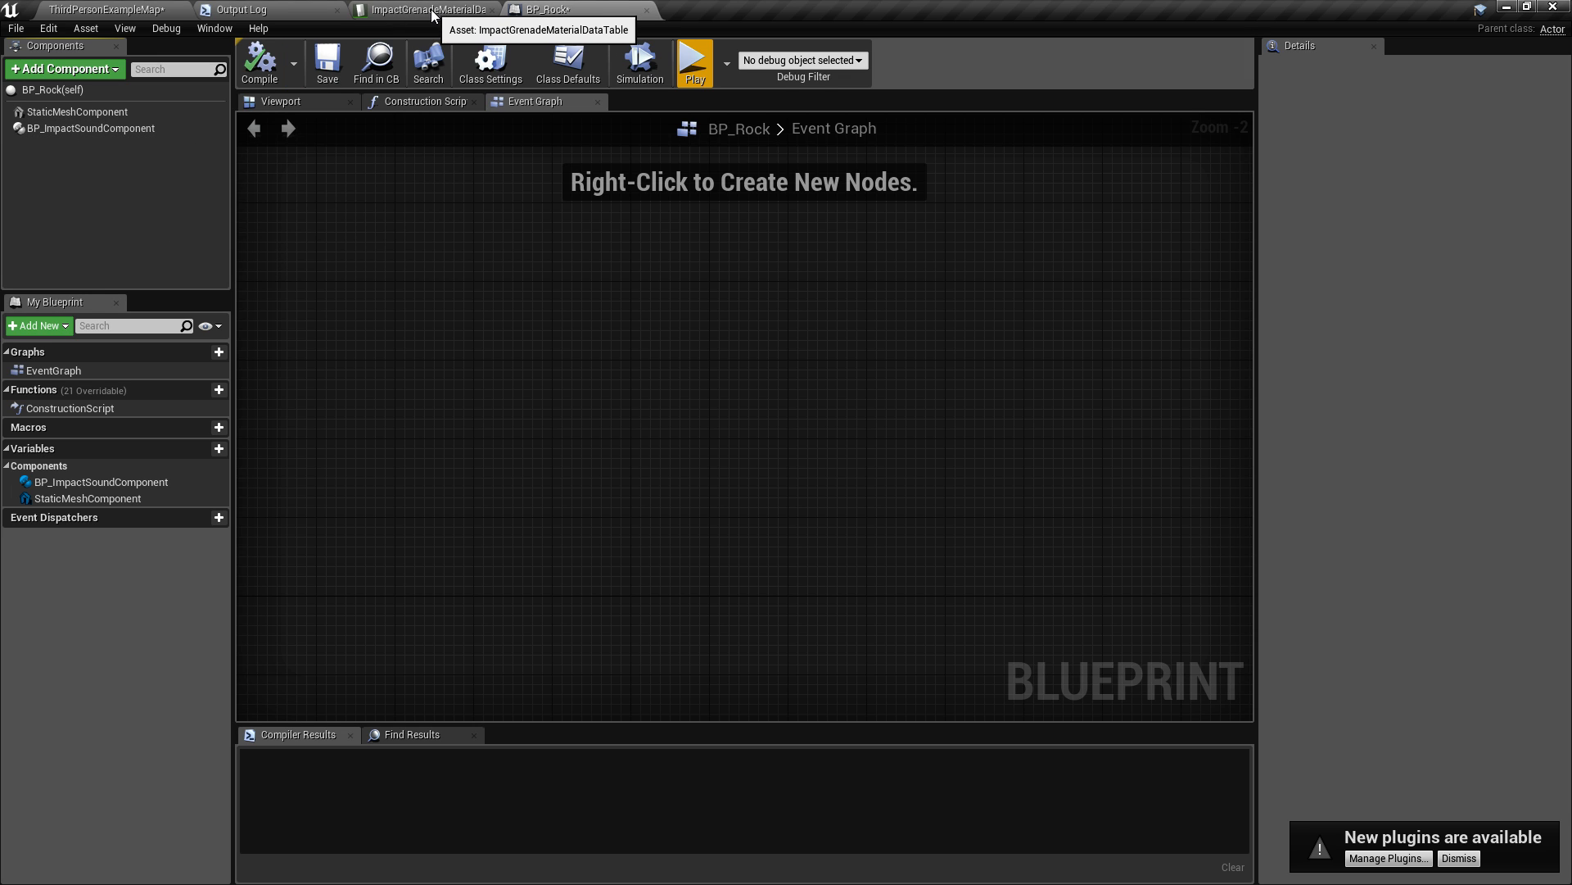
mouse_move(421, 34)
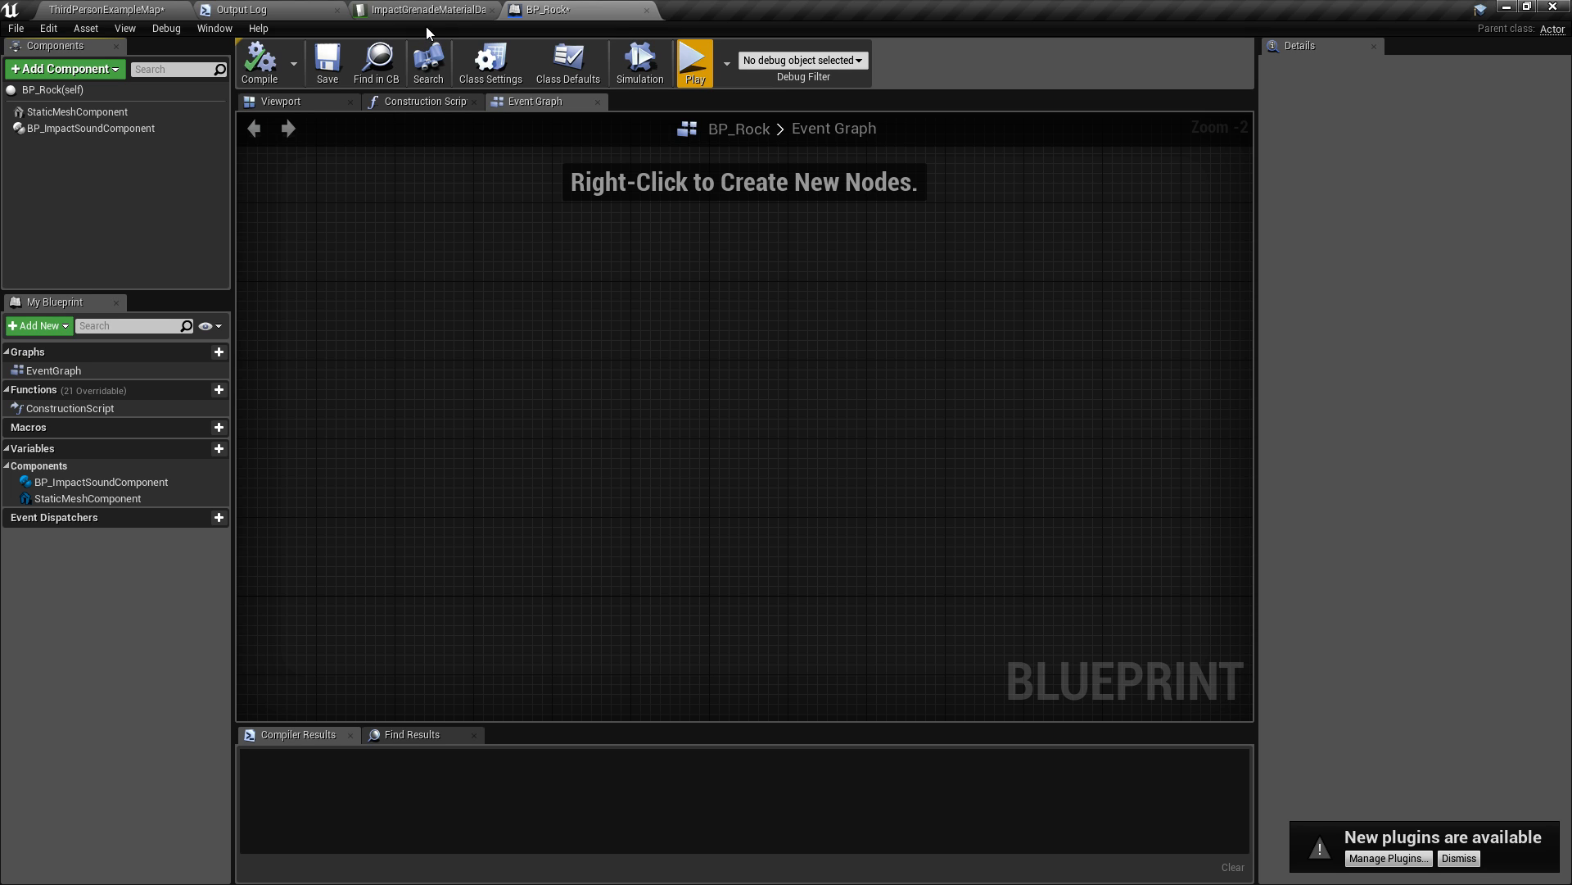
mouse_move(431, 10)
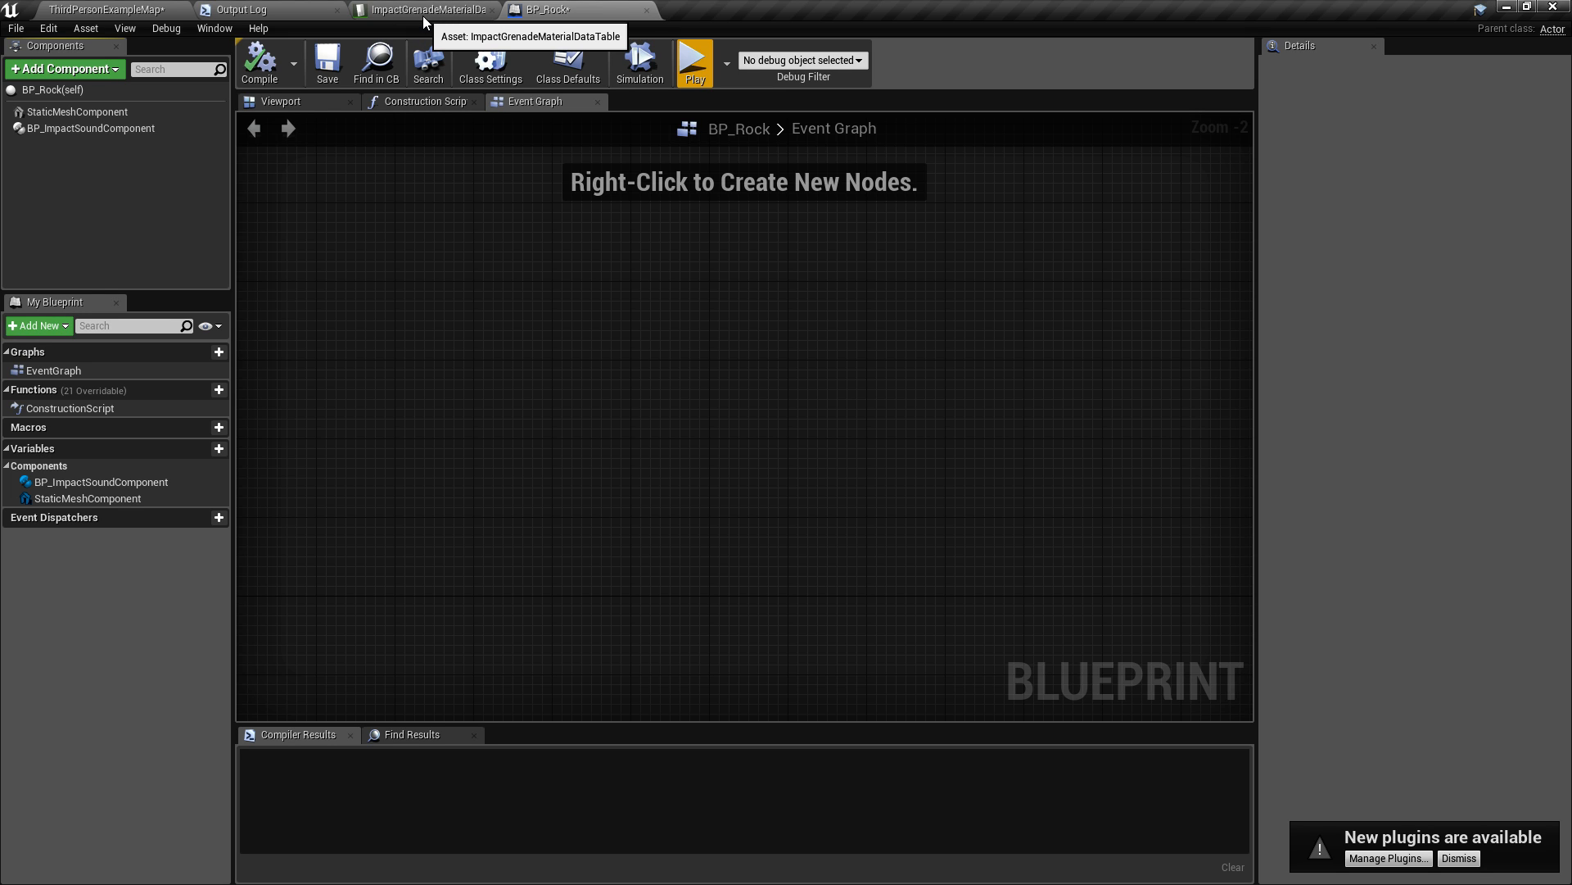
mouse_move(419, 12)
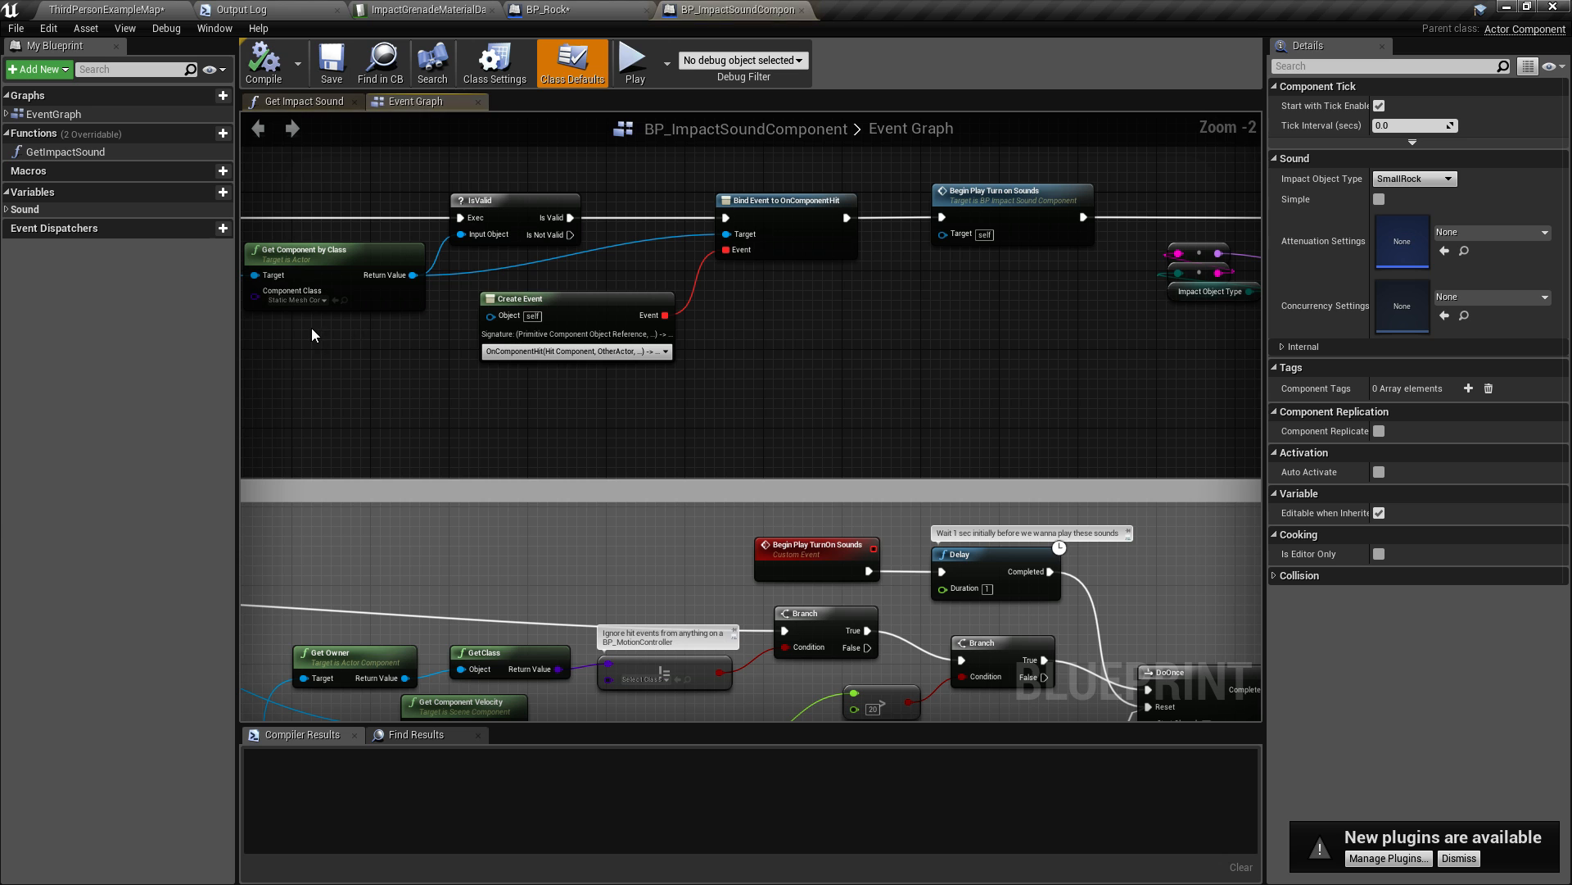
scroll(down, 3)
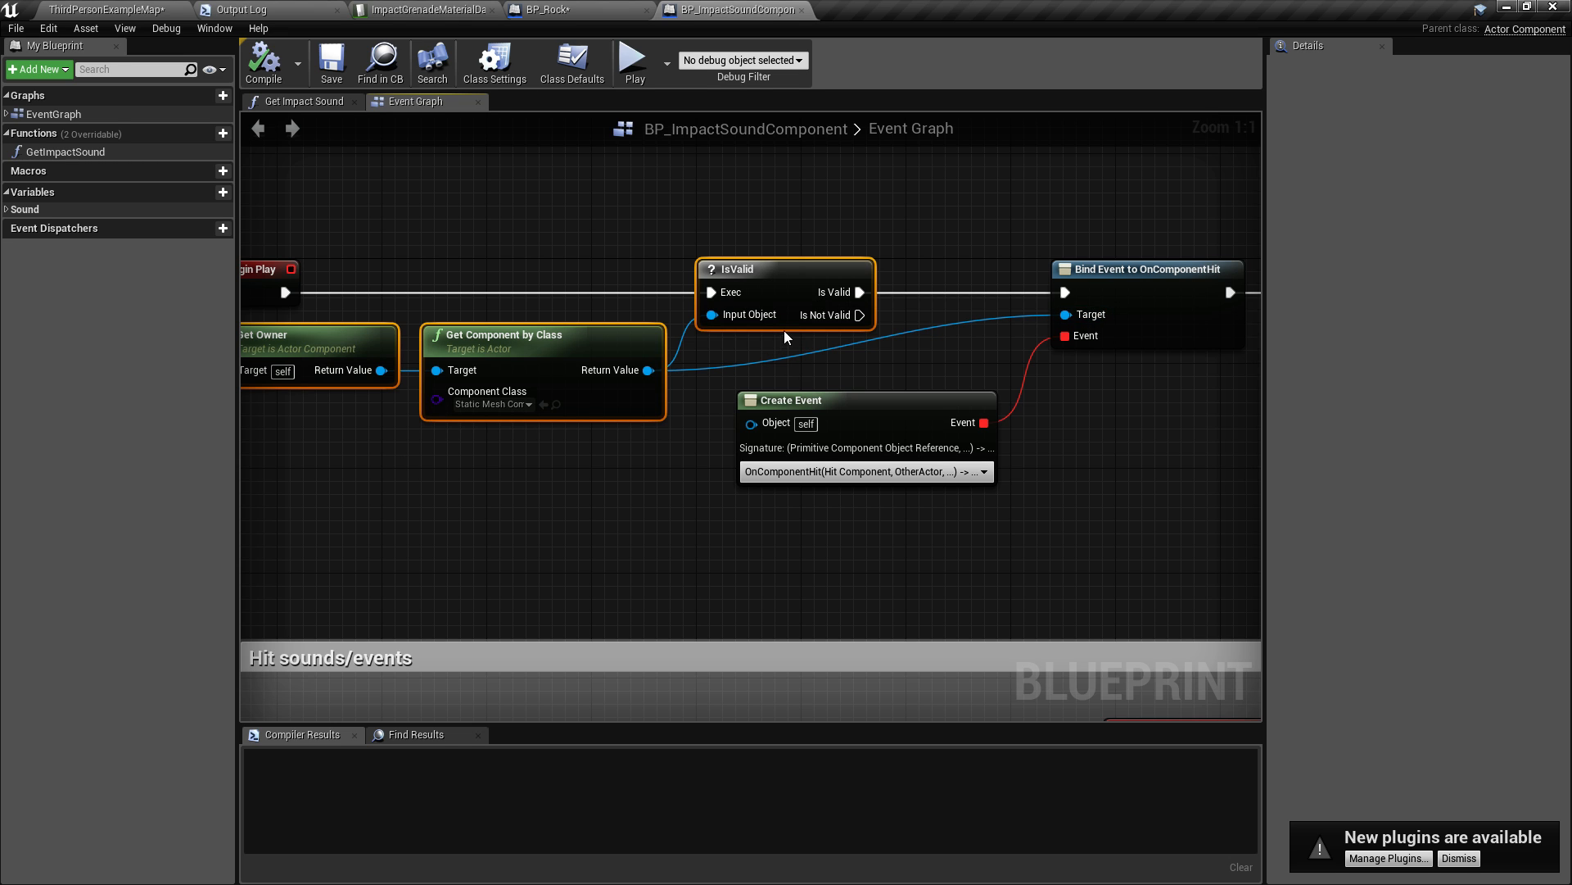
mouse_move(950, 247)
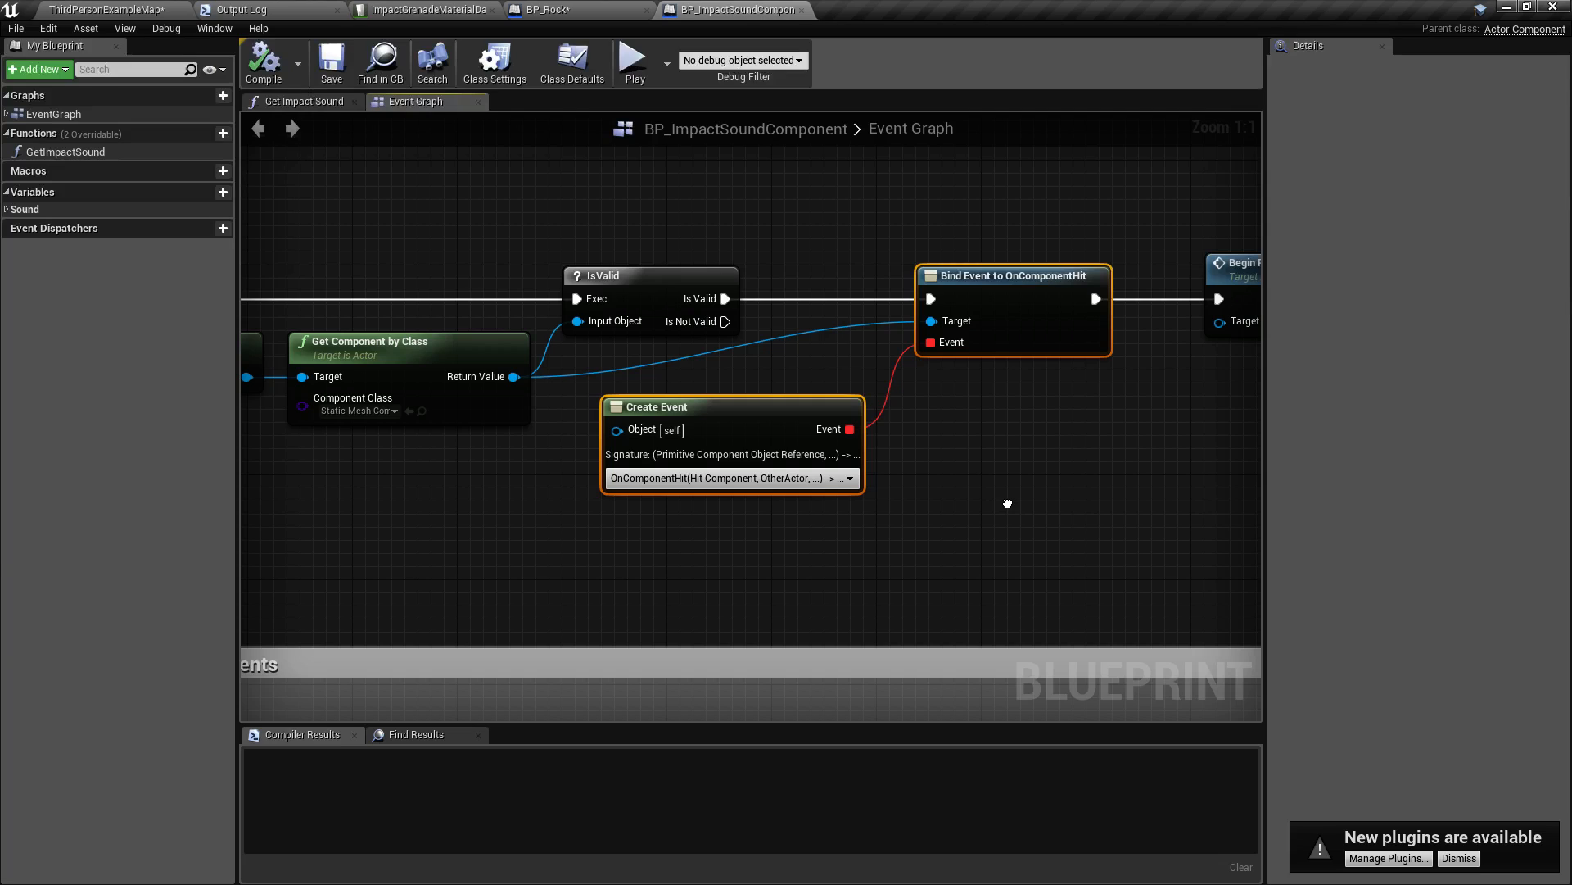
click(1387, 857)
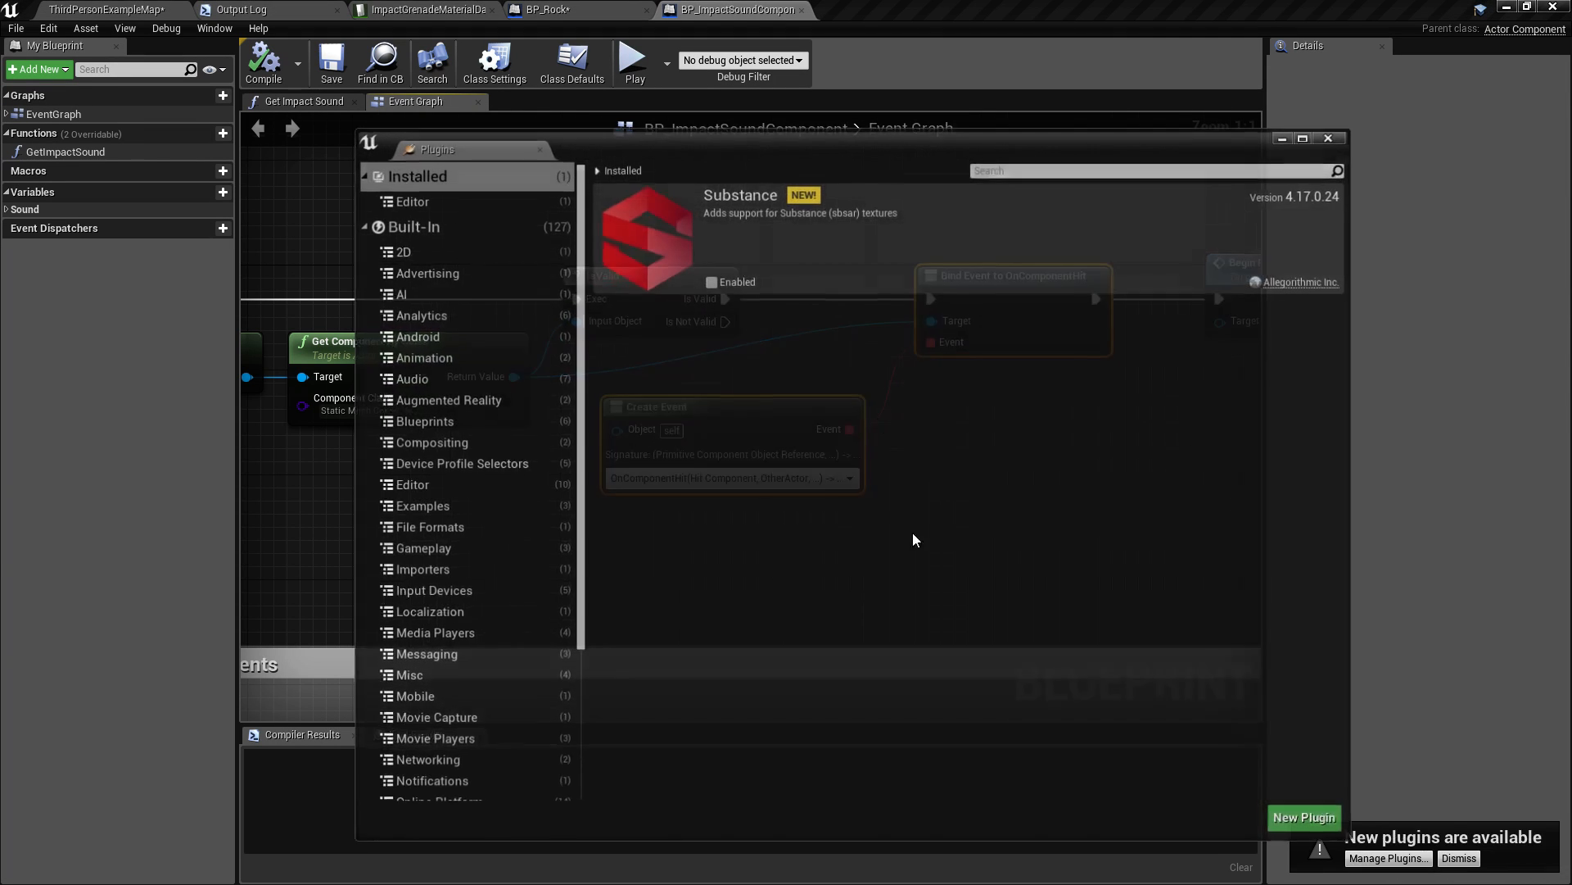
click(1328, 138)
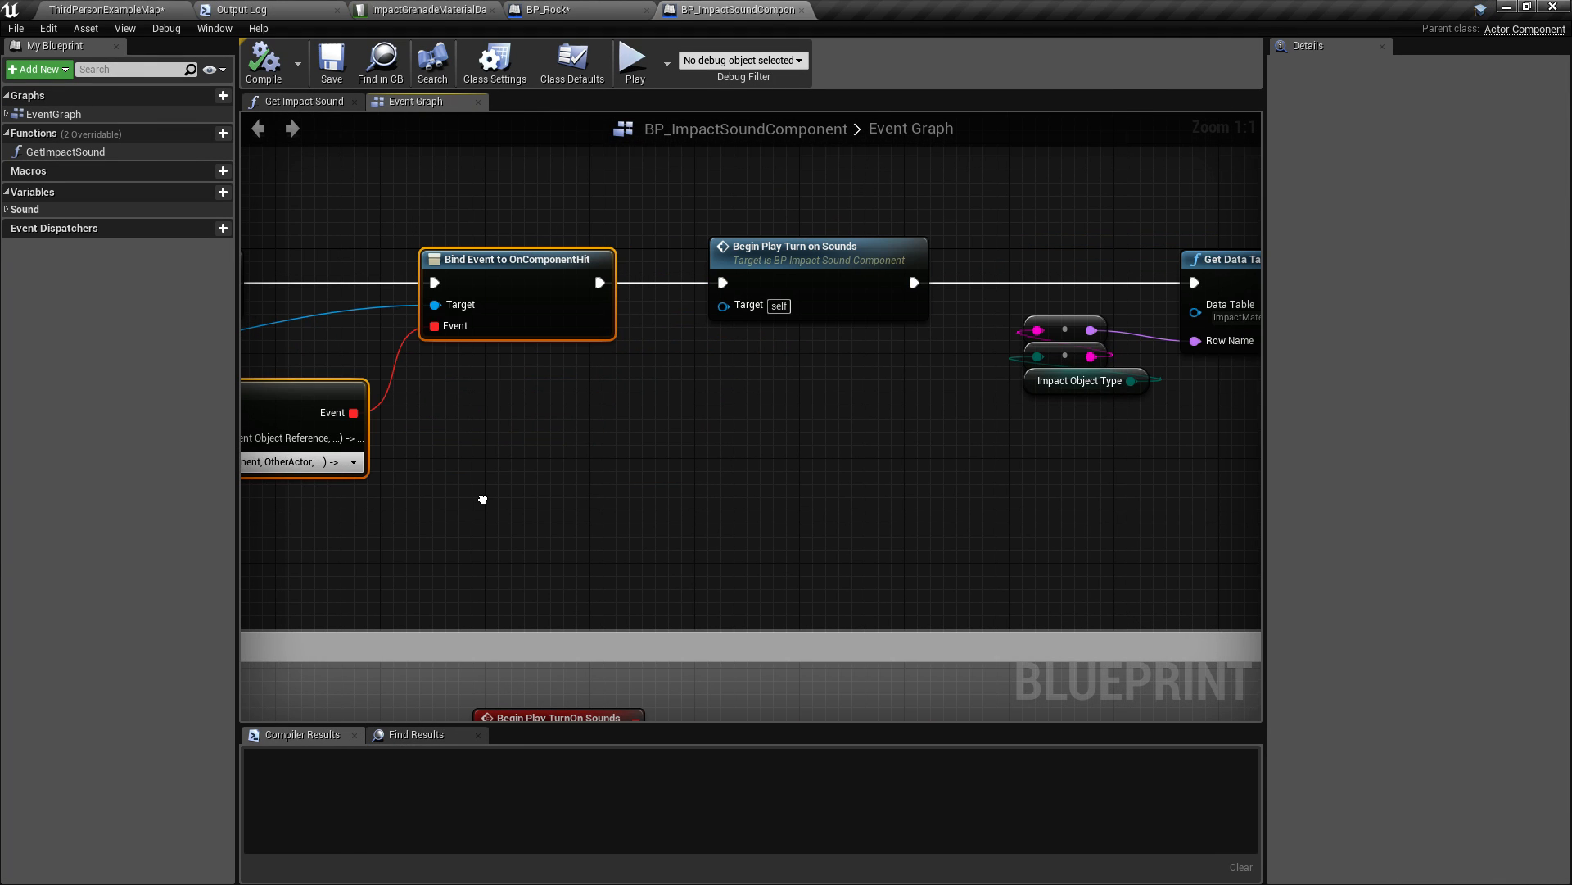
click(818, 247)
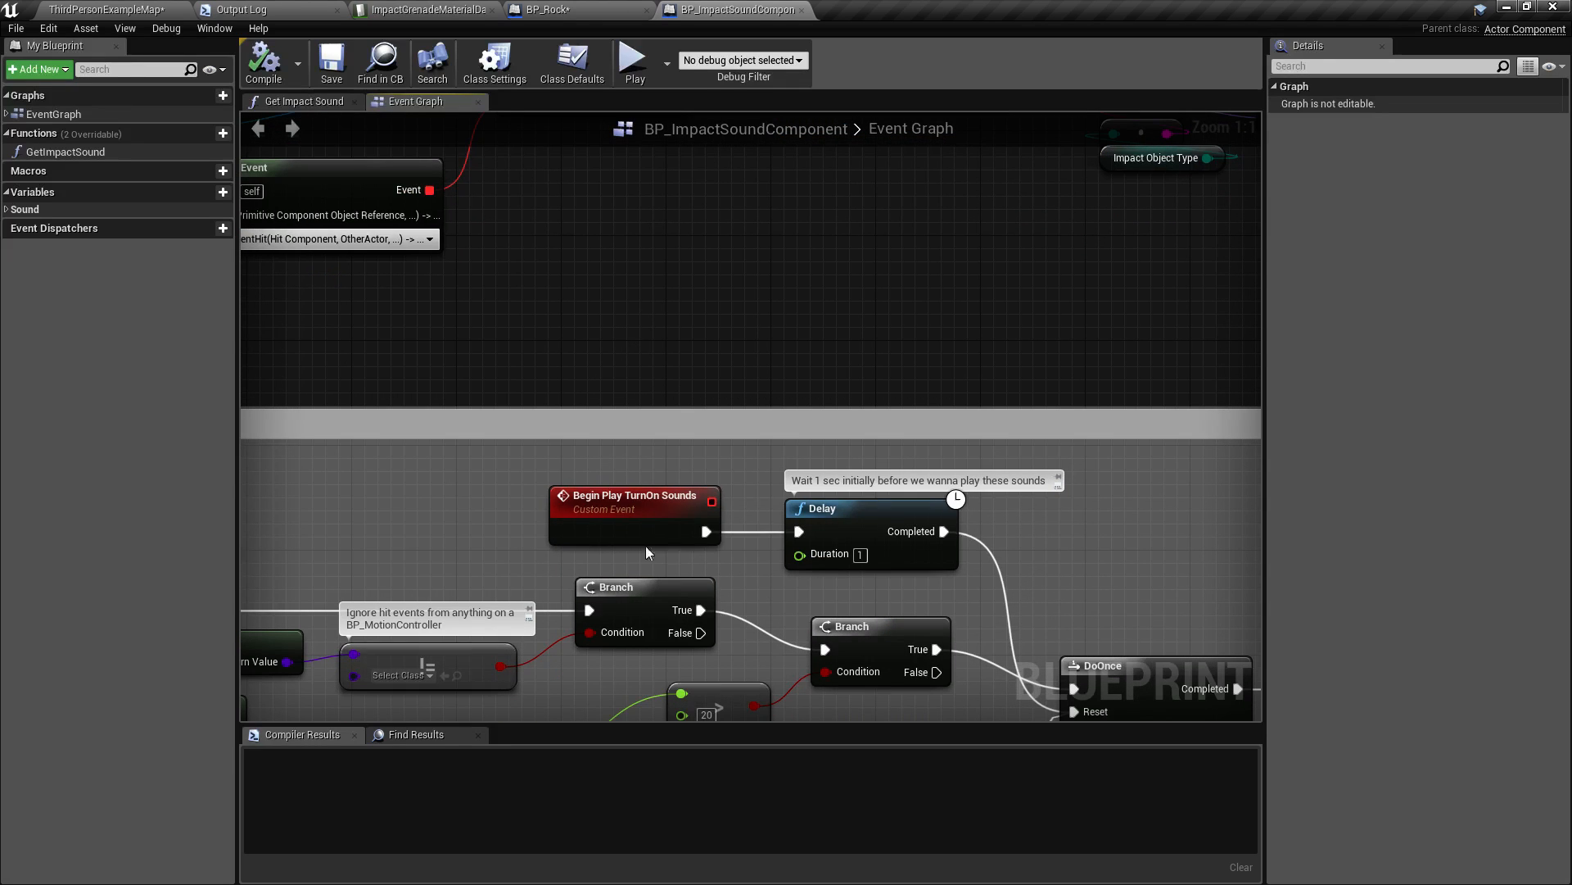
mouse_move(865, 565)
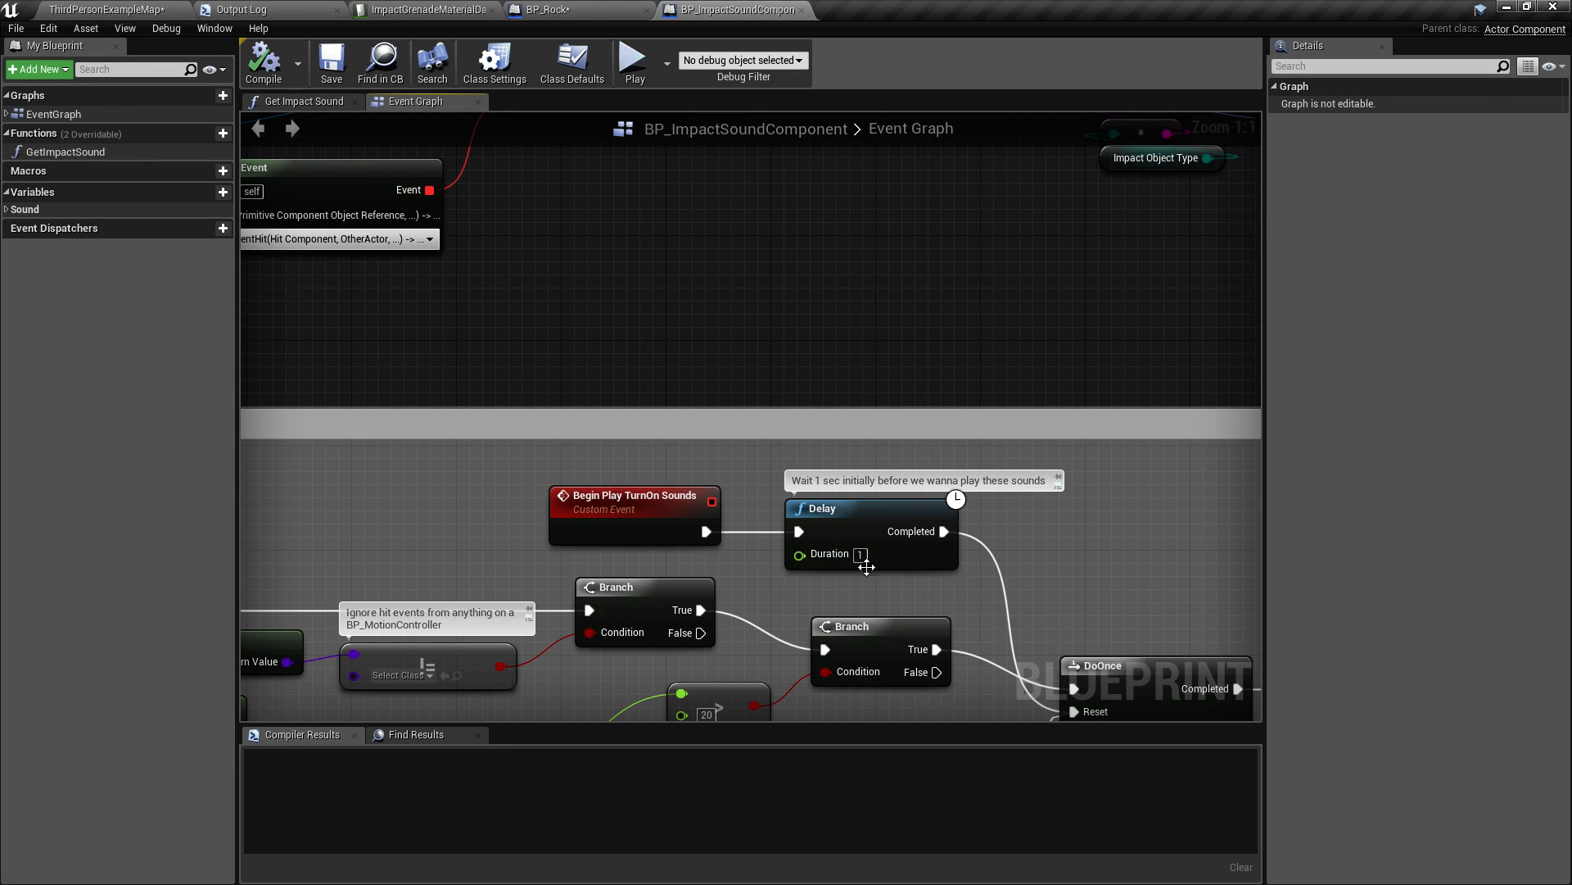
mouse_move(923, 552)
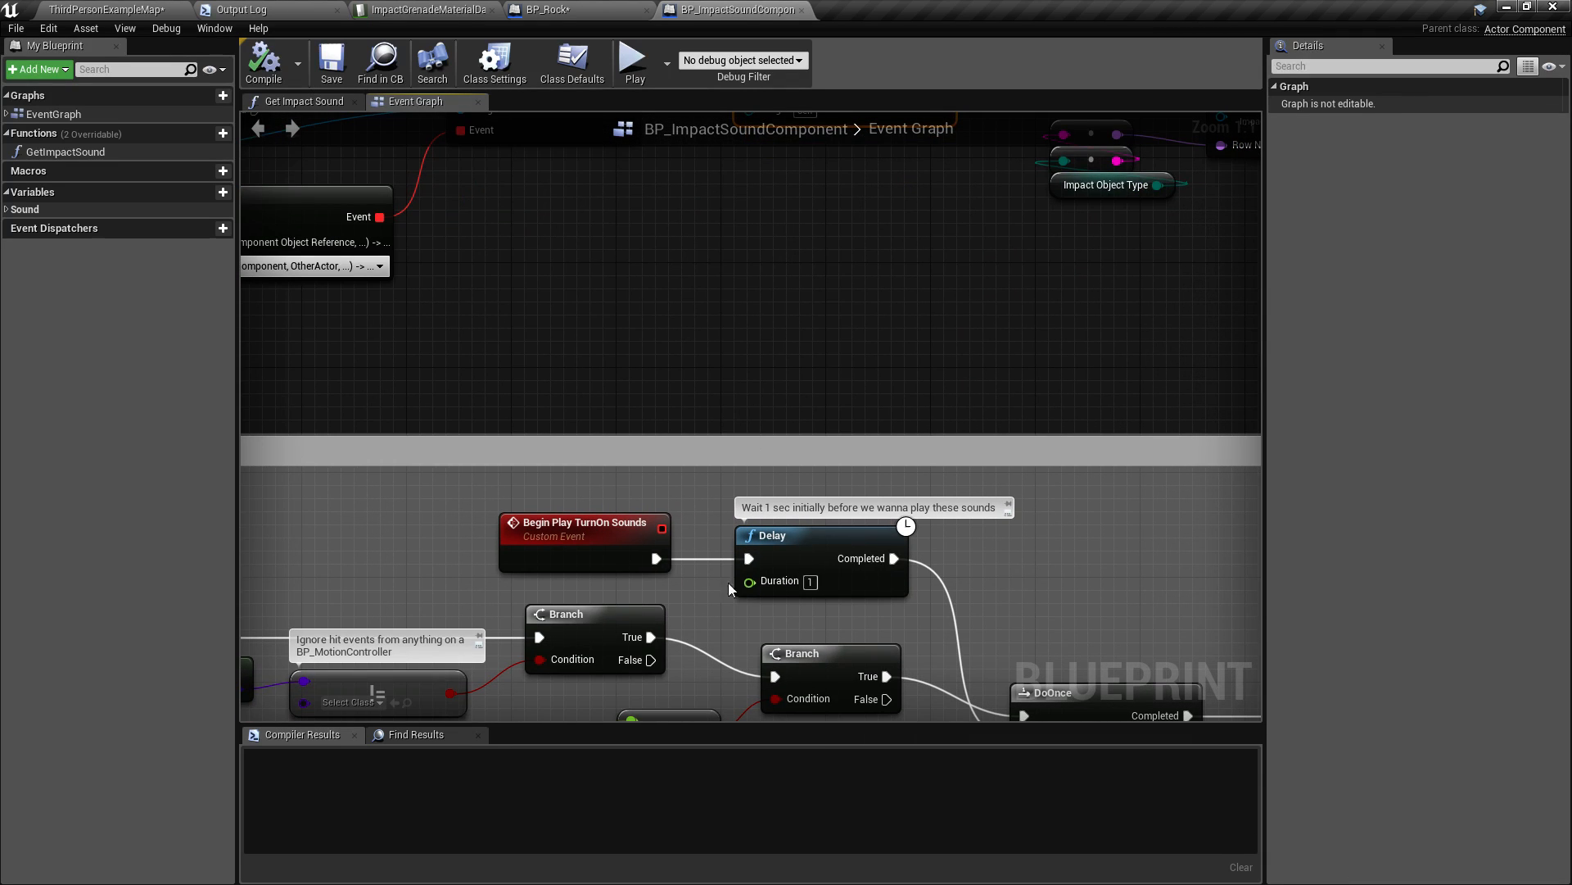
mouse_move(839, 425)
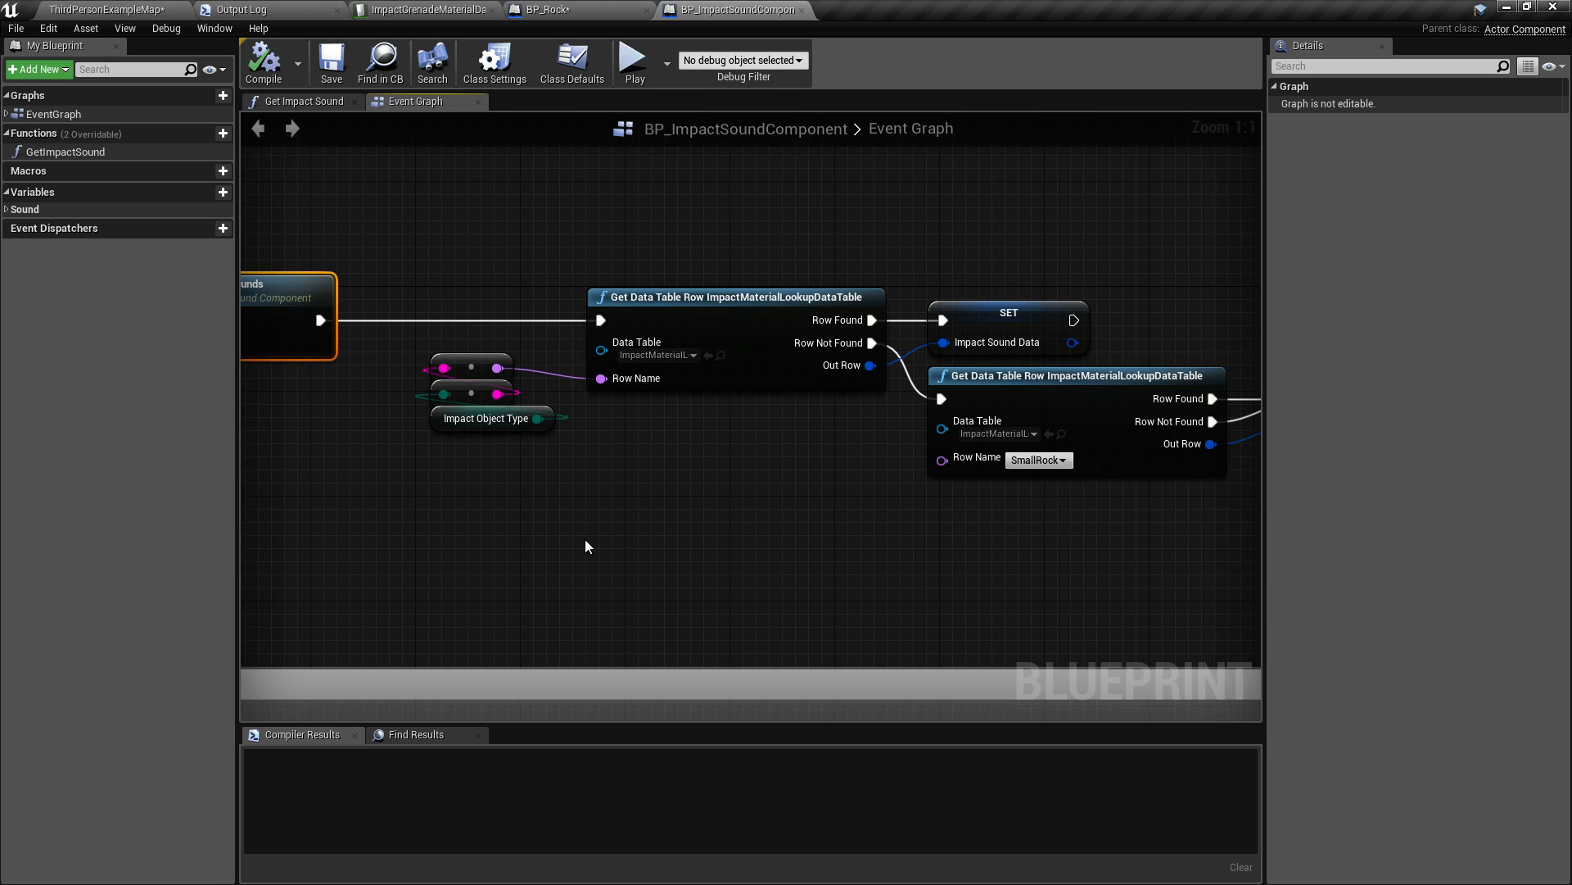
mouse_move(485, 418)
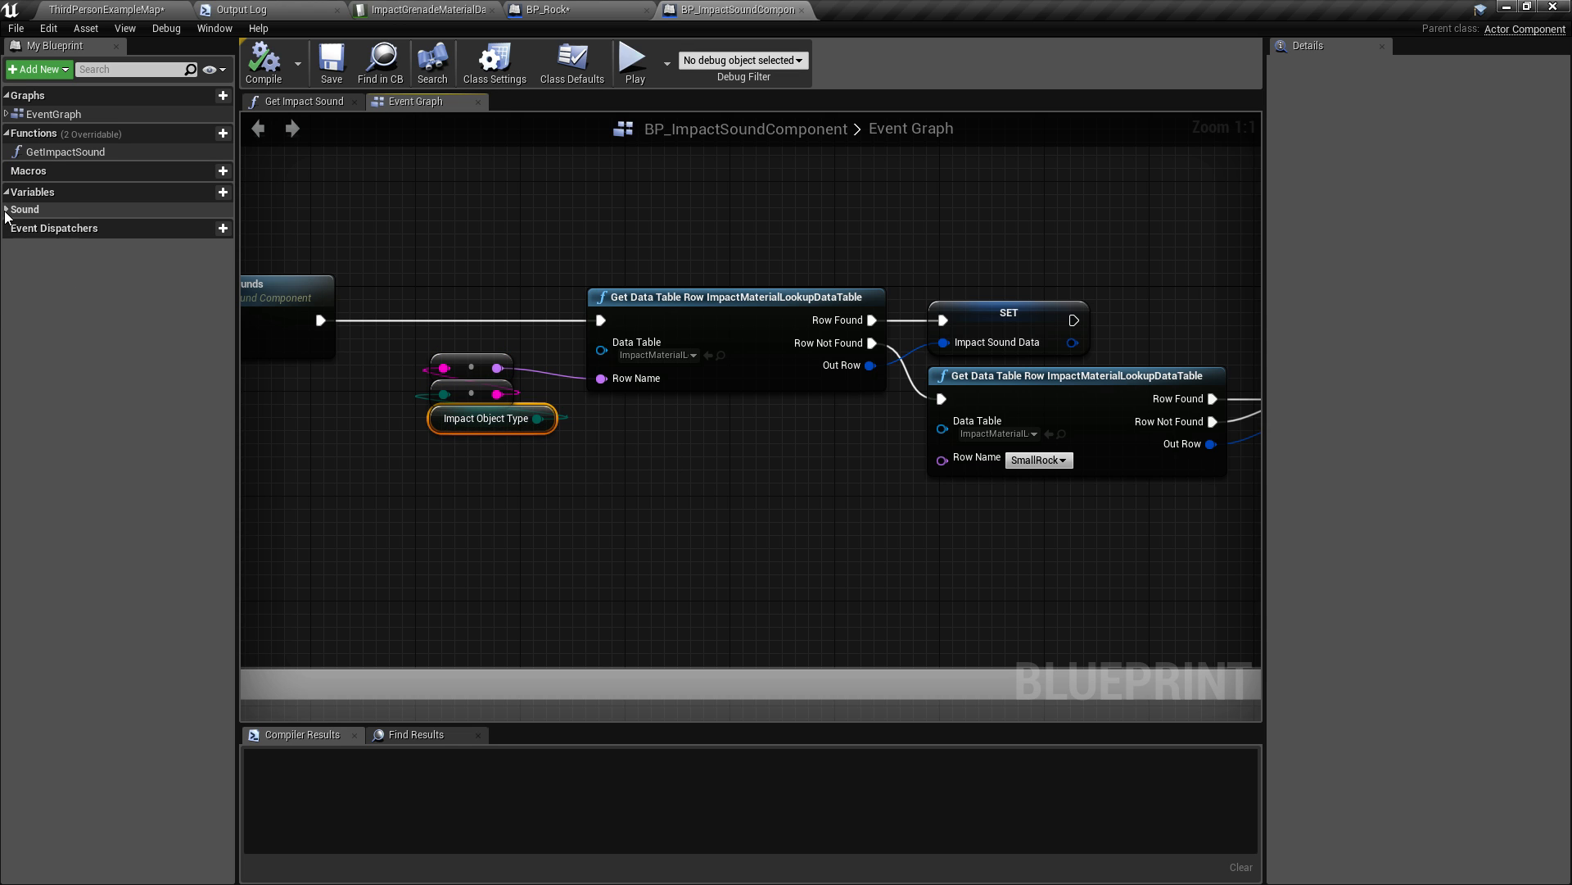
Select the ImpactObjectType variable under Sound to view its SmallRock default in Details.
click(7, 208)
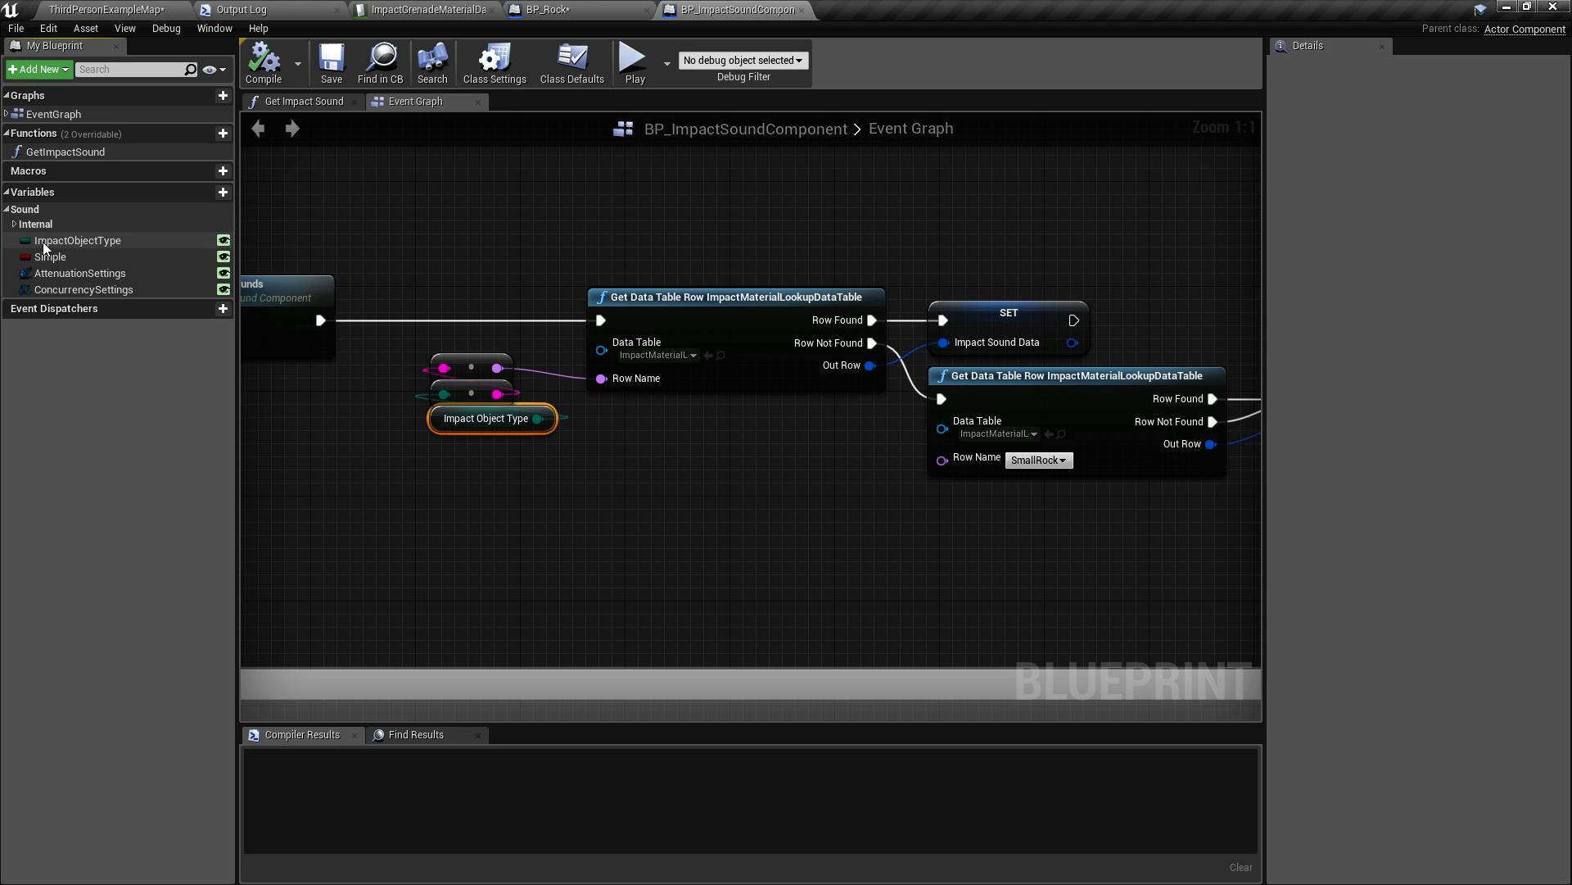
click(79, 239)
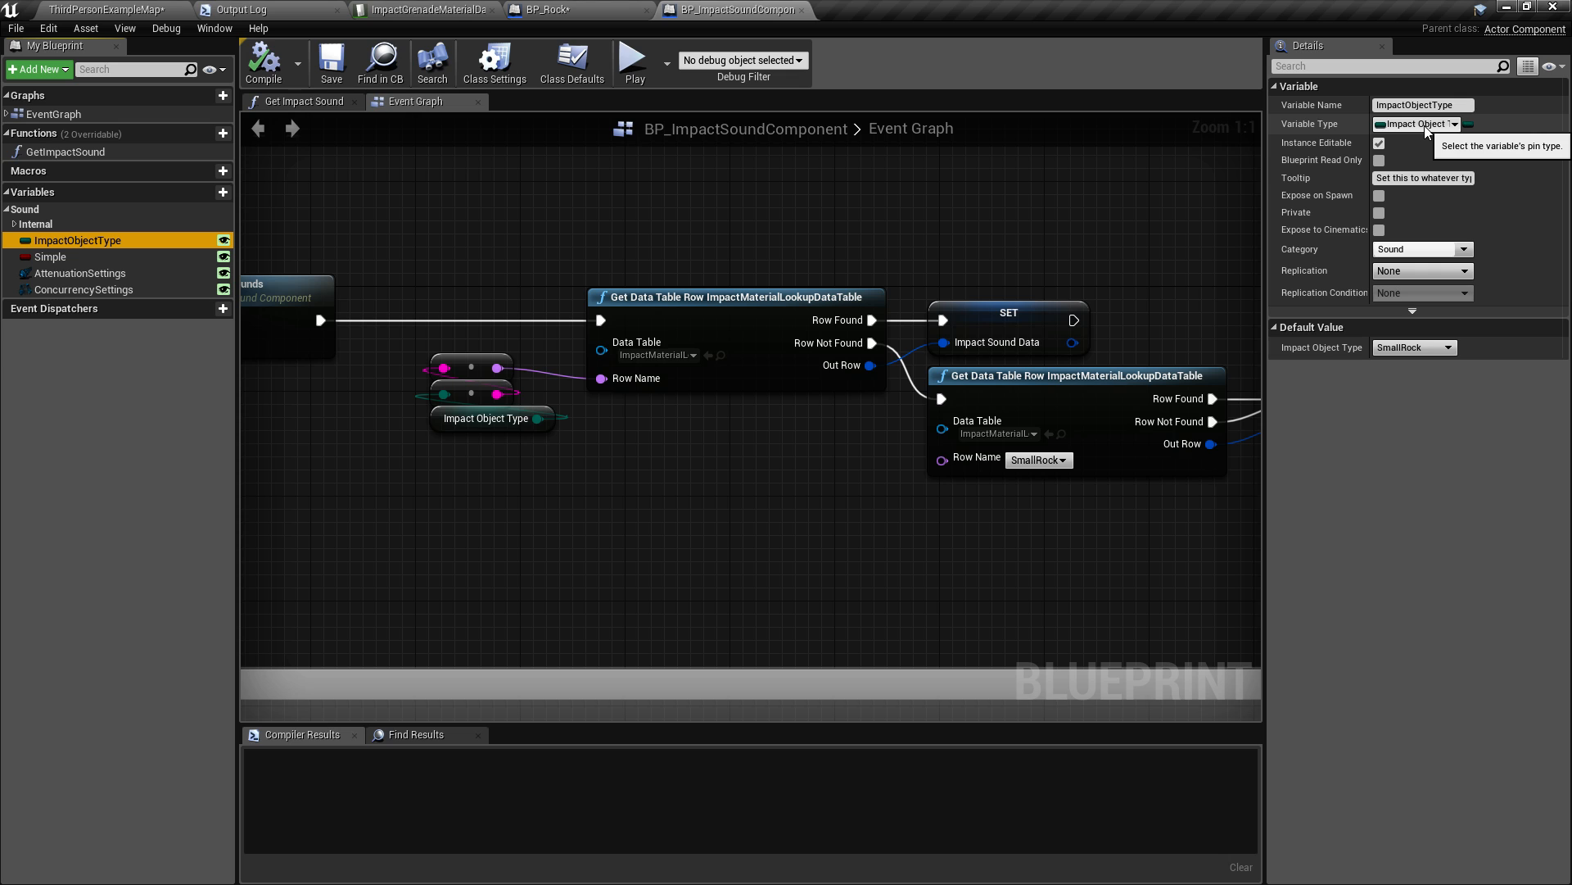
mouse_move(1531, 195)
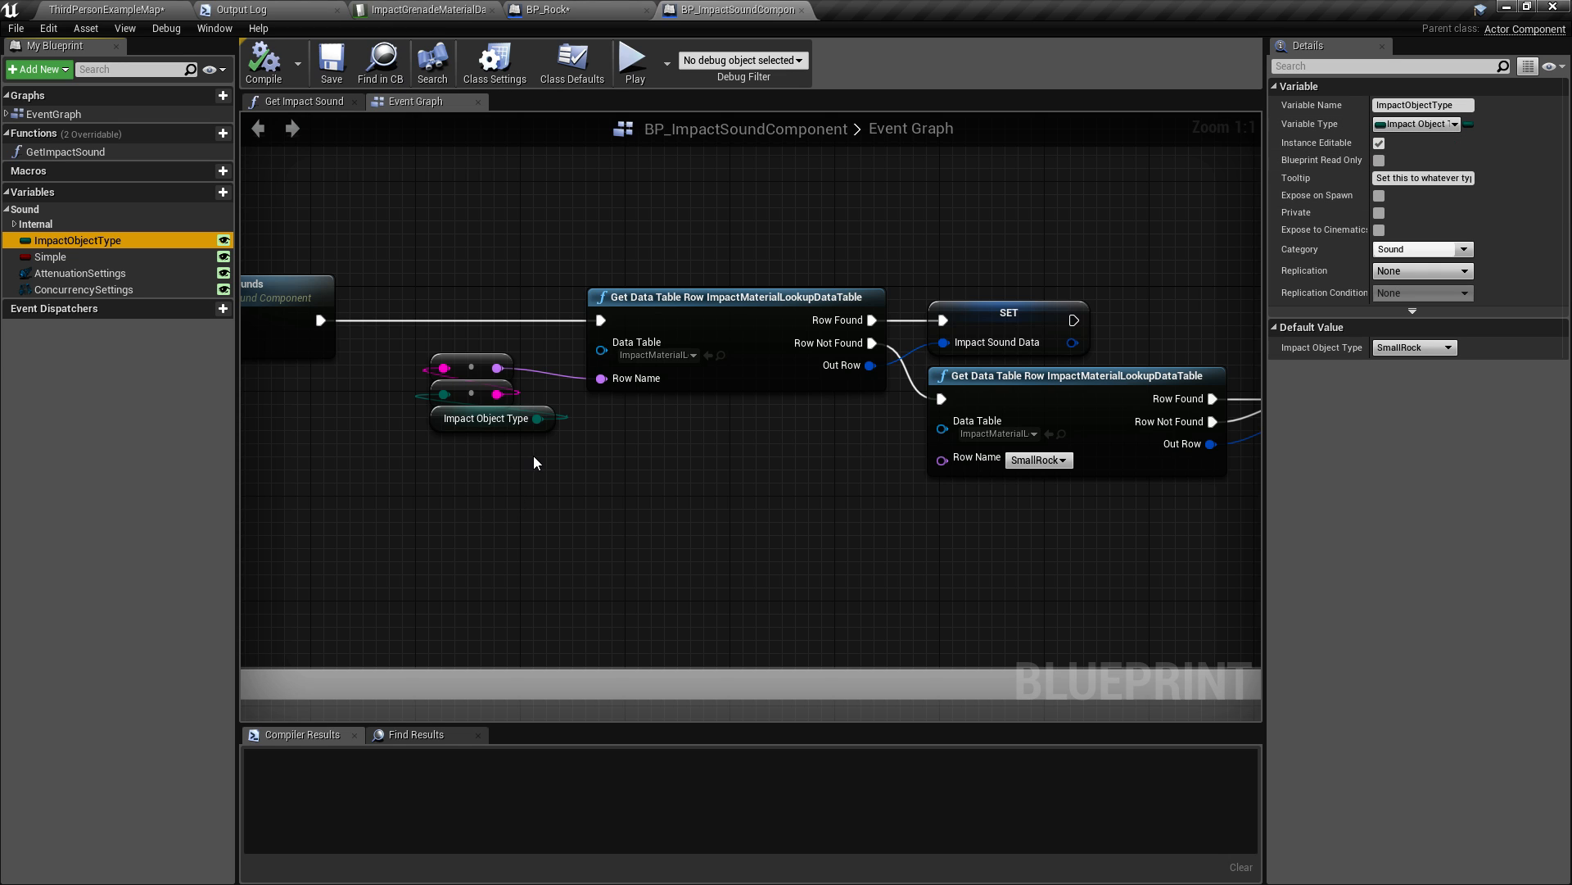
mouse_move(532, 431)
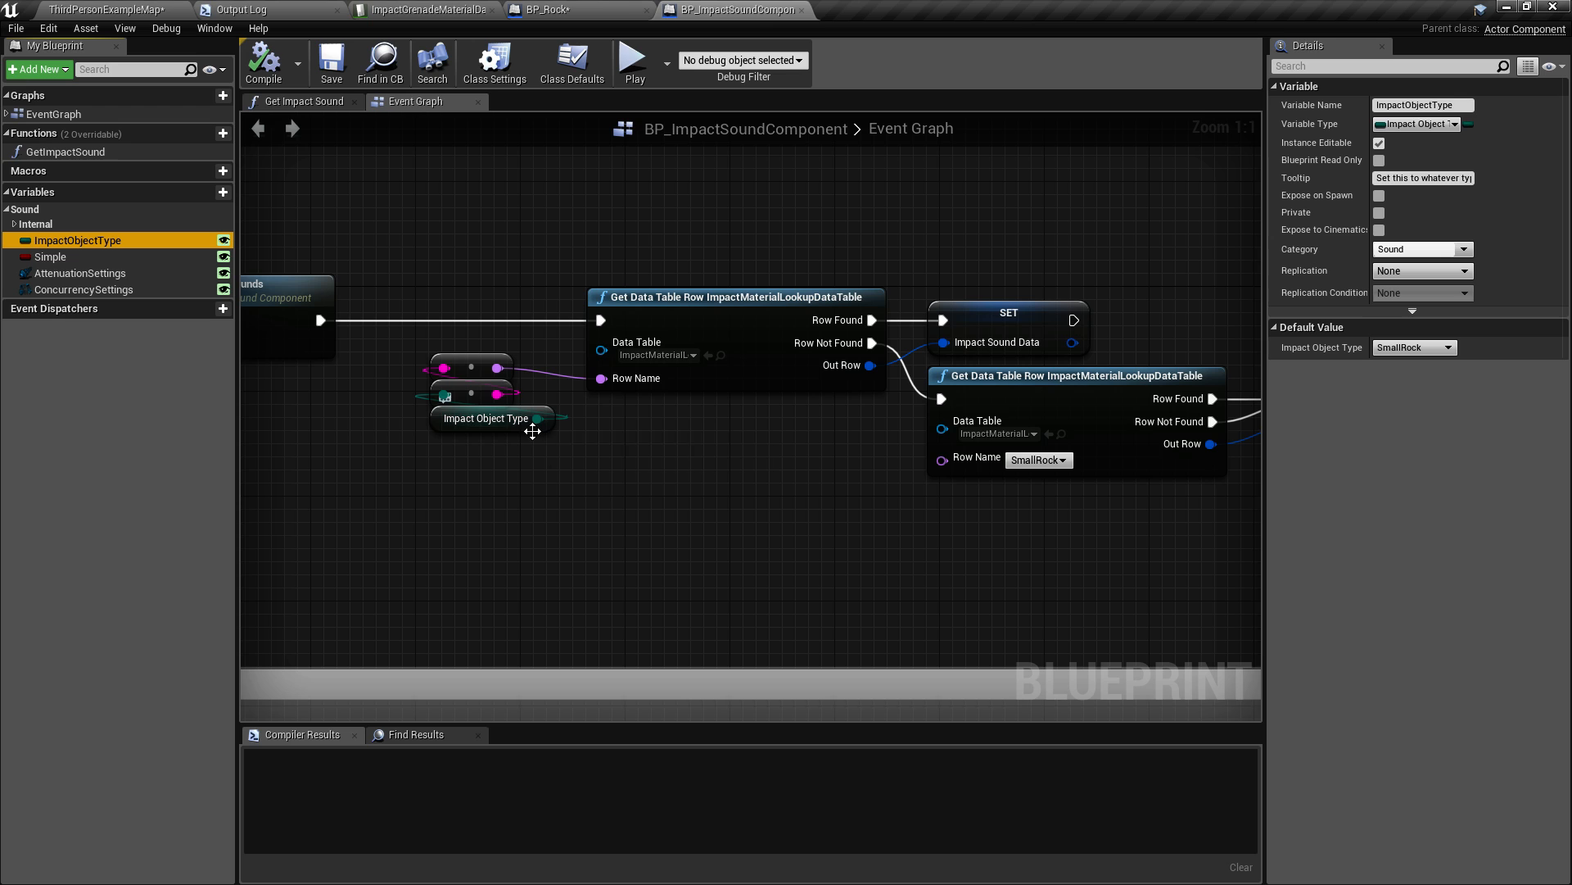
mouse_move(575, 464)
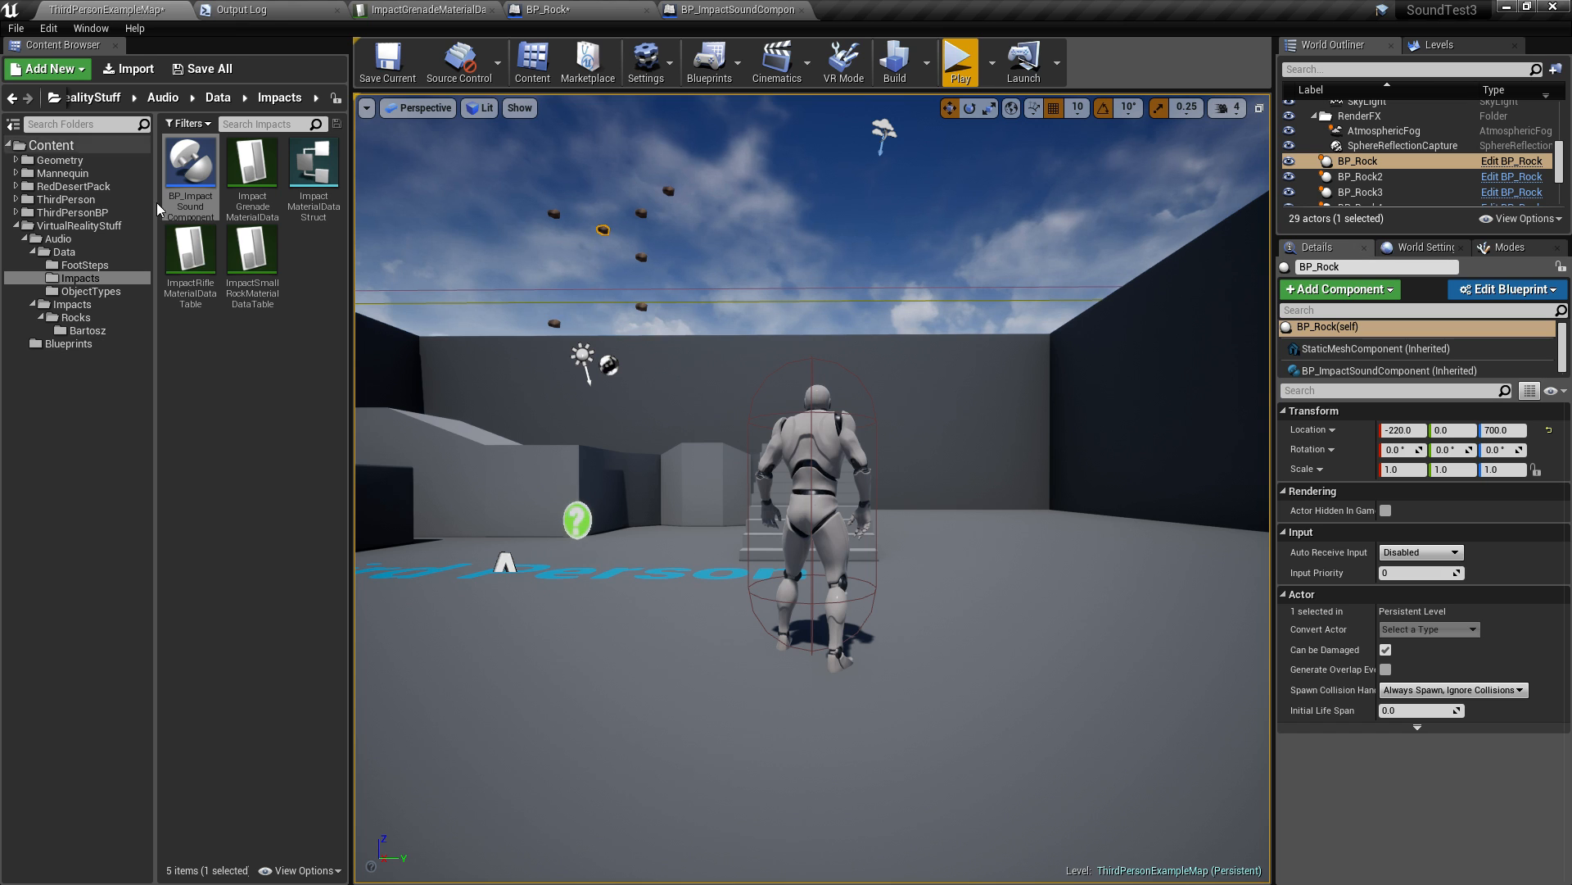
mouse_move(266, 345)
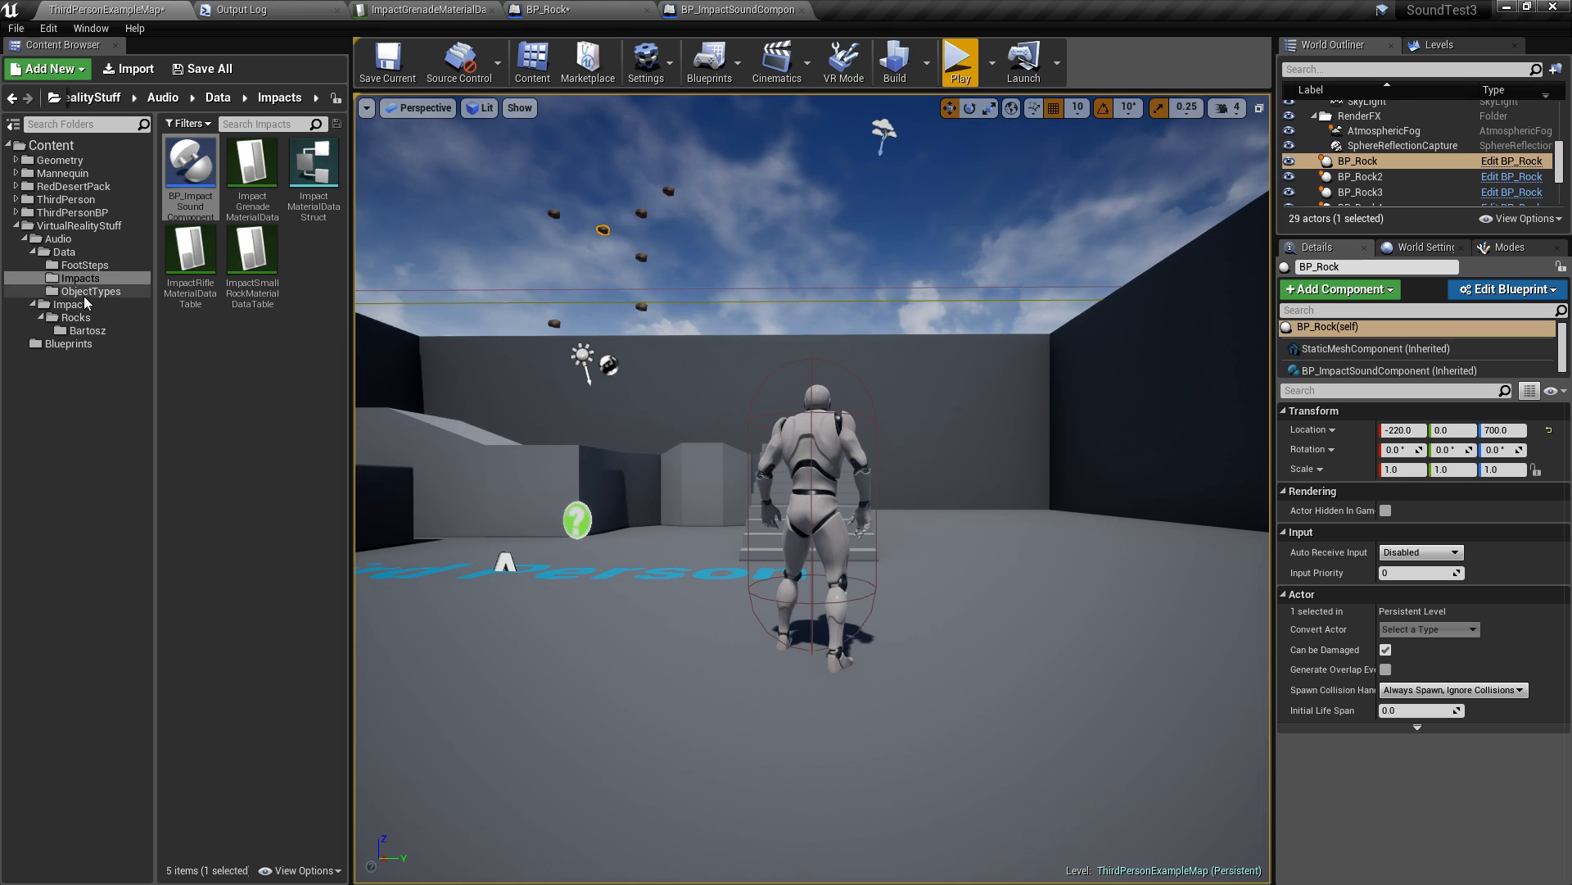
Browse the Audio > Data > Impacts folder holding the rock impact data table.
click(78, 278)
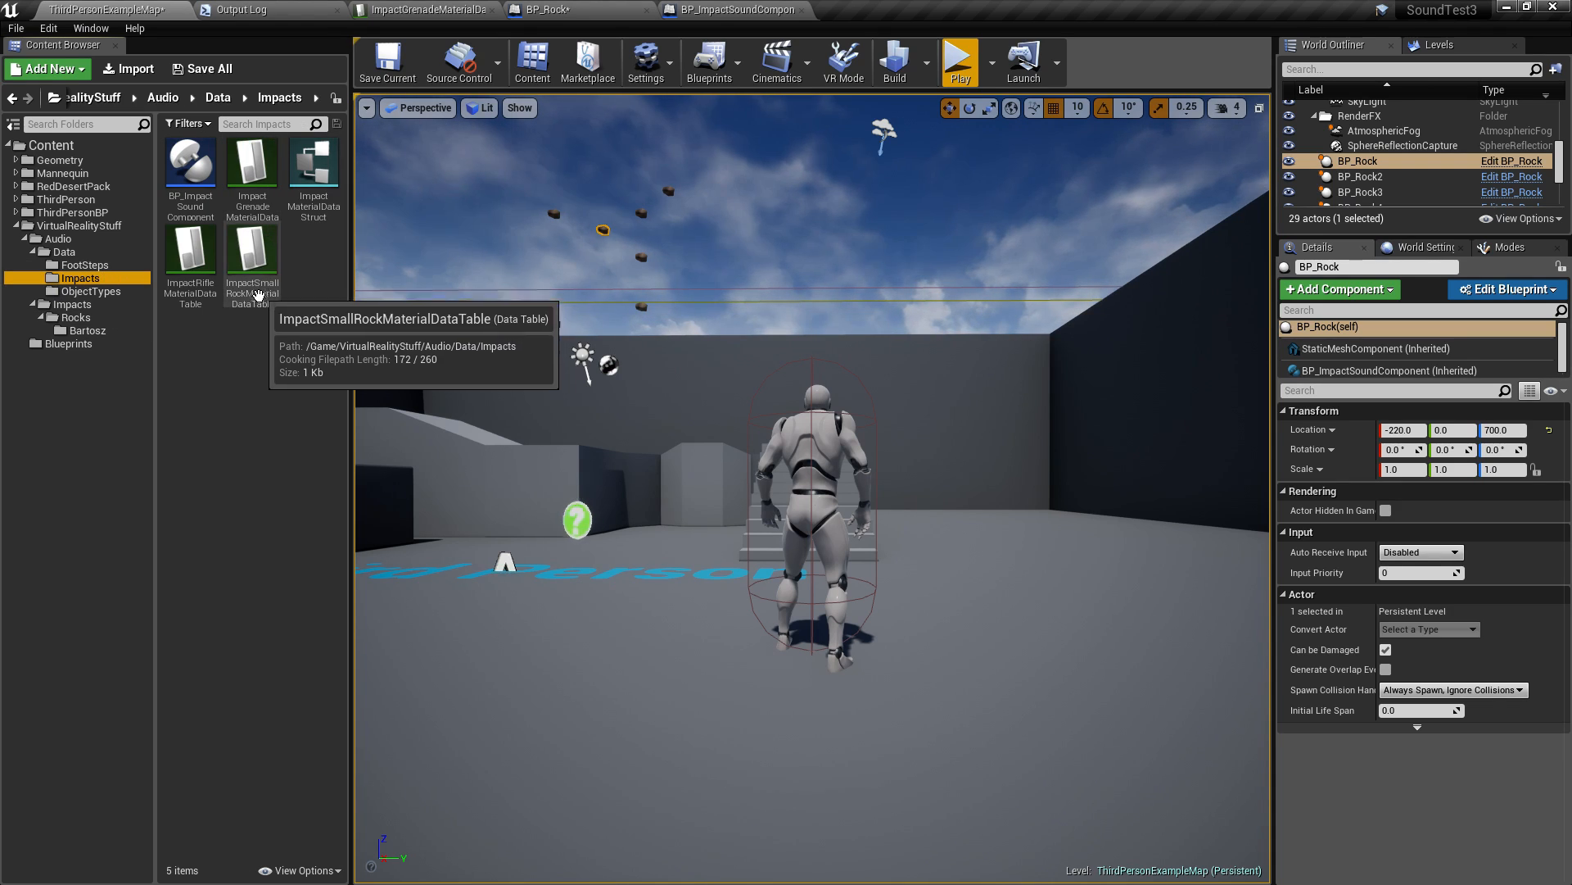
Open ImpactSmallRockMaterialDataTable and review its Default row of four rock impact cues.
double_click(252, 249)
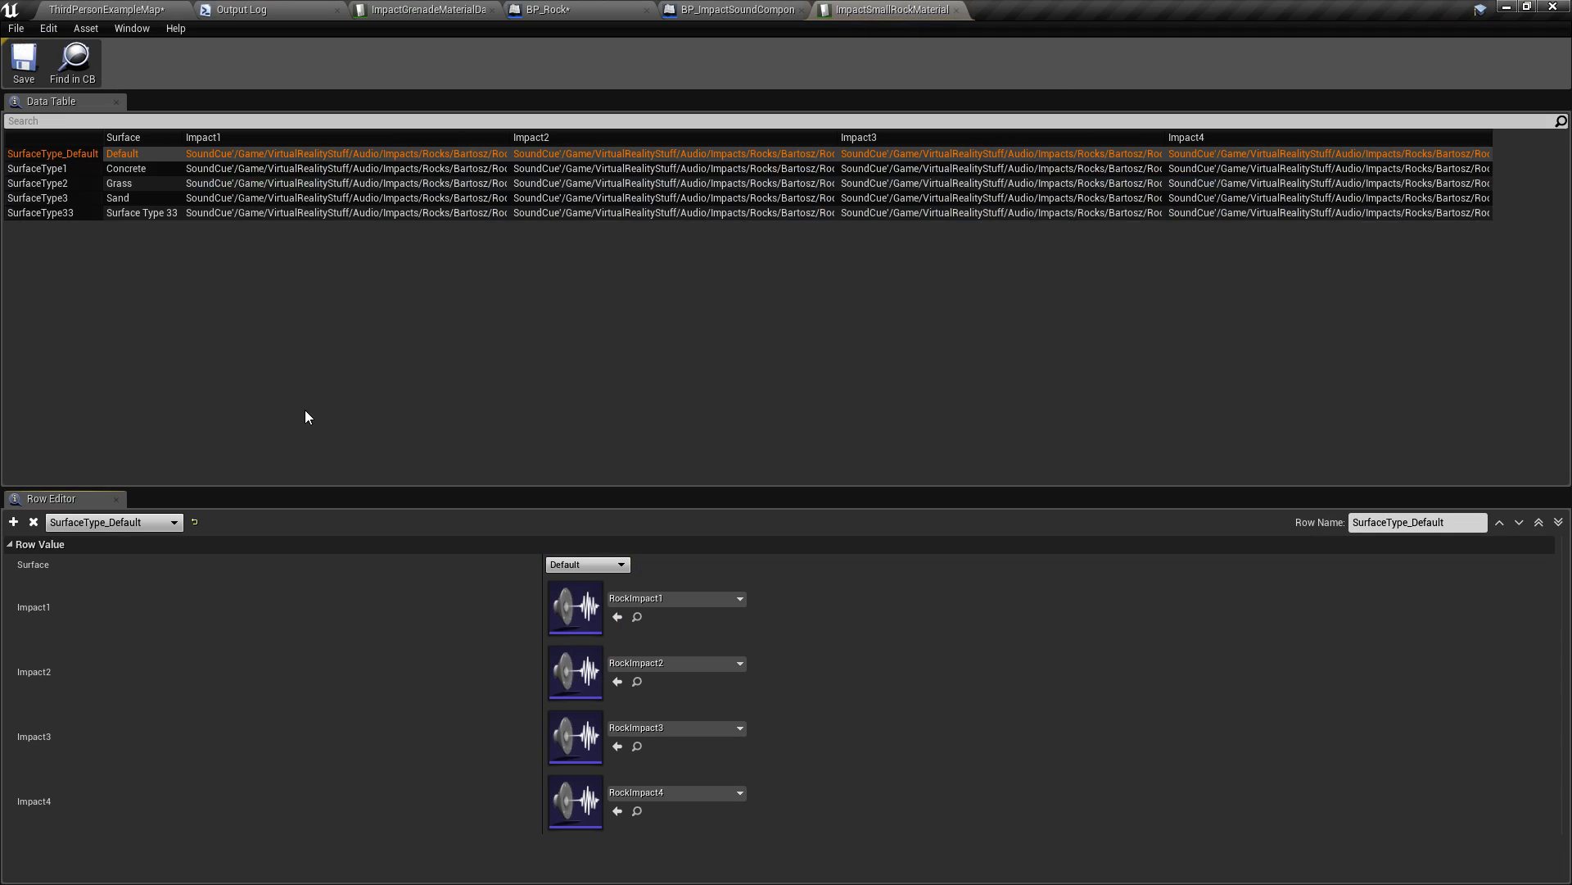
mouse_move(155, 167)
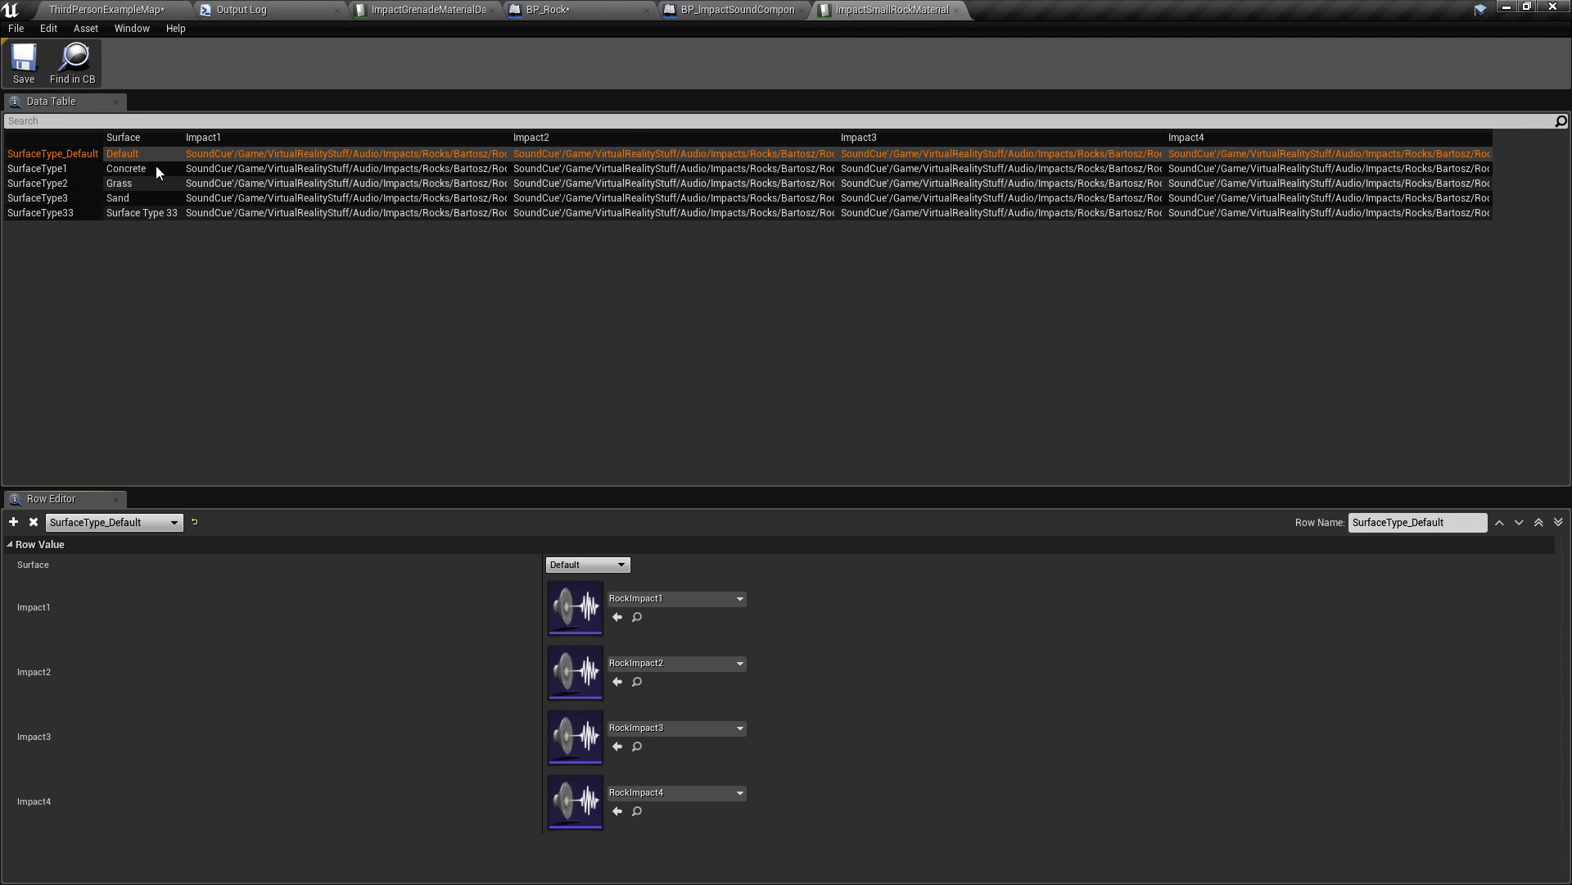
mouse_move(457, 185)
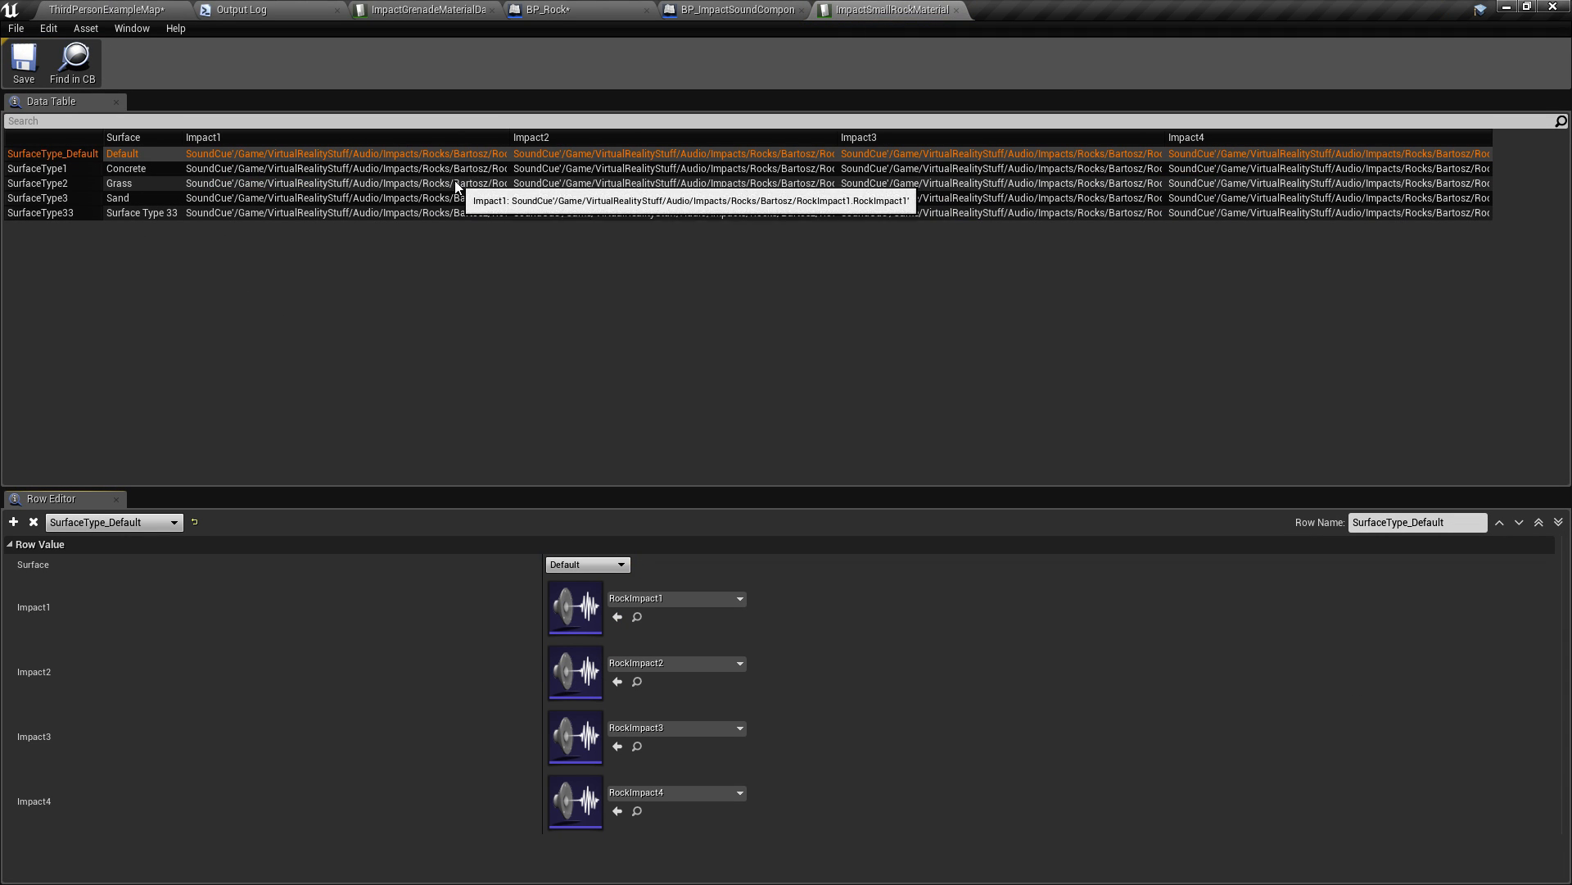
mouse_move(445, 185)
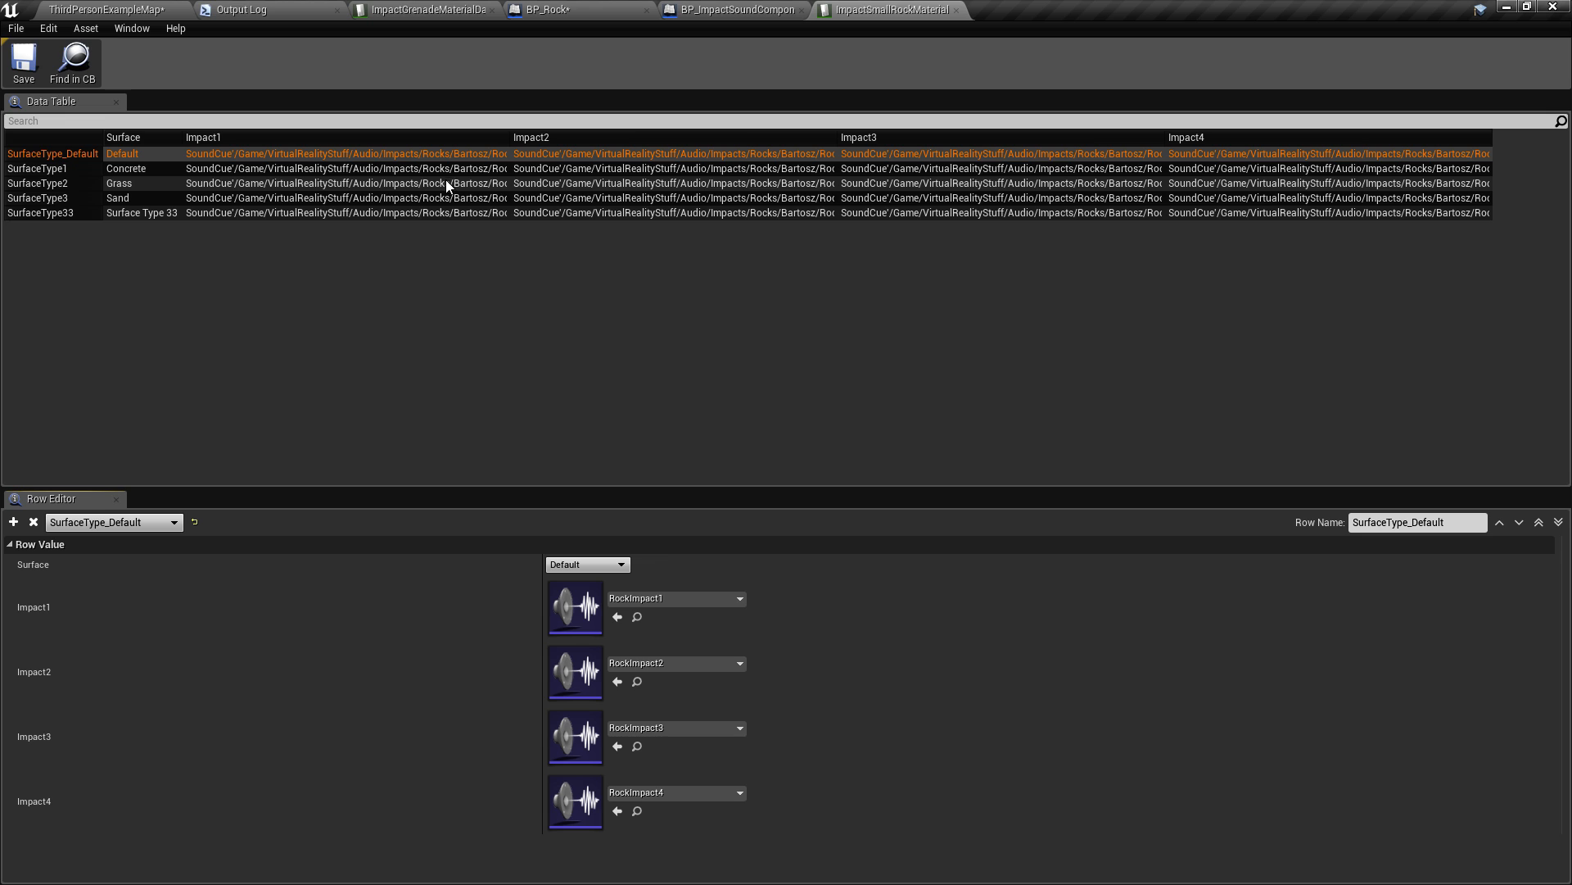
mouse_move(162, 211)
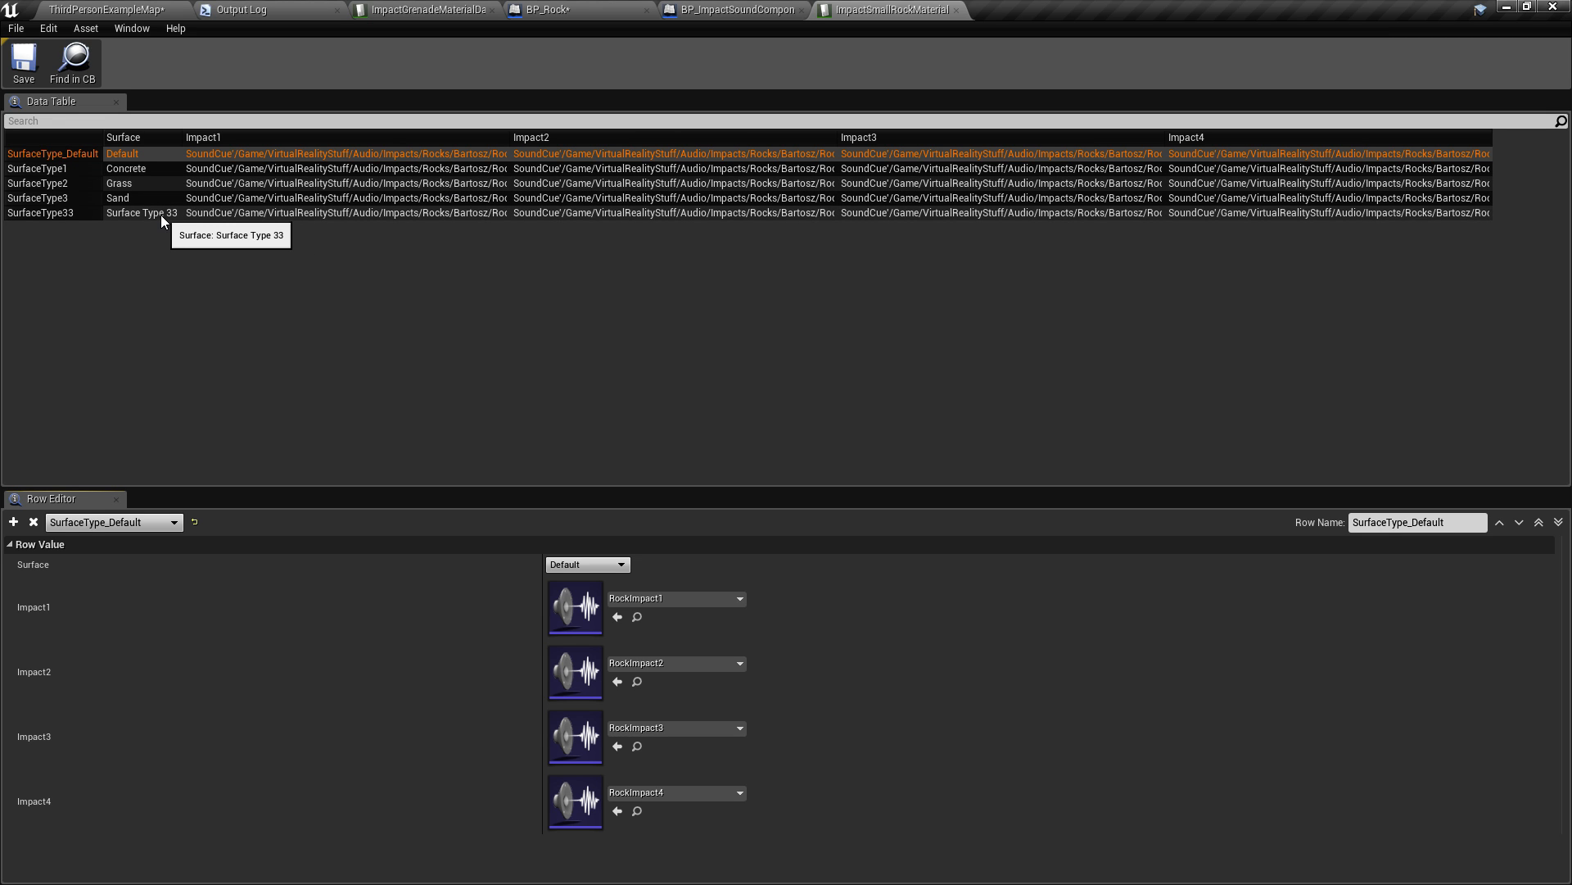
mouse_move(162, 221)
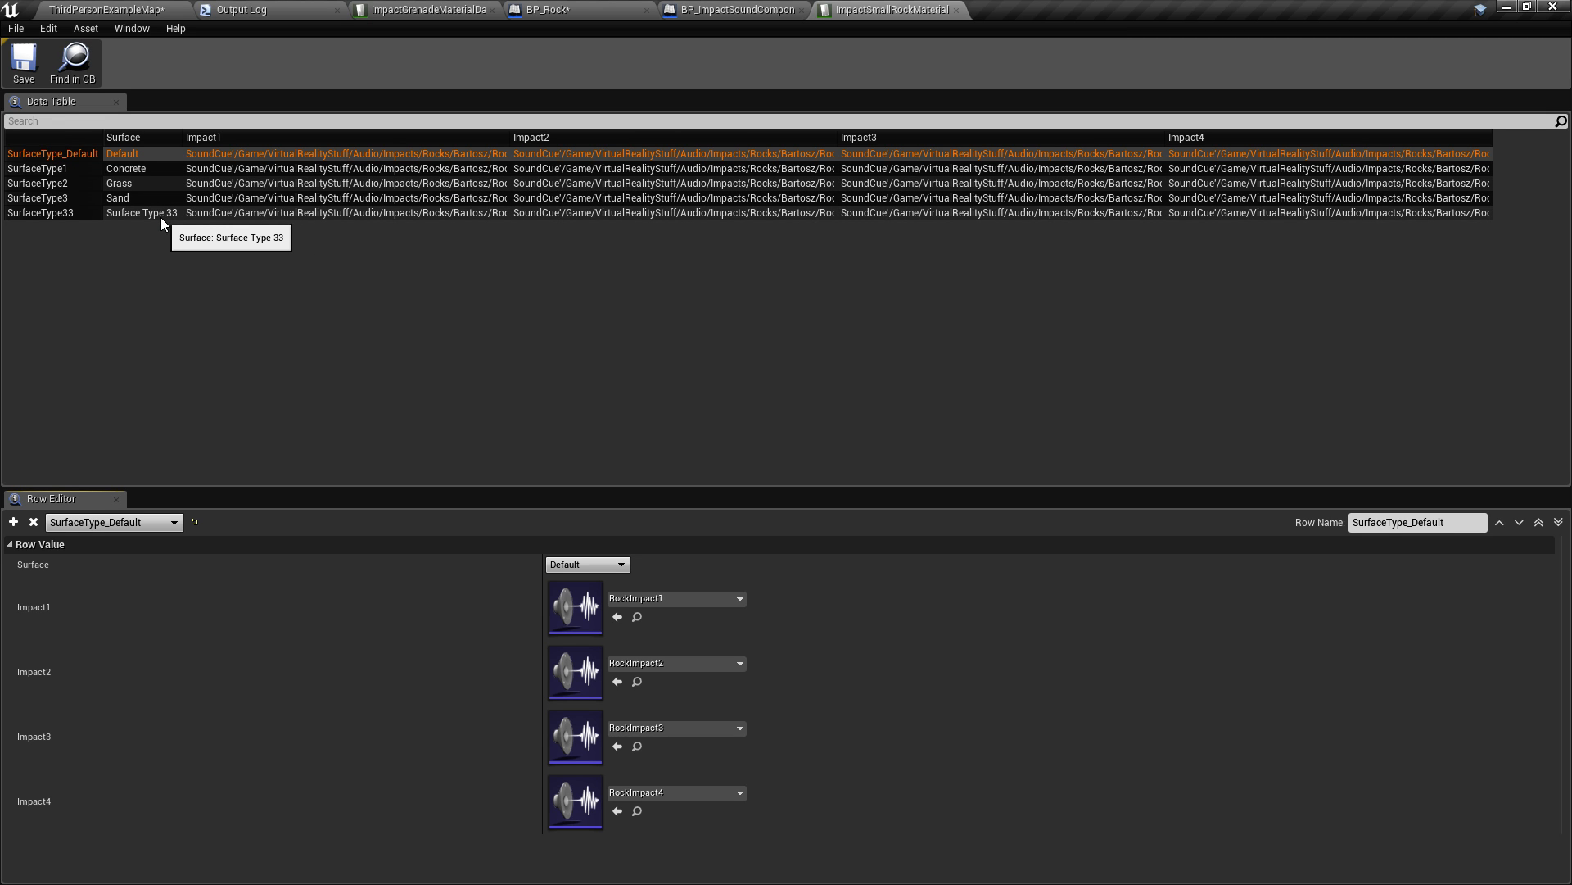
mouse_move(138, 187)
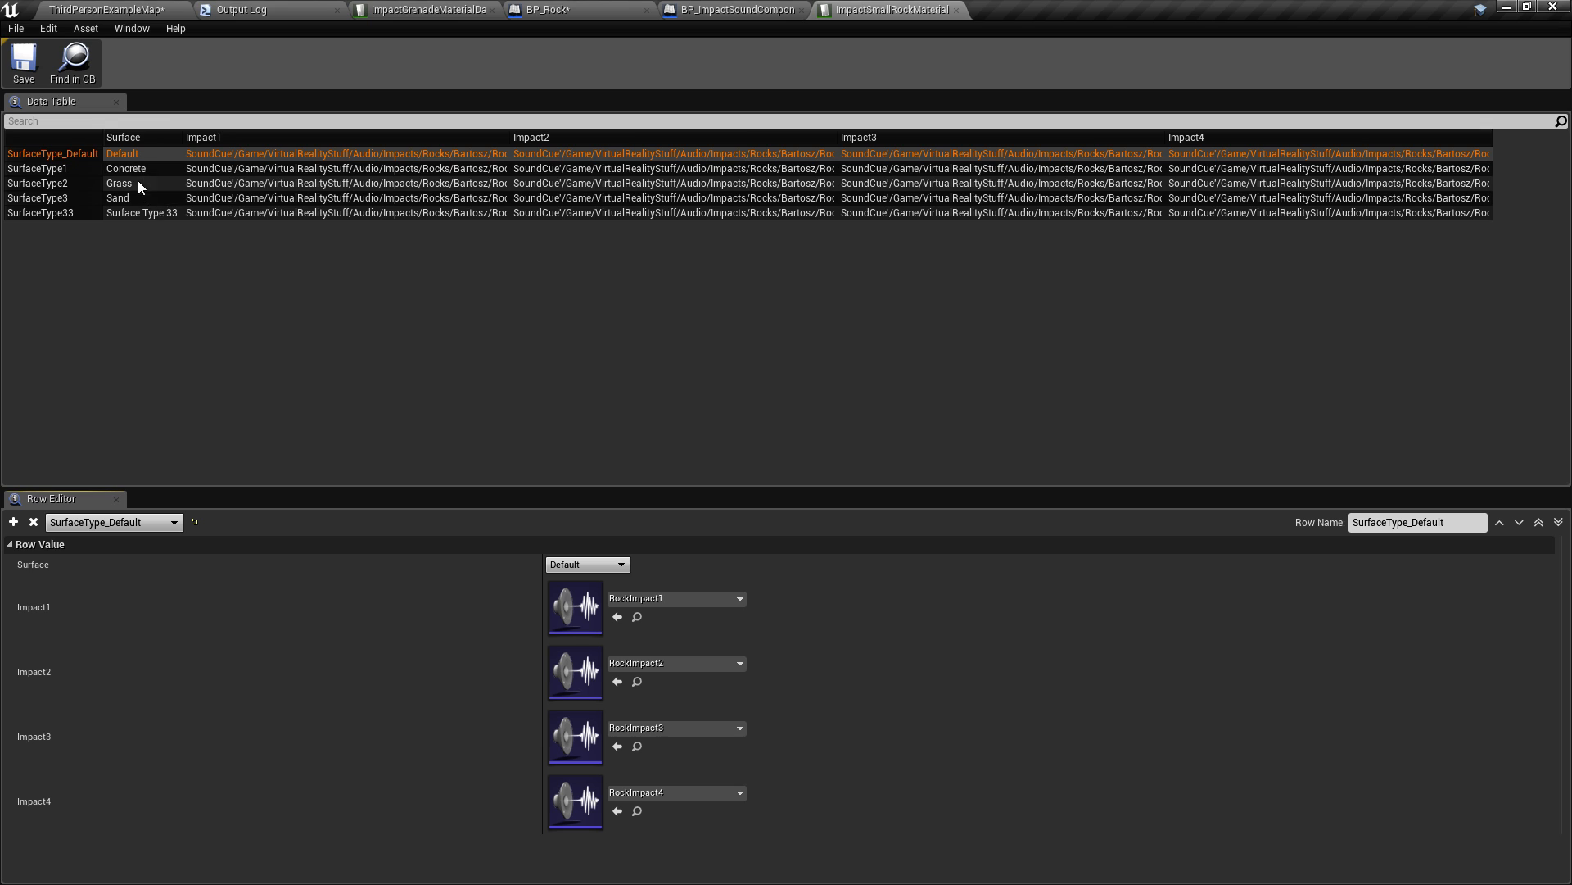
mouse_move(288, 136)
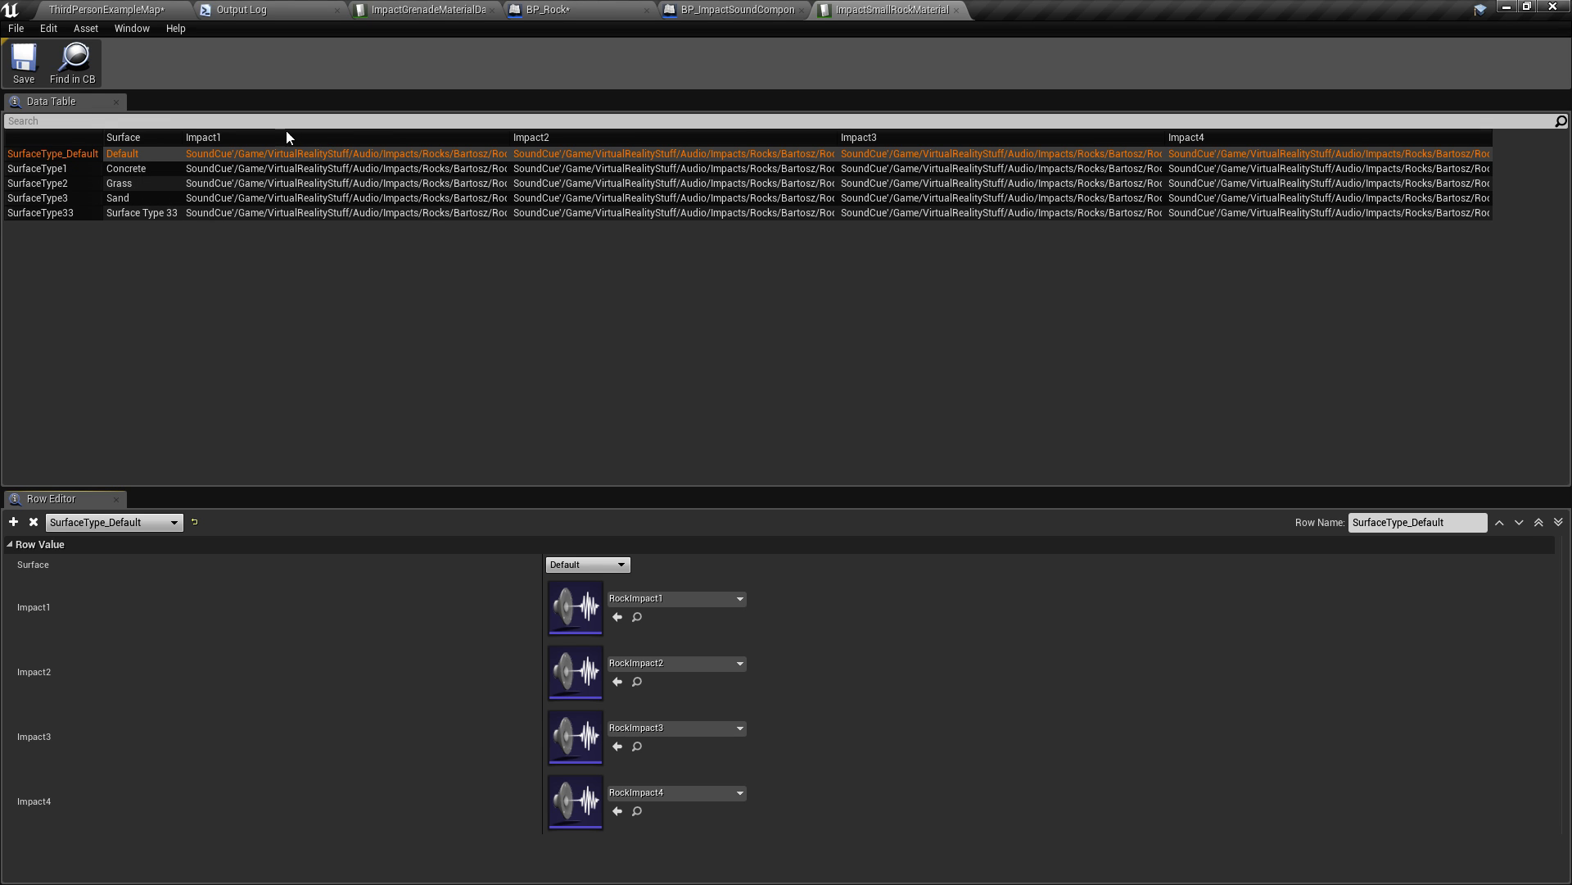
mouse_move(1162, 190)
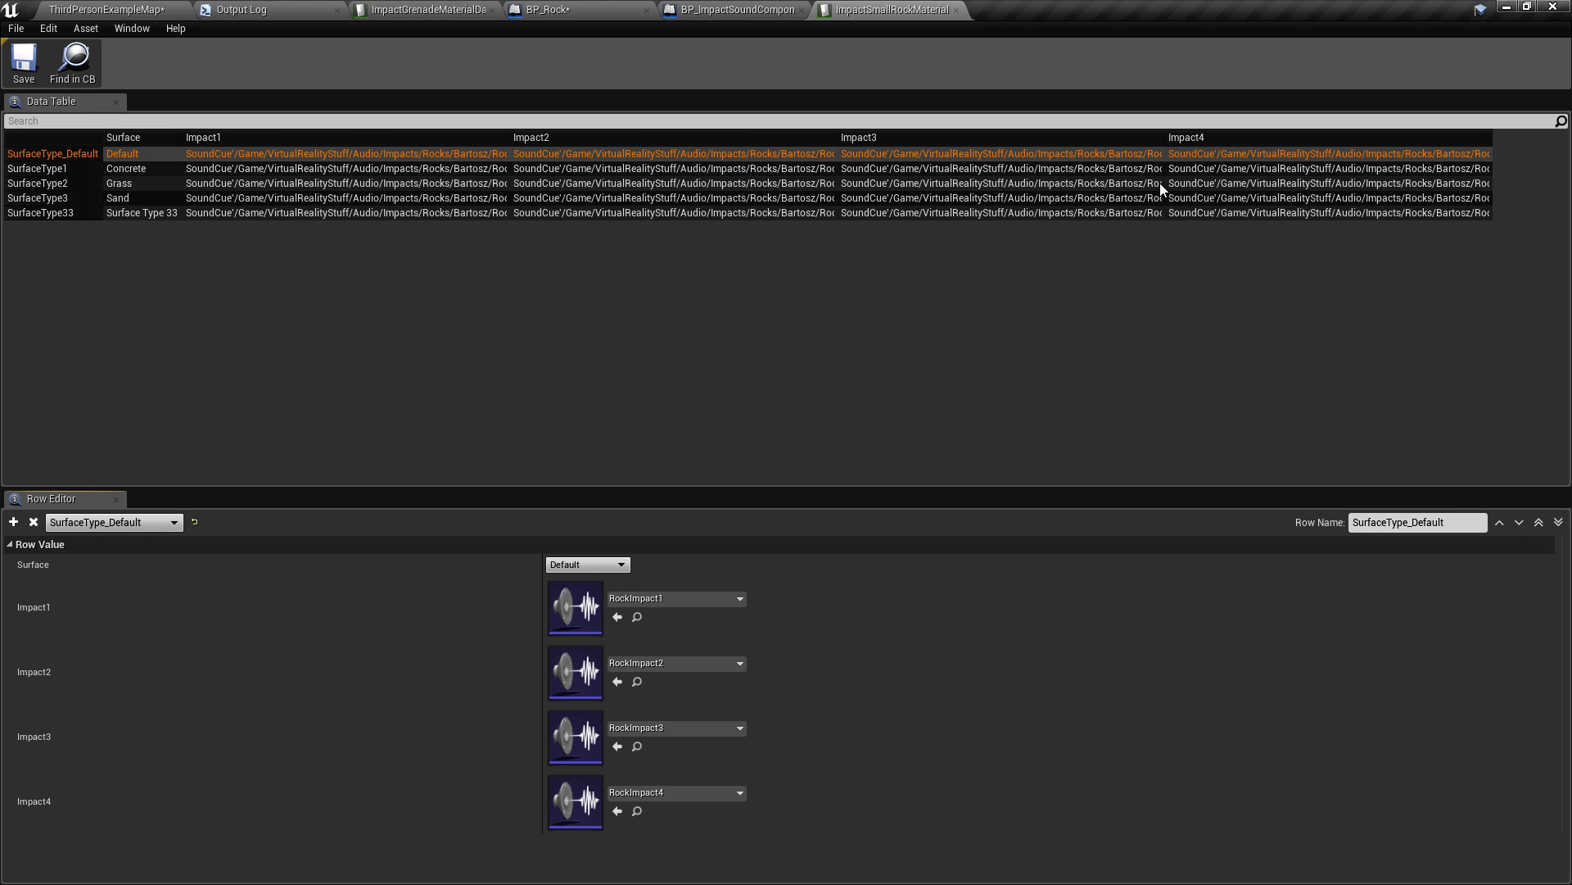
mouse_move(640, 274)
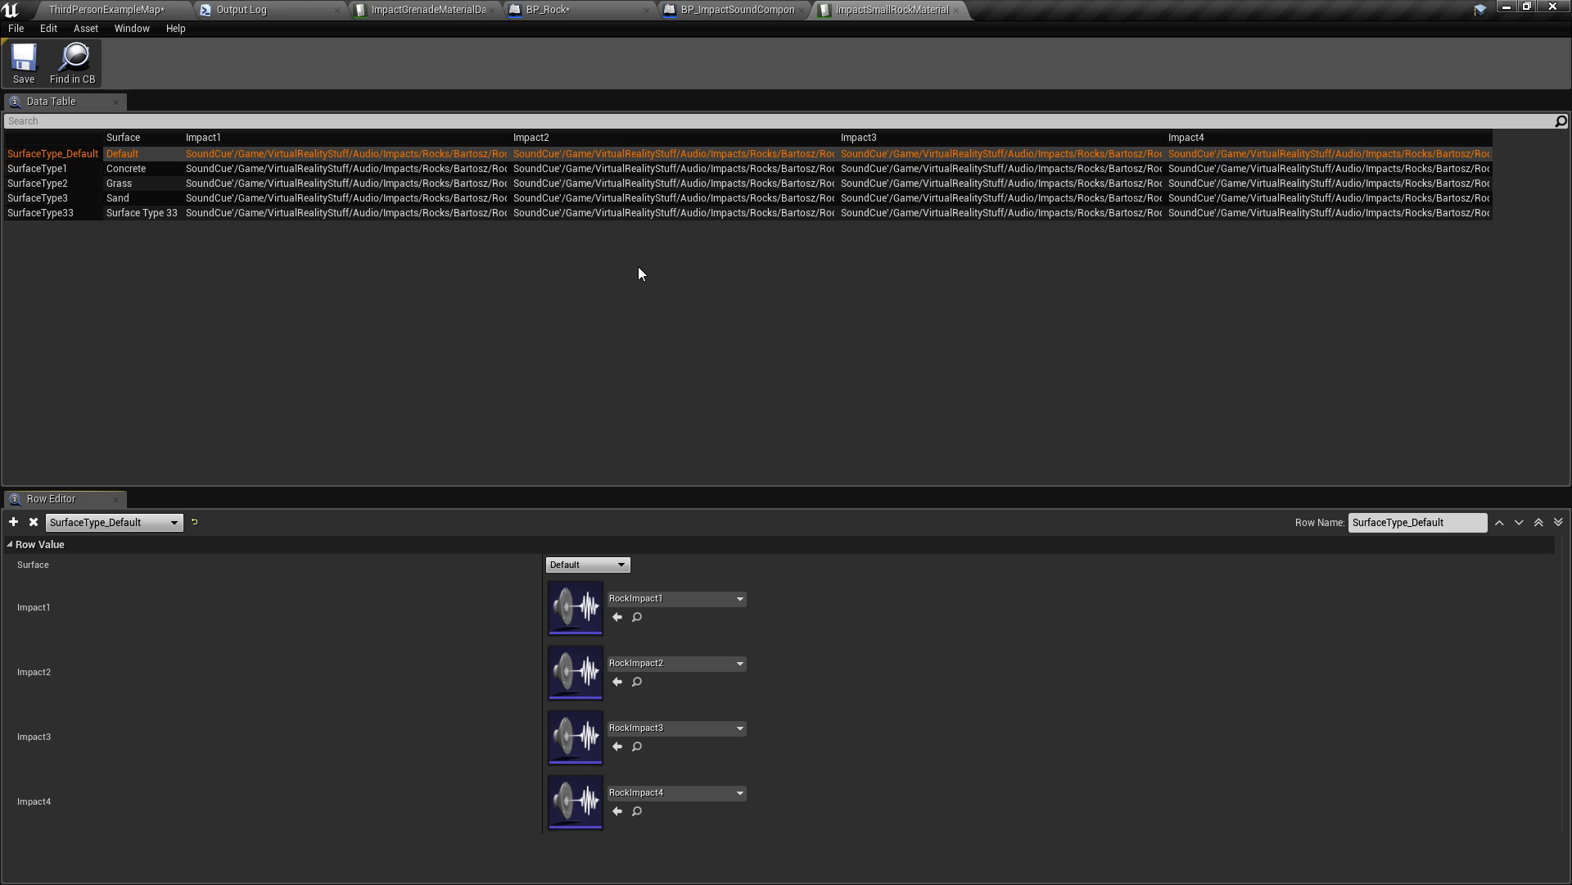
mouse_move(110, 10)
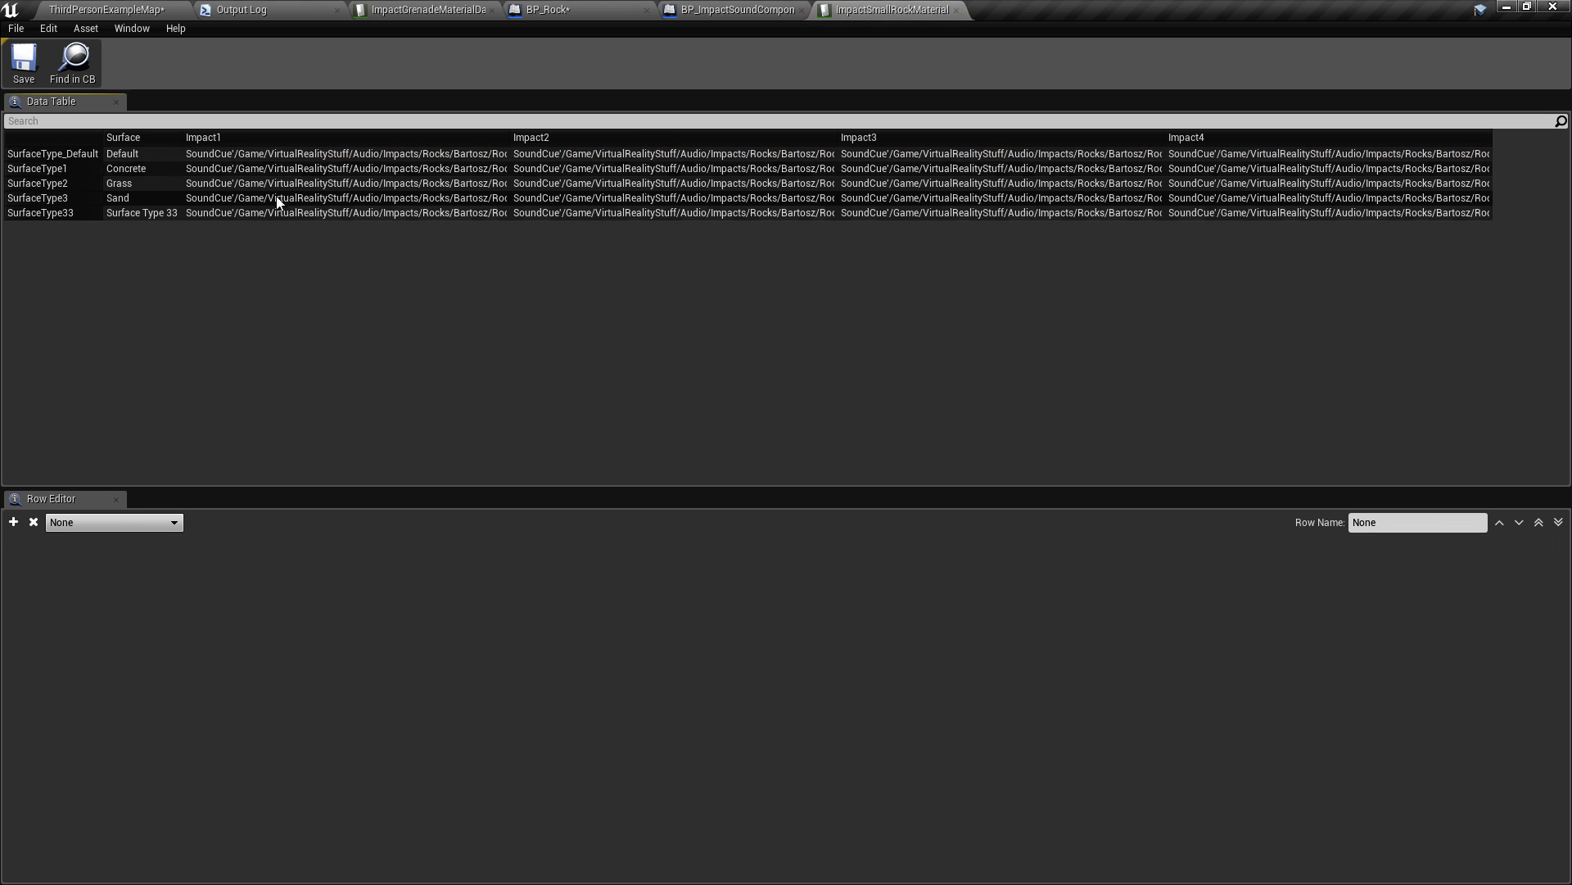
mouse_move(997, 31)
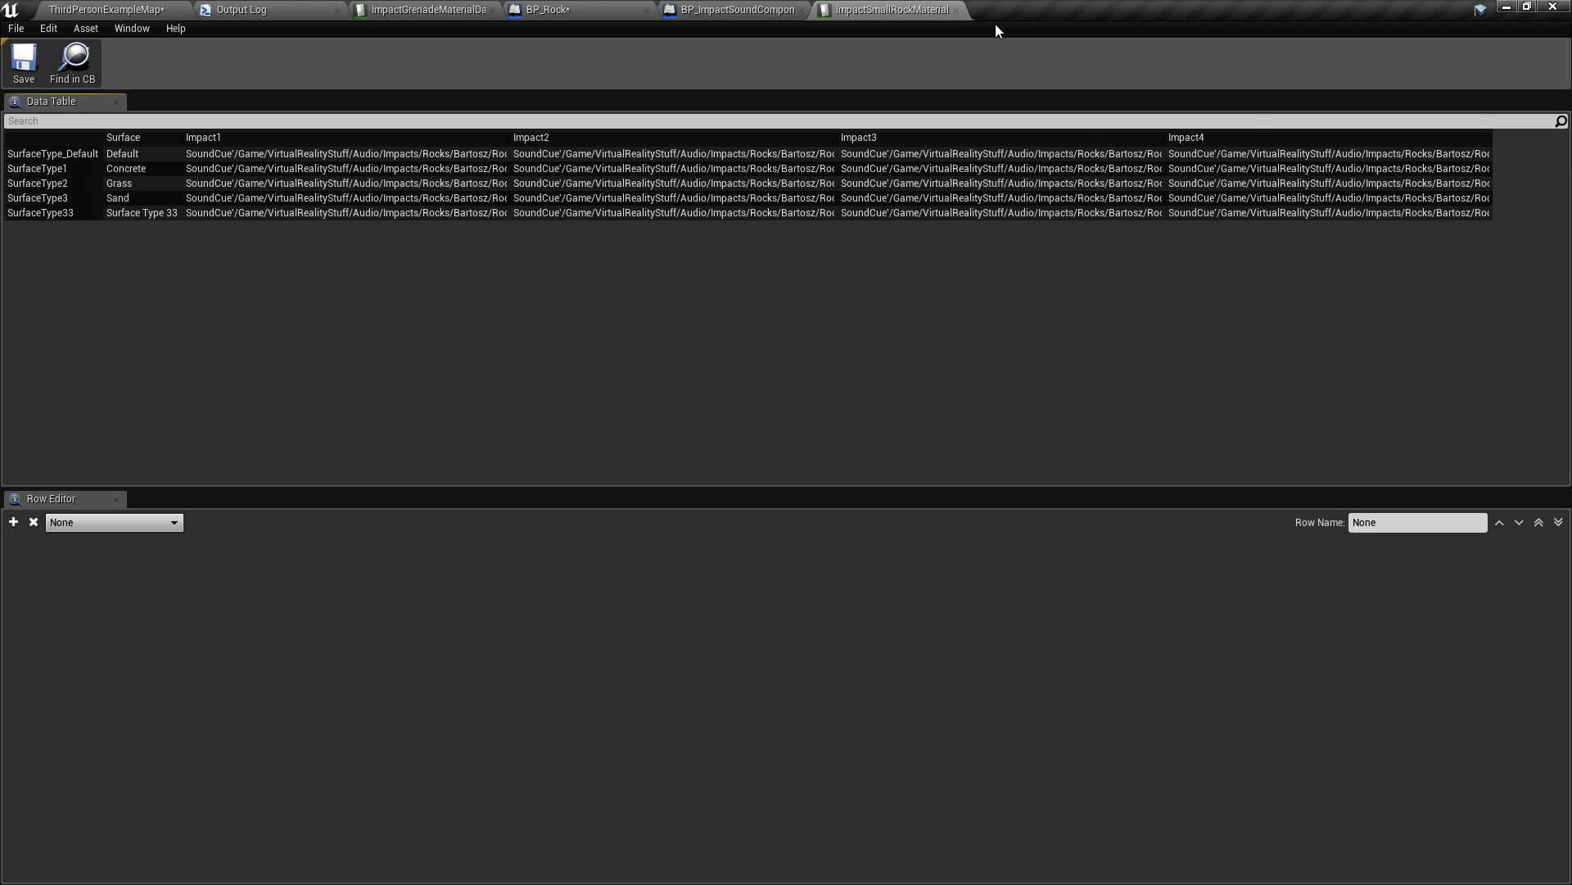
Review the Simple variable, then enable Simple on BP_Rock's impact sound component.
click(732, 9)
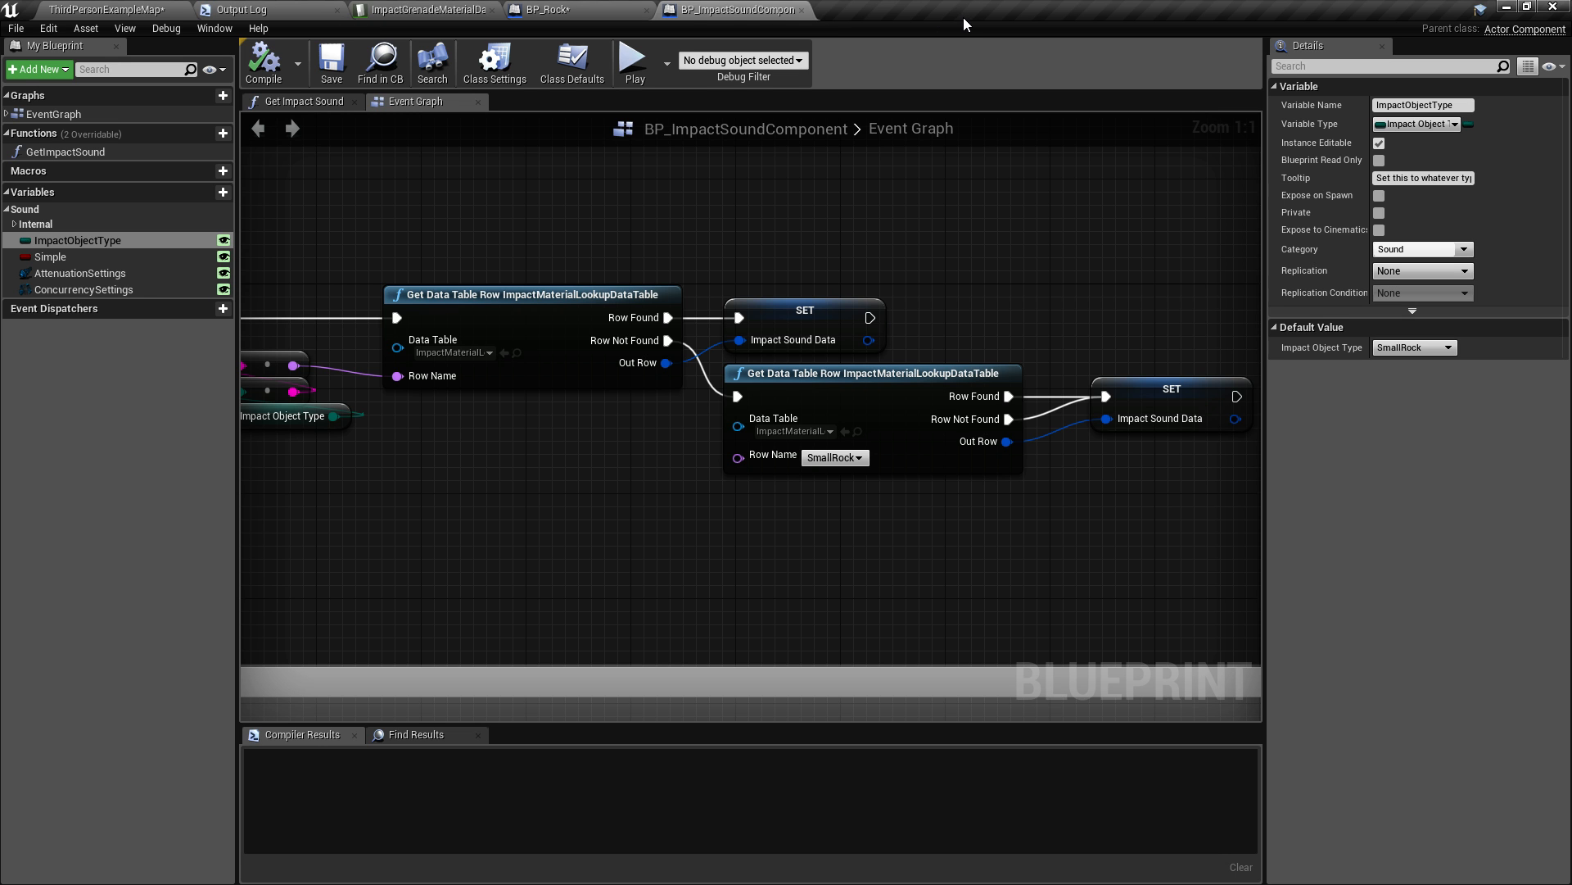
click(51, 256)
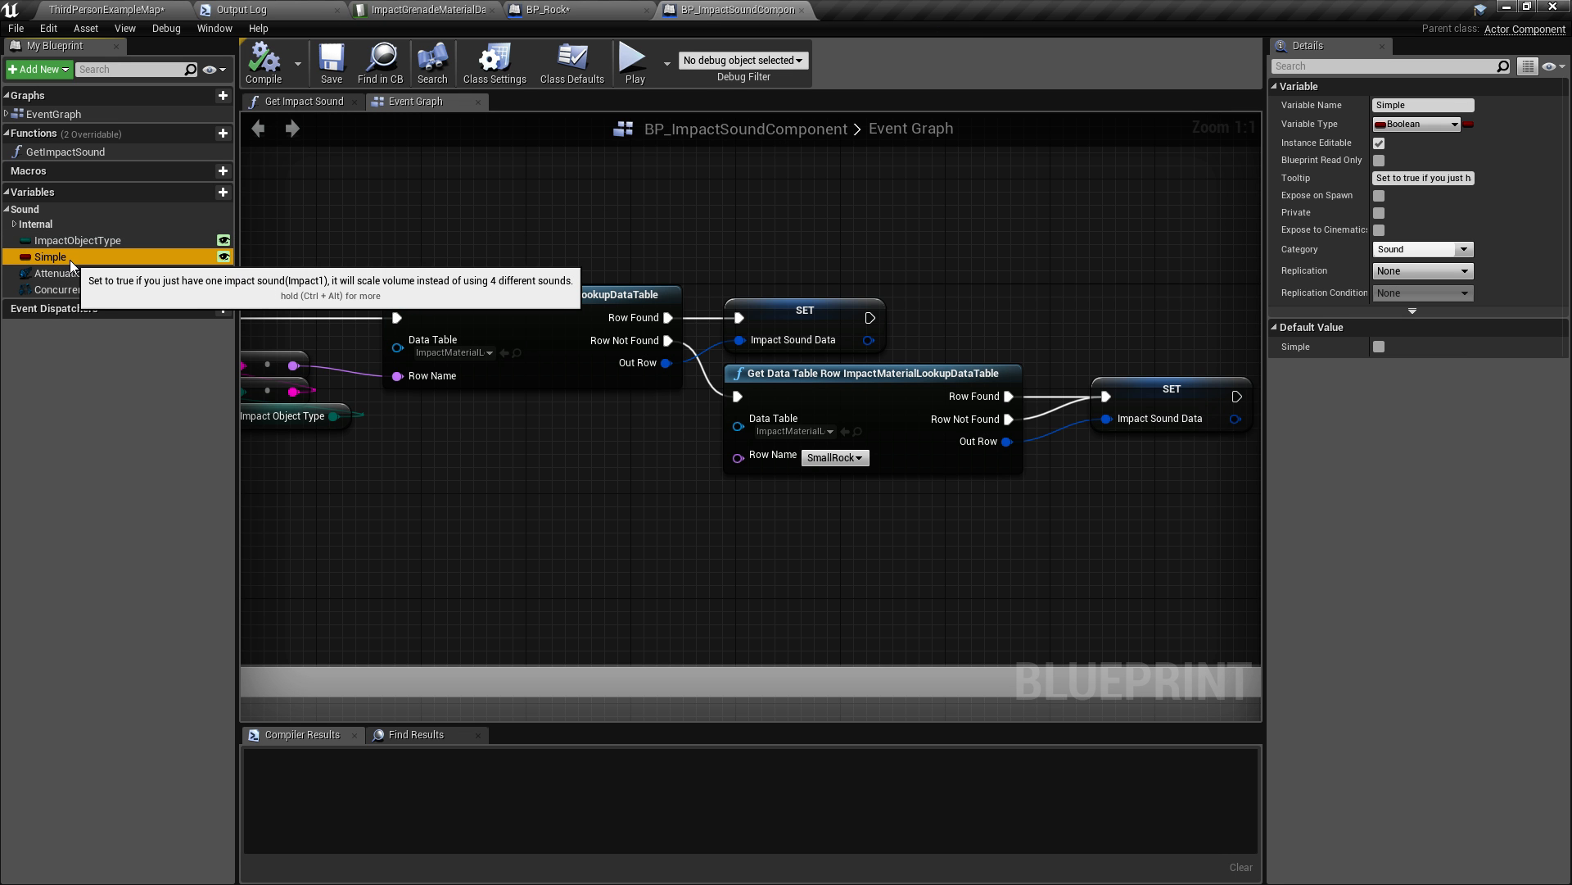
click(550, 9)
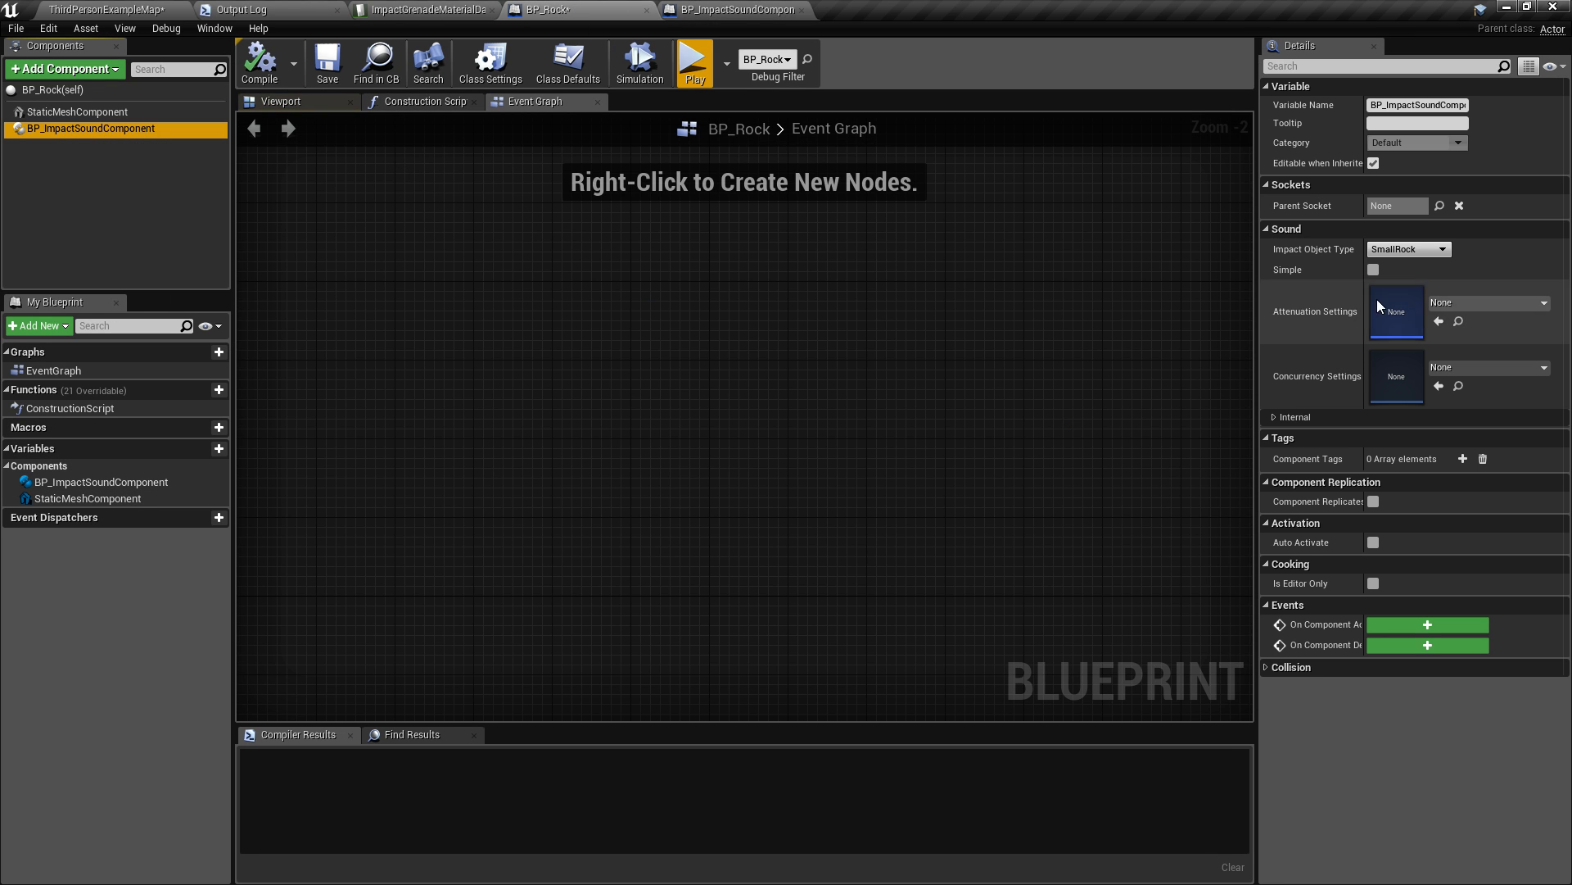
click(1373, 270)
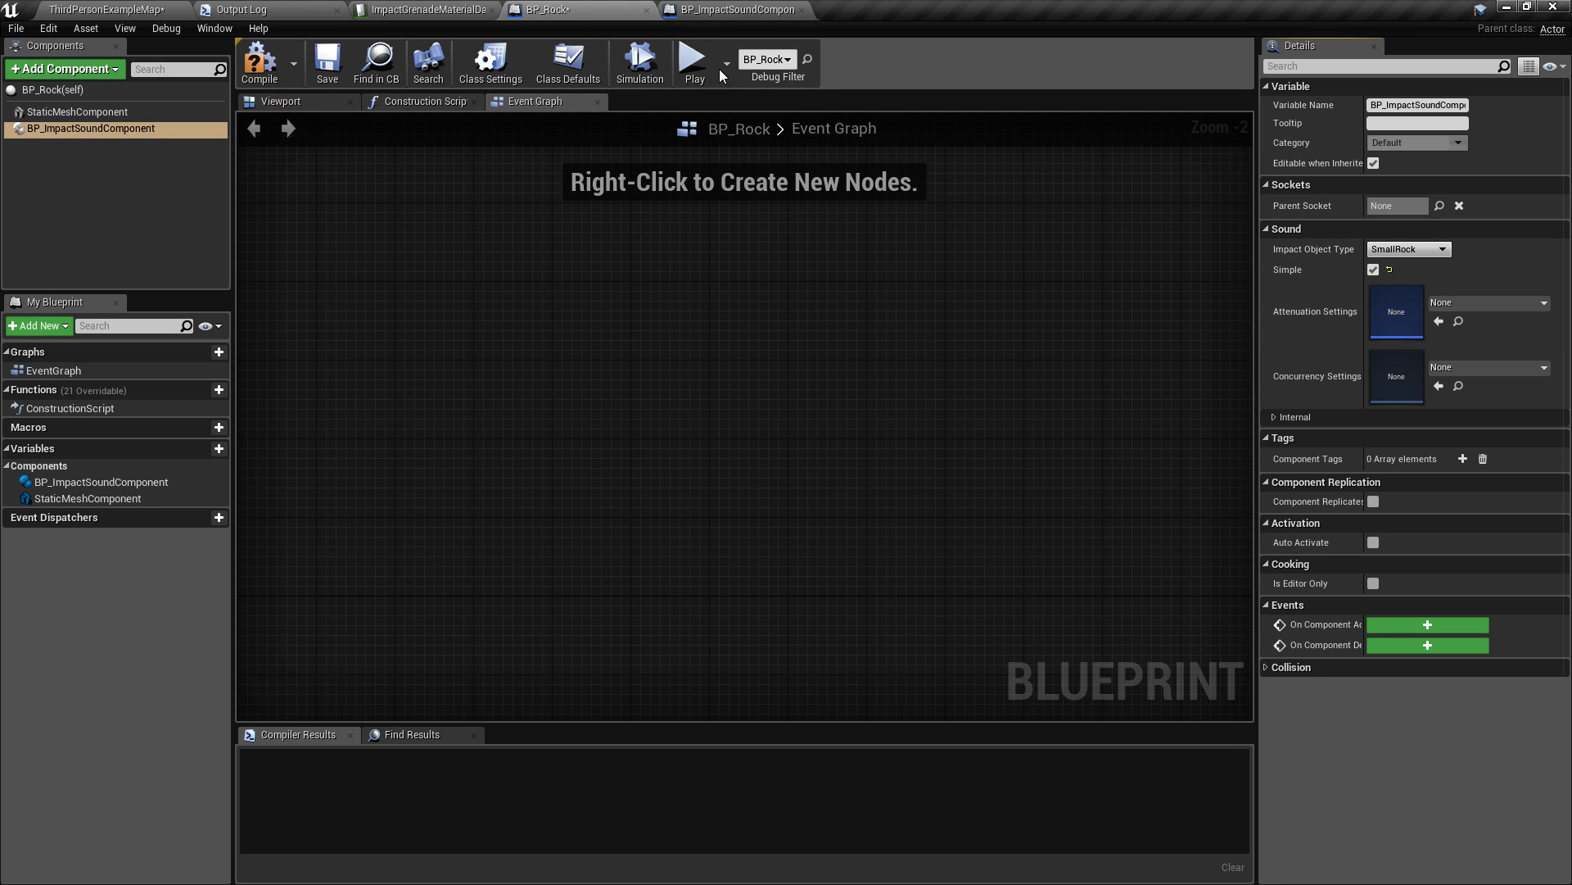
mouse_move(695, 62)
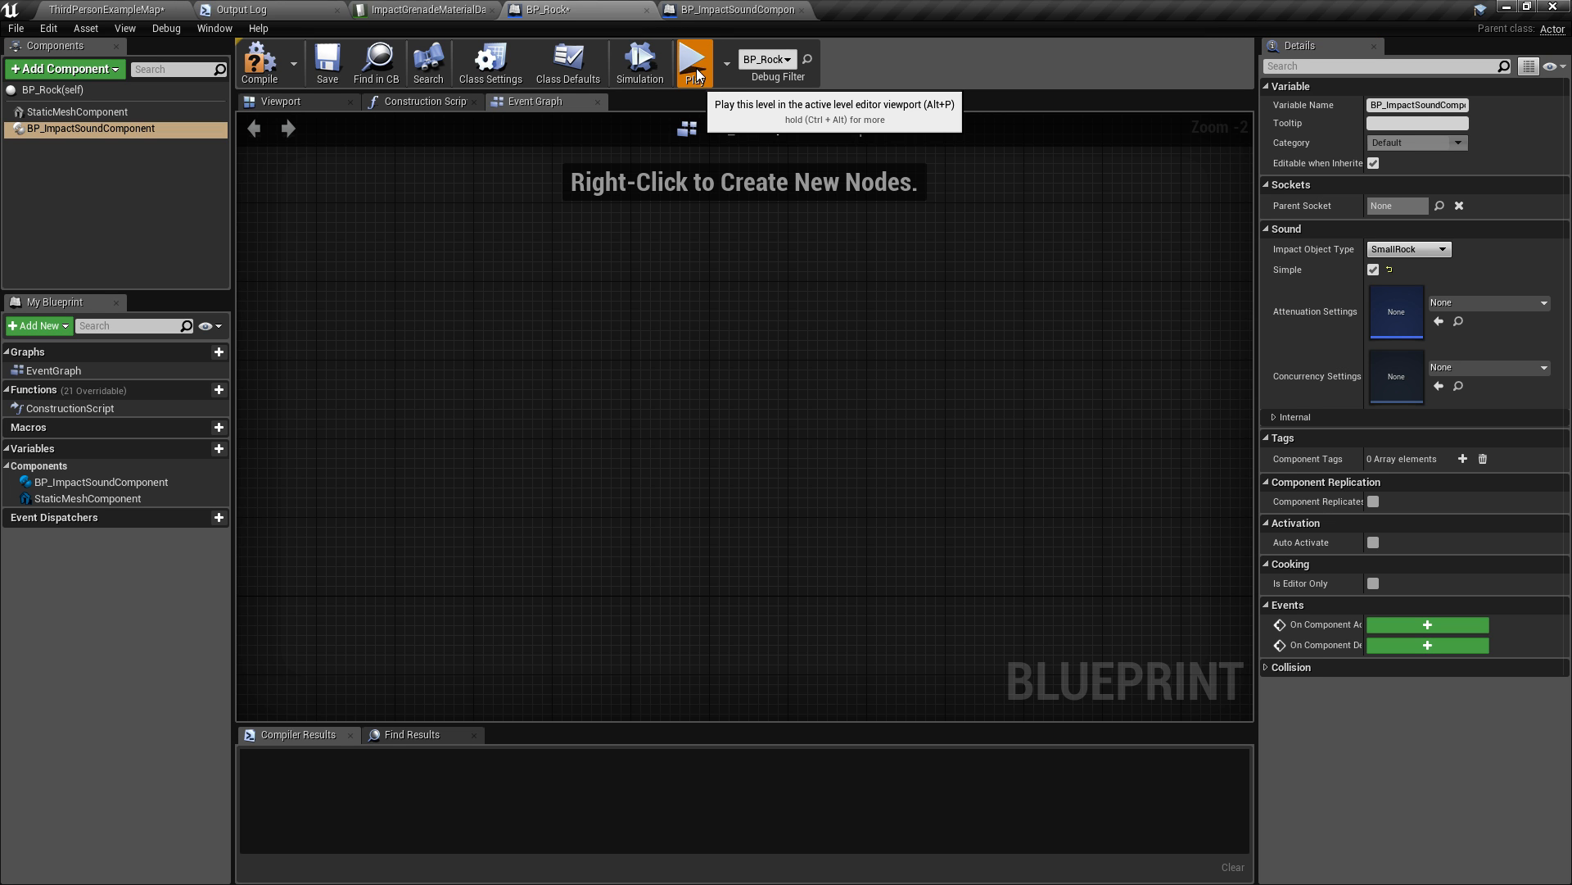
Run standalone game previews of the rocks level to test impact sounds.
click(695, 61)
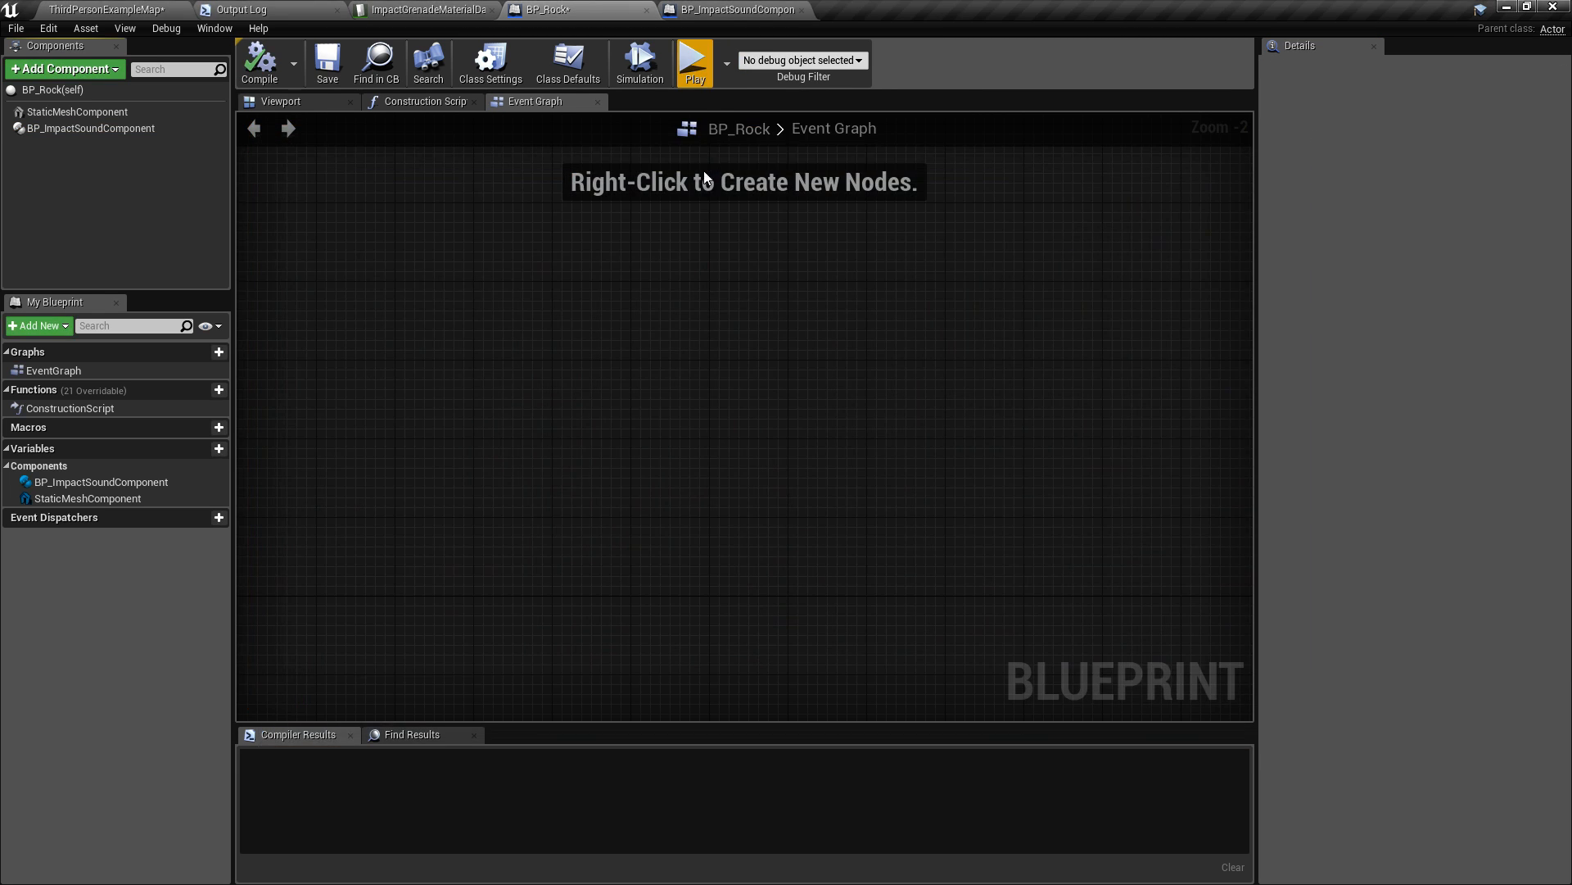
click(693, 60)
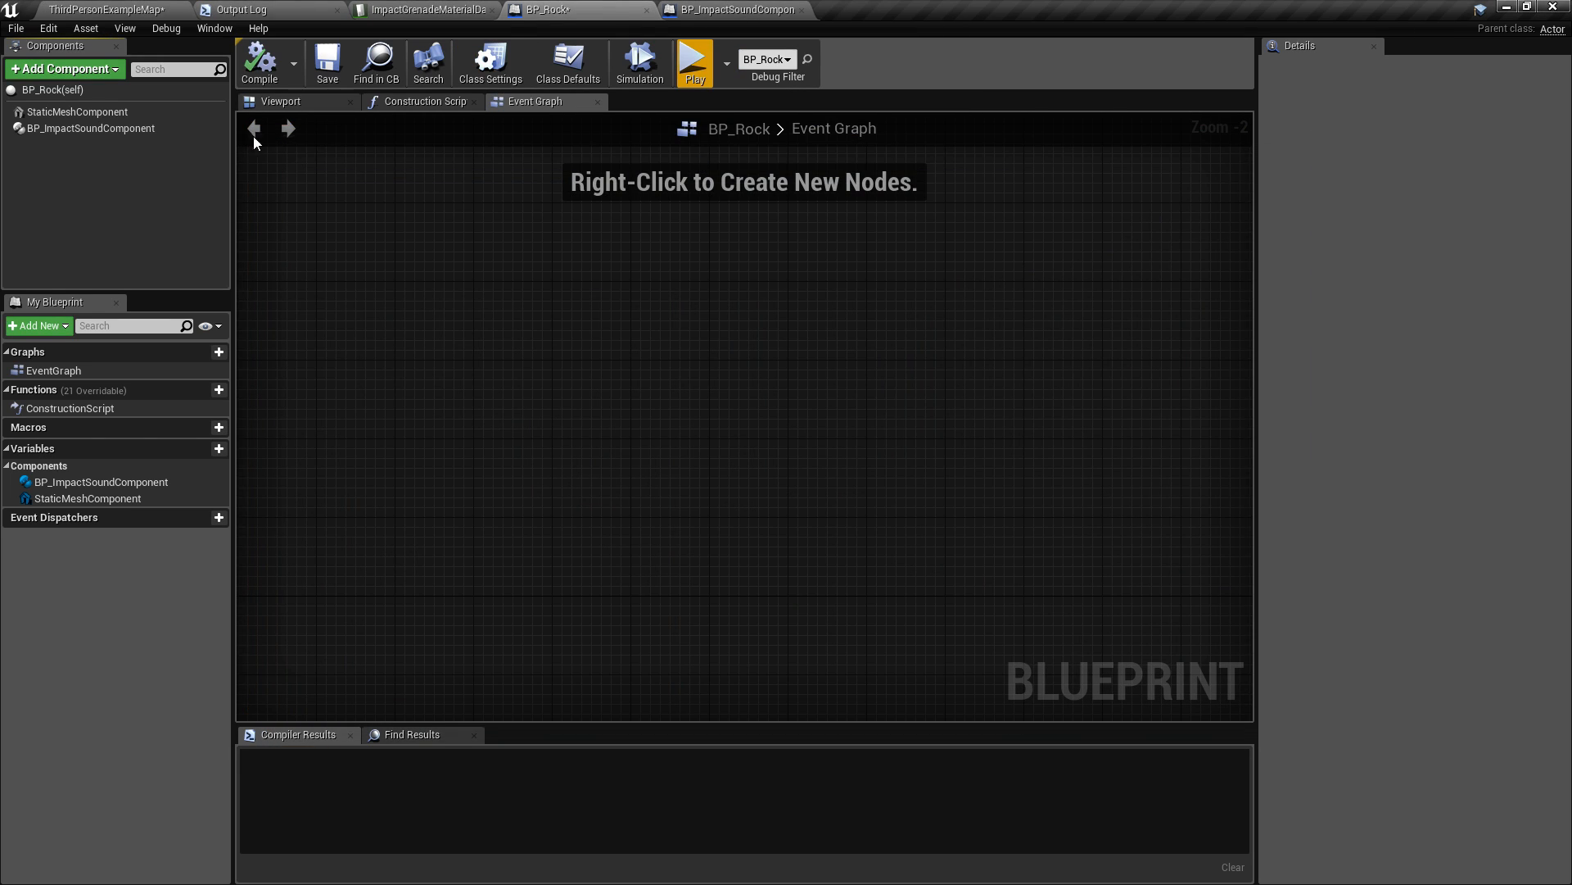
click(88, 128)
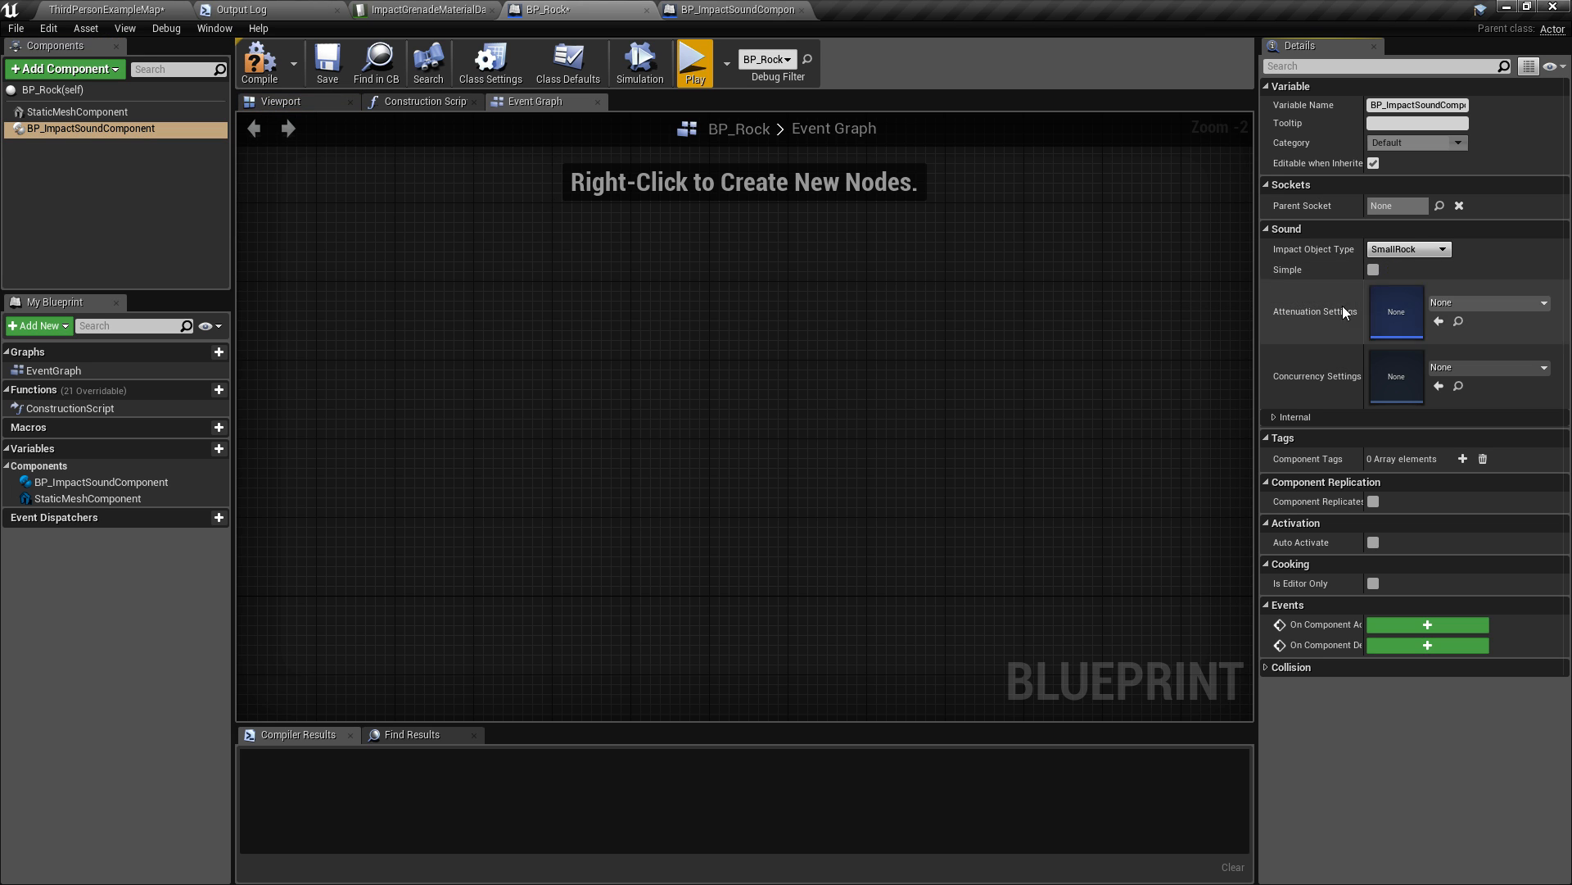
mouse_move(693, 62)
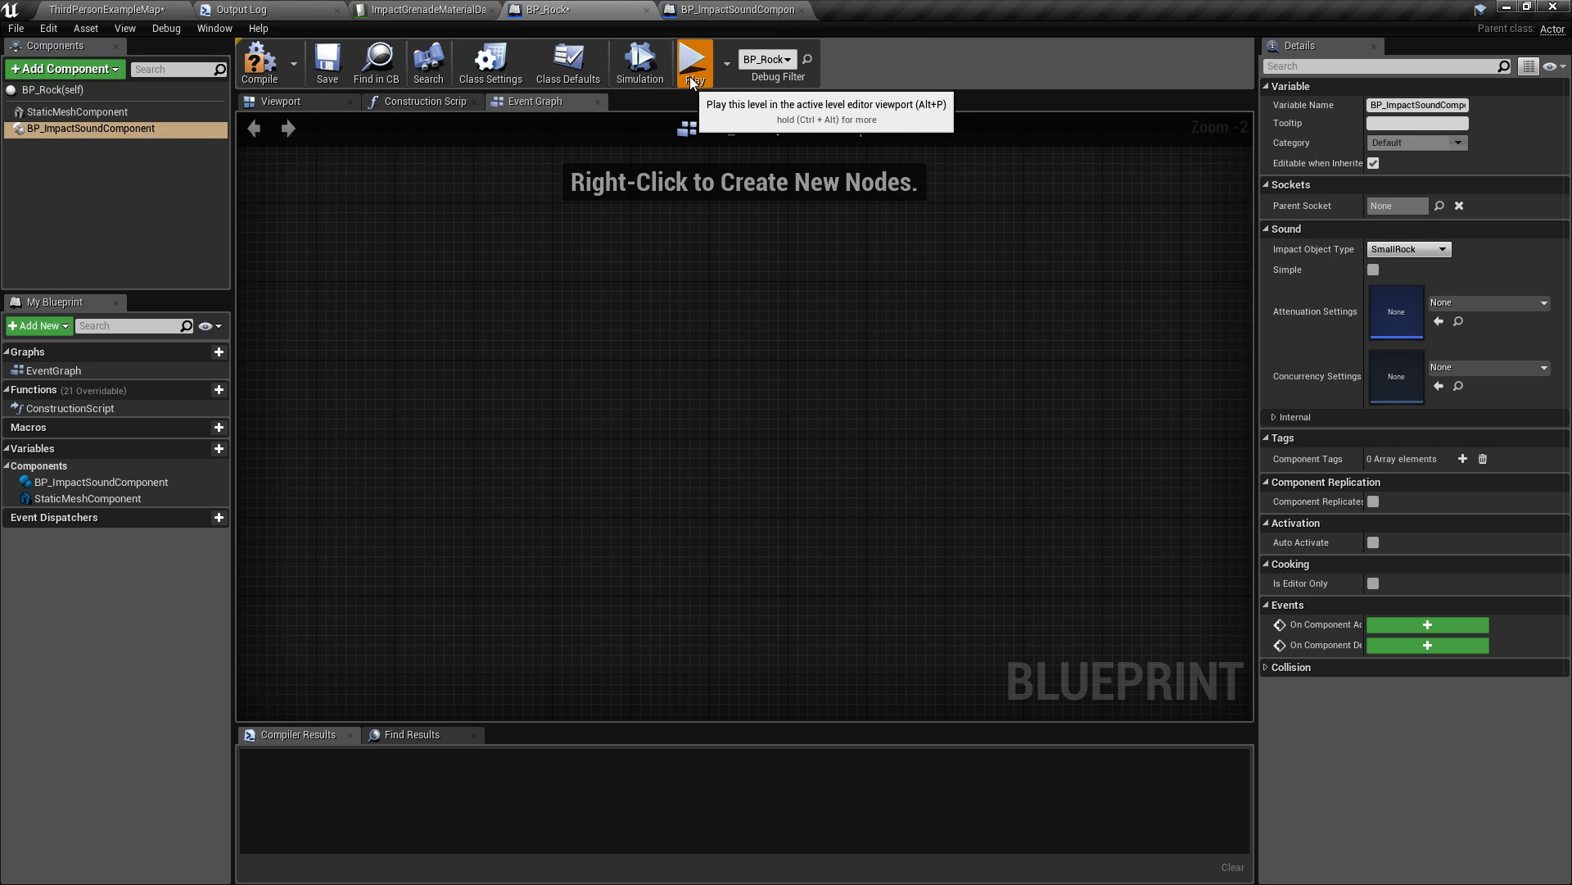
click(693, 62)
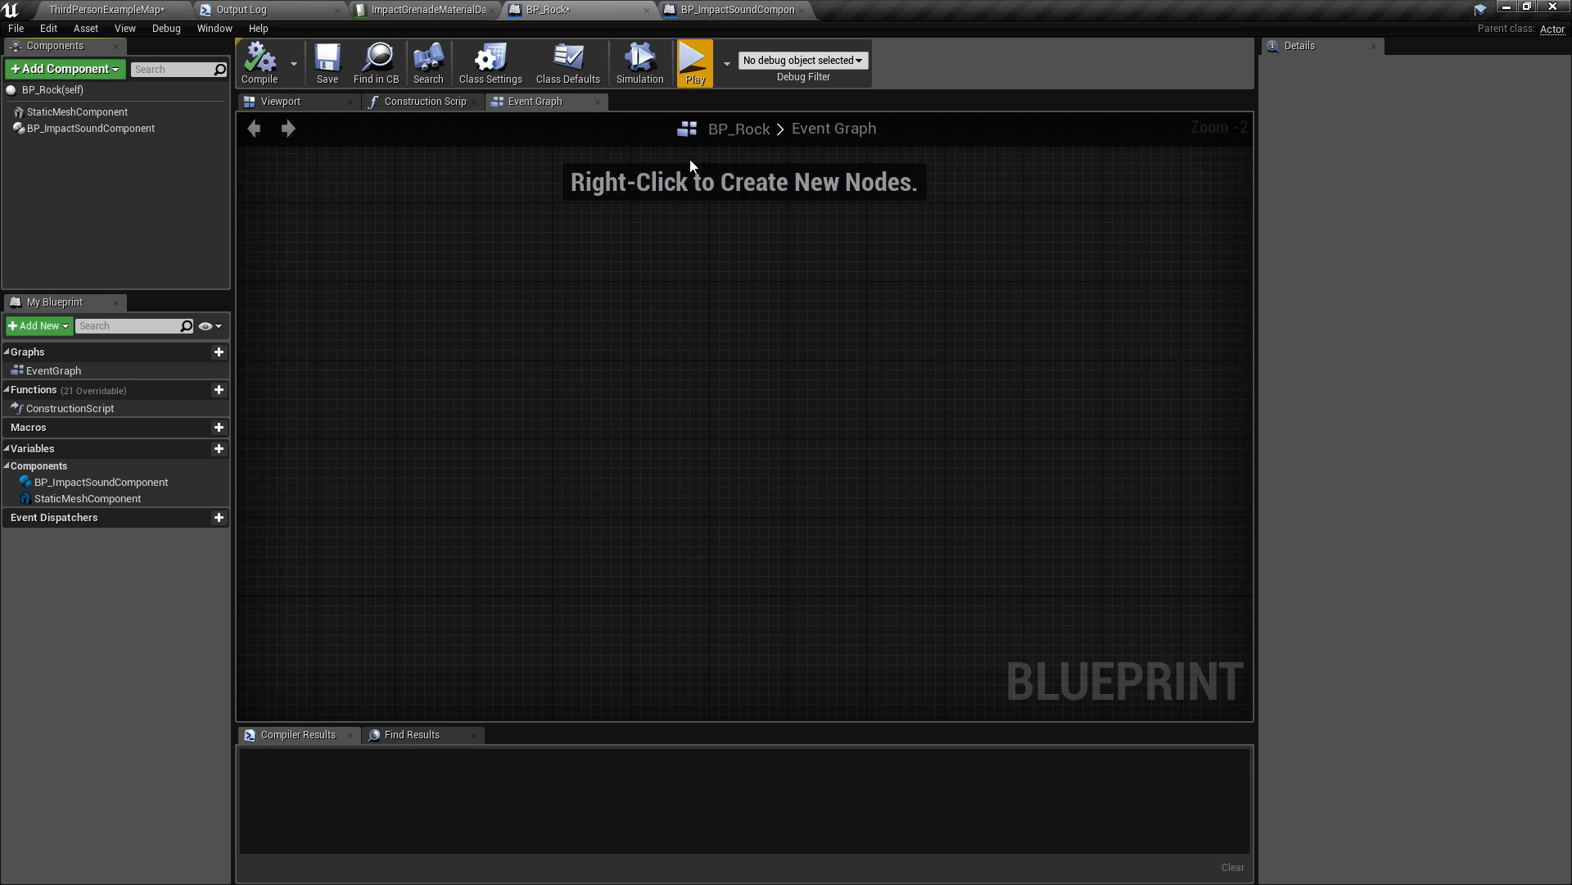
click(693, 57)
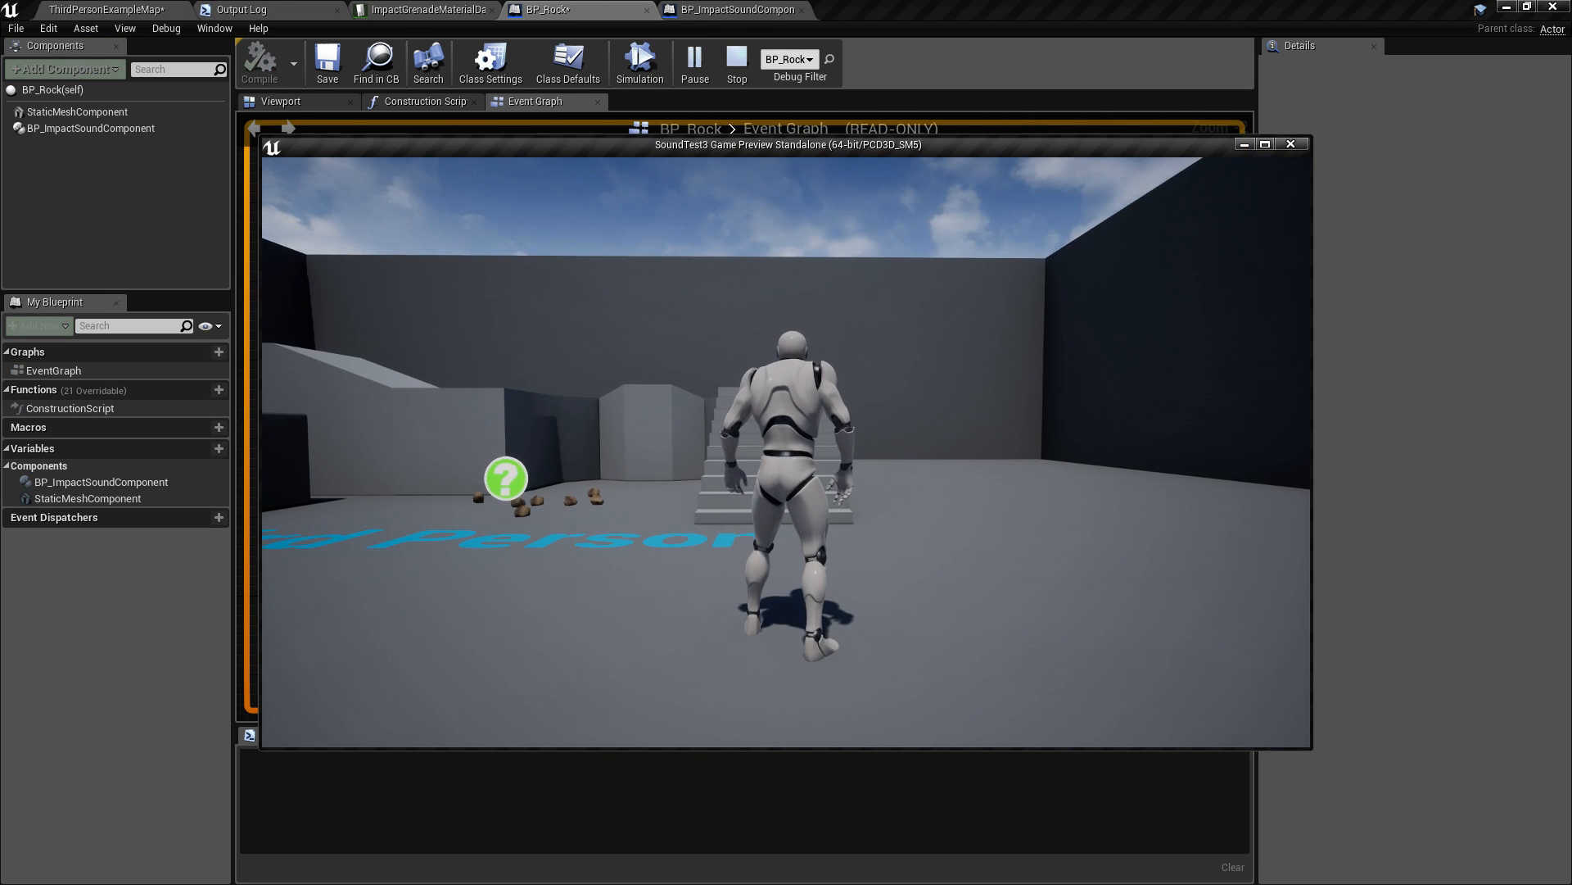
click(733, 10)
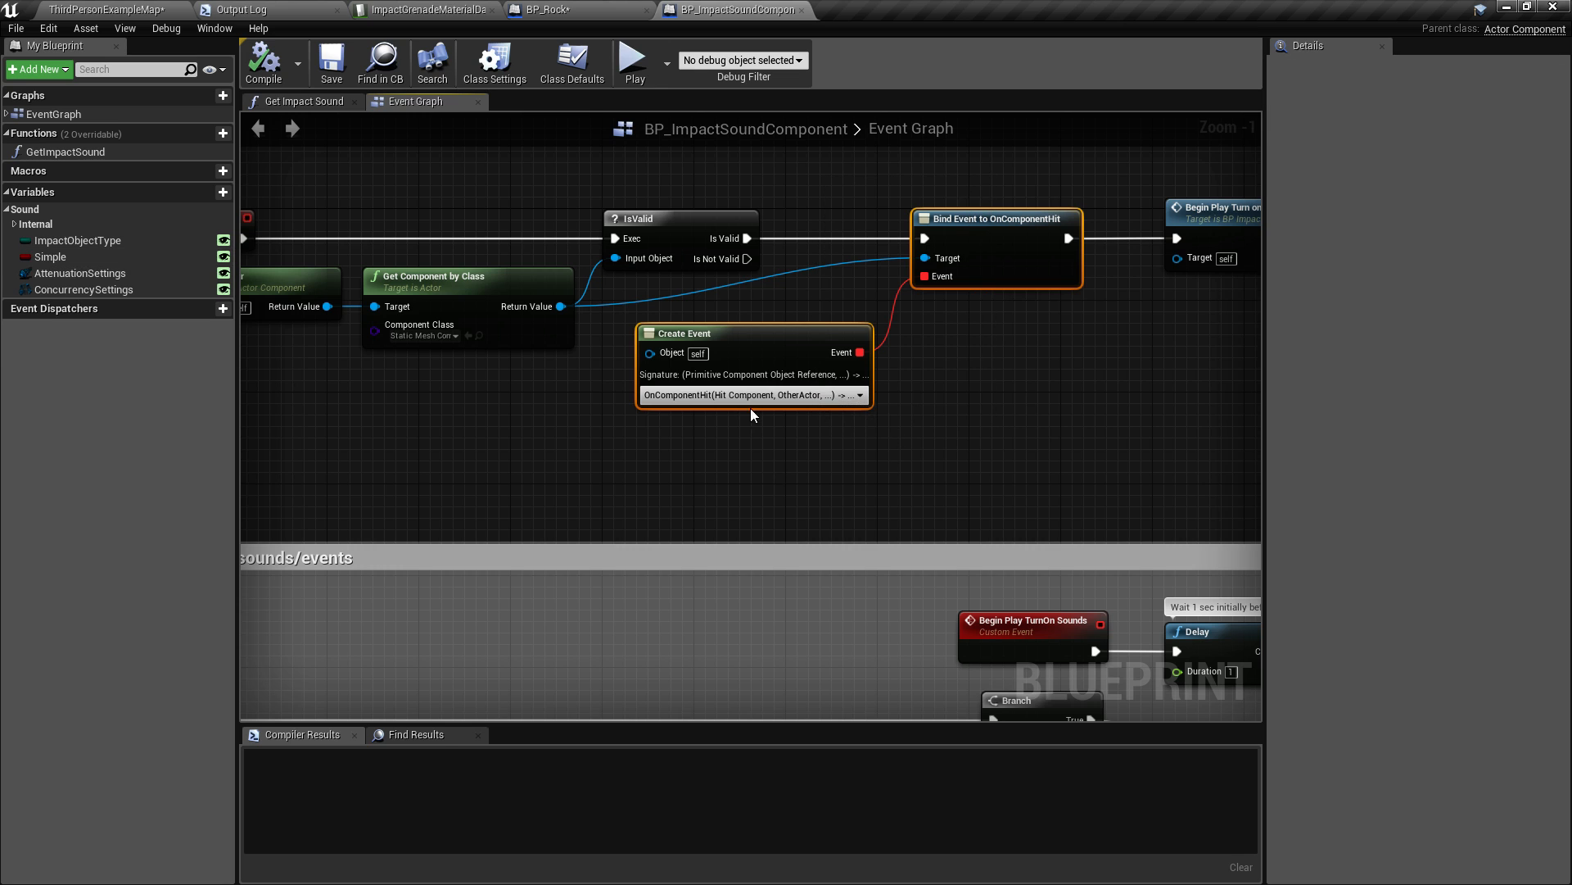
mouse_move(491, 493)
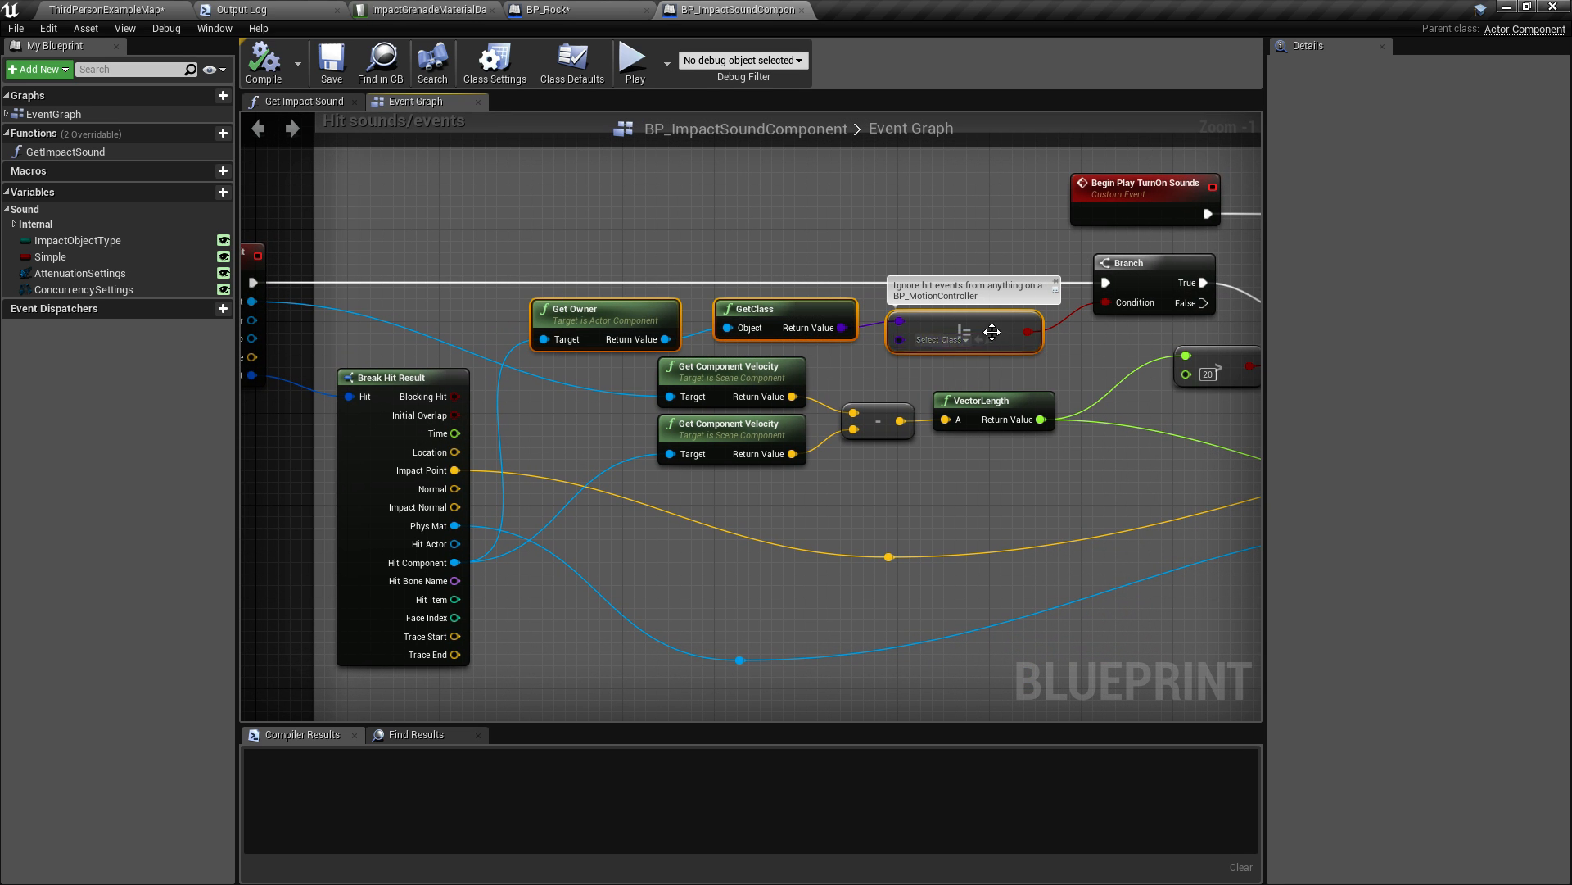
mouse_move(1129, 345)
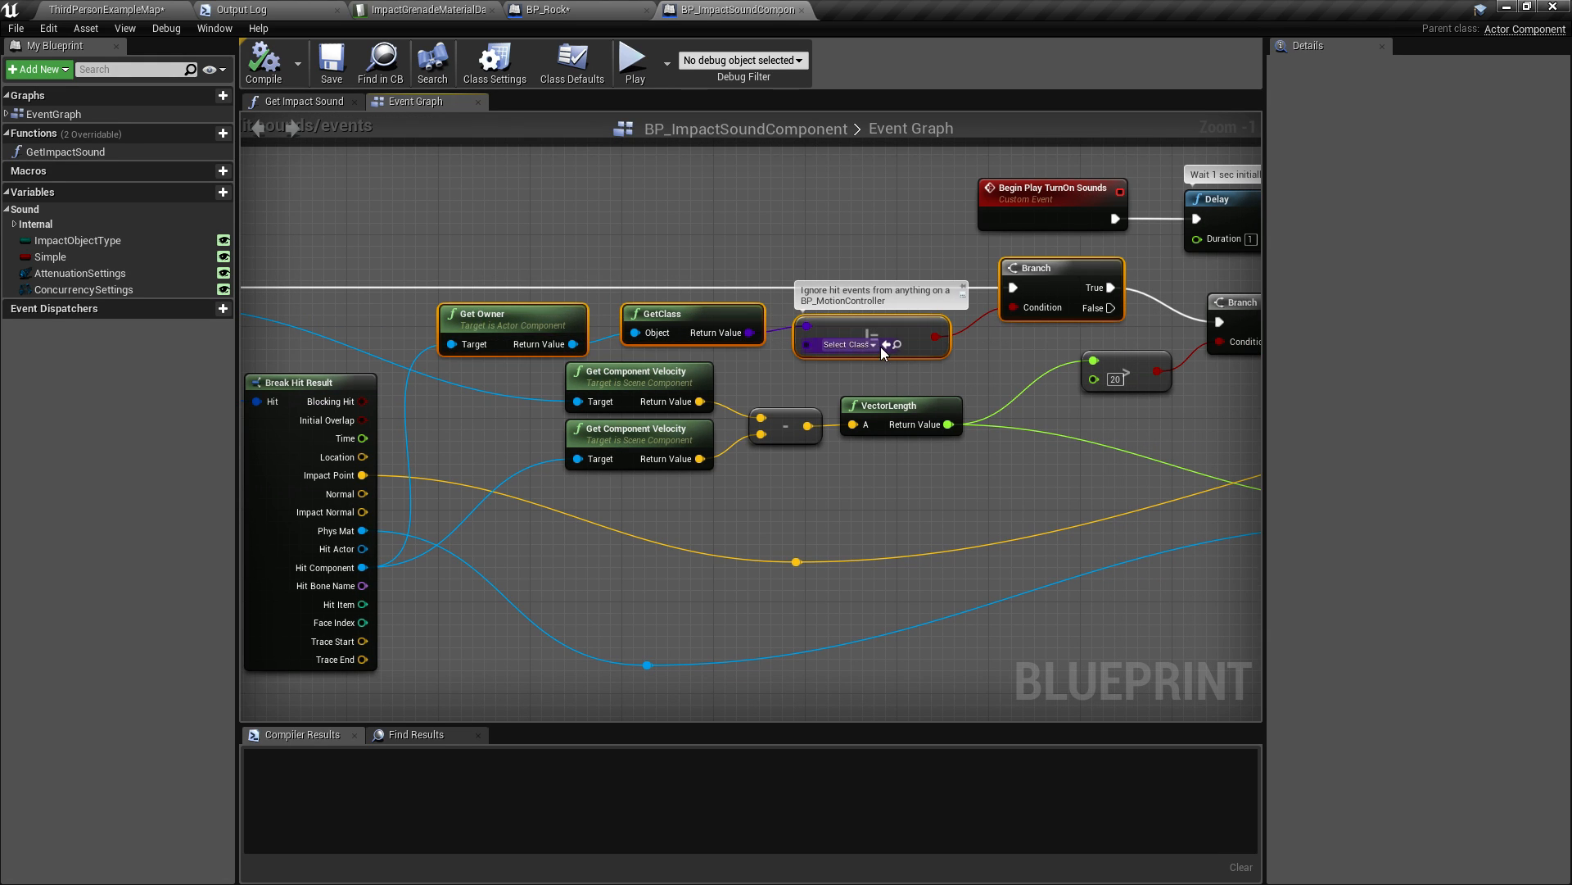
Select the class filter node that ignores motion-controller hits in OnComponentHit handling.
click(847, 344)
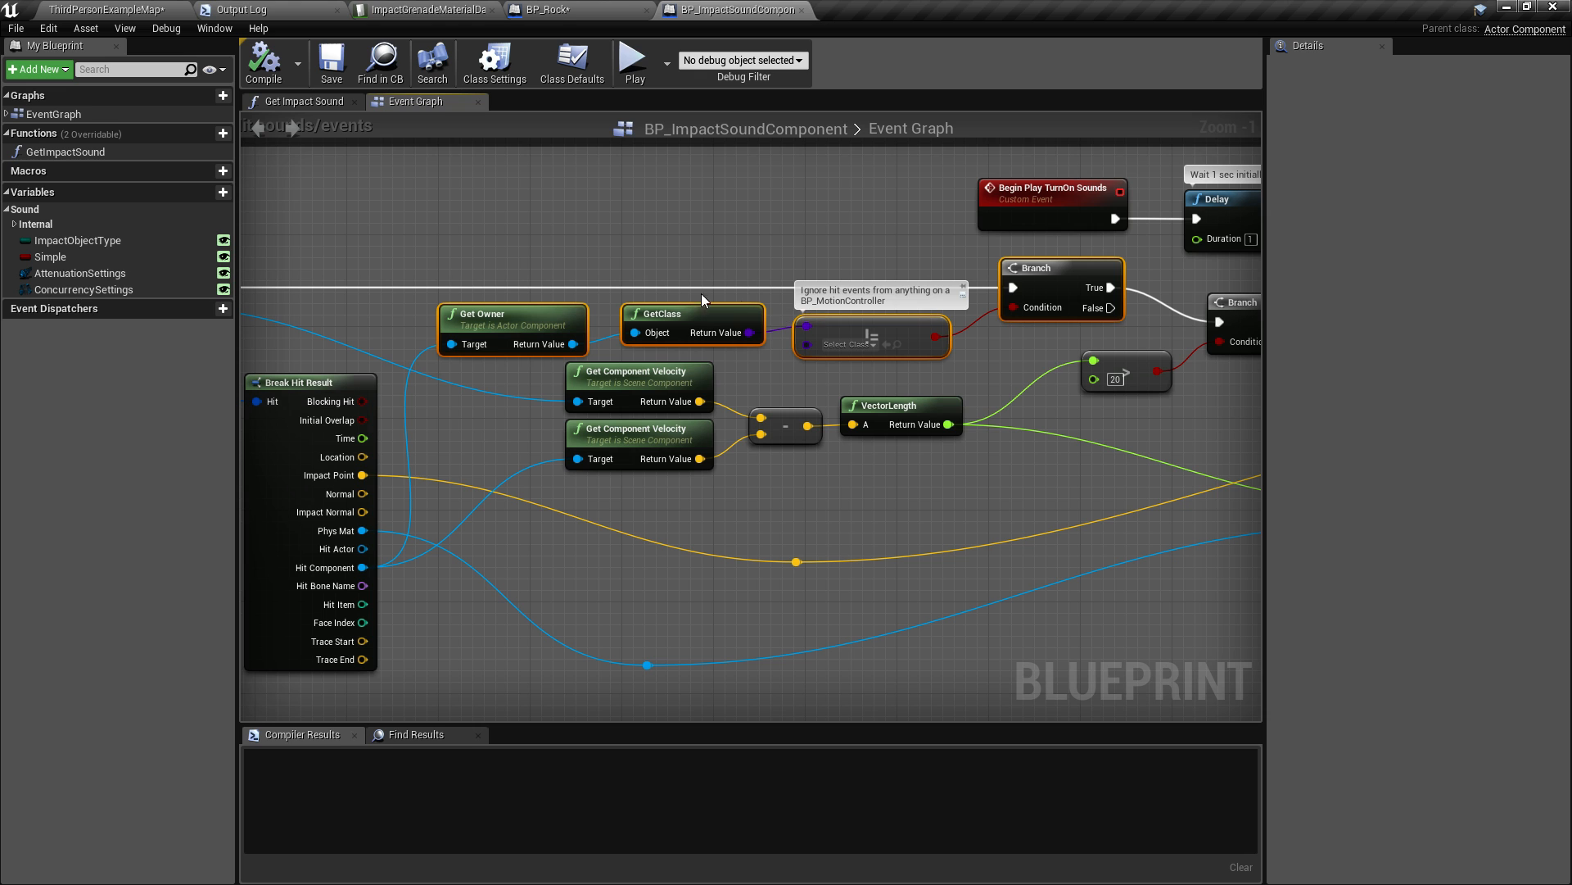
mouse_move(828, 471)
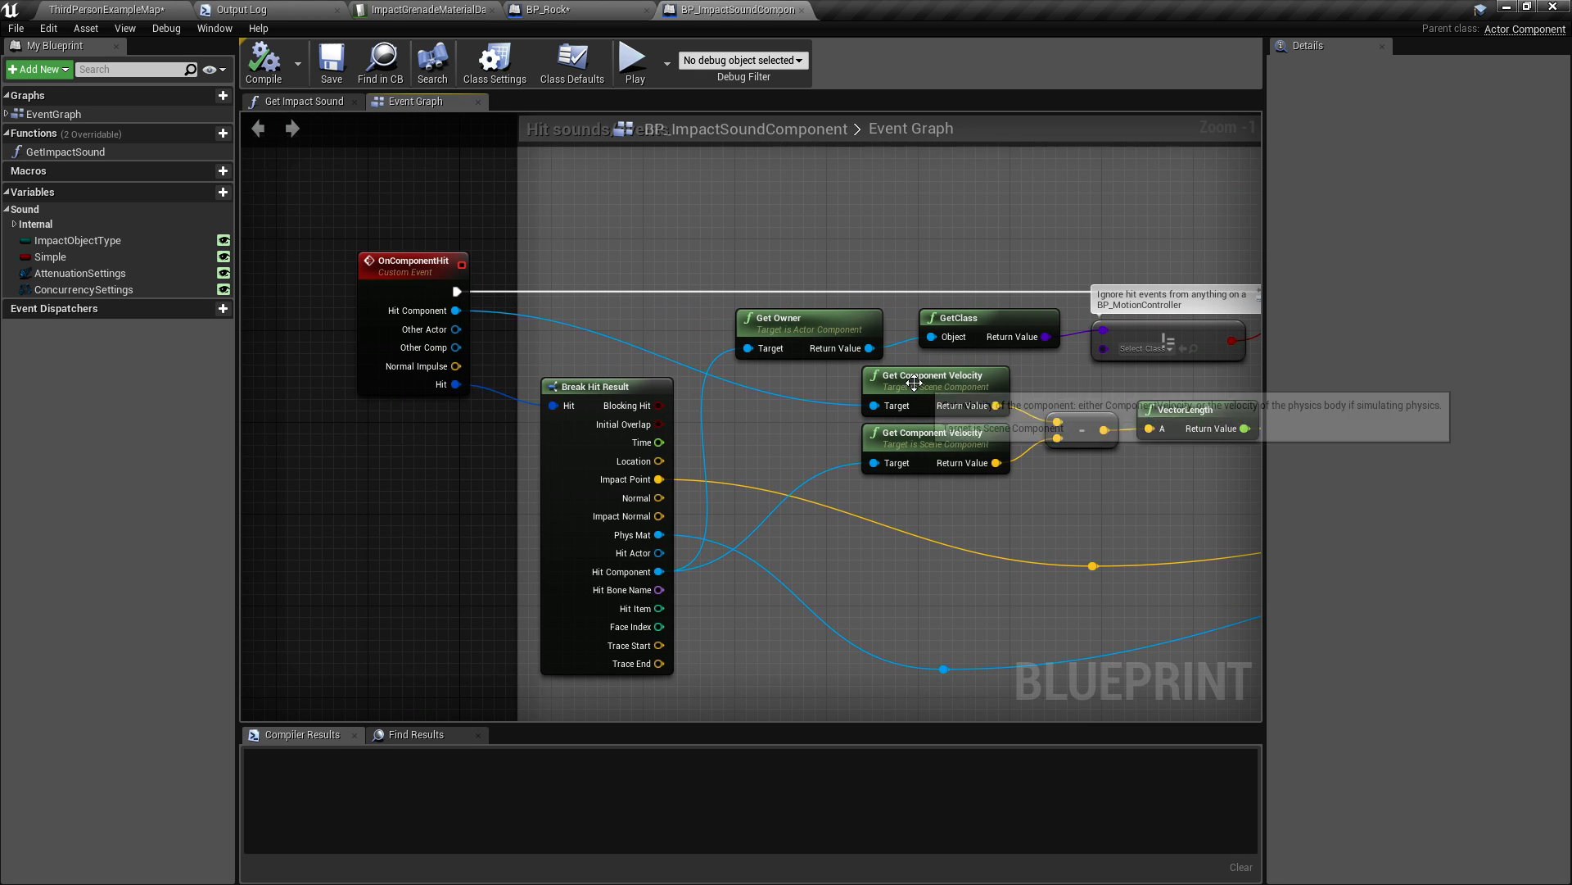
mouse_move(658, 572)
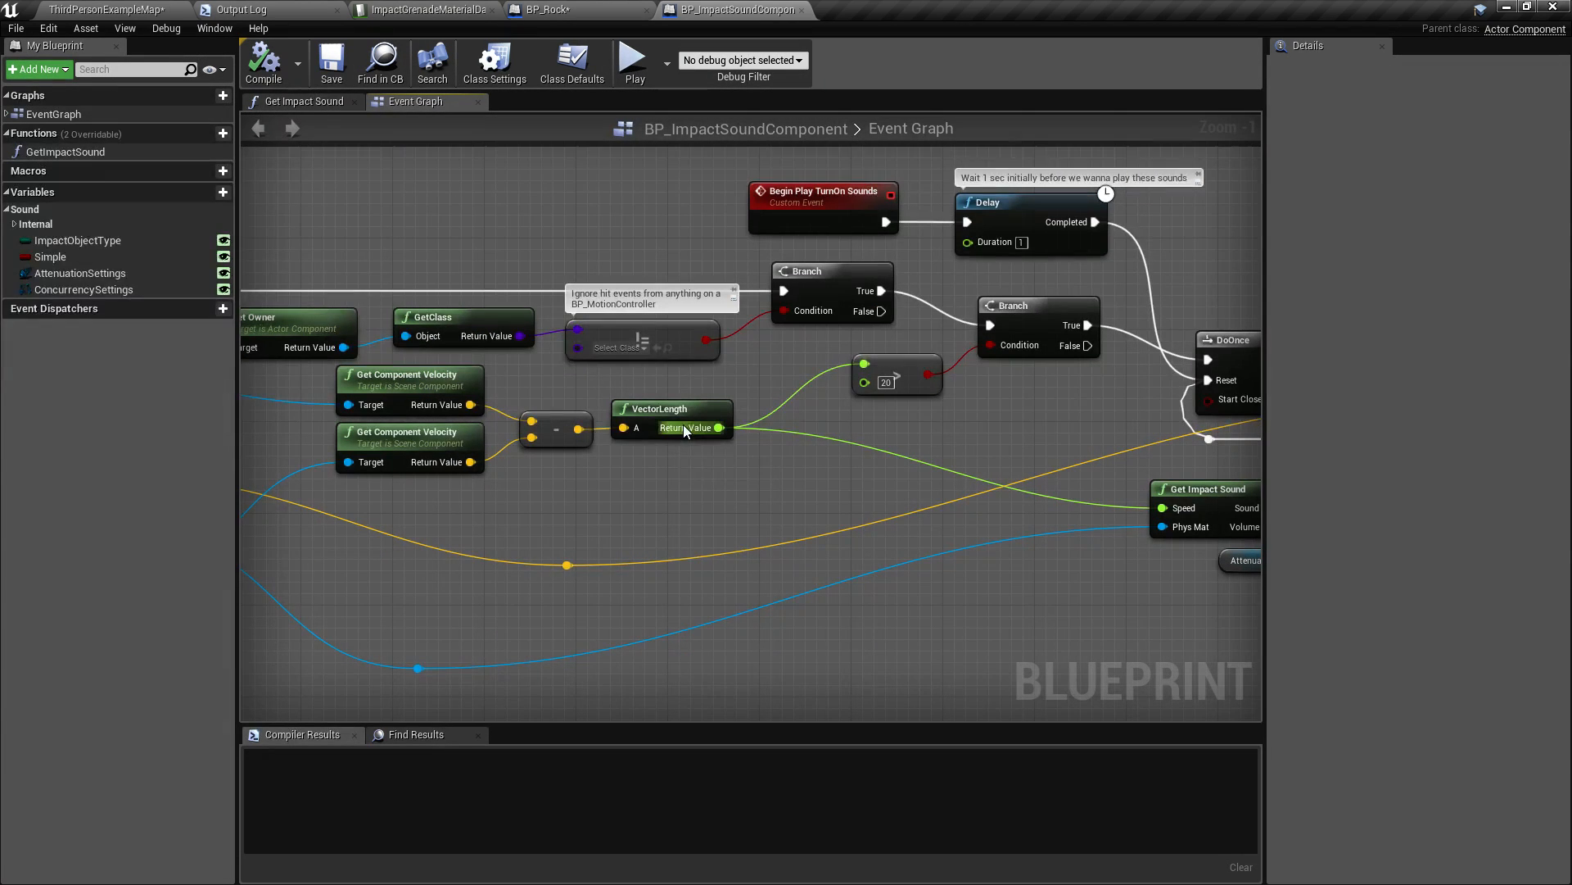
mouse_move(591, 465)
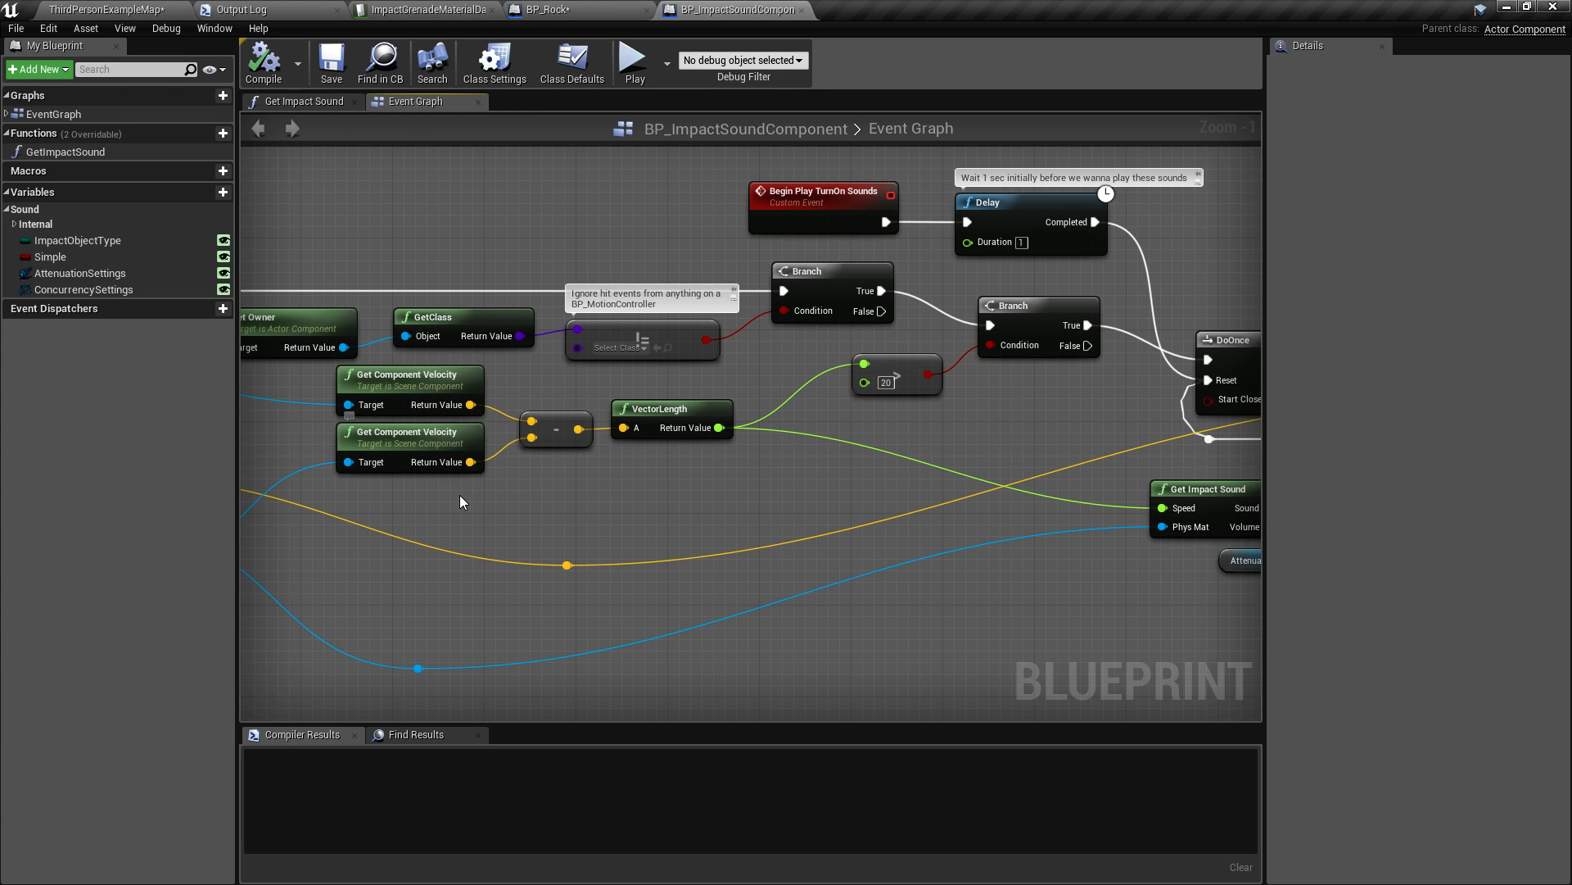
mouse_move(476, 512)
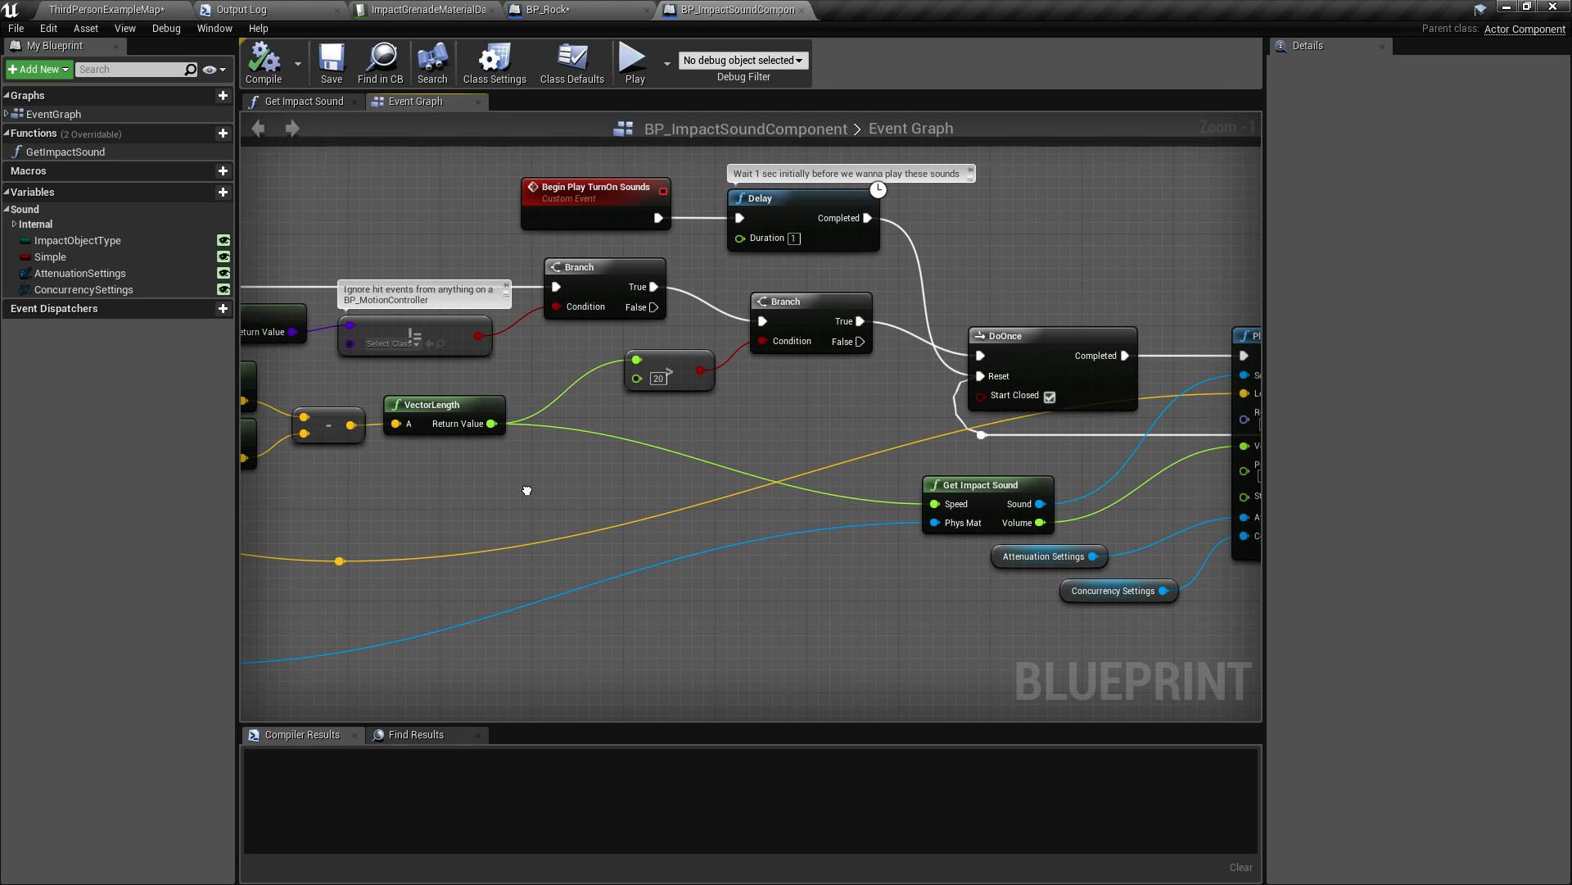
Inspect the > 20 speed check, Get Impact Sound function and ConcurrencySettings variable, then return to BP_Rock.
click(660, 379)
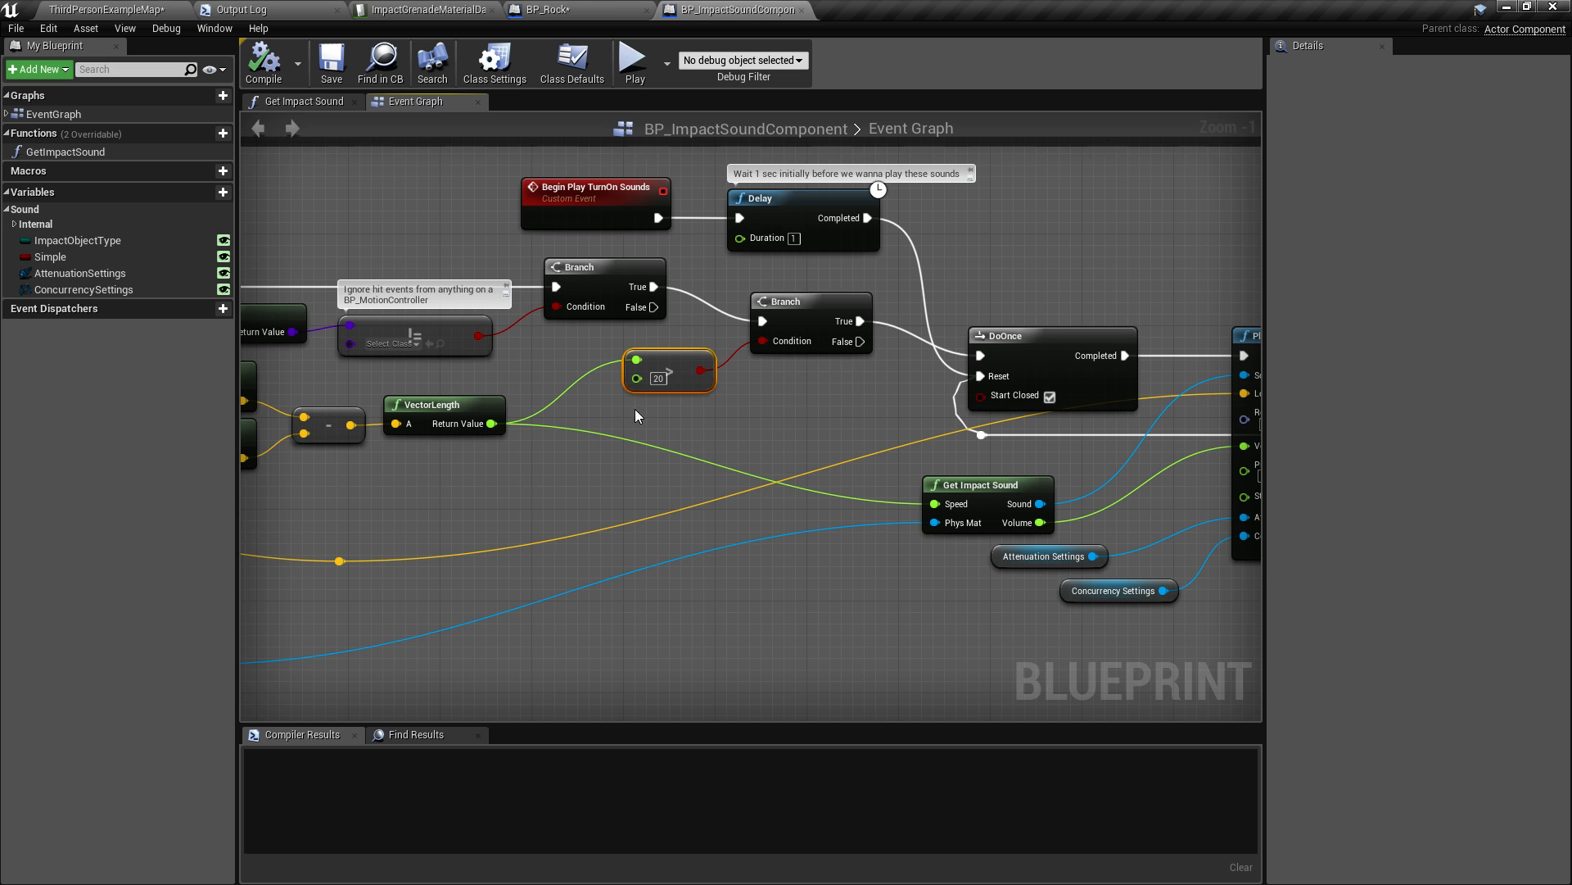
mouse_move(670, 365)
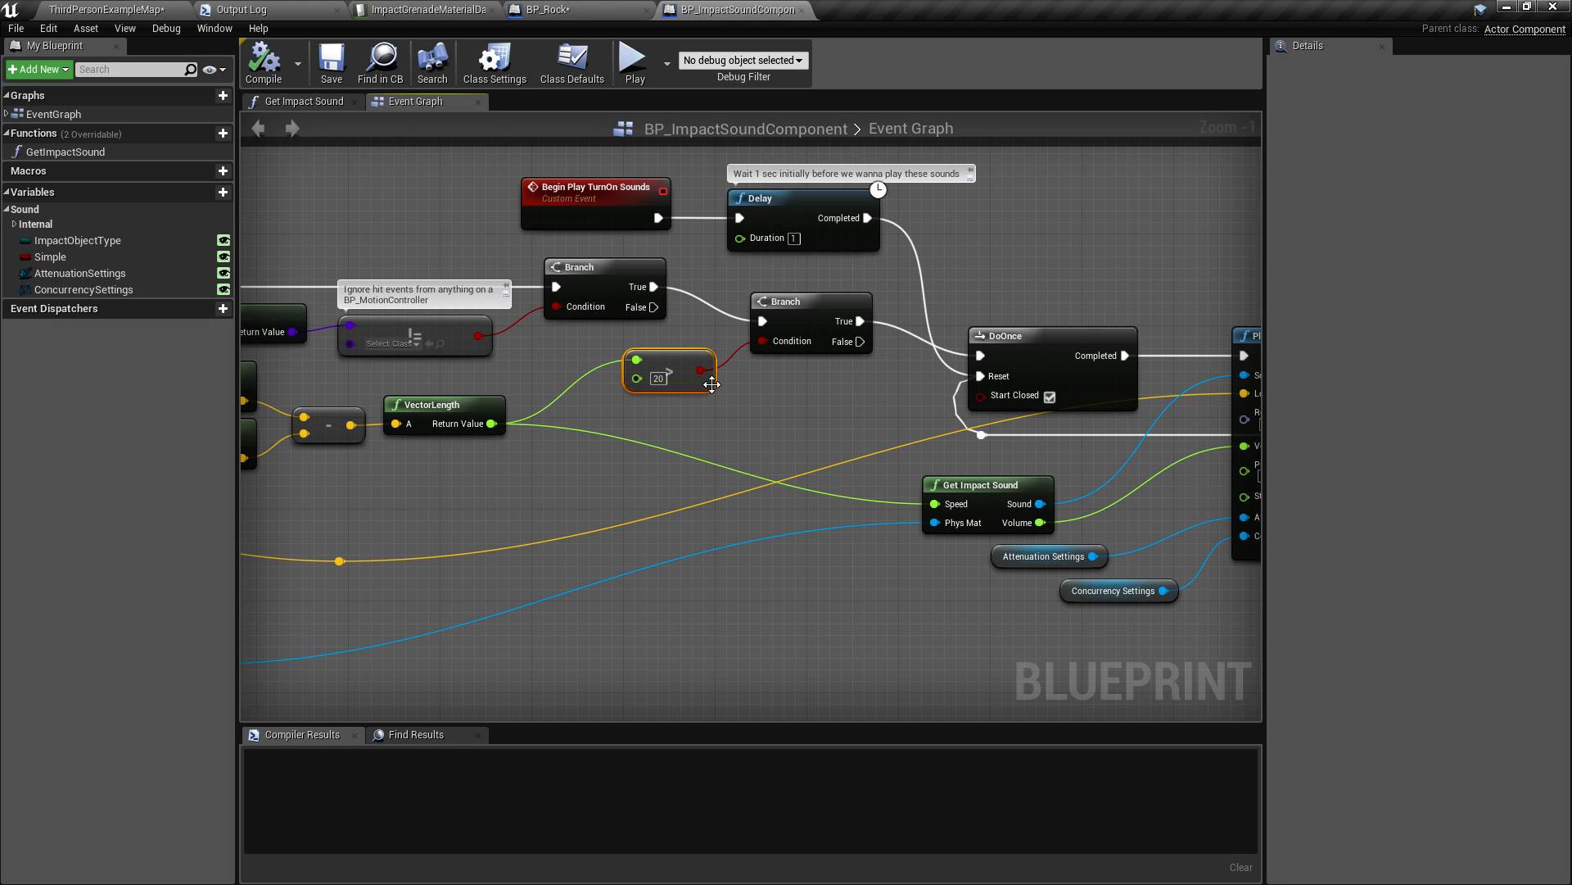
mouse_move(650, 414)
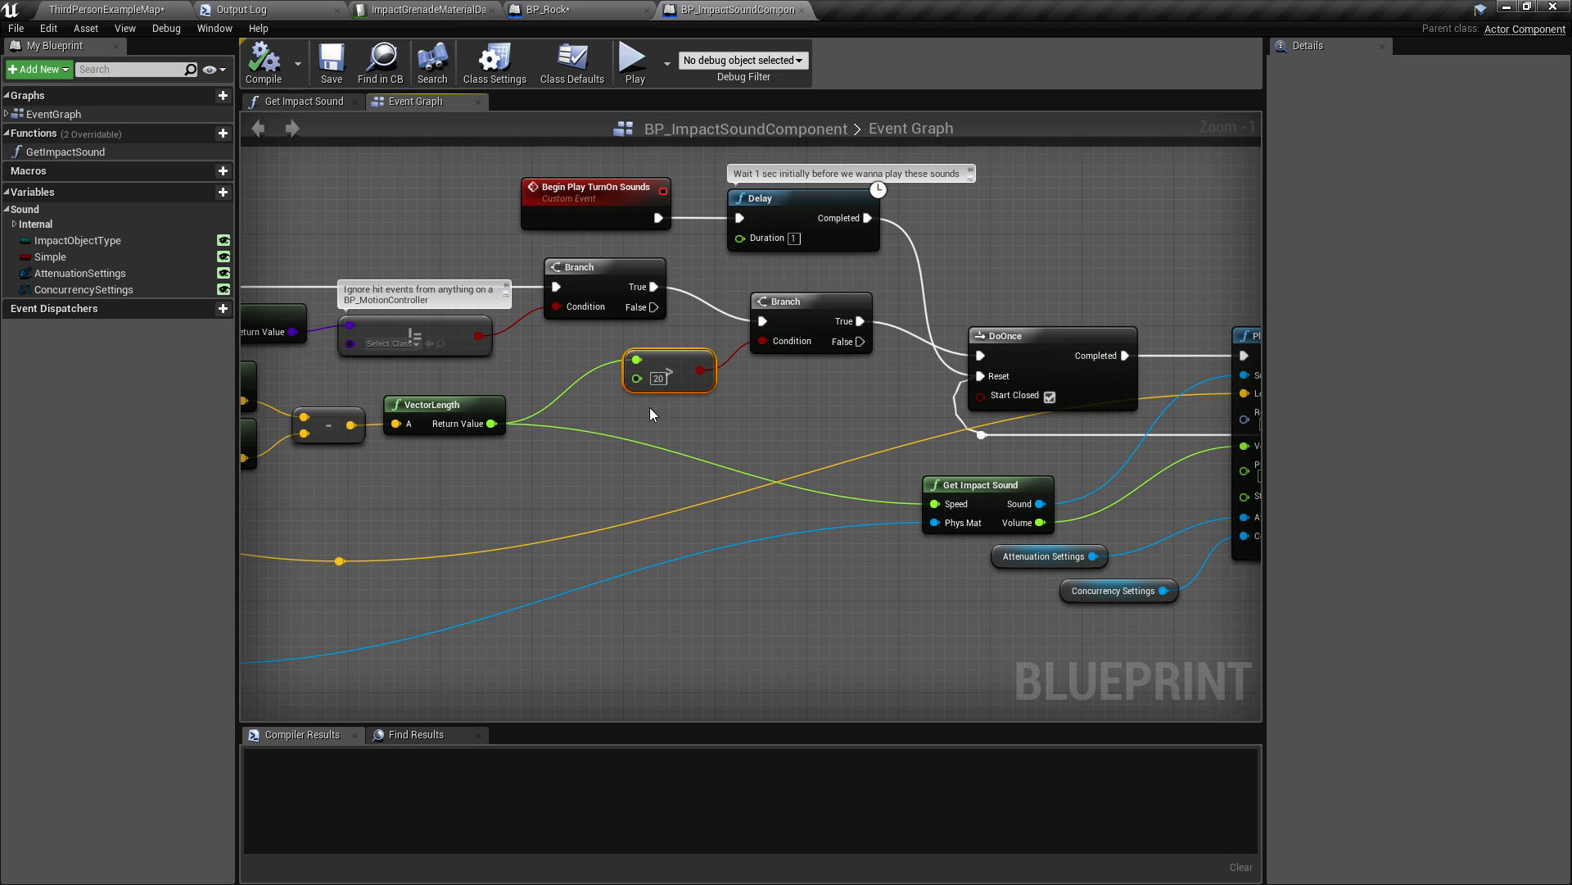
mouse_move(726, 420)
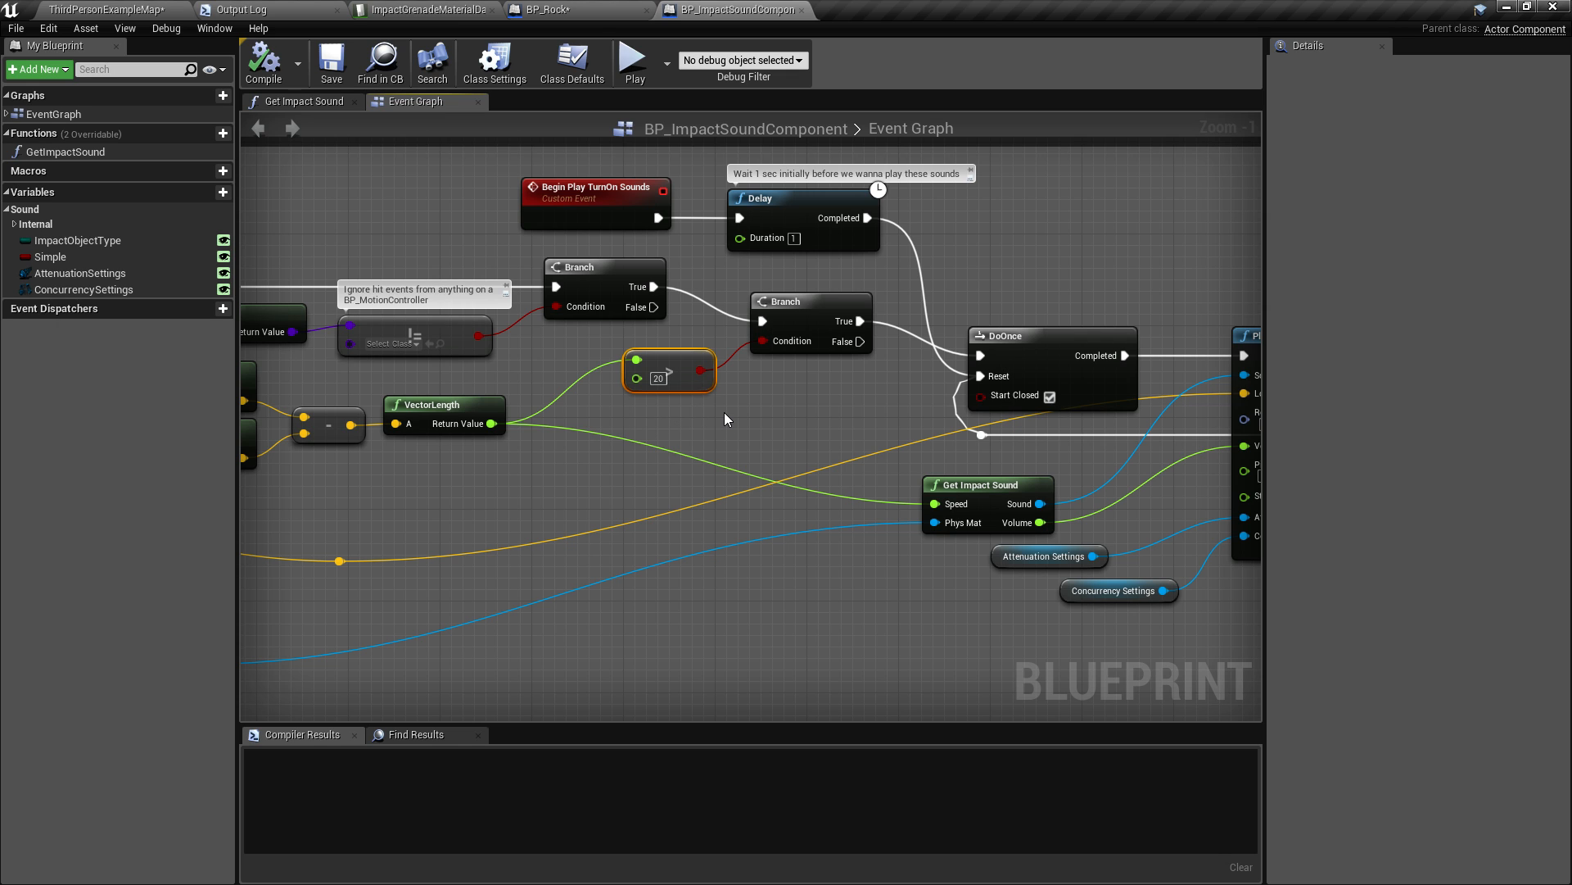
mouse_move(658, 379)
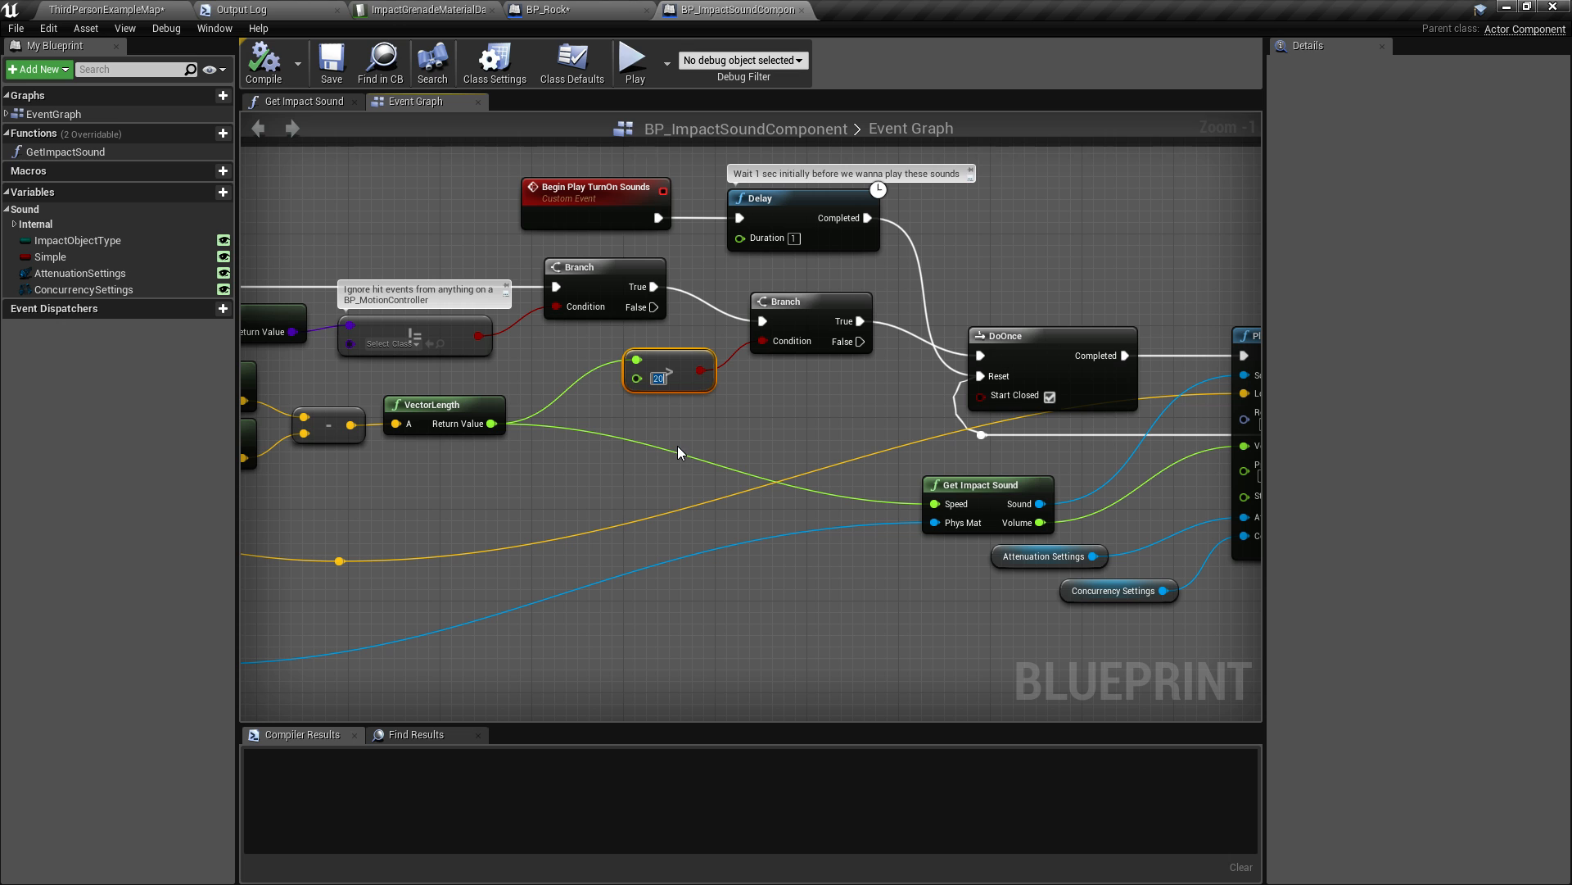
mouse_move(670, 408)
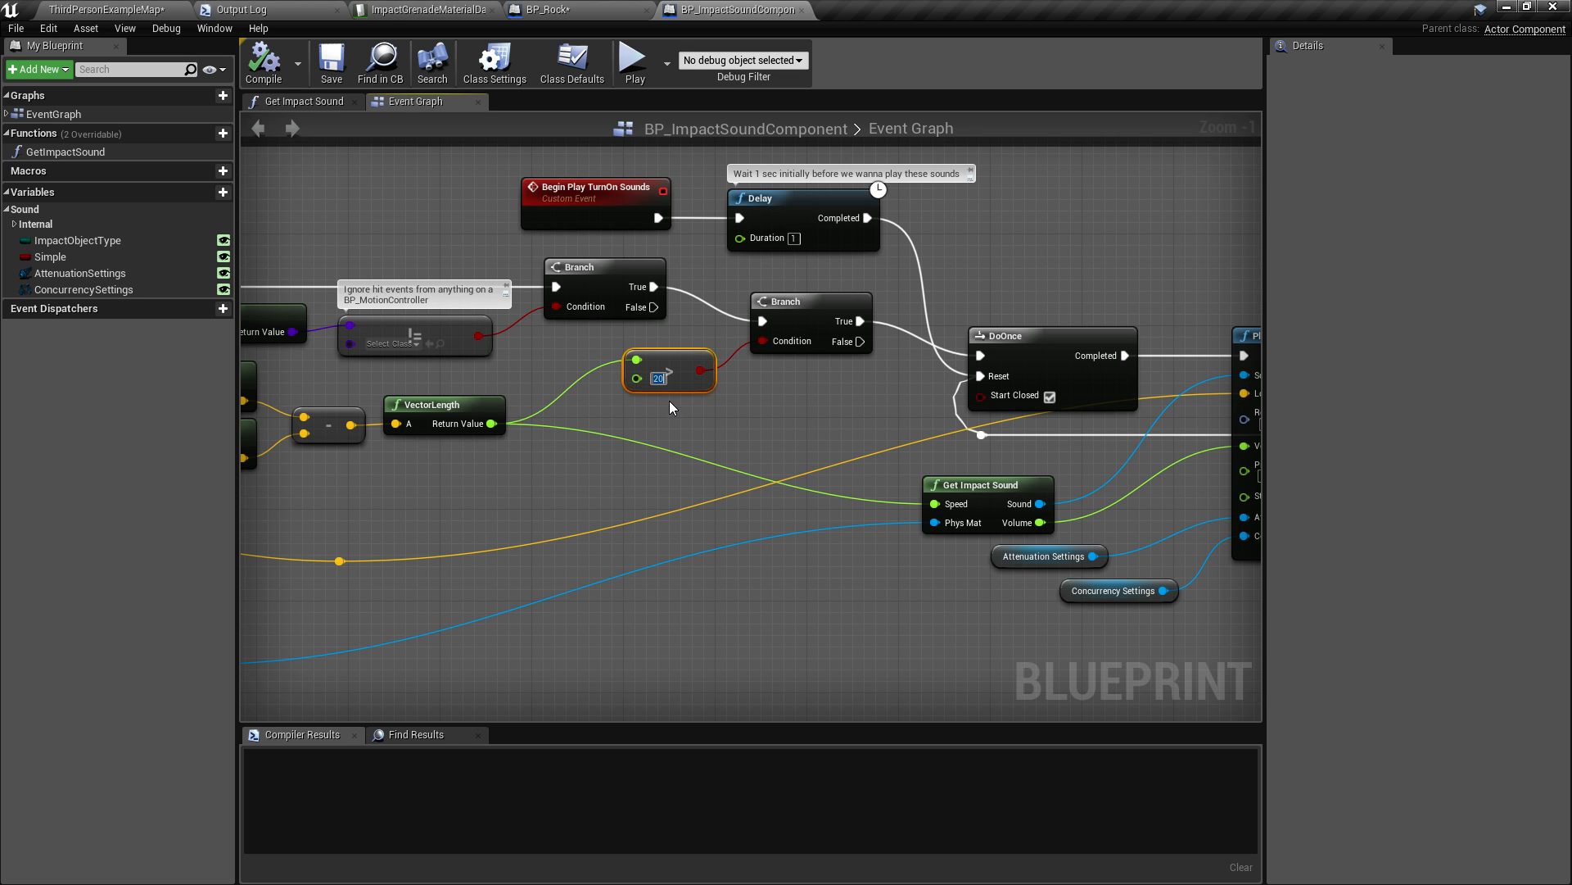
mouse_move(735, 445)
text(20)
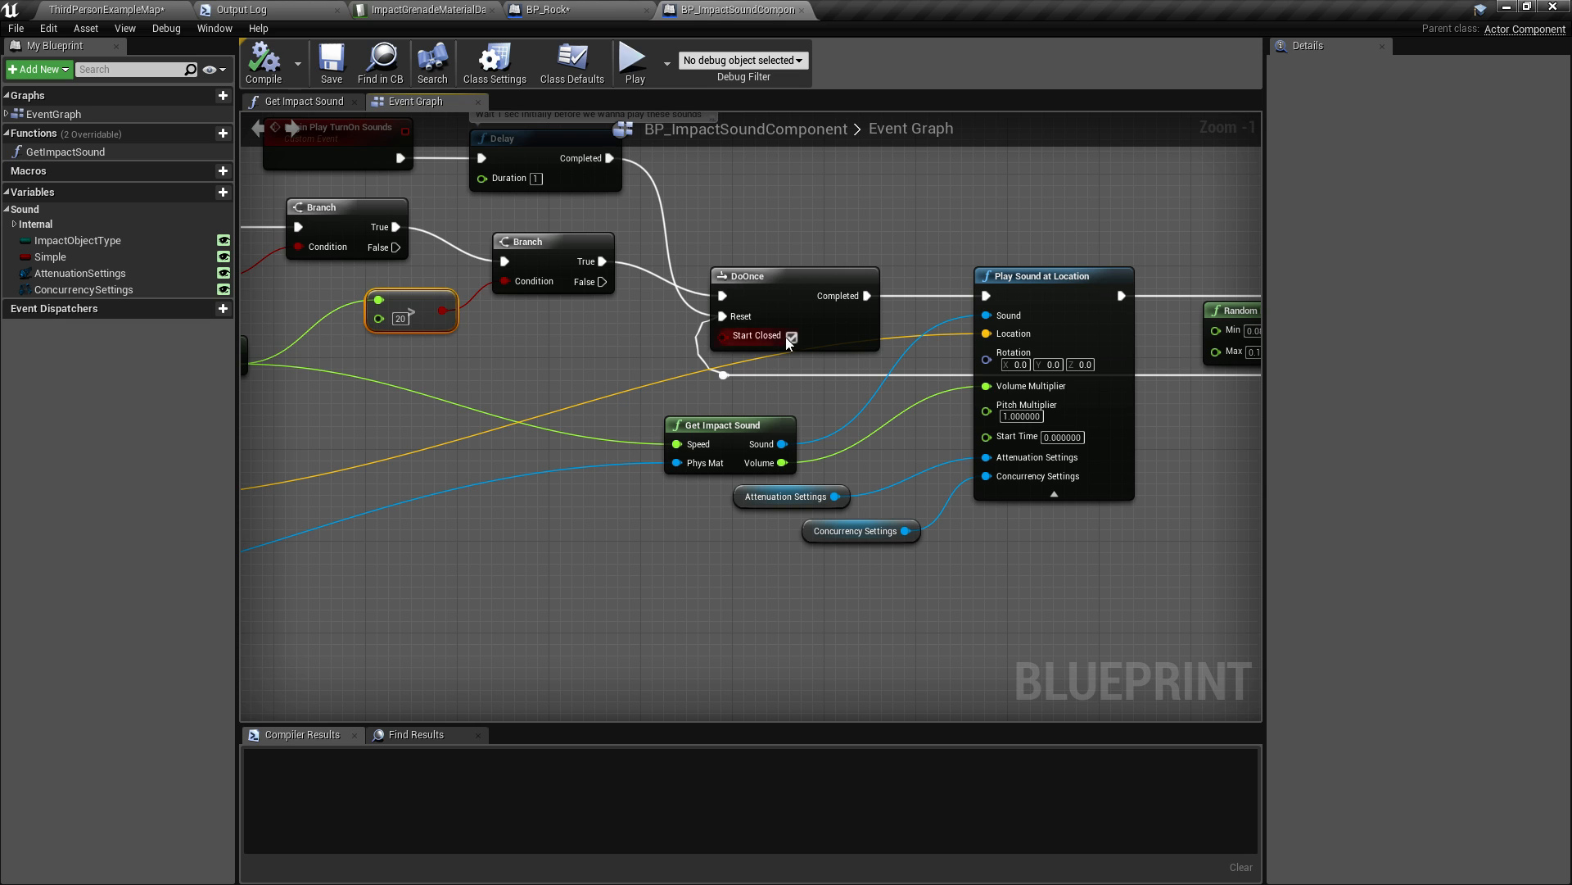
click(791, 334)
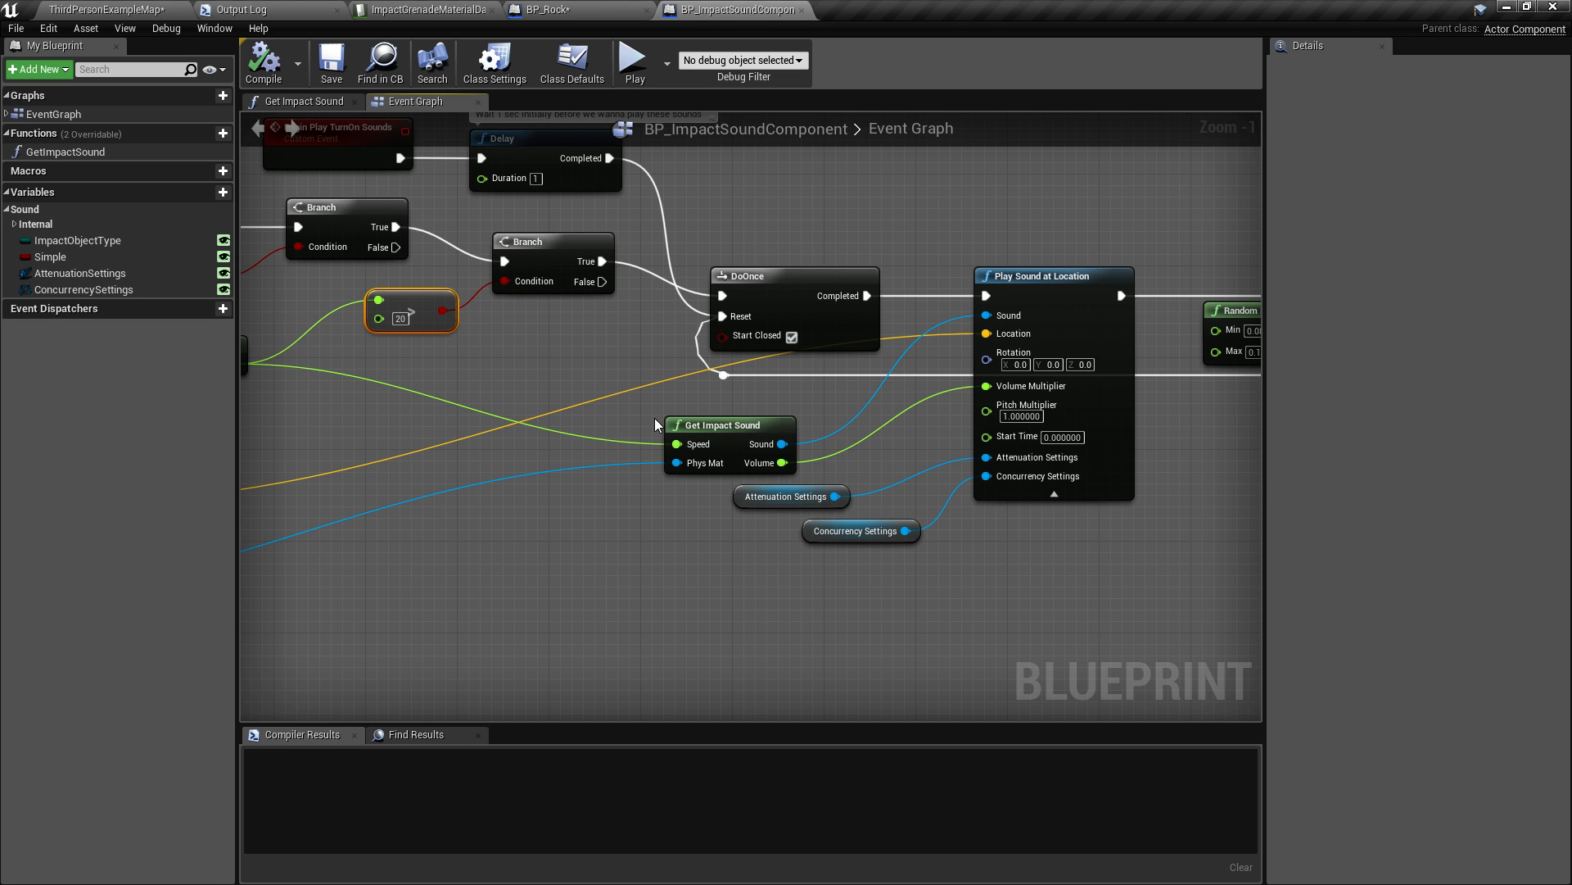
click(729, 426)
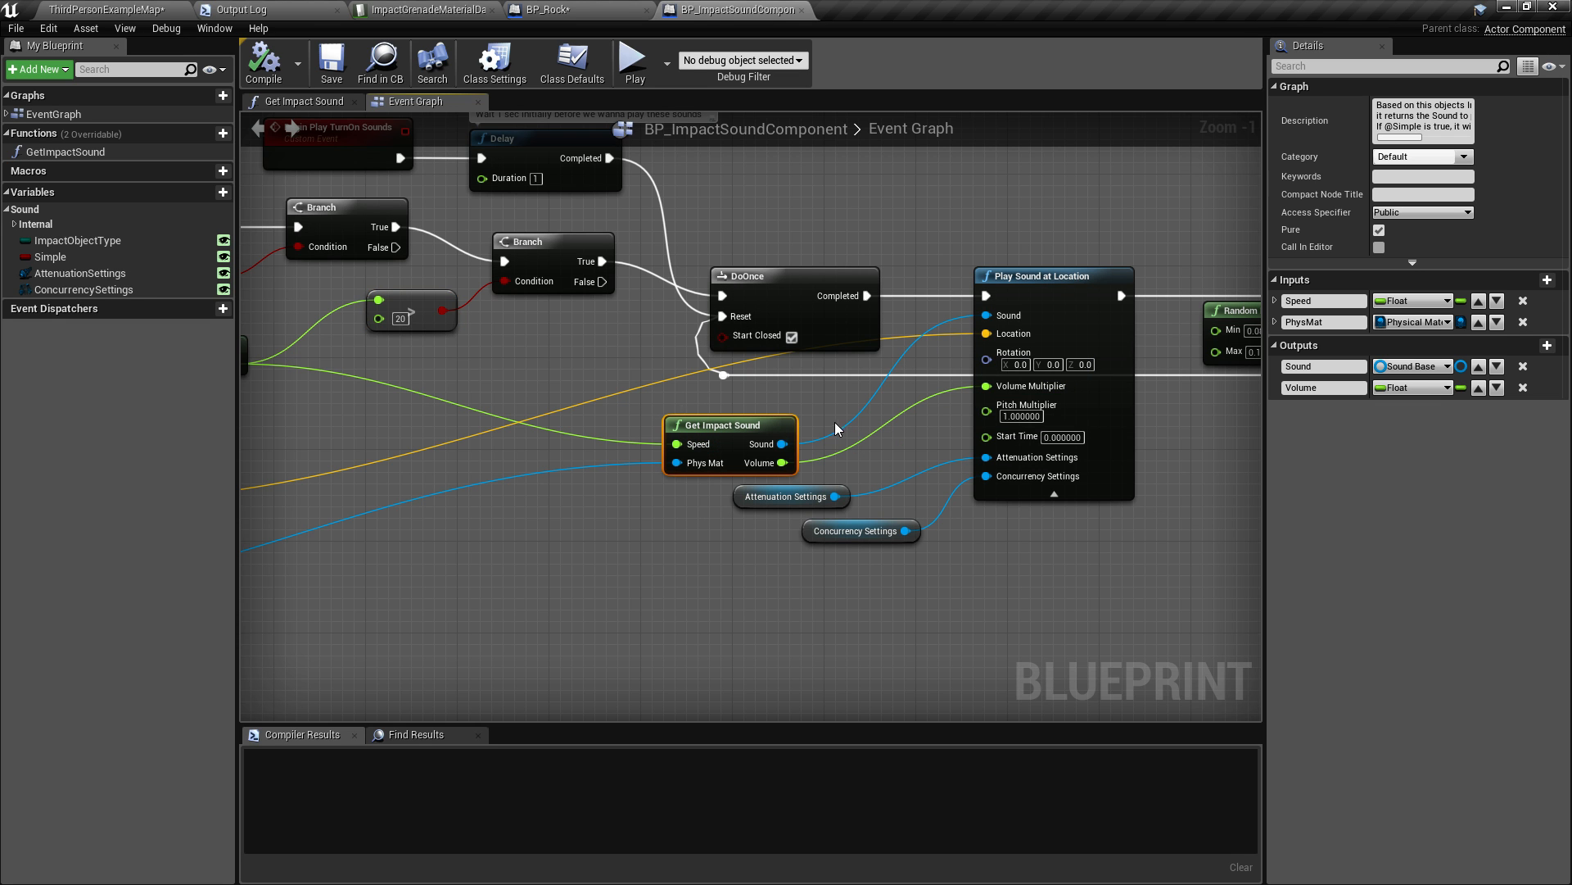
mouse_move(972, 264)
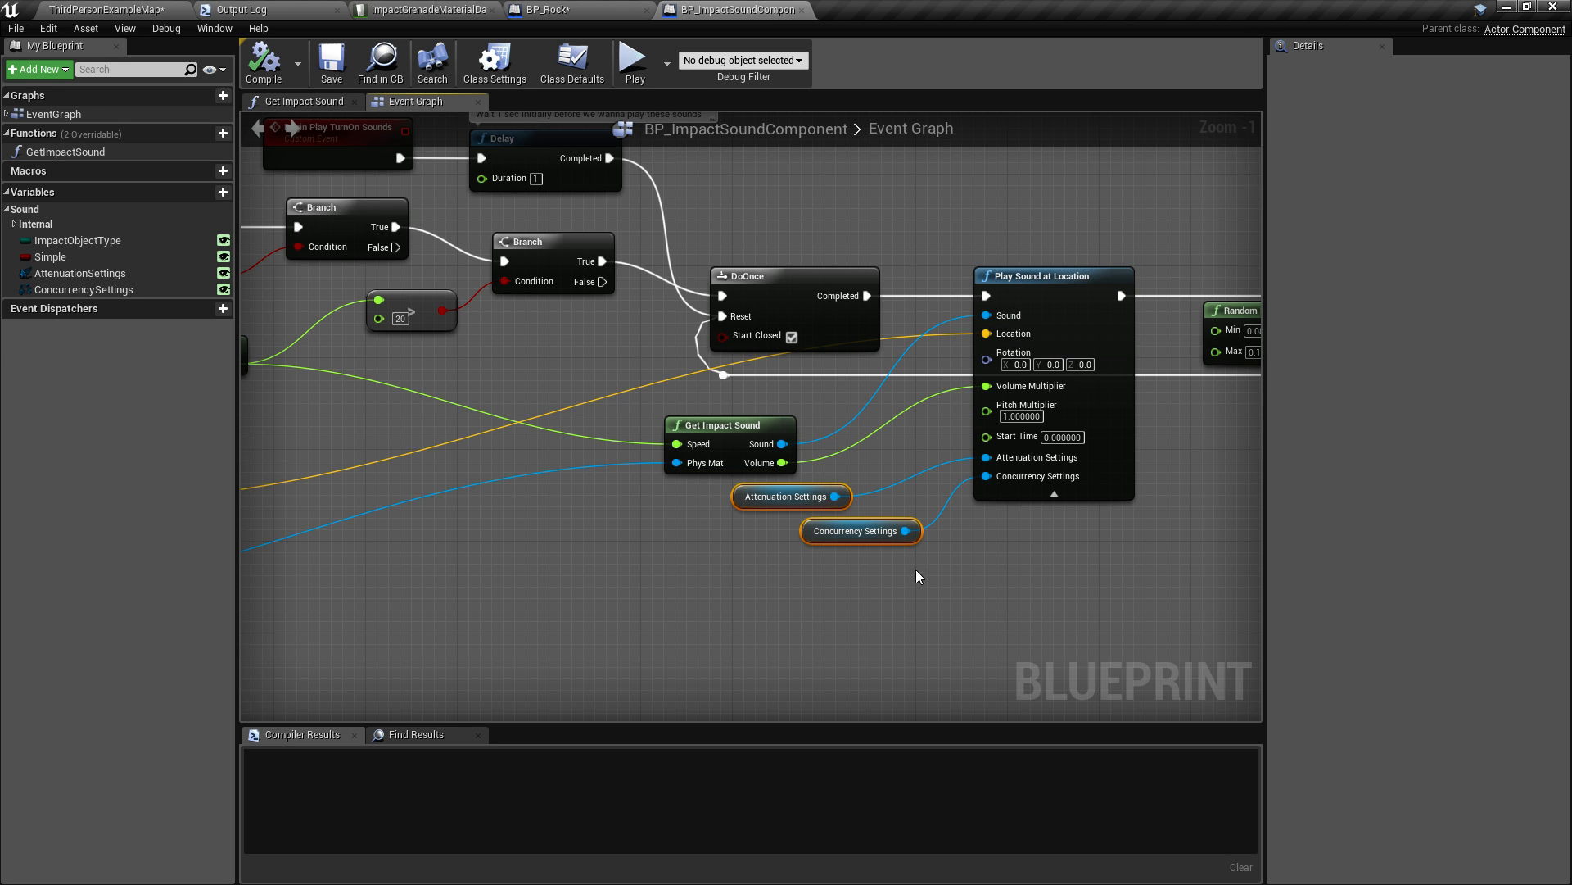
mouse_move(118, 301)
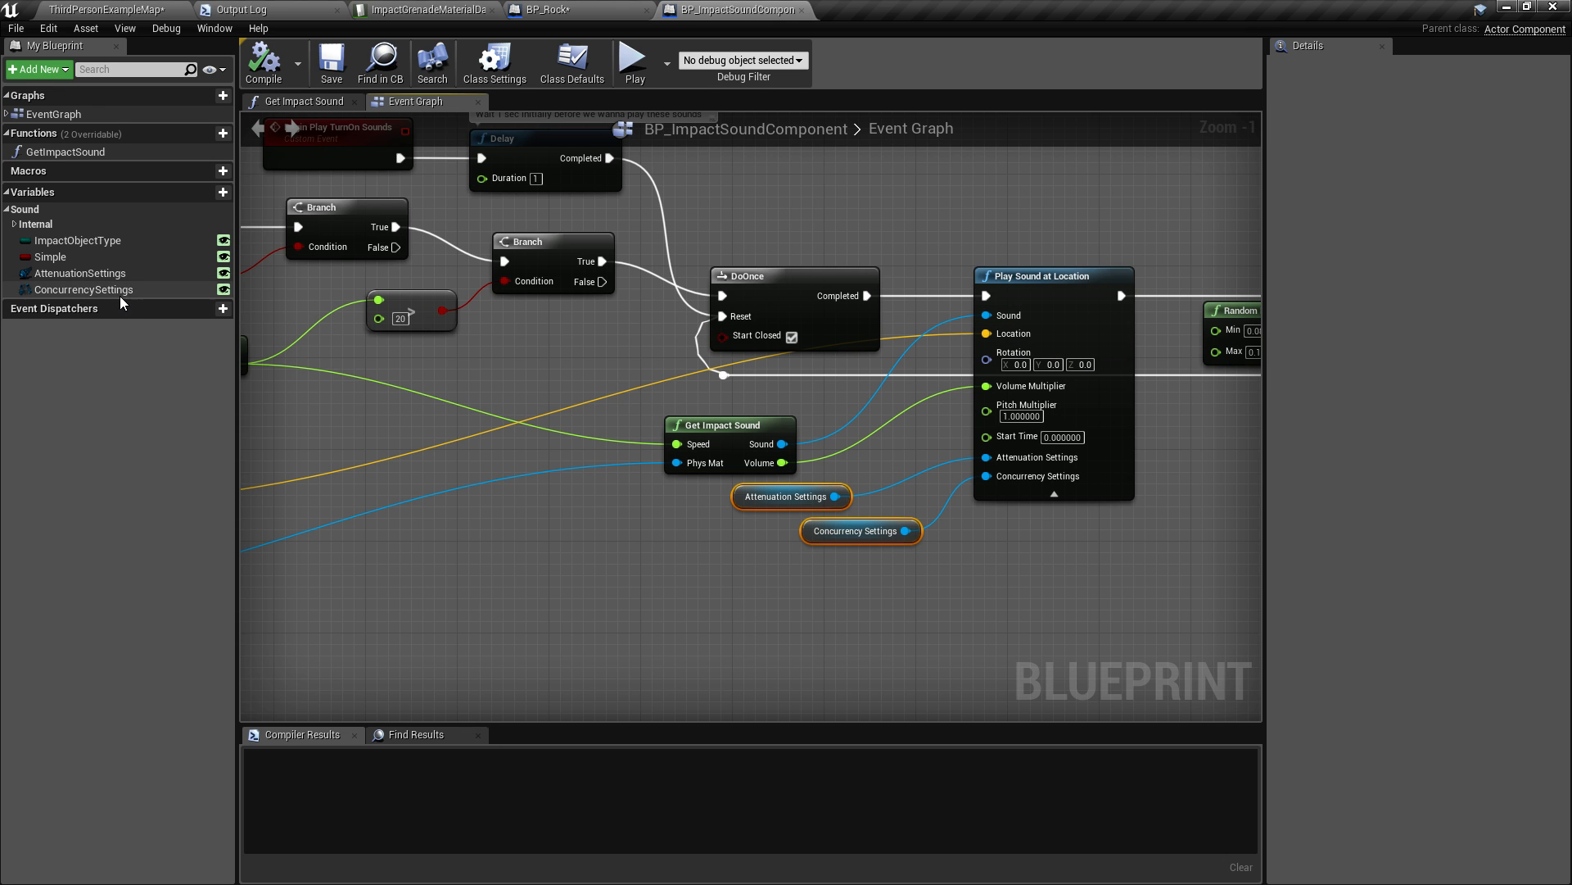
click(83, 289)
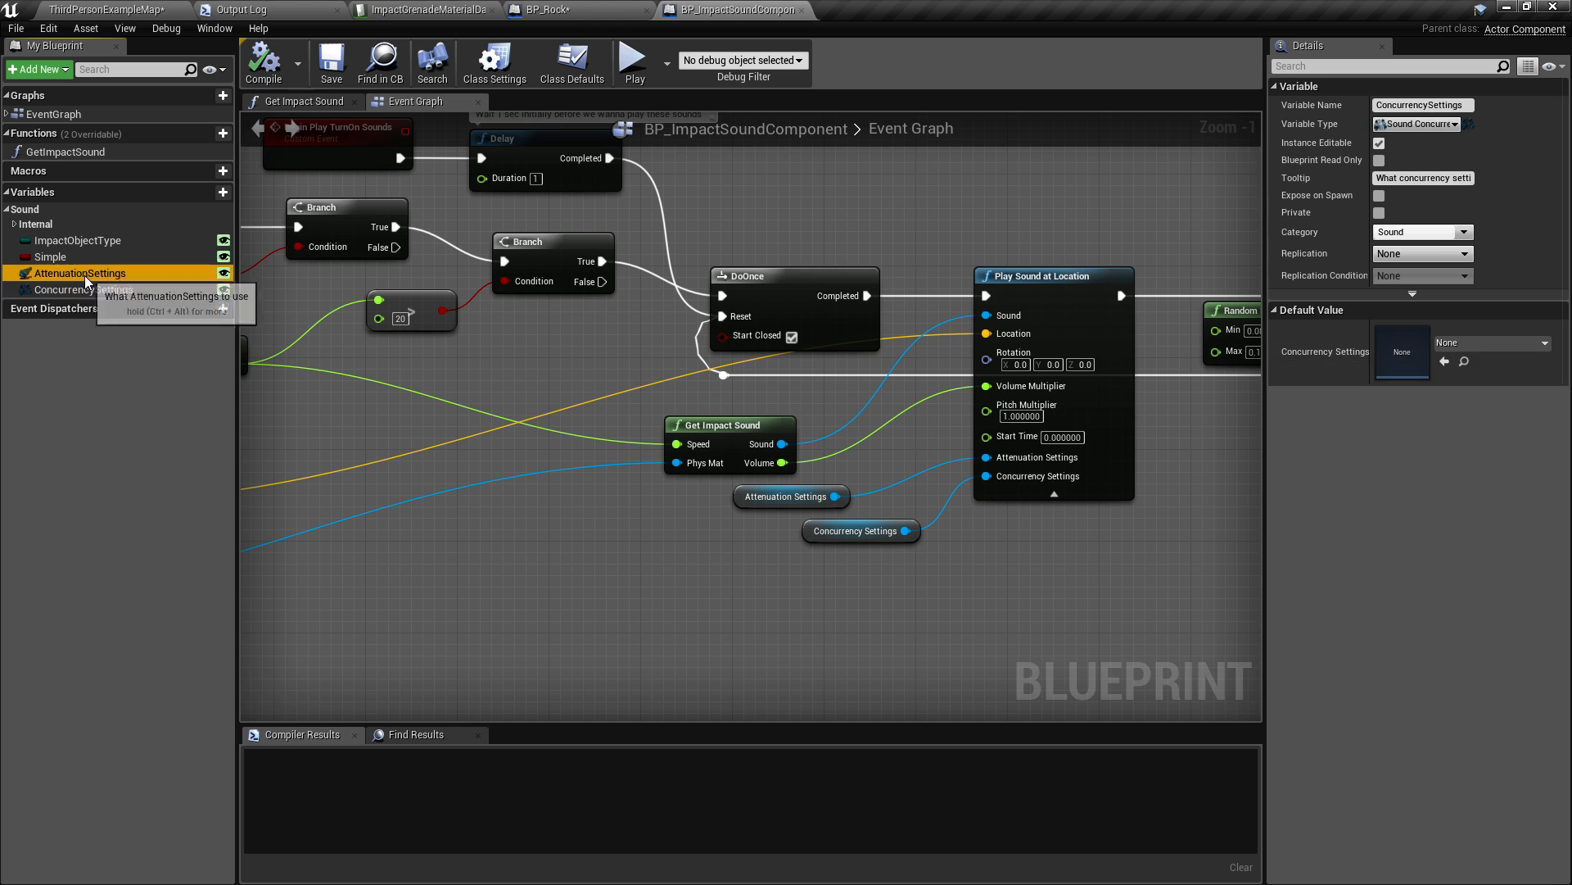
click(549, 10)
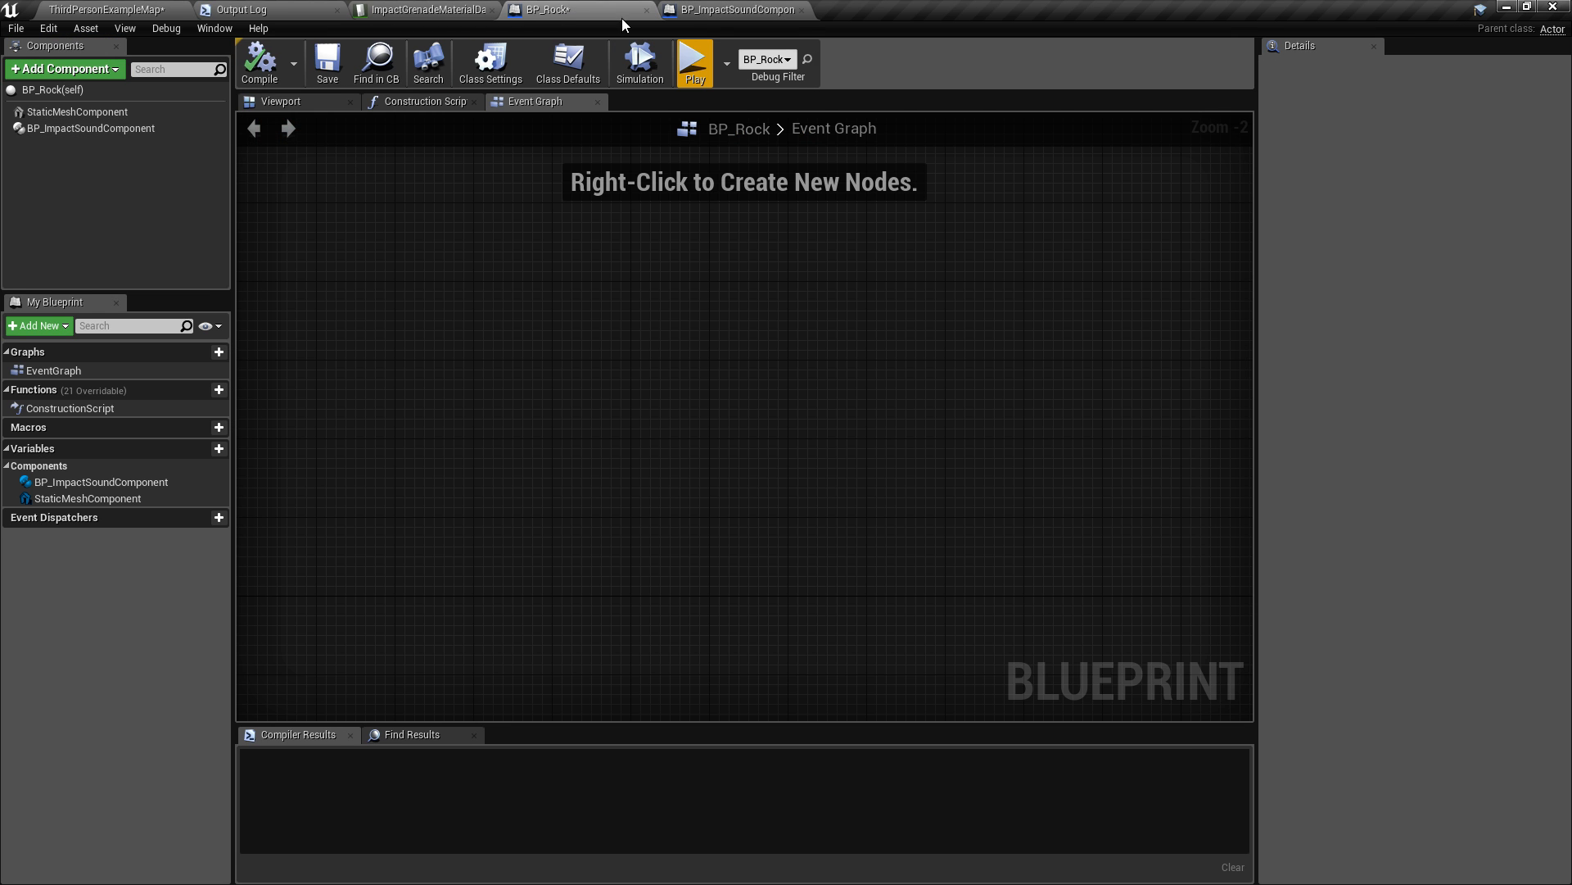
mouse_move(90, 128)
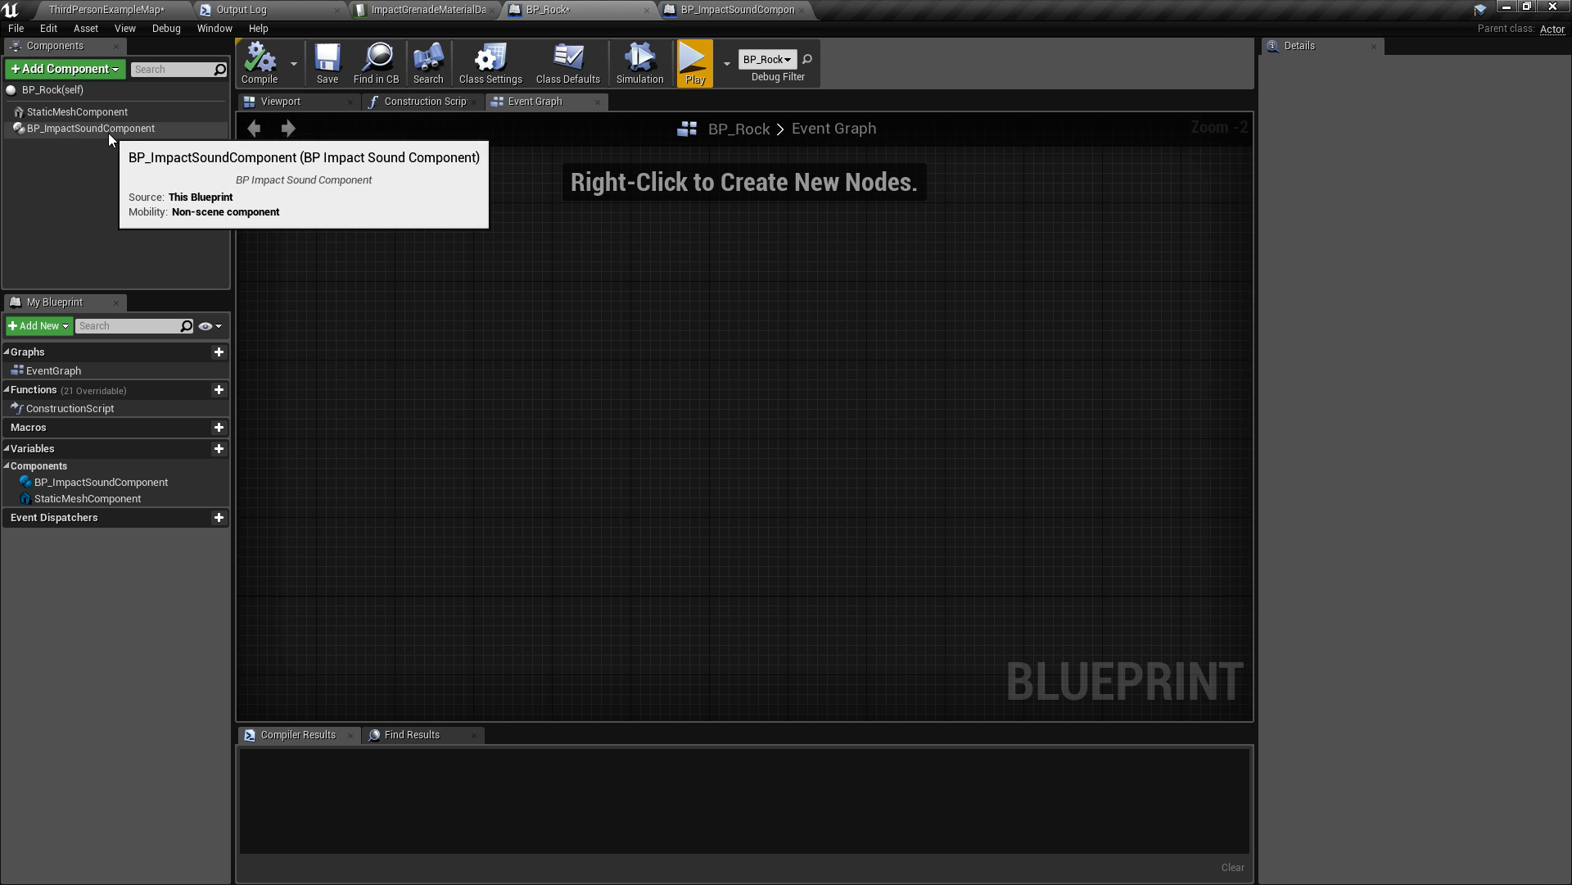
Show BP_Rock's impact sound settings with object type SmallRock and no attenuation asset.
click(91, 128)
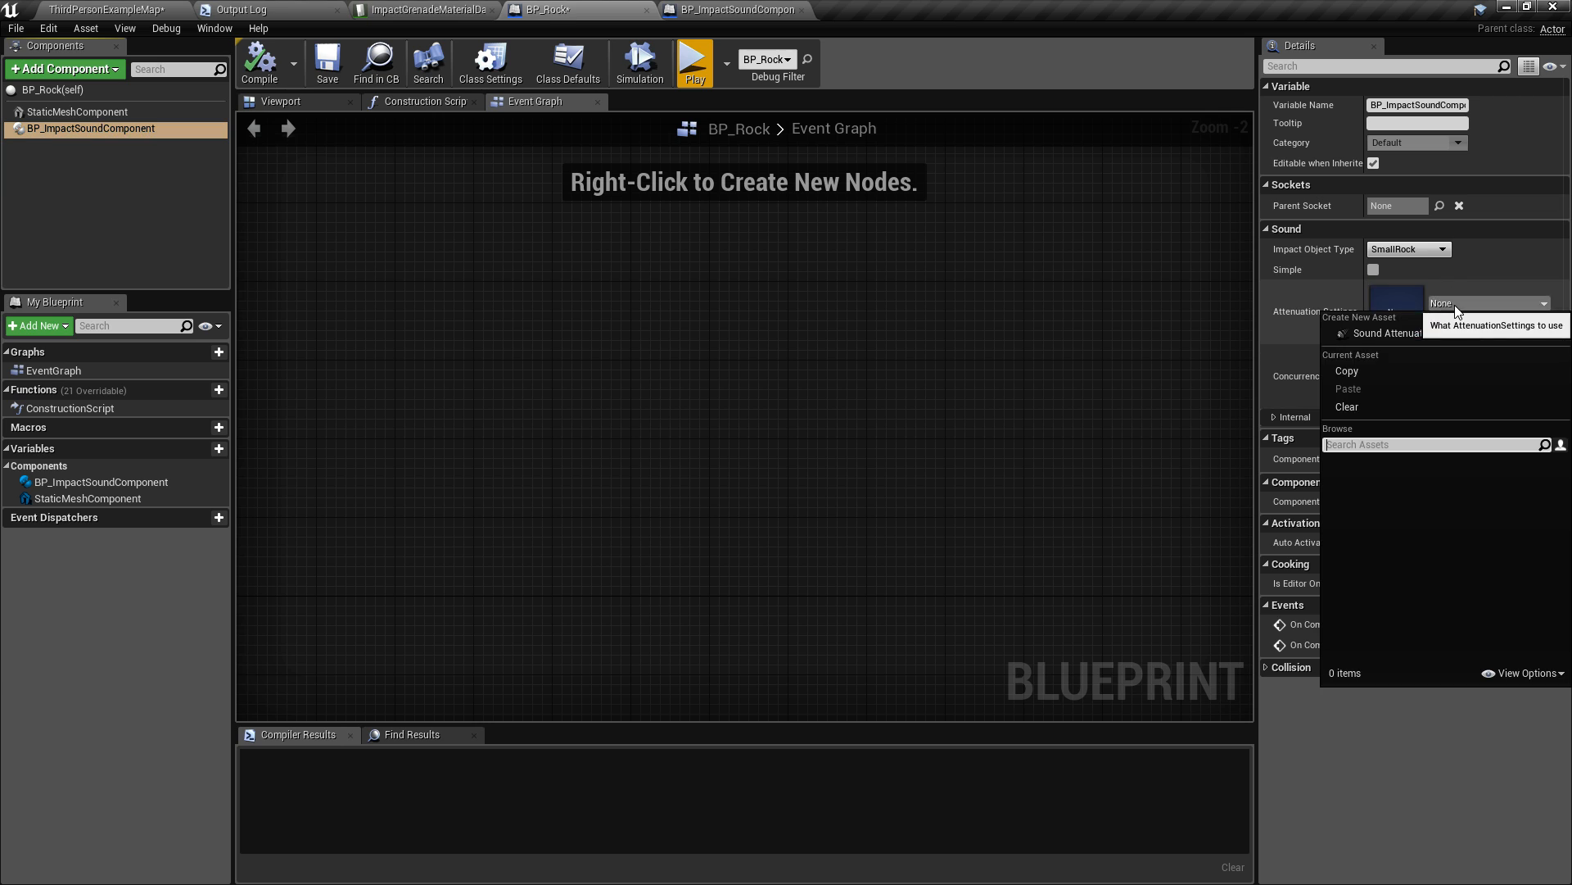
click(1193, 408)
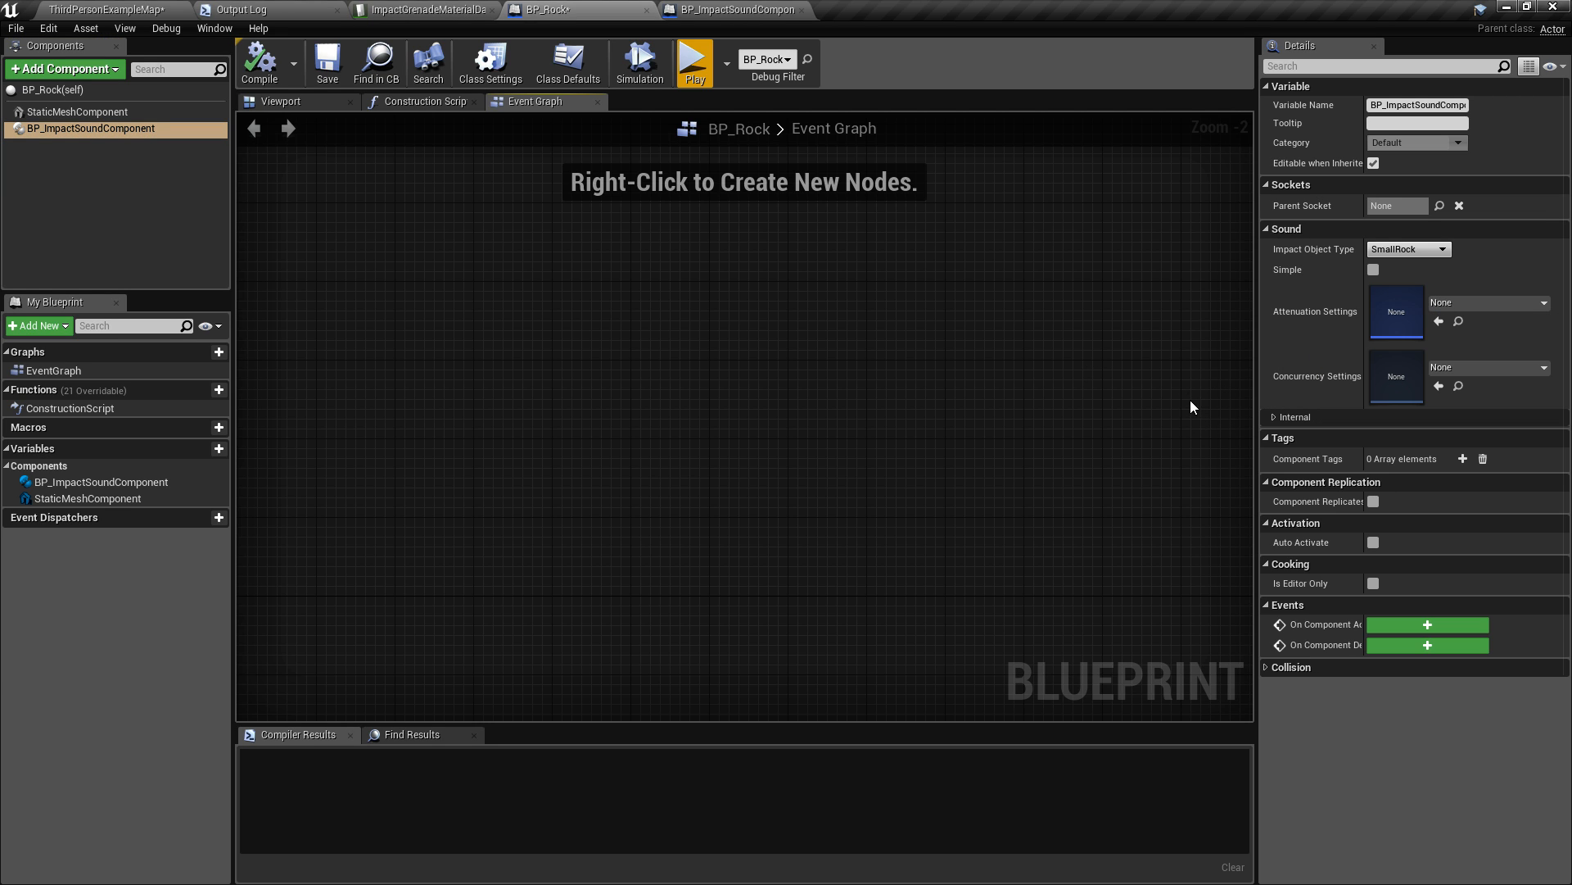
mouse_move(712, 10)
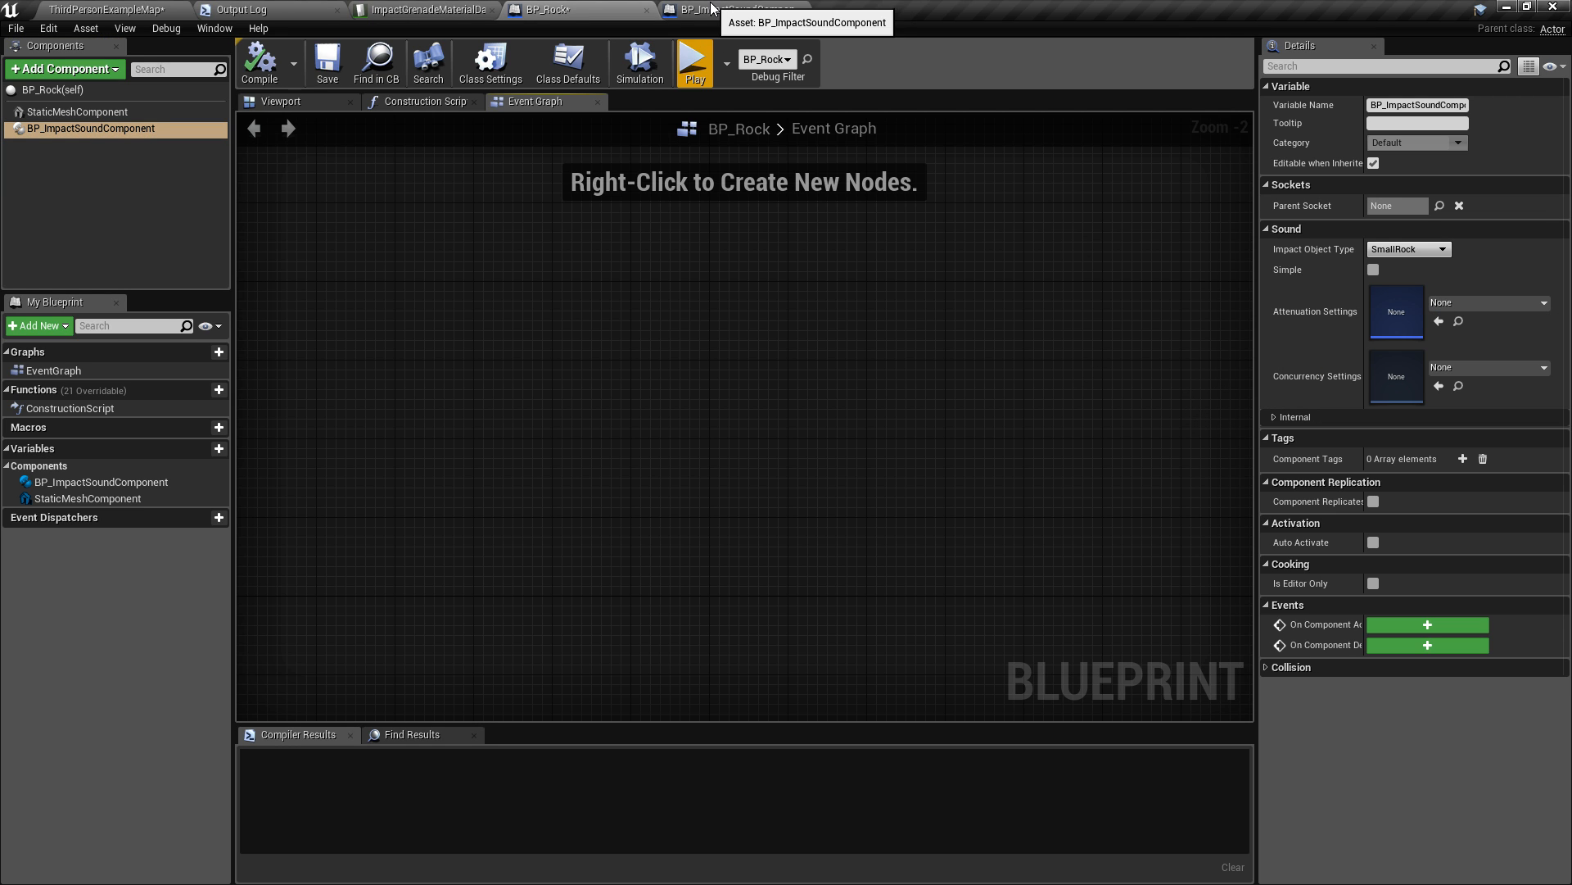
click(732, 9)
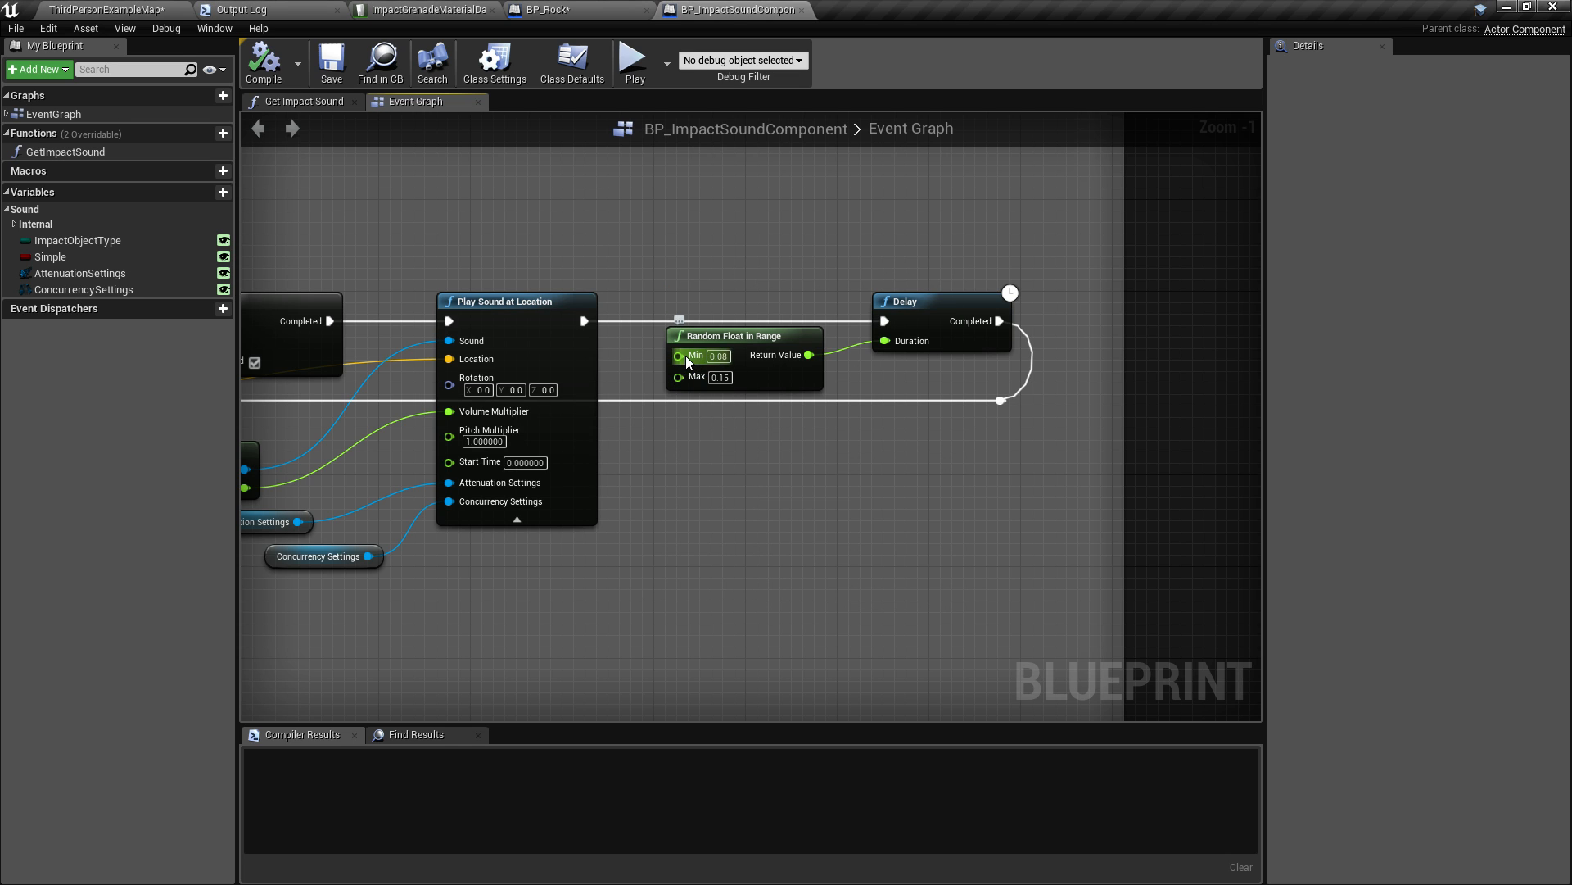
mouse_move(727, 389)
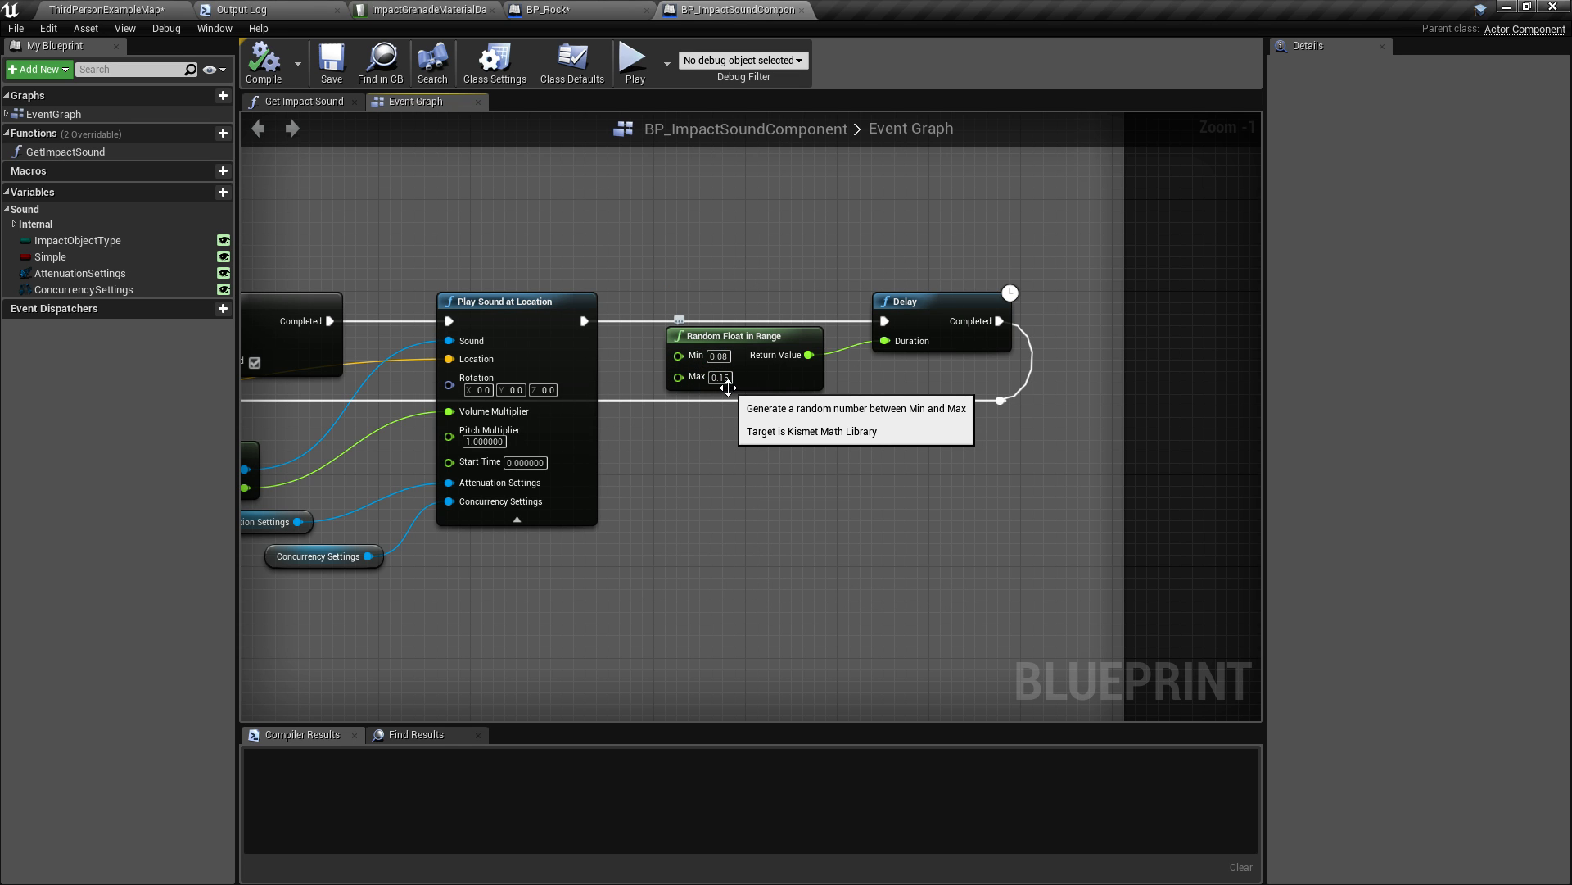
mouse_move(732, 403)
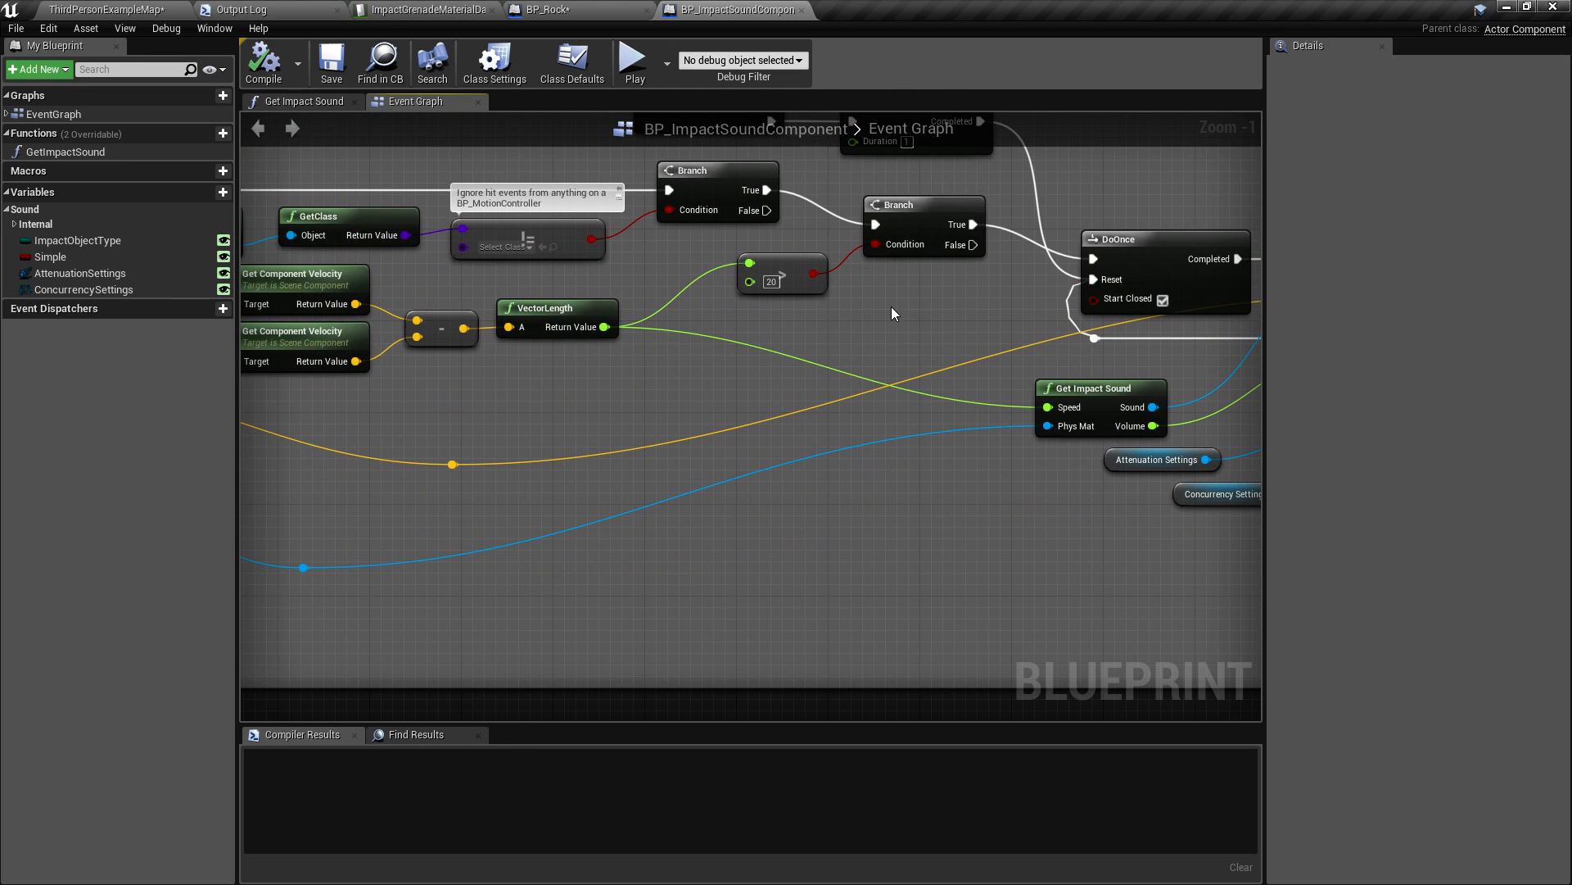
mouse_move(1063, 406)
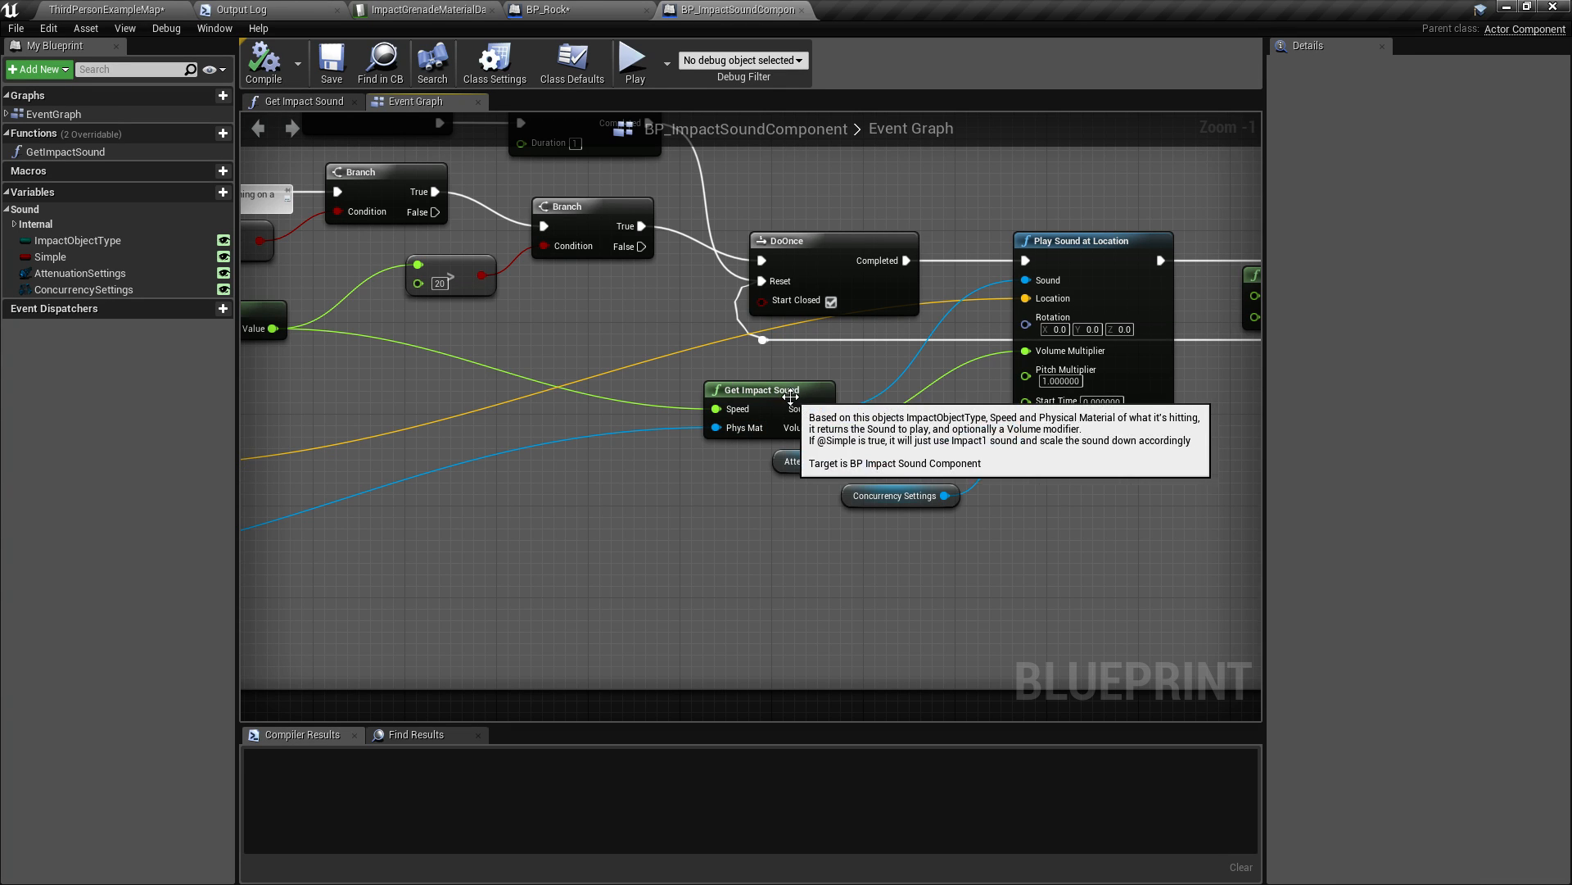
mouse_move(1048, 281)
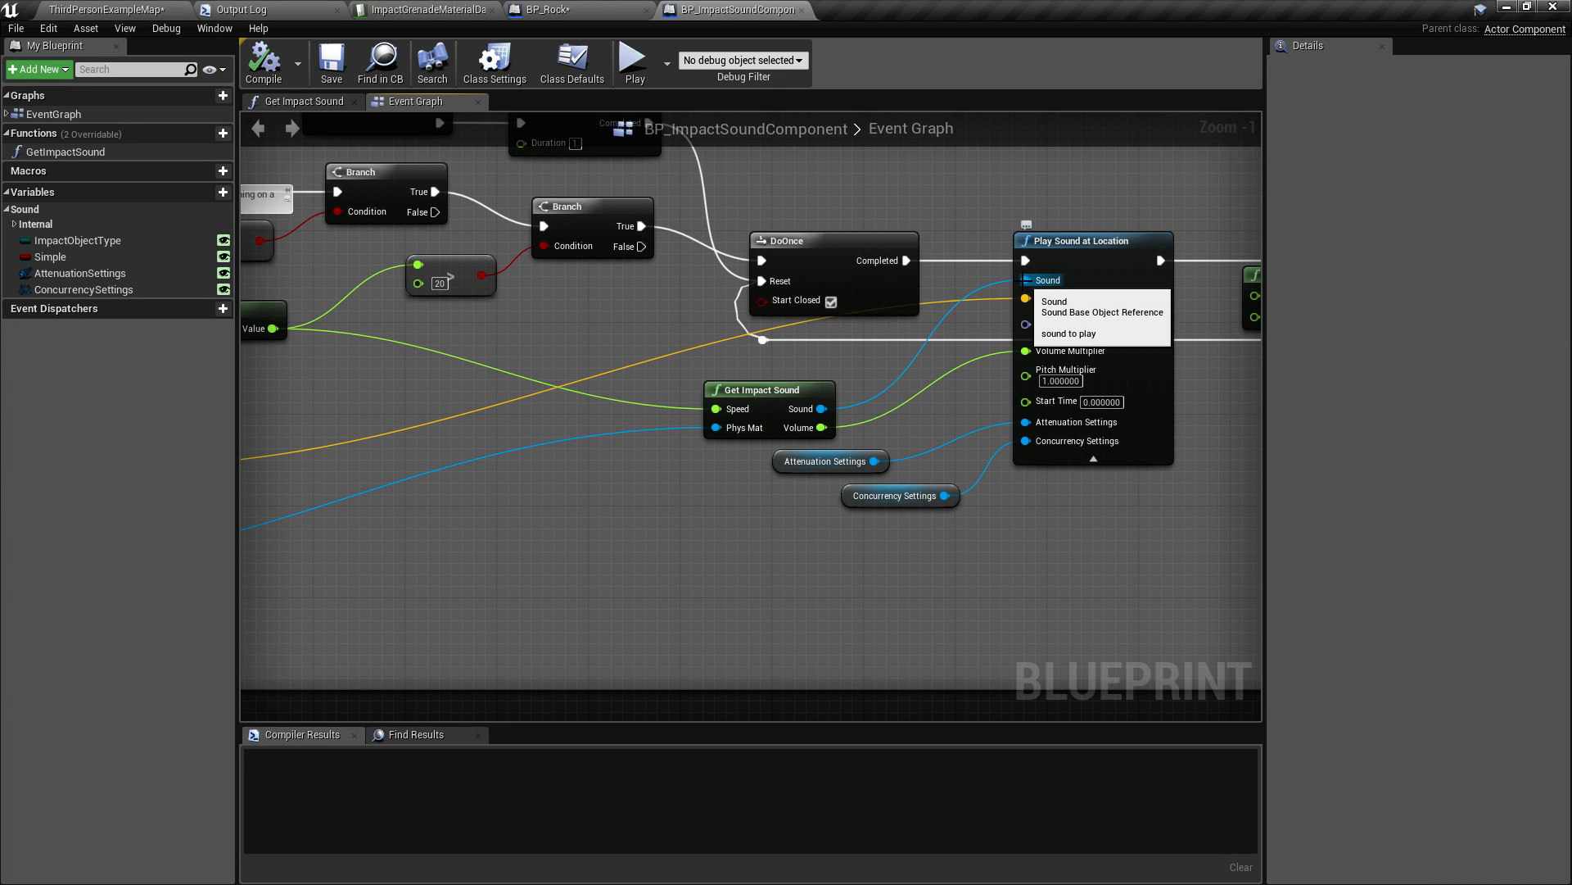
mouse_move(732, 390)
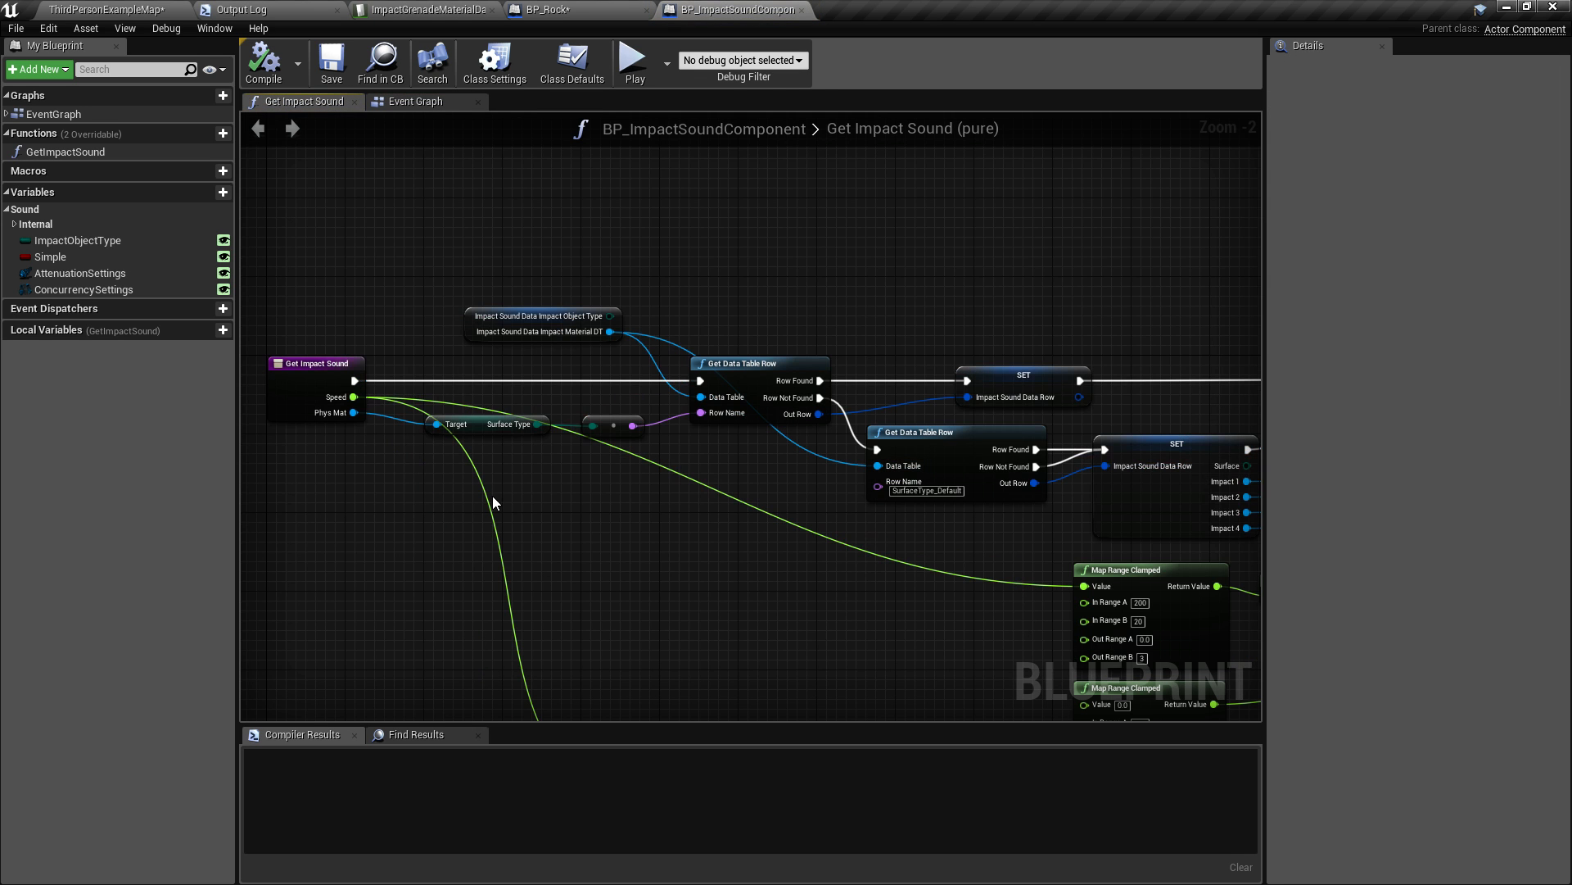
click(314, 364)
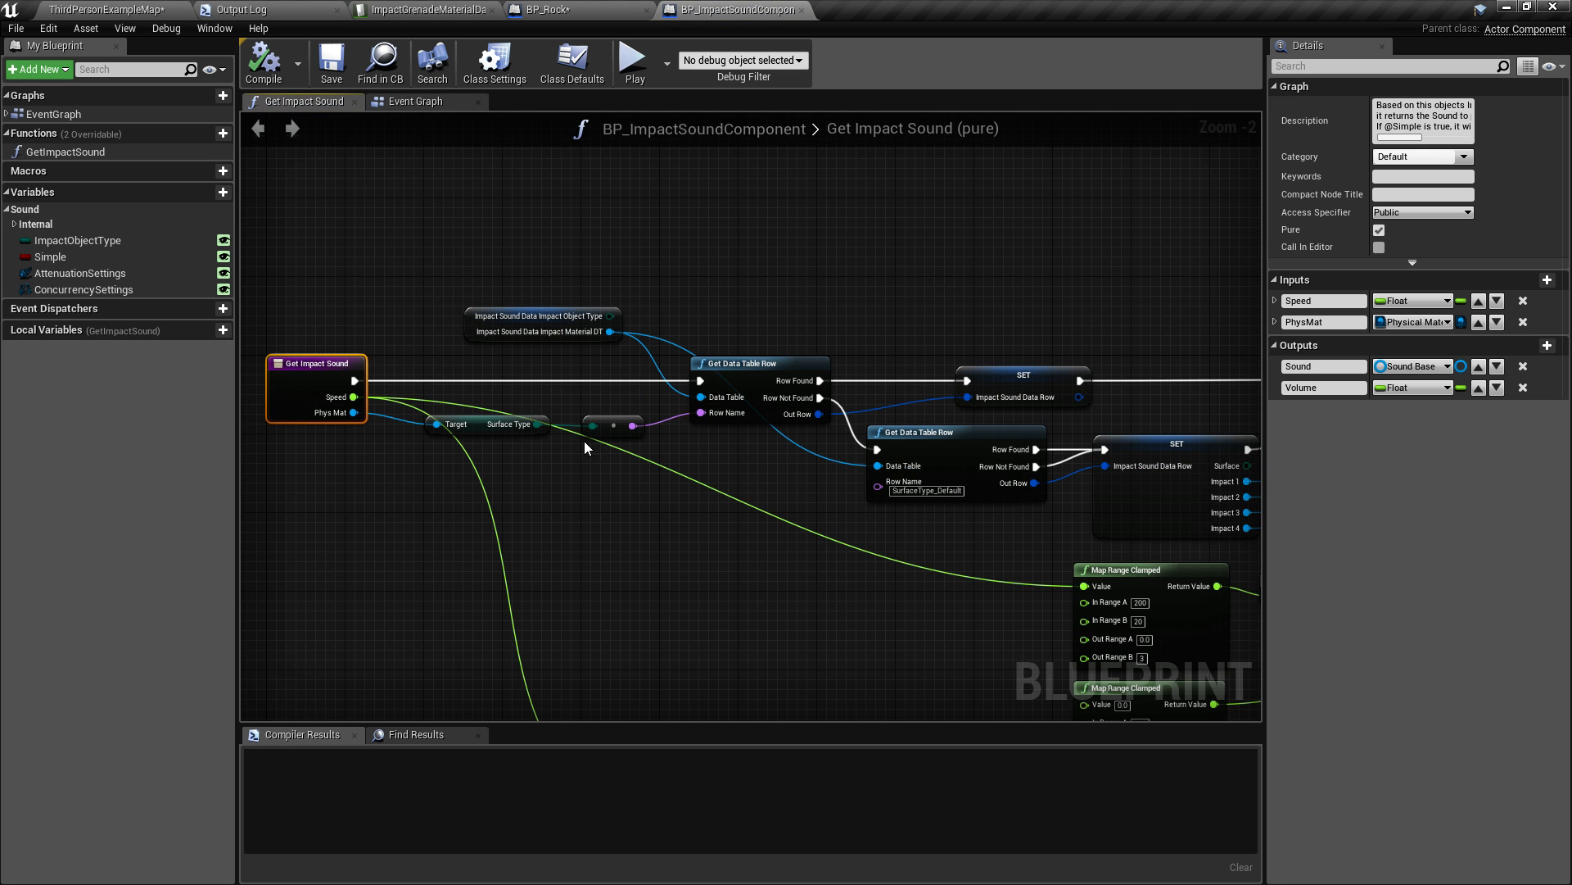
mouse_move(592, 567)
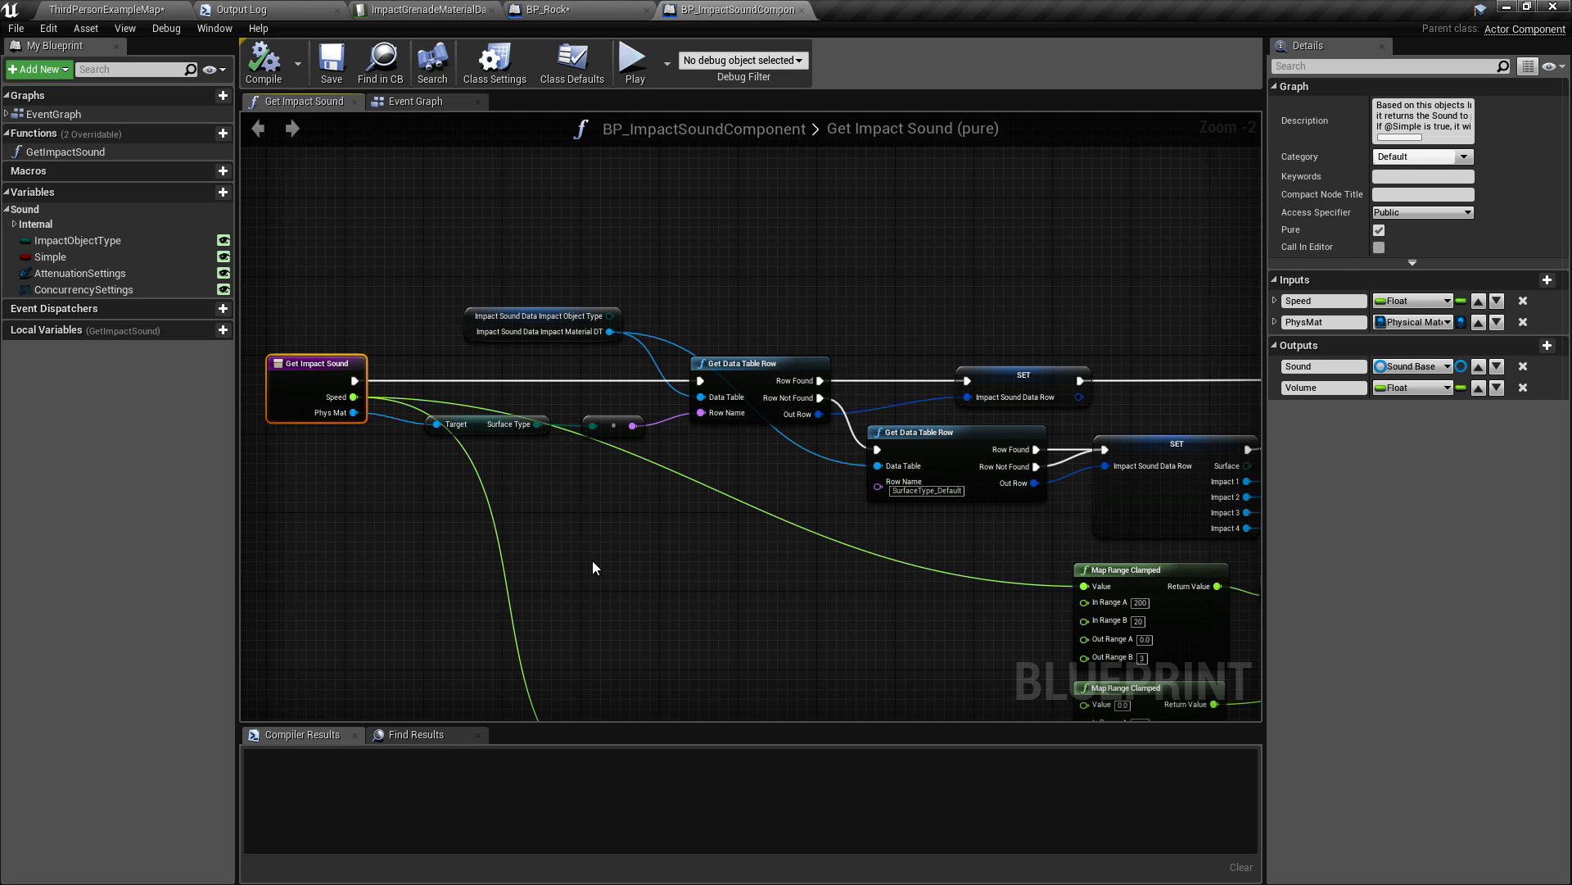
mouse_move(513, 369)
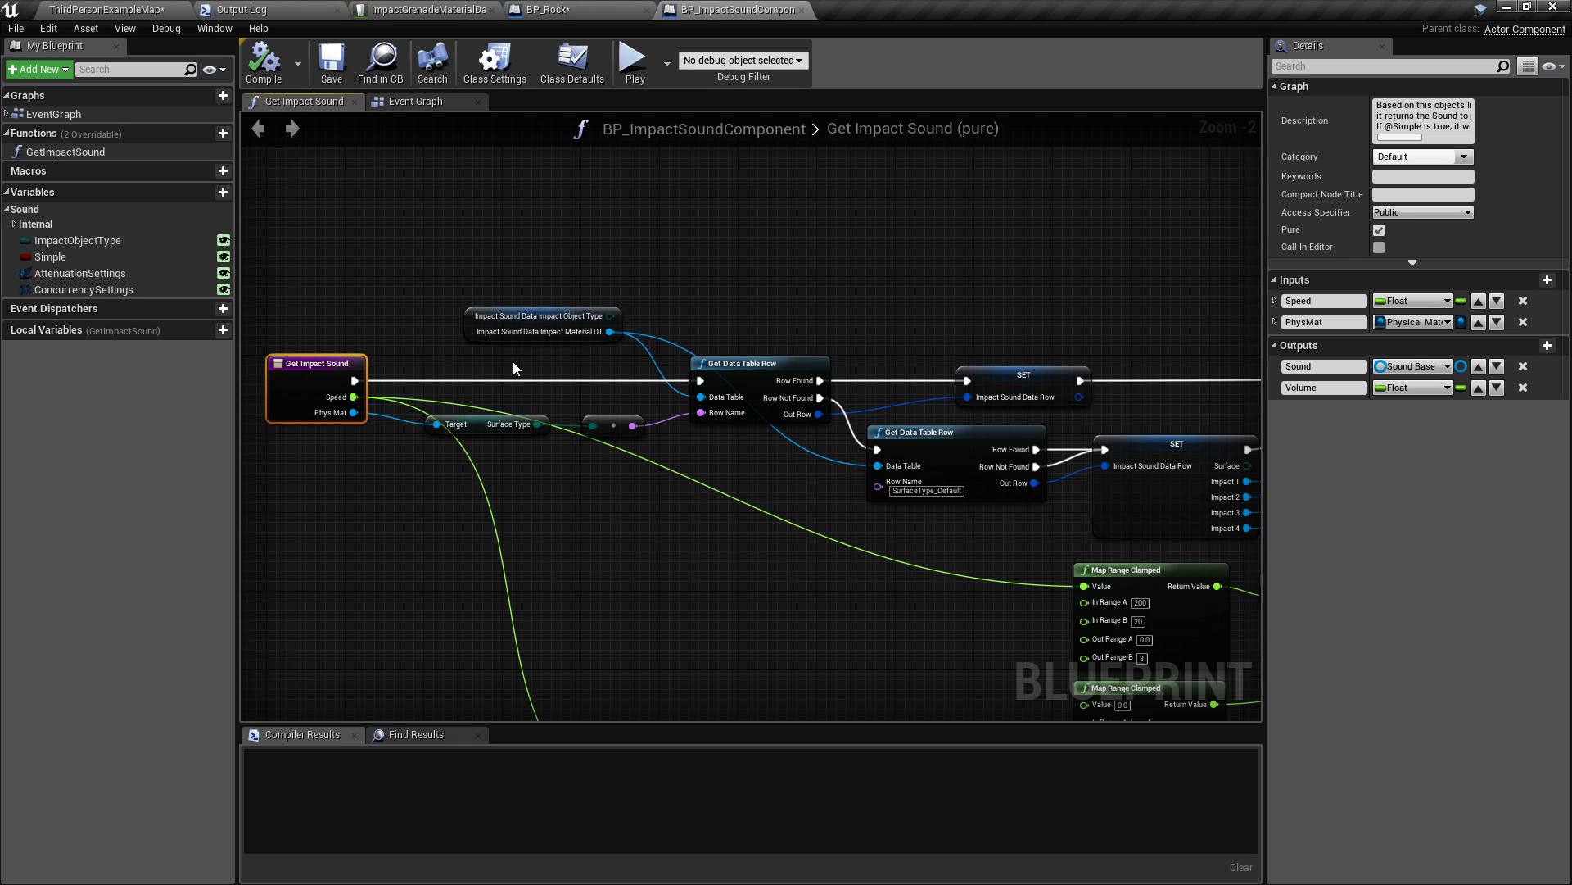
click(544, 316)
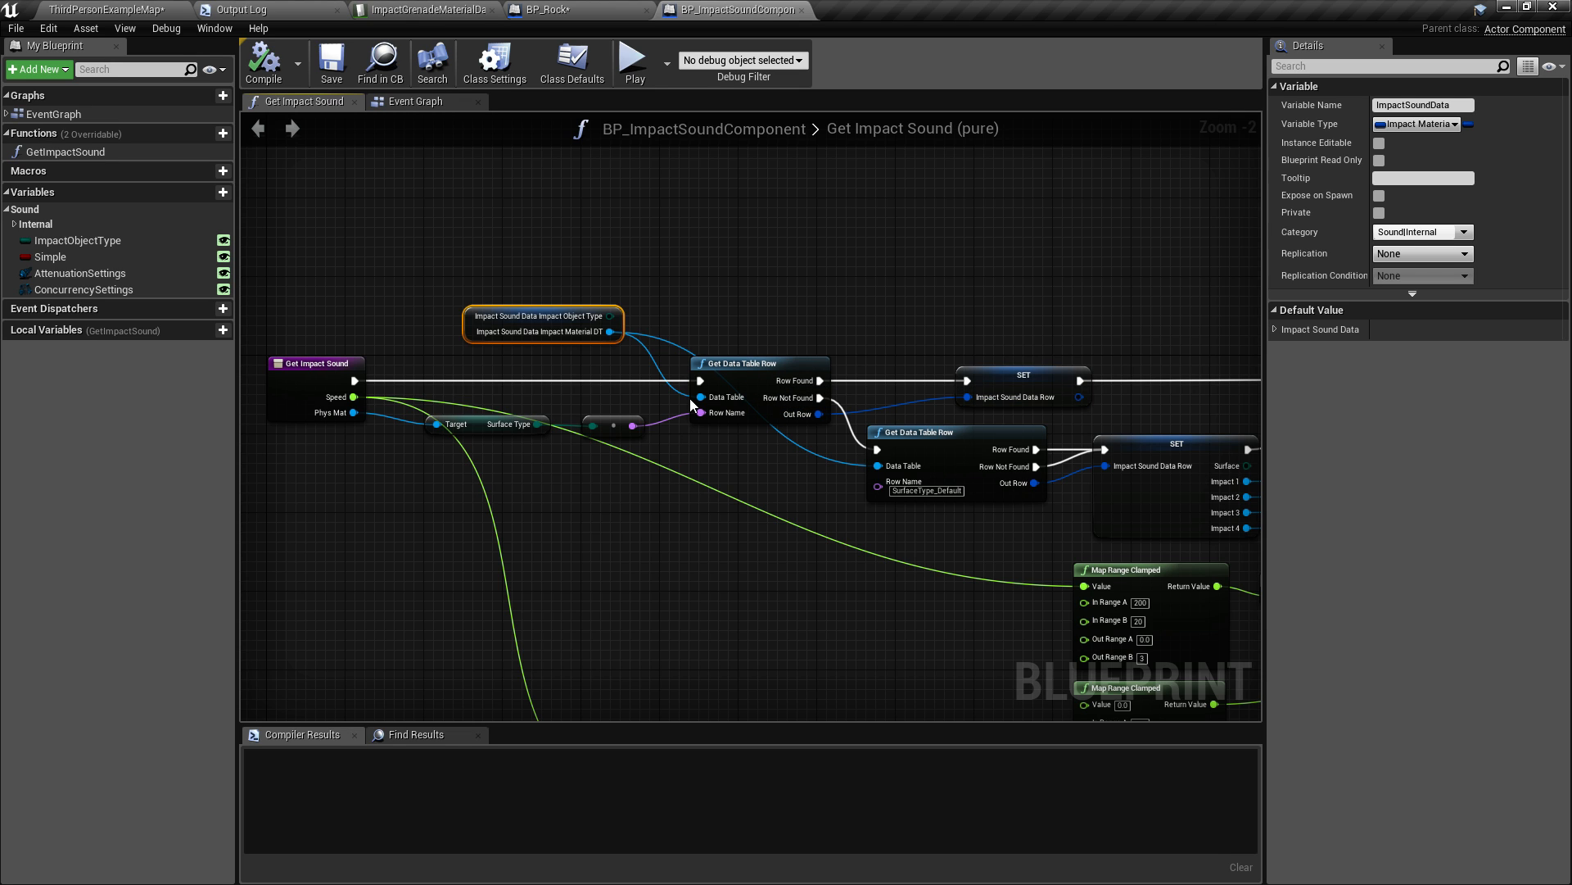
mouse_move(682, 431)
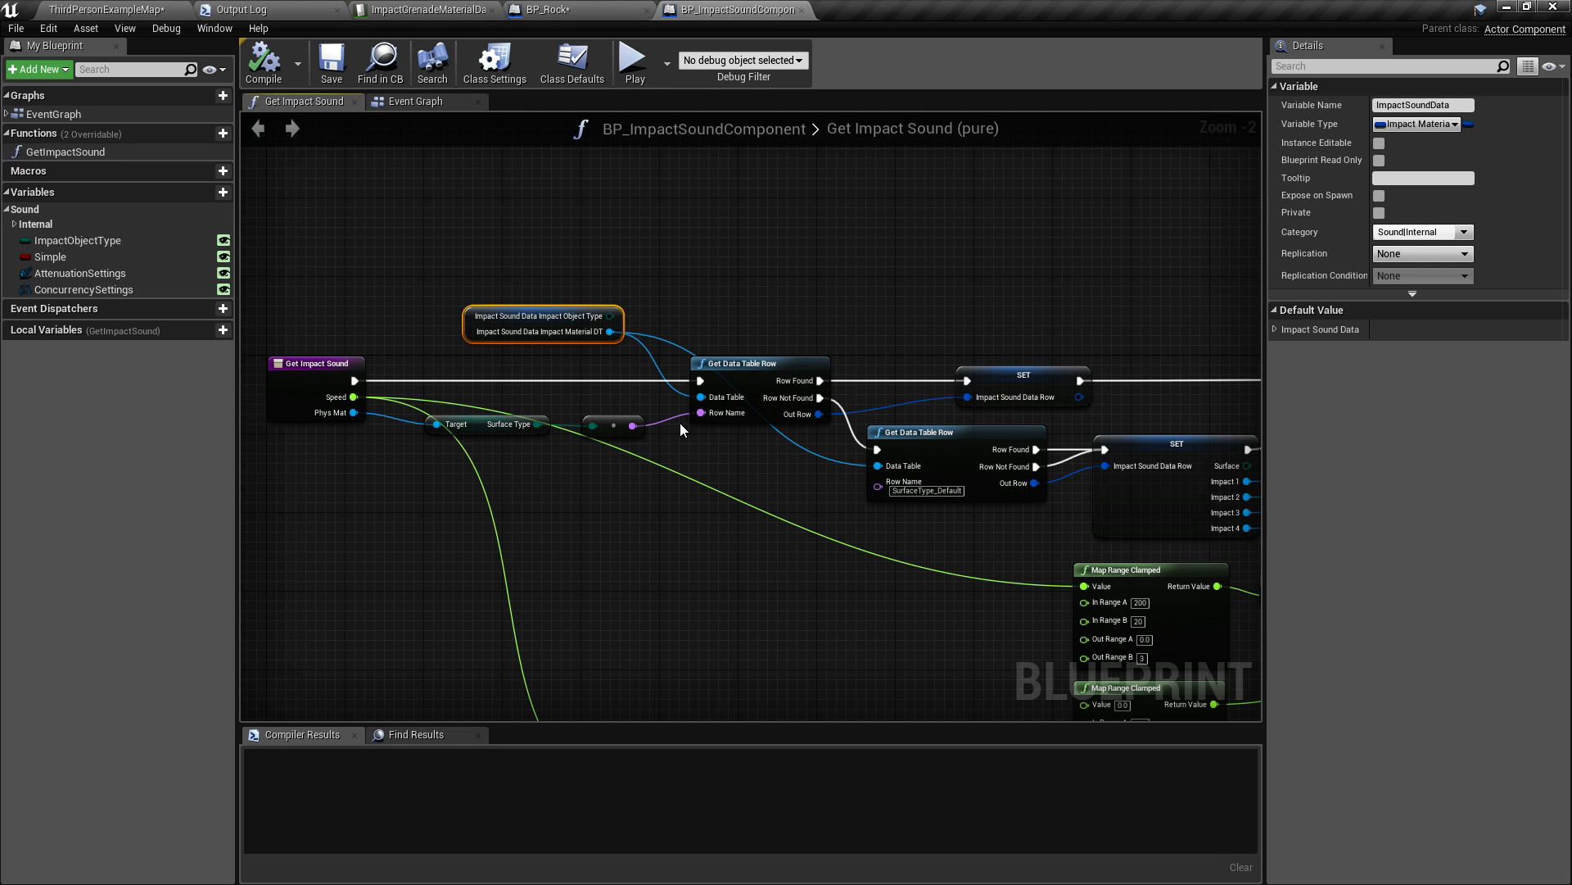
mouse_move(928, 565)
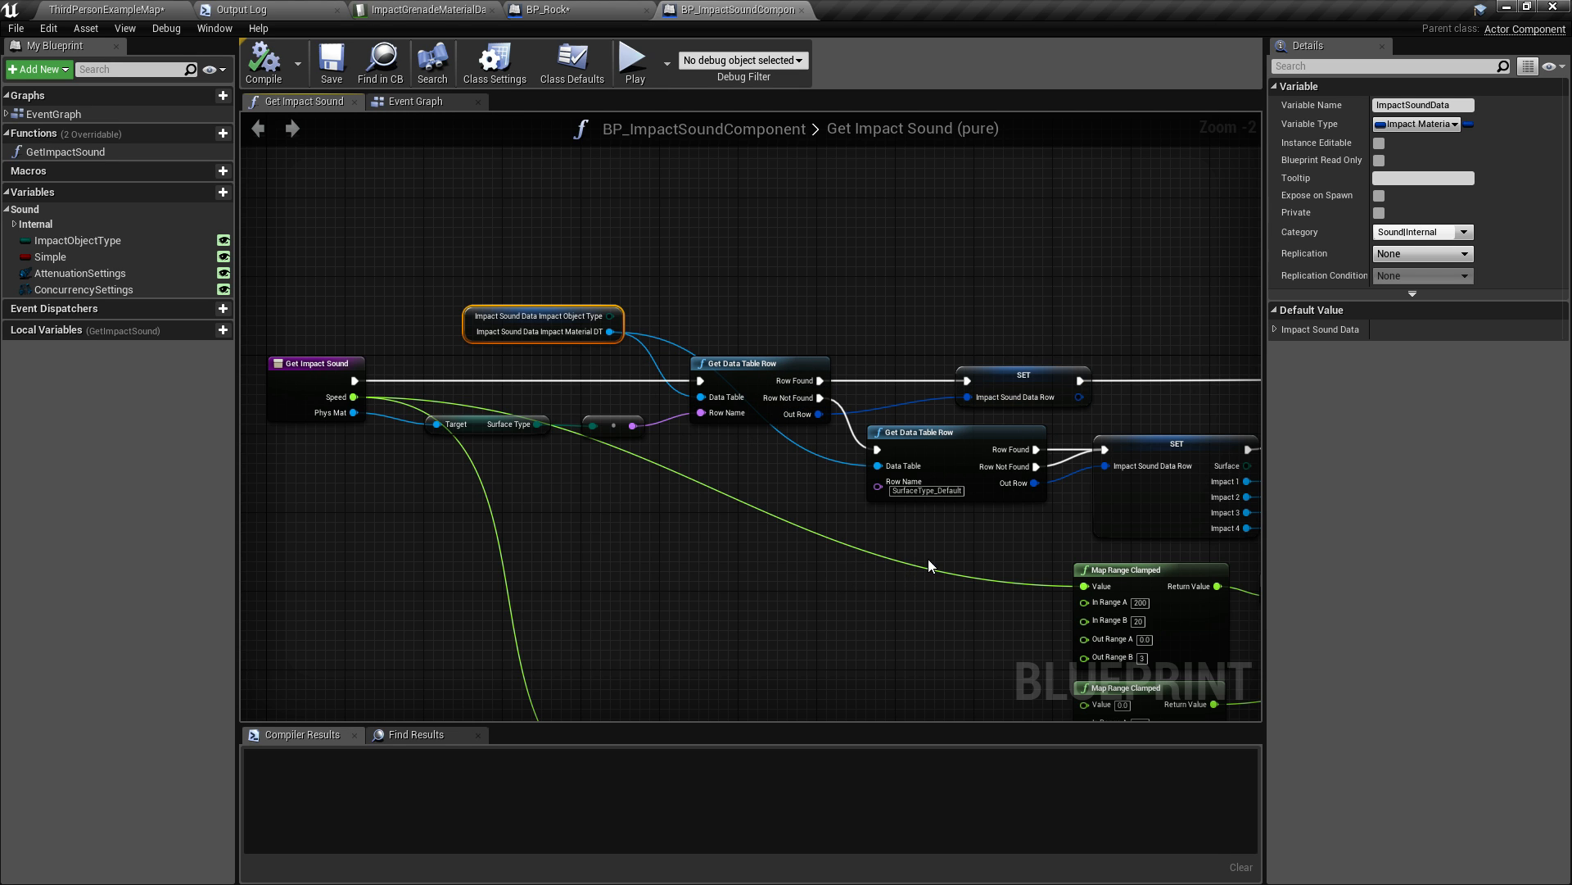
mouse_move(835, 521)
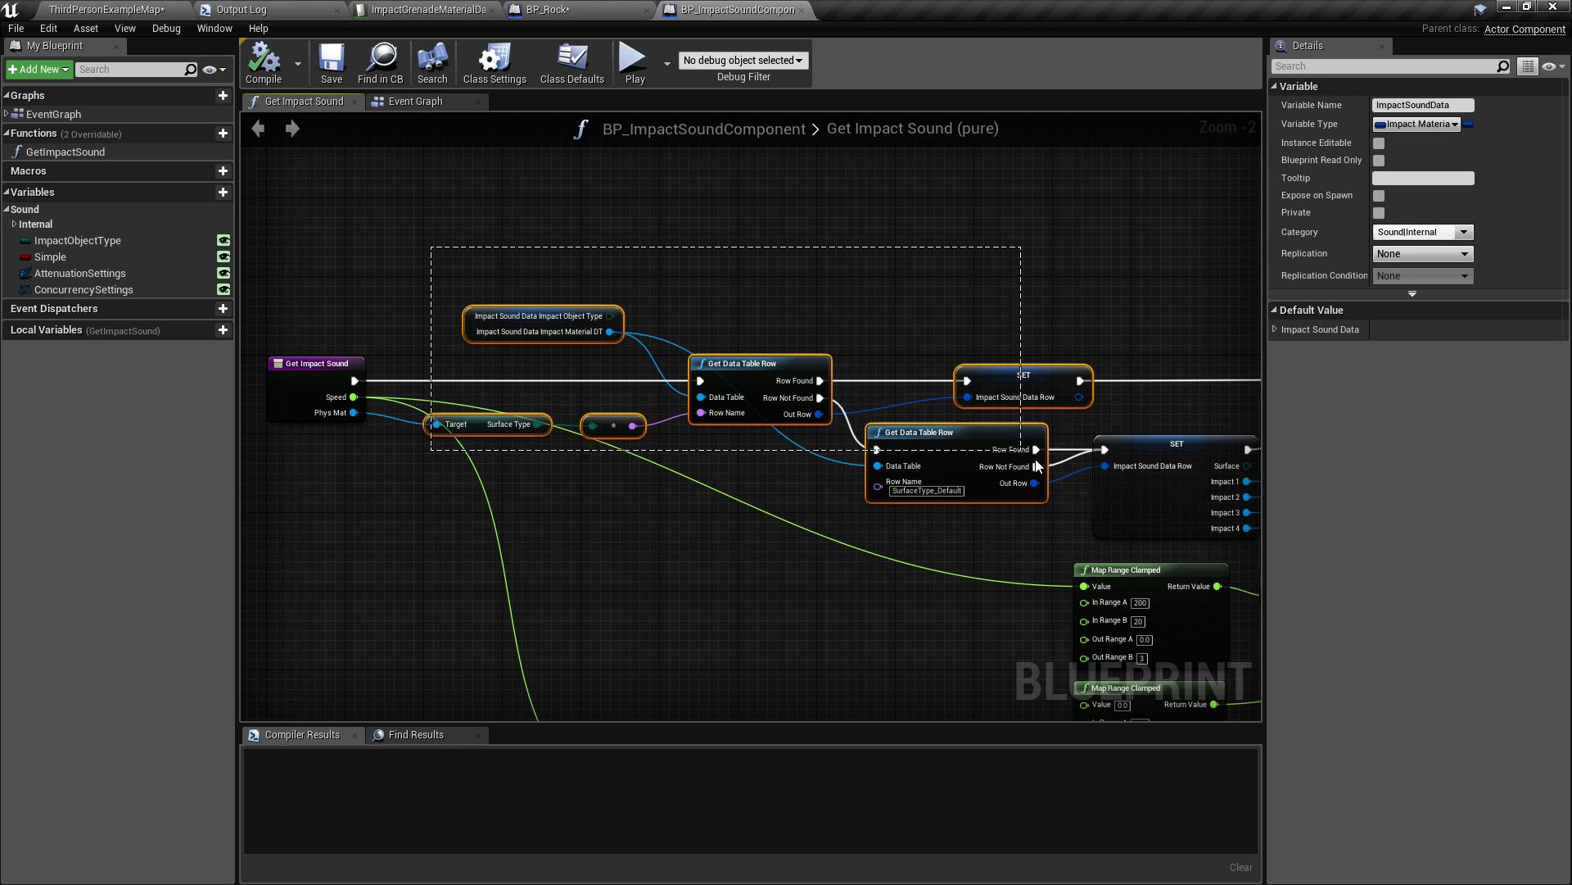
click(627, 507)
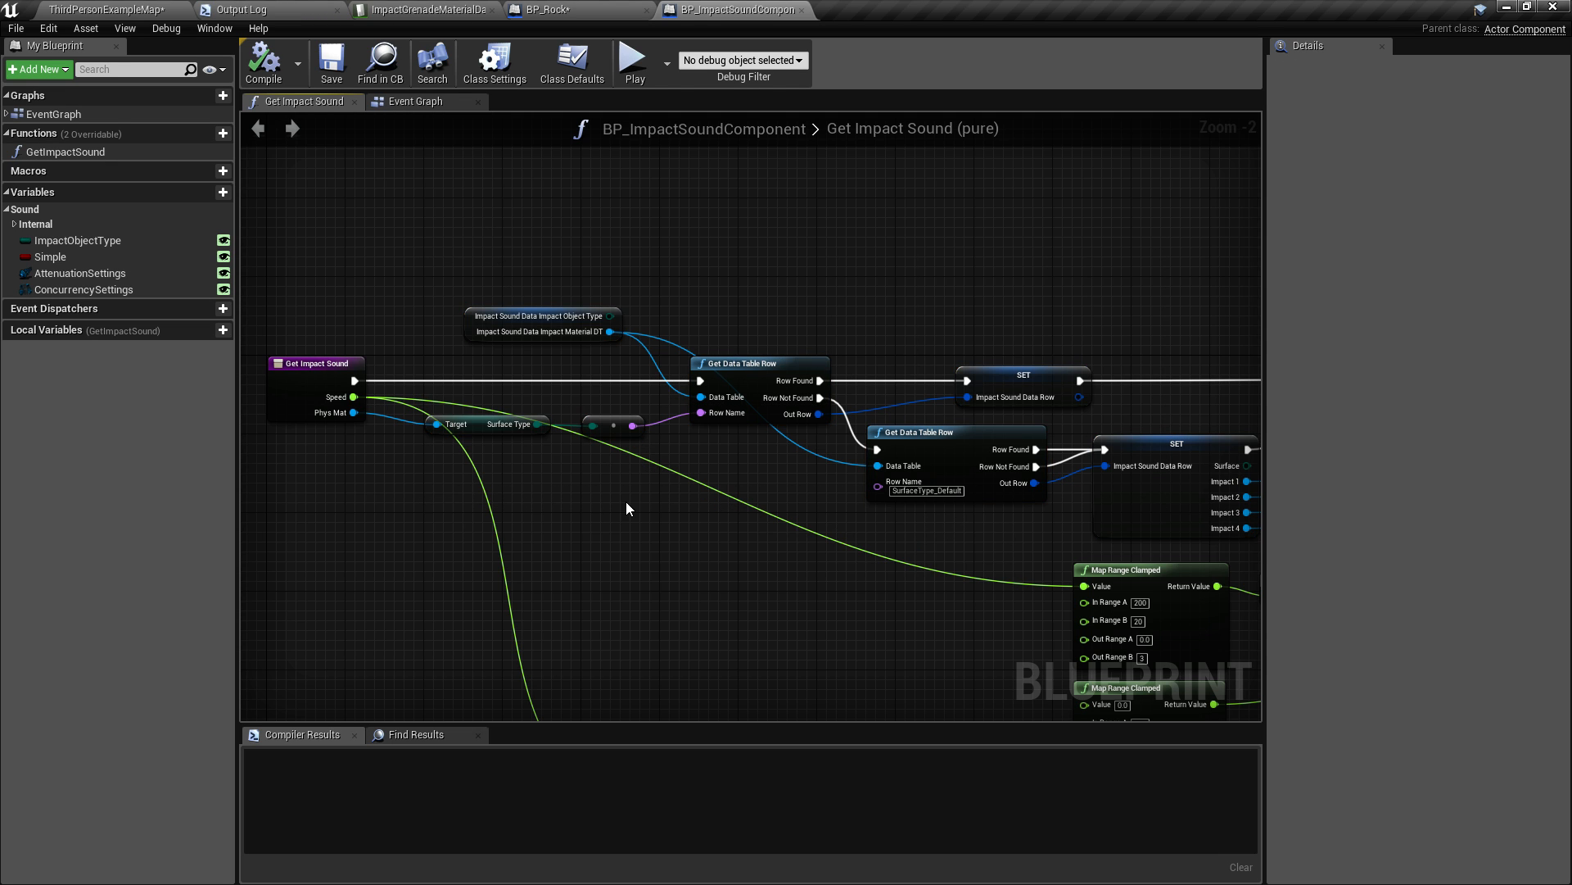
mouse_move(513, 444)
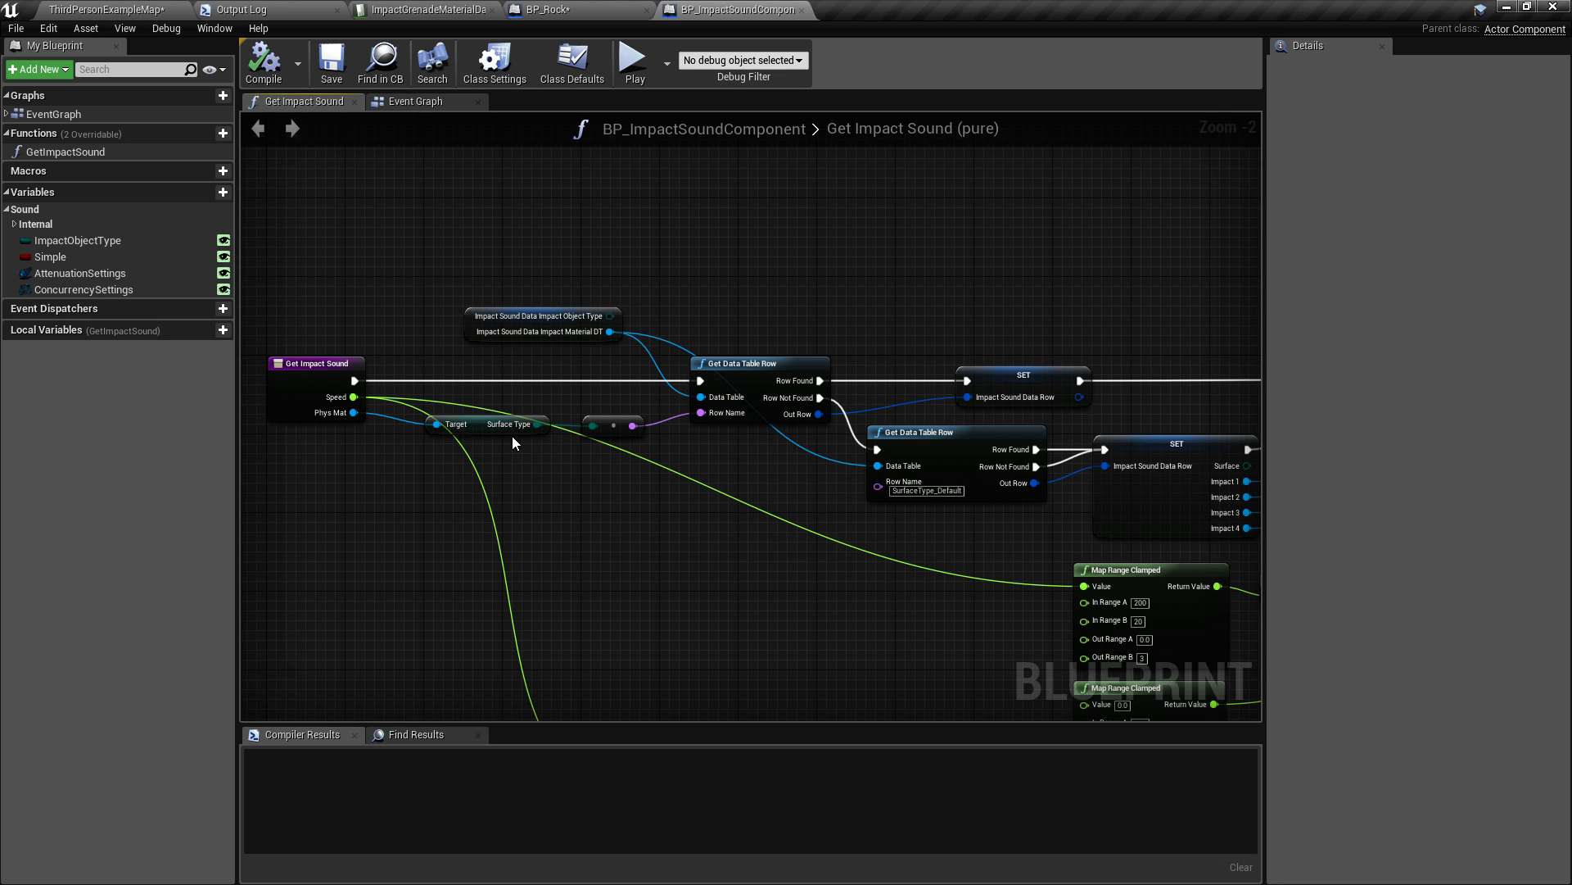
mouse_move(551, 417)
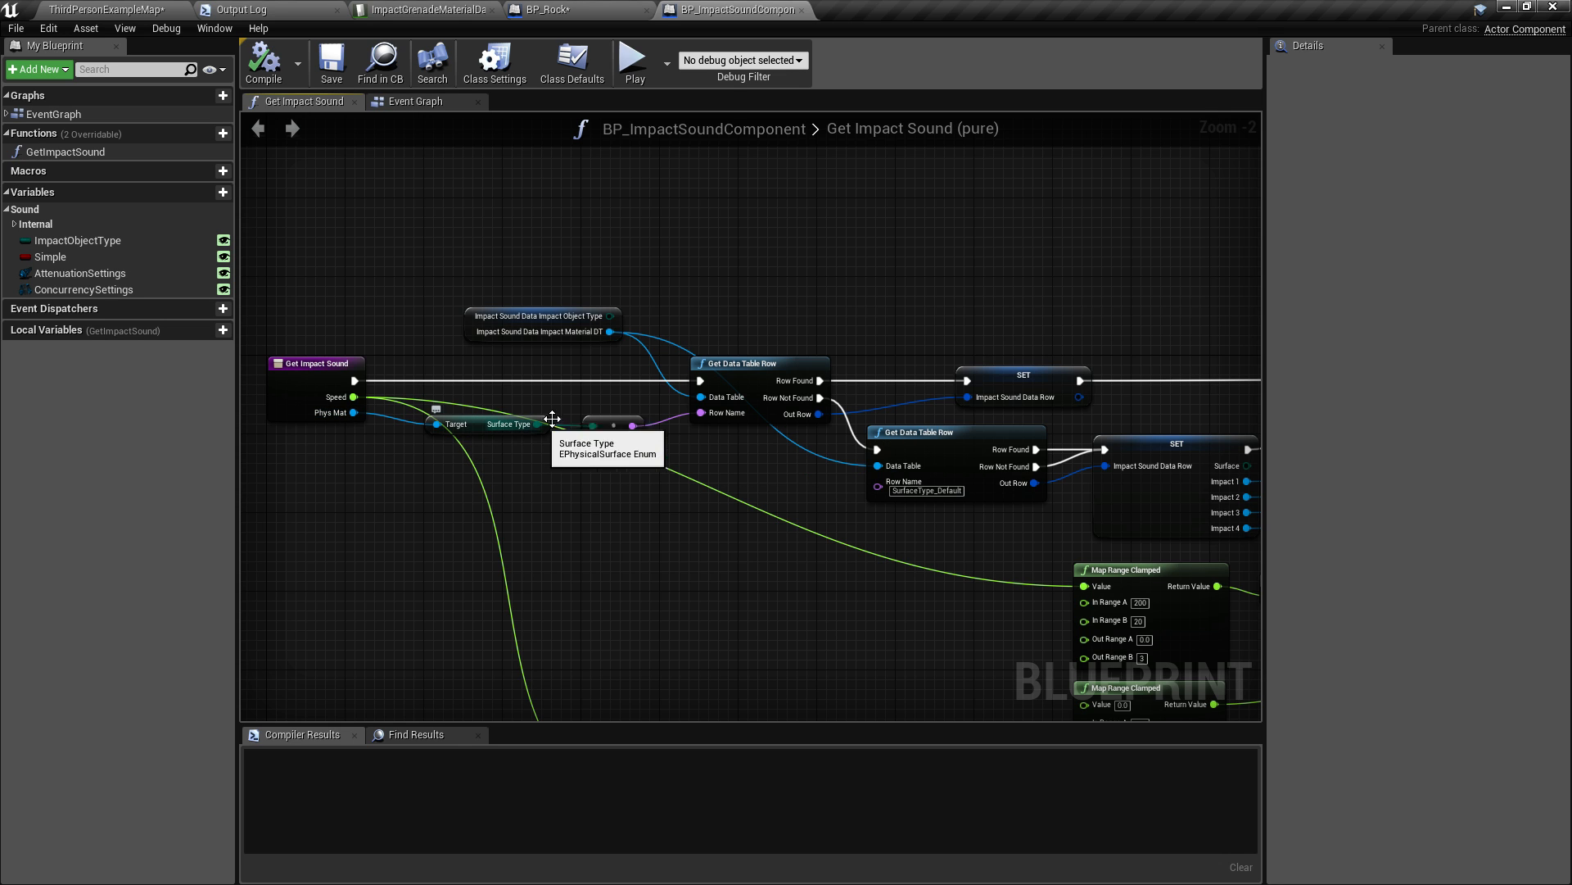
mouse_move(716, 413)
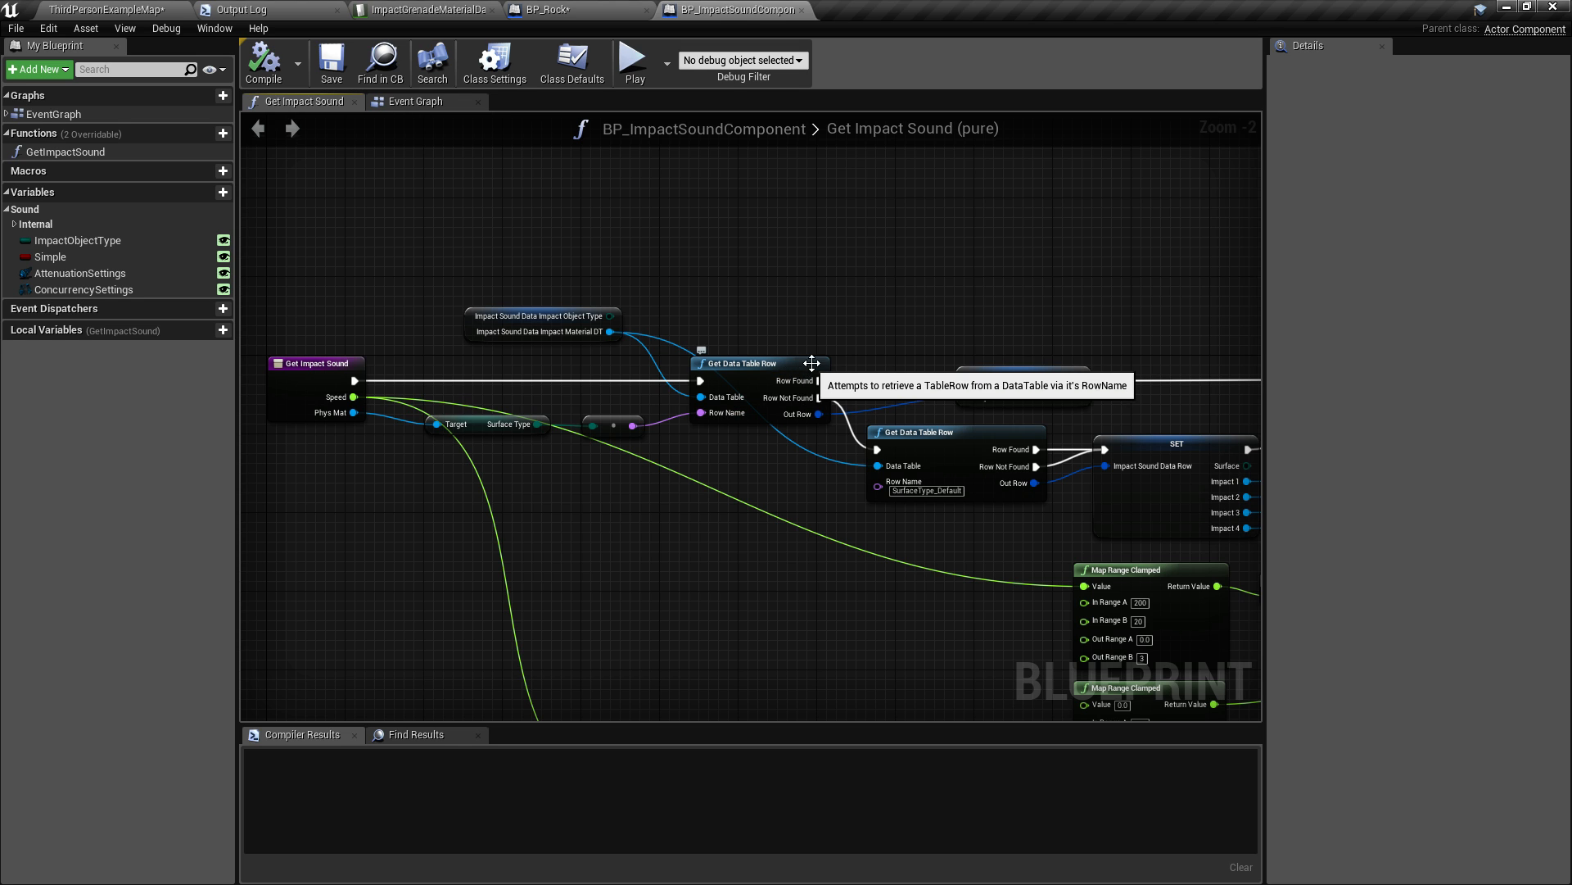
mouse_move(1028, 525)
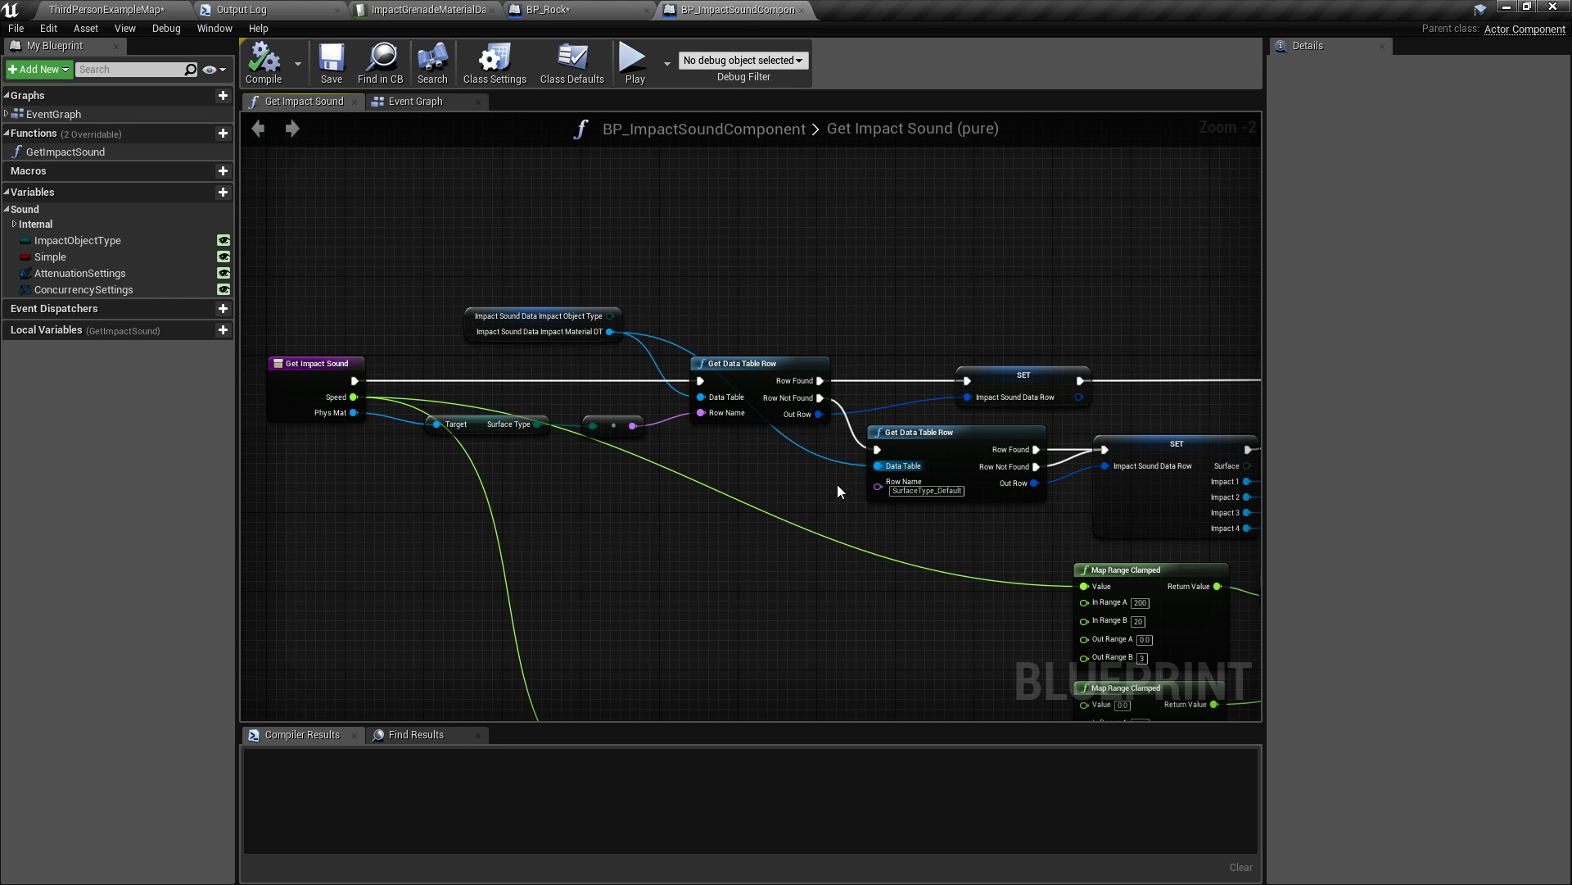
mouse_move(914, 529)
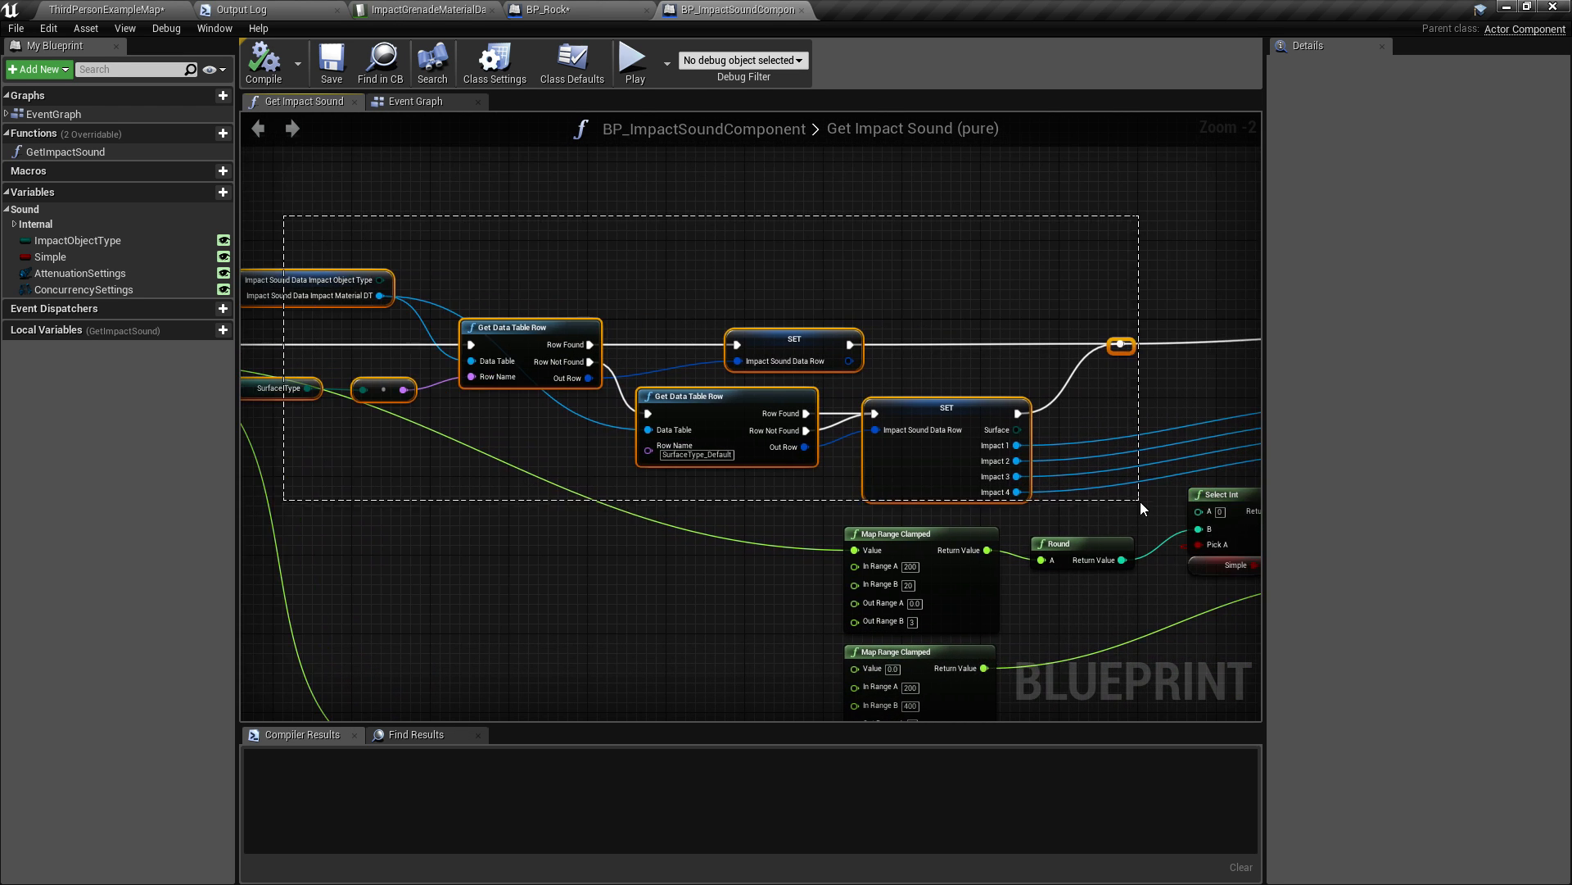
click(617, 542)
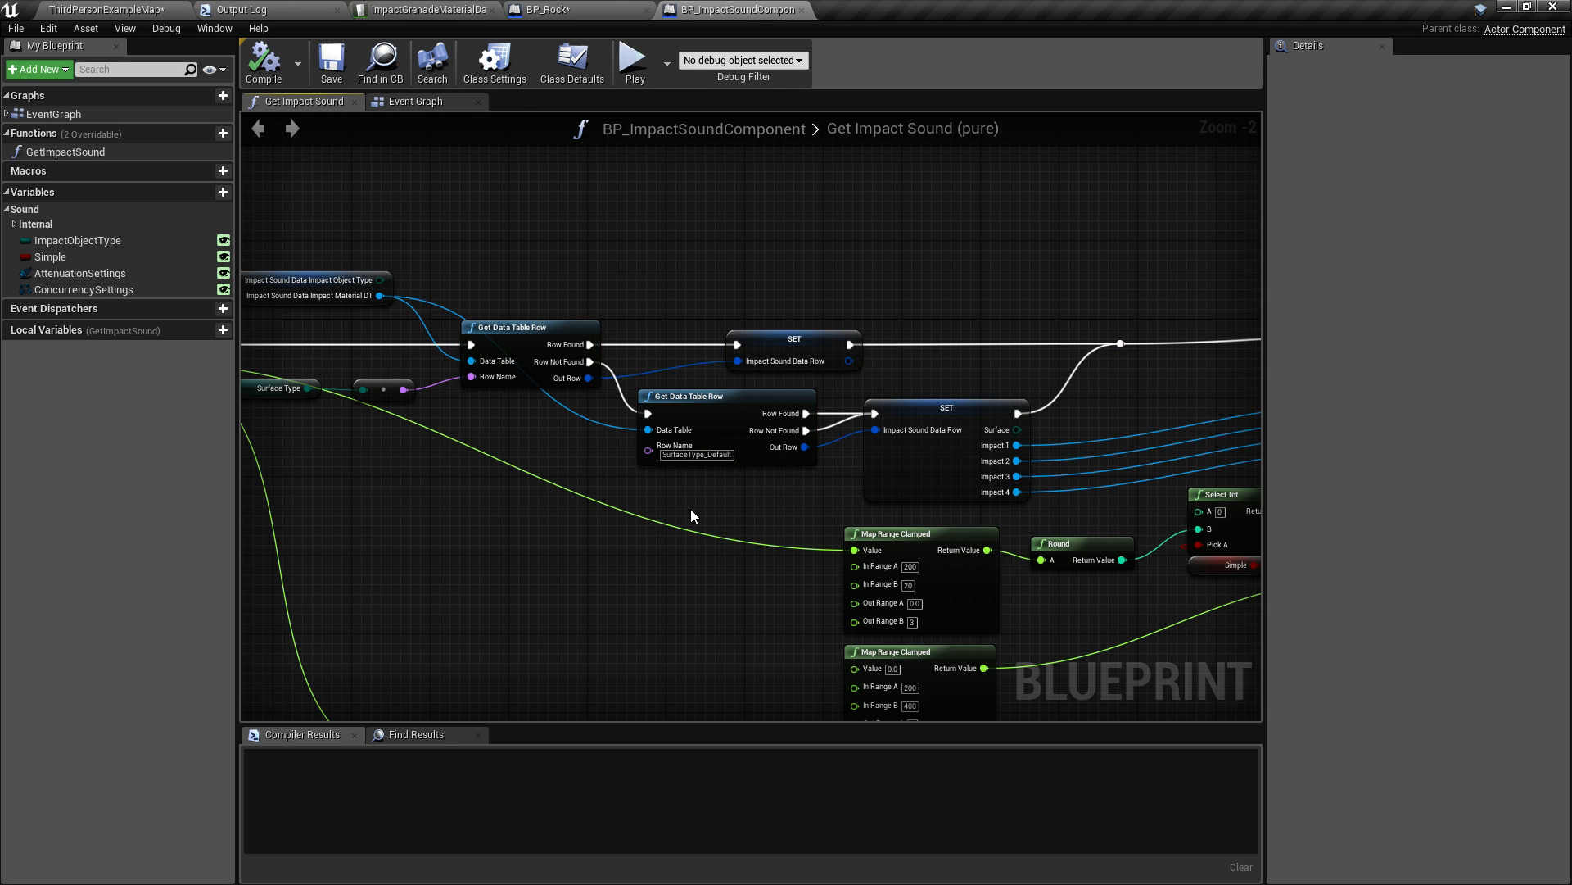
mouse_move(756, 517)
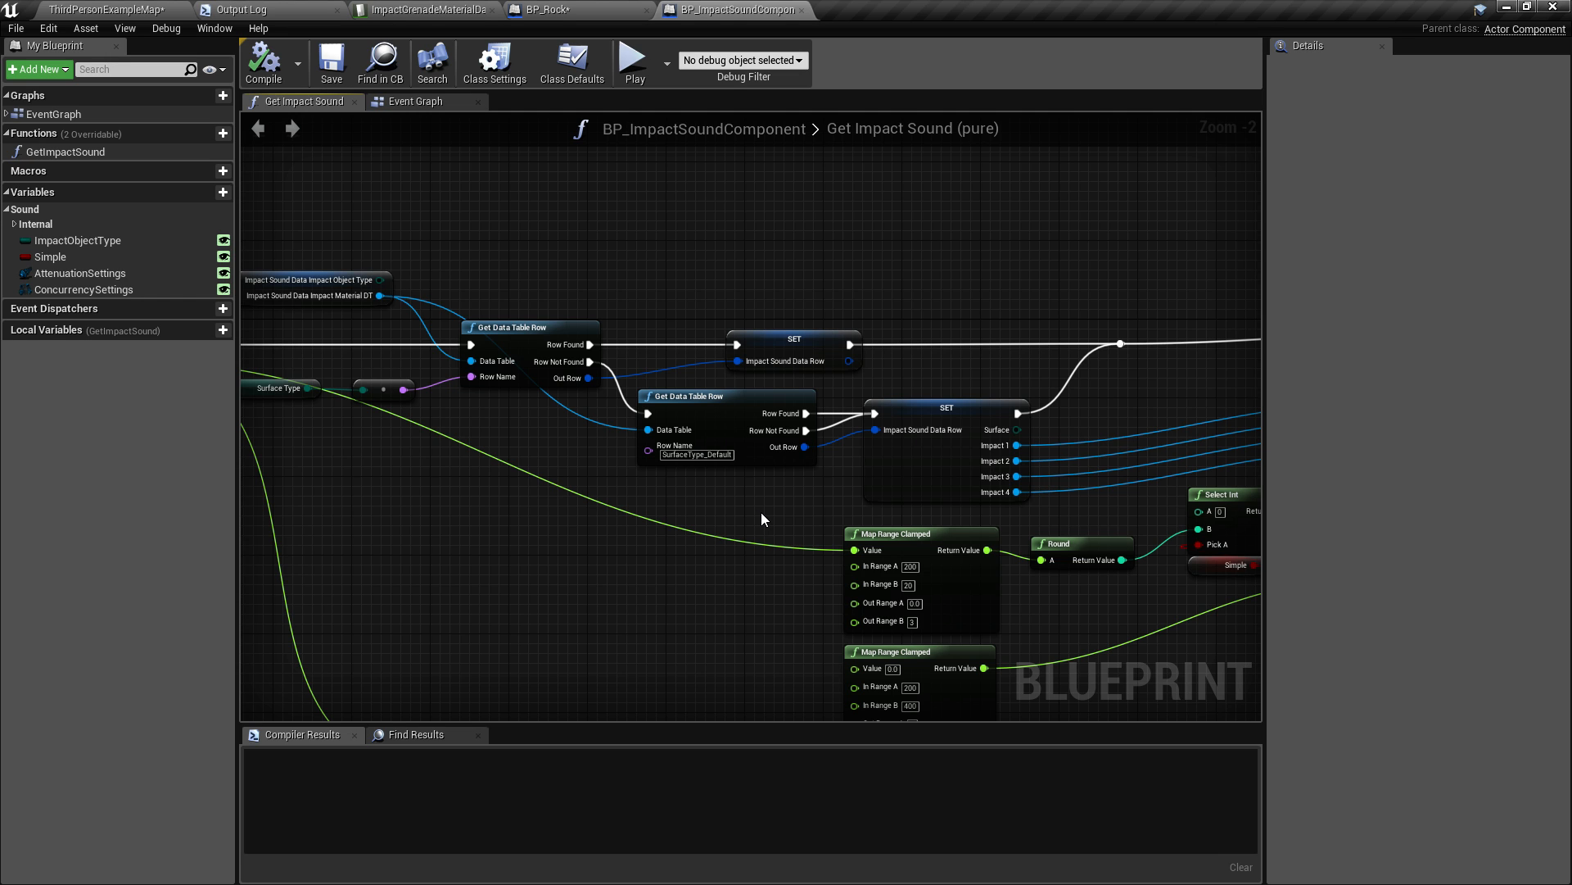
mouse_move(772, 506)
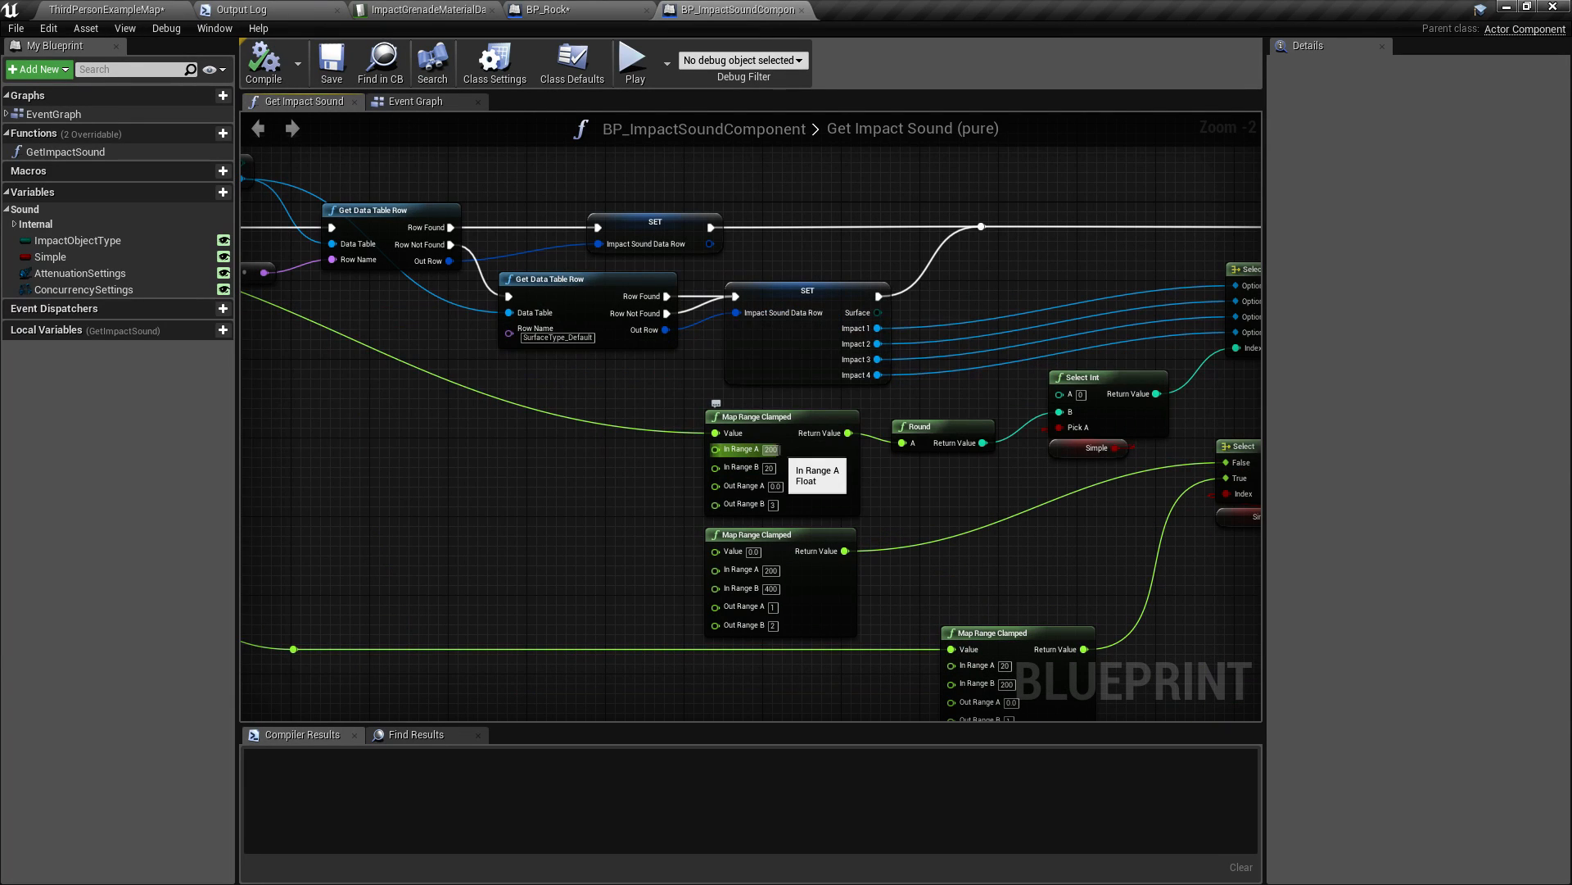
mouse_move(904, 542)
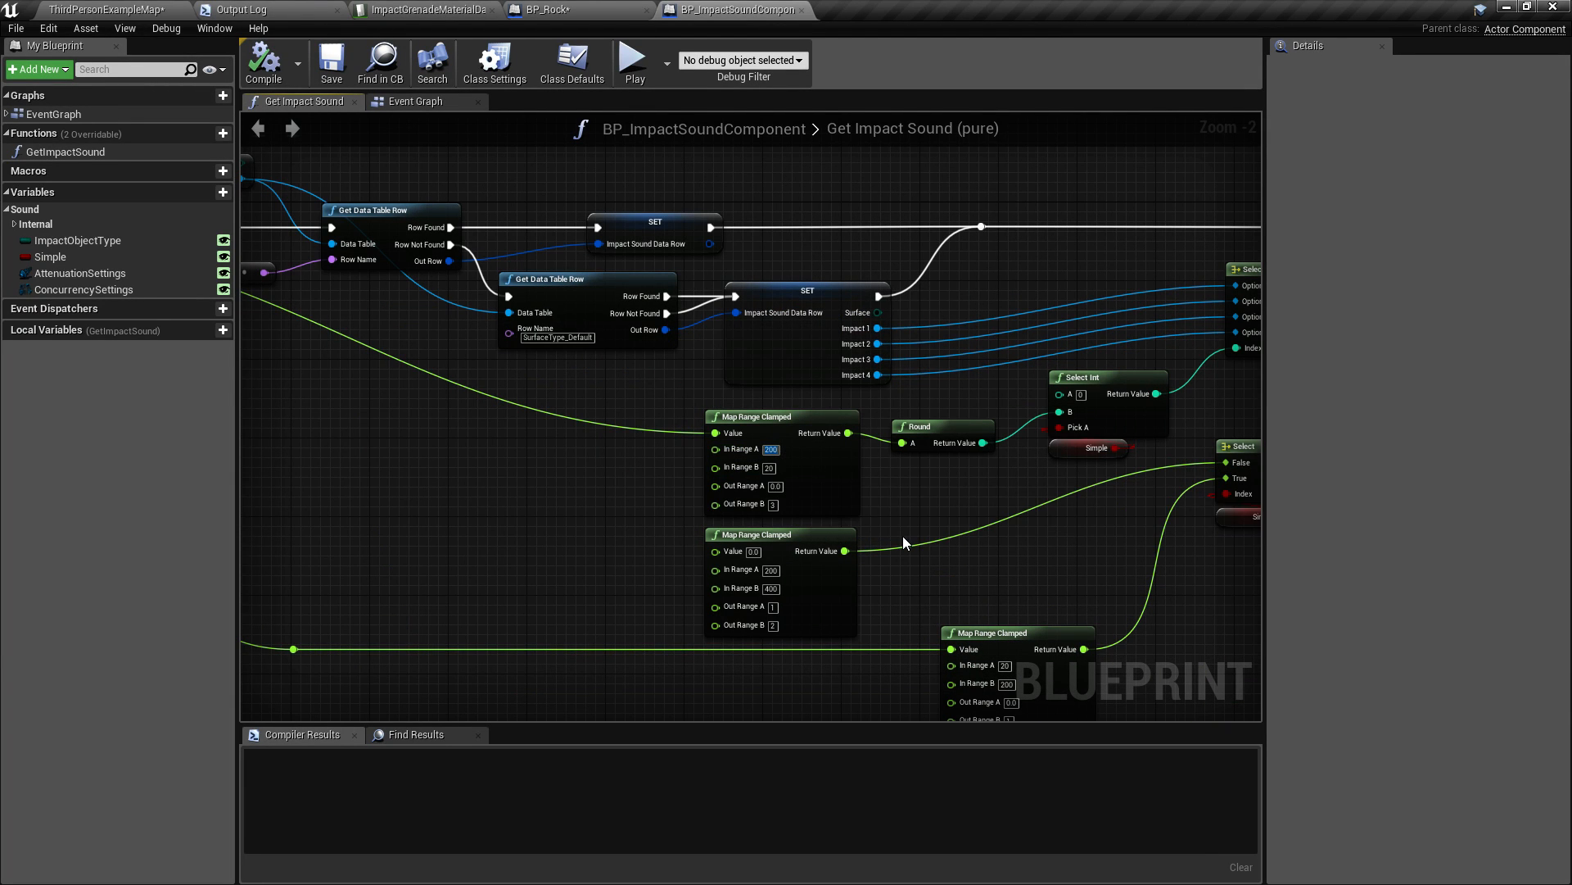
mouse_move(927, 529)
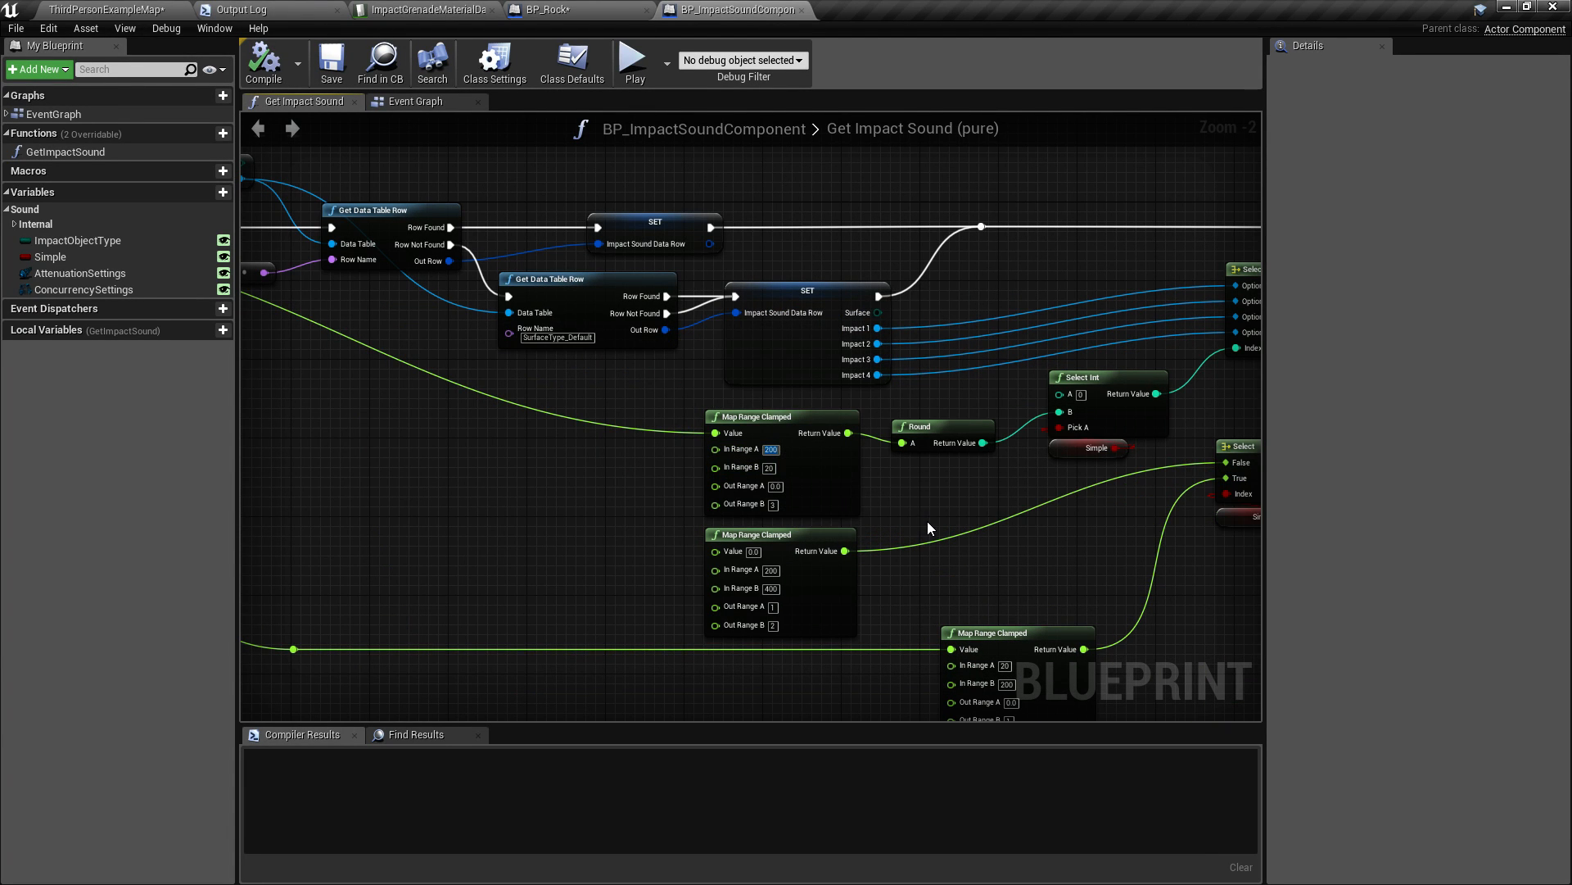
mouse_move(802, 491)
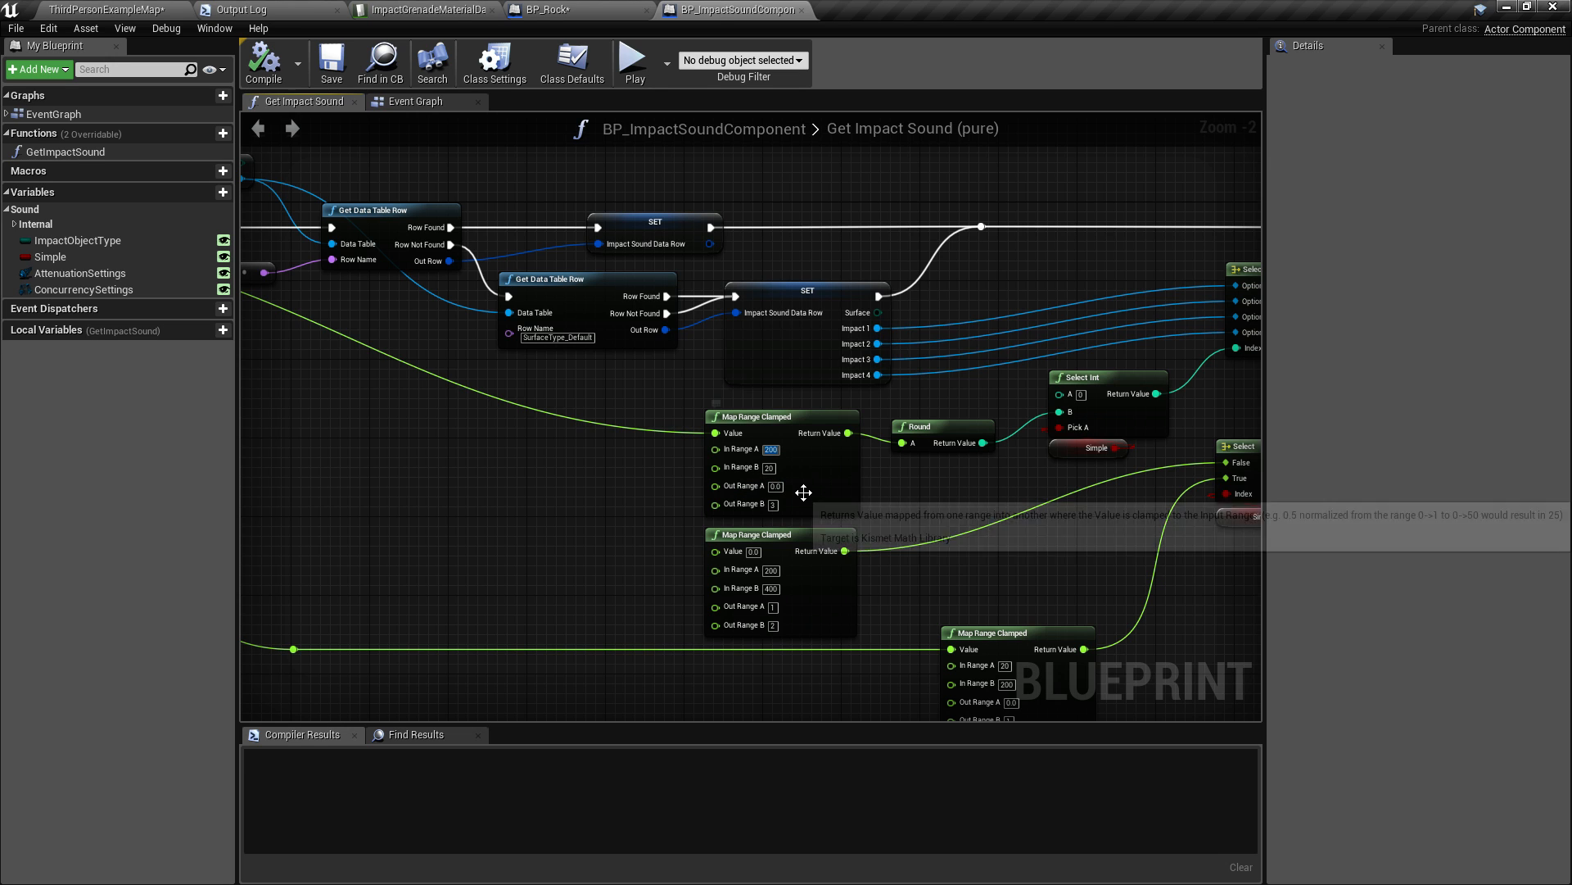
mouse_move(803, 509)
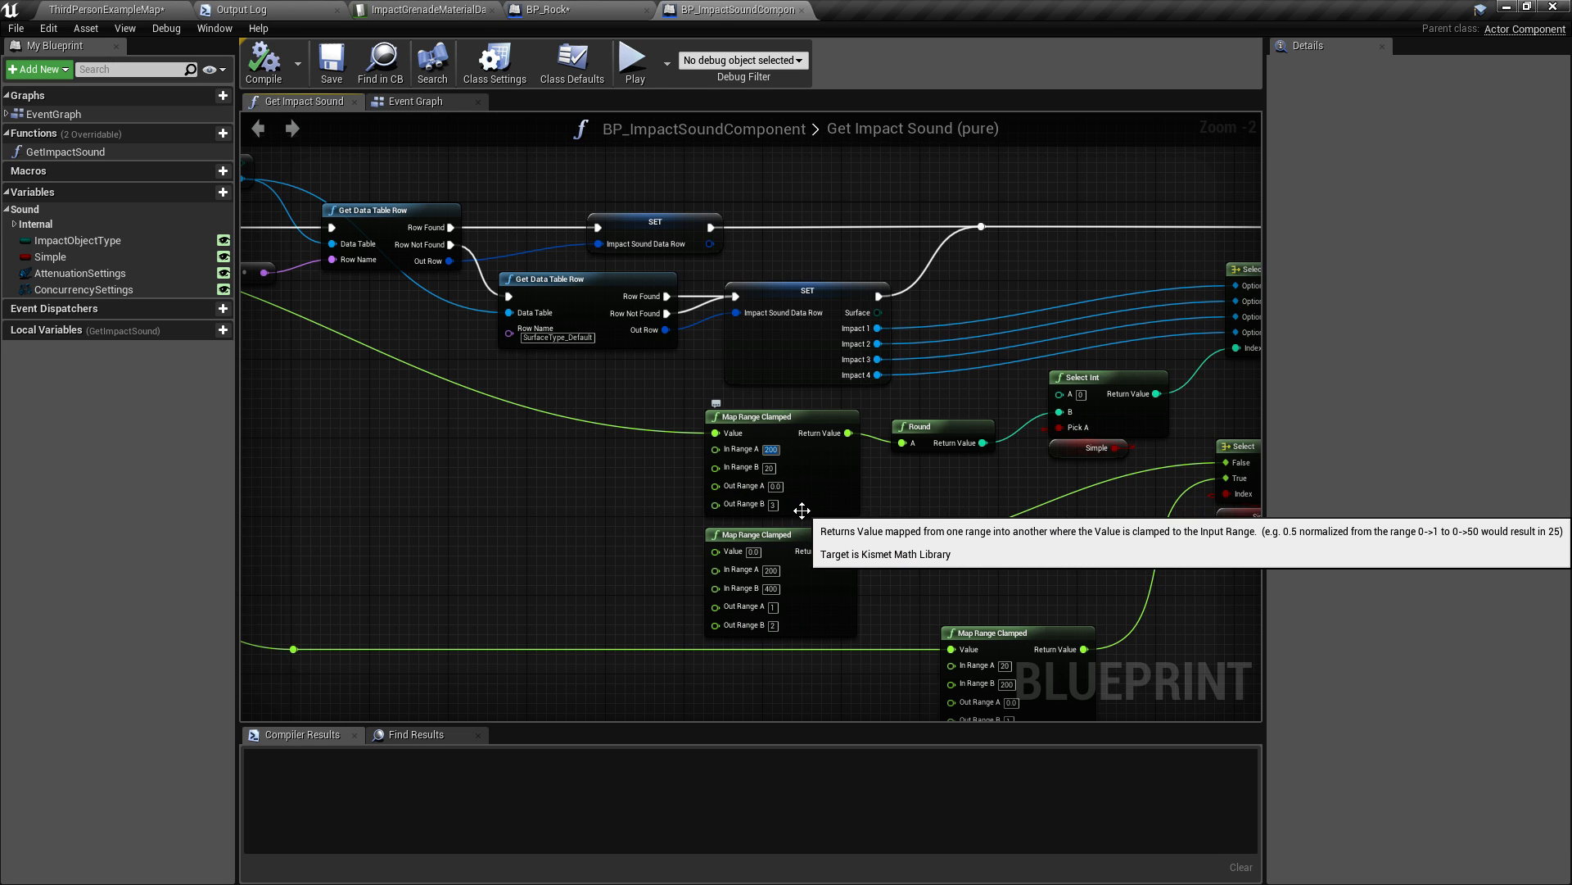
mouse_move(847, 511)
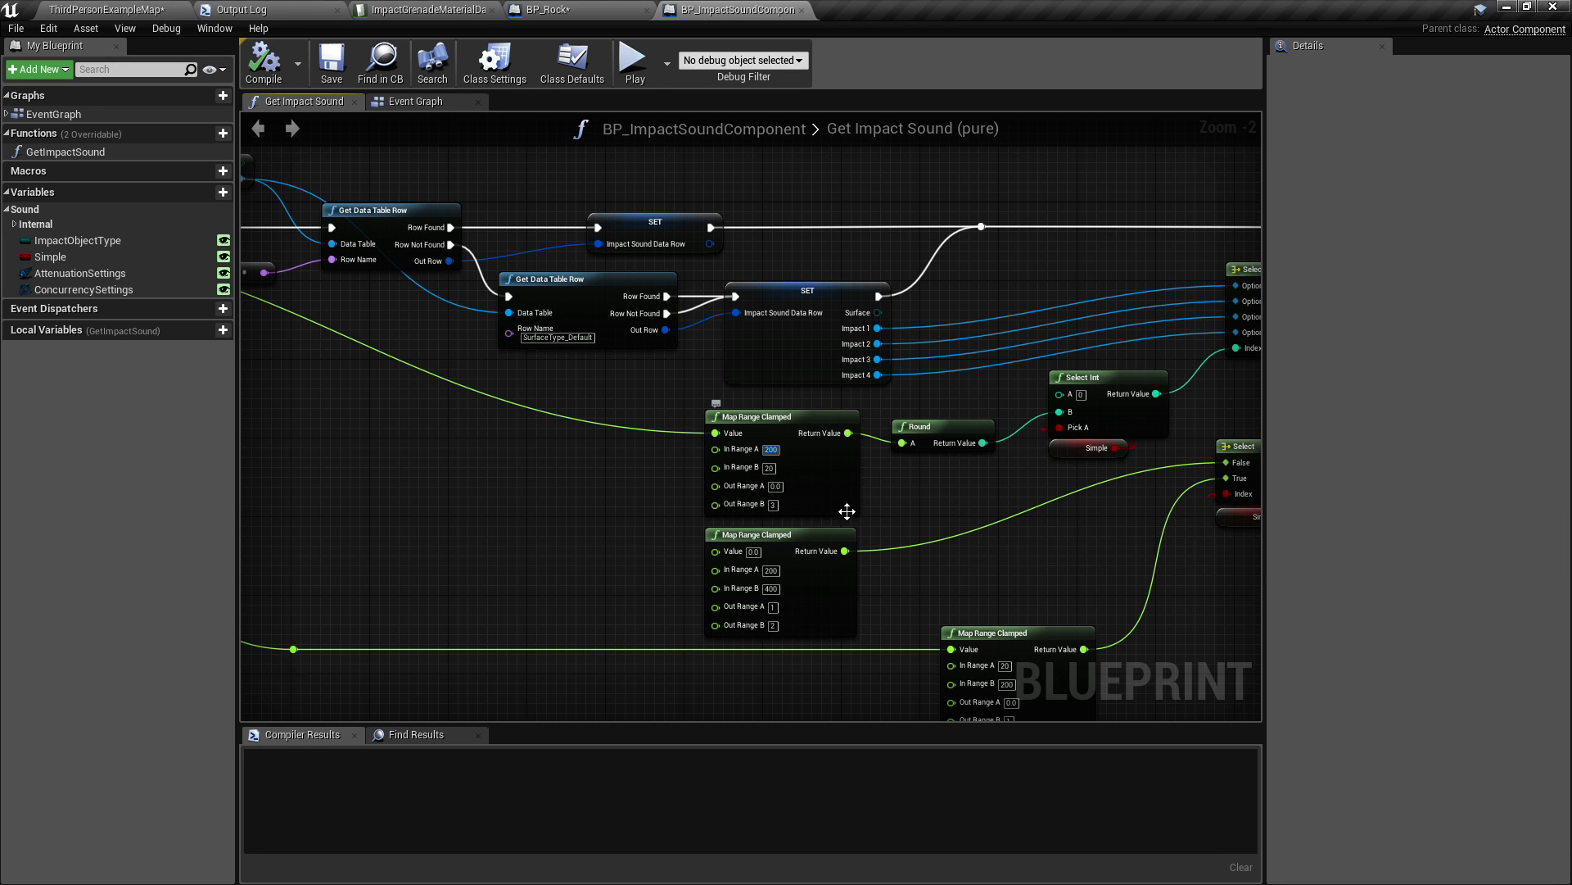
mouse_move(931, 467)
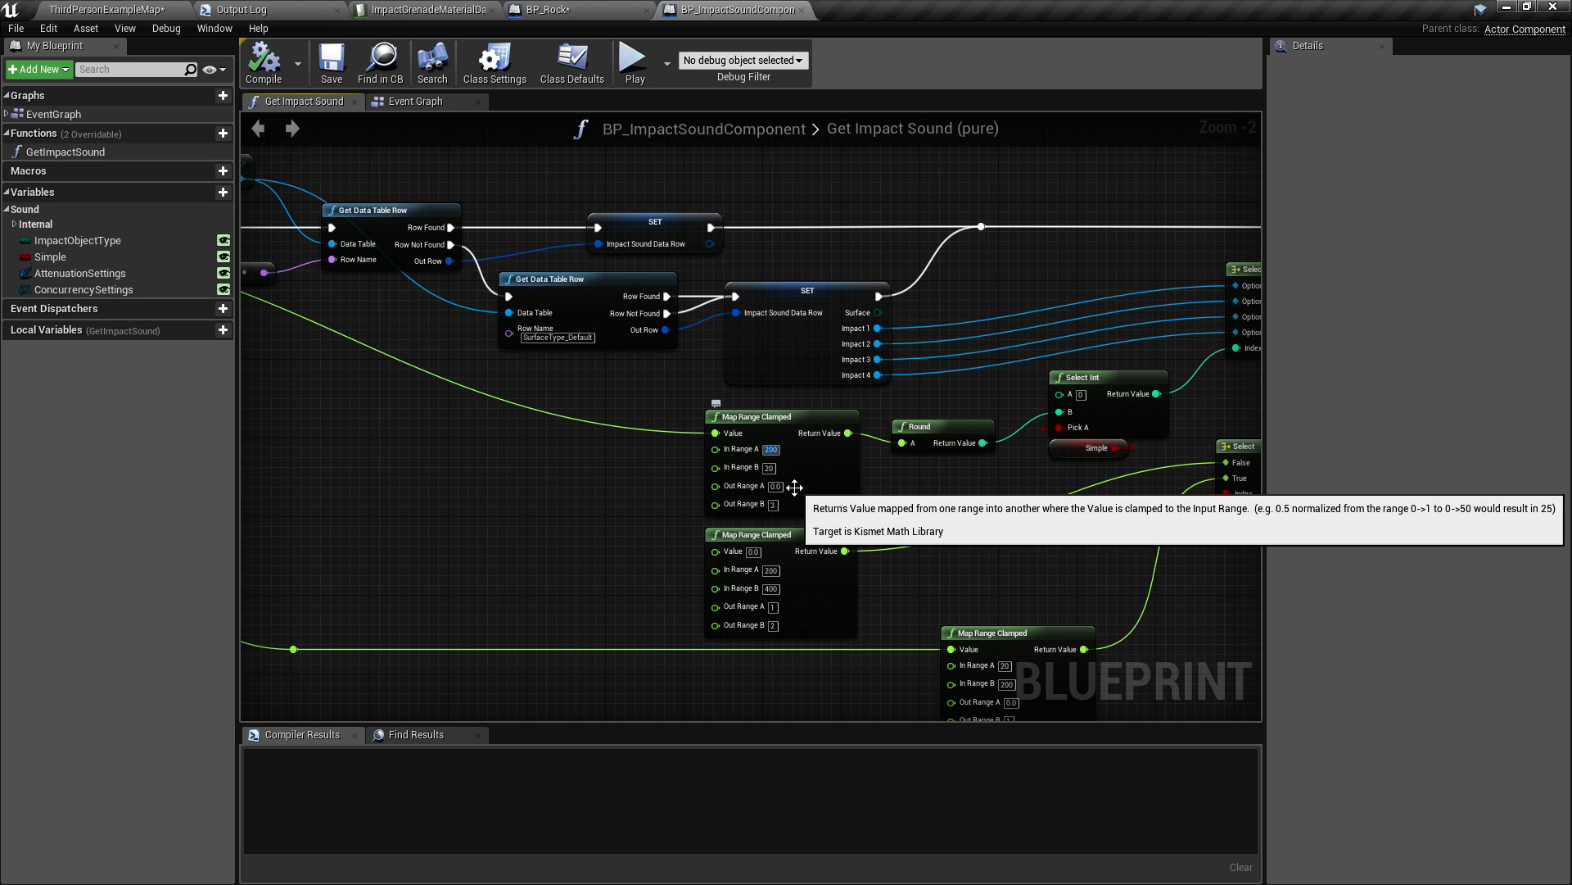
mouse_move(996, 408)
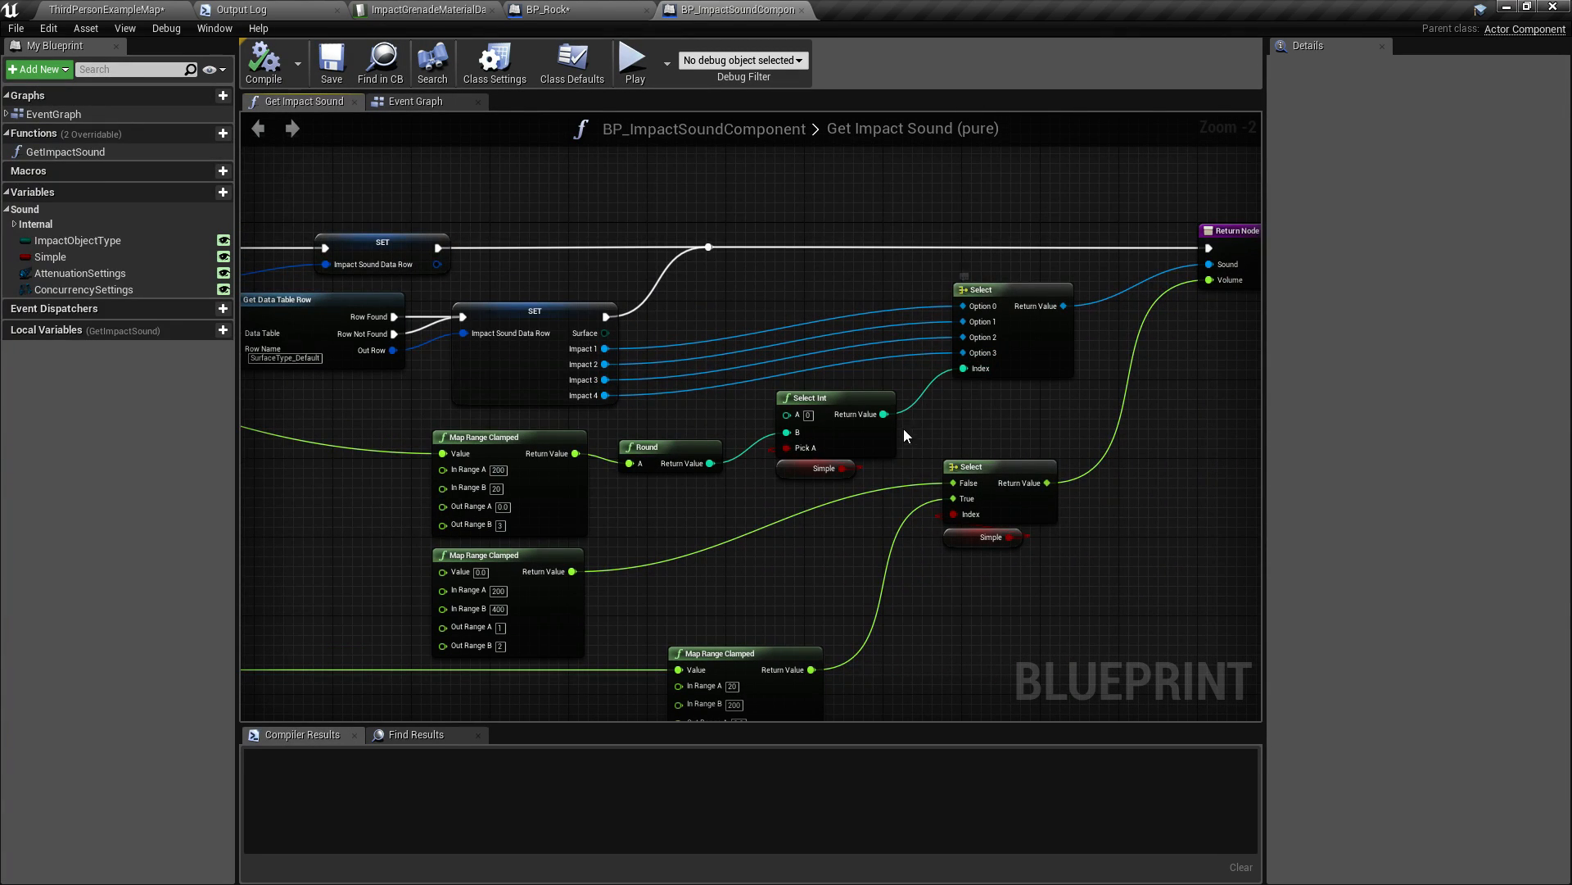
mouse_move(731, 463)
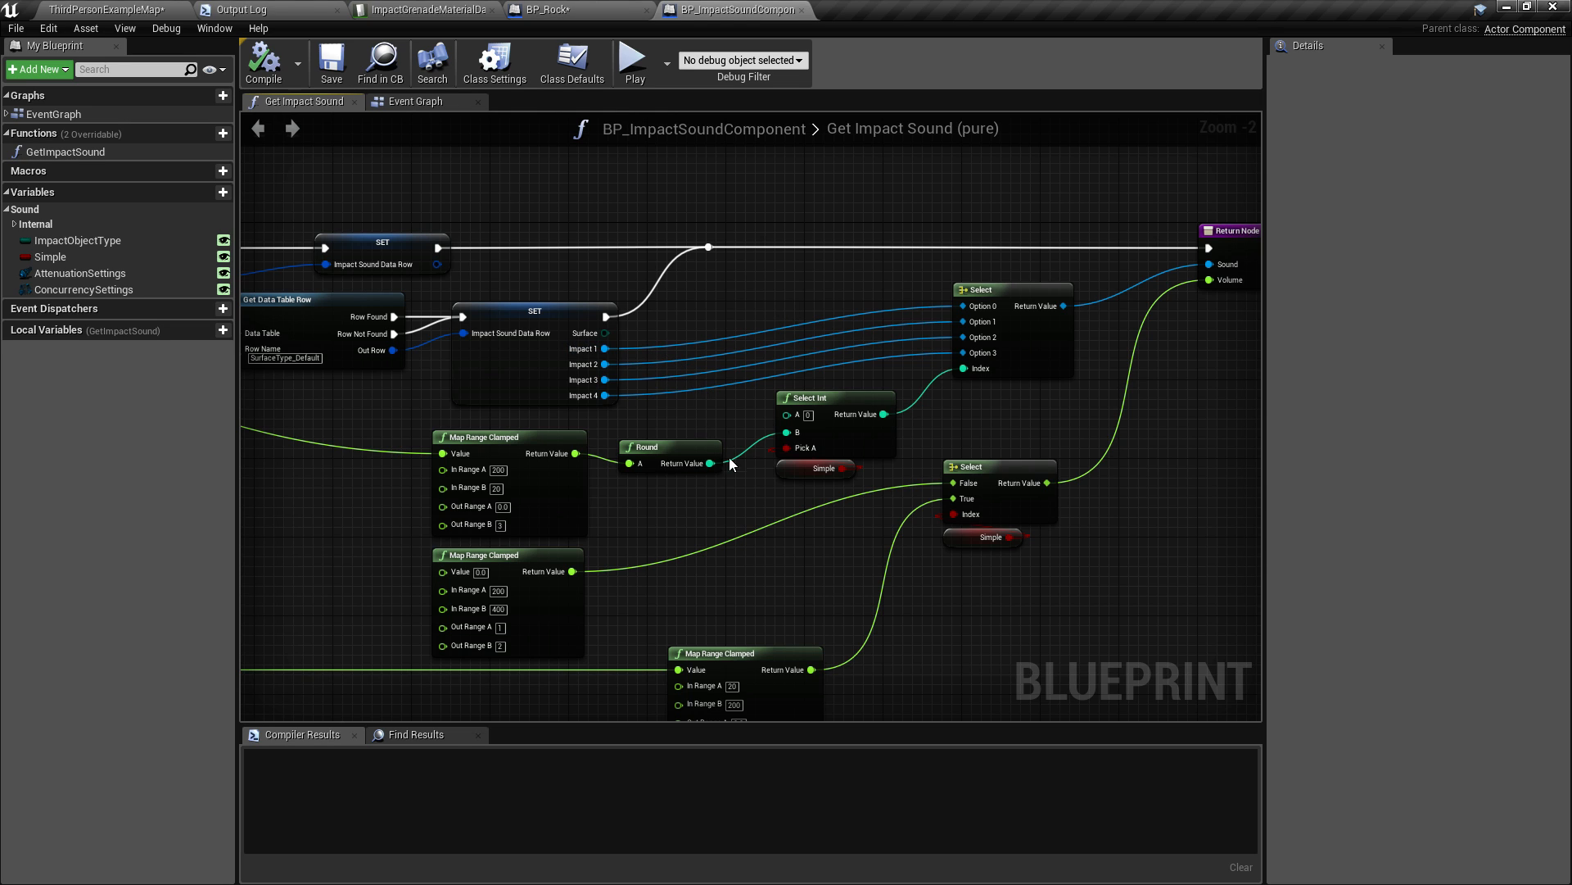
mouse_move(785, 472)
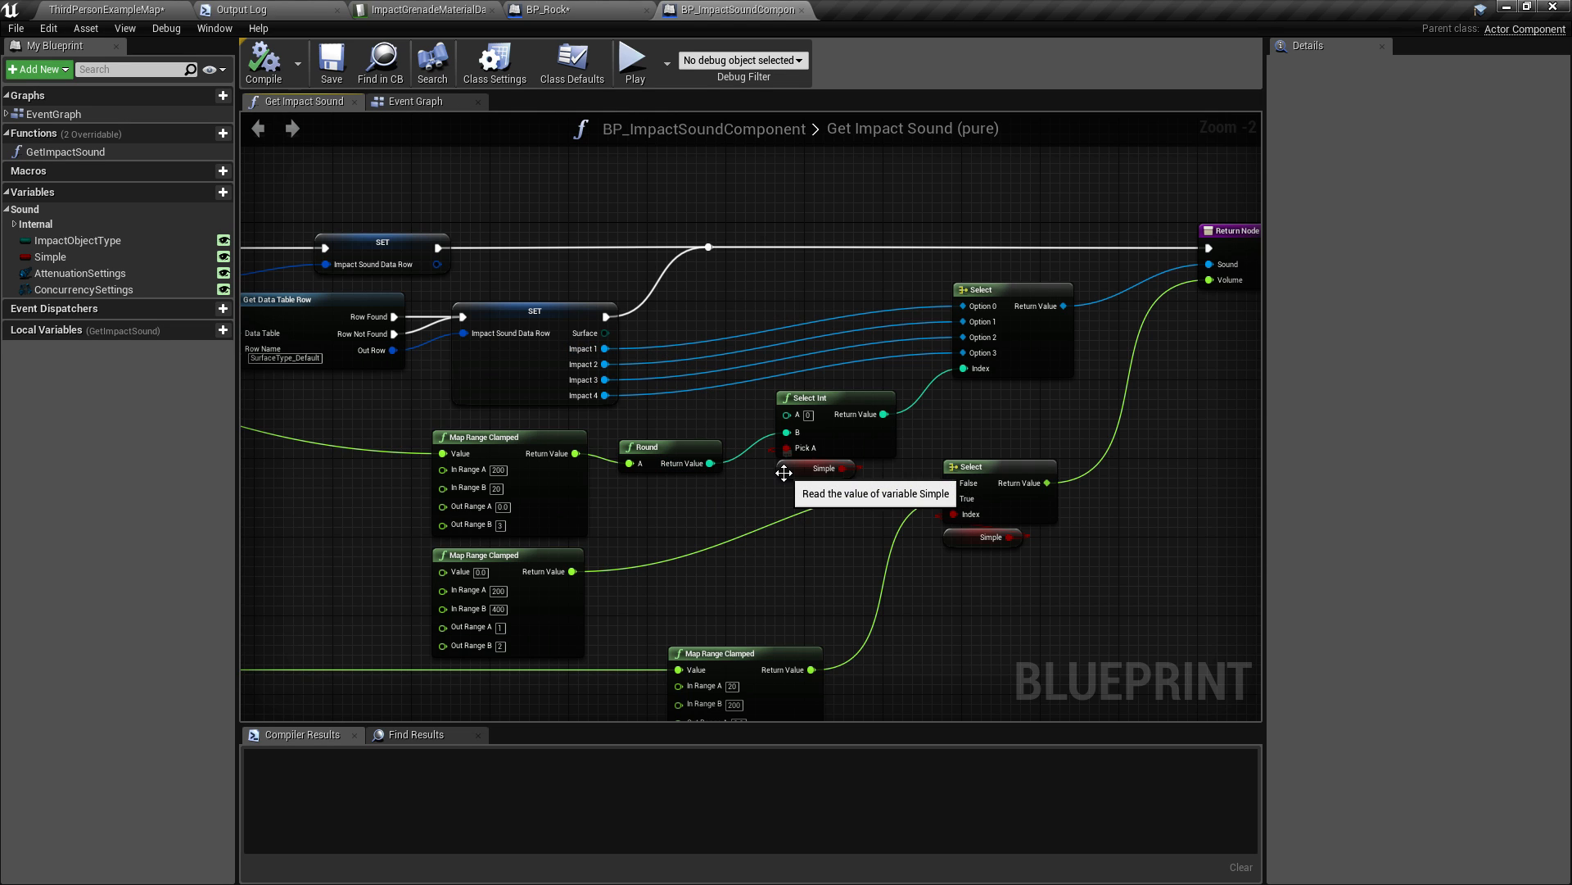
mouse_move(852, 451)
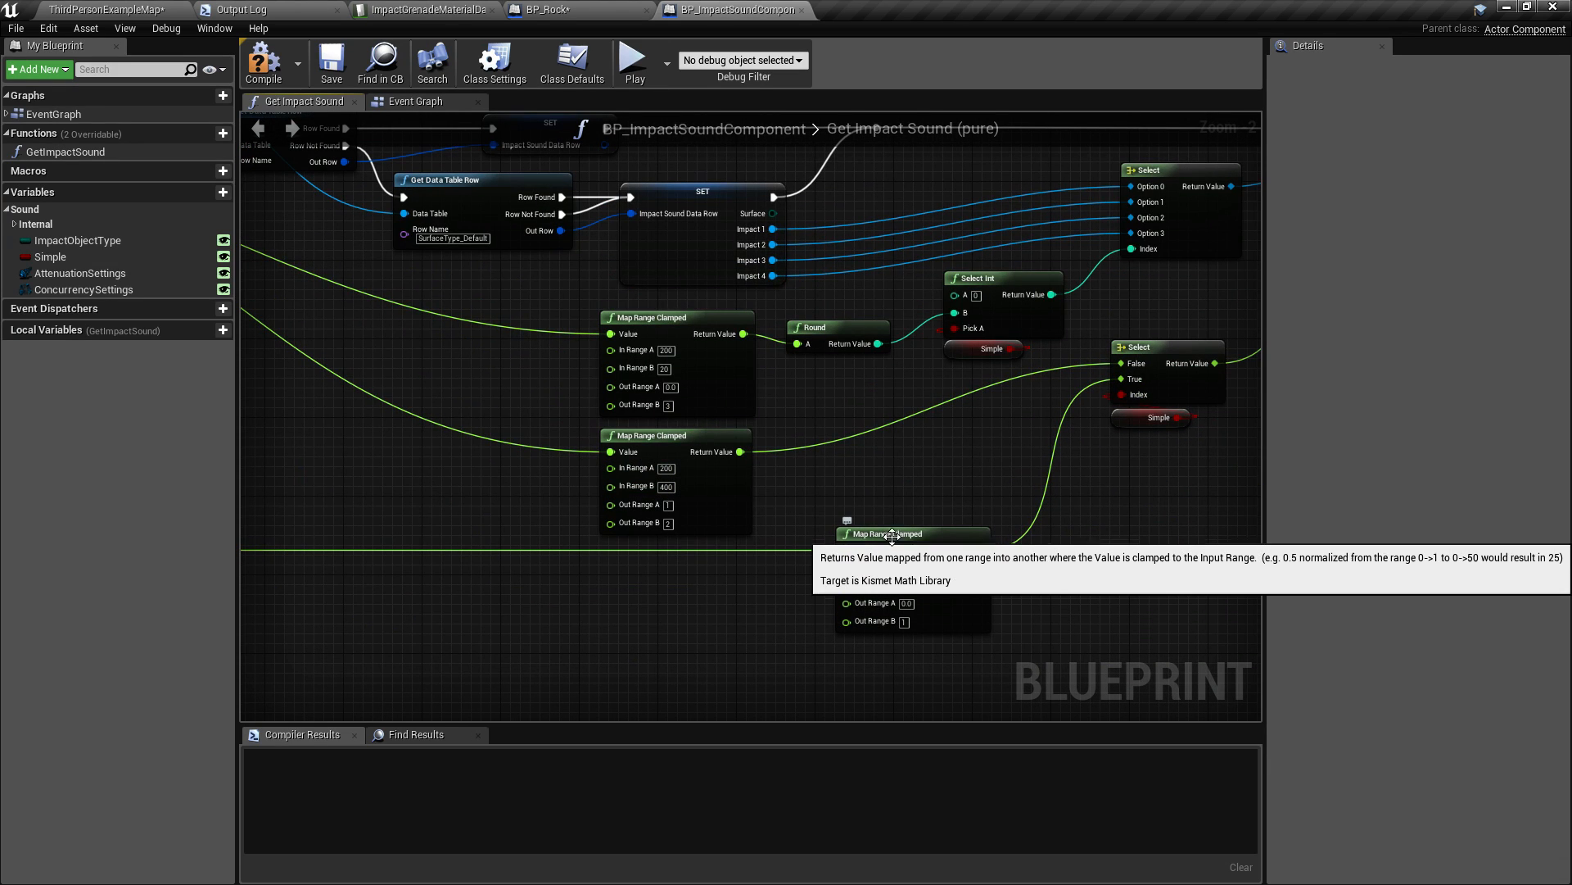
mouse_move(570, 22)
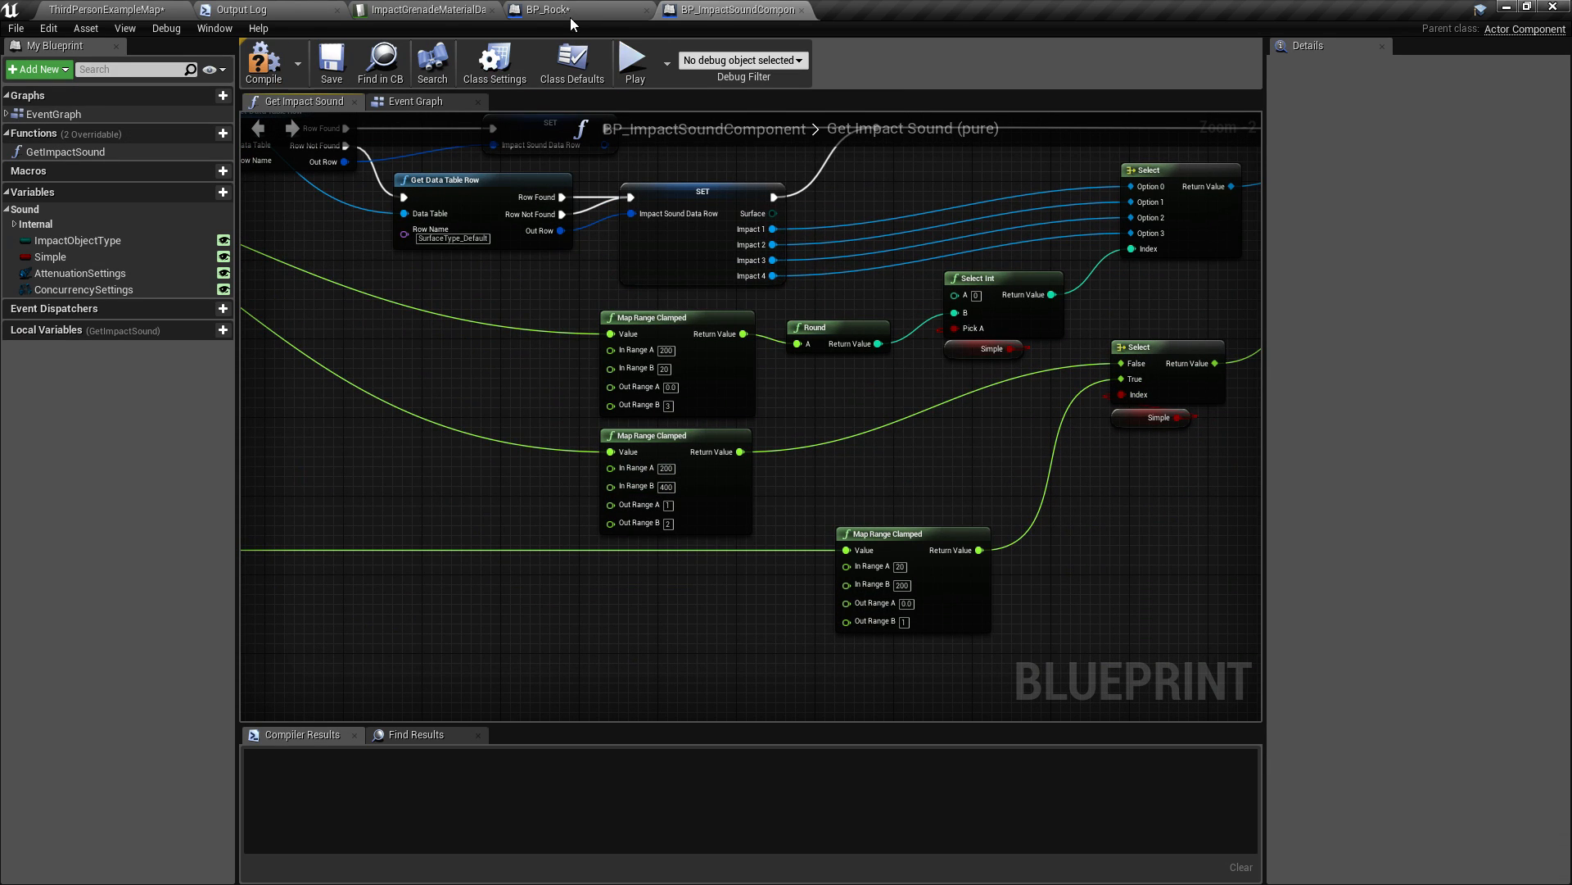
mouse_move(547, 10)
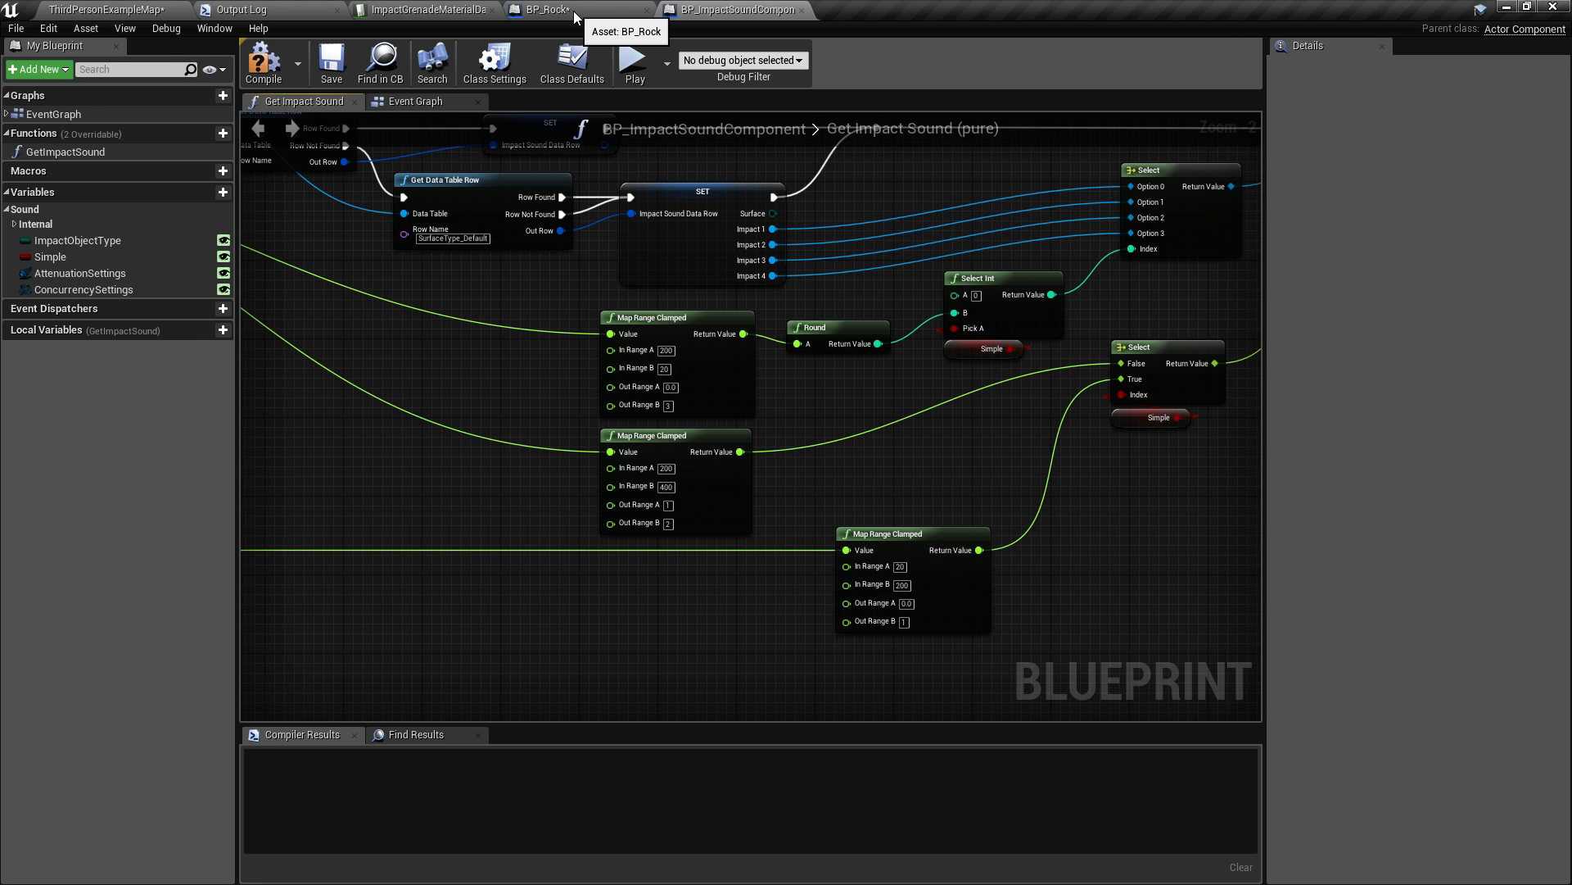
Play-test the falling rocks from BP_Rock, then end the test and resume editing.
click(544, 10)
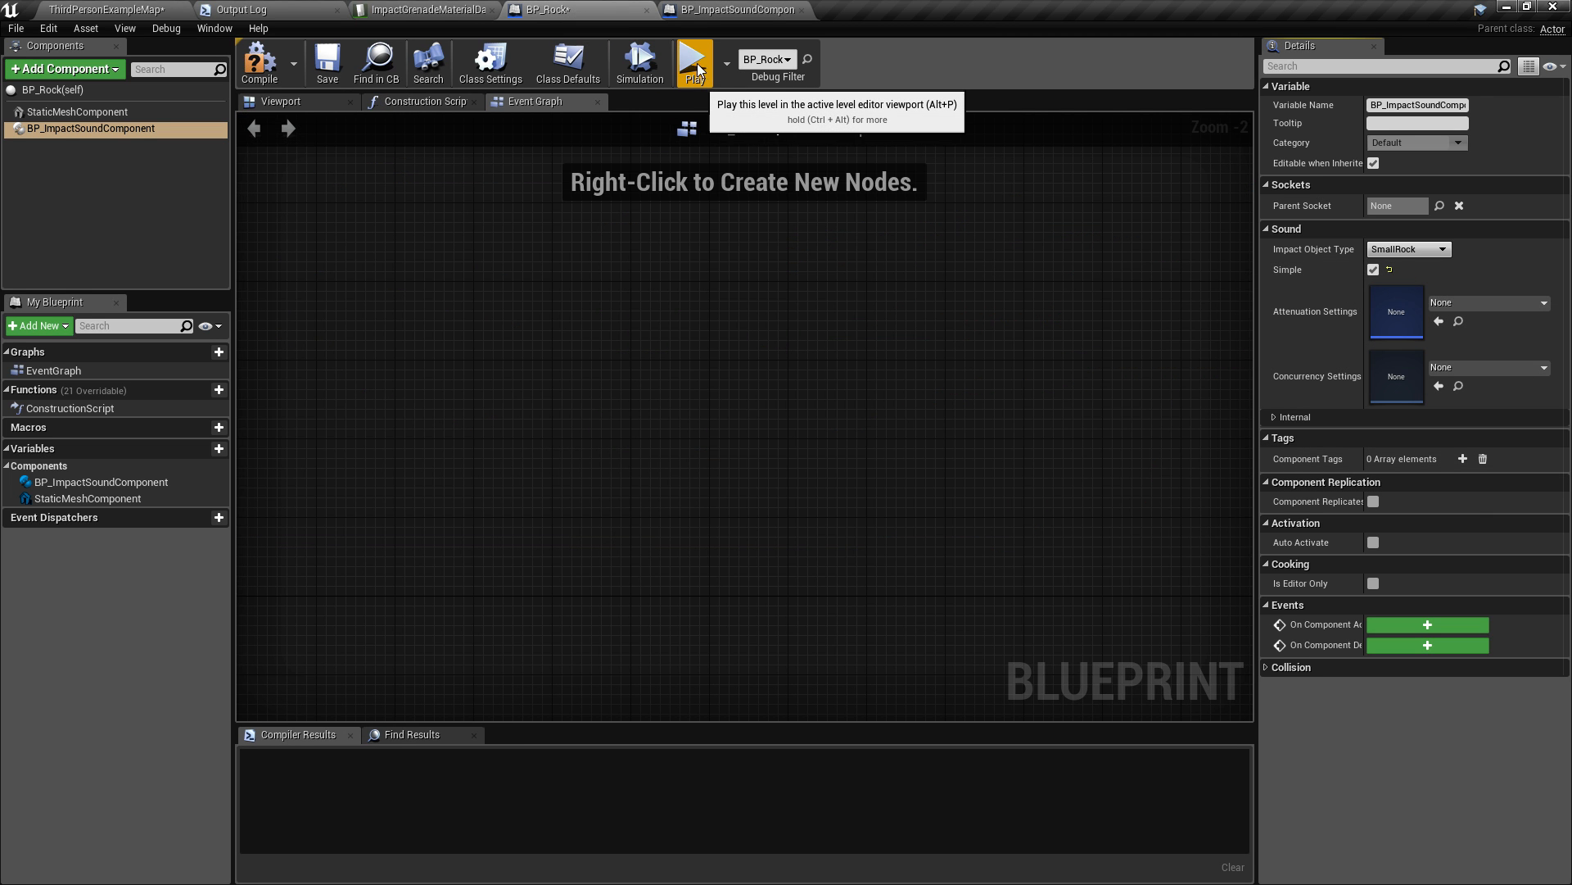
click(694, 61)
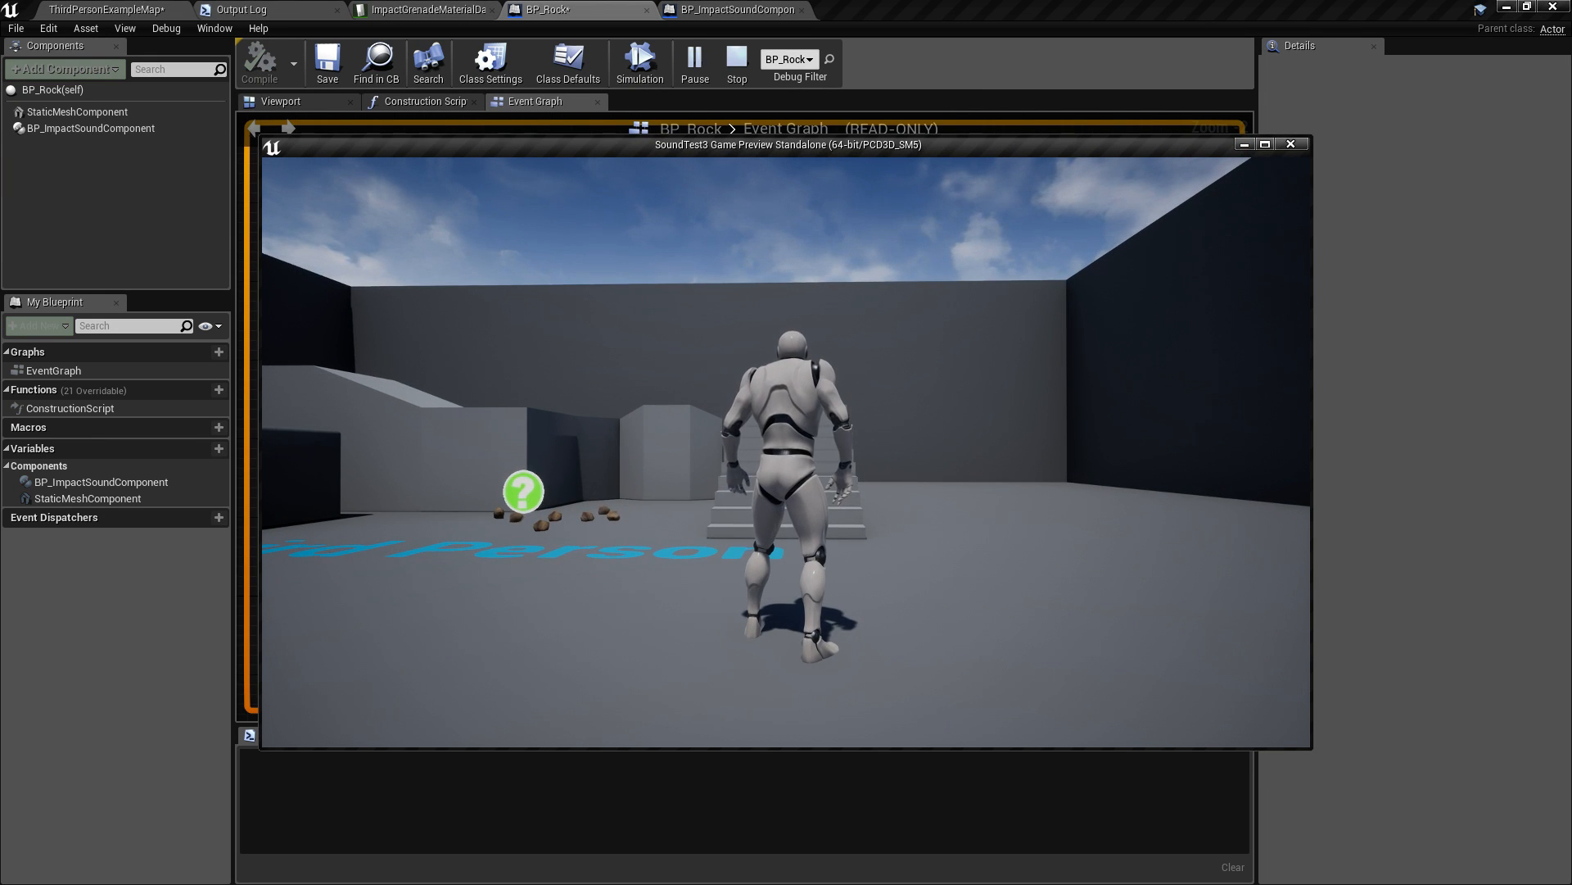
click(734, 9)
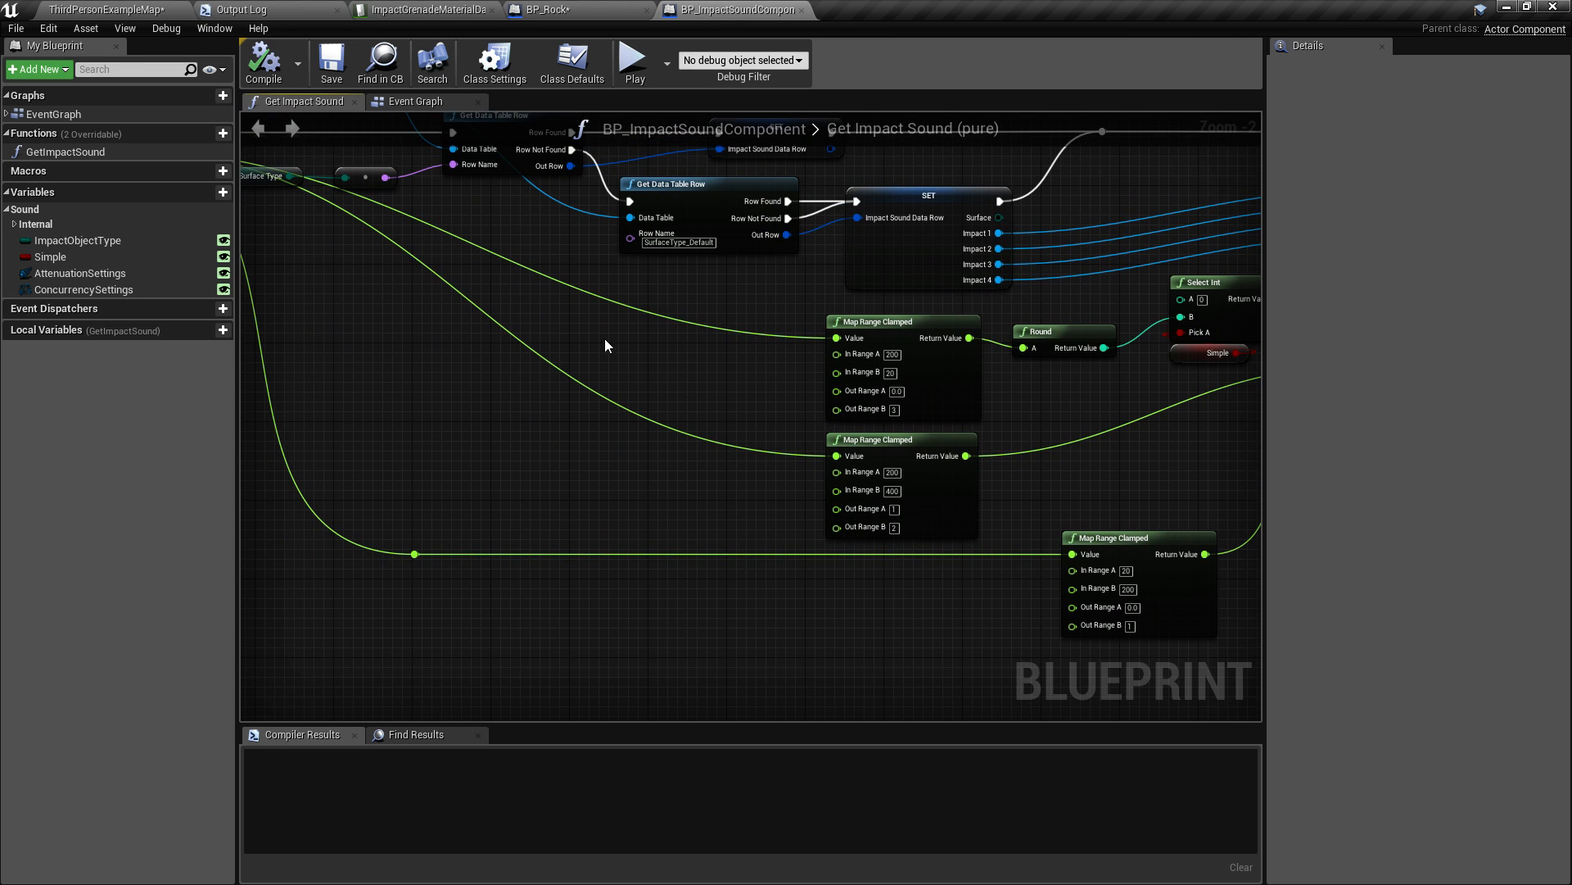
mouse_move(962, 532)
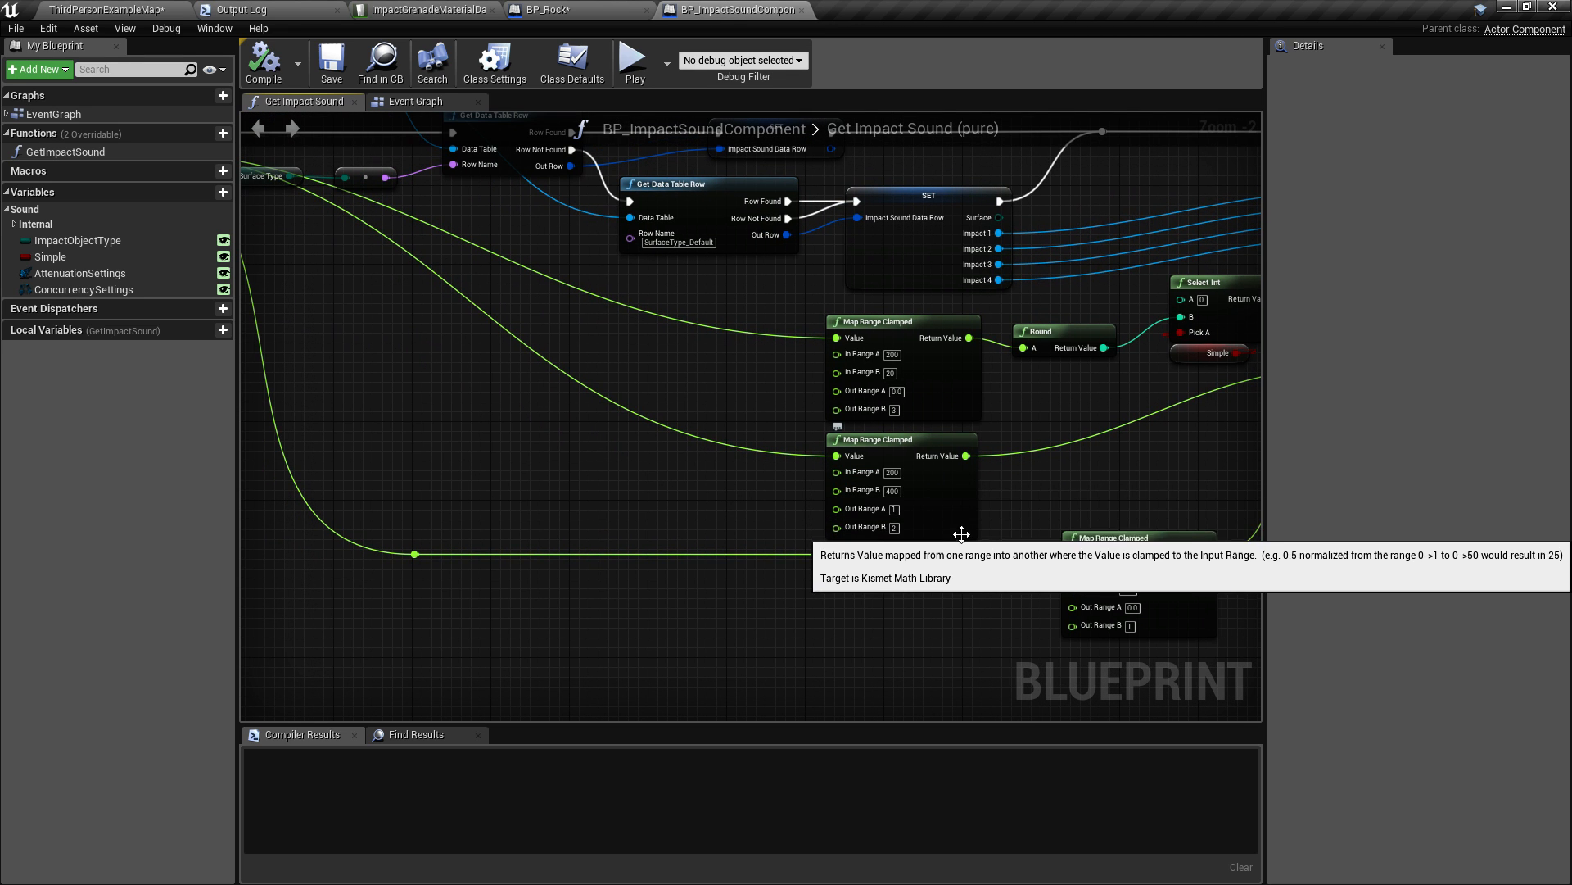
mouse_move(491, 556)
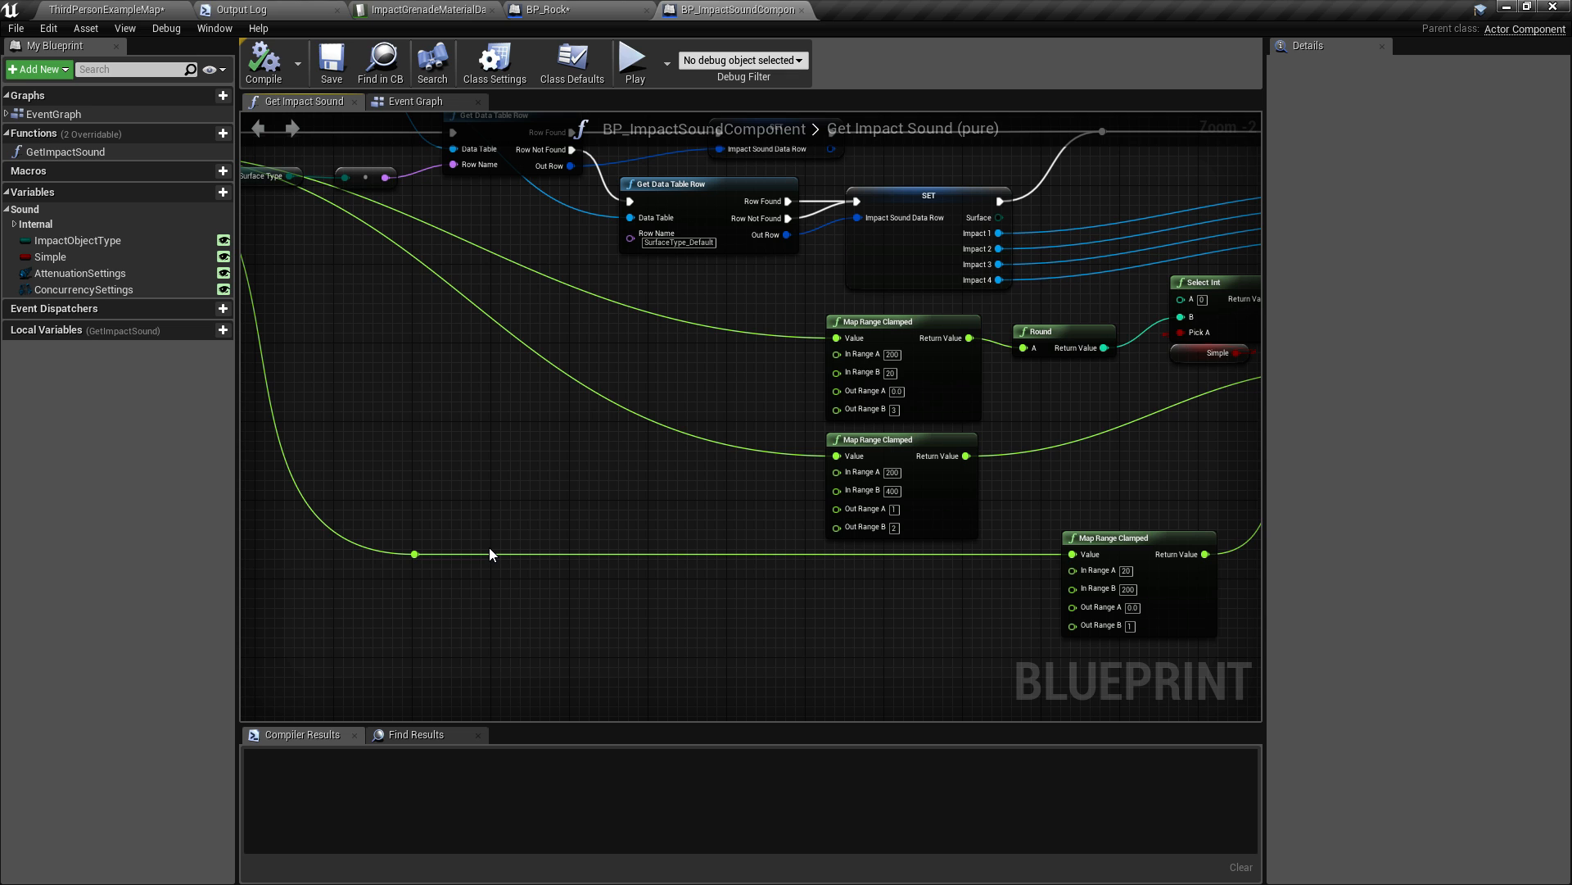
mouse_move(968, 516)
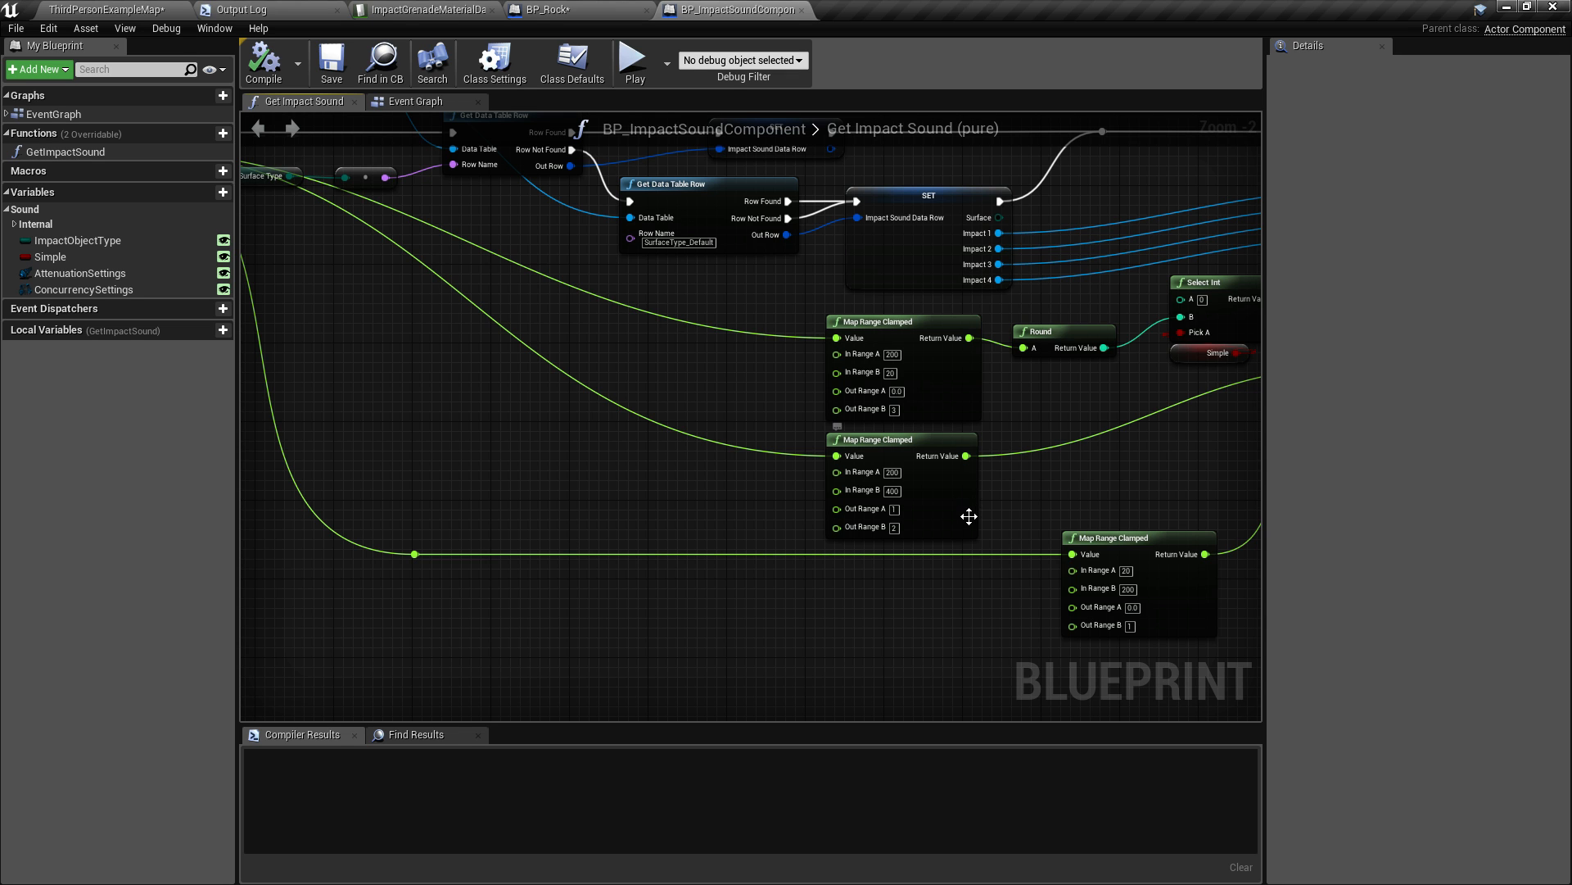
mouse_move(896, 568)
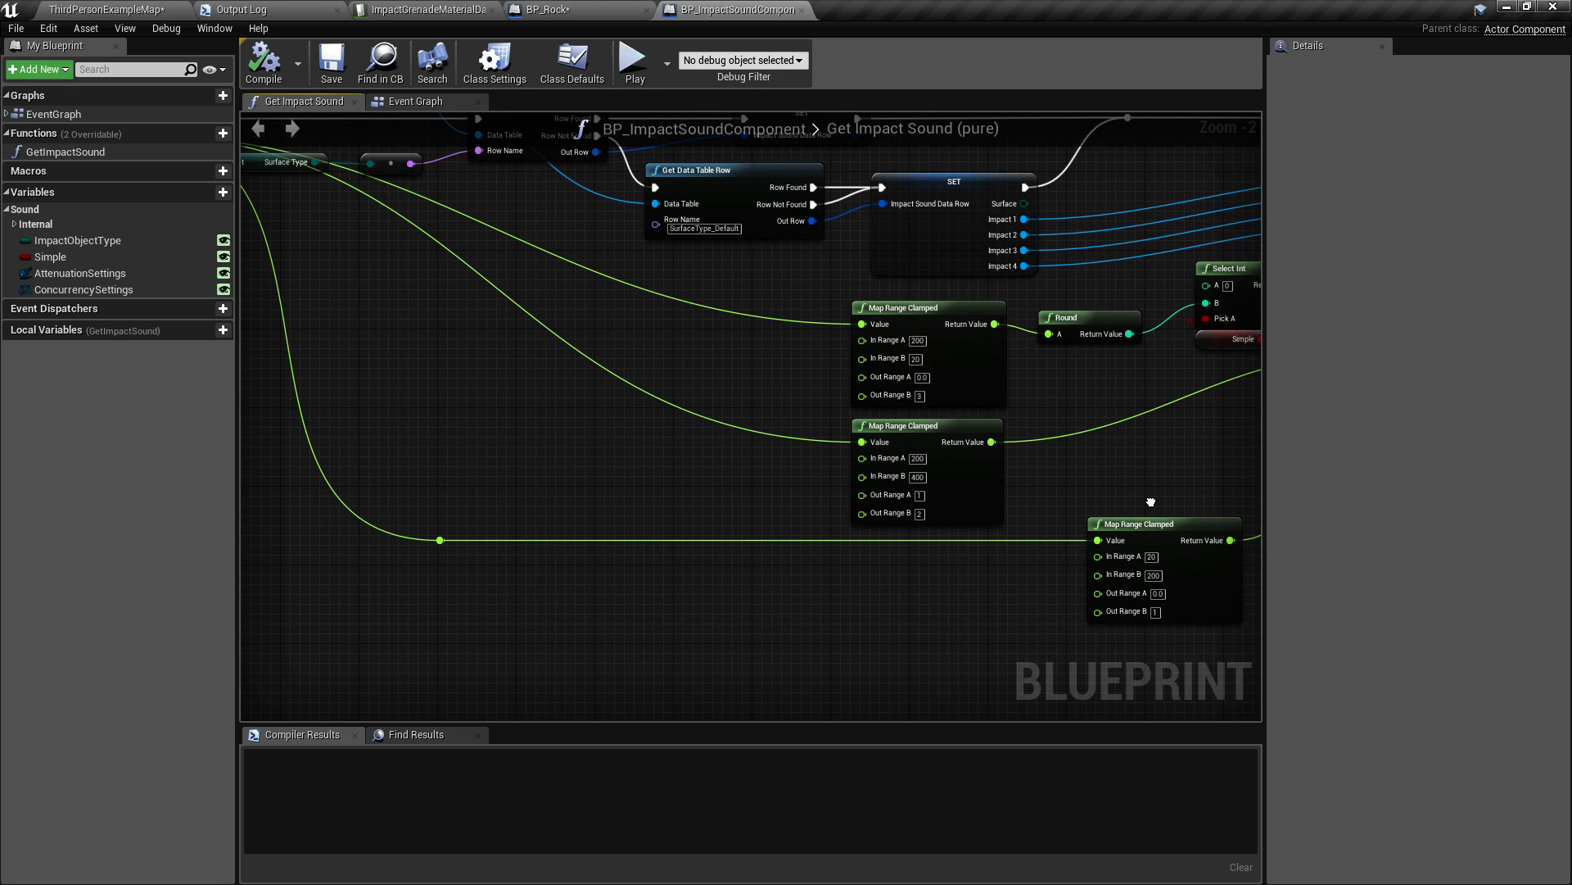
mouse_move(962, 498)
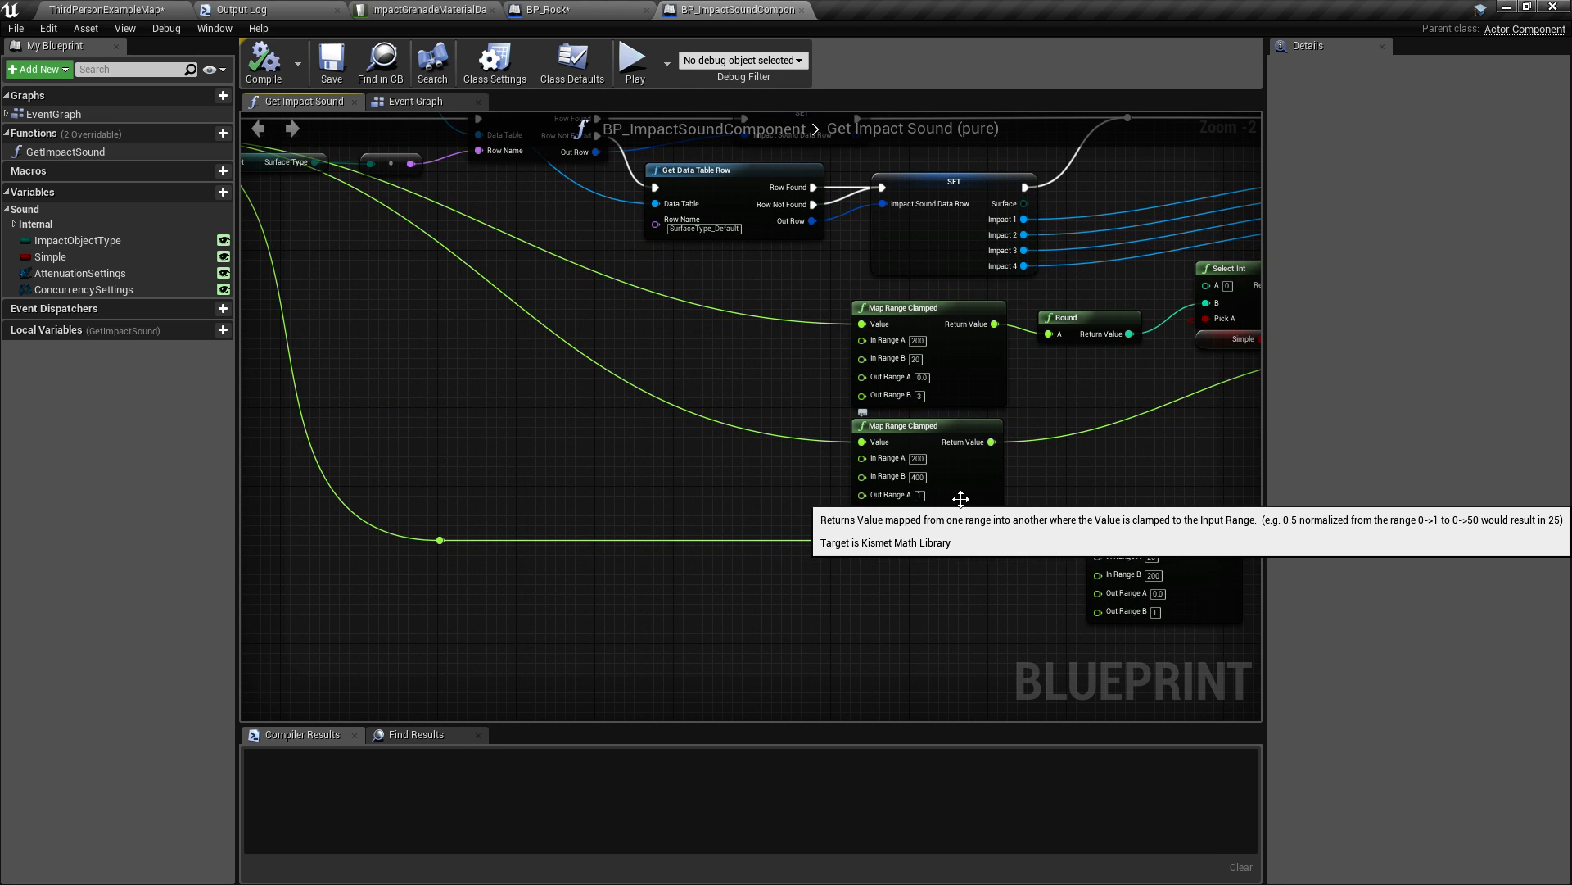
mouse_move(893, 495)
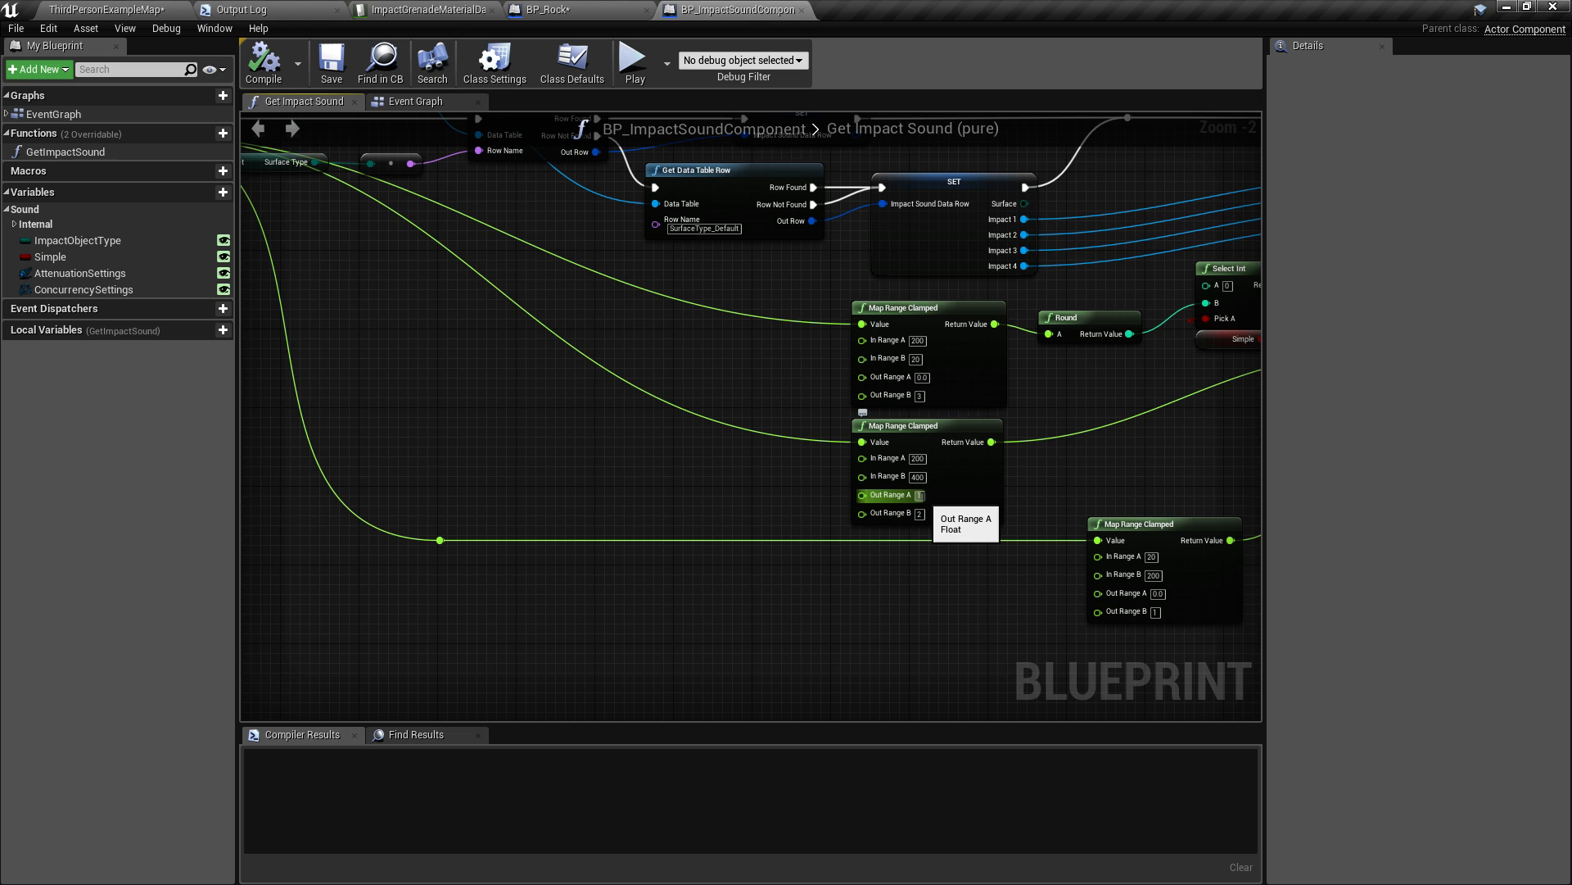
mouse_move(924, 522)
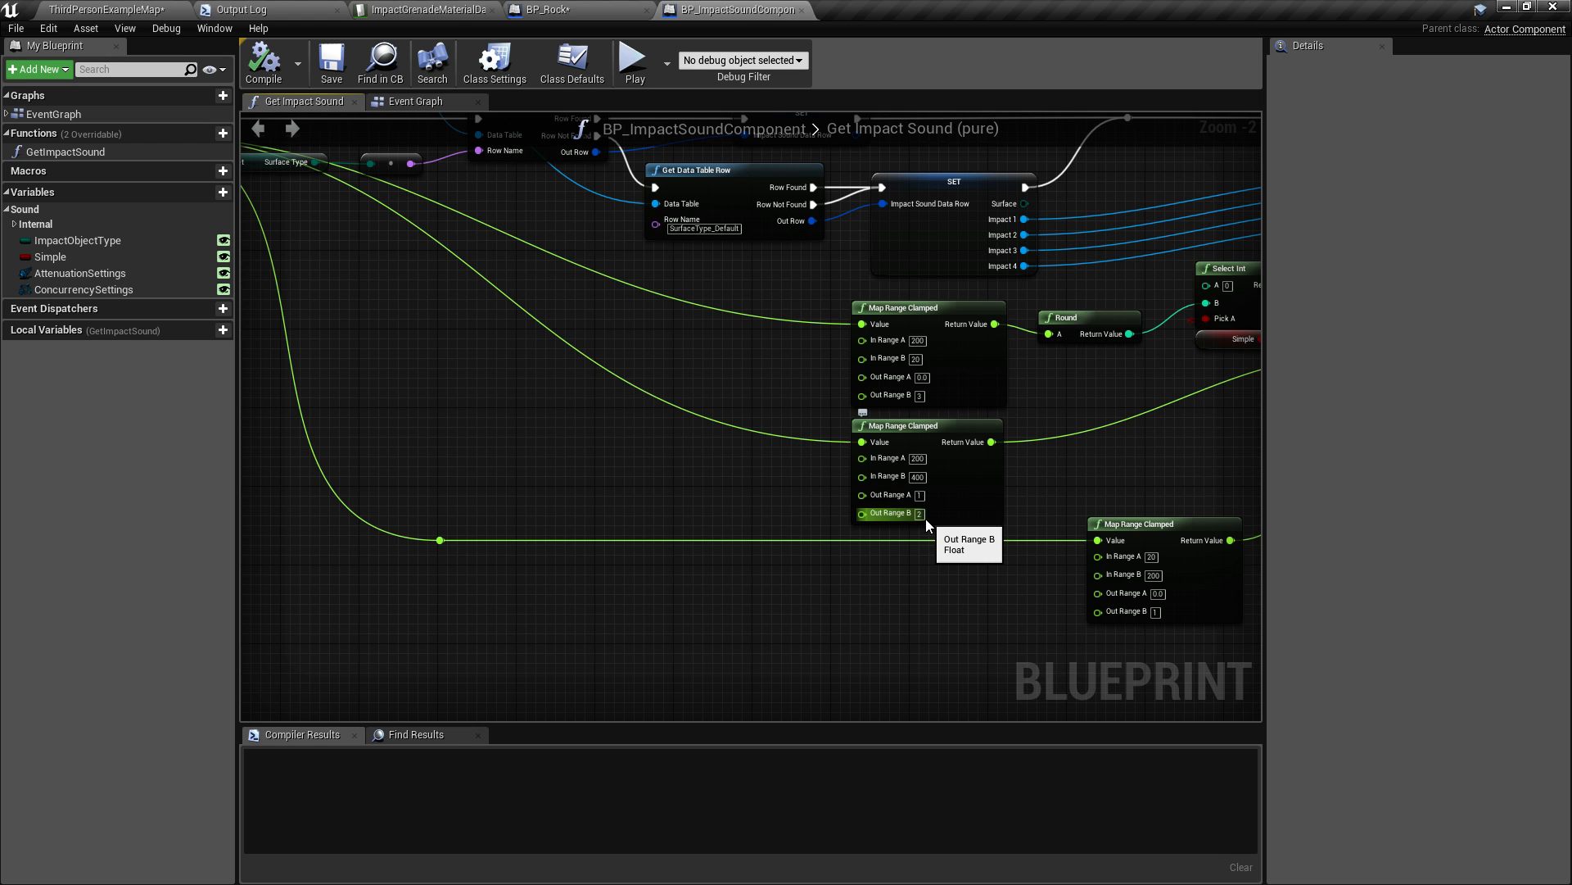
mouse_move(919, 512)
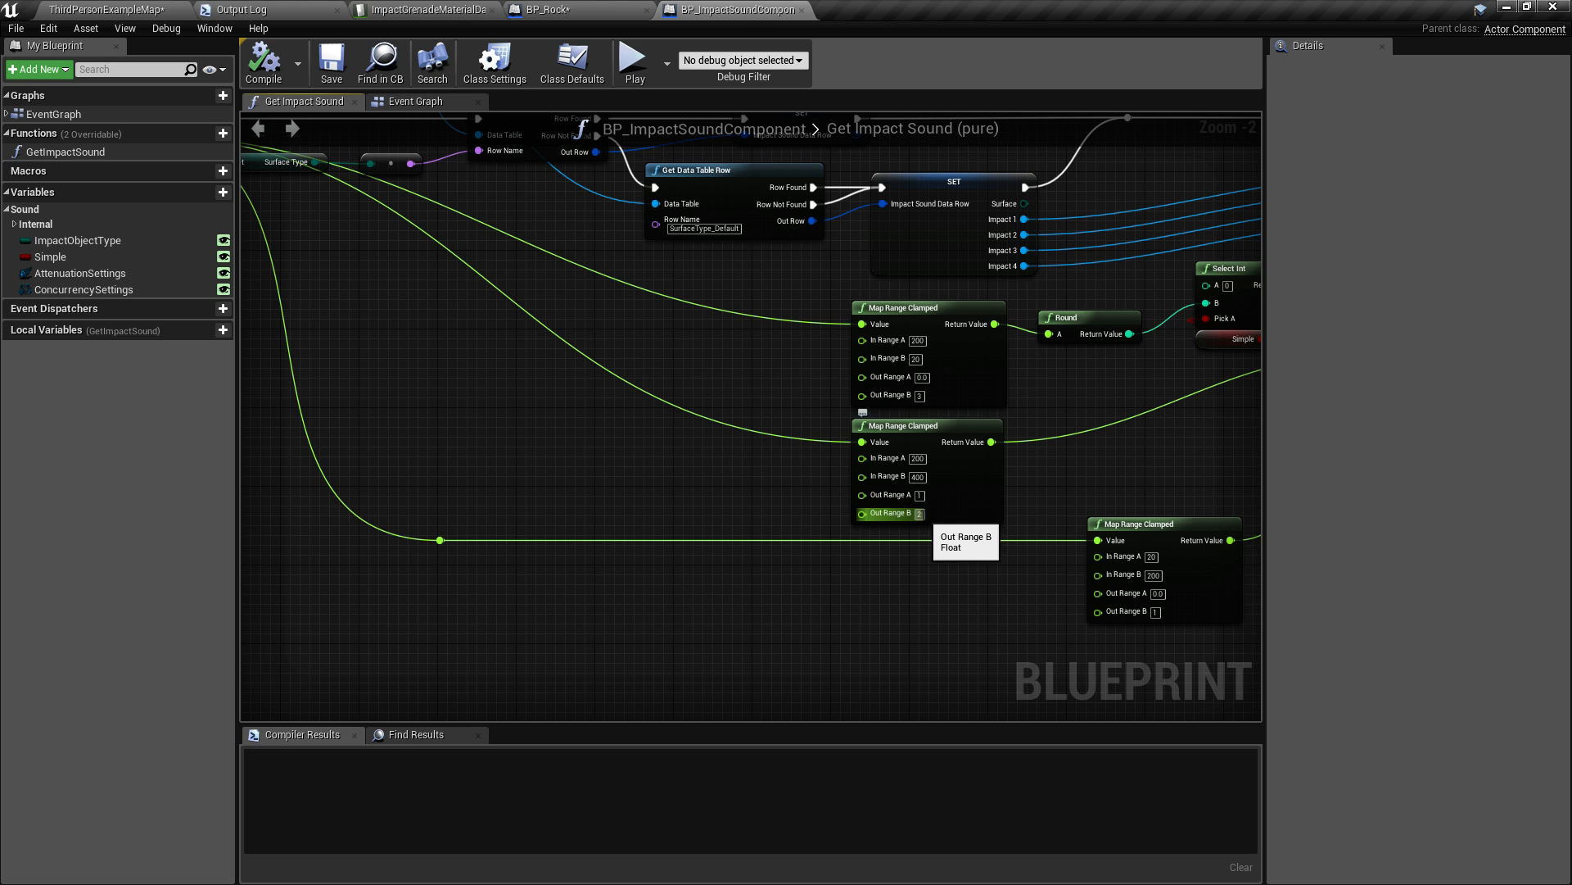
mouse_move(927, 426)
text(2)
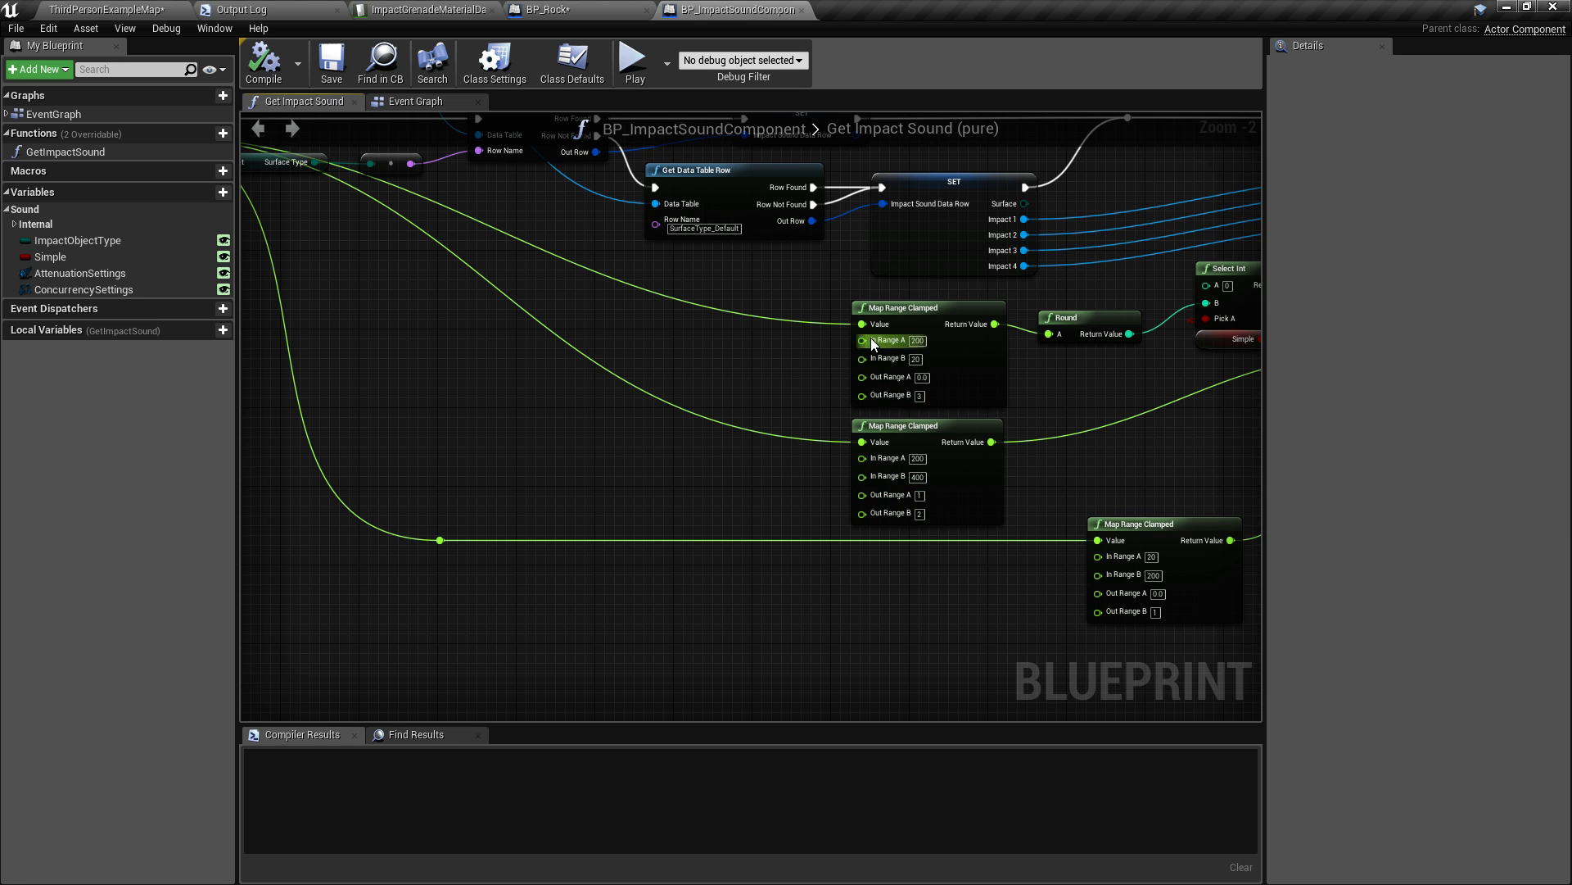
mouse_move(1058, 457)
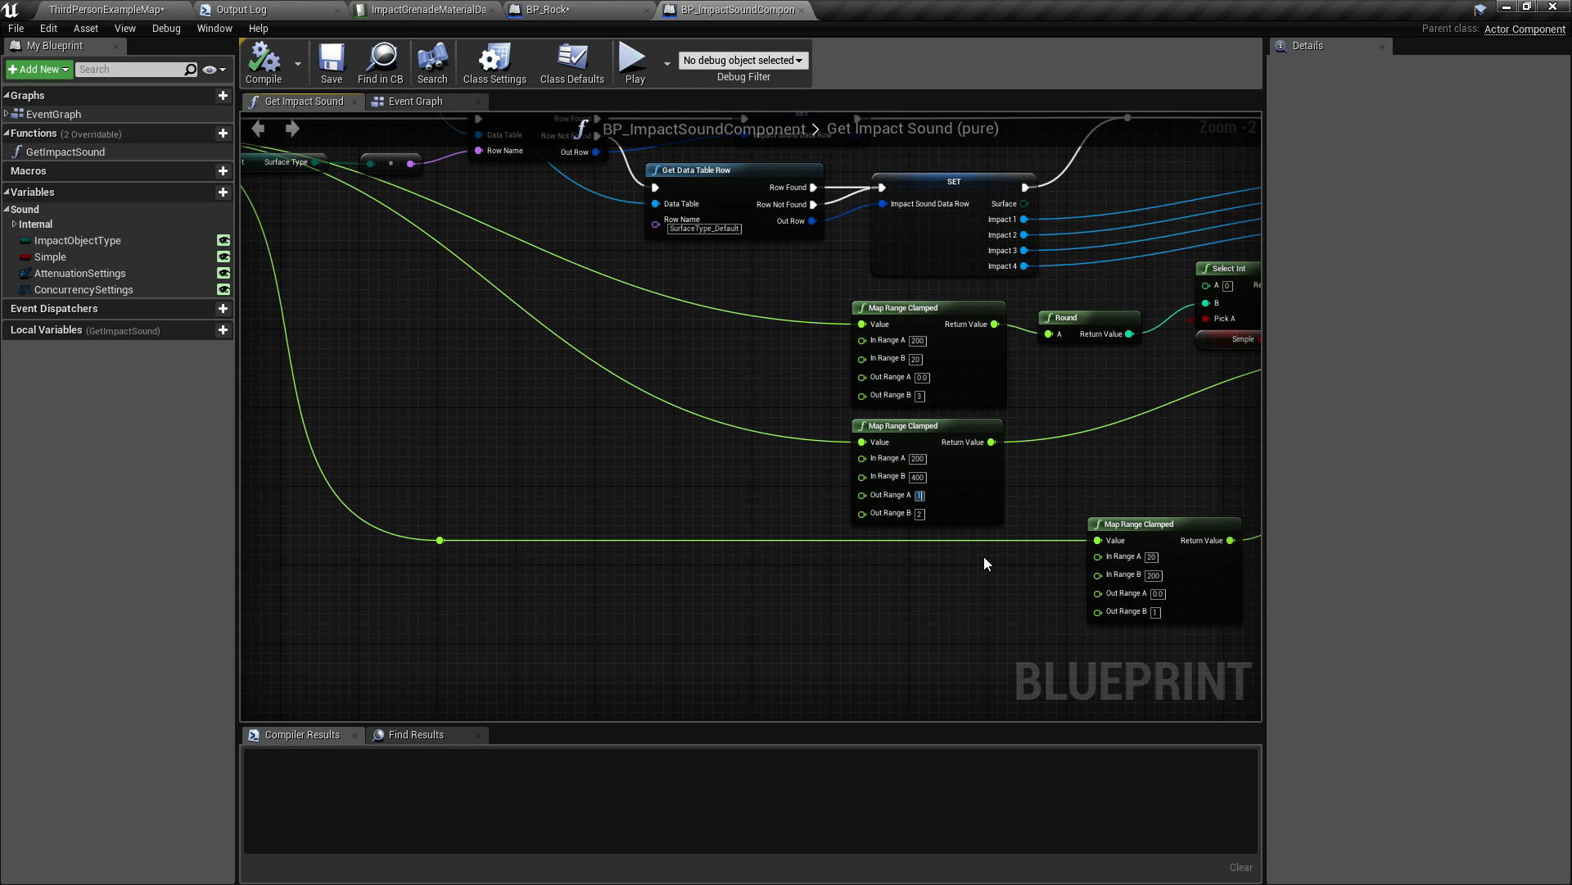
mouse_move(962, 545)
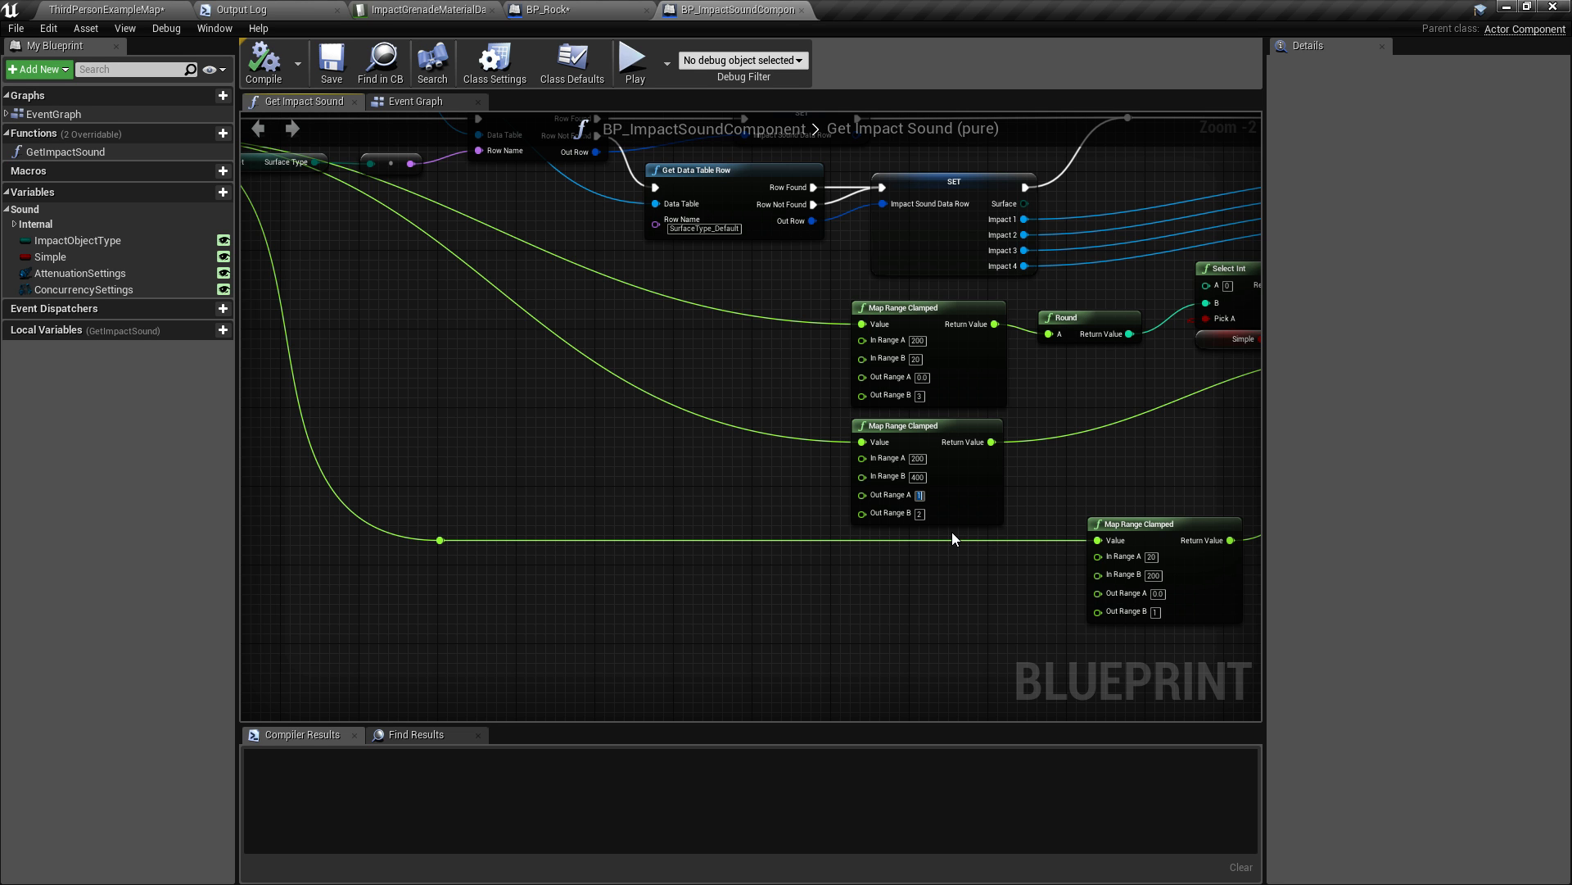
mouse_move(562, 463)
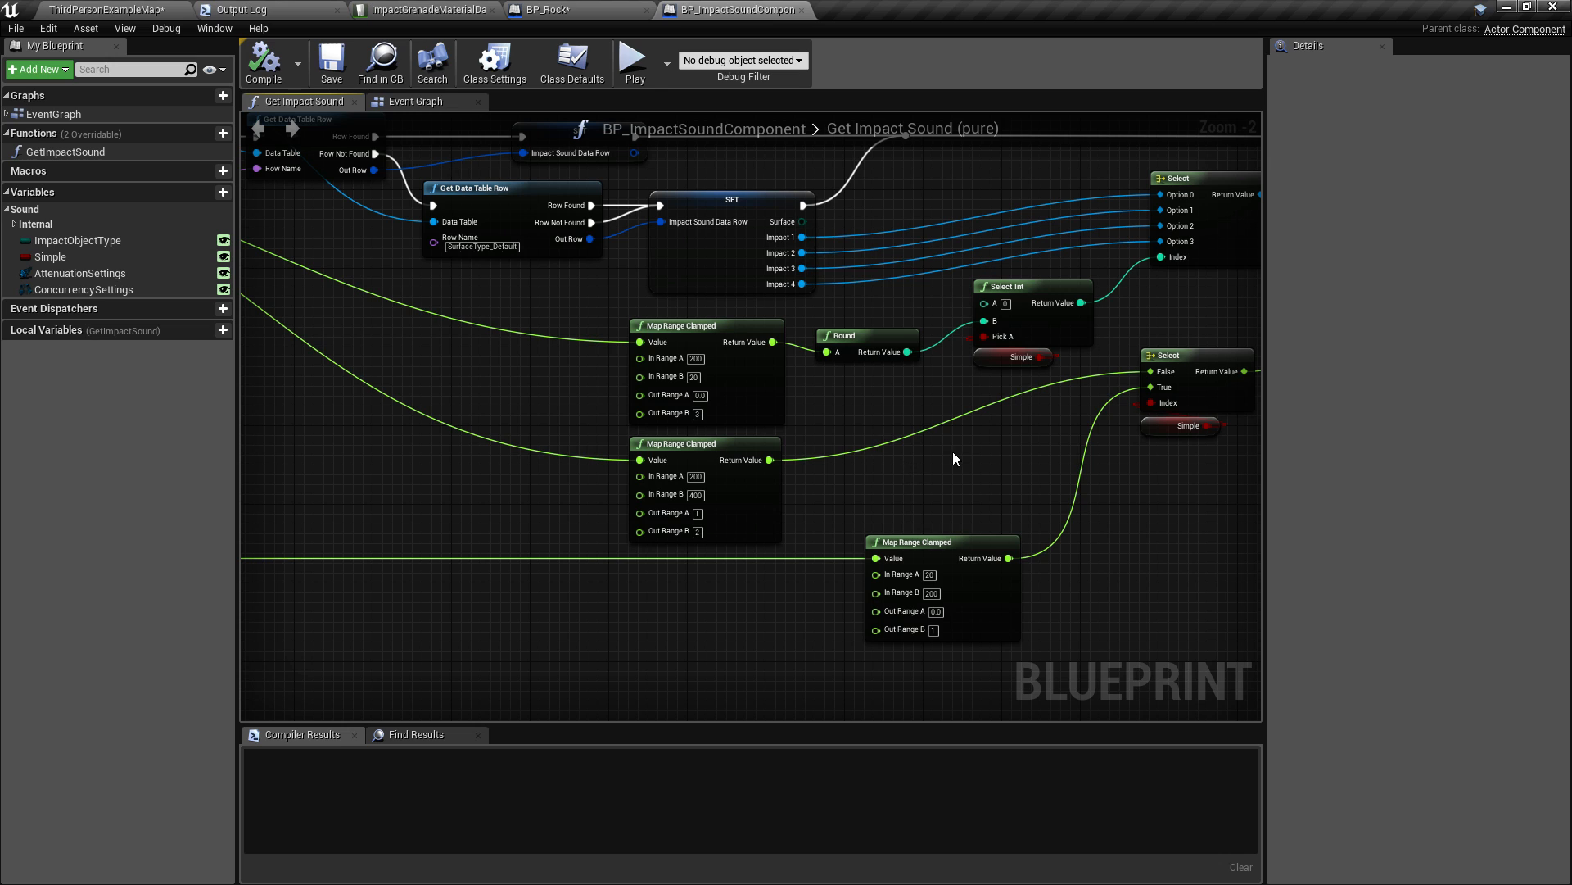
mouse_move(770, 444)
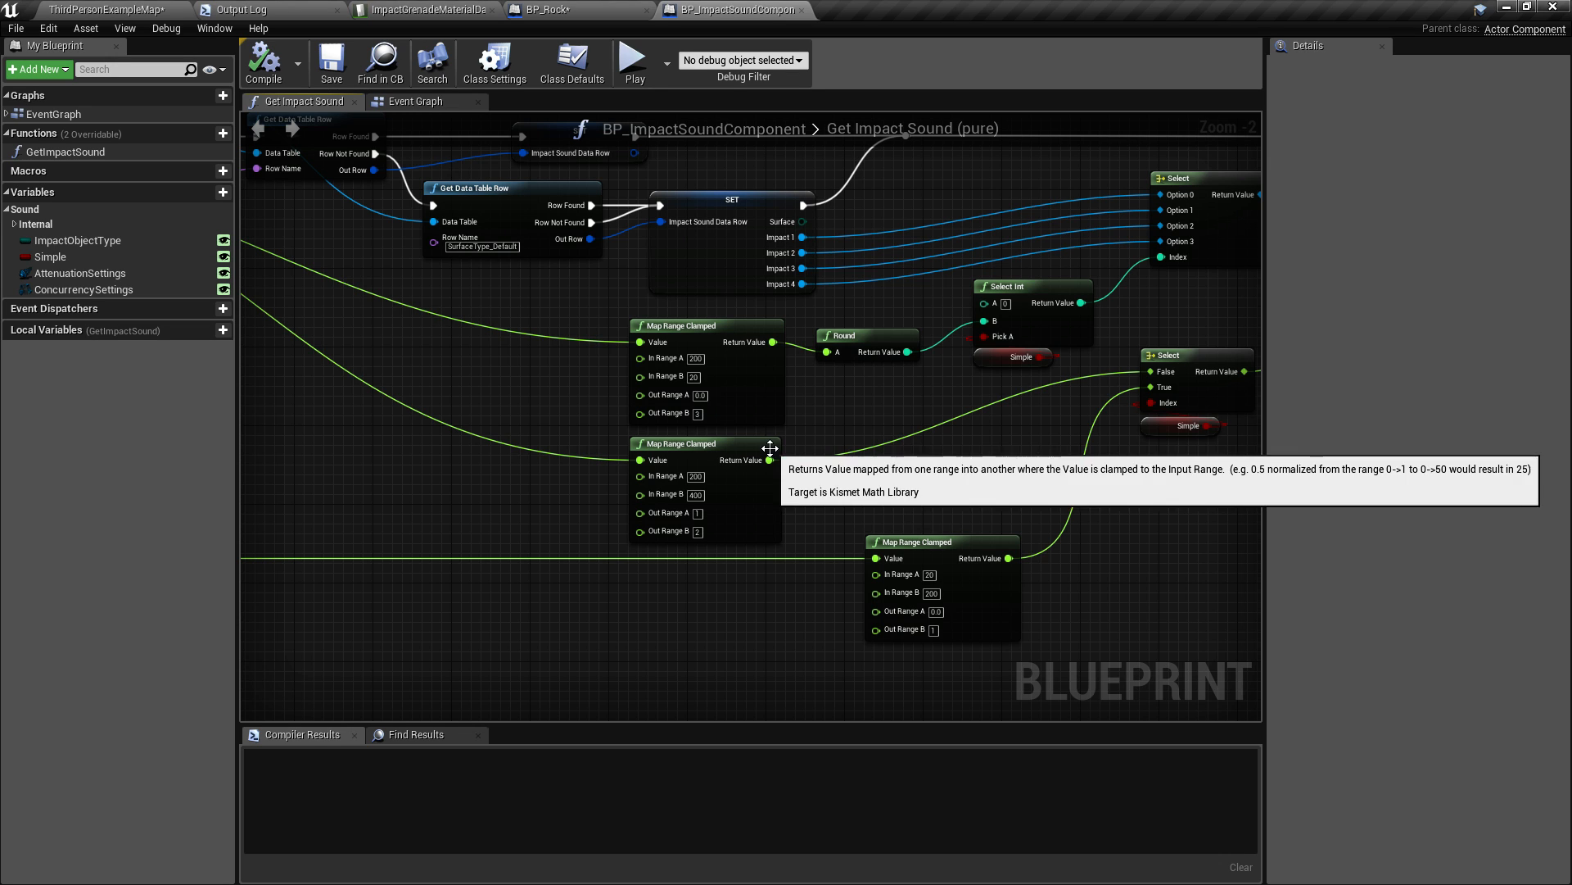
mouse_move(670, 513)
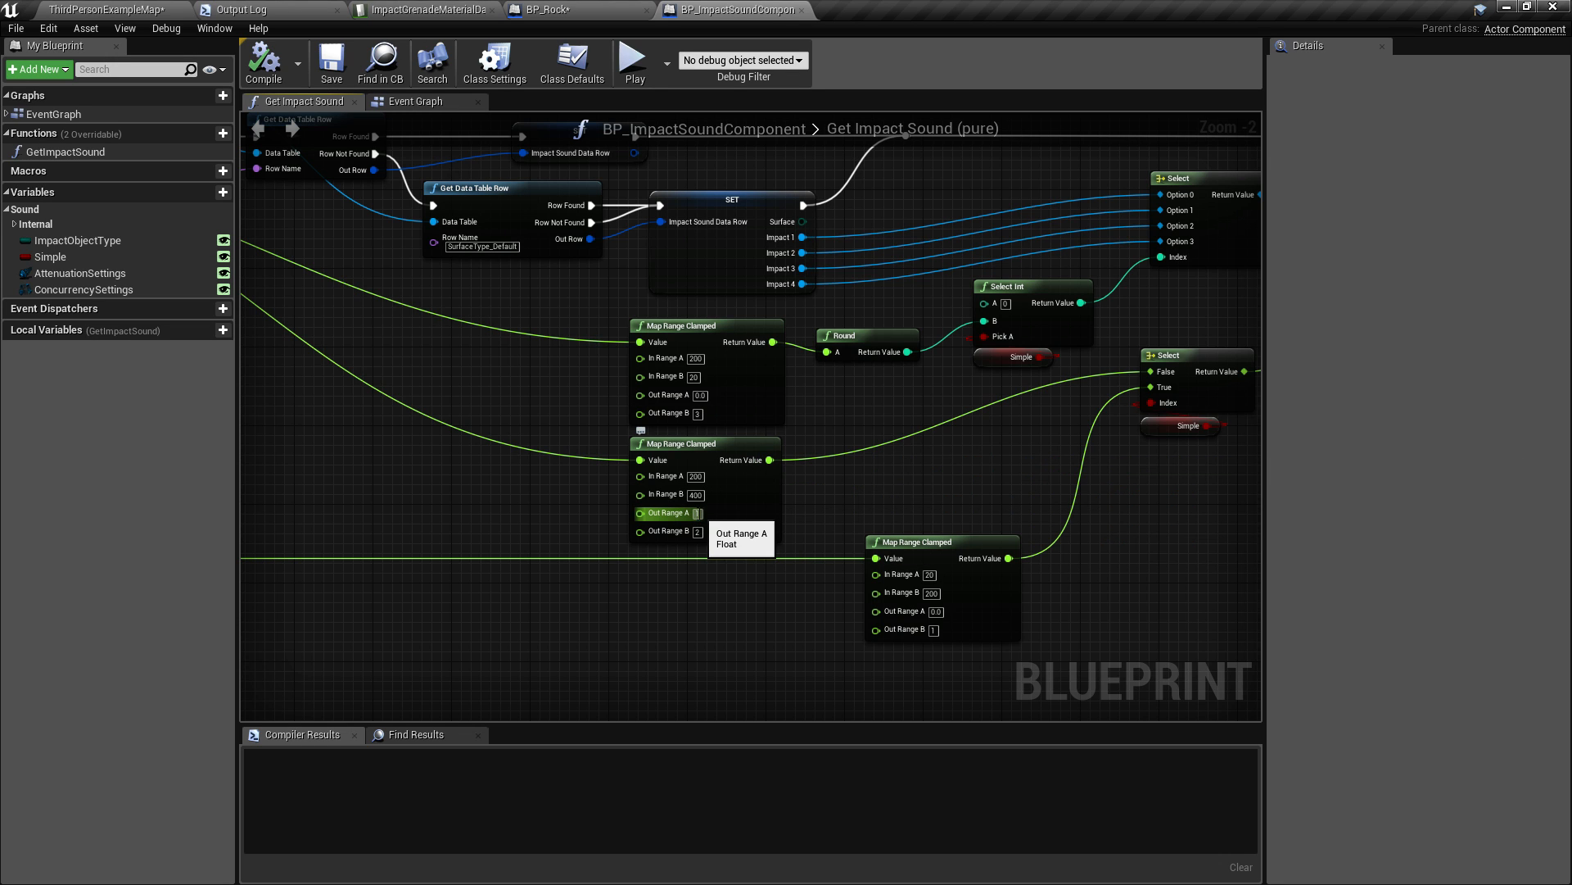
mouse_move(663, 530)
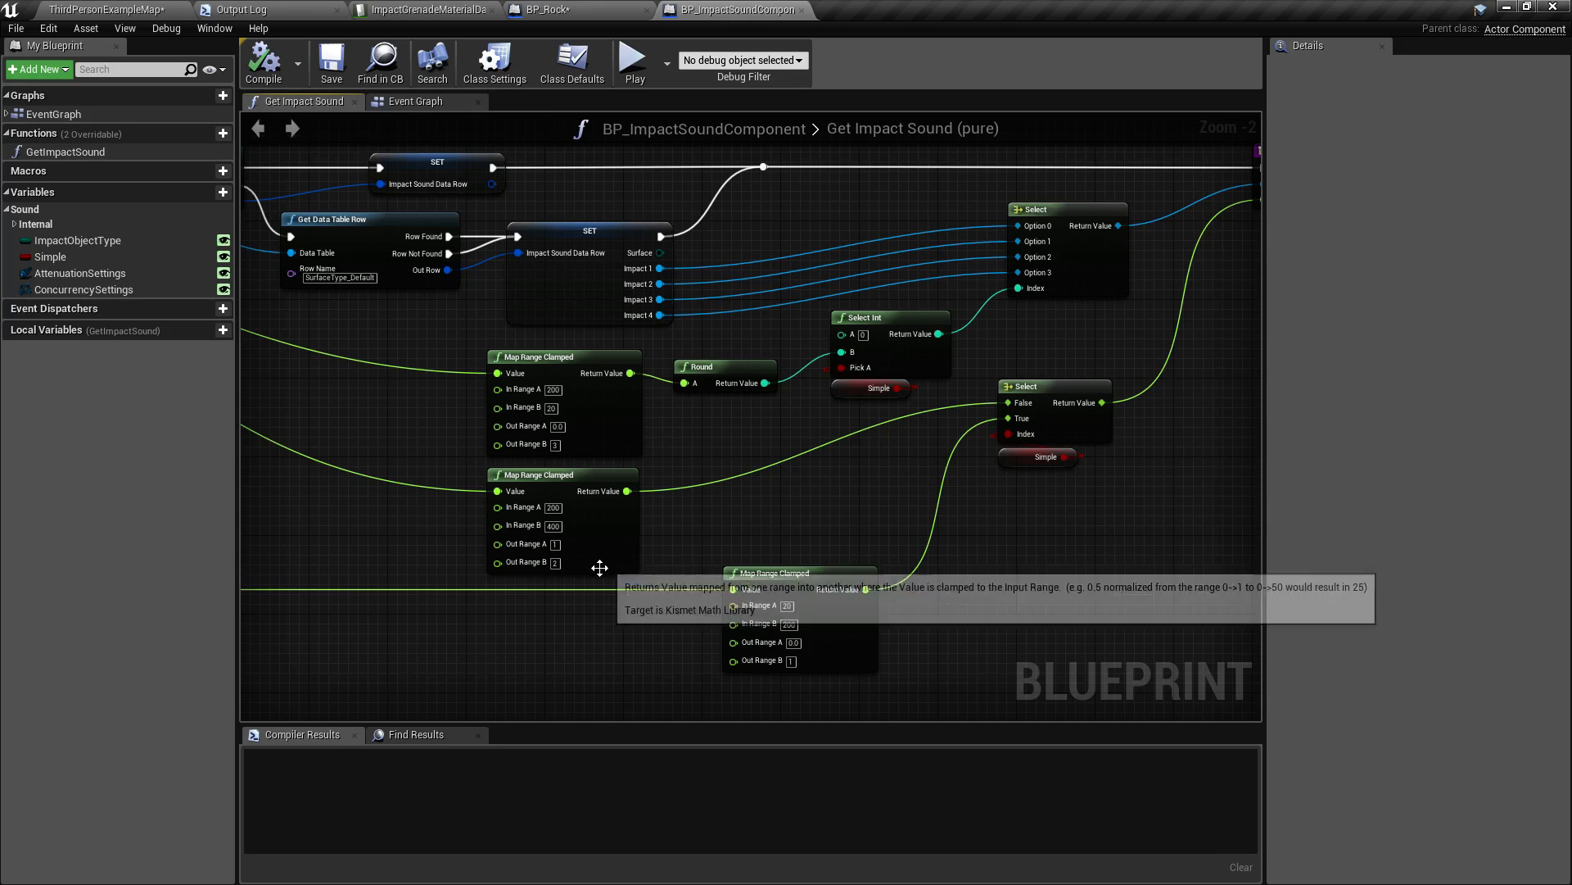
mouse_move(963, 506)
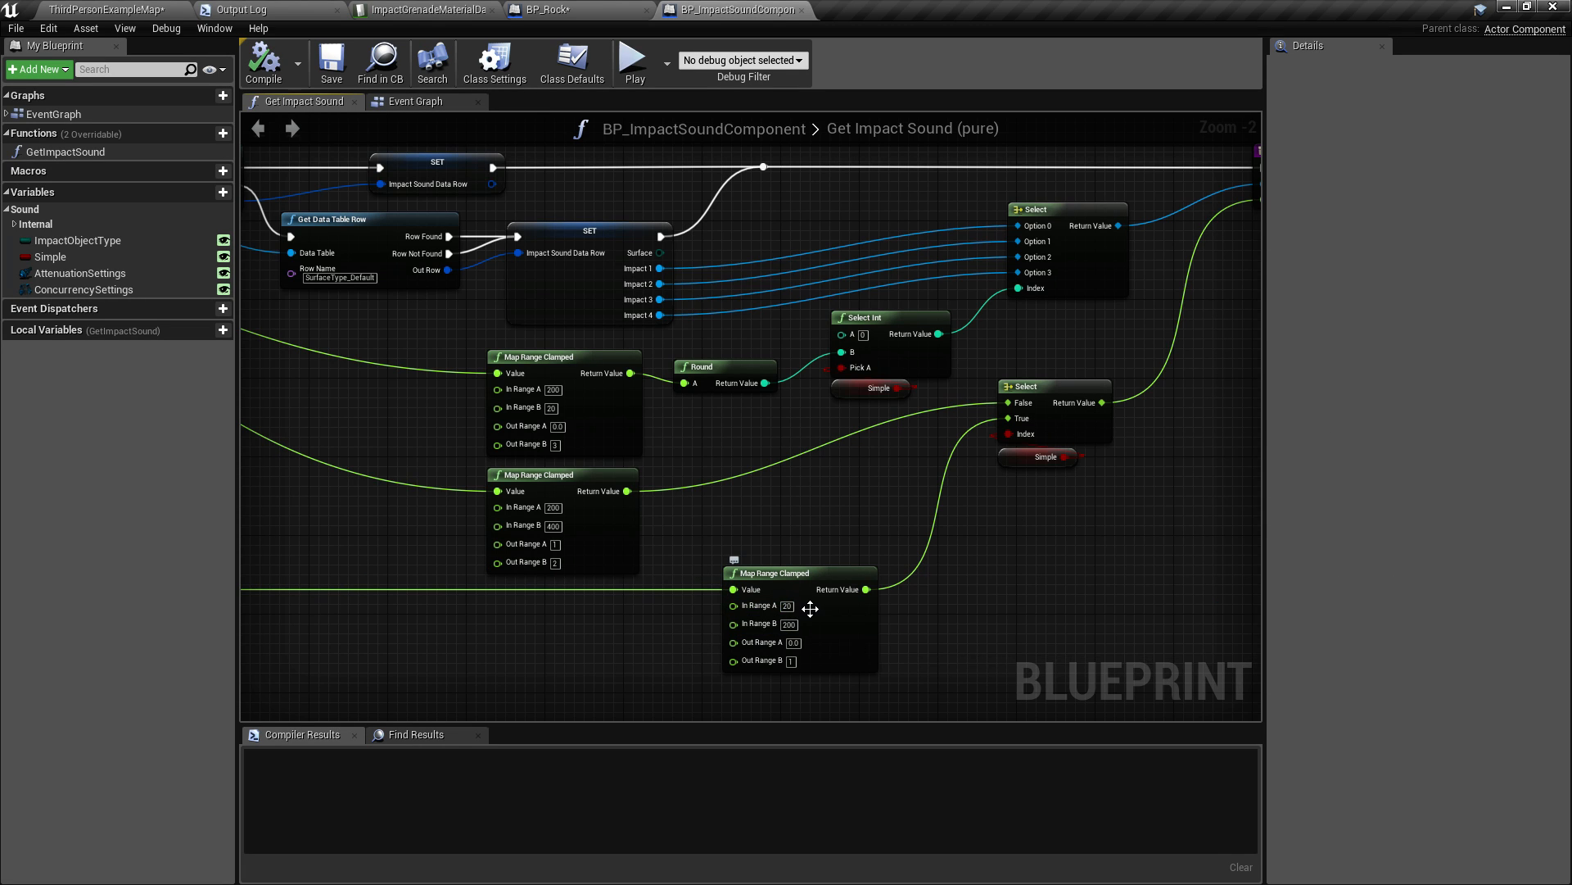
mouse_move(611, 411)
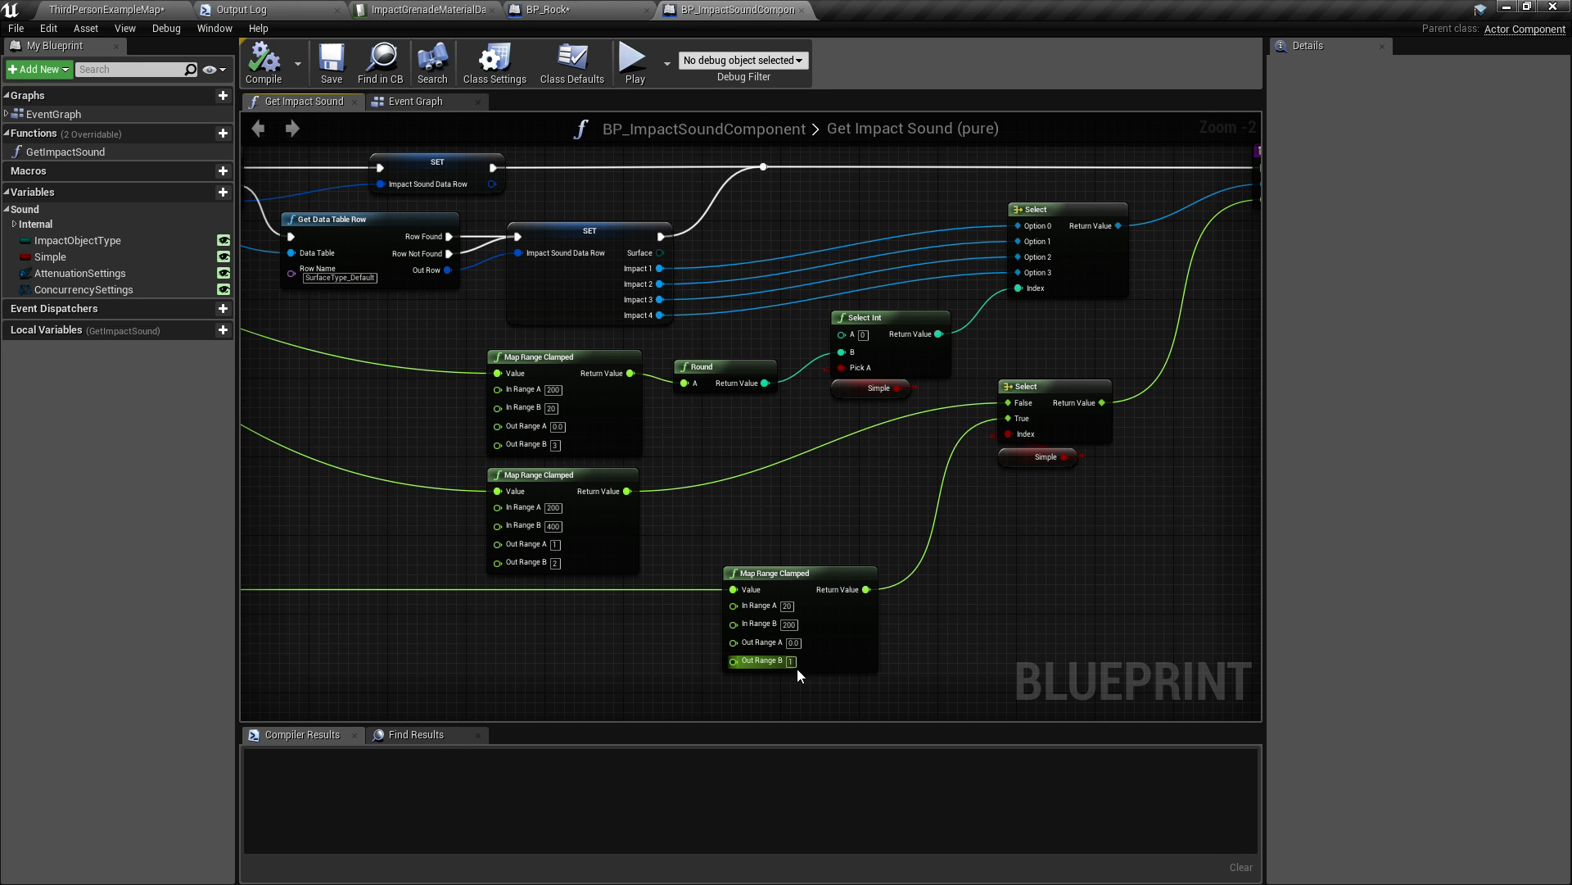
mouse_move(829, 613)
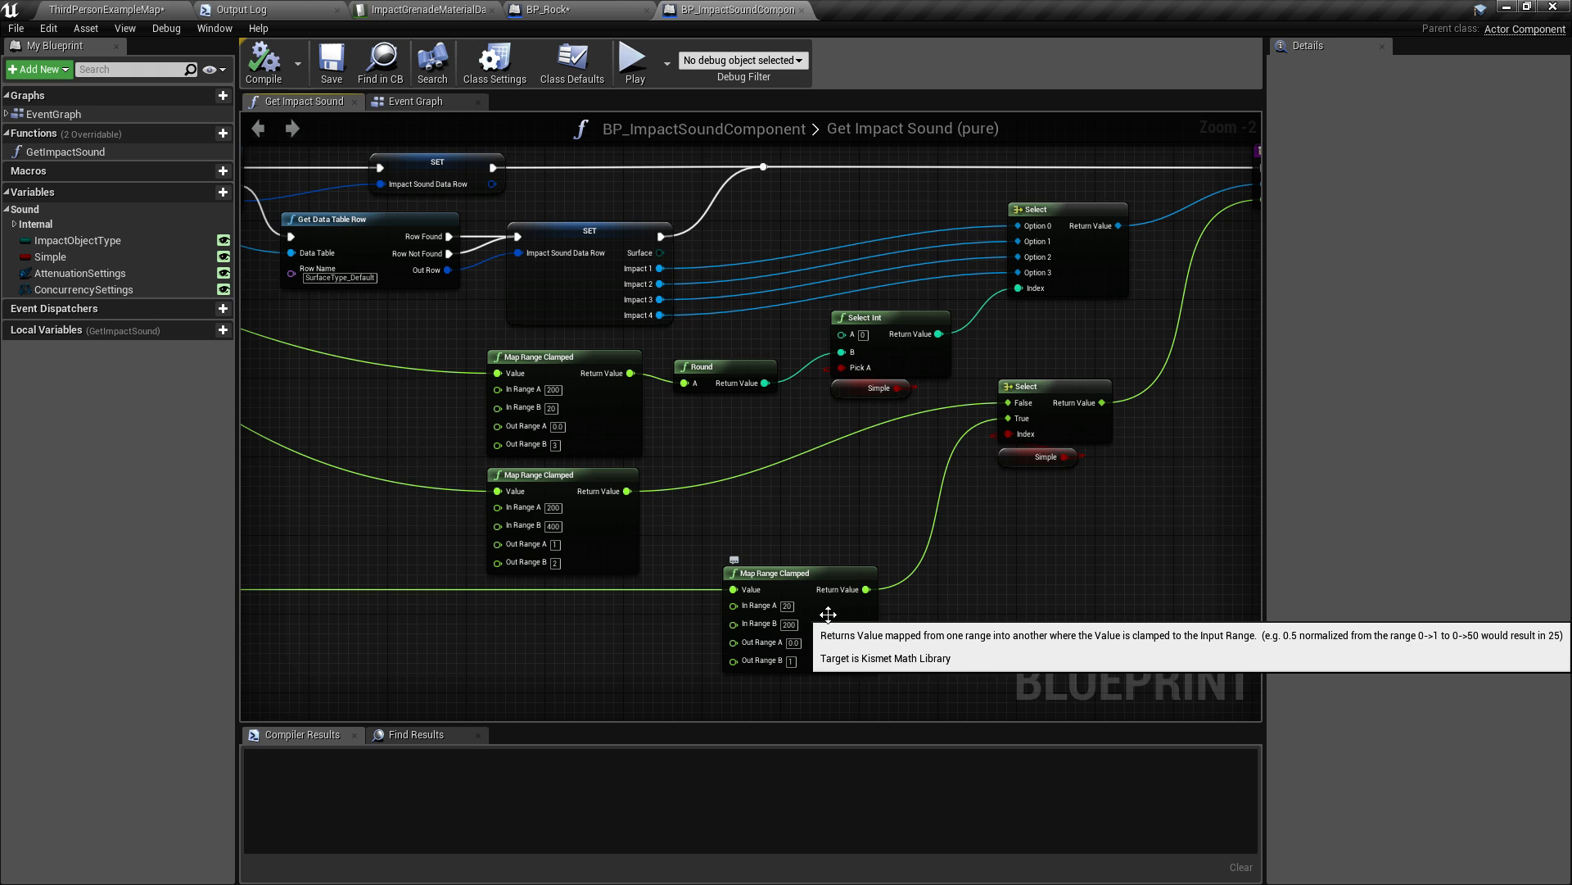
mouse_move(822, 629)
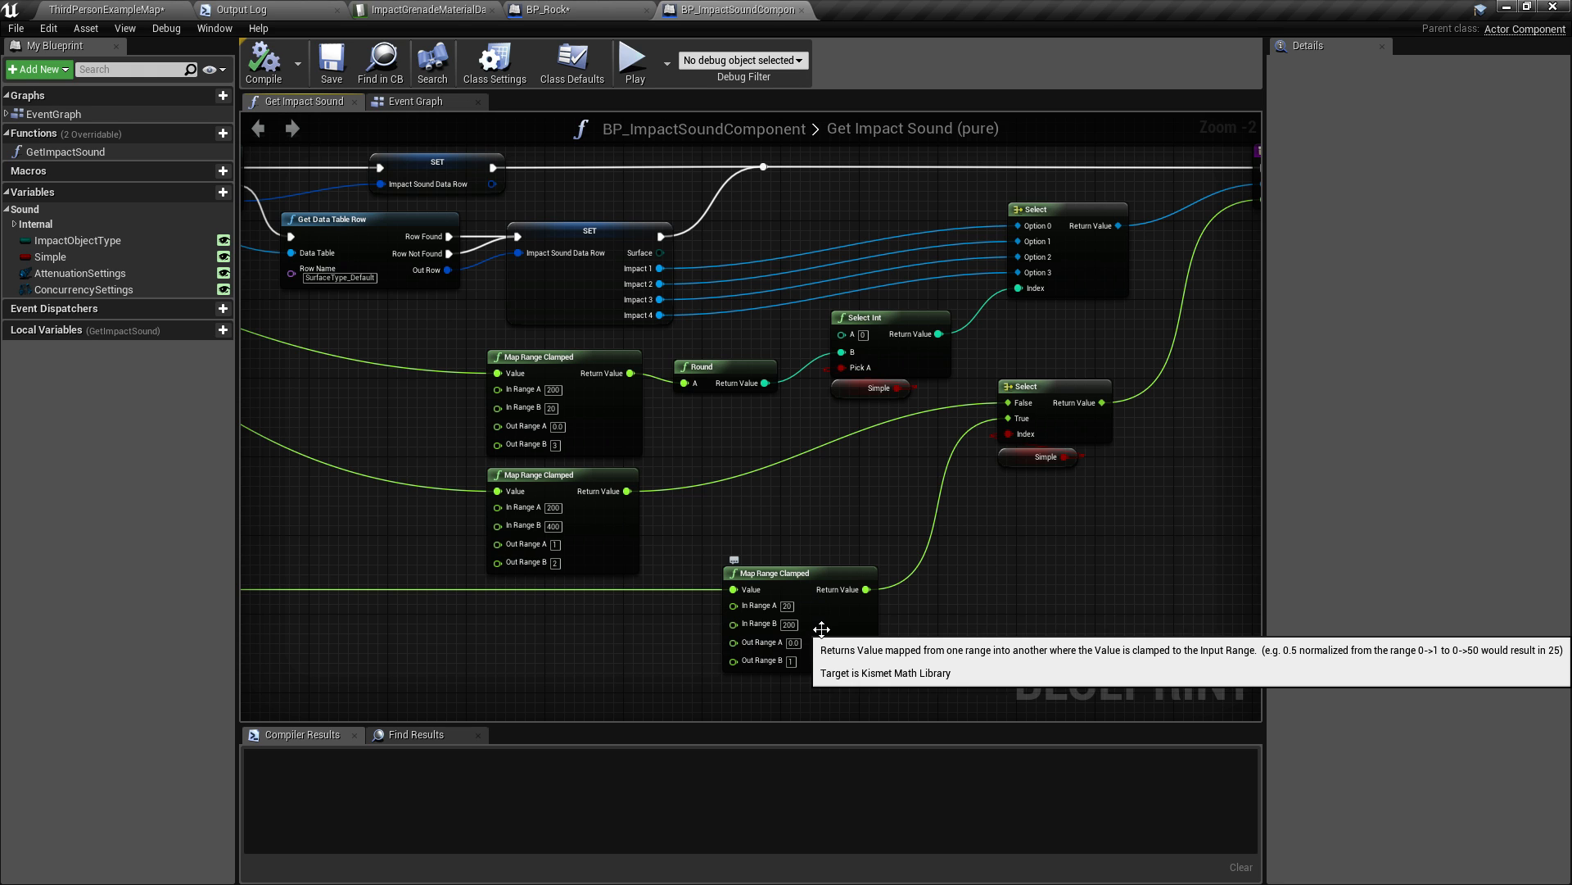
mouse_move(840, 625)
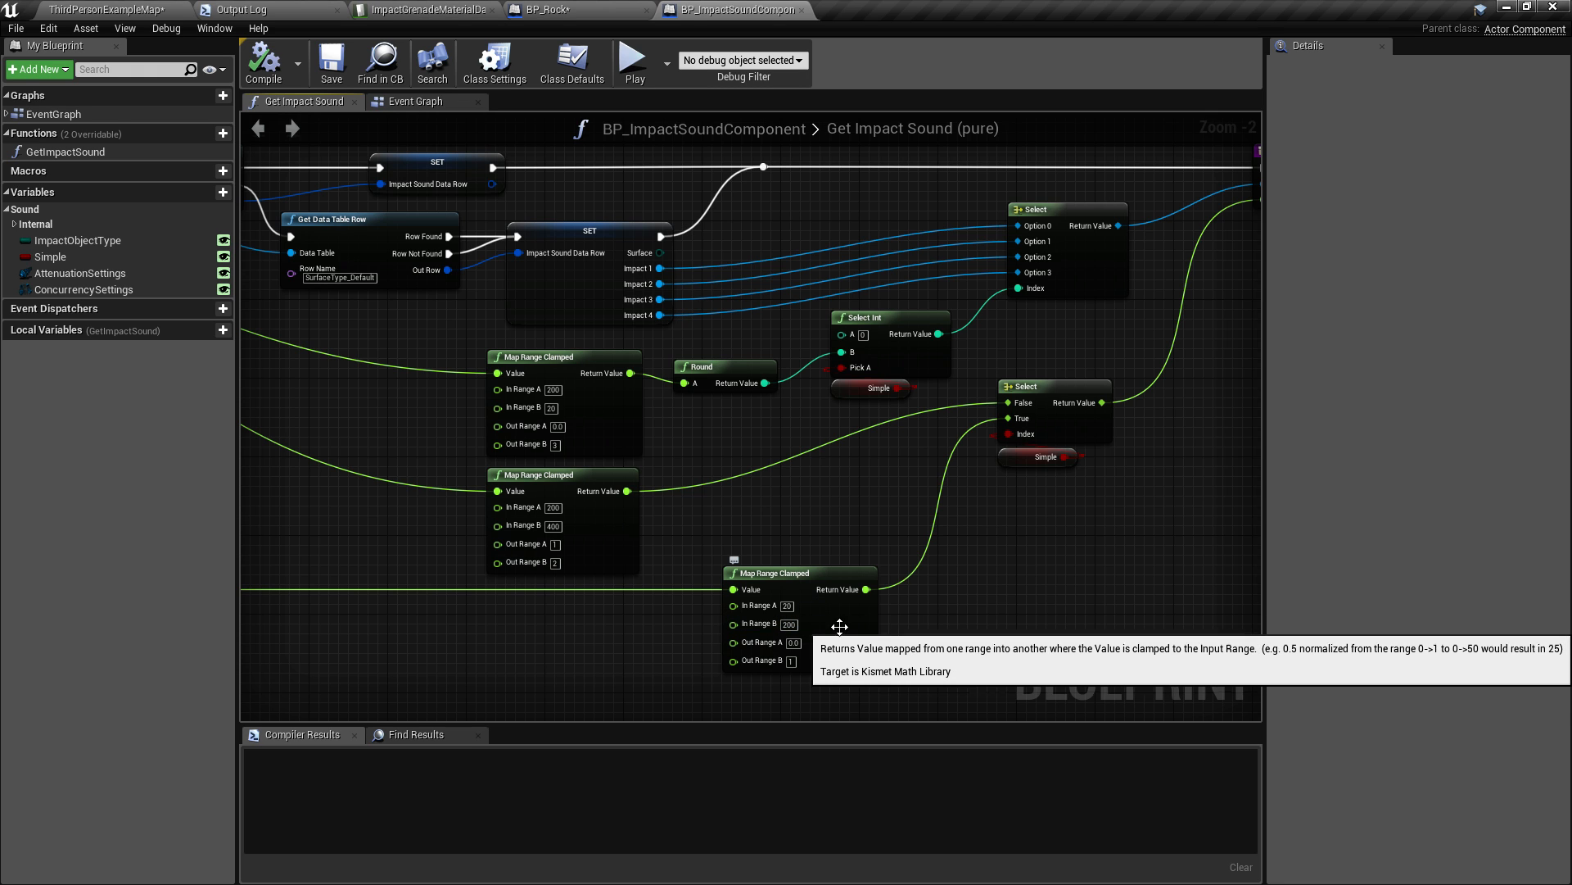
mouse_move(776, 662)
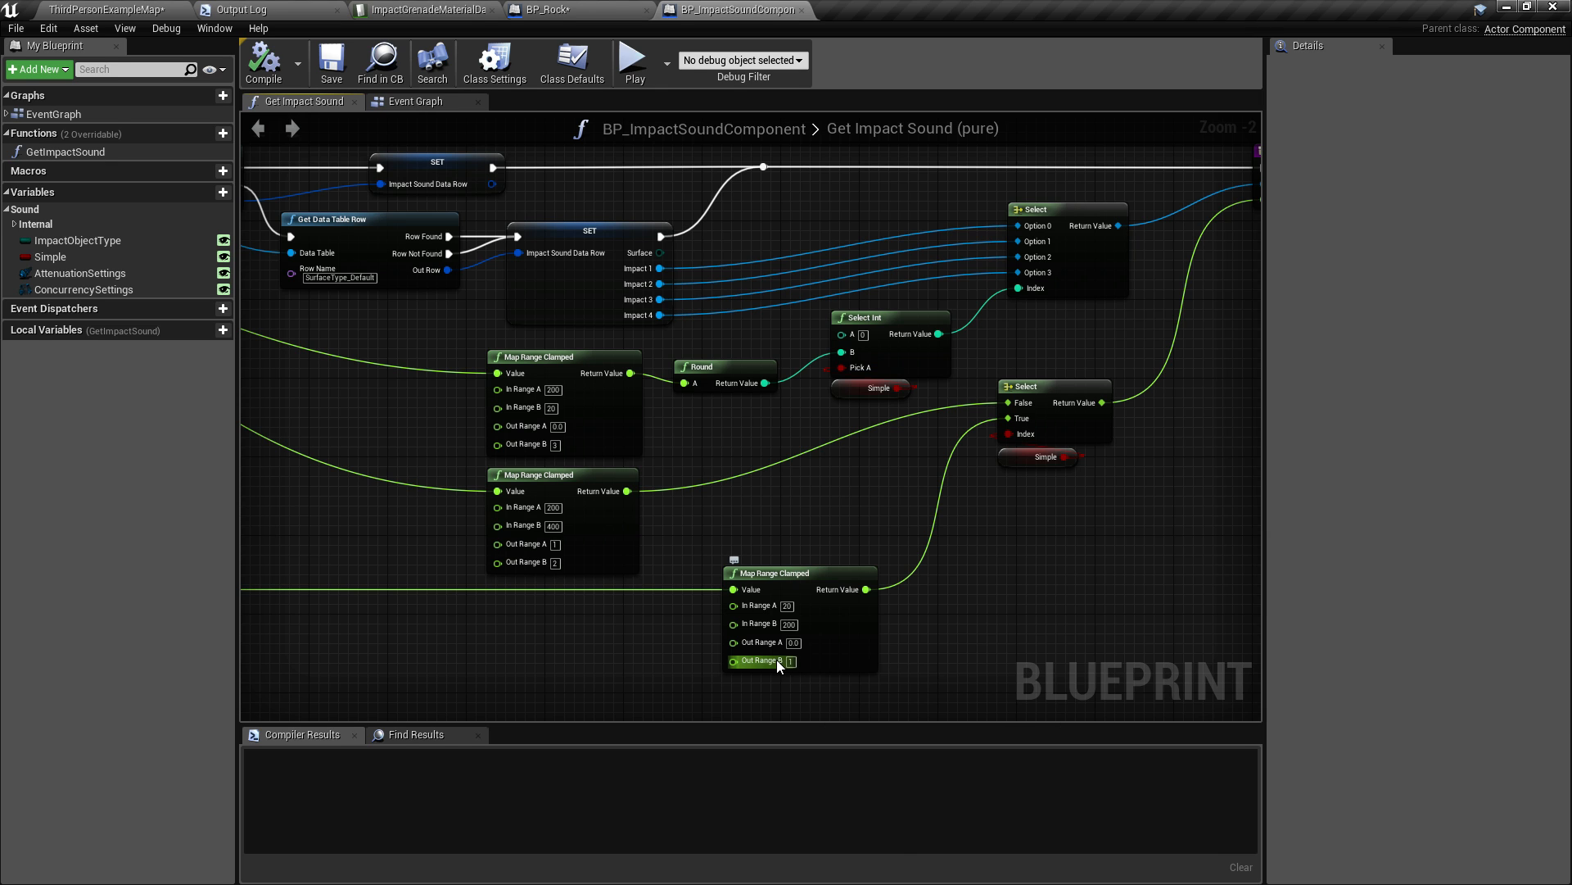
mouse_move(765, 642)
text(0.1)
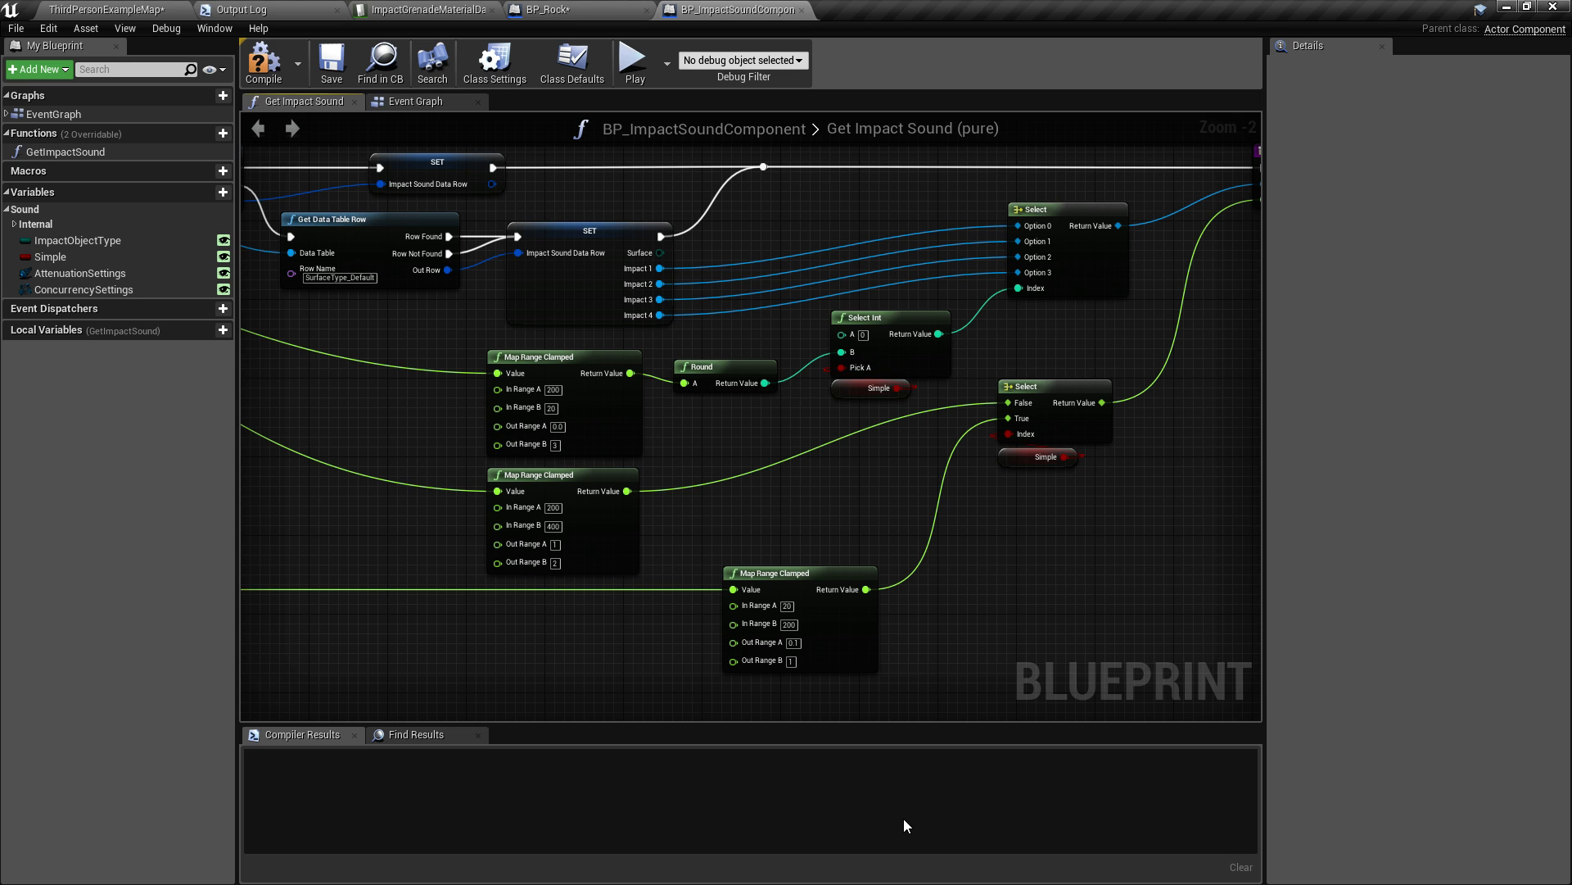
mouse_move(844, 616)
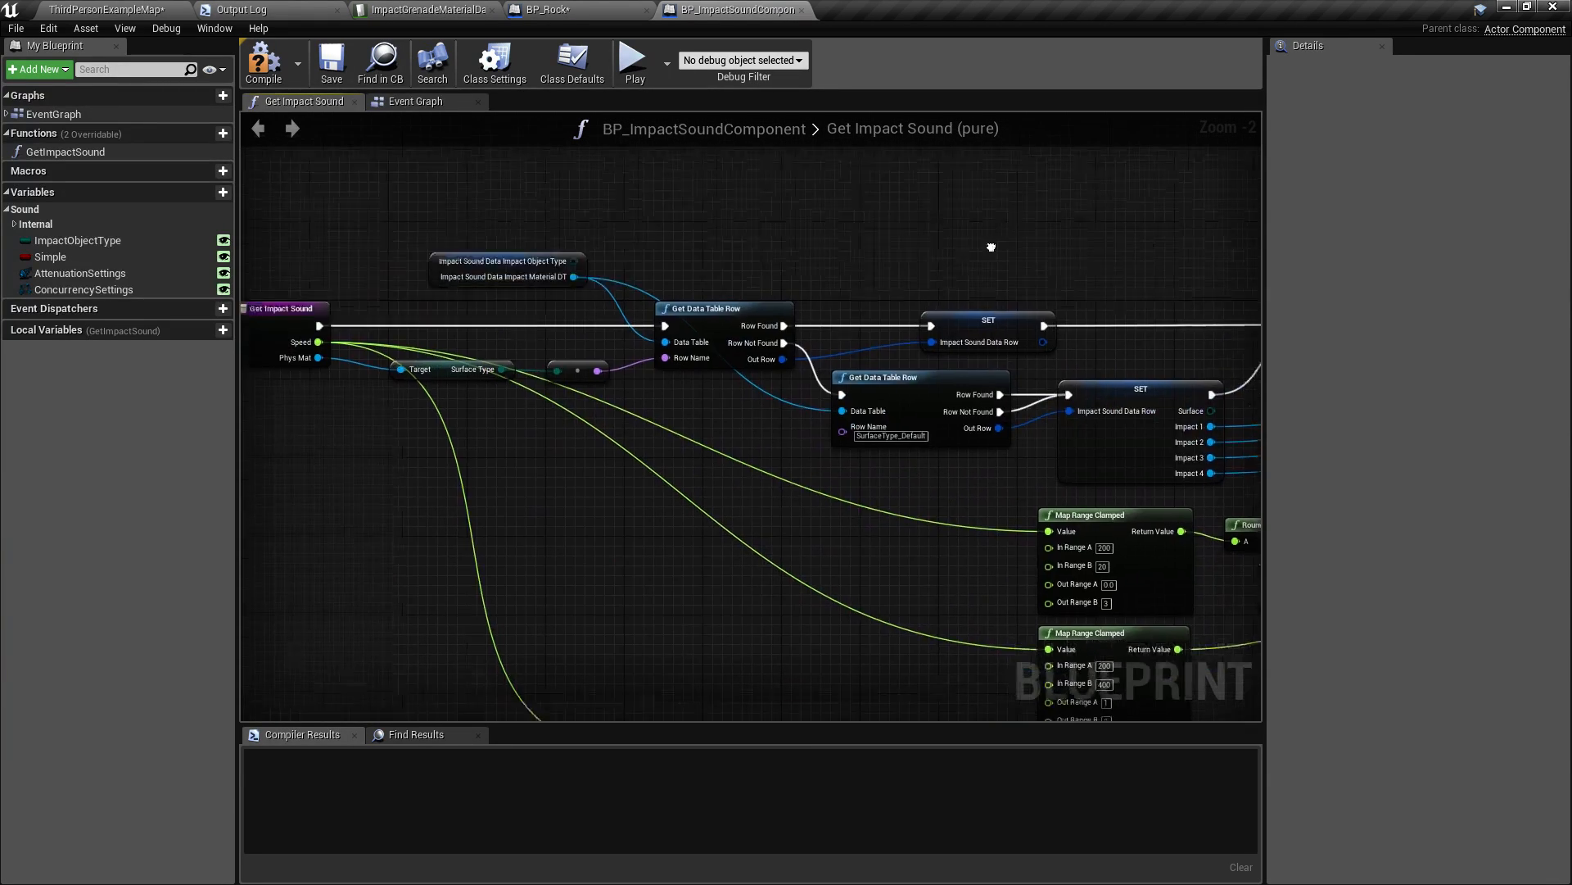
Show the component's Event Graph and select OnComponentHit to view its inputs.
click(415, 100)
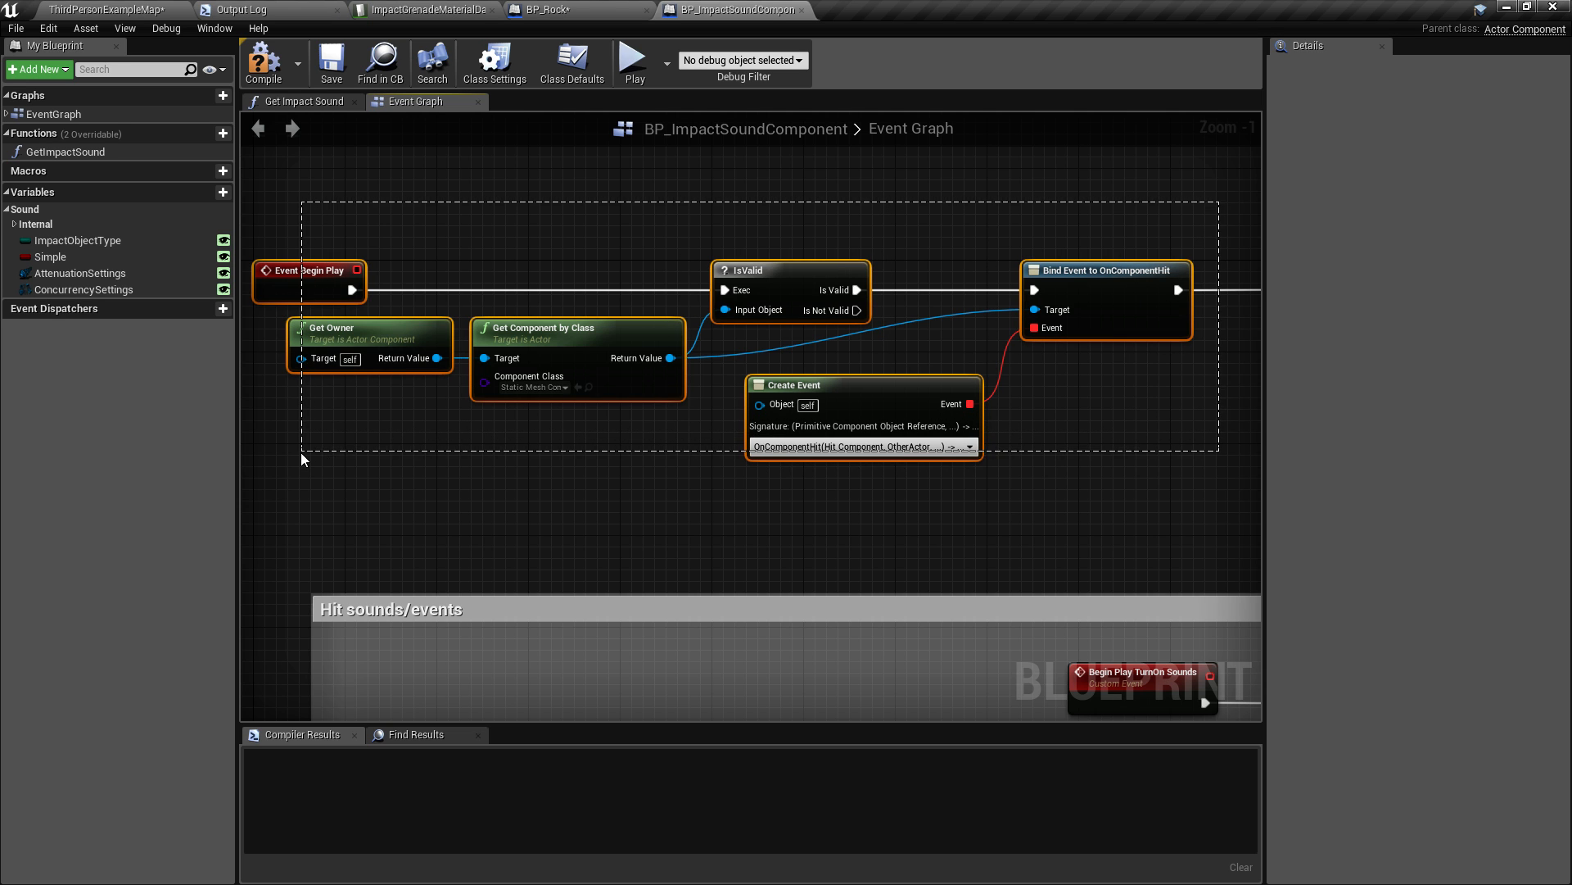
mouse_move(847, 445)
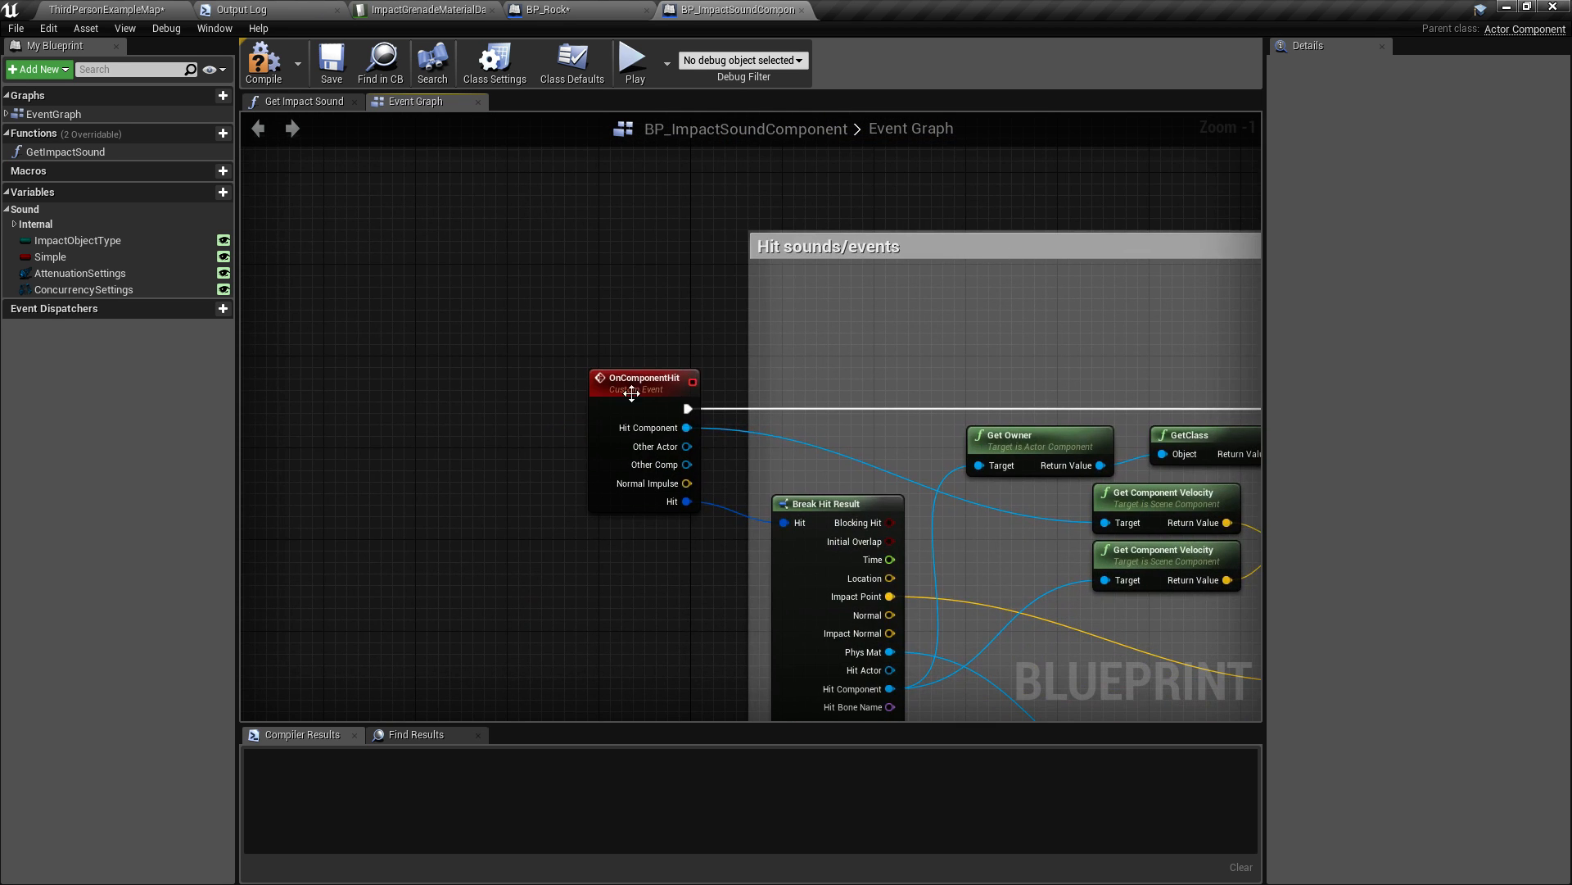
click(642, 378)
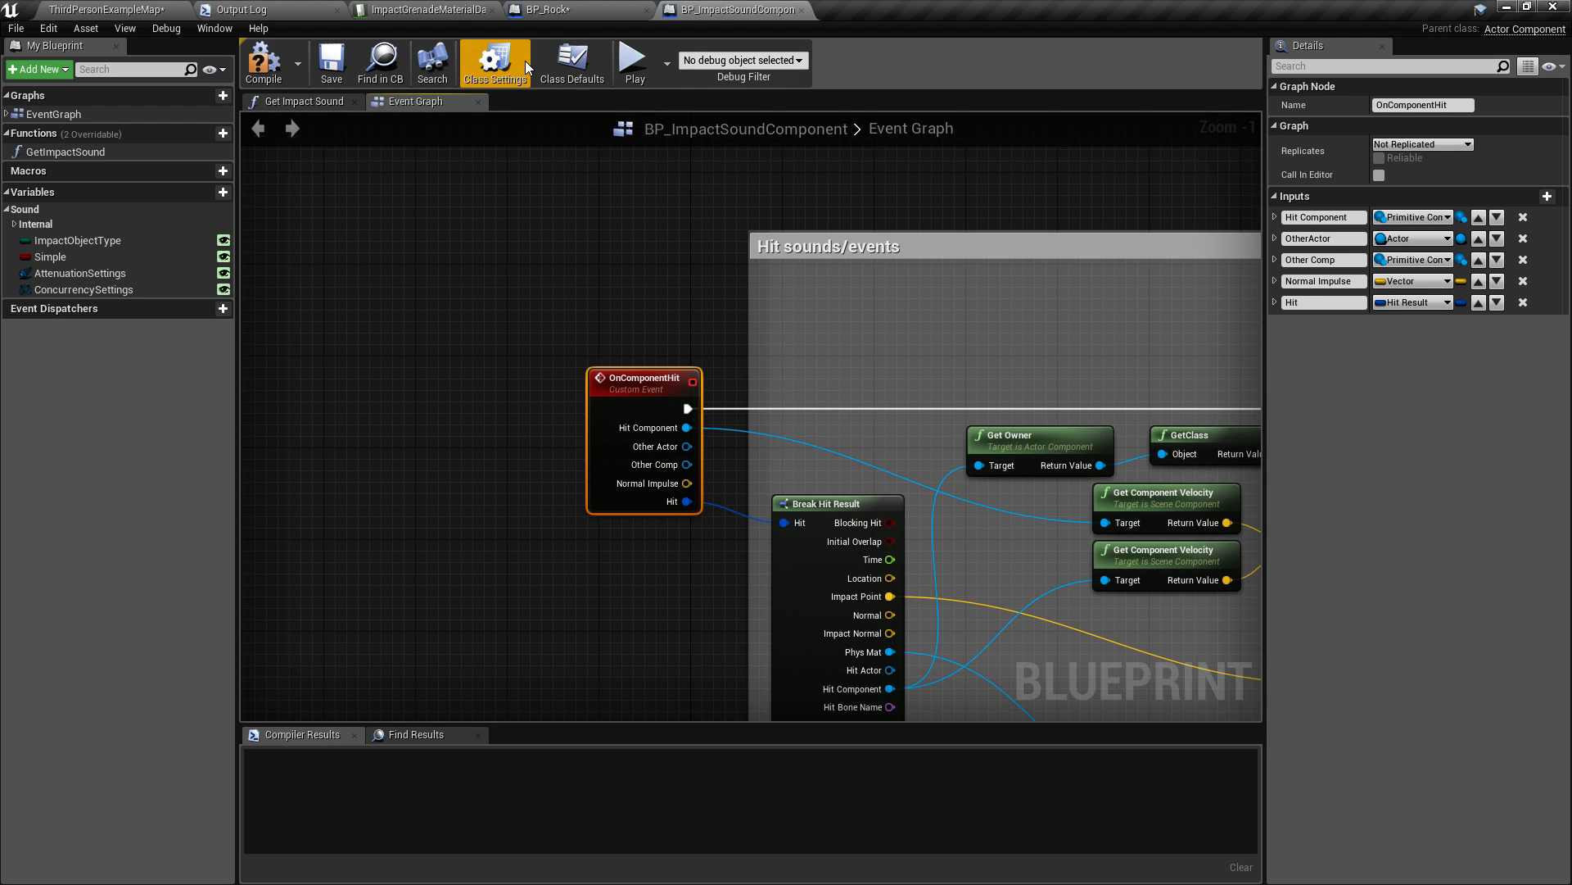
Review BP_Rock's mesh collision settings and the sound component's SmallRock object type.
click(547, 10)
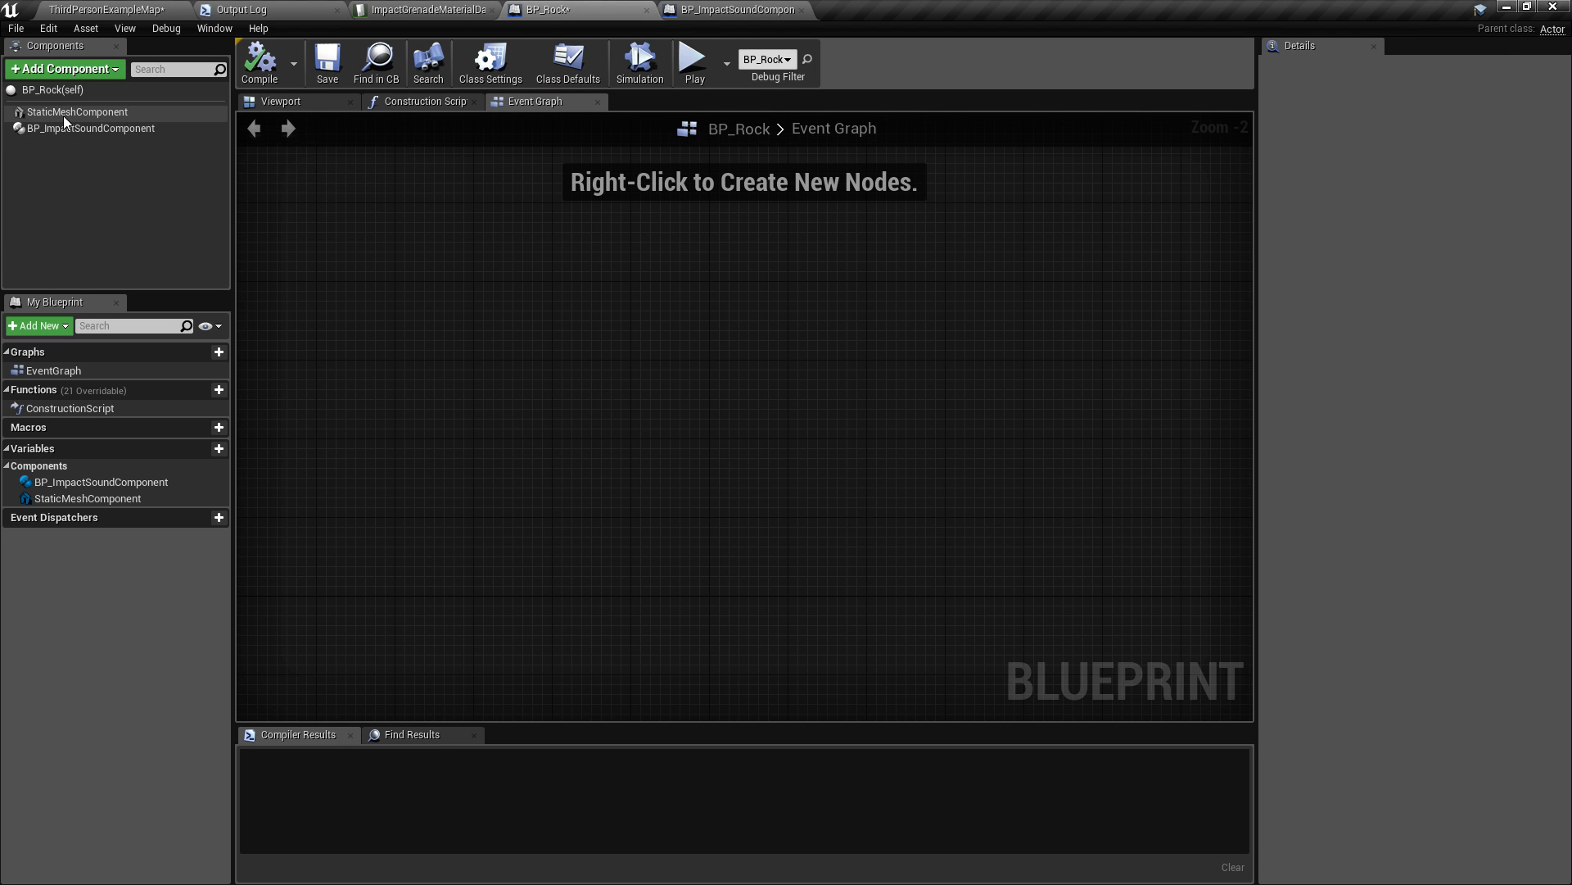
click(77, 112)
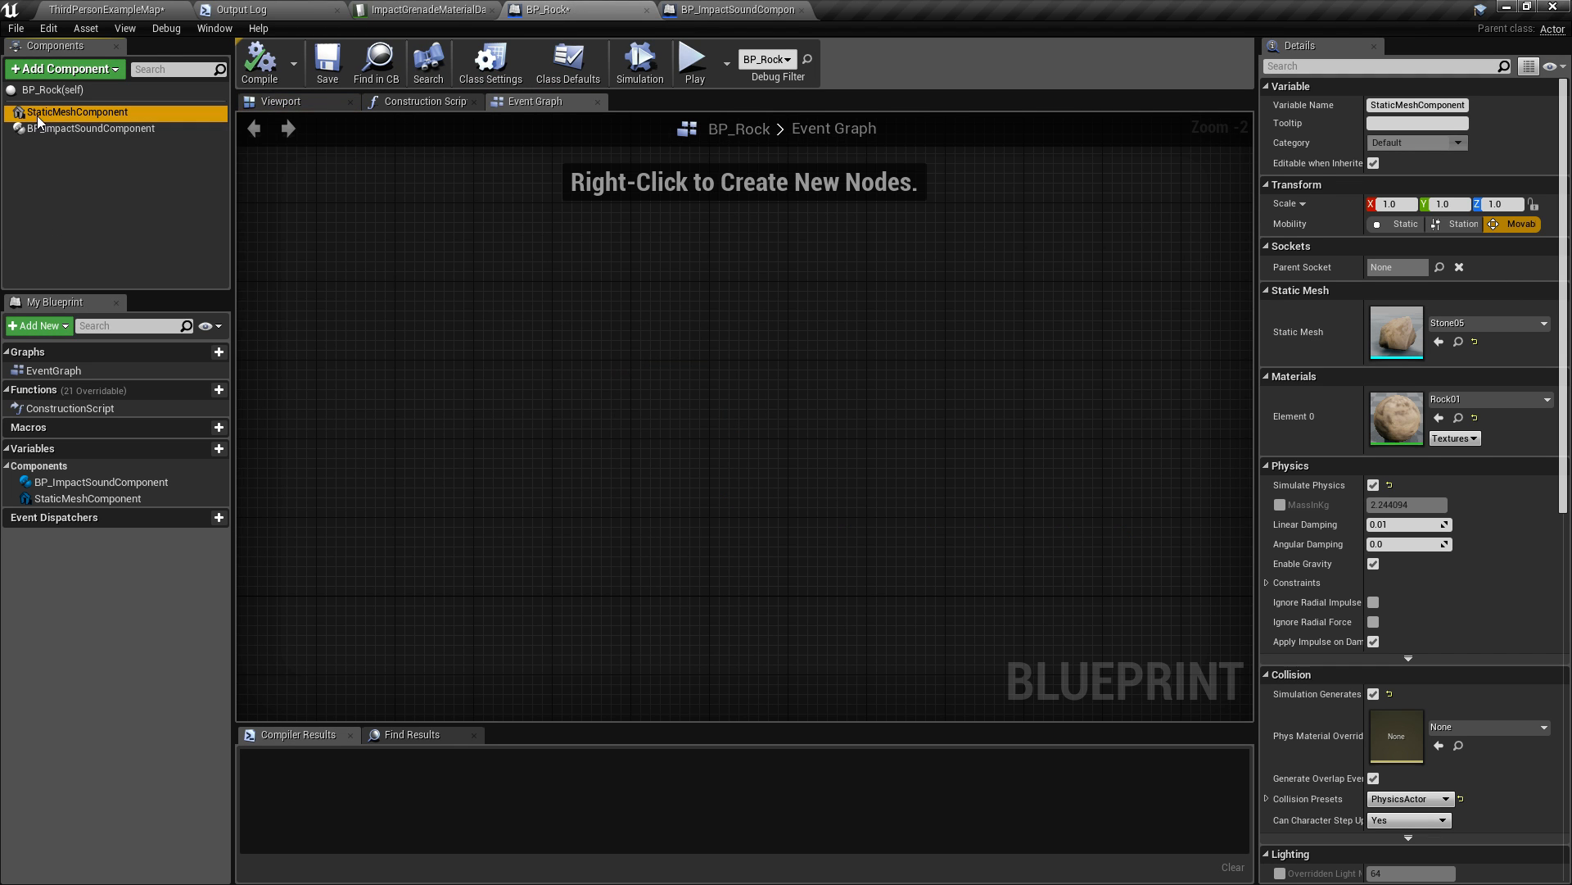
mouse_move(75, 111)
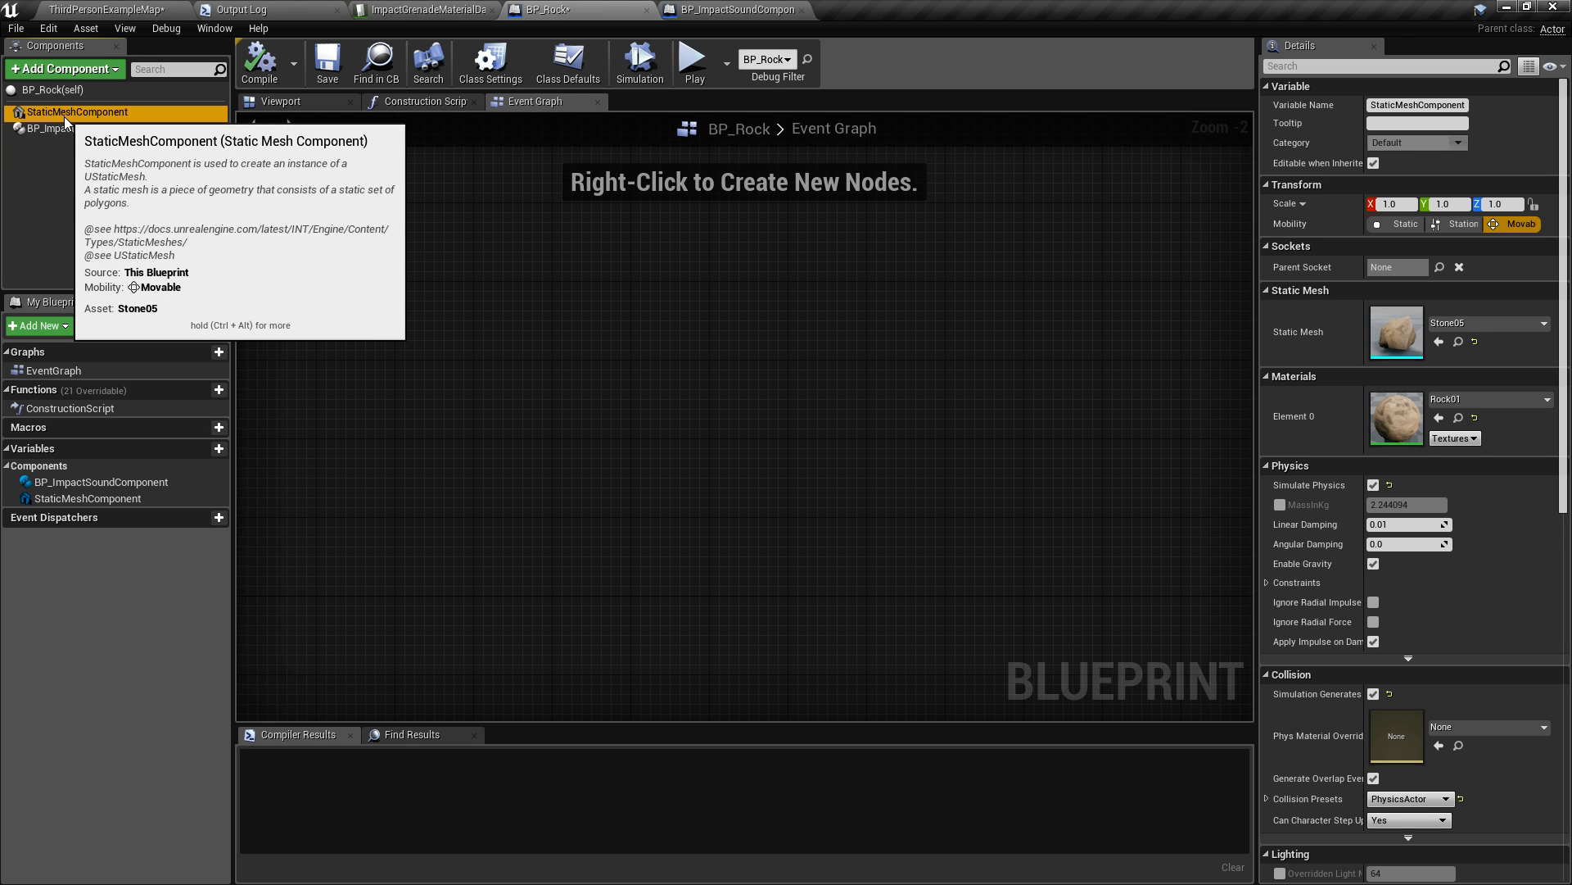
mouse_move(110, 160)
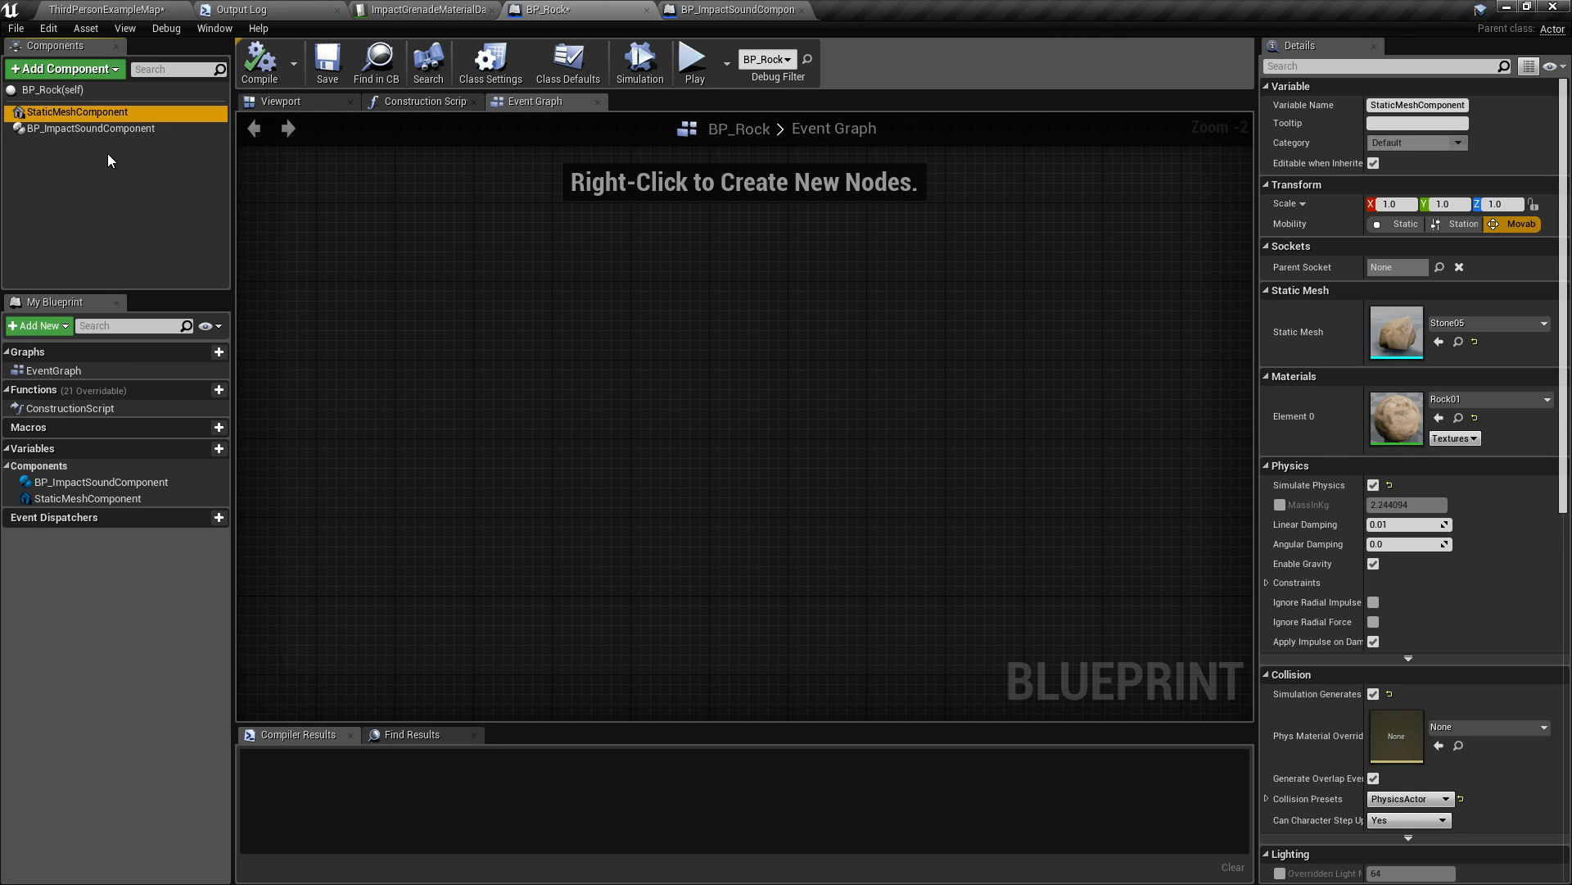
mouse_move(88, 127)
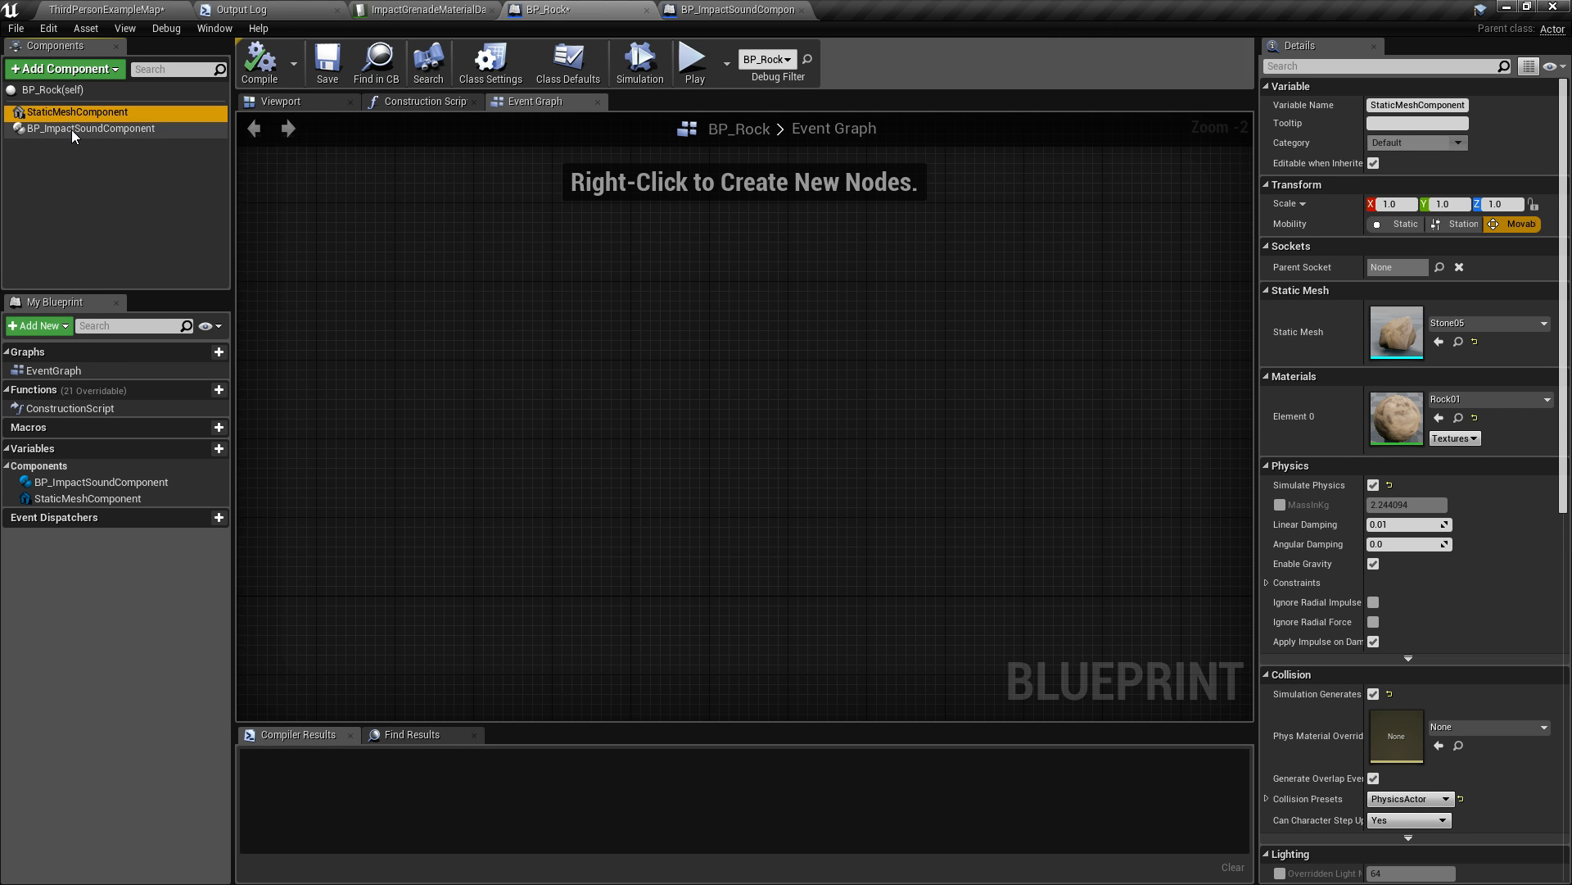
click(93, 127)
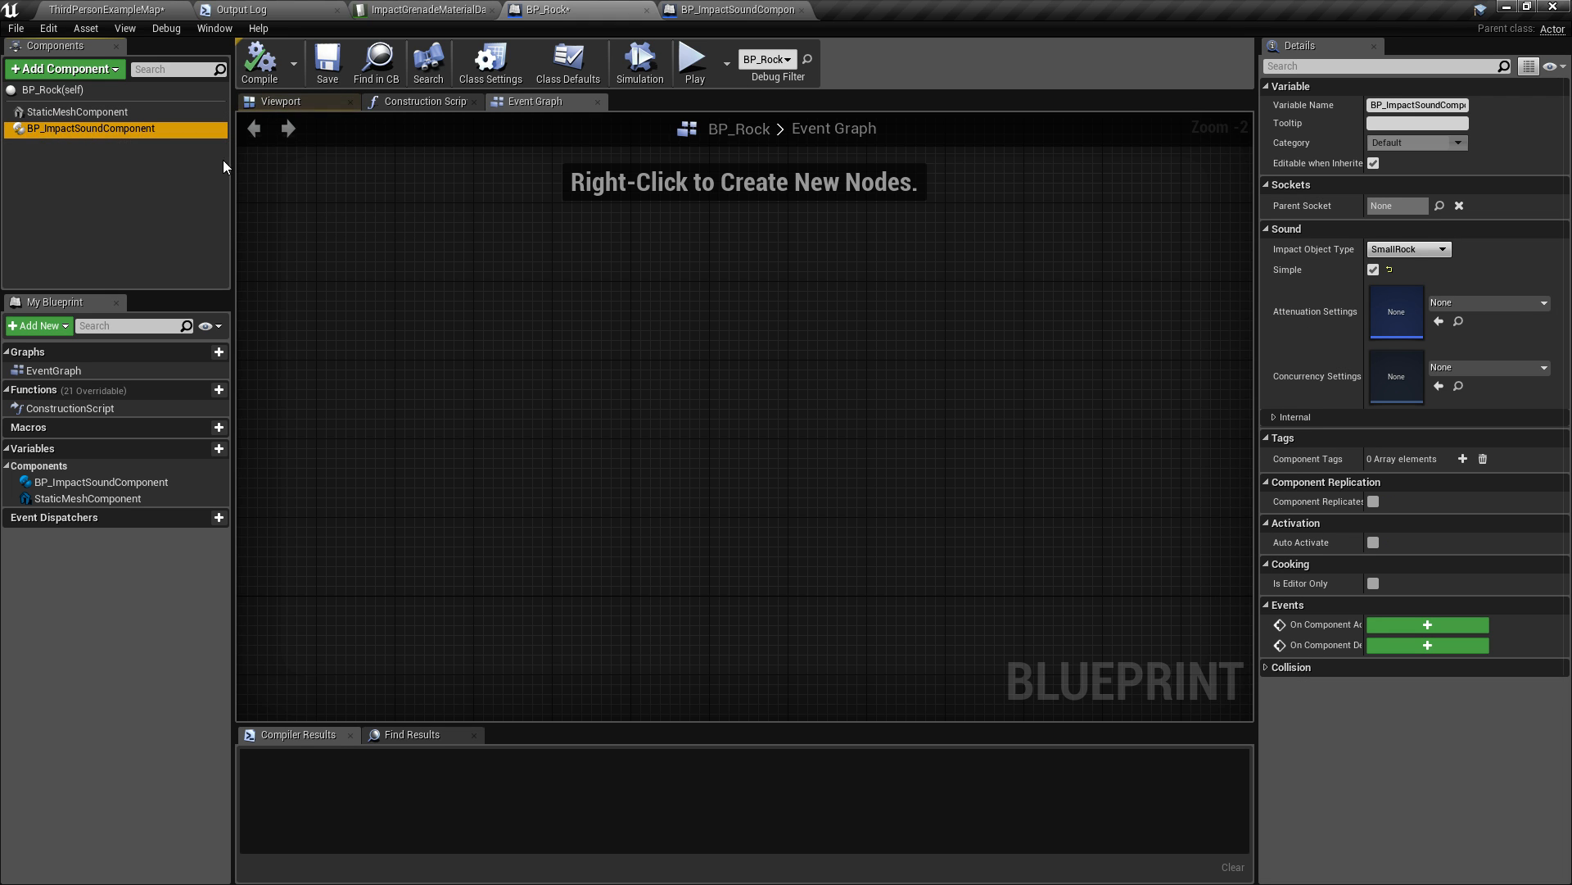
scroll(down, 3)
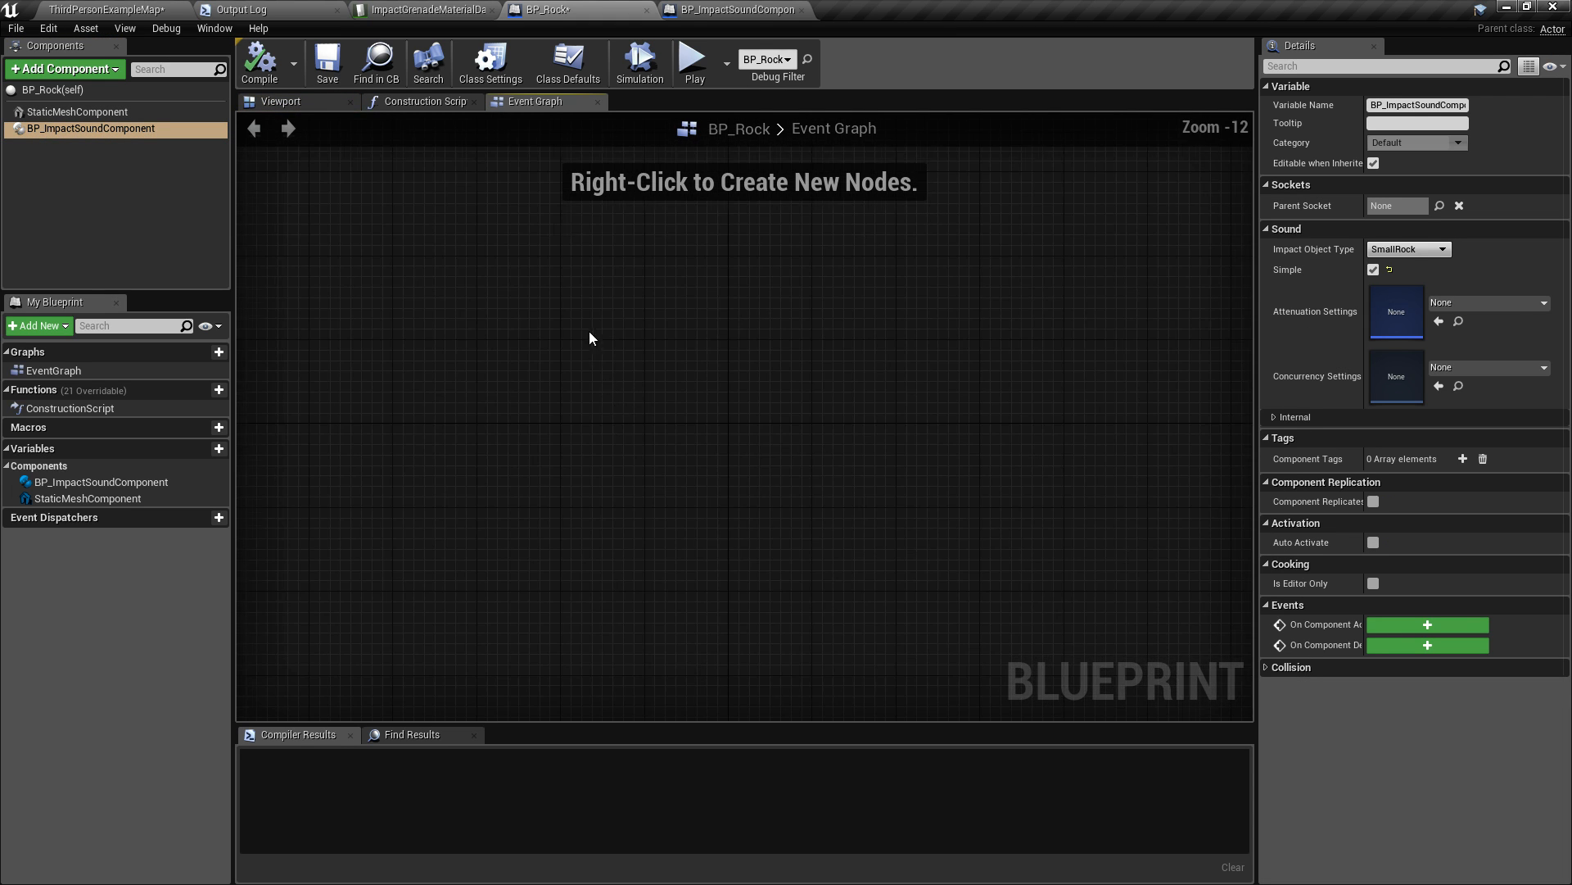
scroll(up, 3)
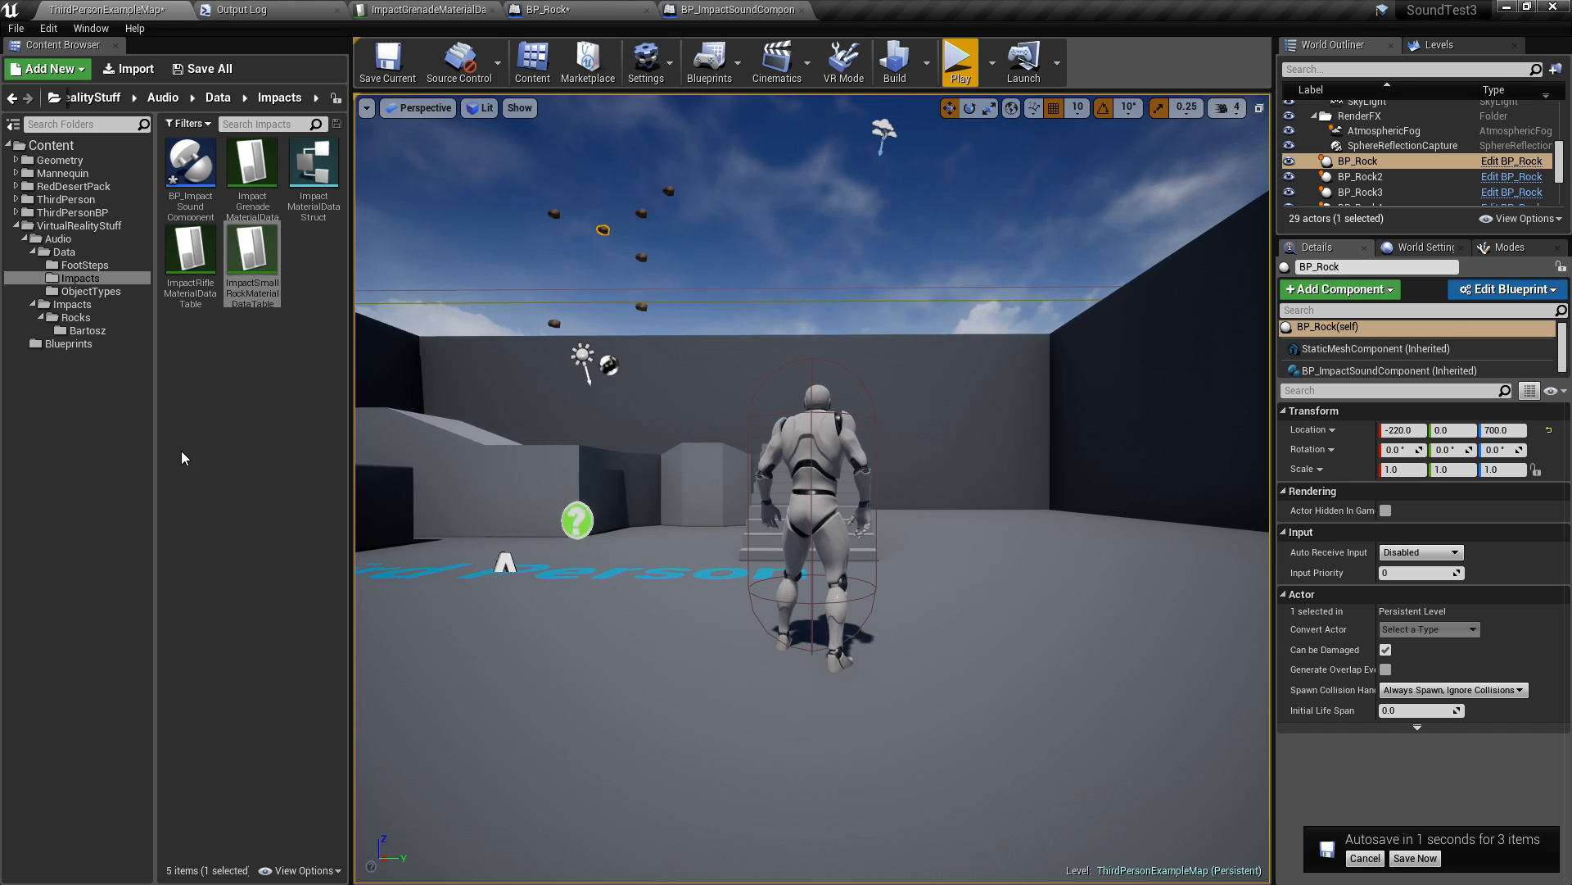
Open ImpactMaterialDataStruct for review, then return to the level.
click(1413, 857)
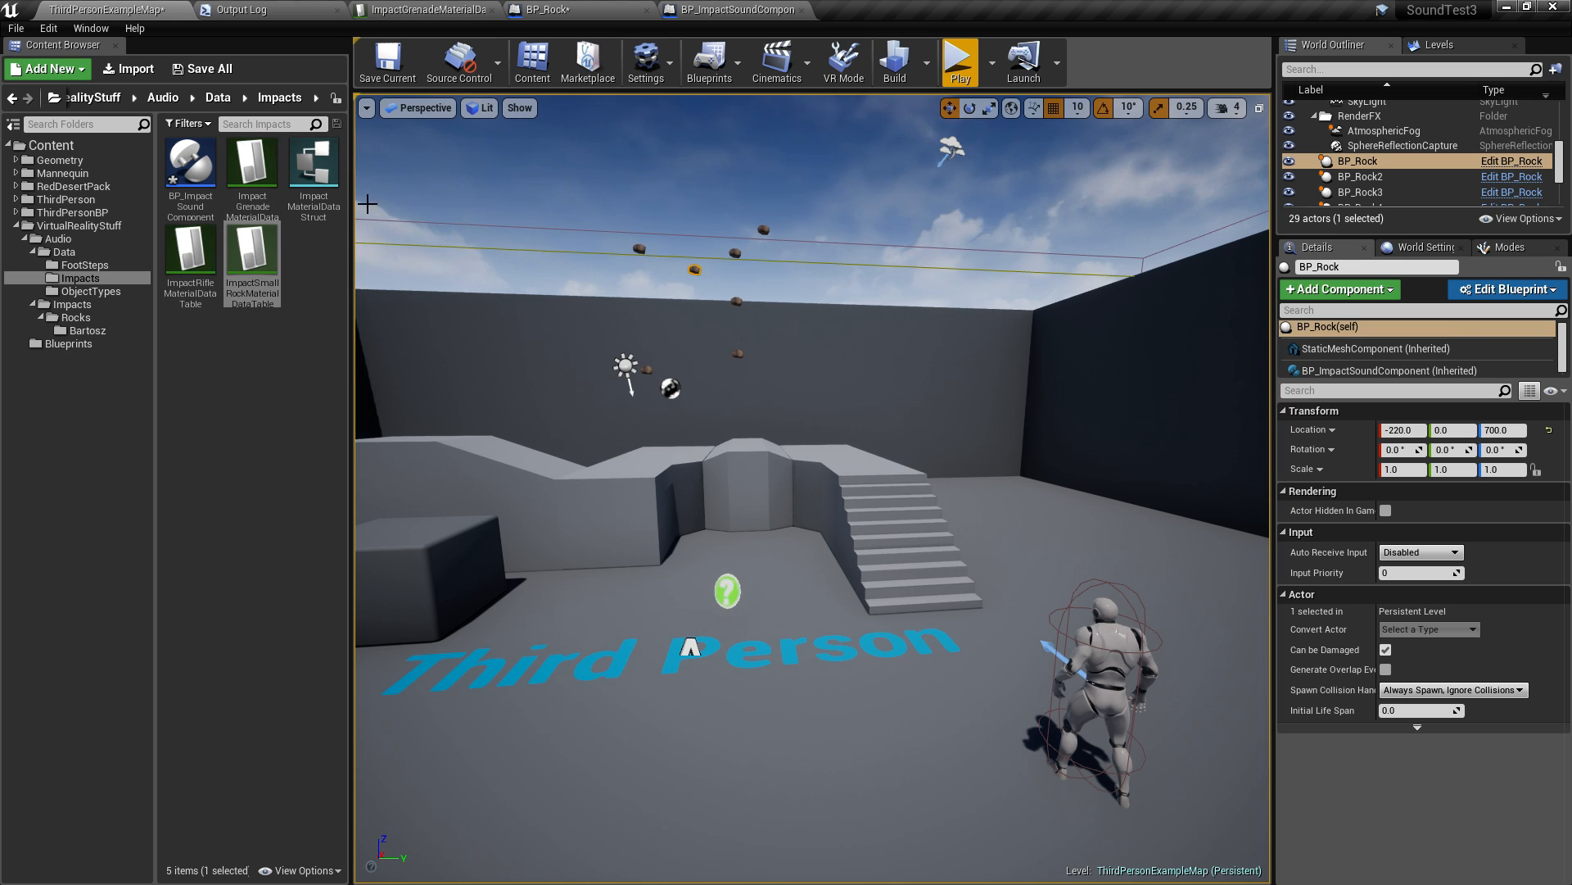
mouse_move(314, 165)
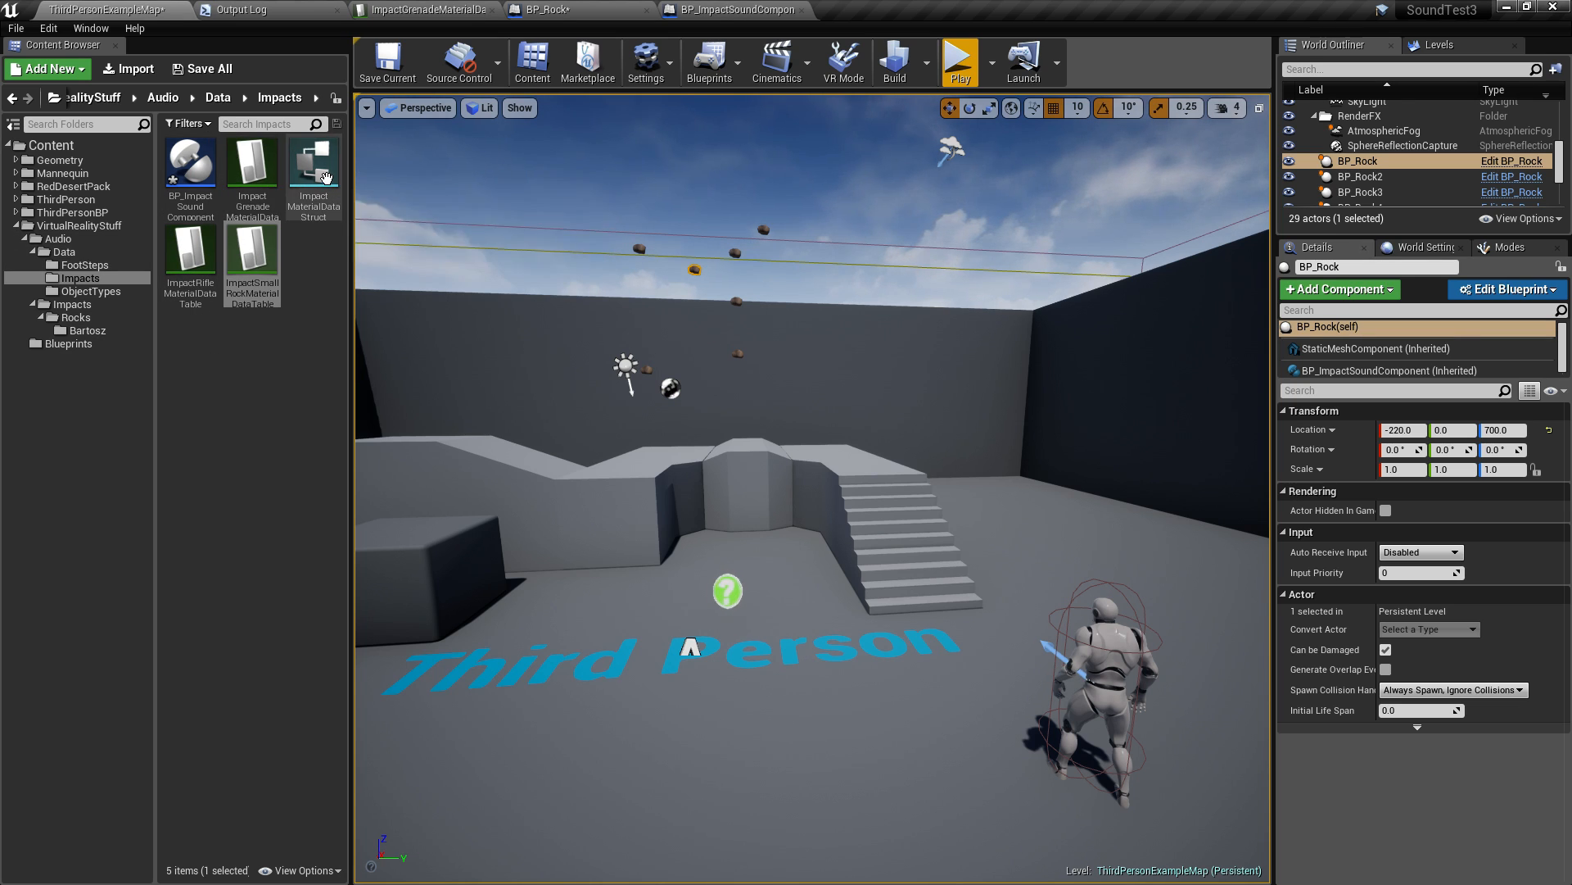
double_click(315, 162)
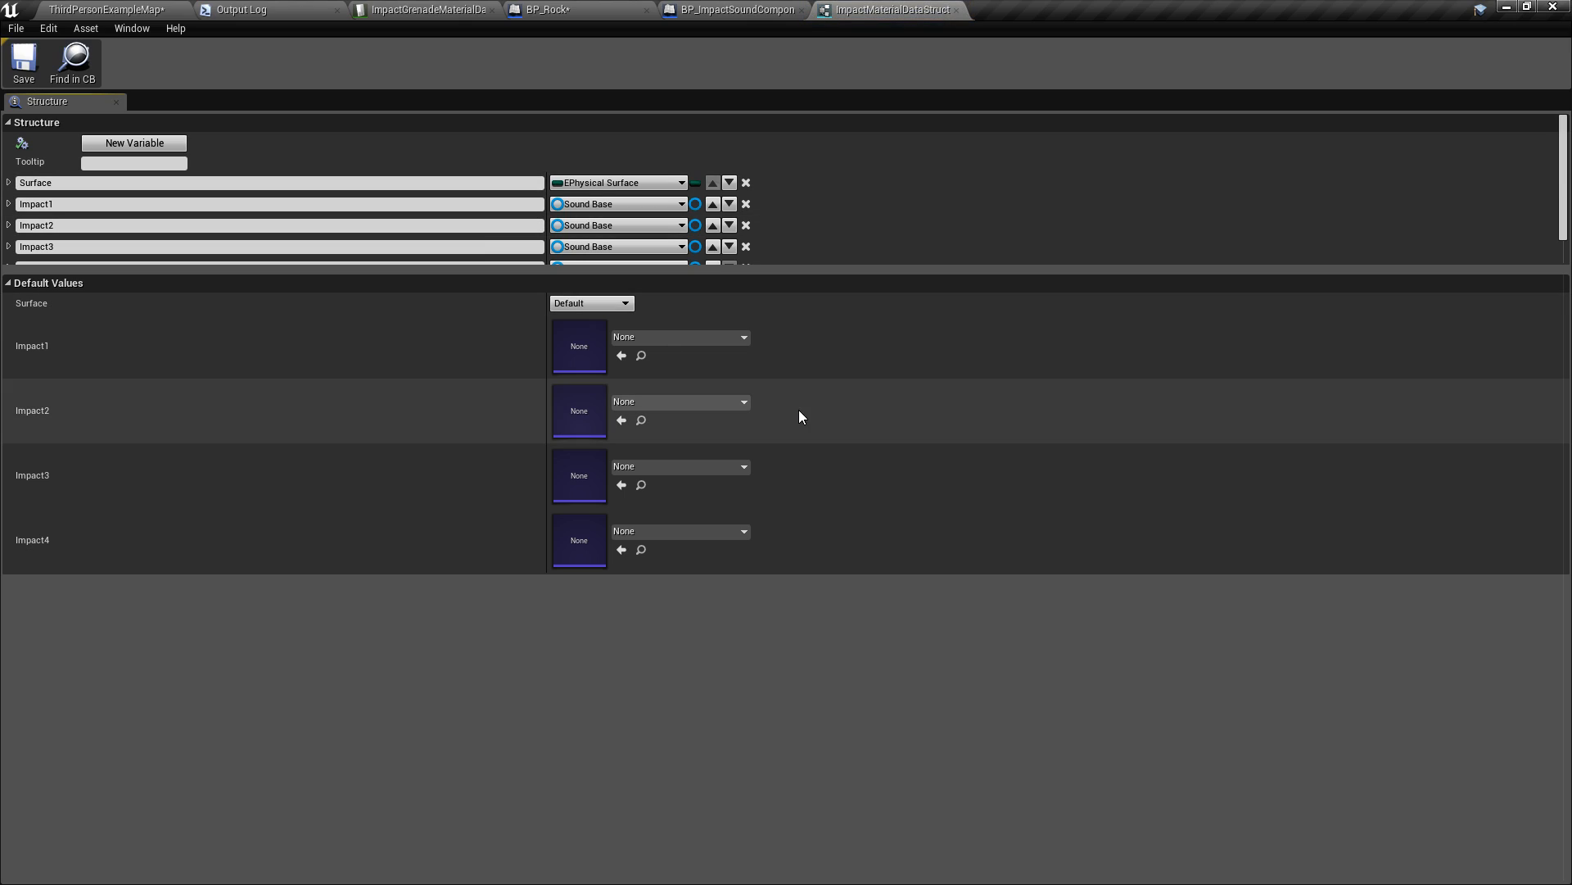
mouse_move(686, 280)
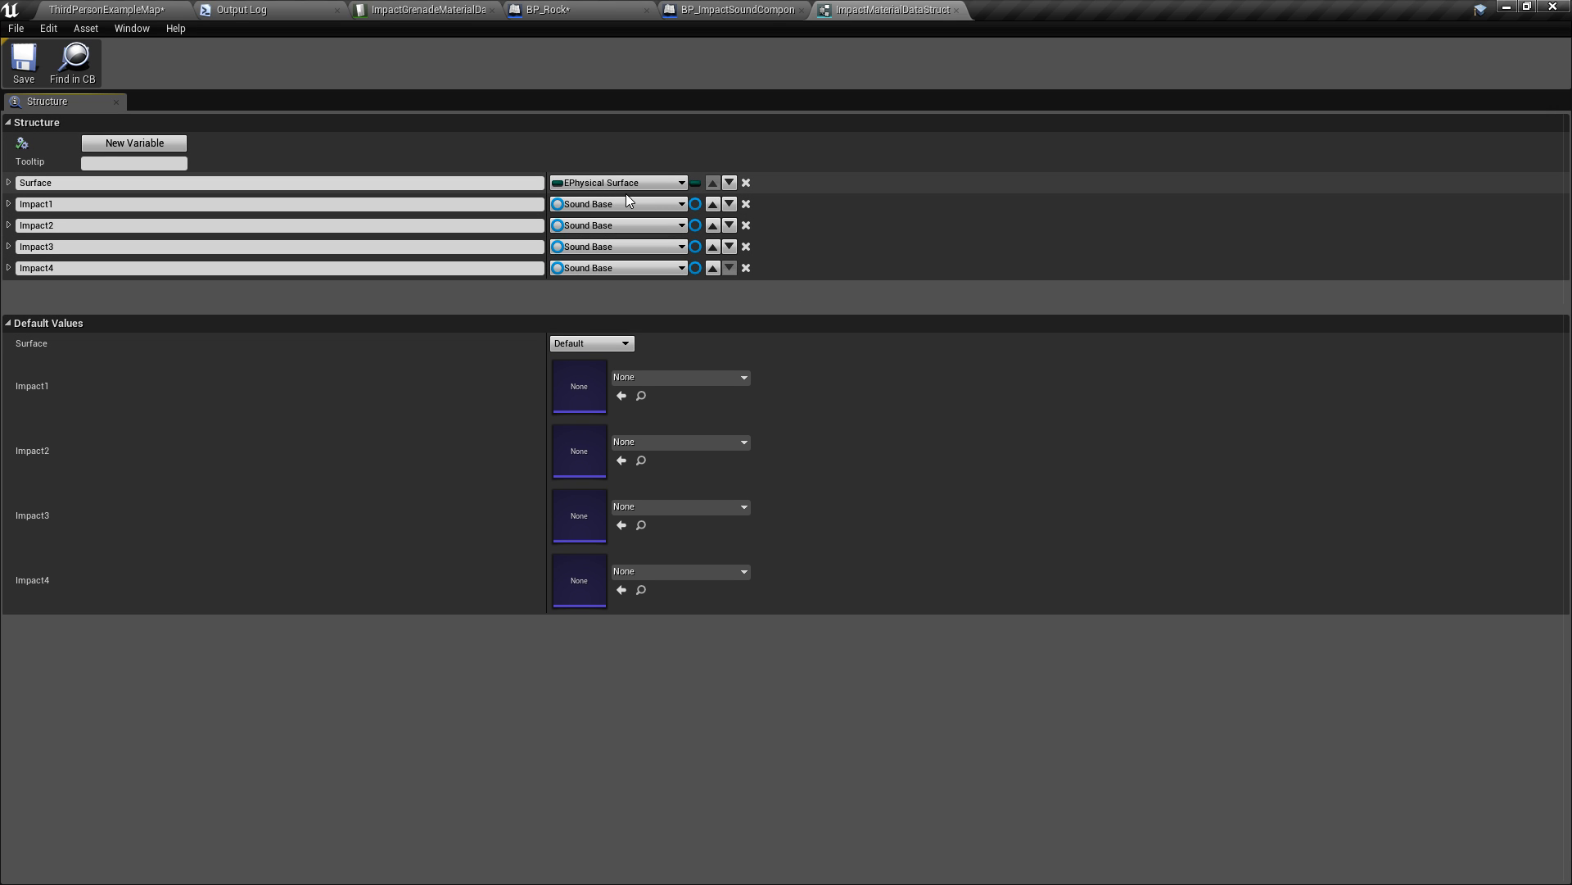
click(100, 10)
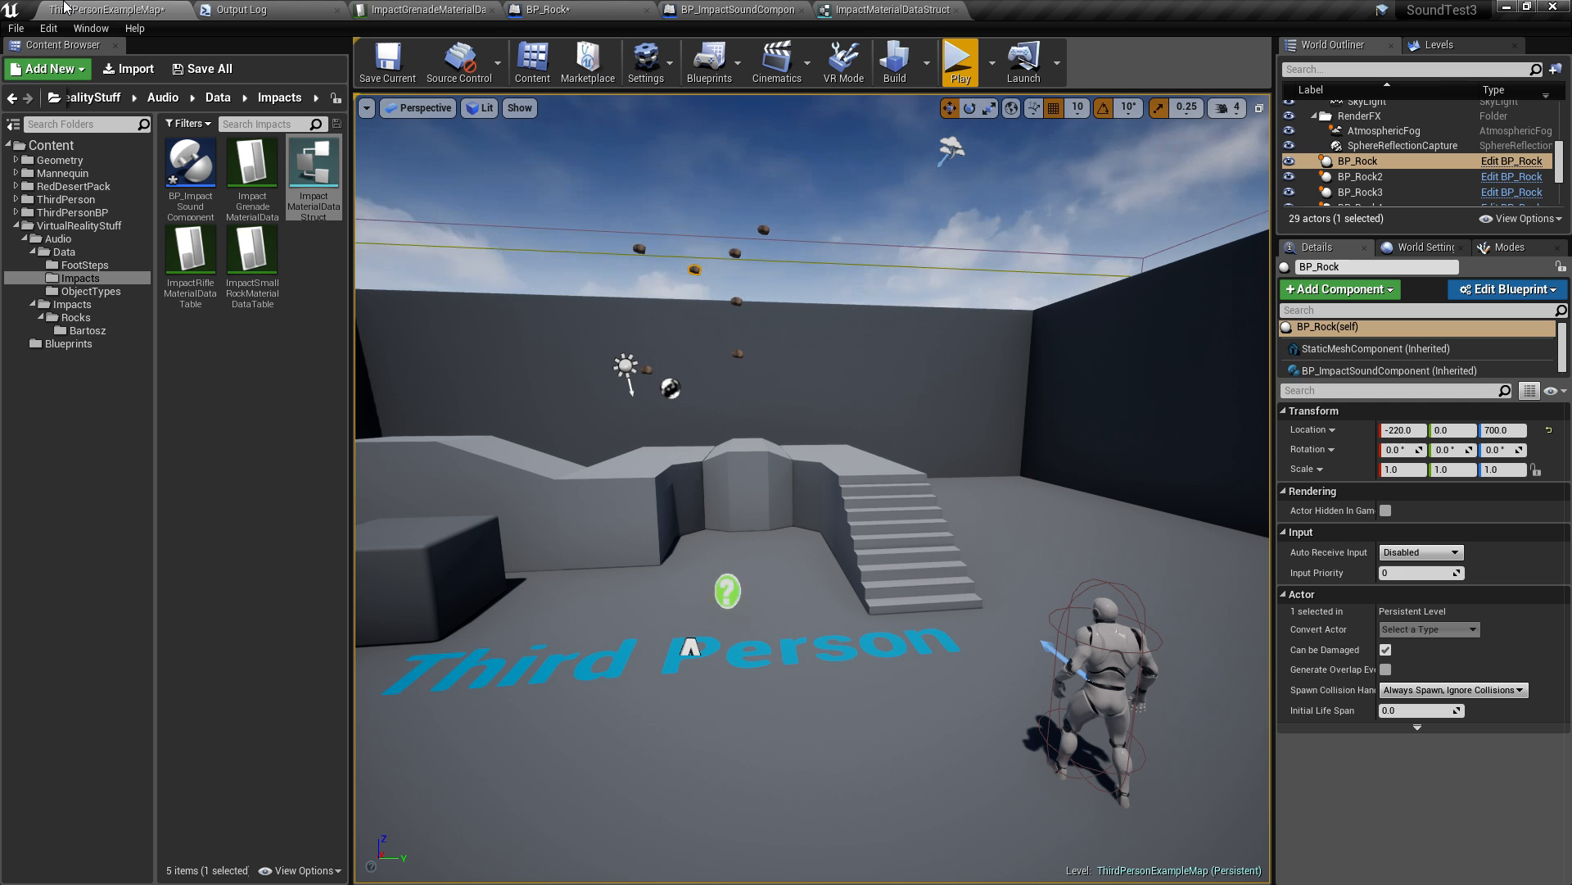
mouse_move(253, 161)
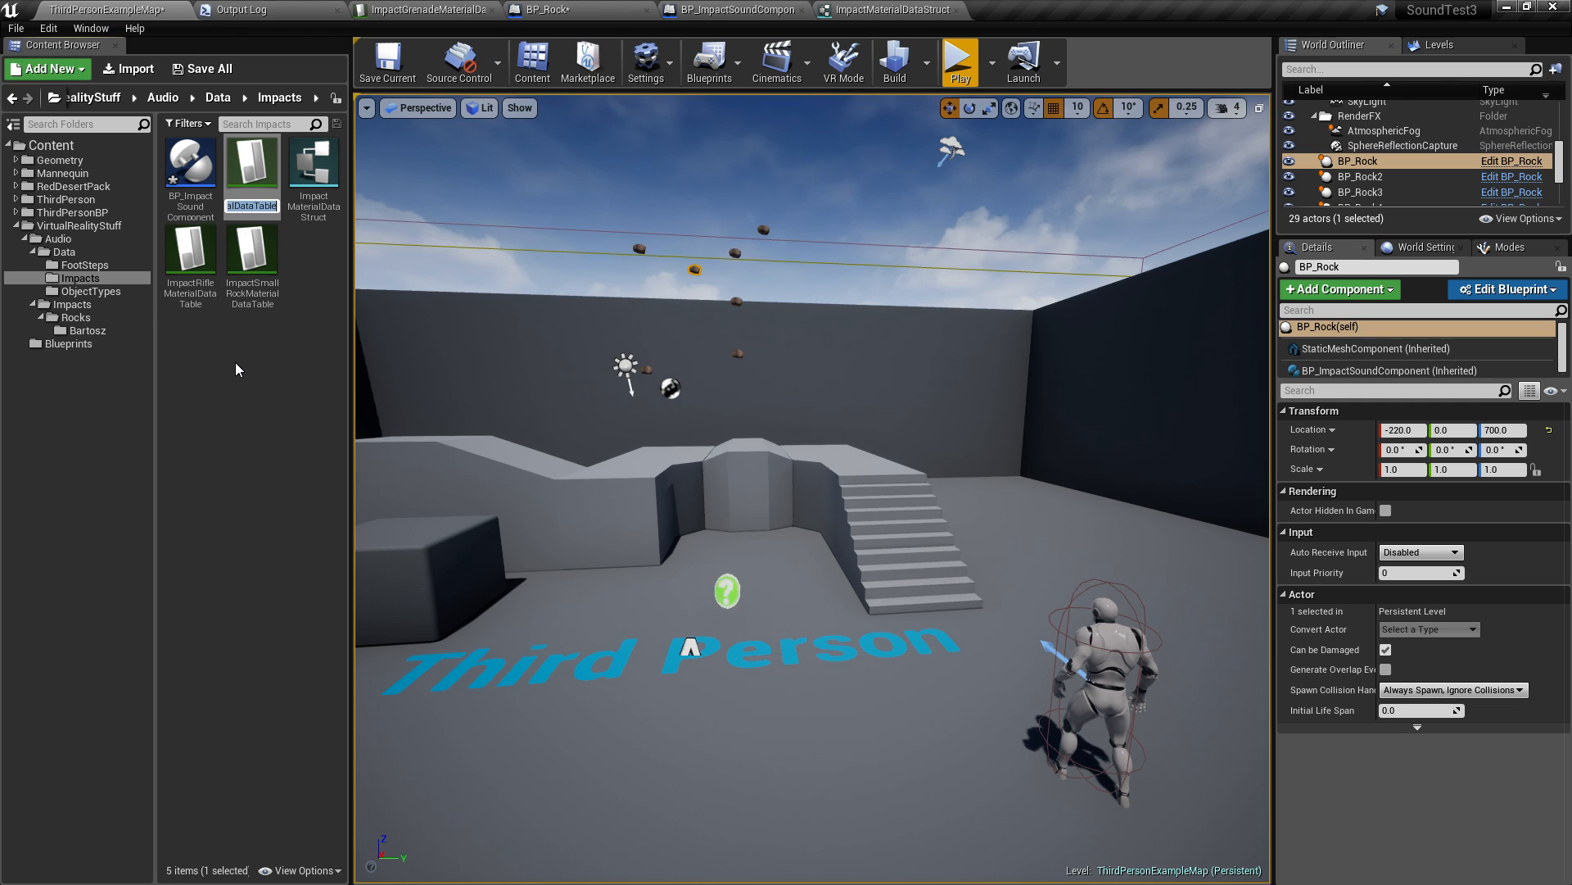
Open ImpactObjectType_Enum, ImpactMaterialLookupDataTable and ImpactMaterialLookupStruct for review.
click(90, 291)
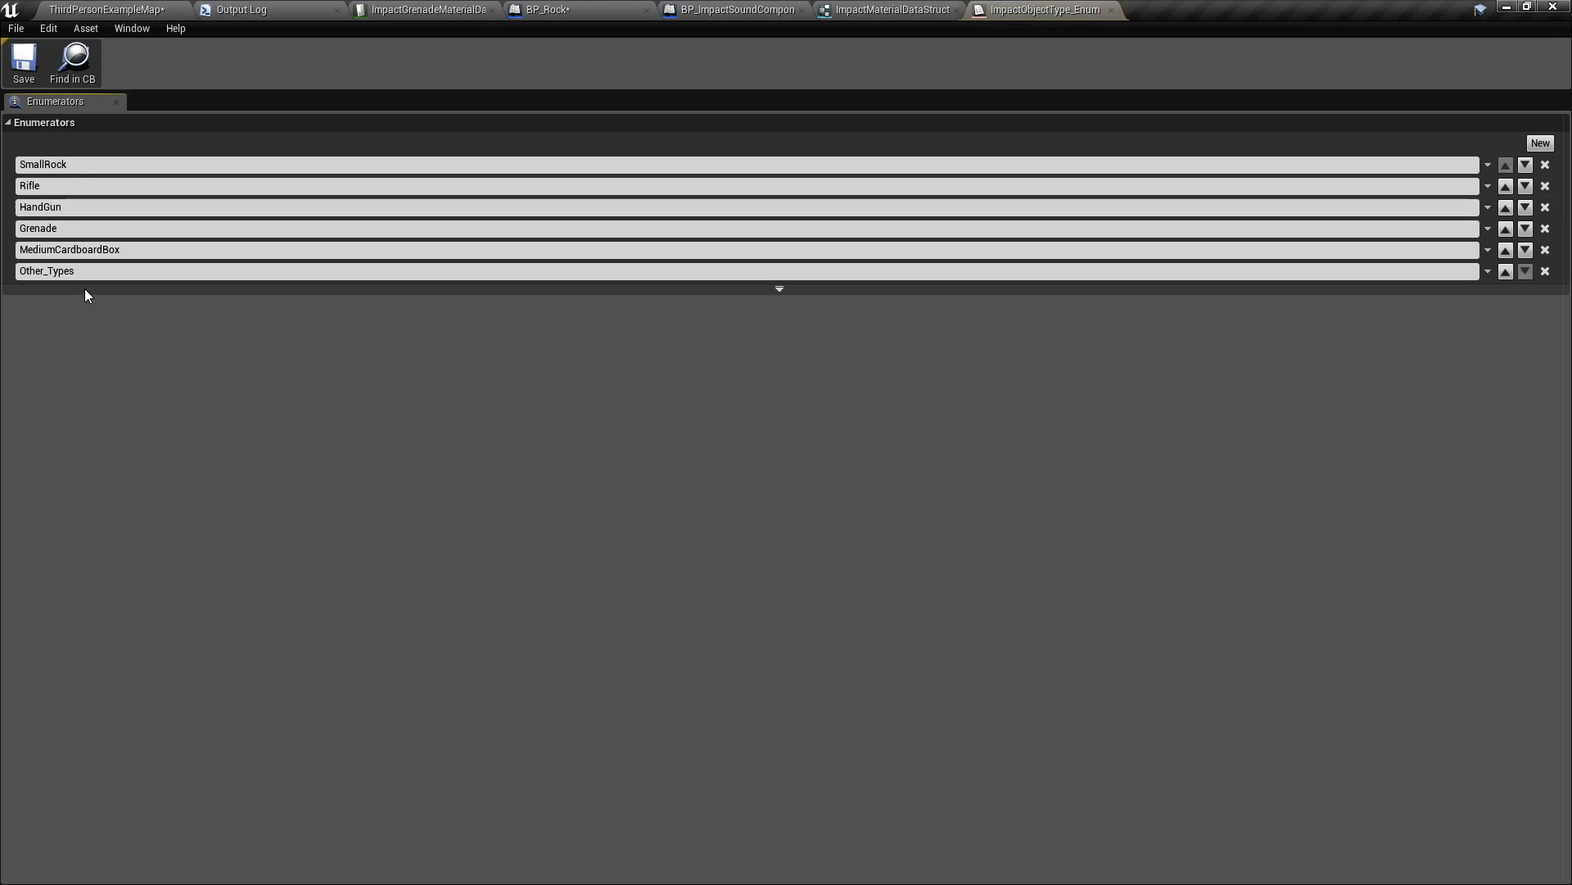
click(105, 10)
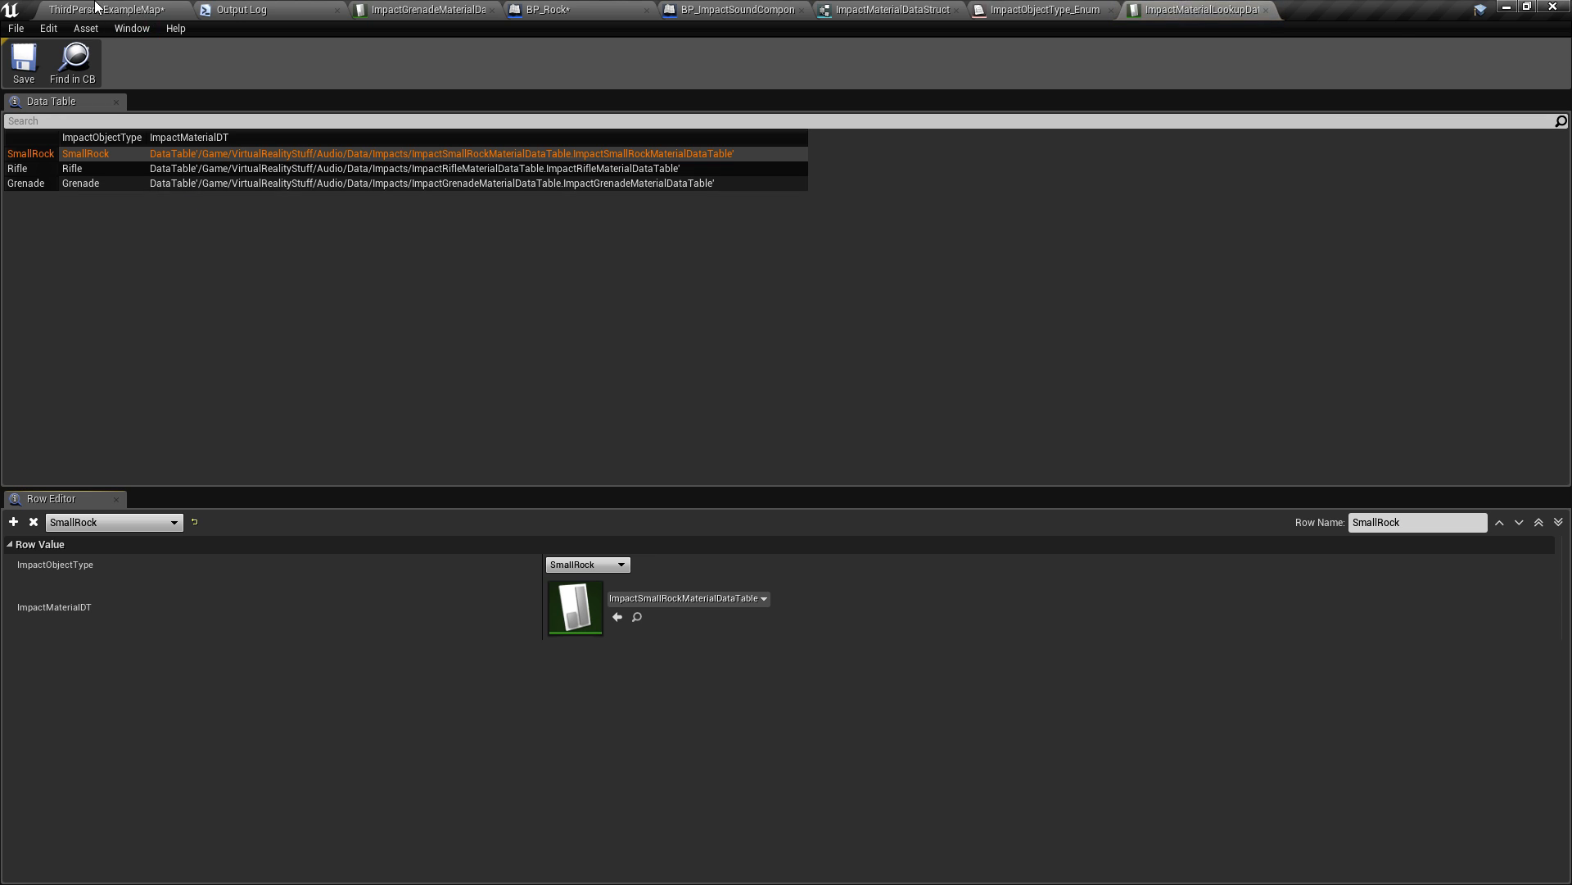
click(1347, 9)
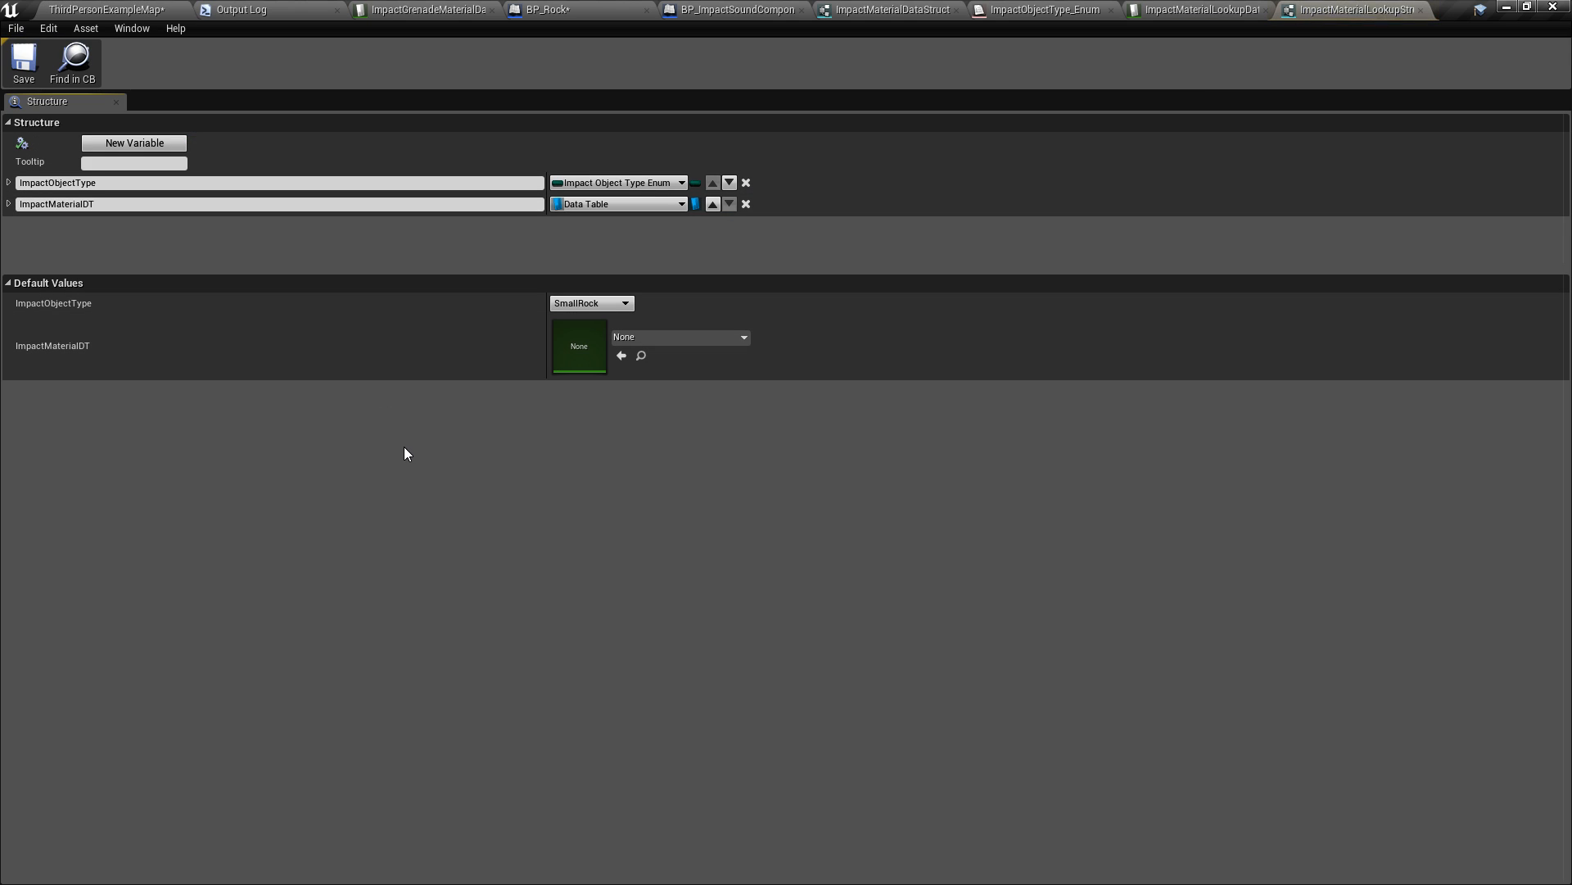
mouse_move(508, 448)
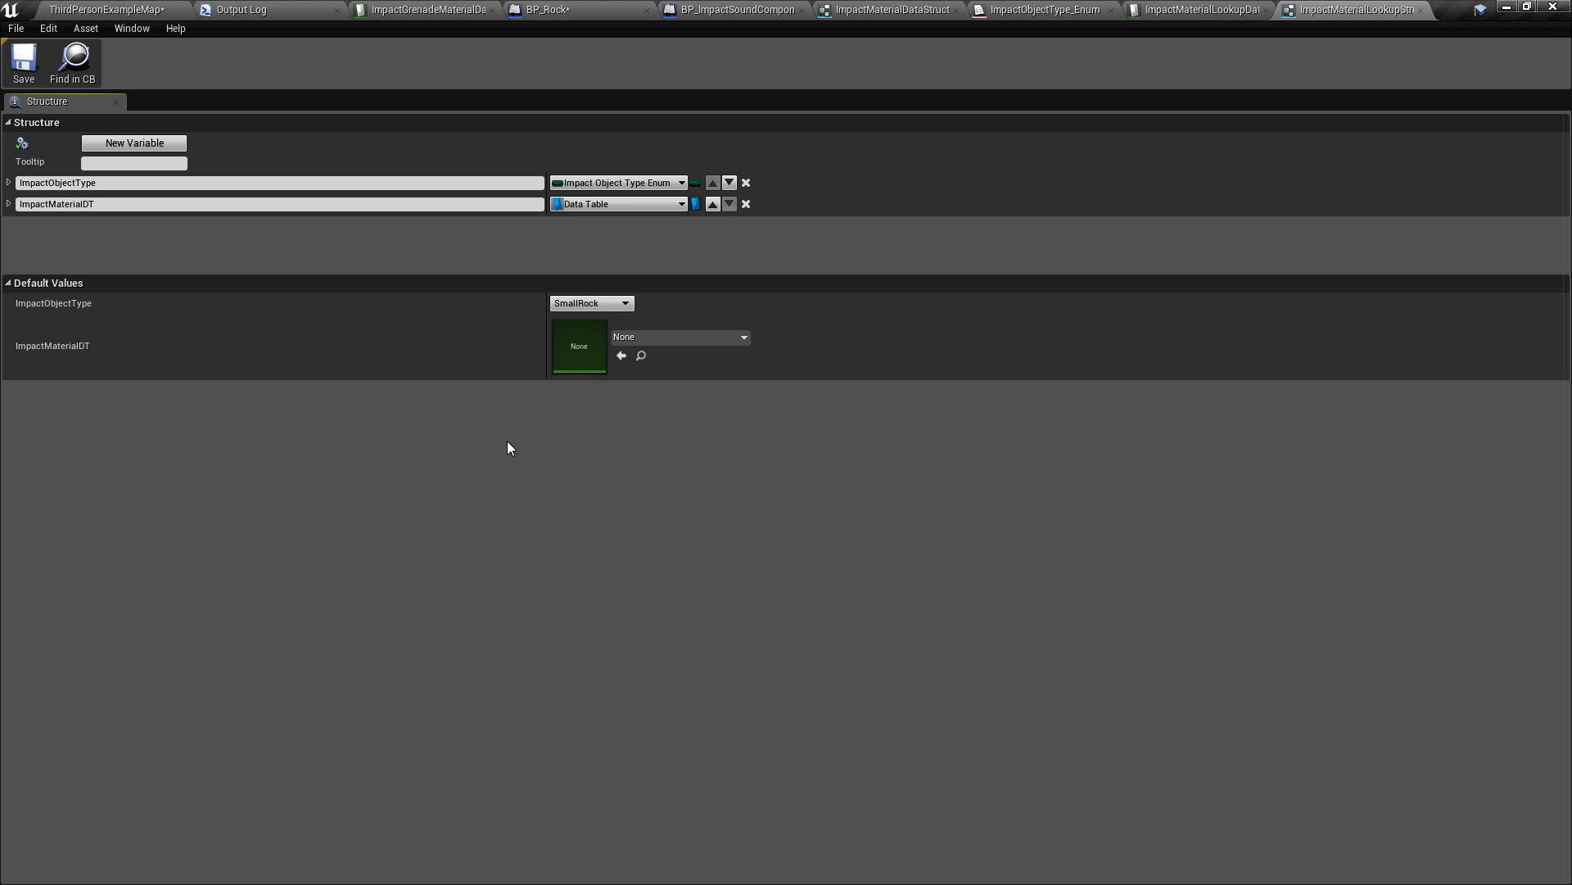
mouse_move(597, 242)
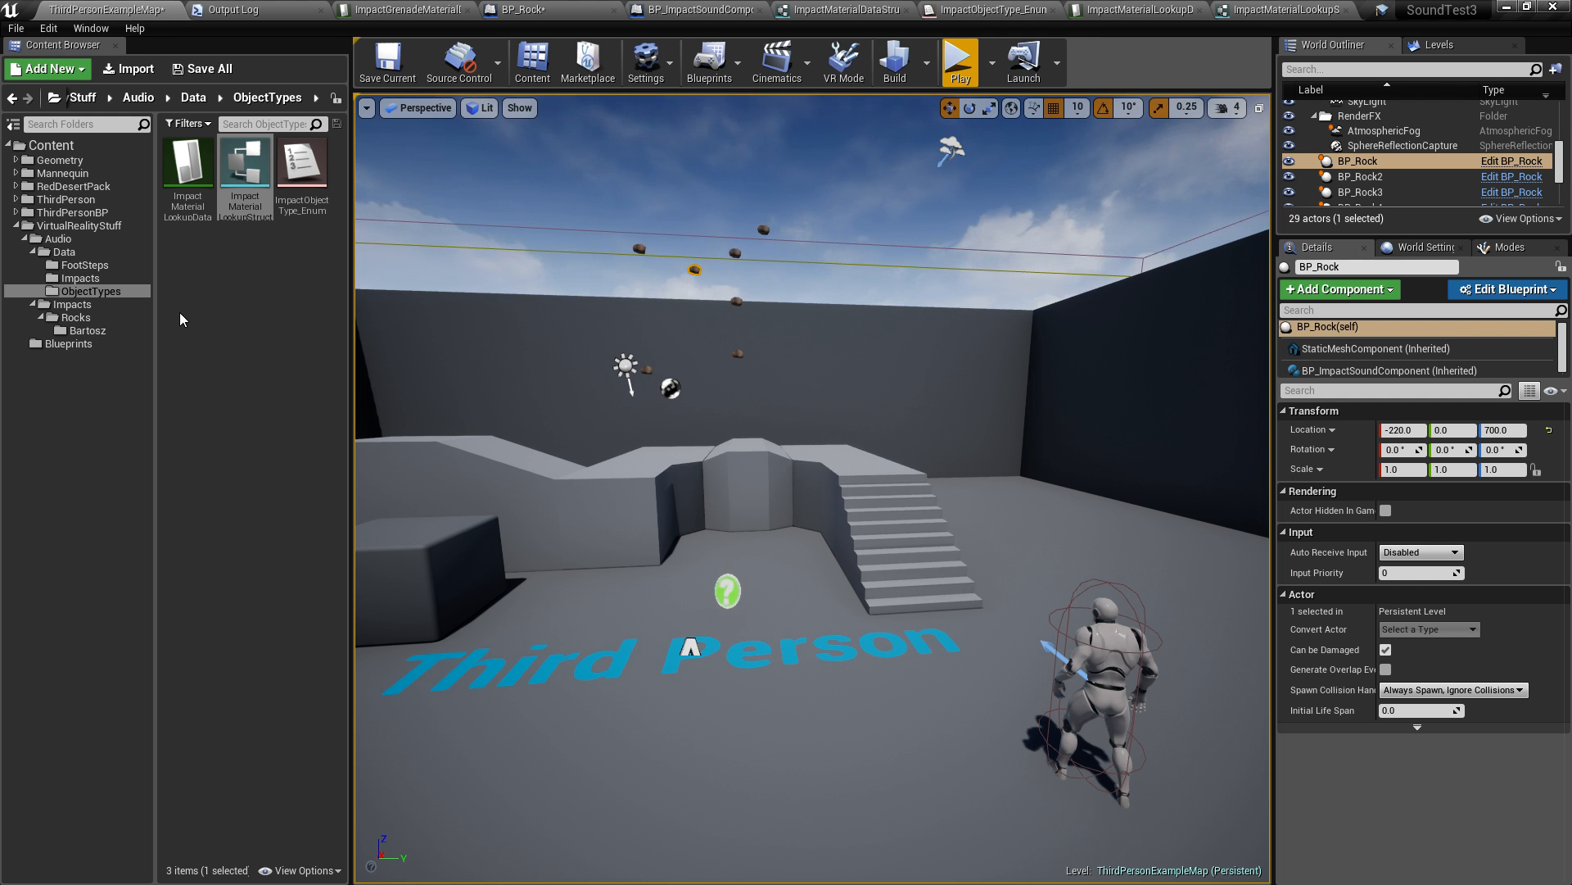
Browse the audio Data folder and its ObjectTypes and FootSteps subfolders in the Content Browser.
click(64, 253)
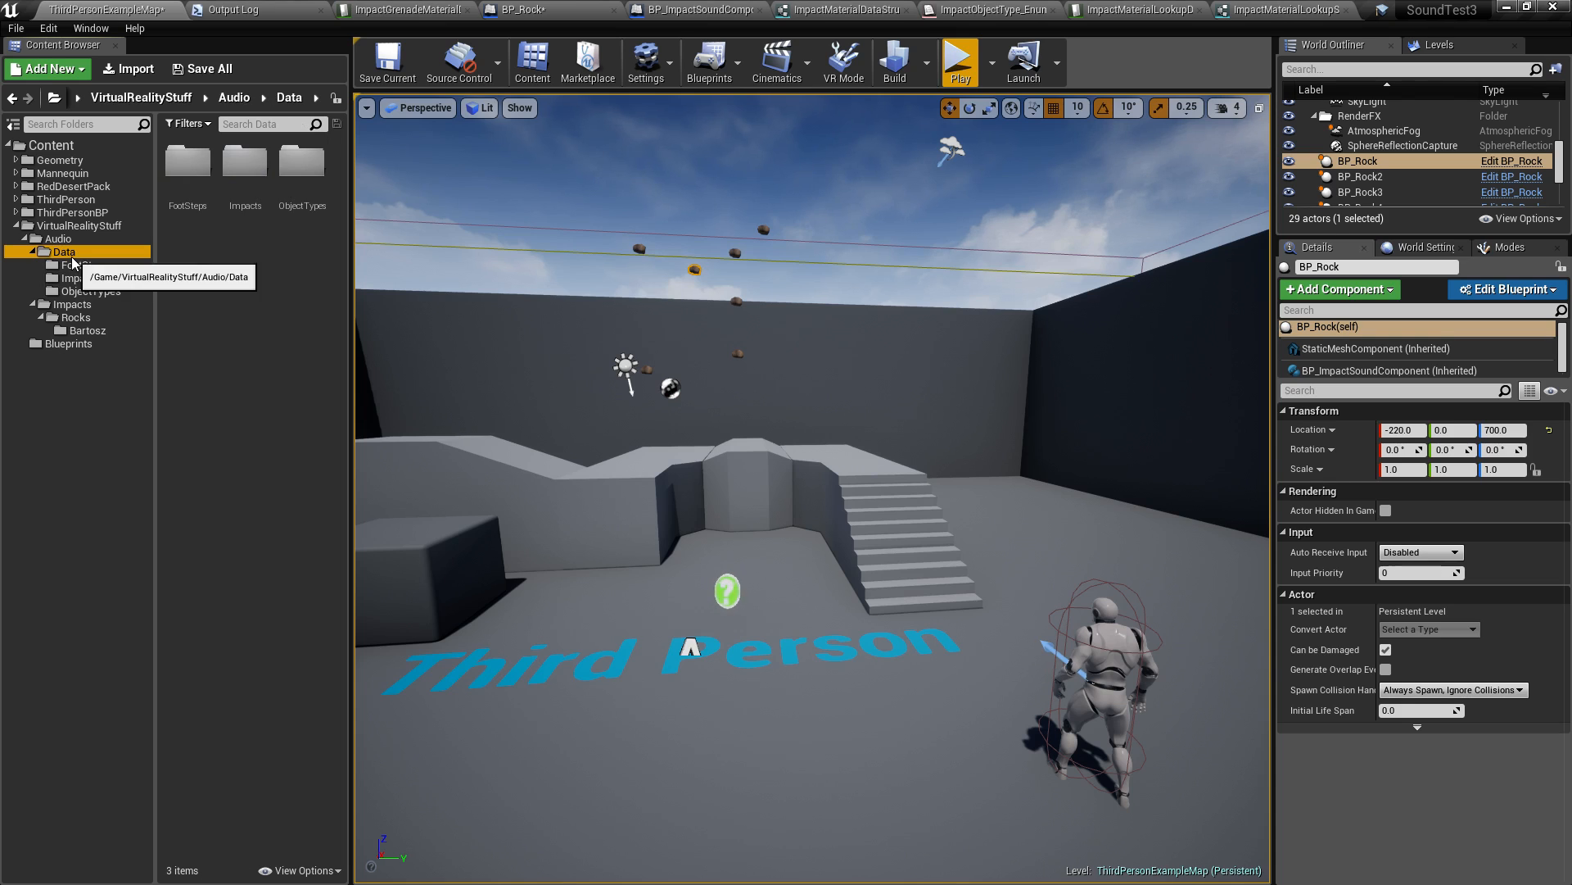
click(88, 292)
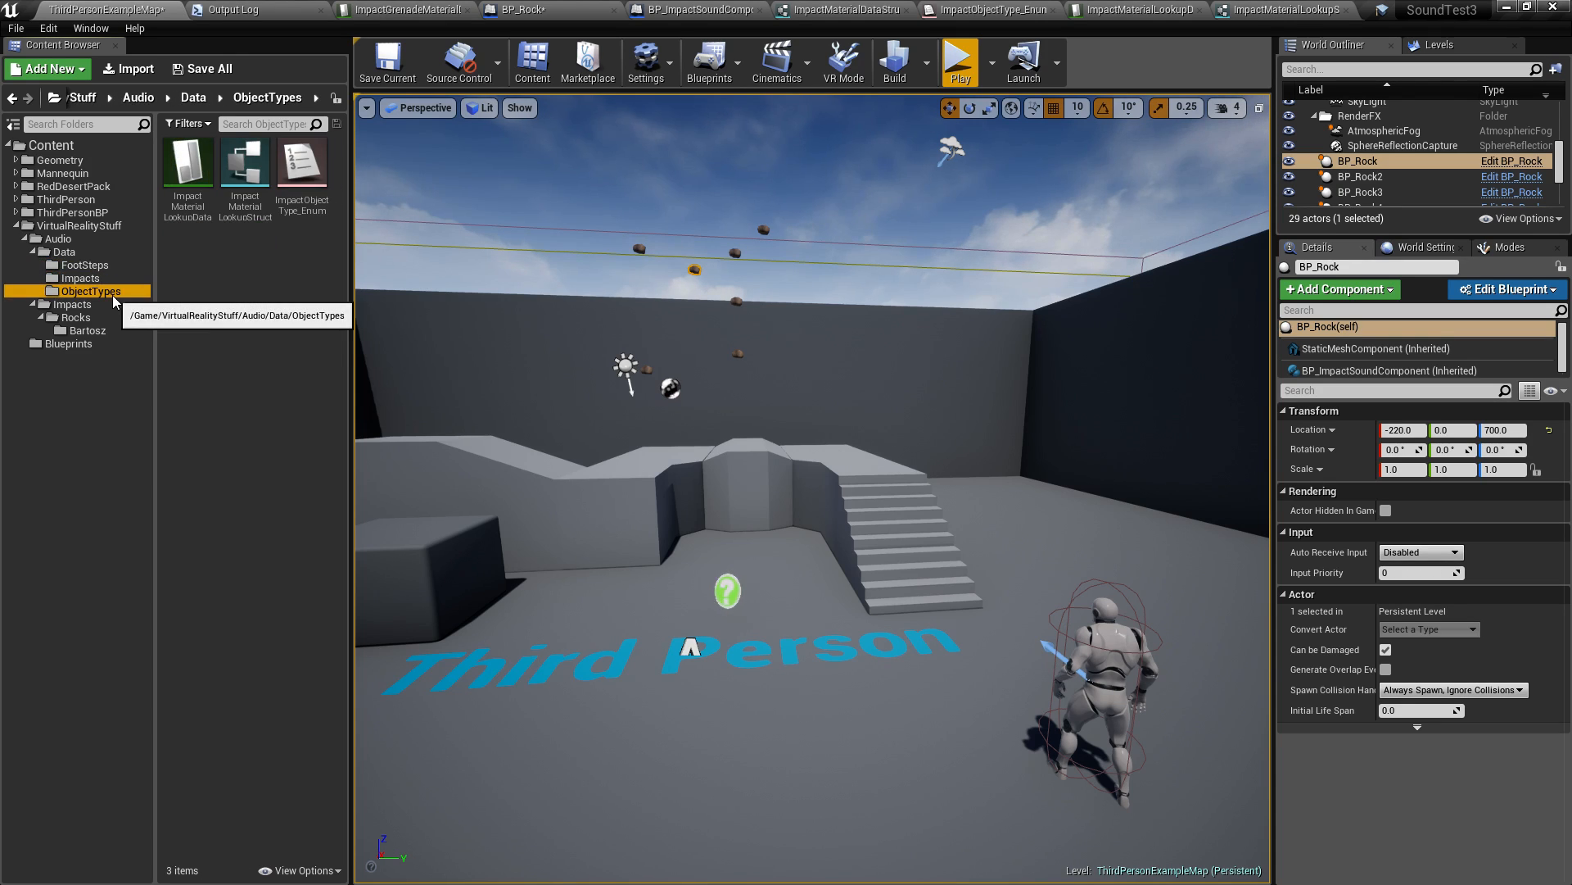
click(59, 239)
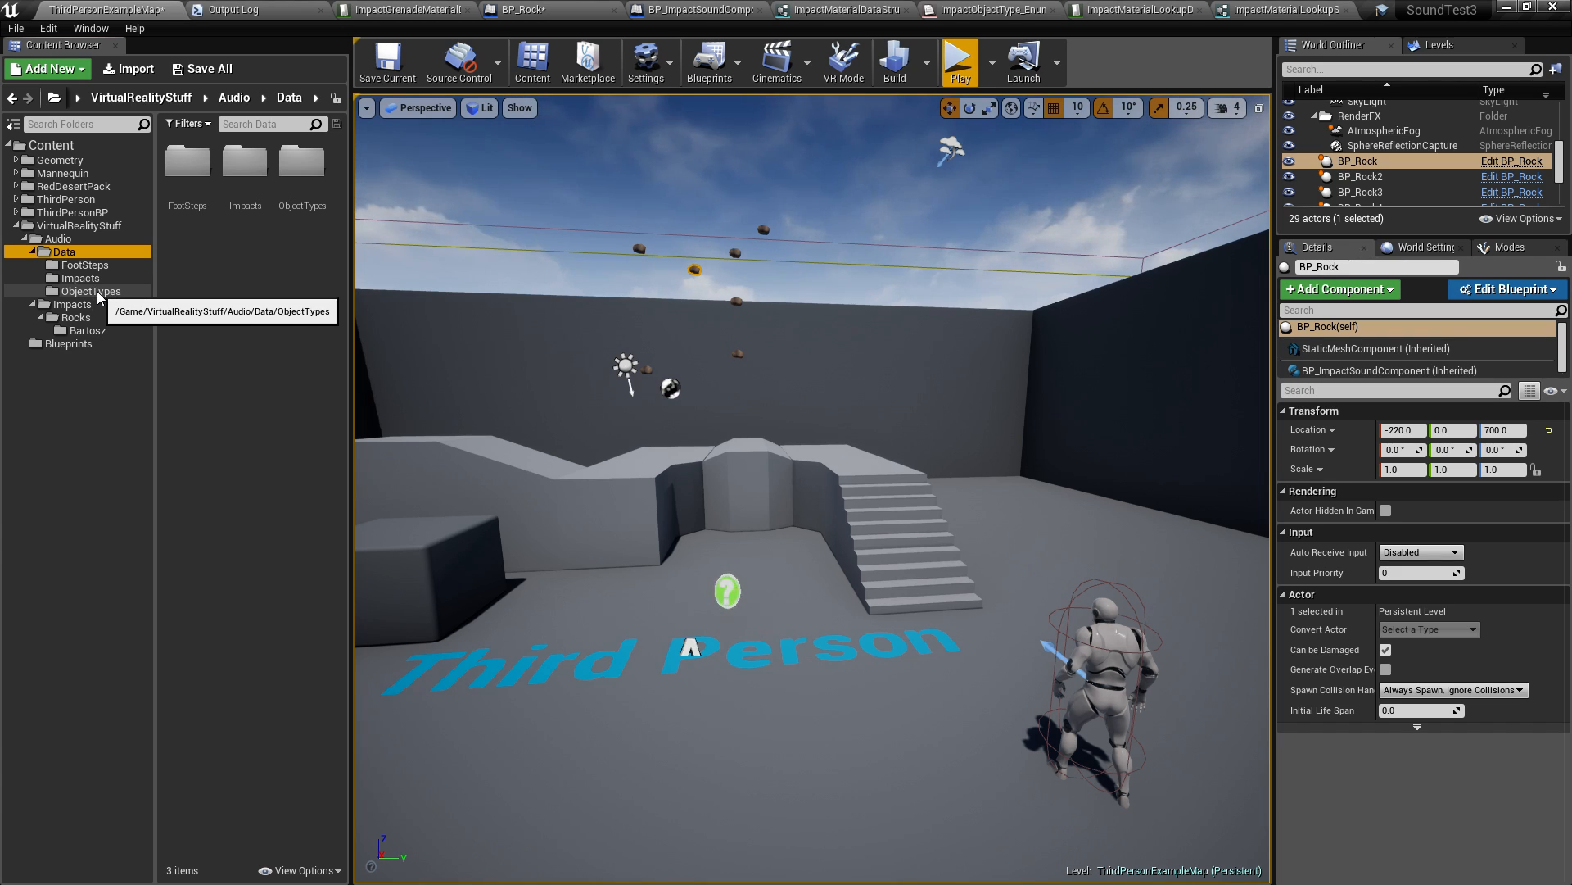
click(89, 292)
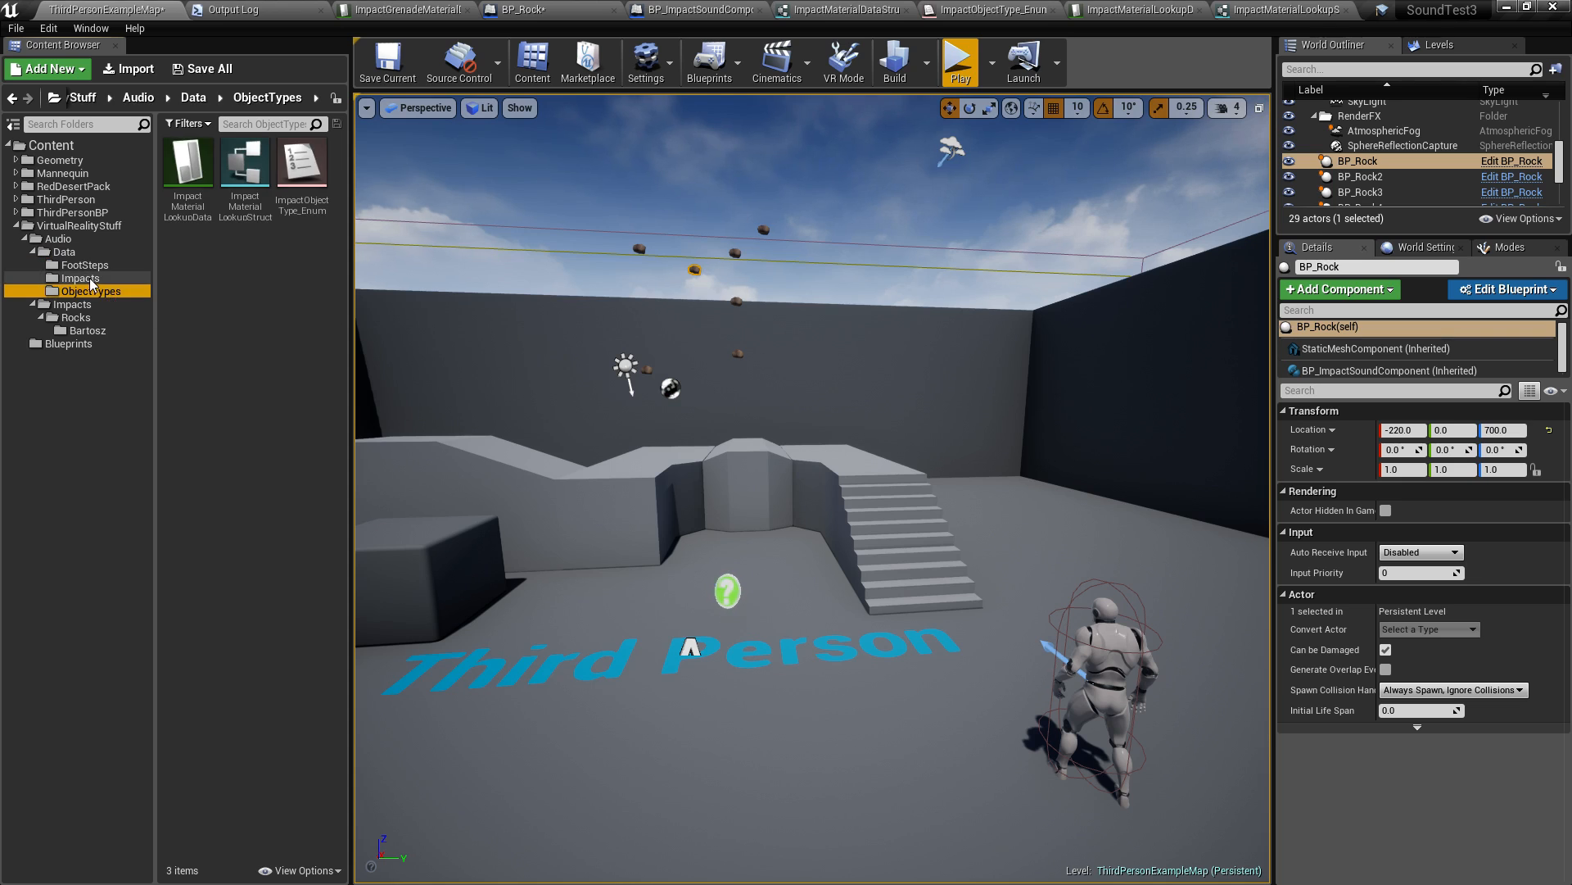
click(84, 263)
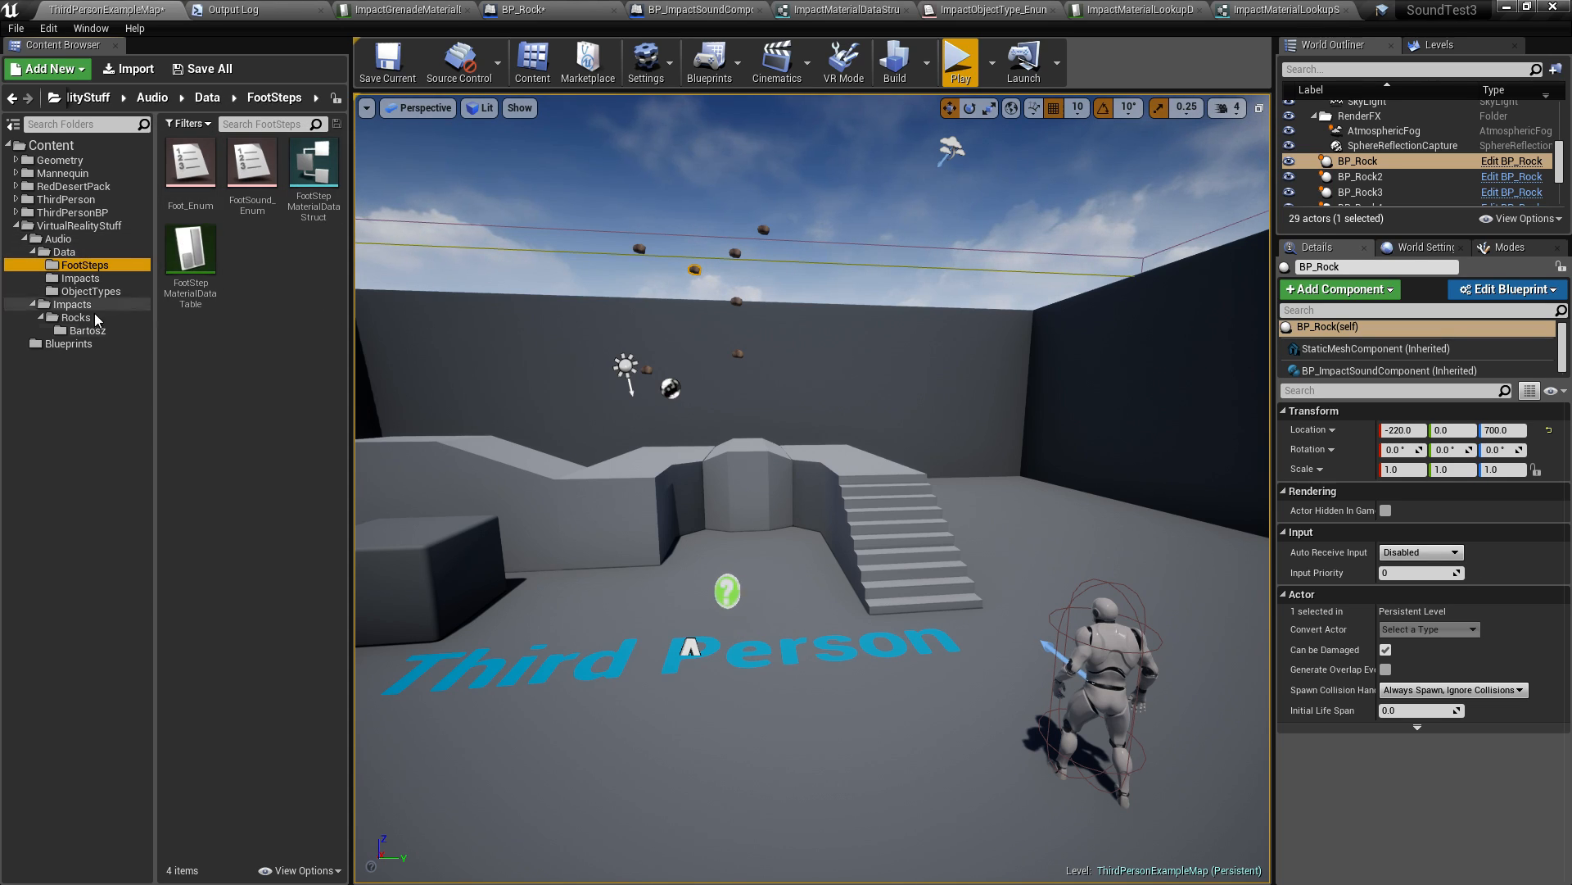
click(63, 252)
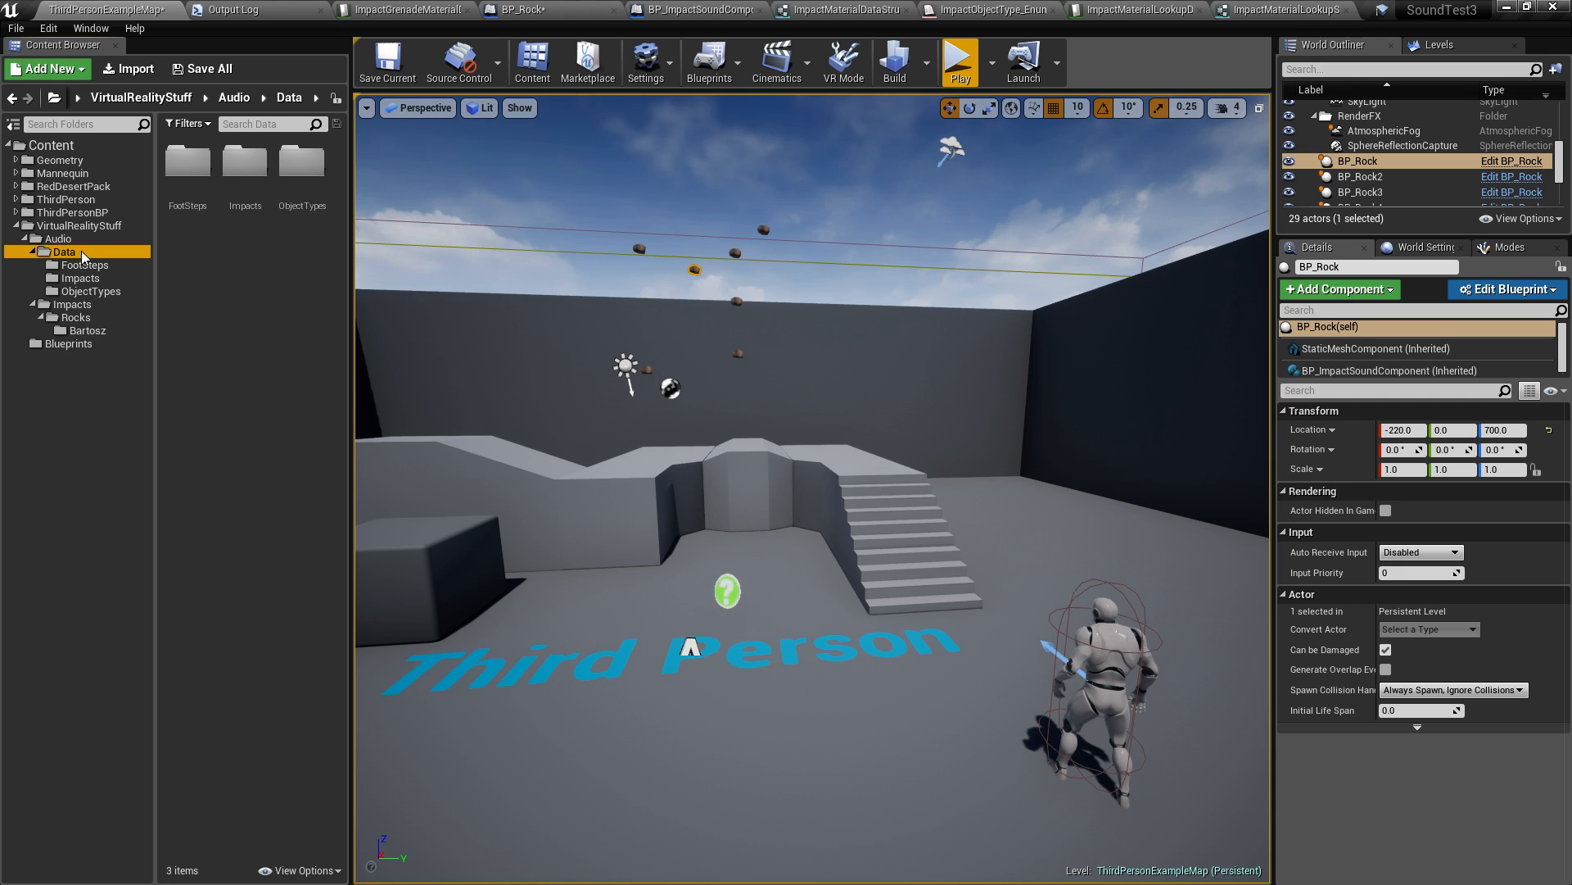
mouse_move(135, 279)
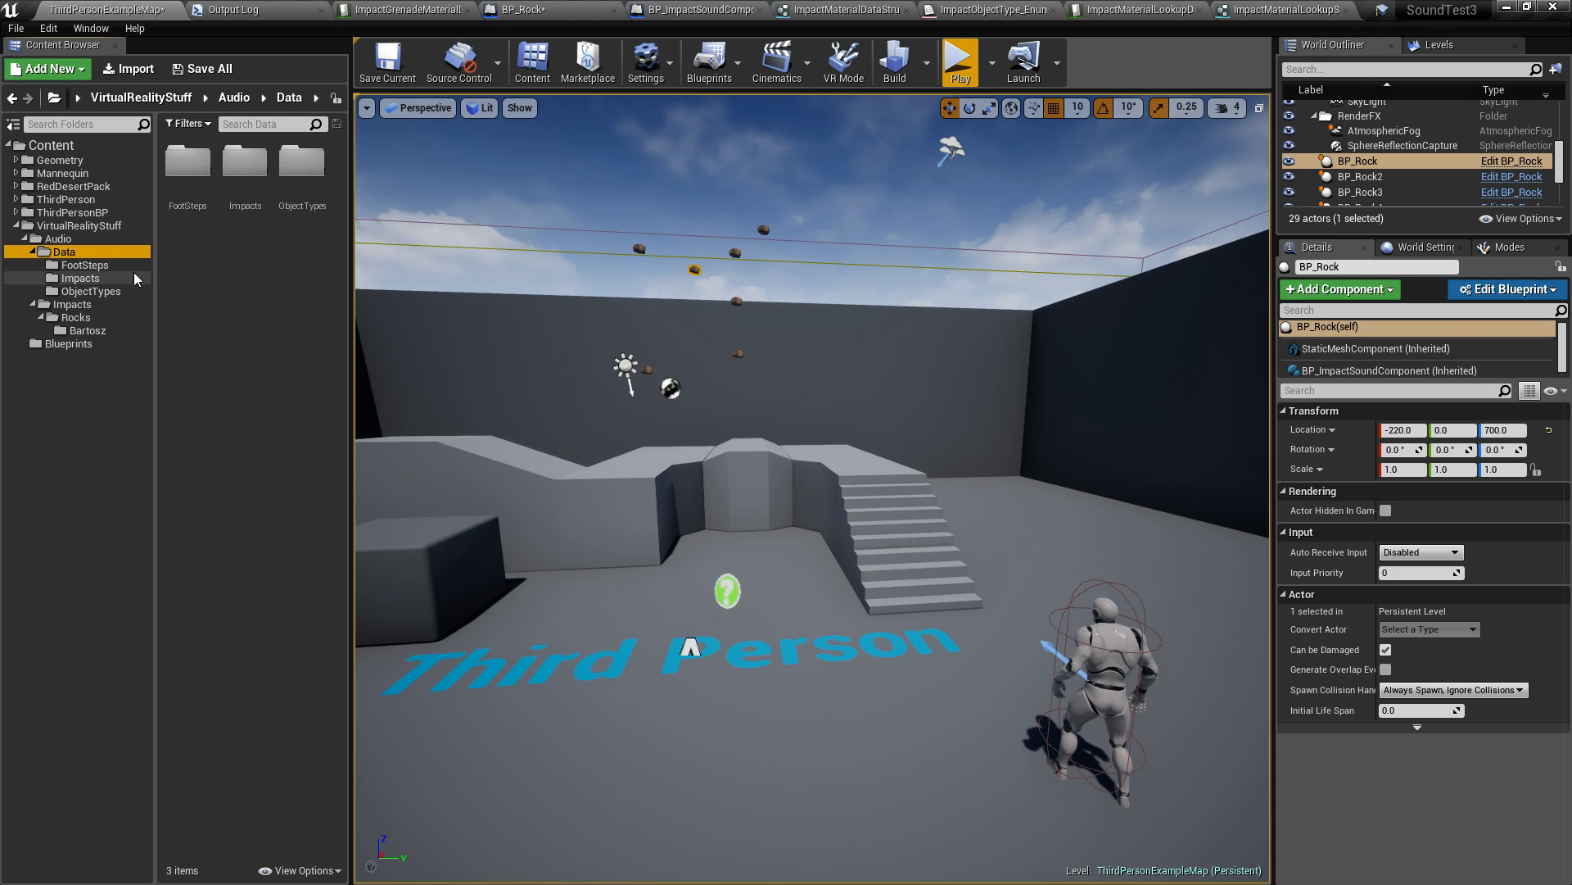
mouse_move(214, 311)
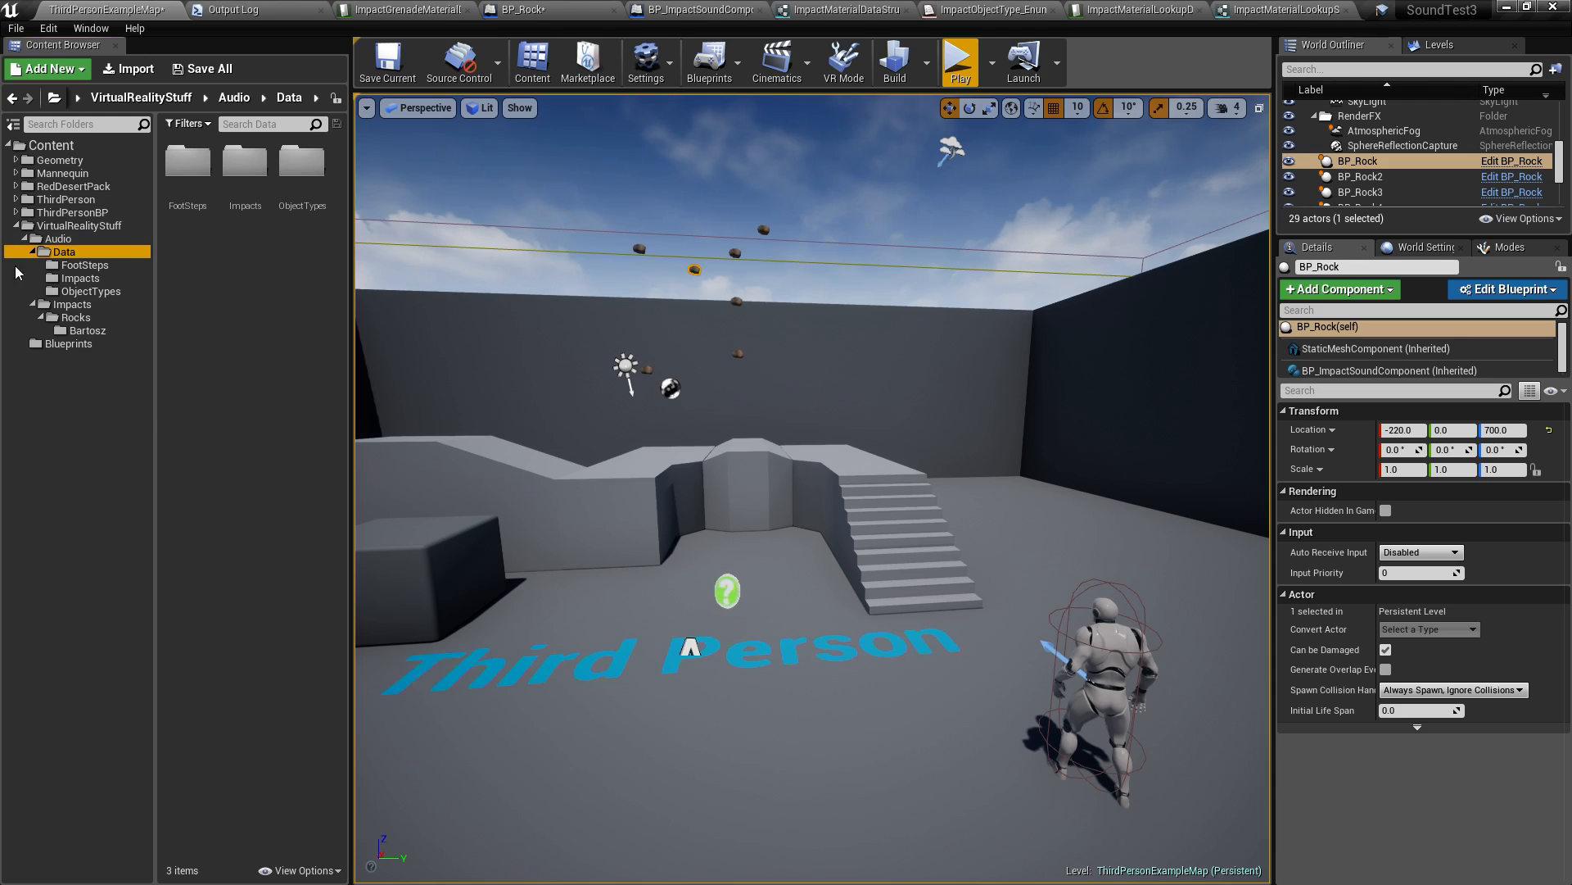
Show the Blueprints folder that holds BP_Rock.
click(69, 342)
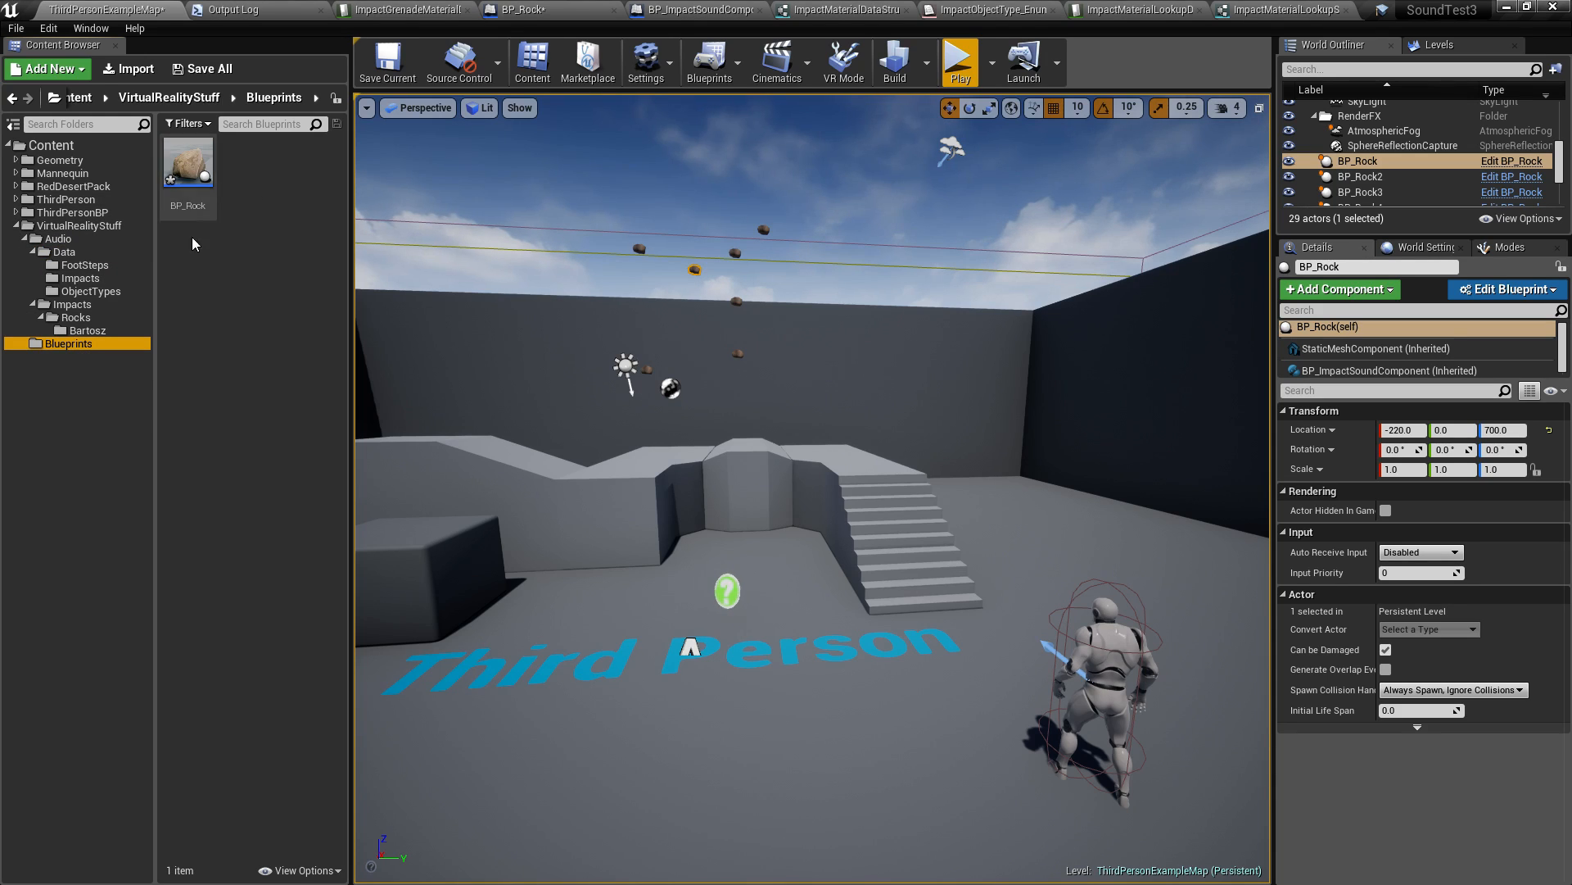
mouse_move(173, 189)
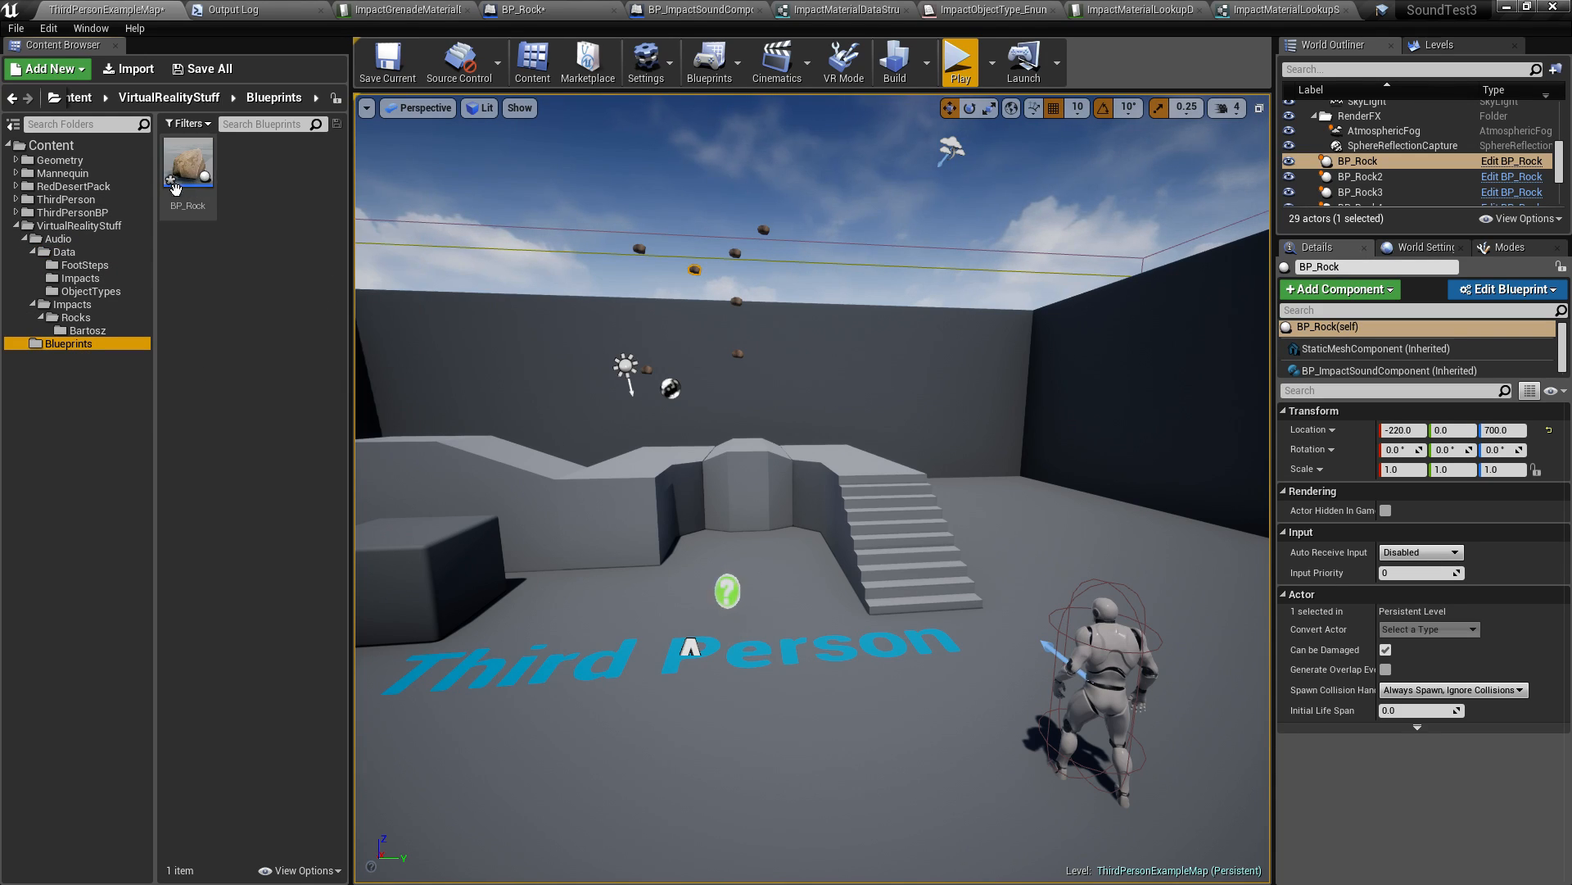
mouse_move(270, 377)
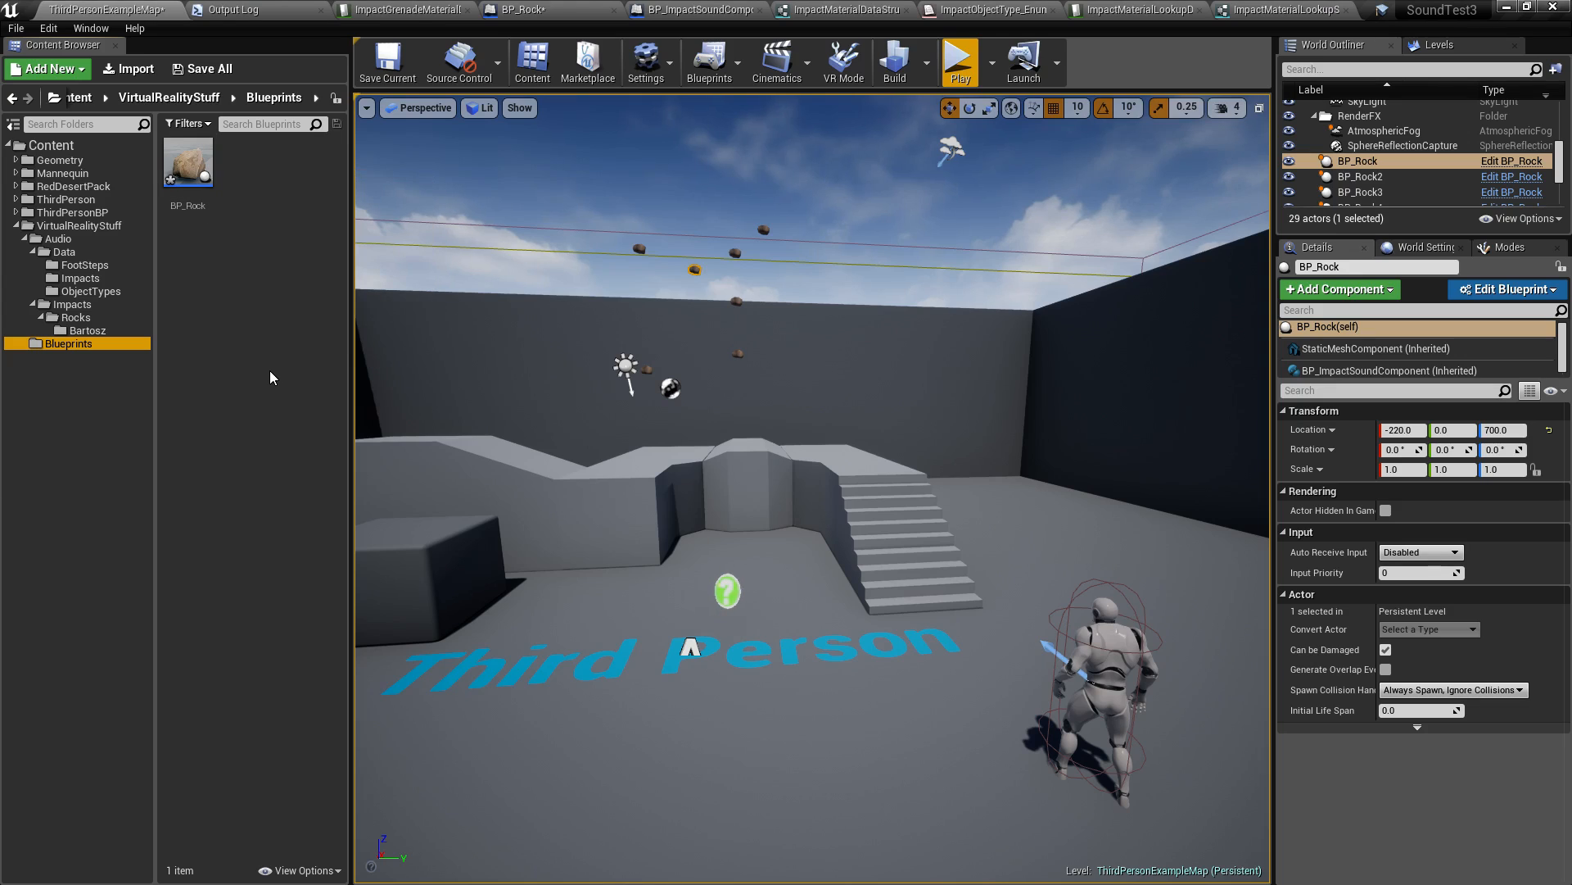